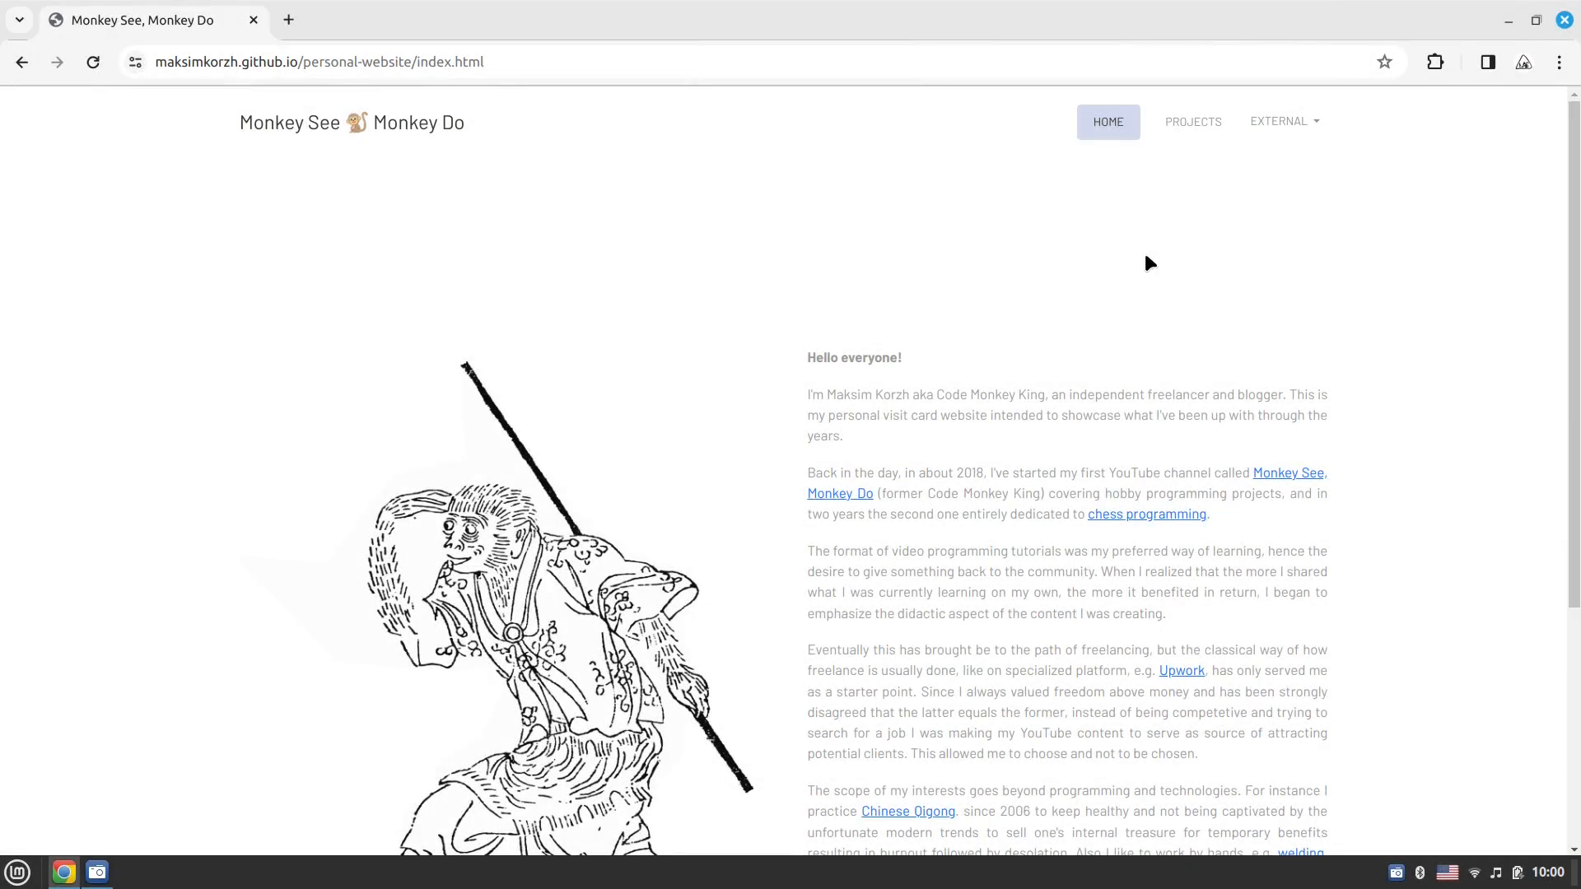
mouse_move(1247, 178)
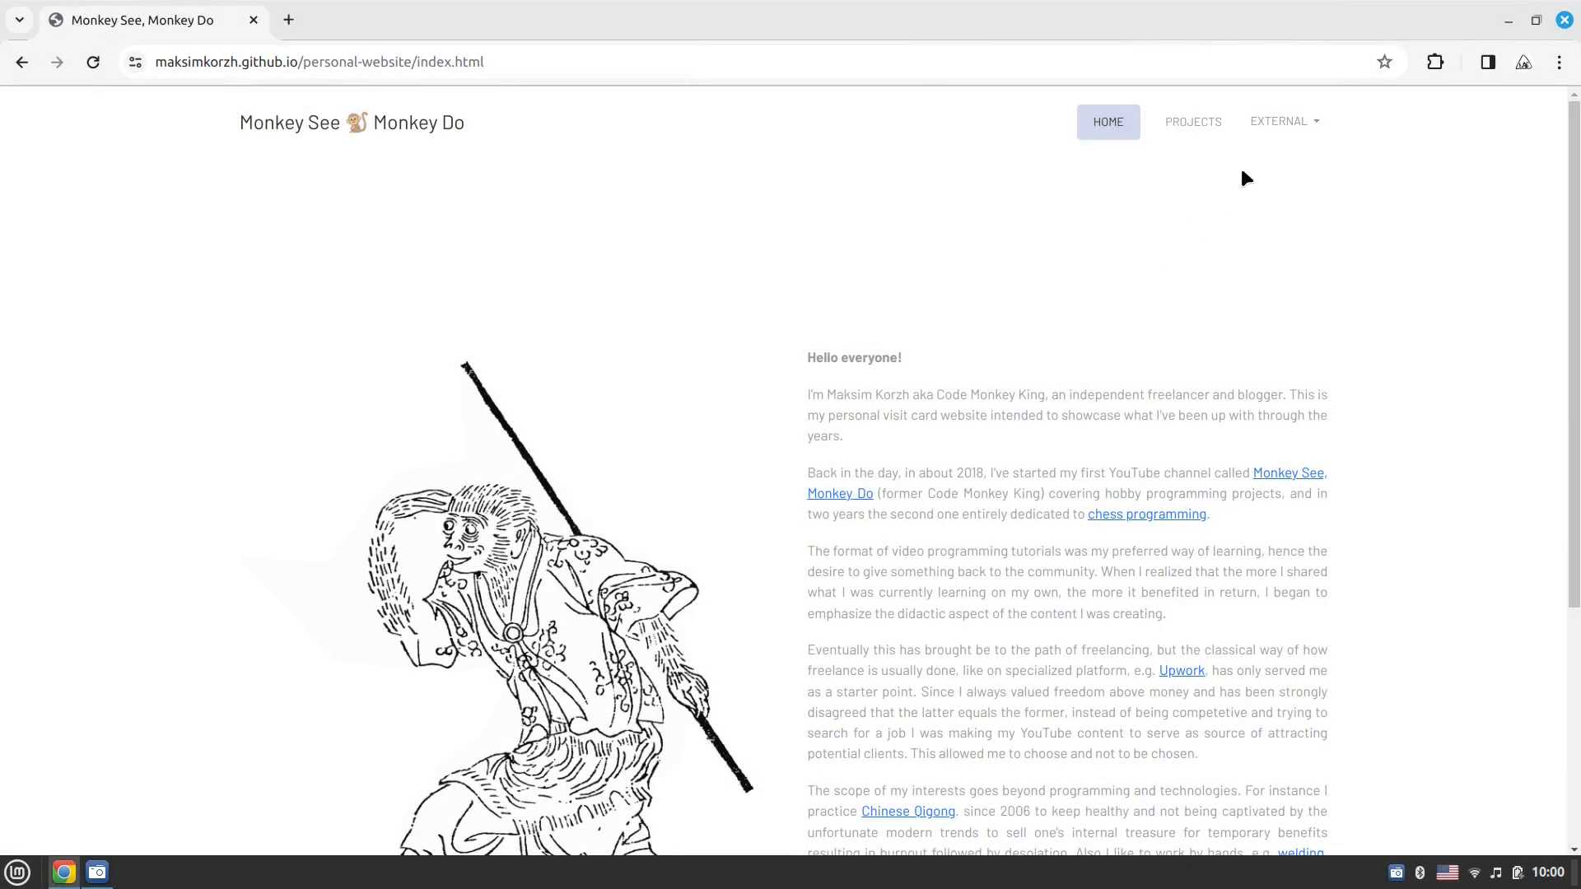
Show the EXTERNAL project links dropdown, then start a fresh blank tab
left_click(1283, 120)
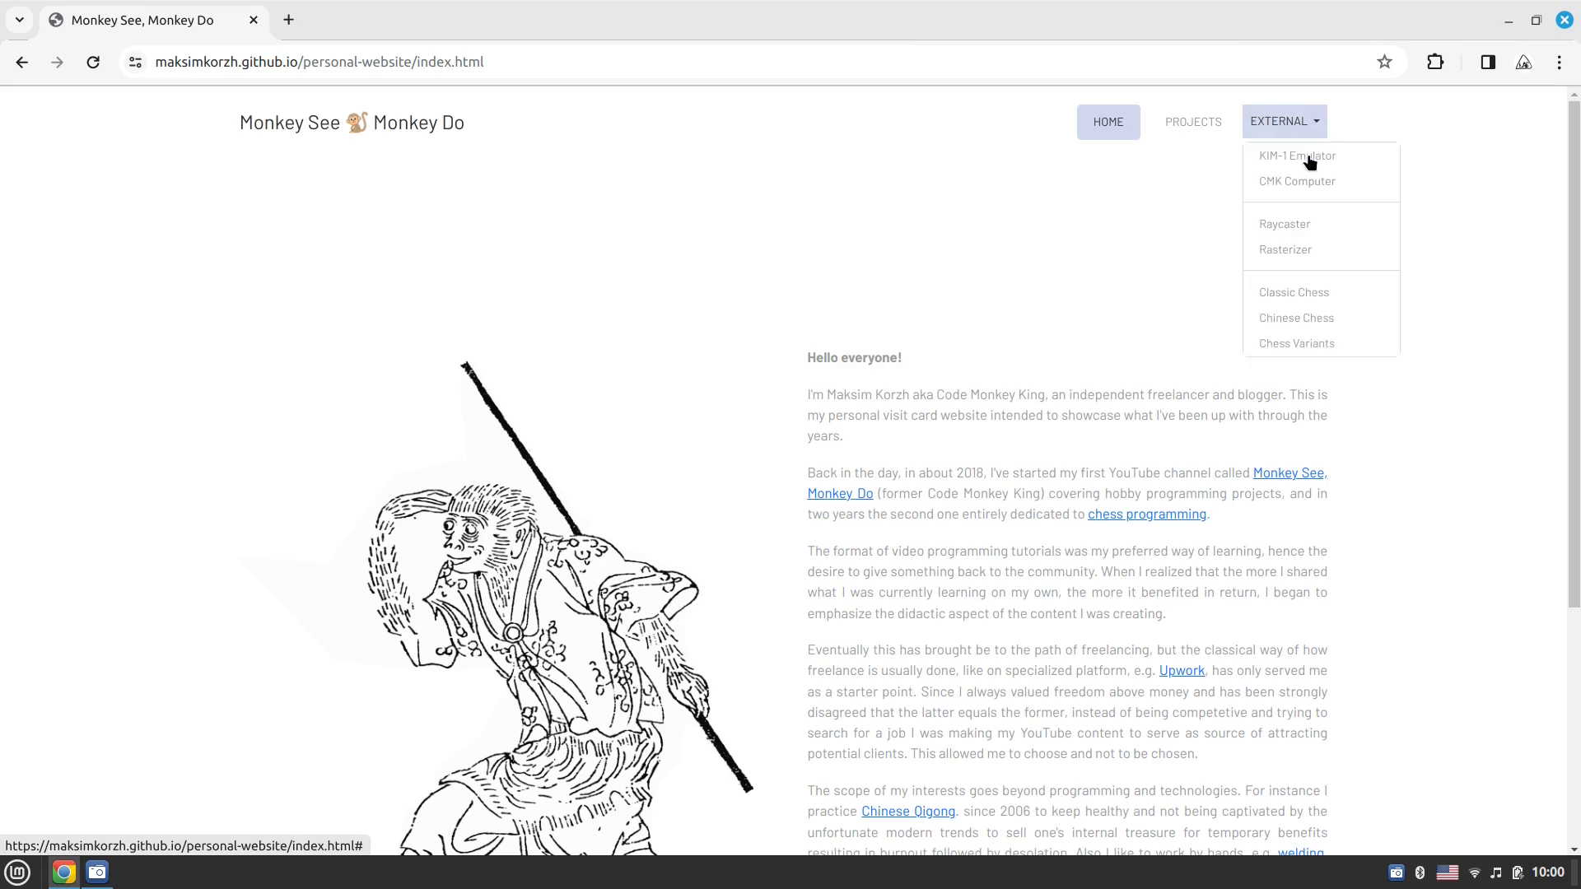
mouse_move(1296, 342)
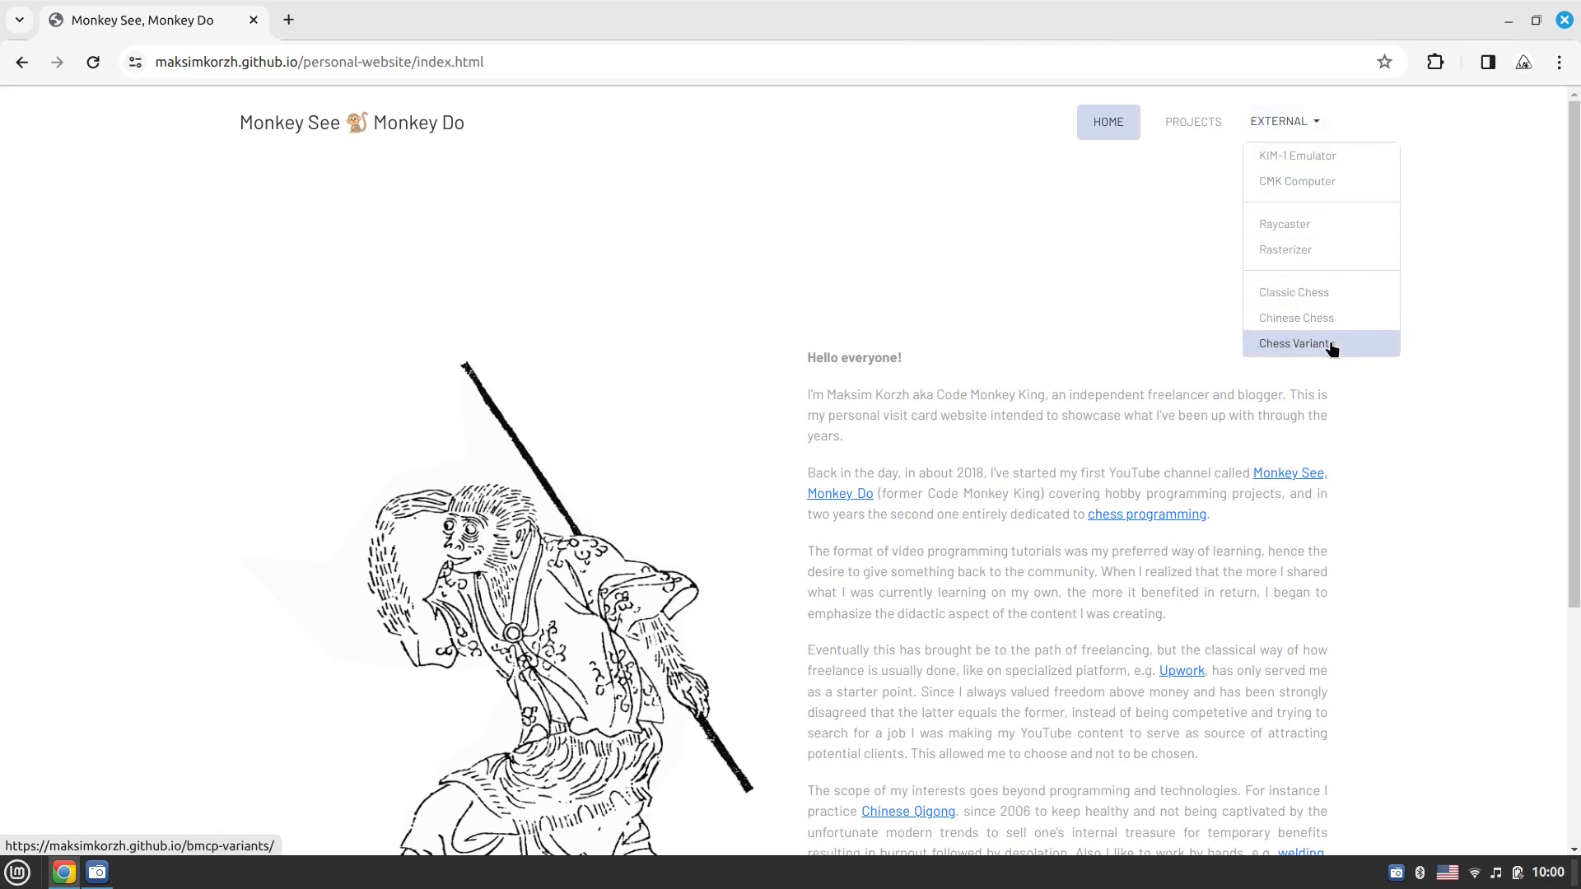
mouse_move(1322, 181)
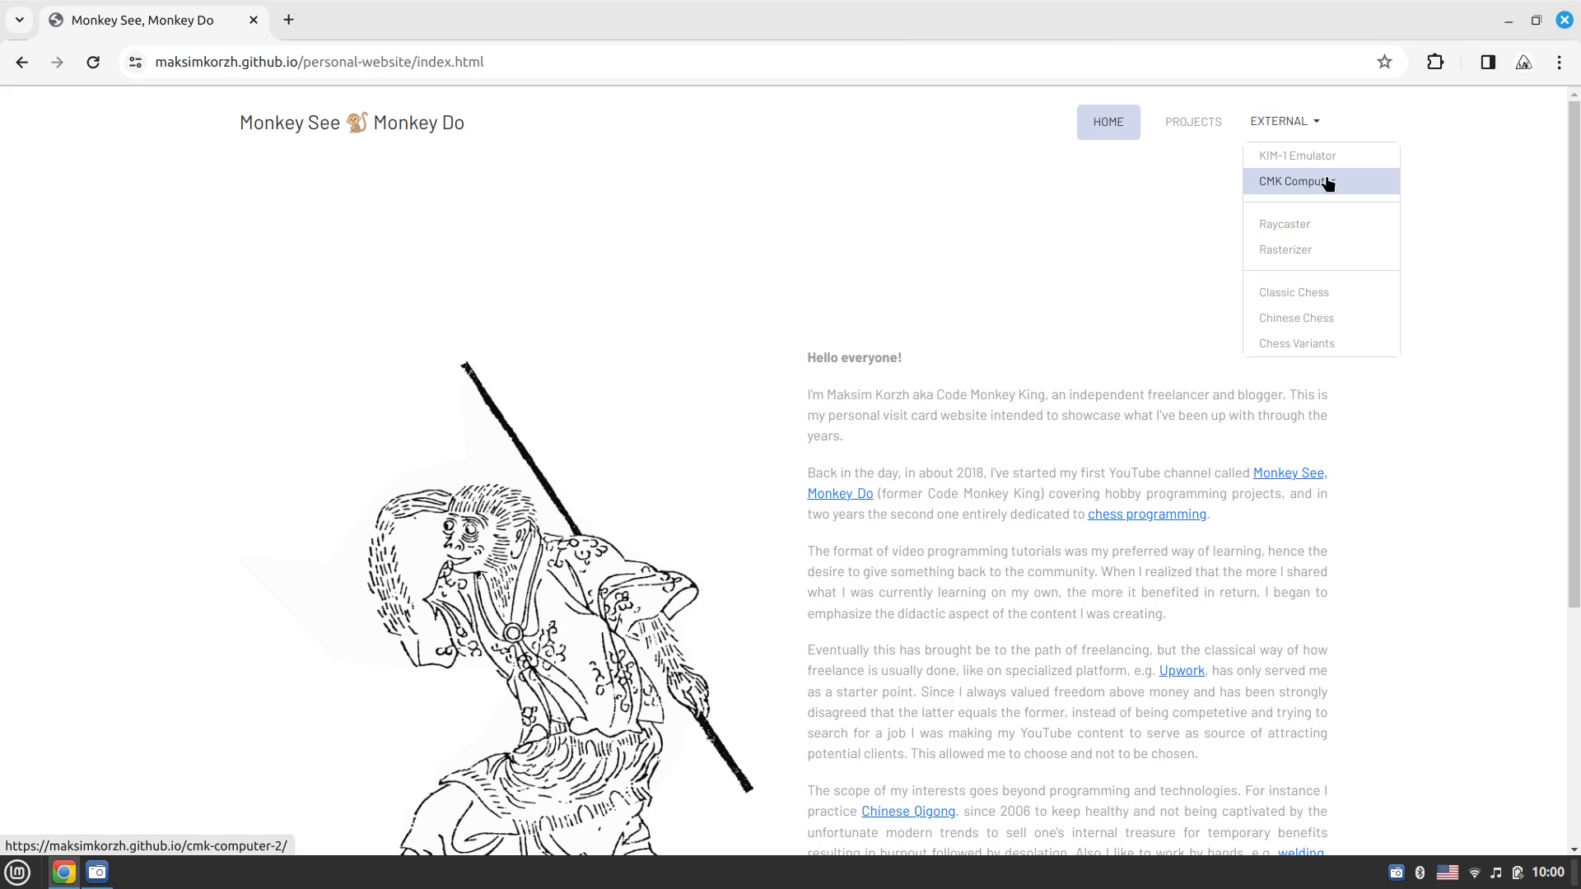
mouse_move(1047, 262)
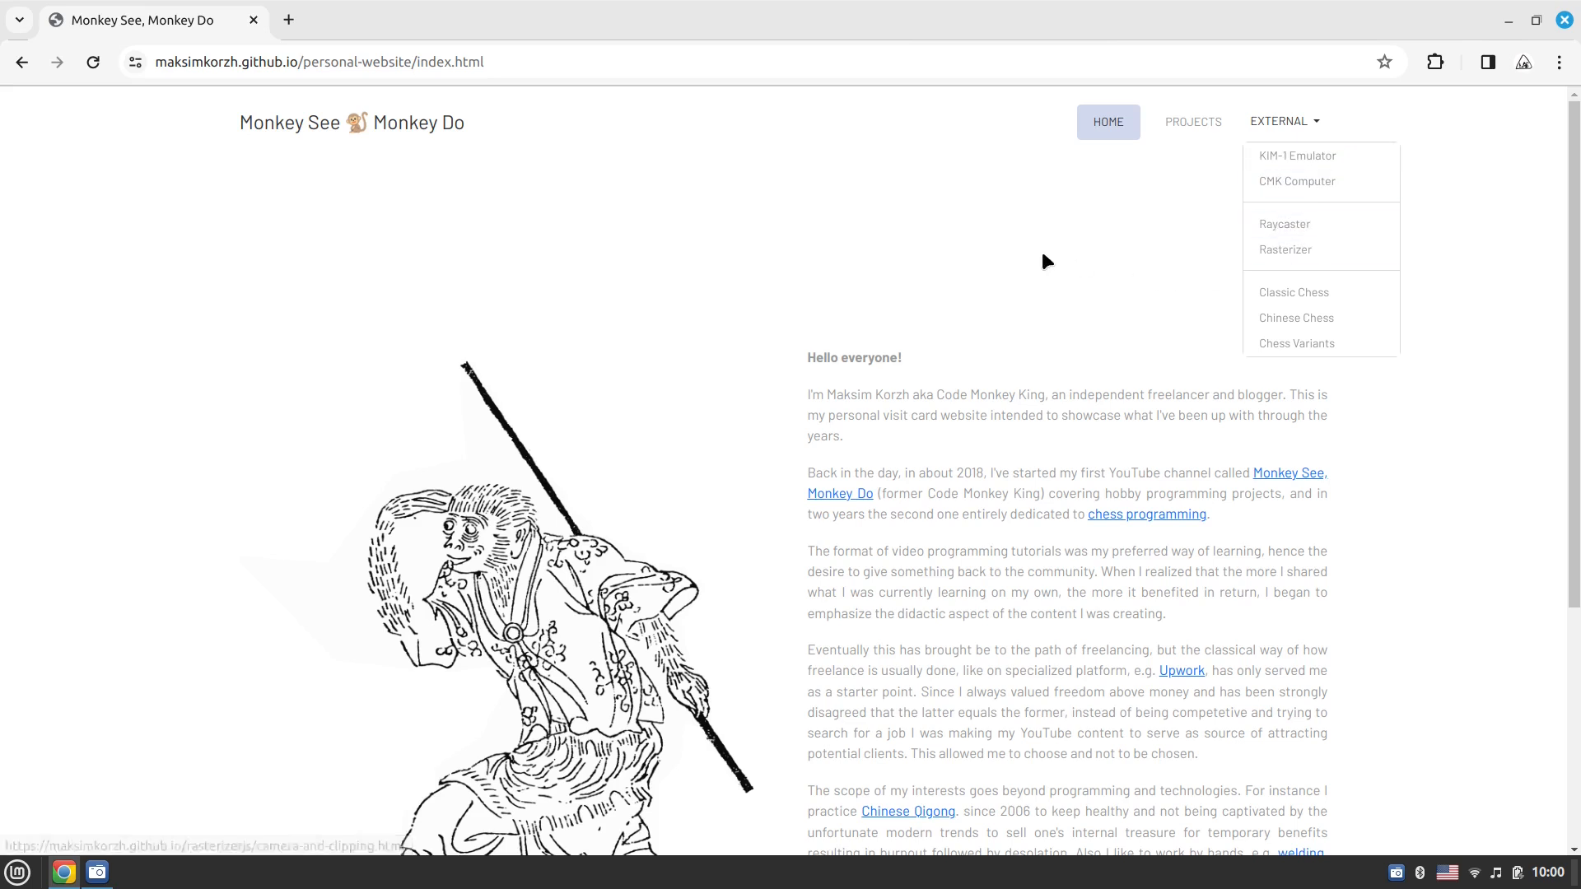
left_click(317, 61)
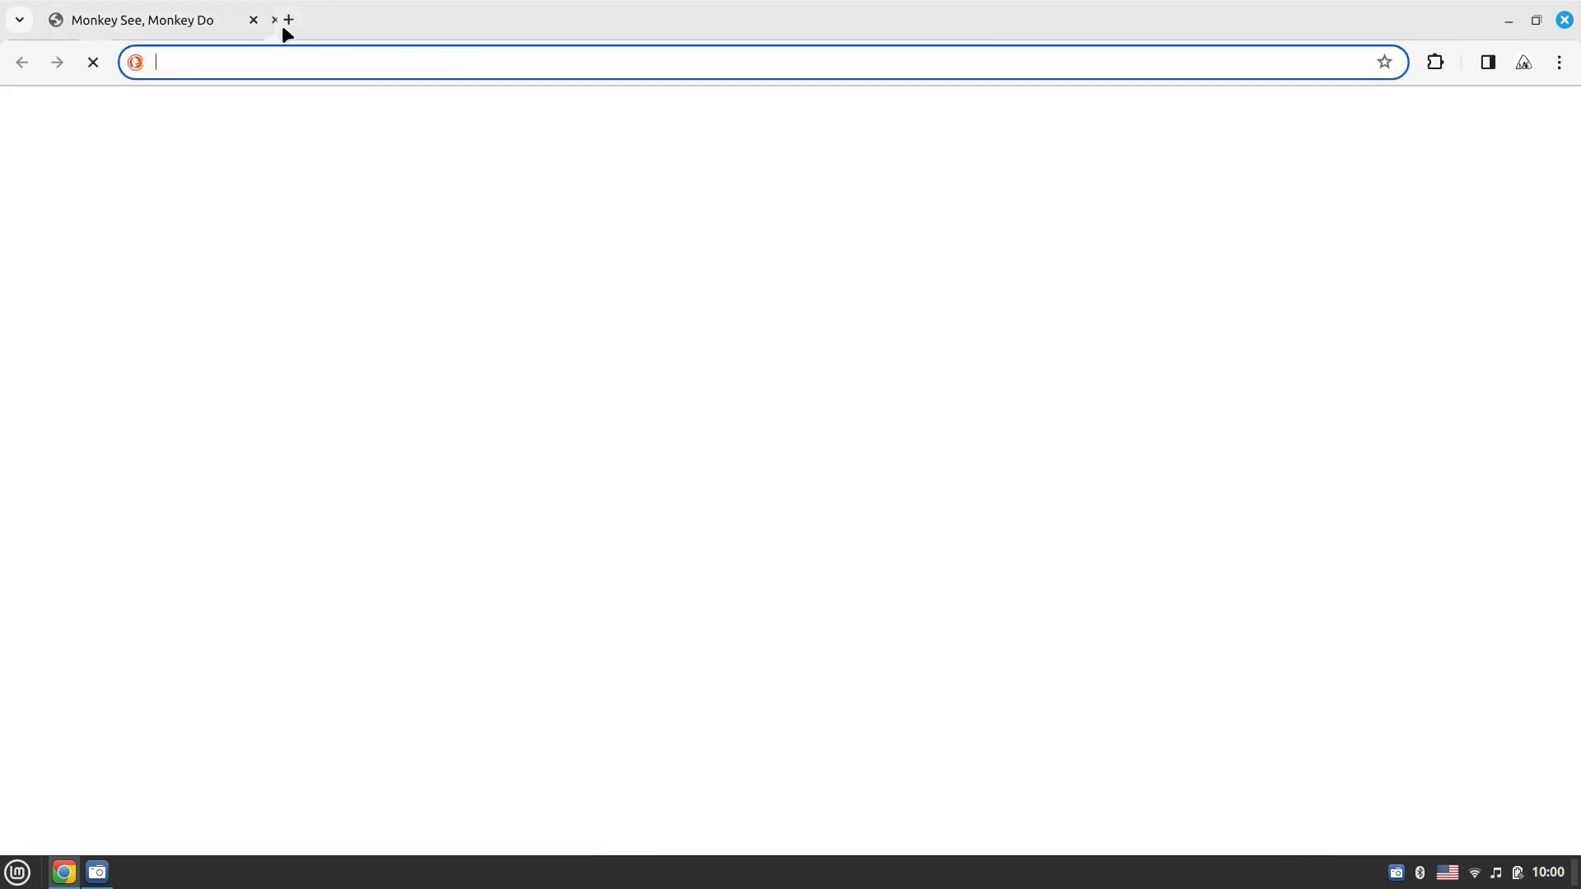
Load maksimkorzh.github.io/personal-website/html/header.html in the new tab, fixing the 404 typo
type("https://maksimkorzh.github.io/personal-website/index.ht")
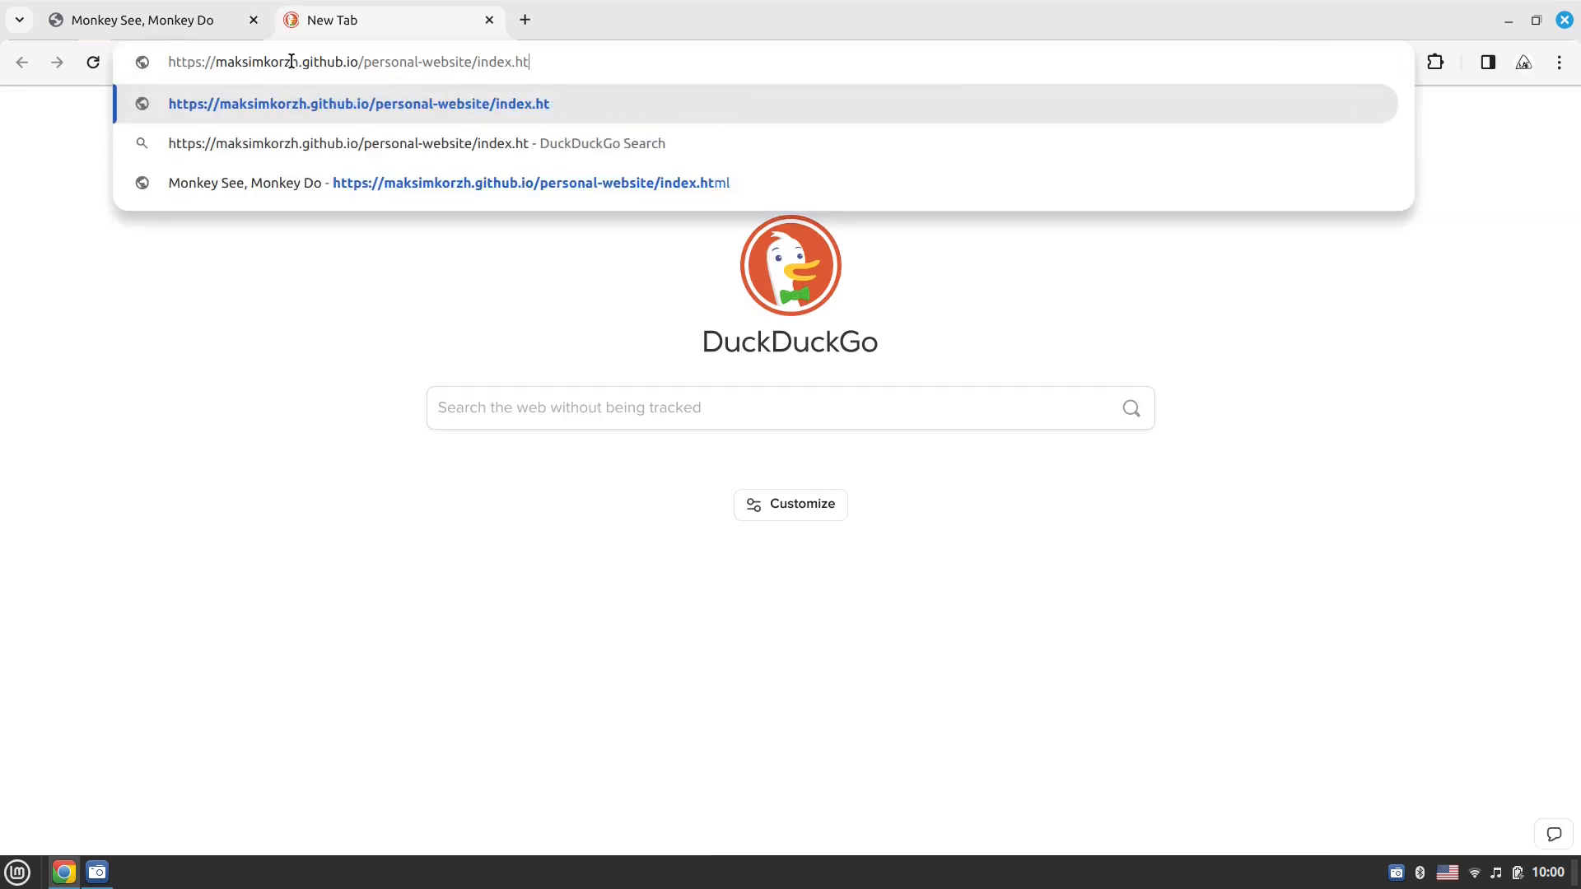
key("Backspace")
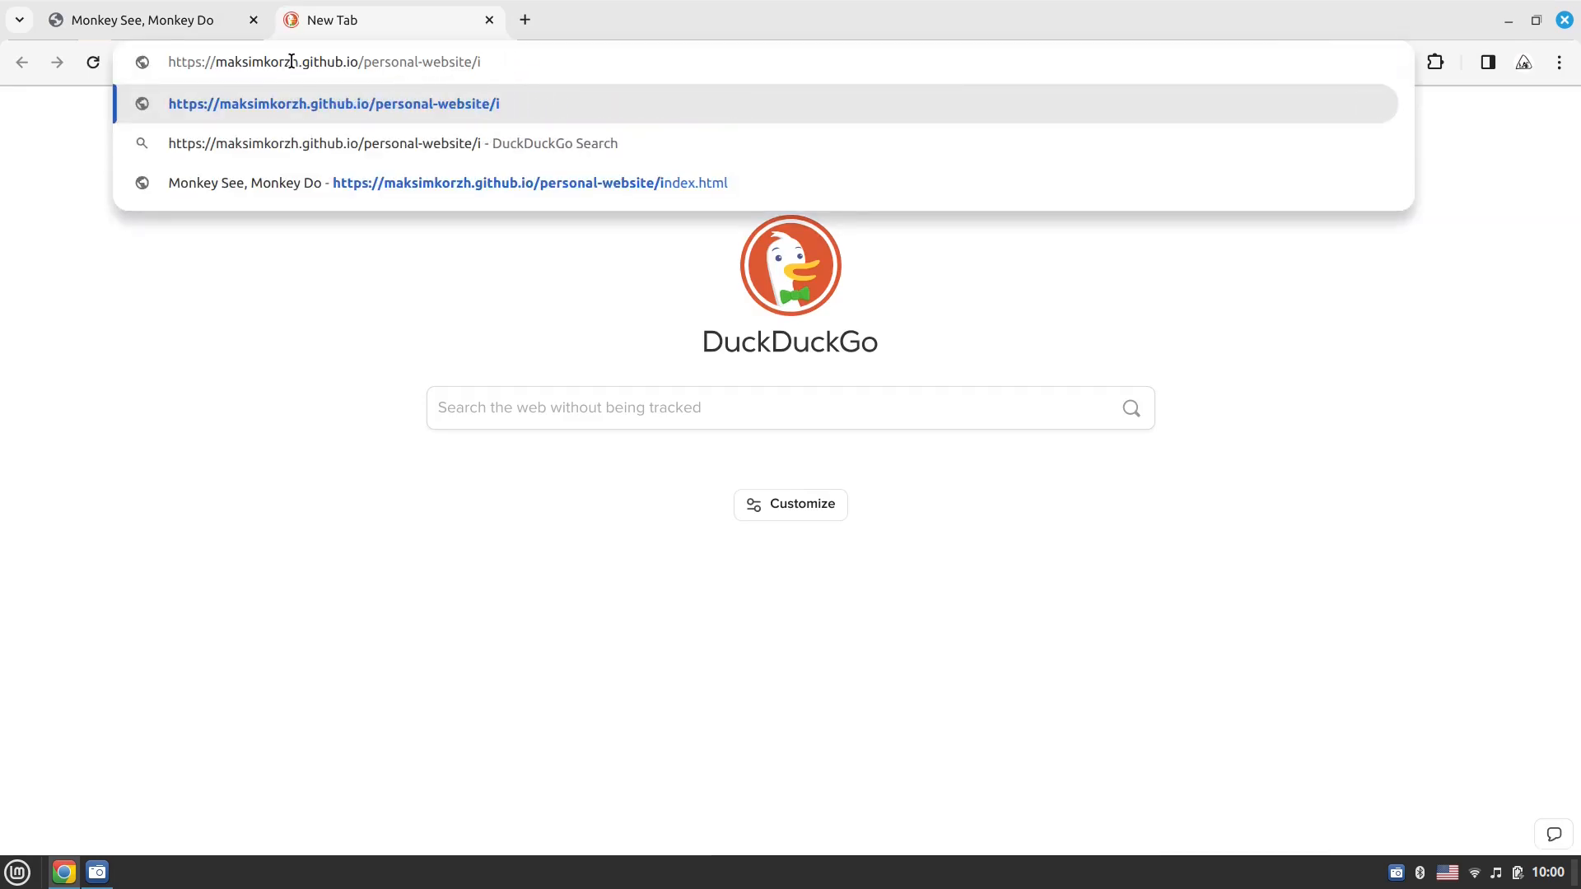
type("html/projects")
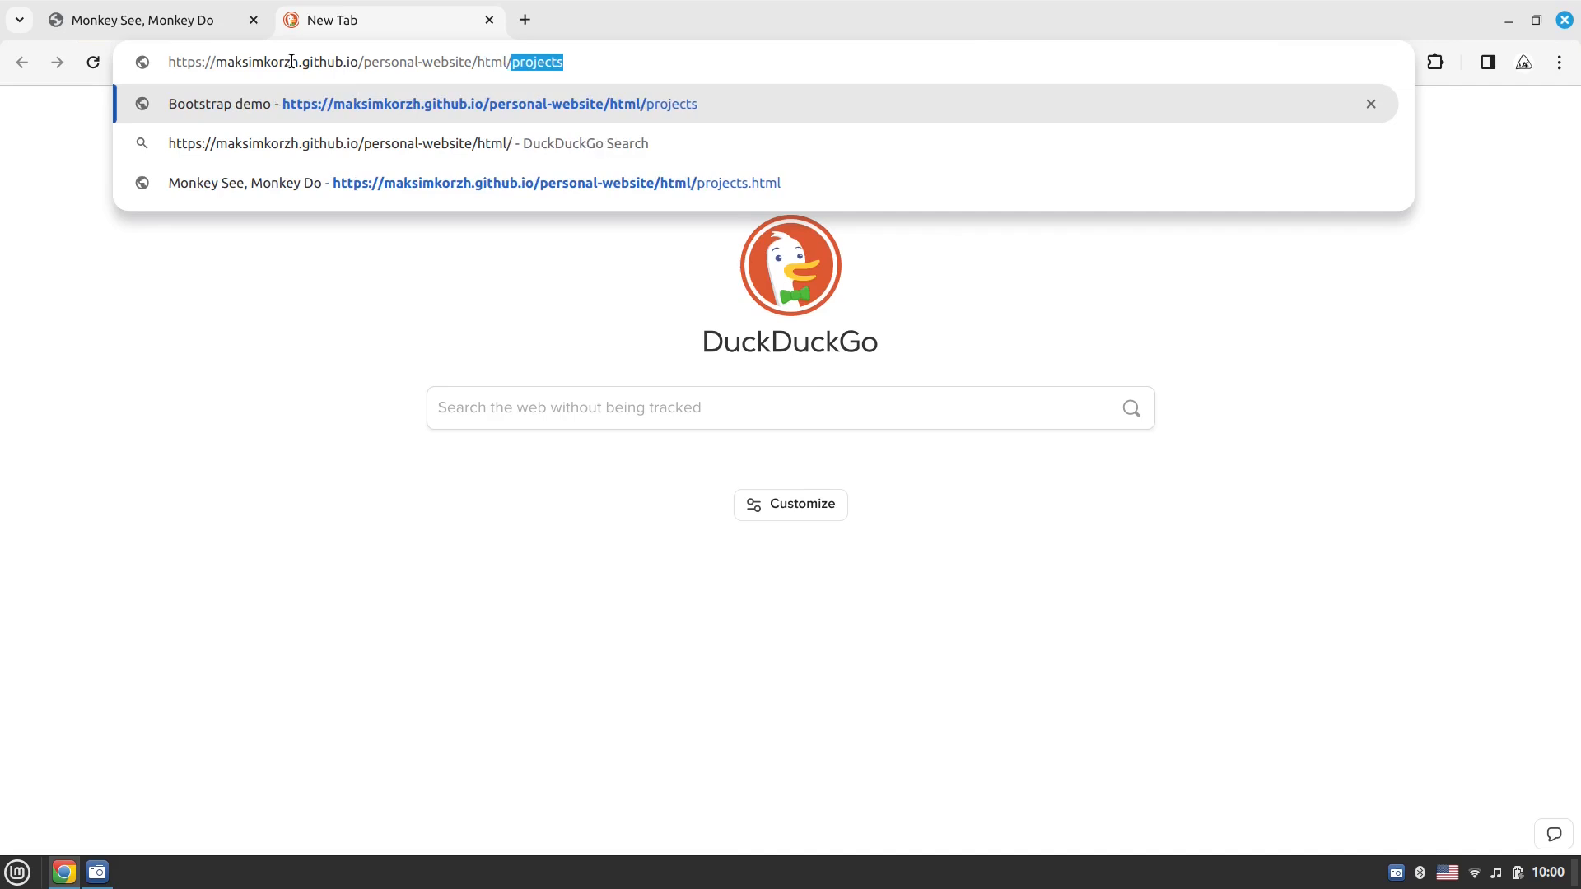
type("header.htm")
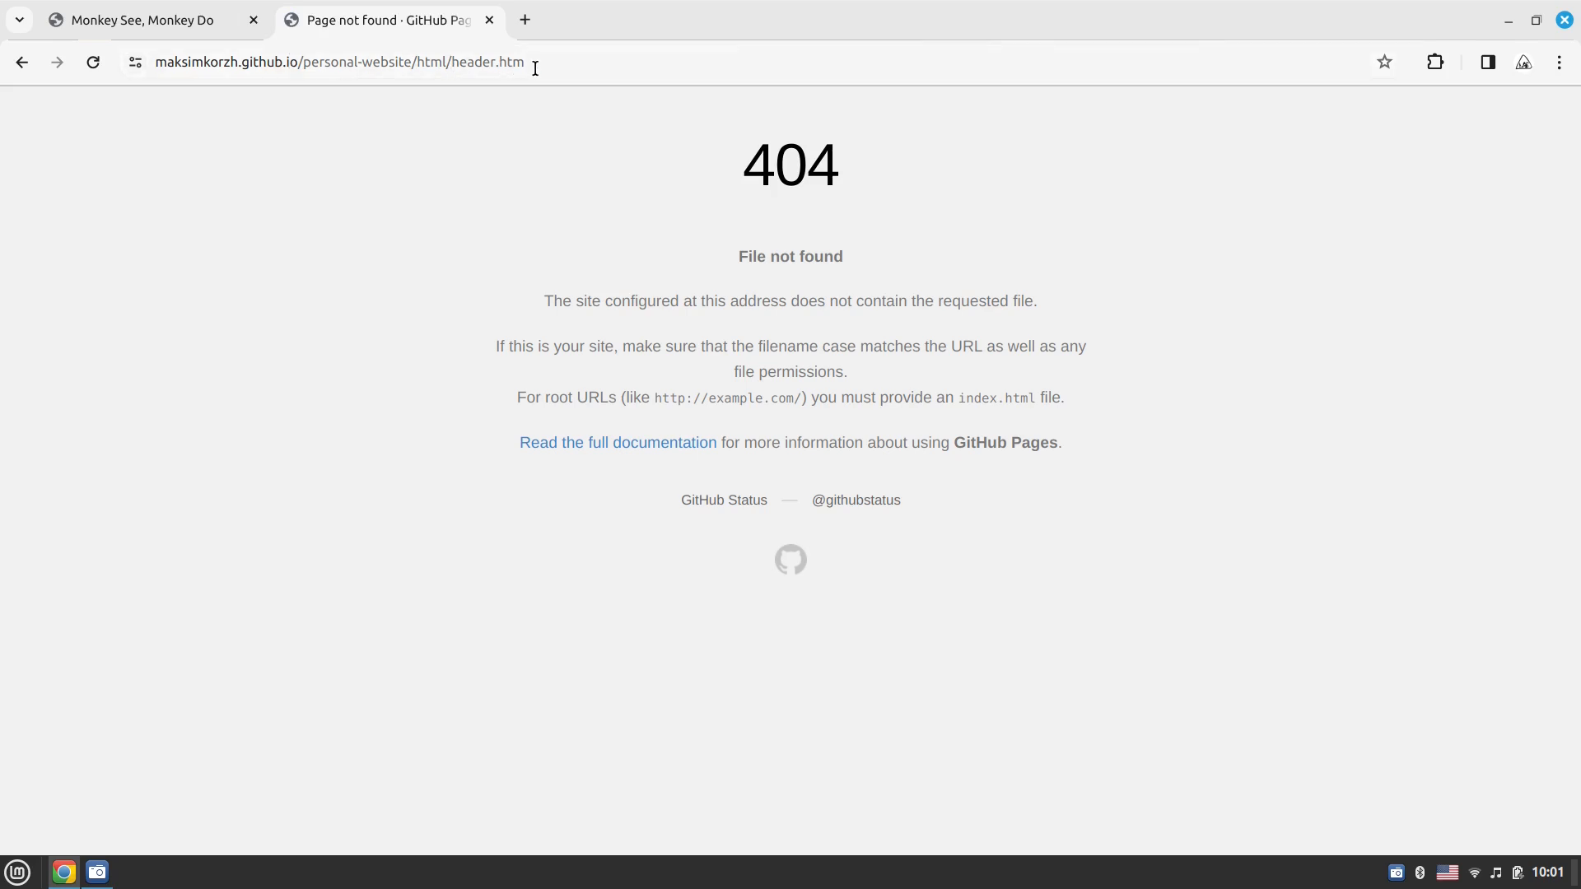
left_click(338, 61)
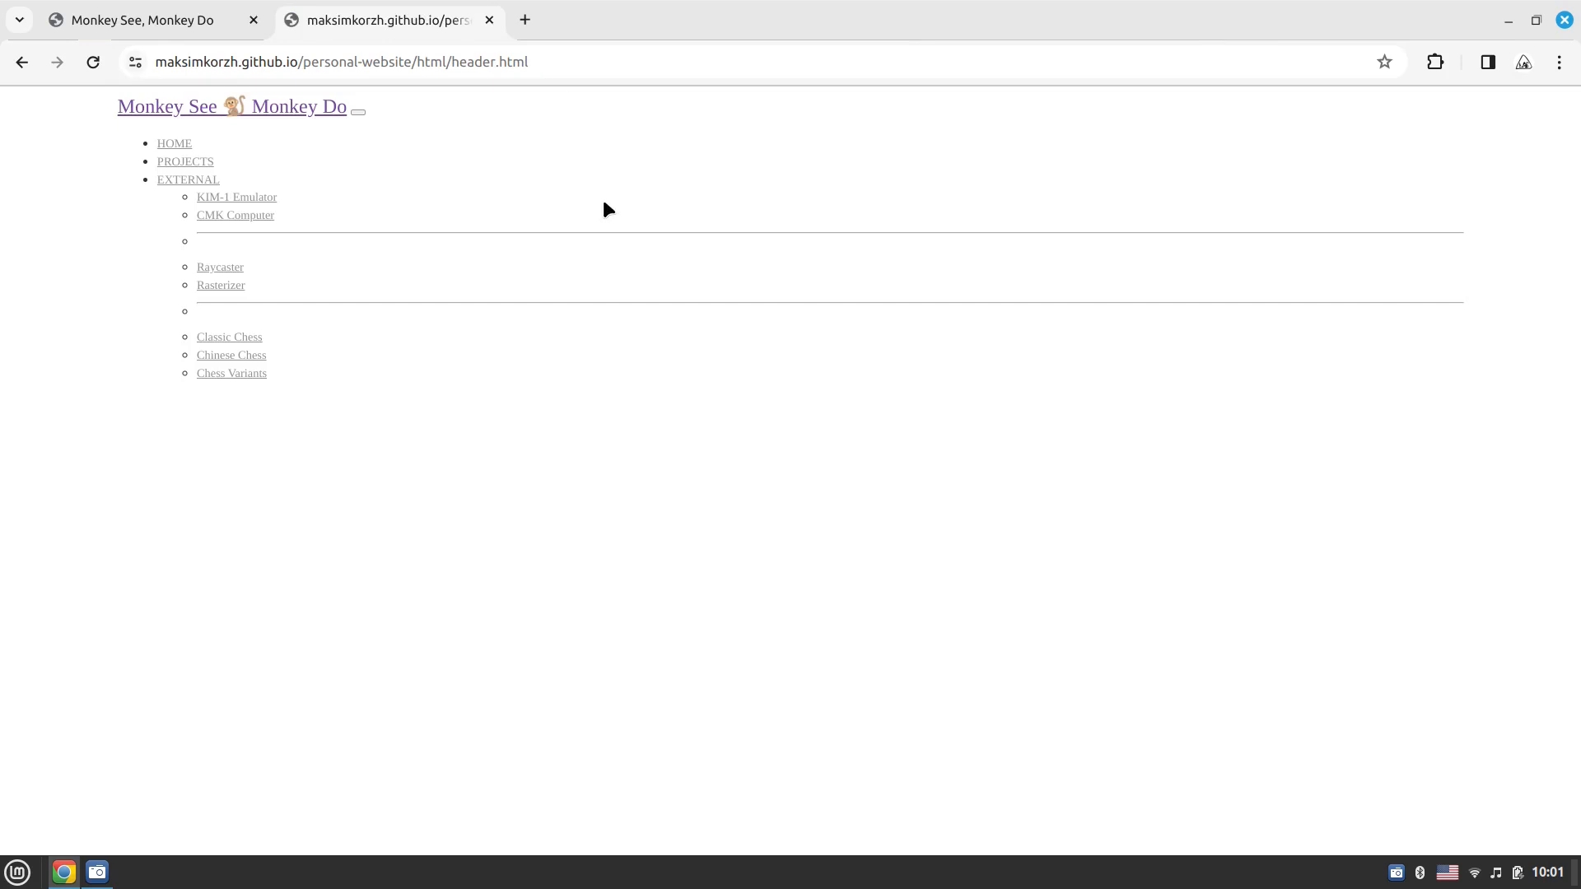
View the page source of header.html and select the dropdown-divider class name
right_click(606, 210)
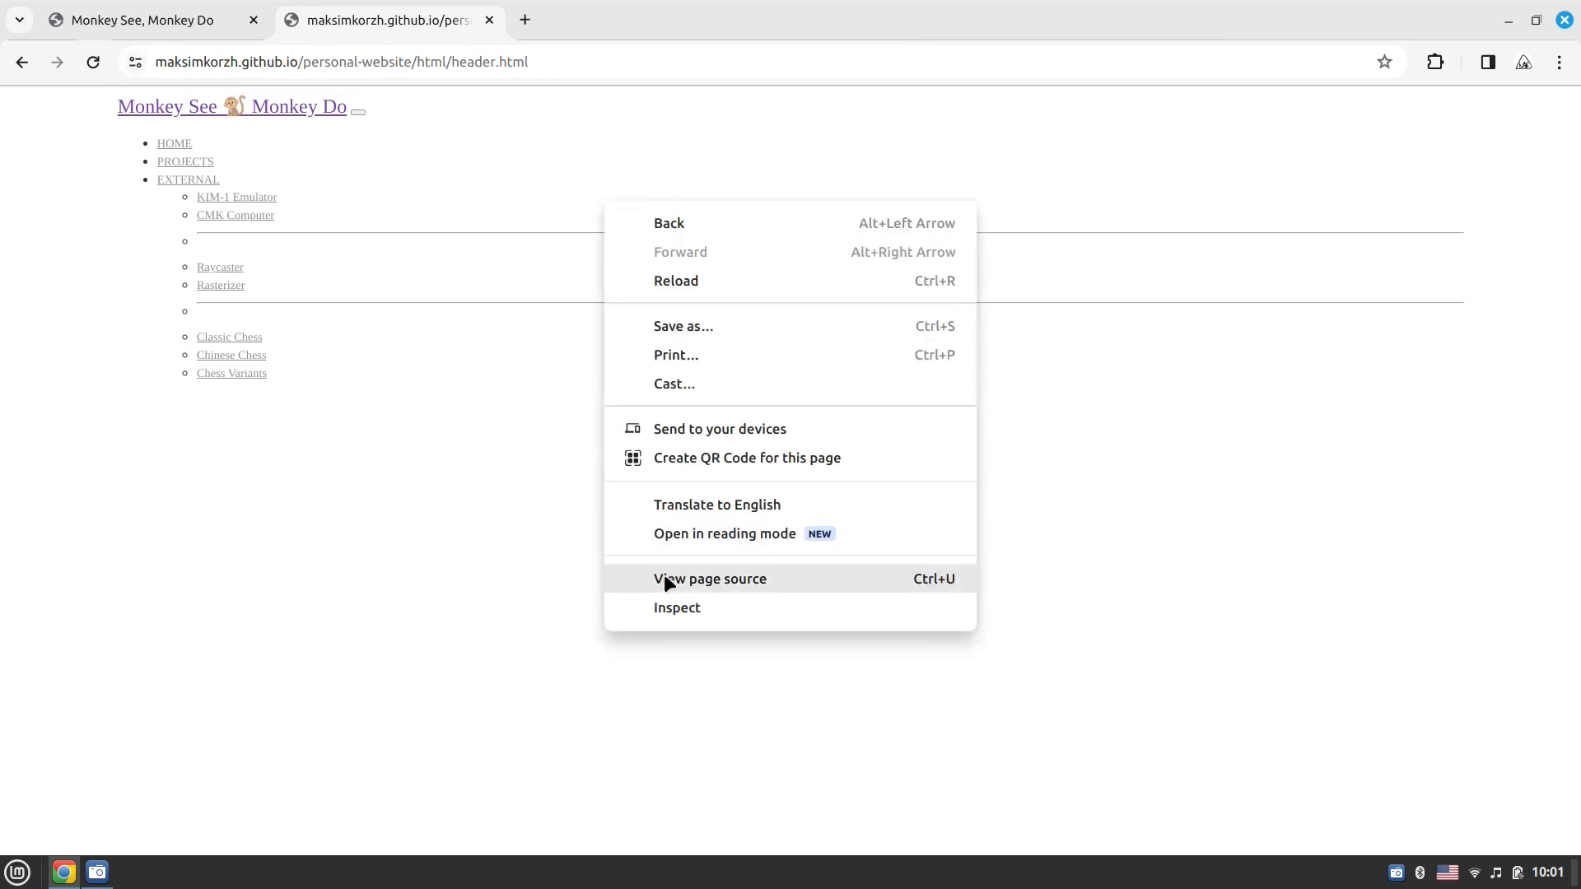
left_click(708, 578)
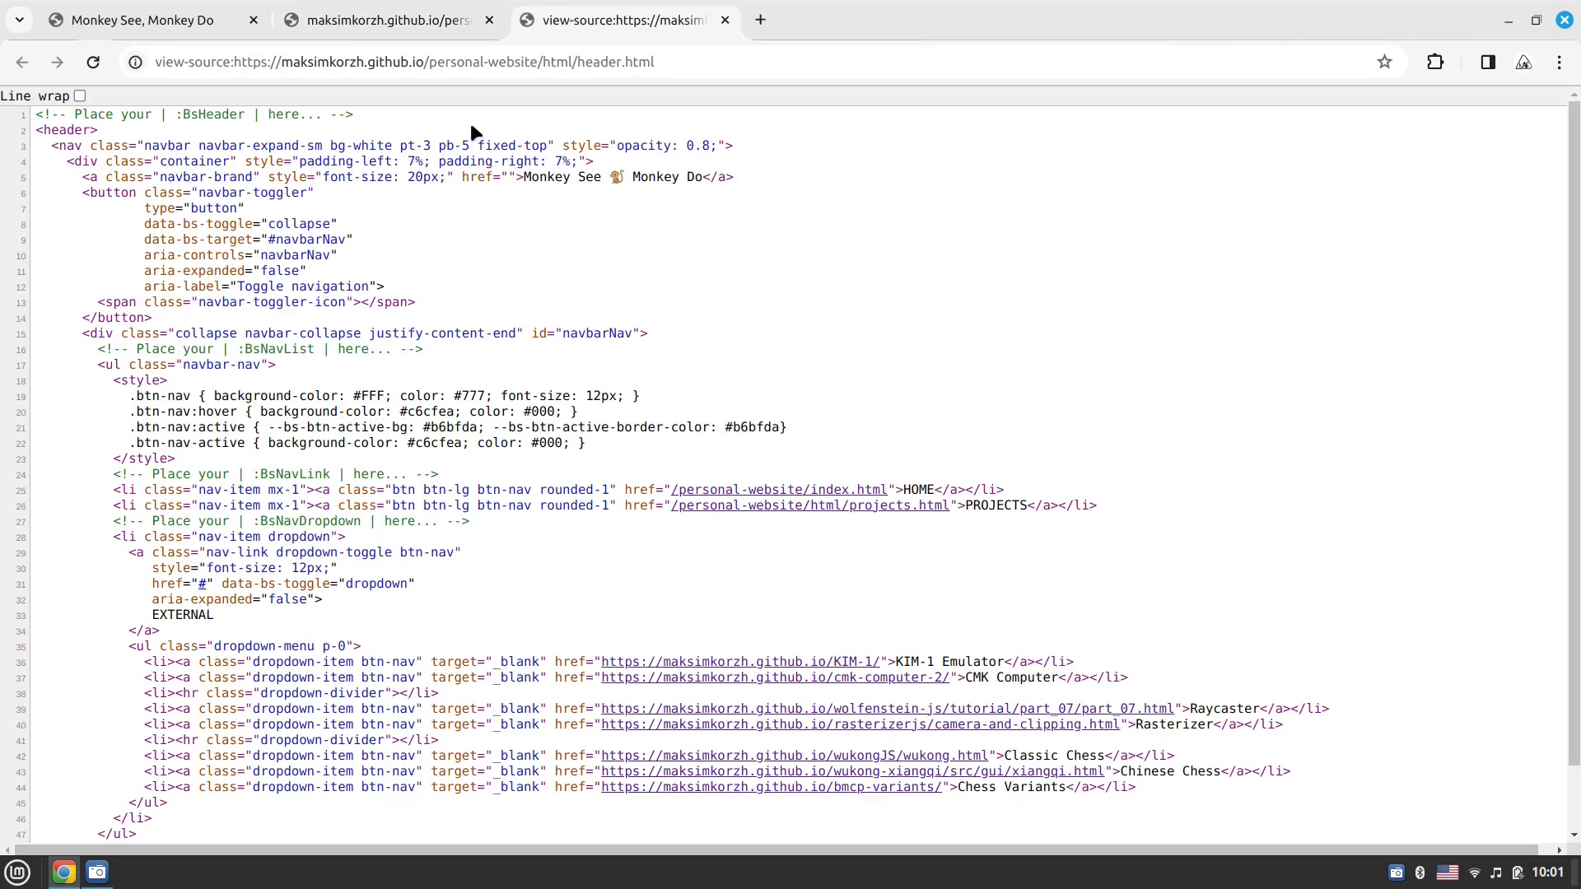
scroll("down", 3)
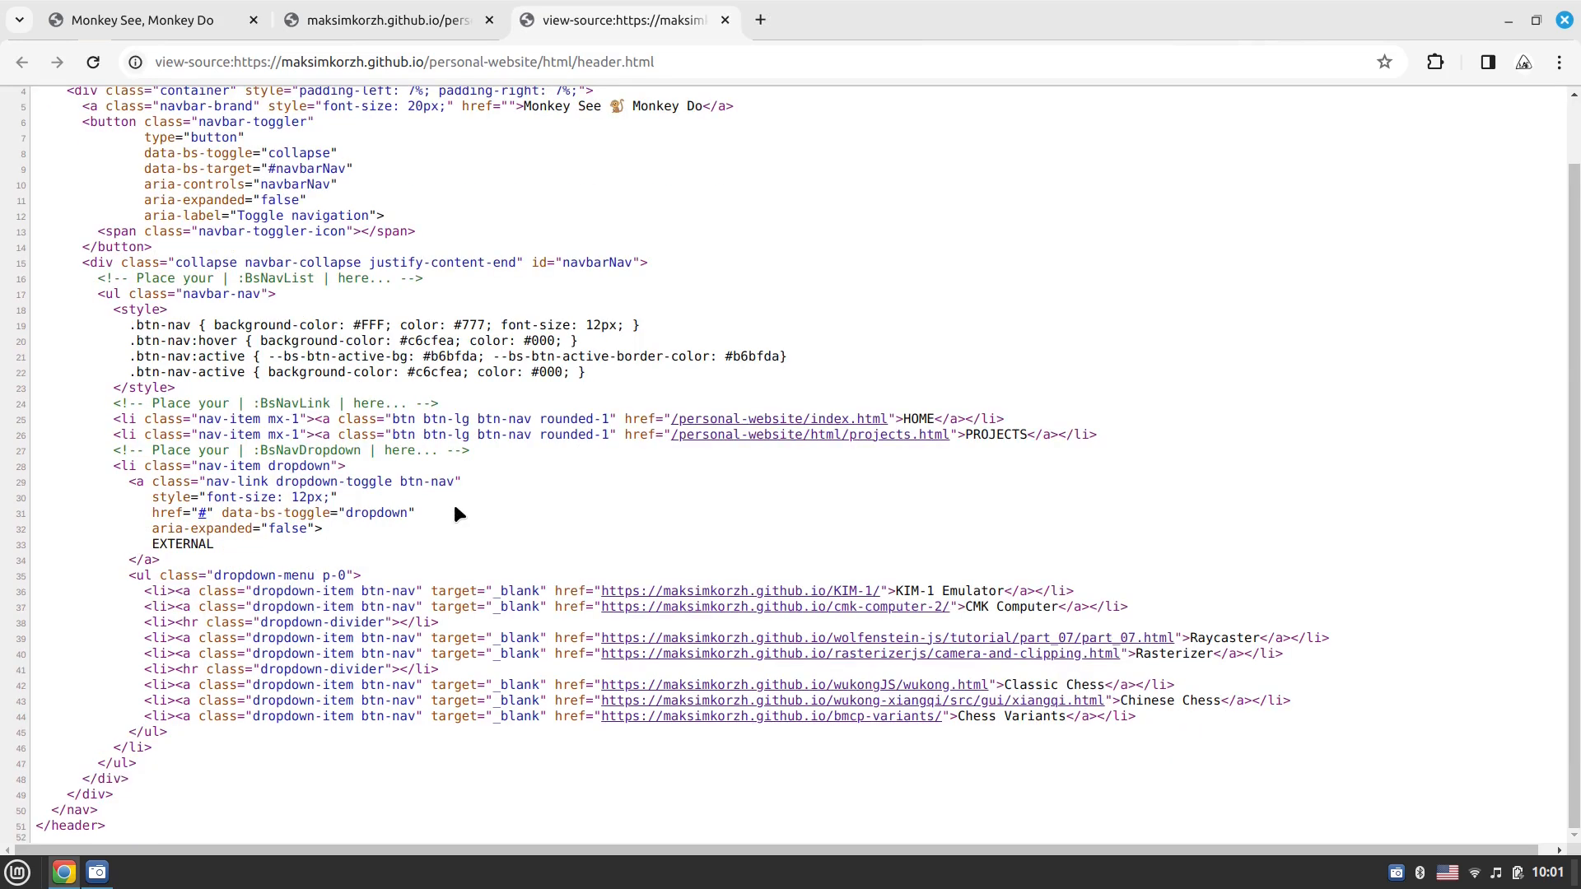
mouse_move(188, 610)
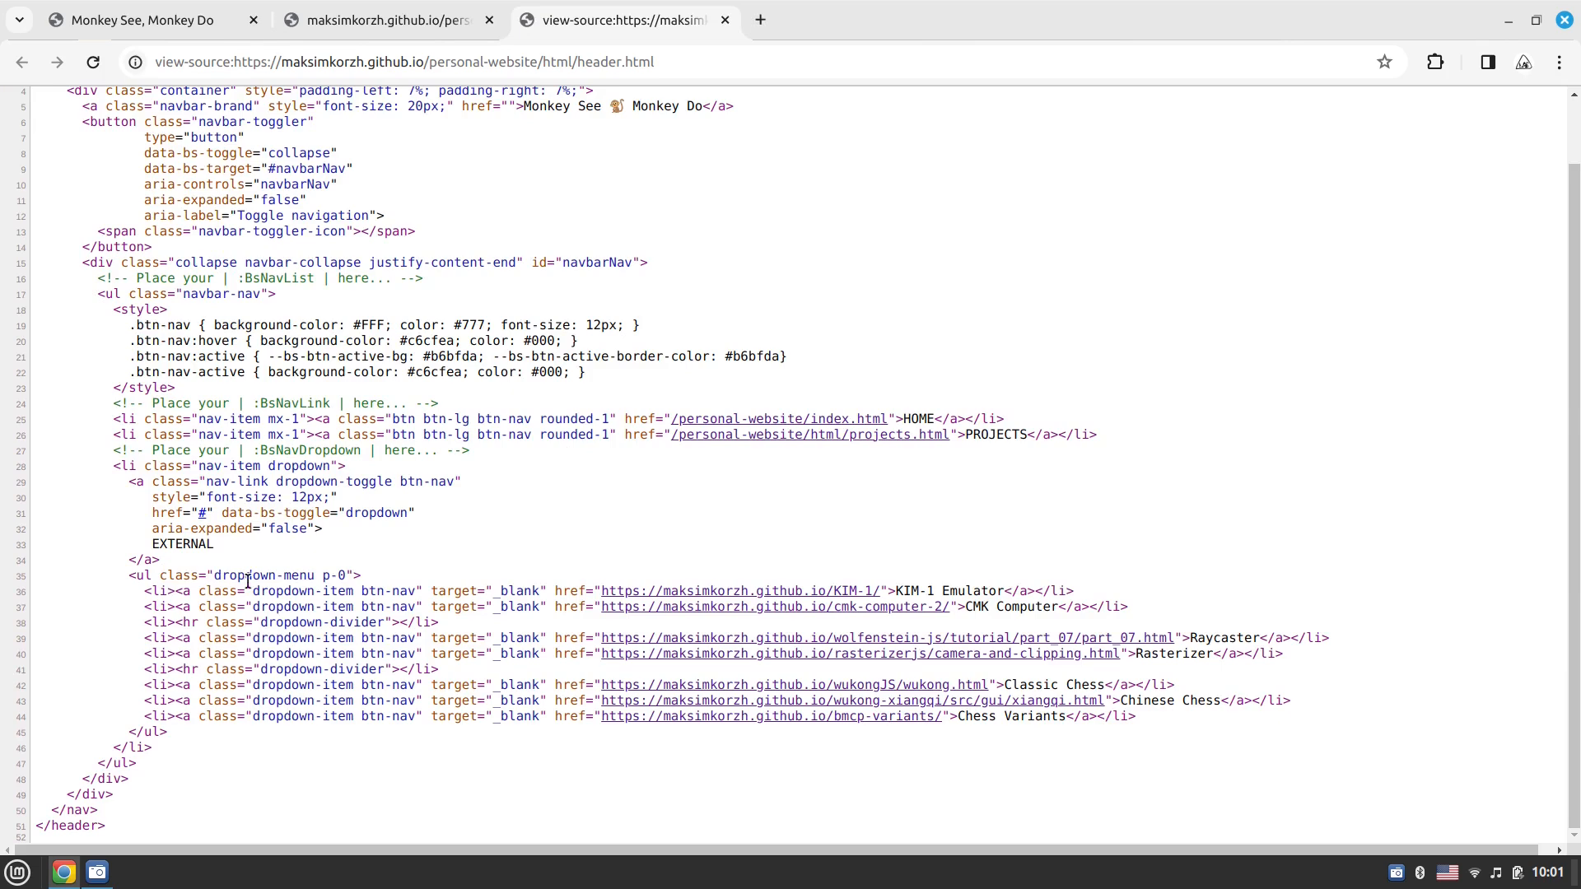
mouse_move(244, 461)
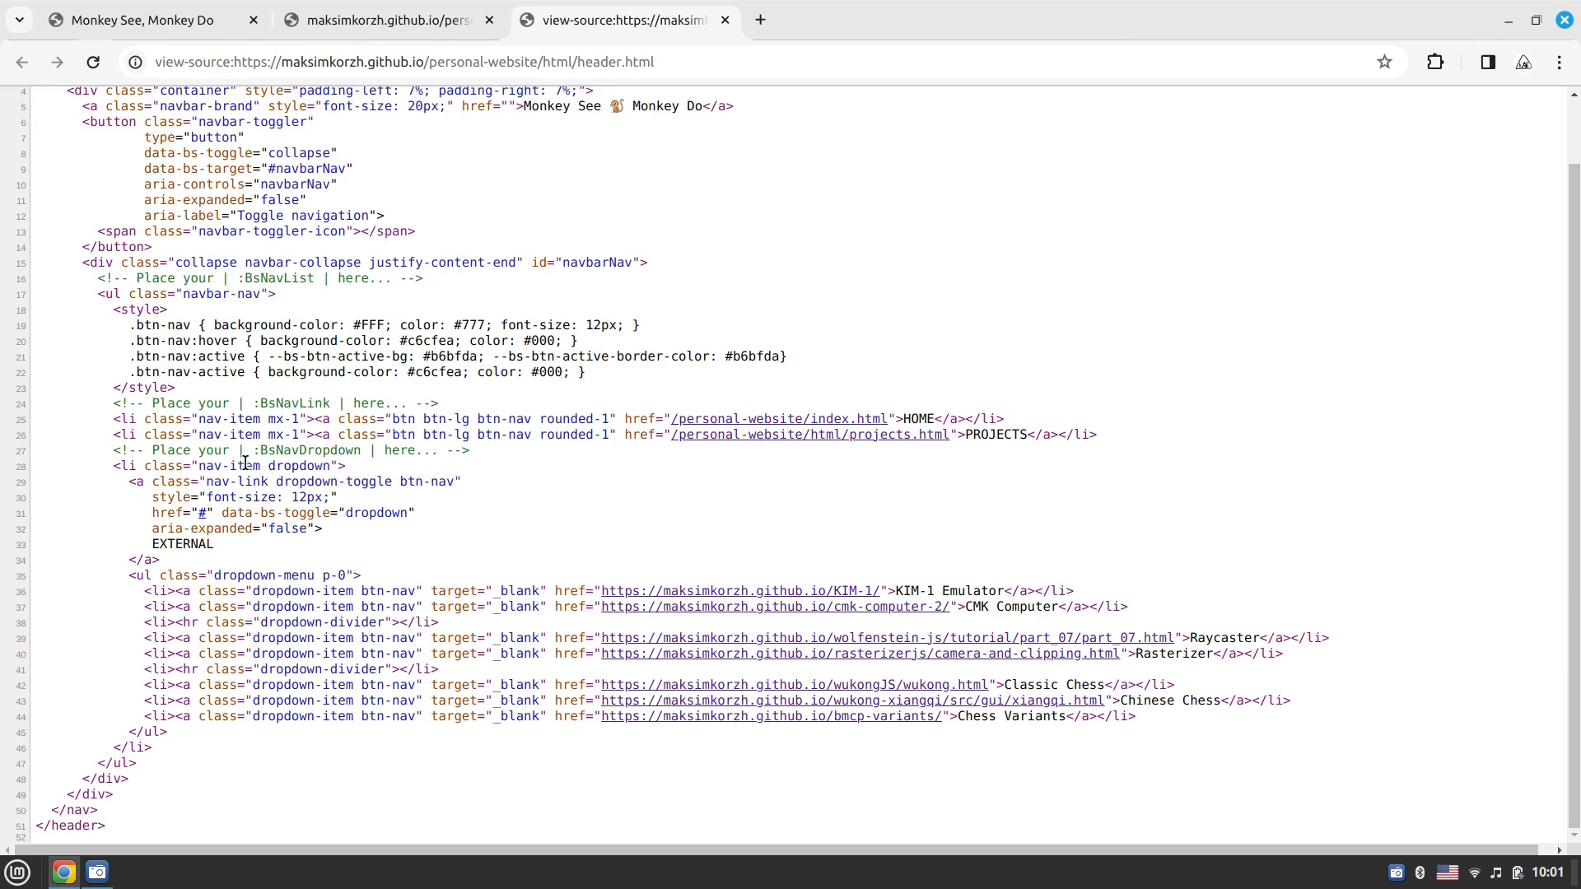
mouse_move(336, 595)
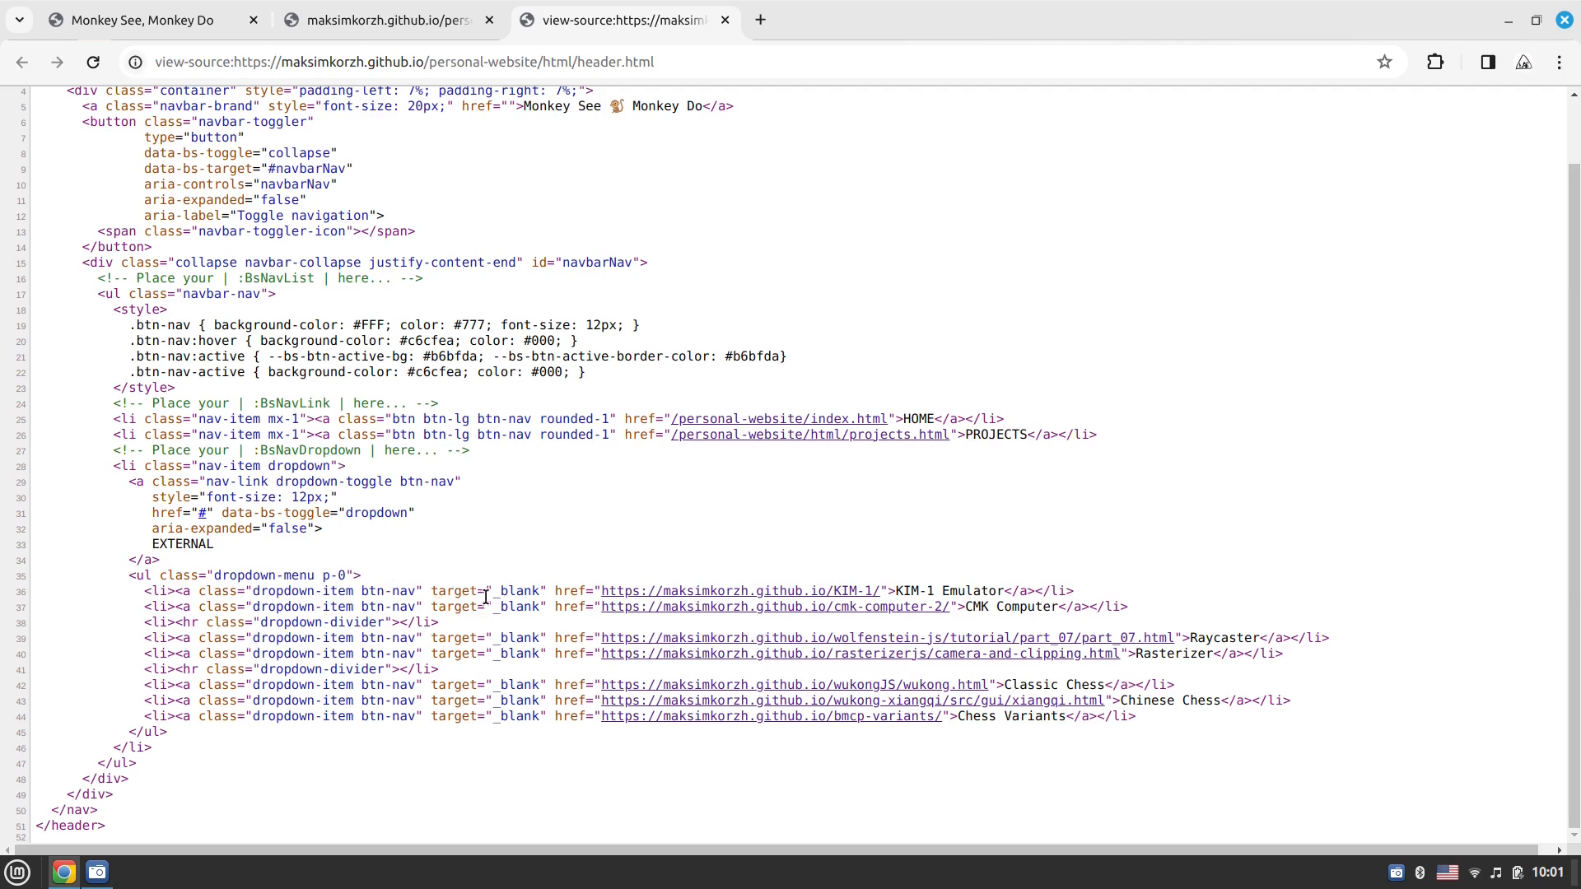
mouse_move(672, 628)
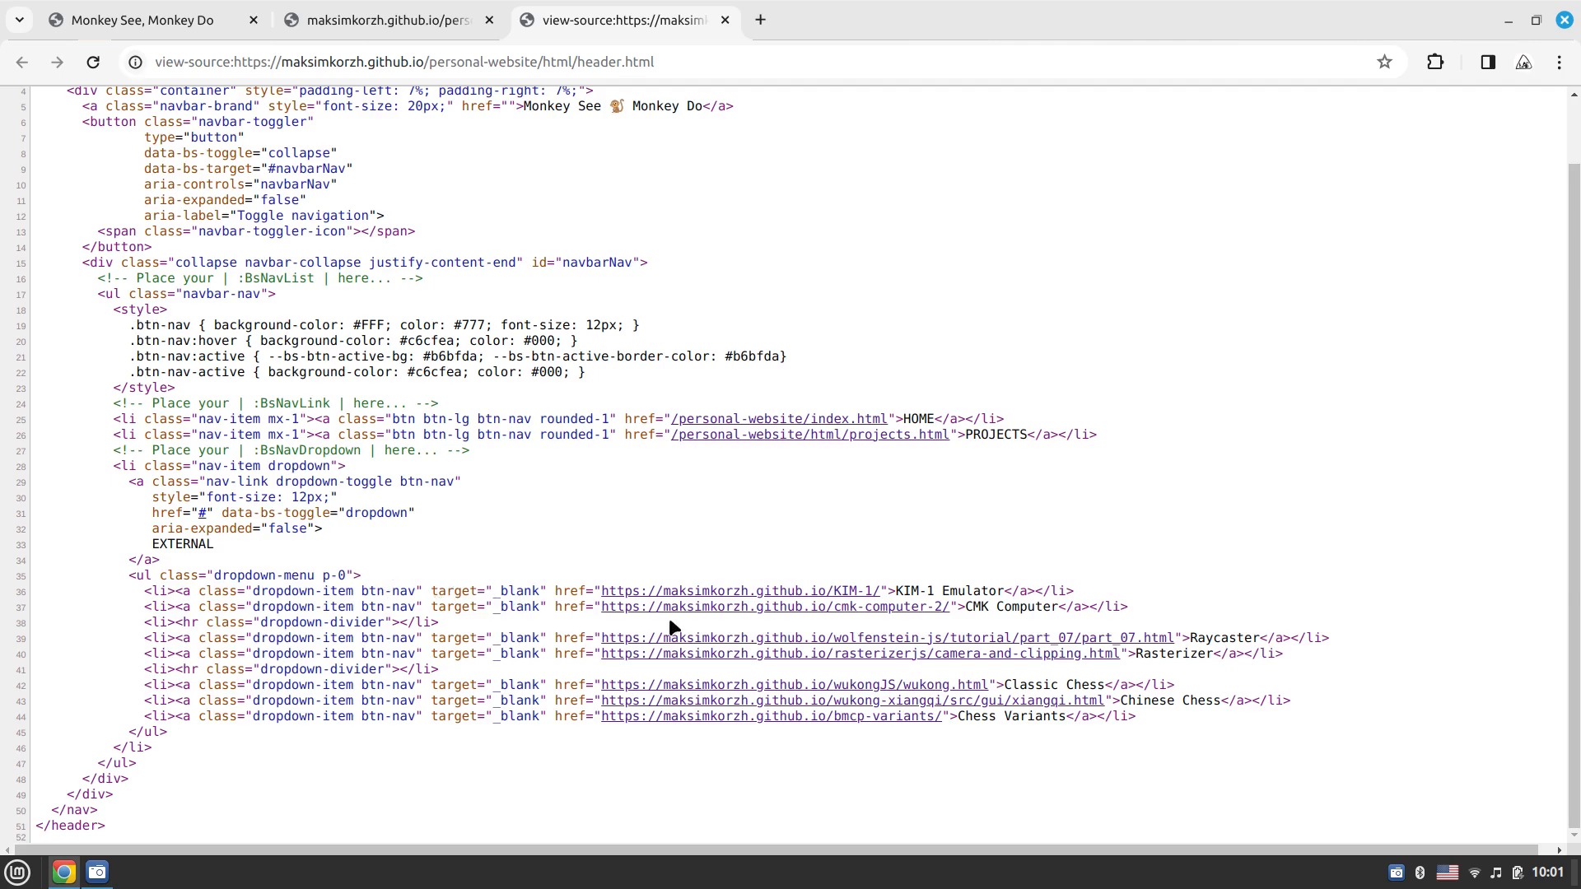
mouse_move(666, 603)
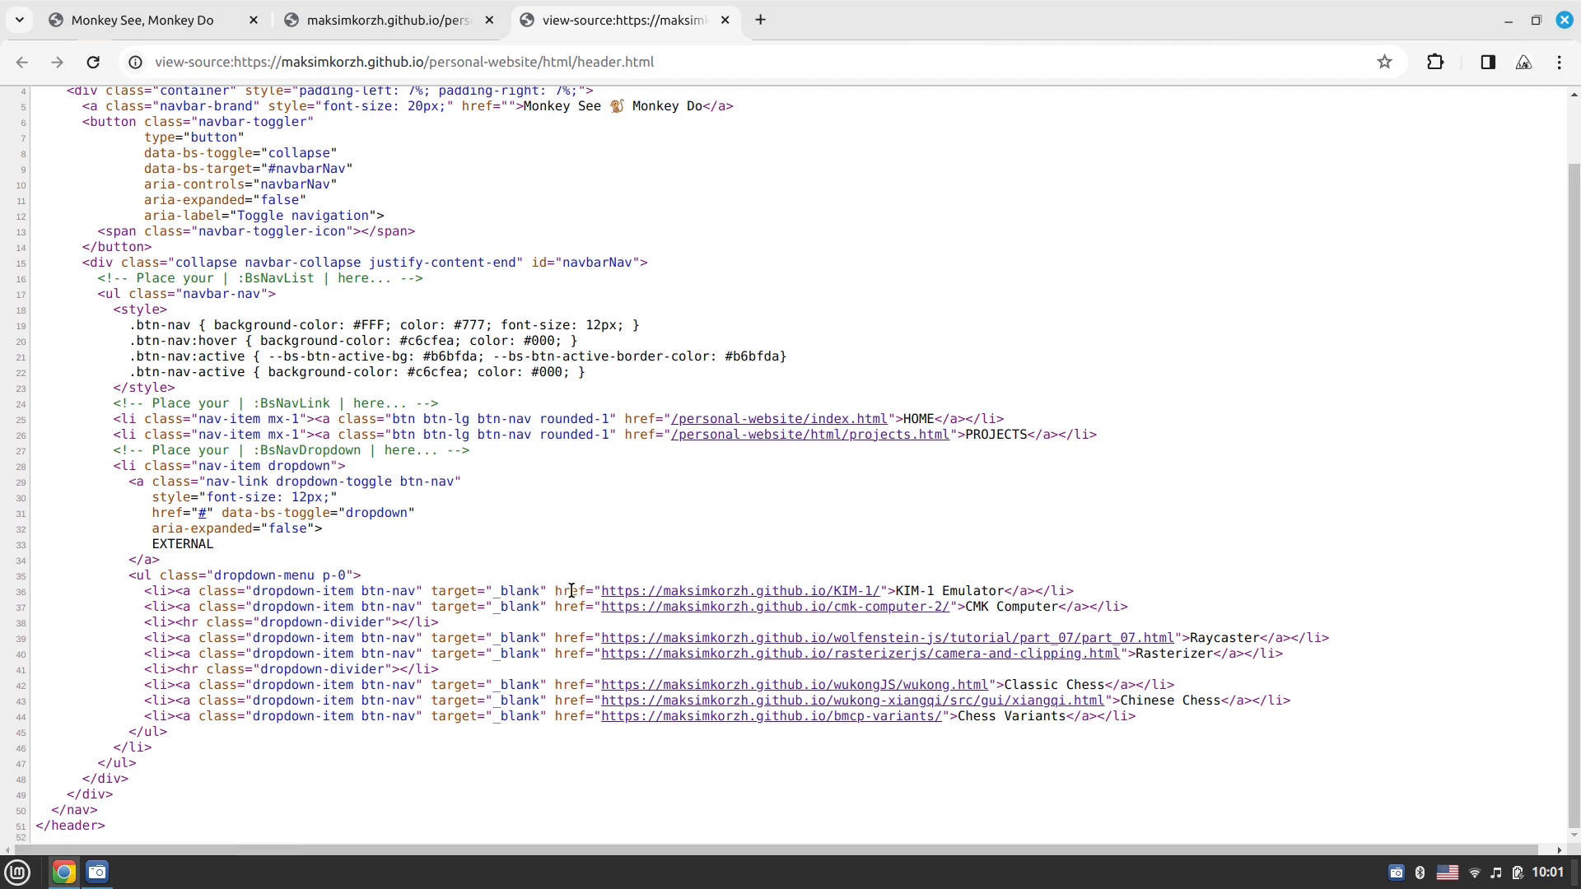
mouse_move(919, 718)
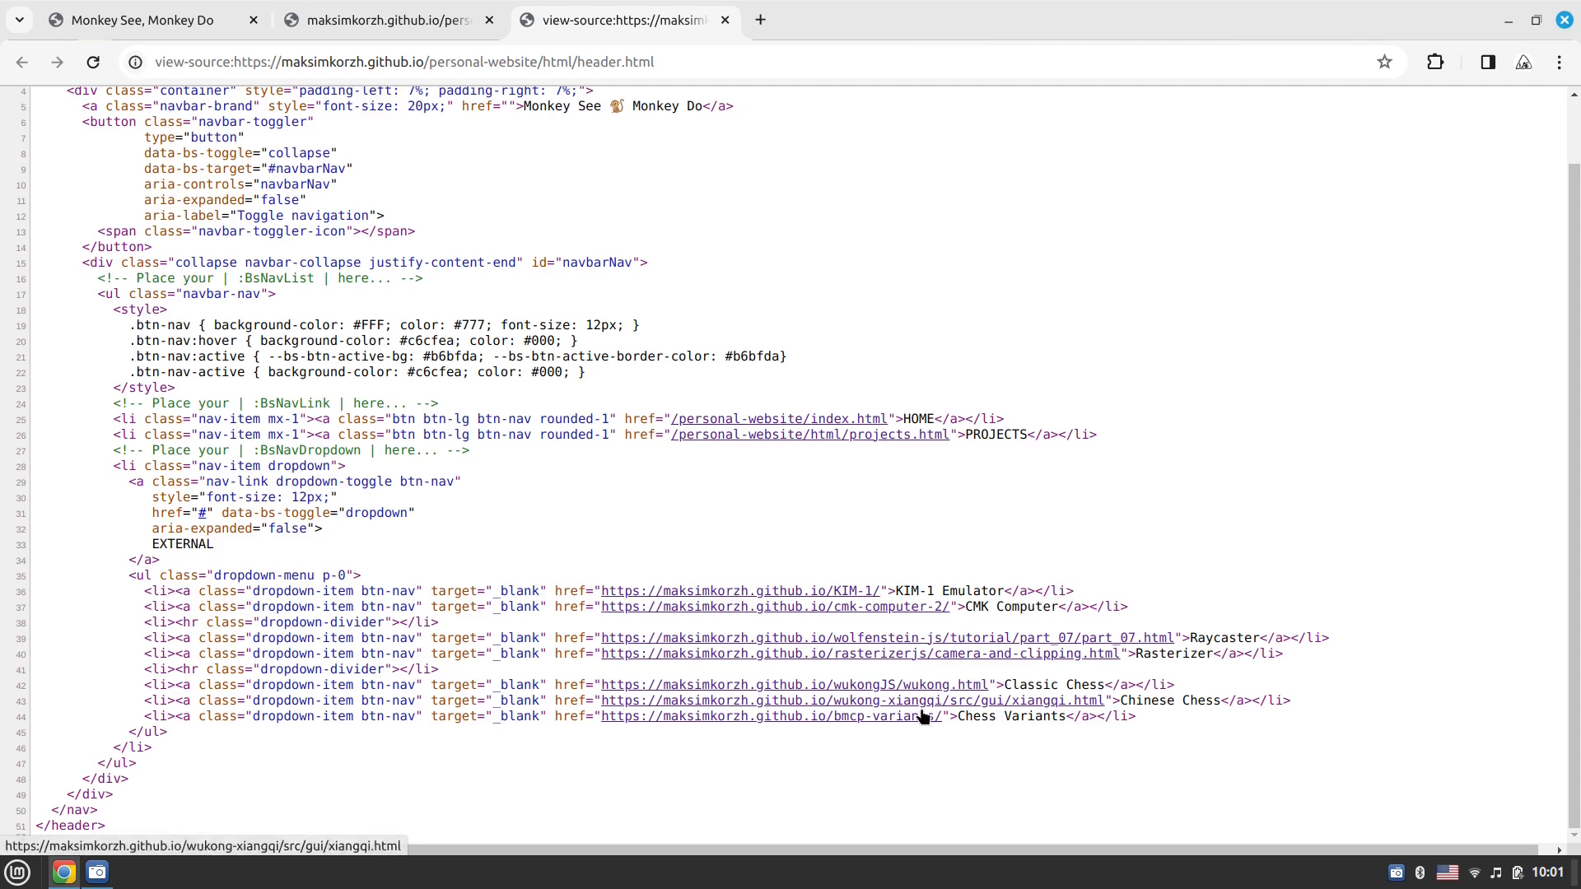
mouse_move(261, 622)
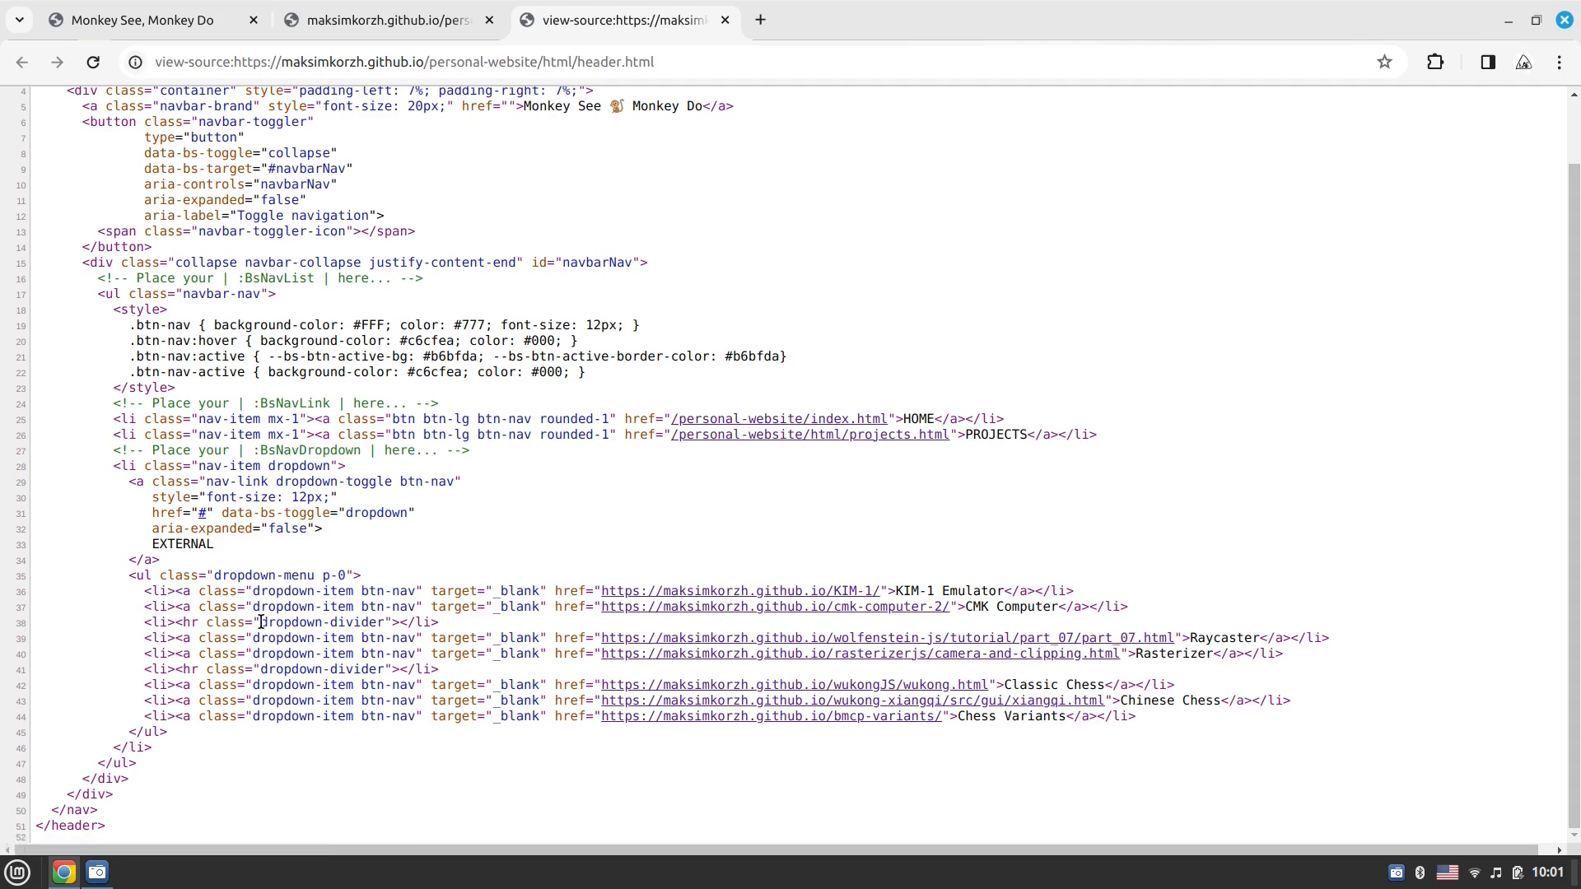
double_click(322, 622)
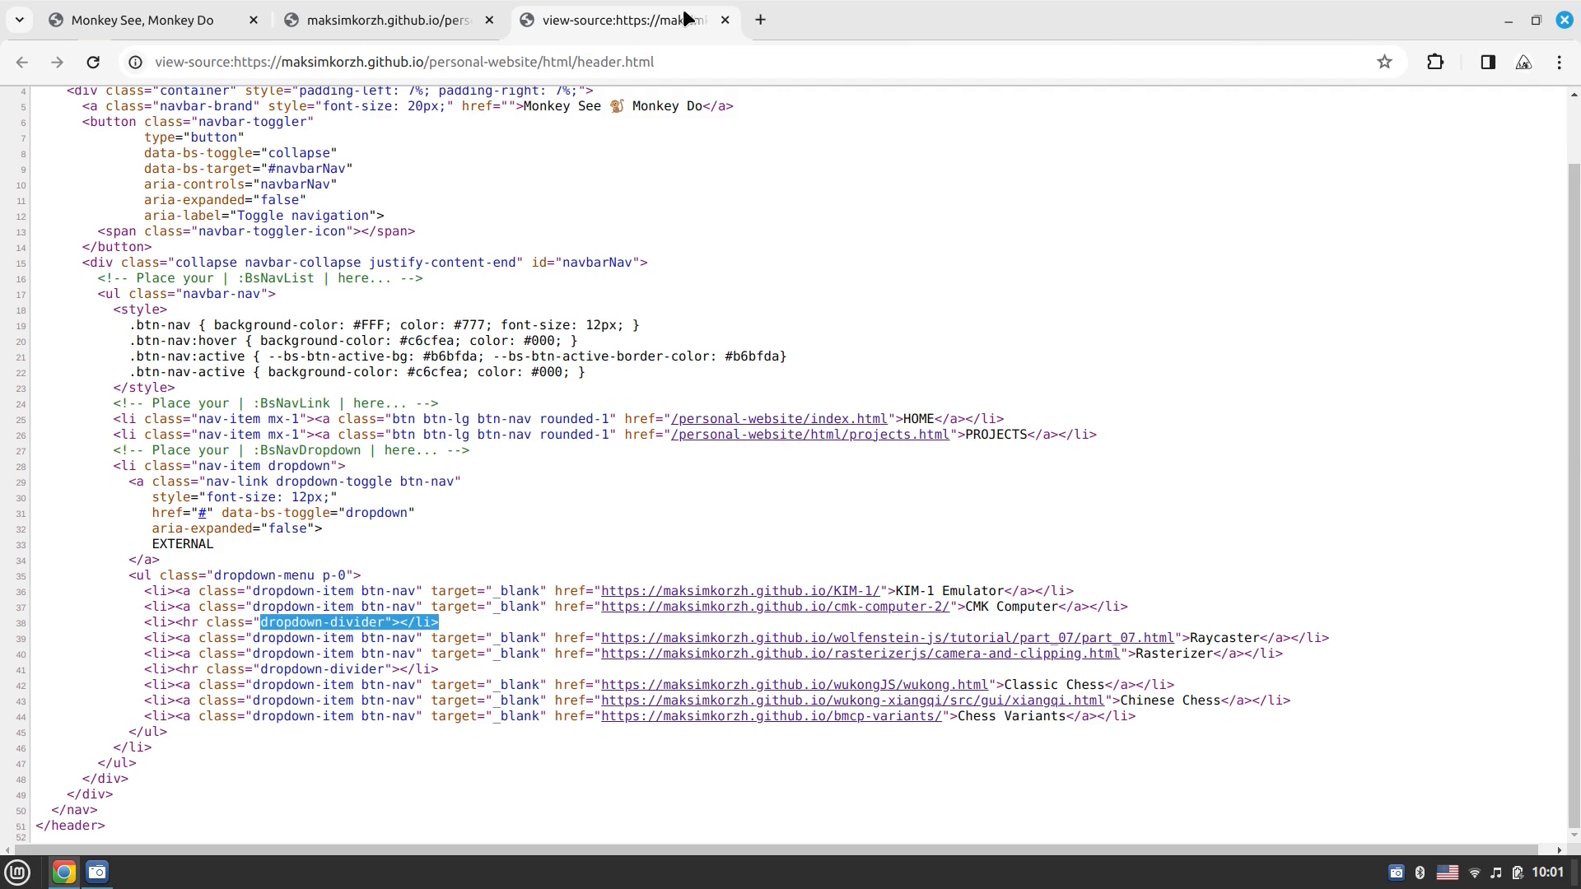
Close the source and header.html tabs and reopen the EXTERNAL dropdown on the homepage
left_click(725, 19)
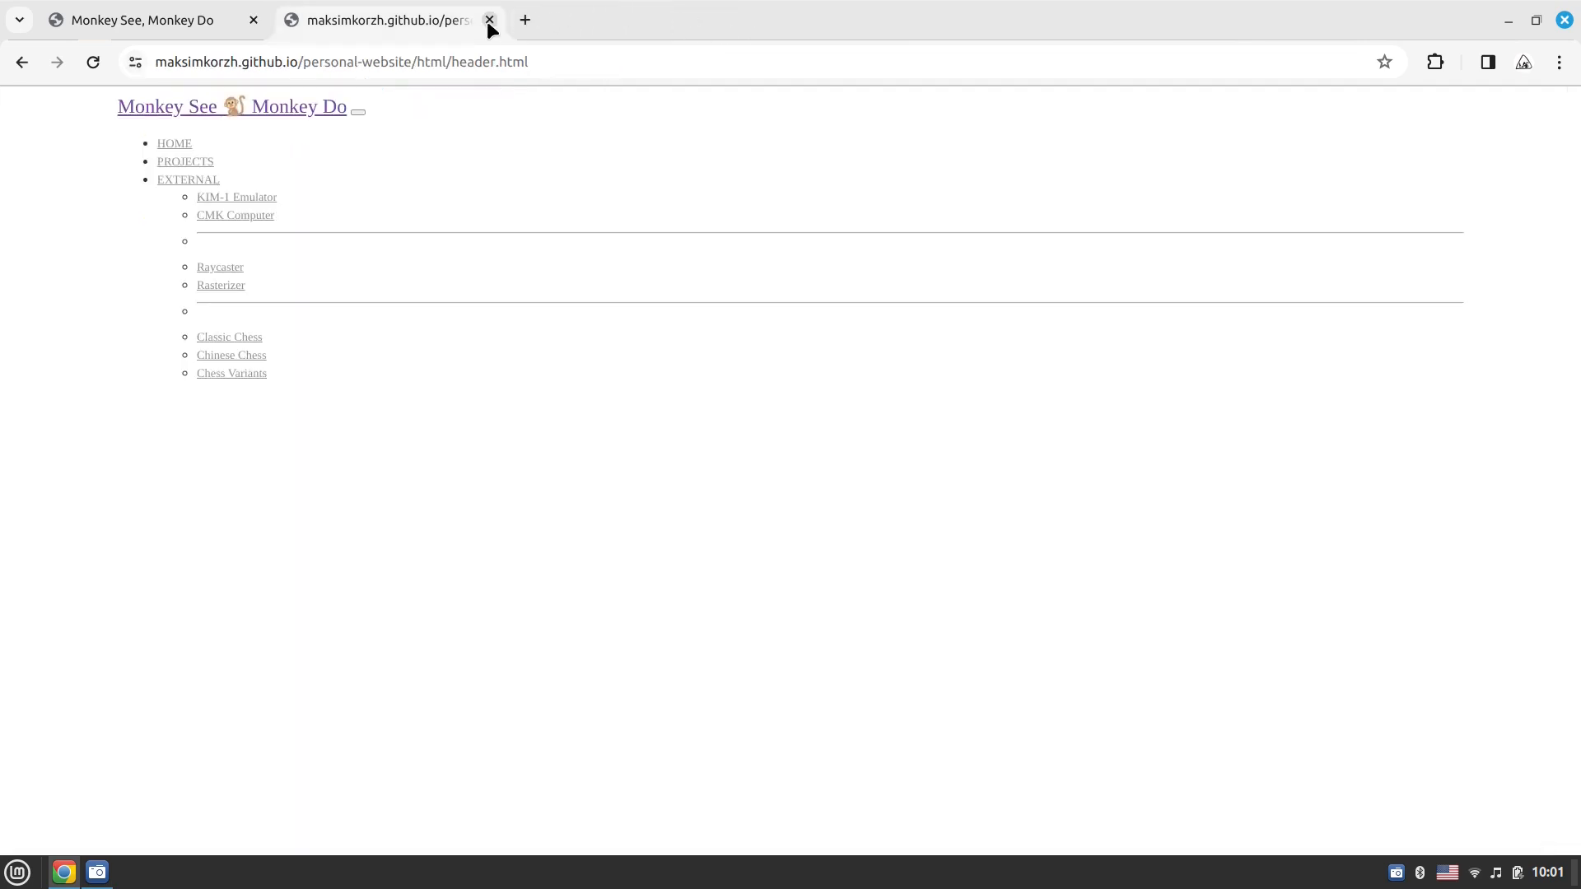
left_click(489, 20)
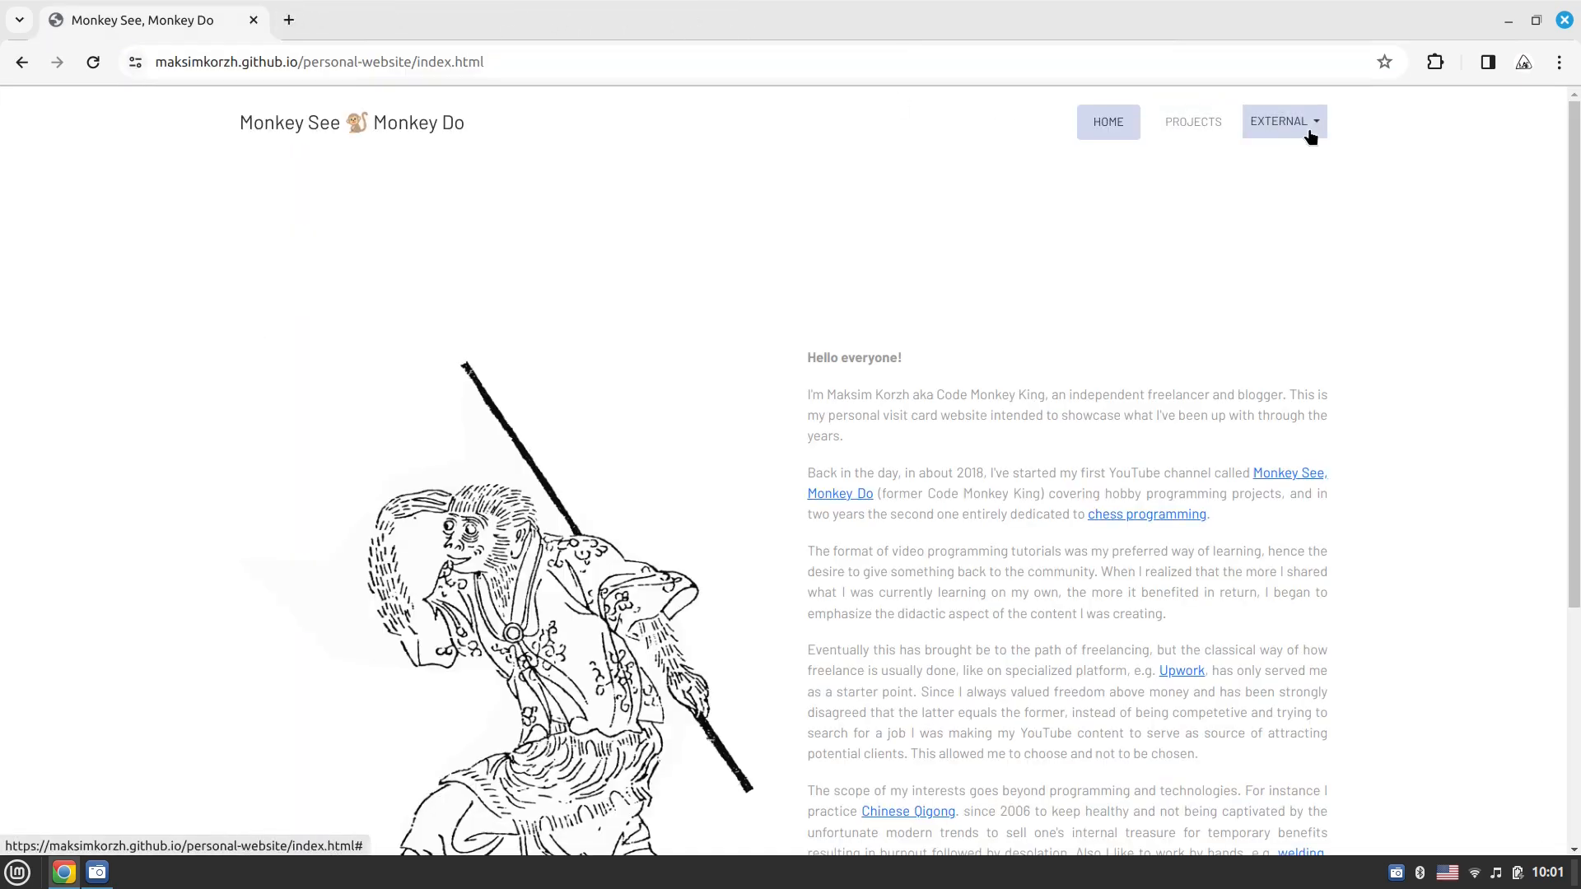
left_click(1281, 120)
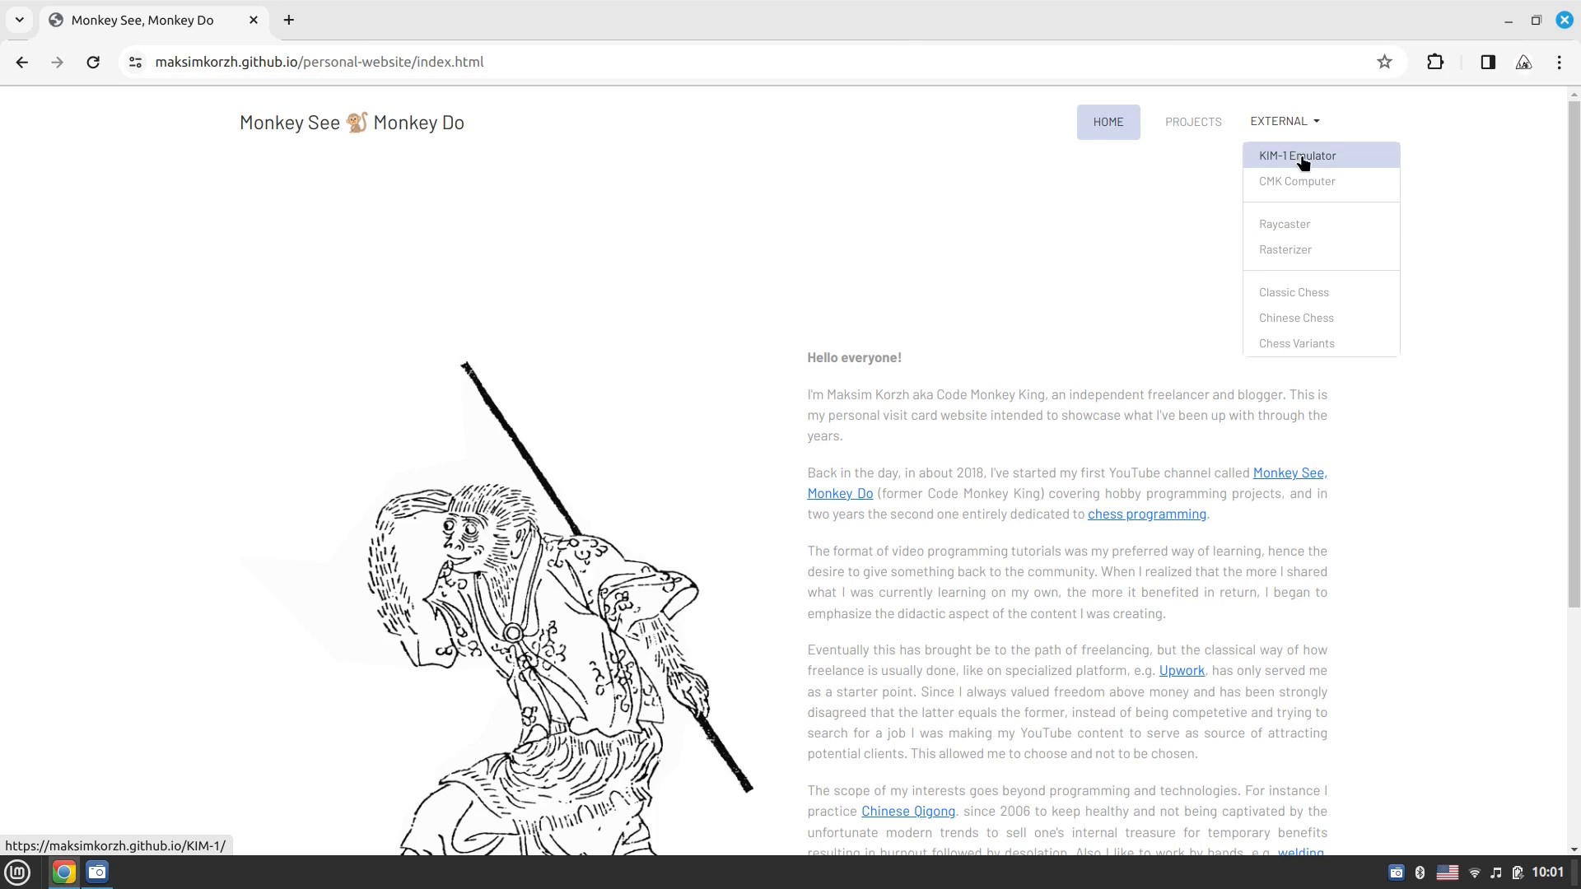
left_click(1300, 155)
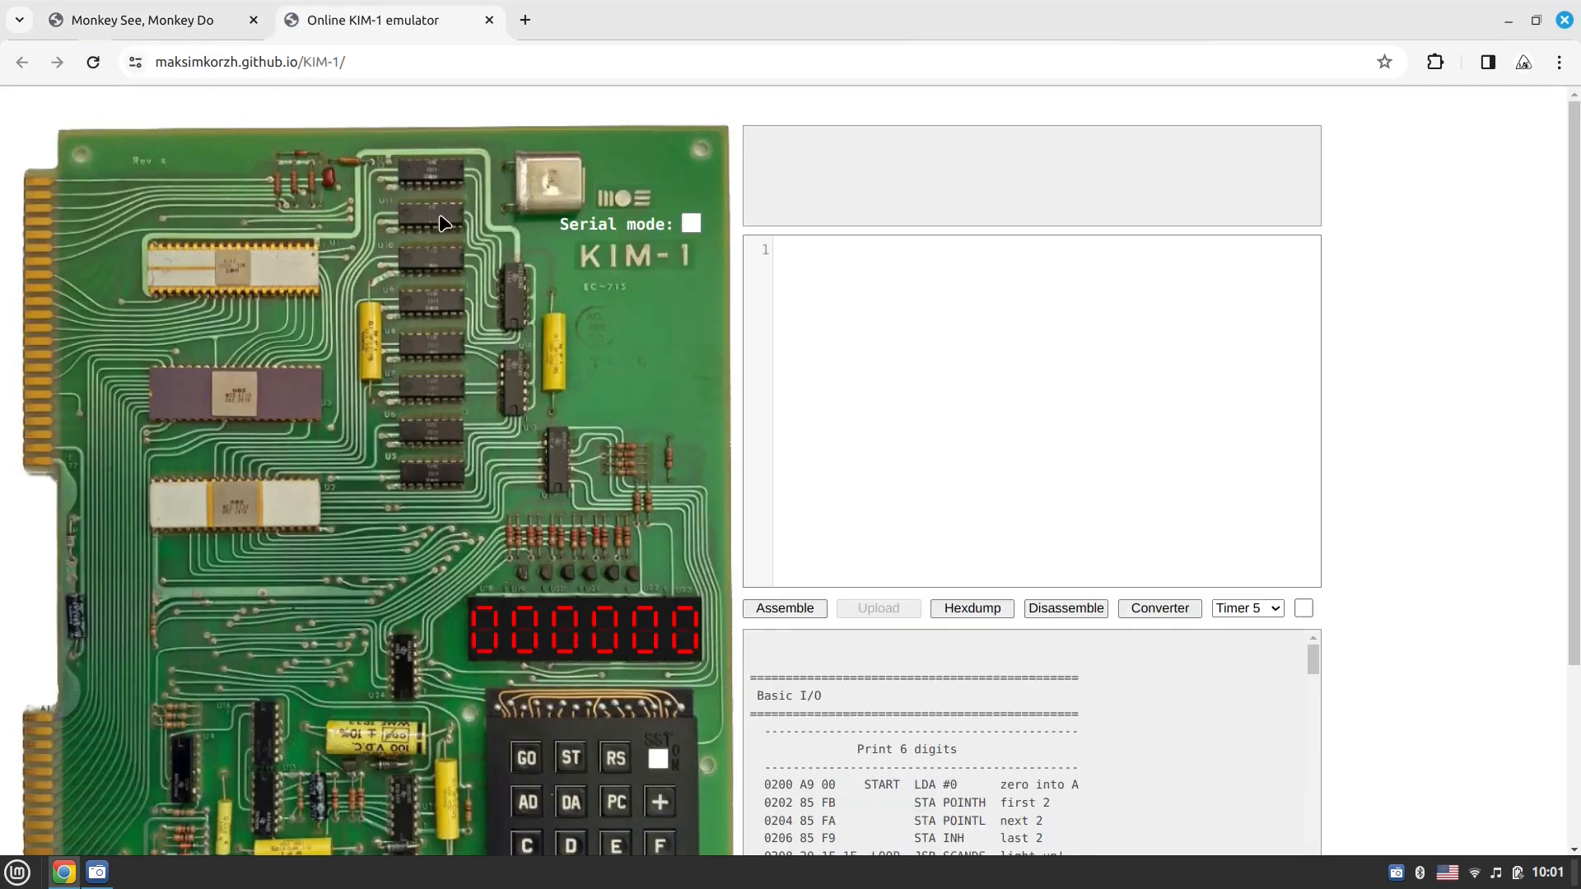
mouse_move(318, 420)
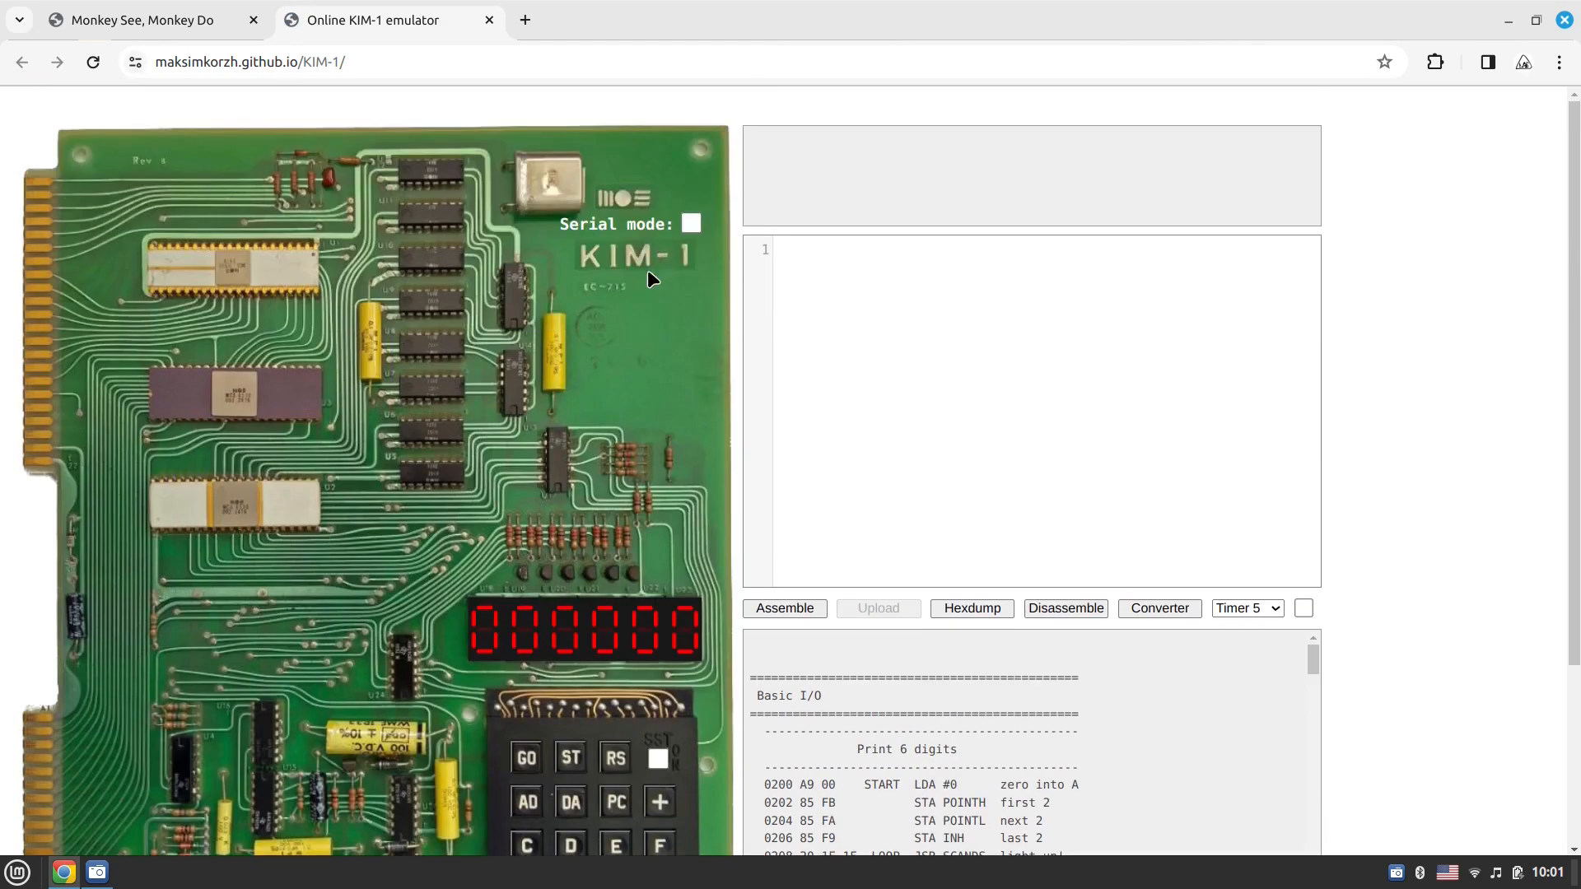
mouse_move(609, 428)
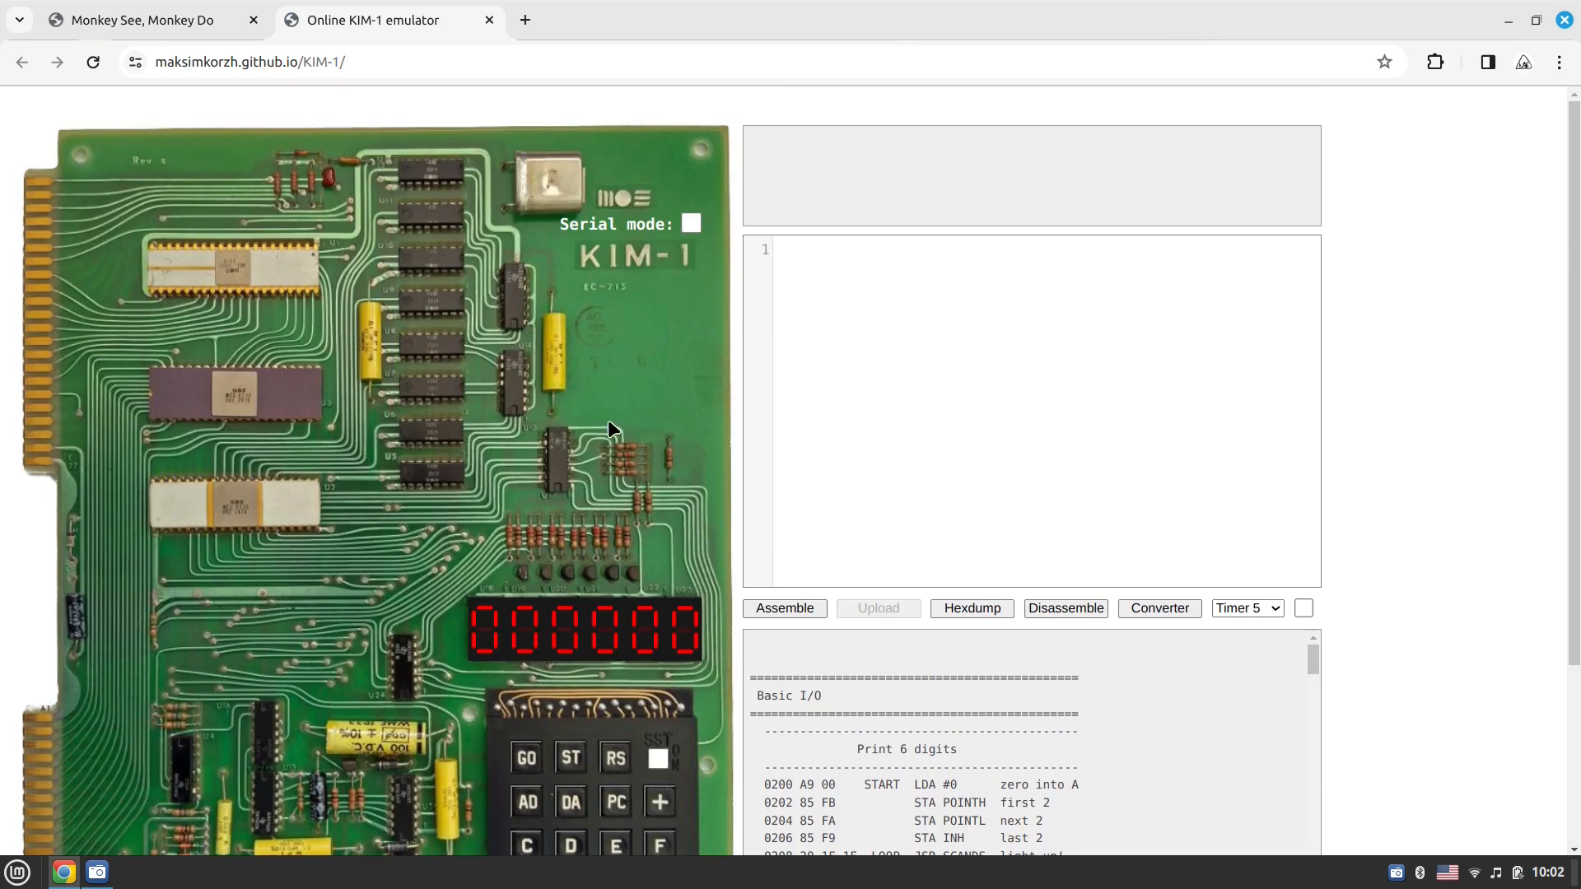
scroll("down", 3)
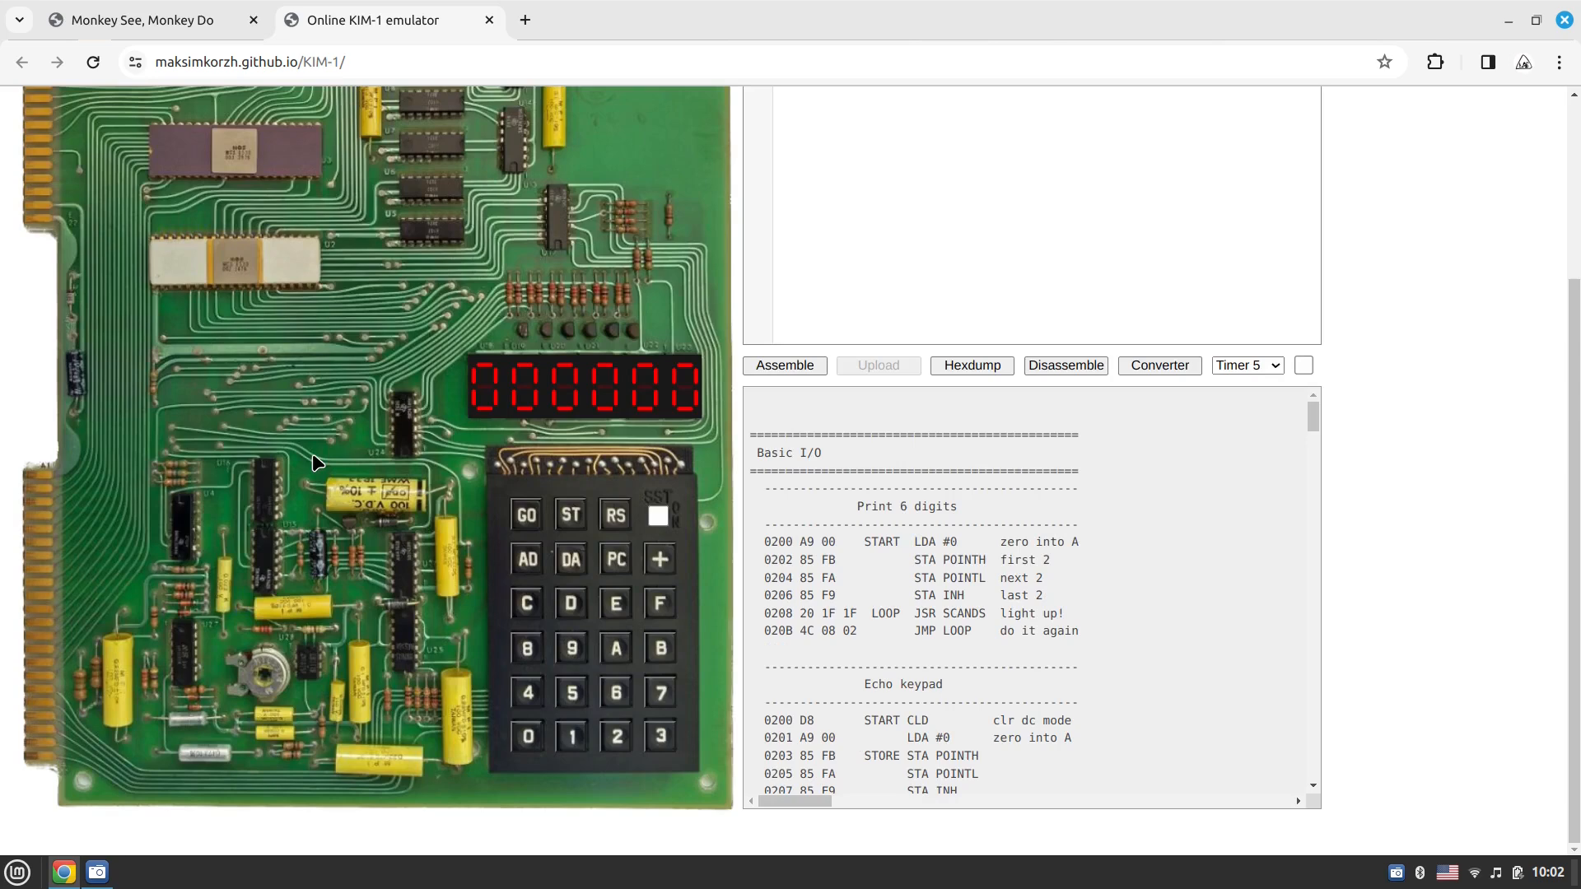
mouse_move(417, 341)
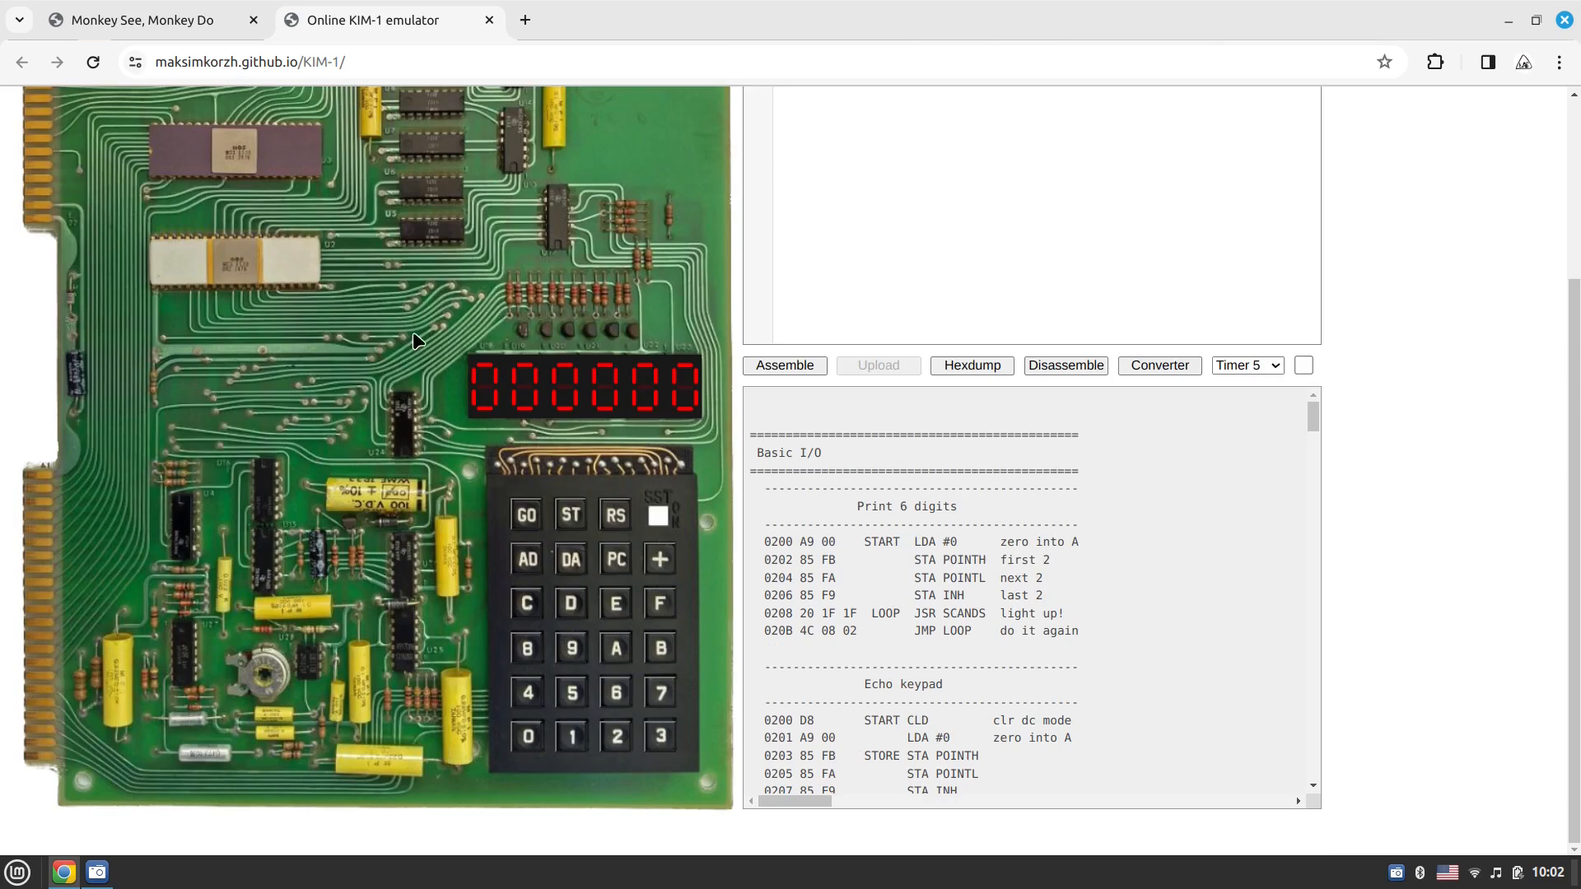
scroll("up", 3)
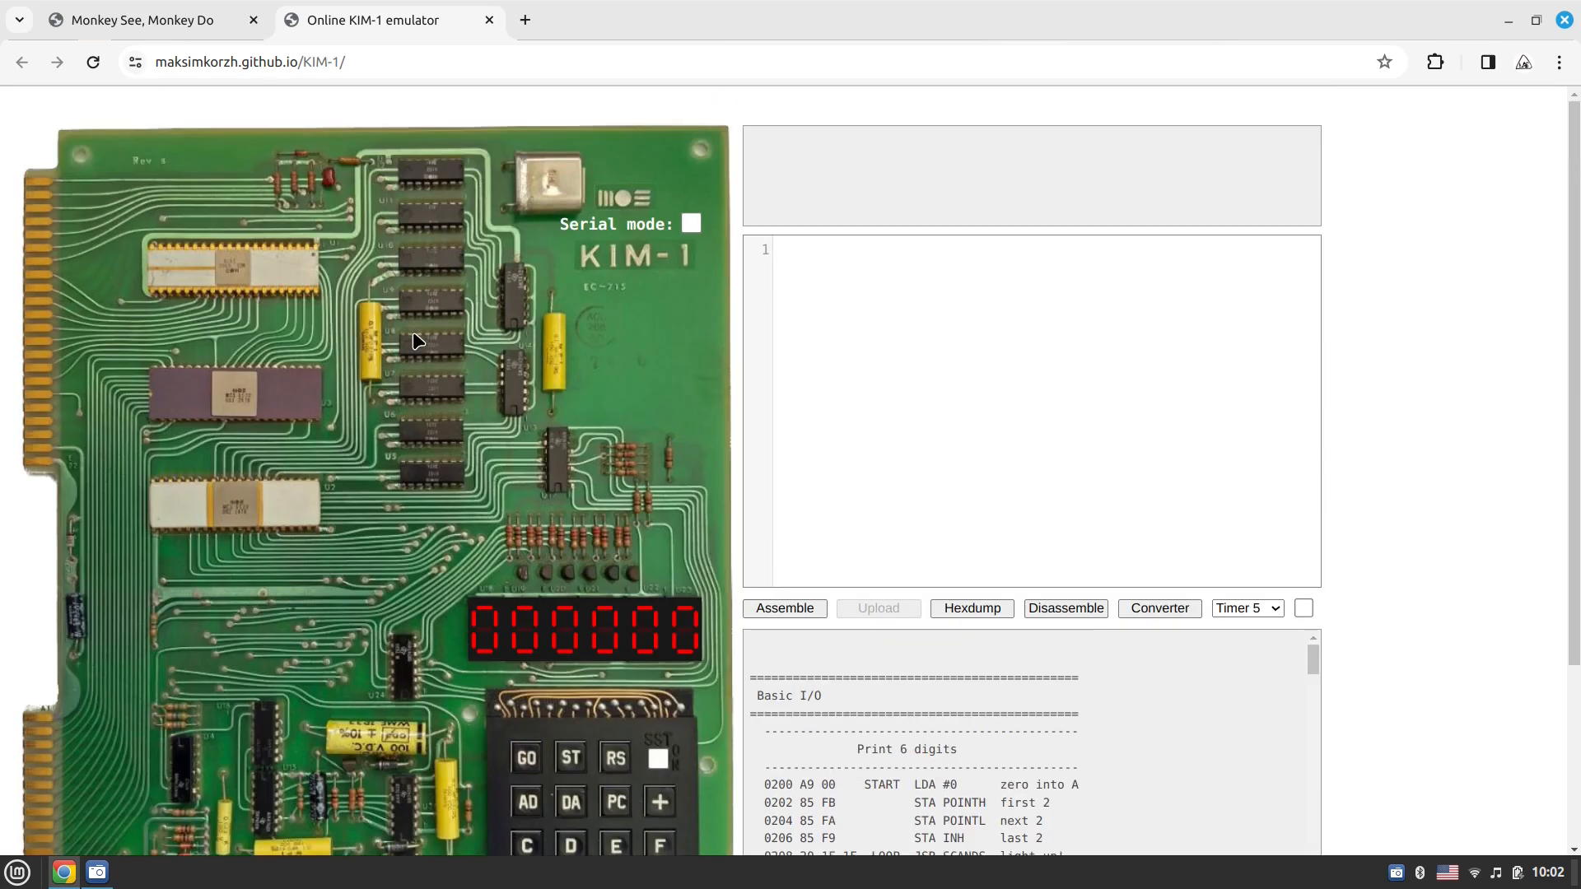
mouse_move(985, 387)
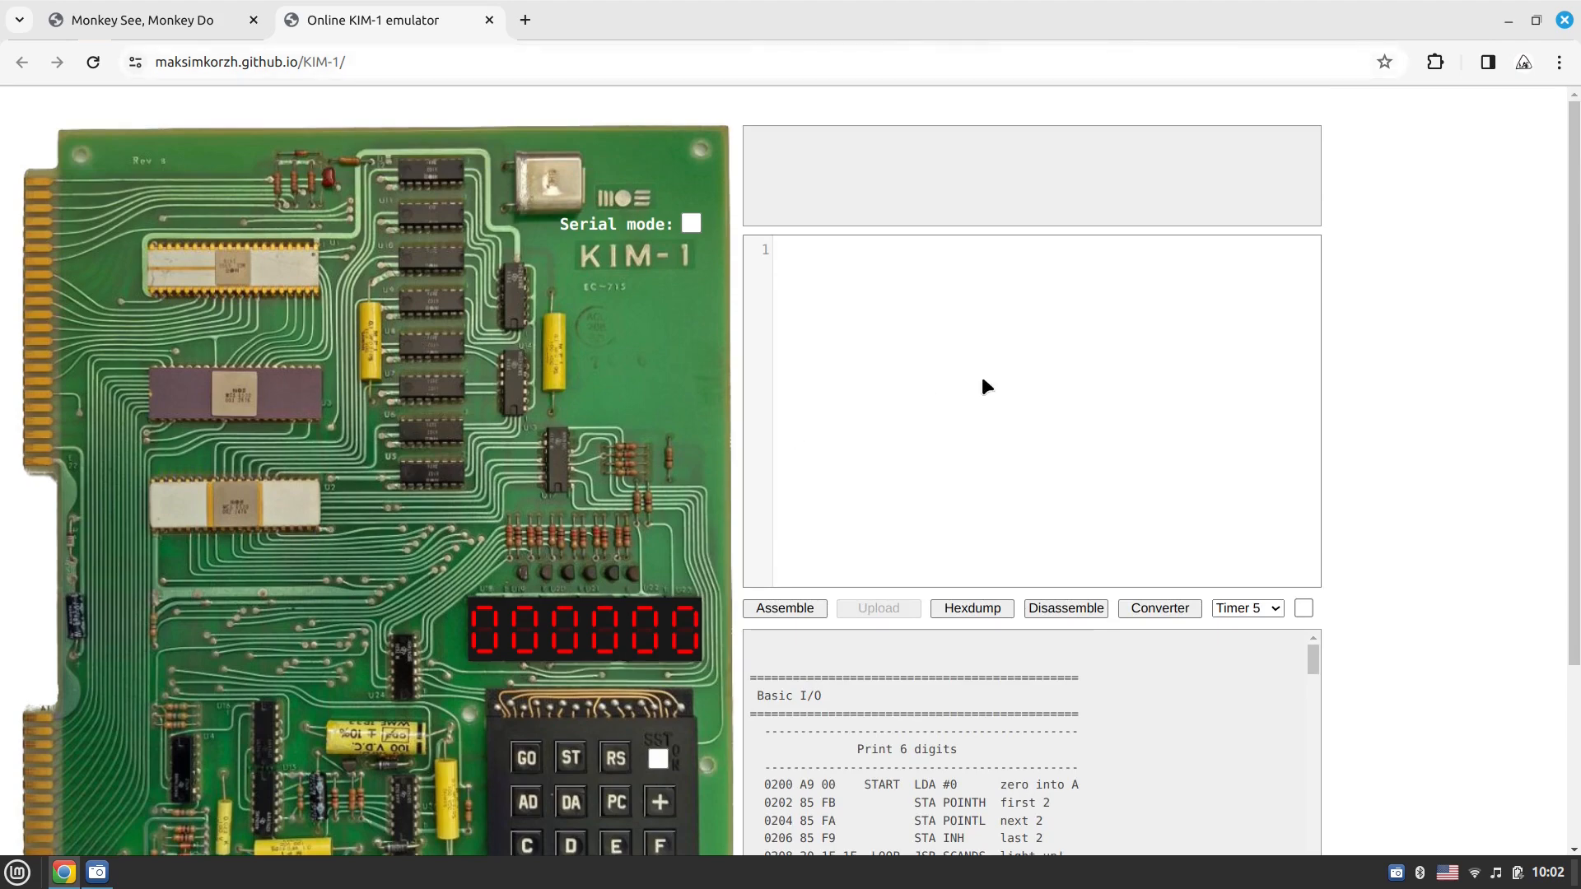
scroll("down", 3)
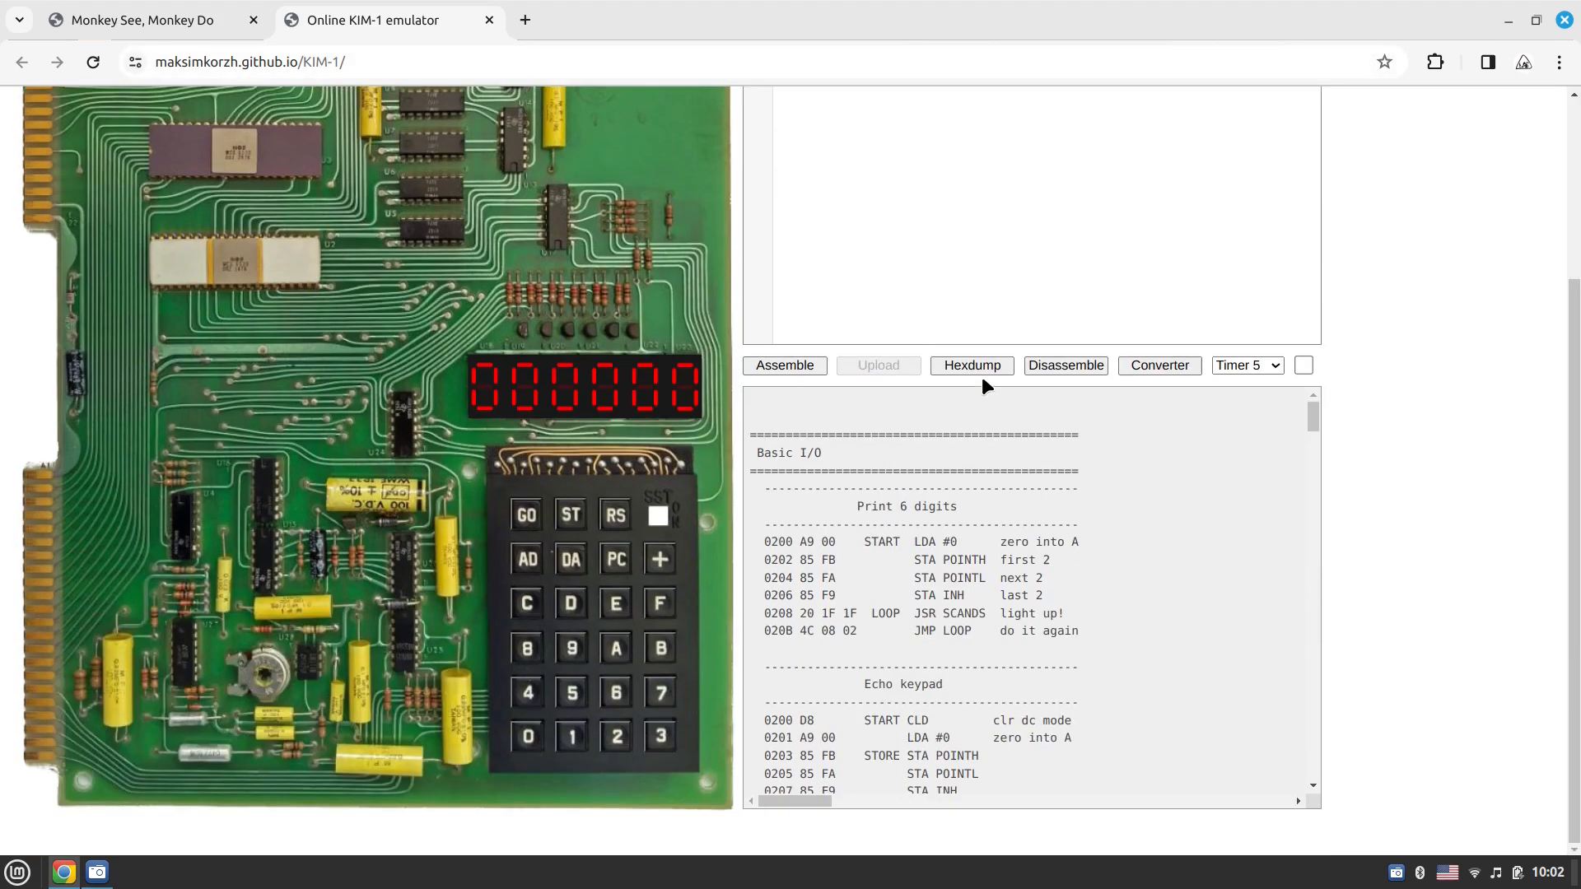
mouse_move(504, 303)
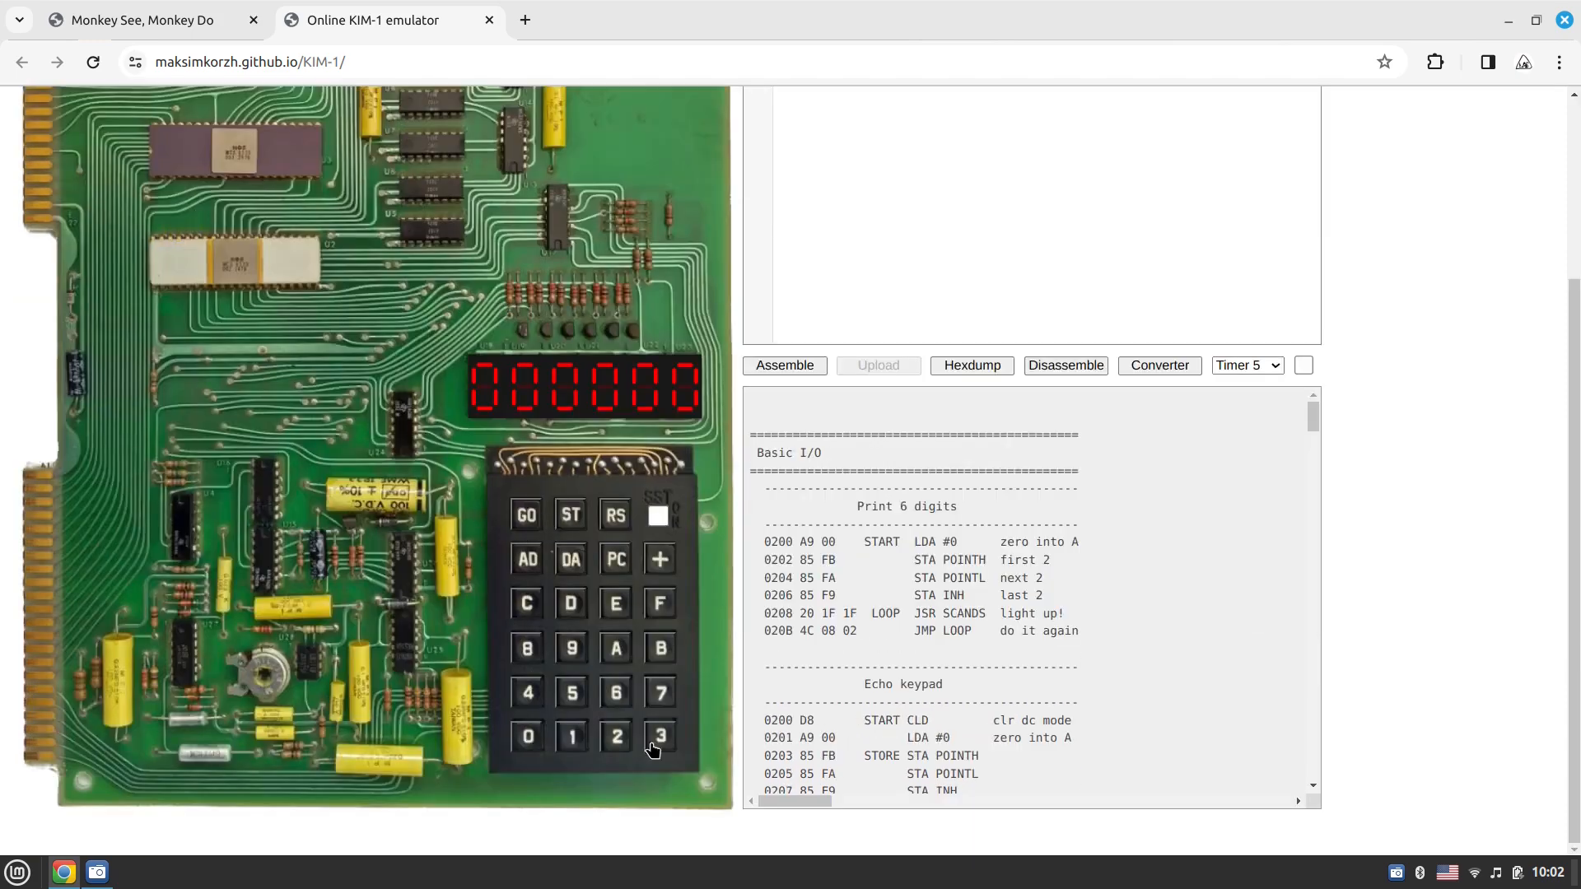
mouse_move(595, 677)
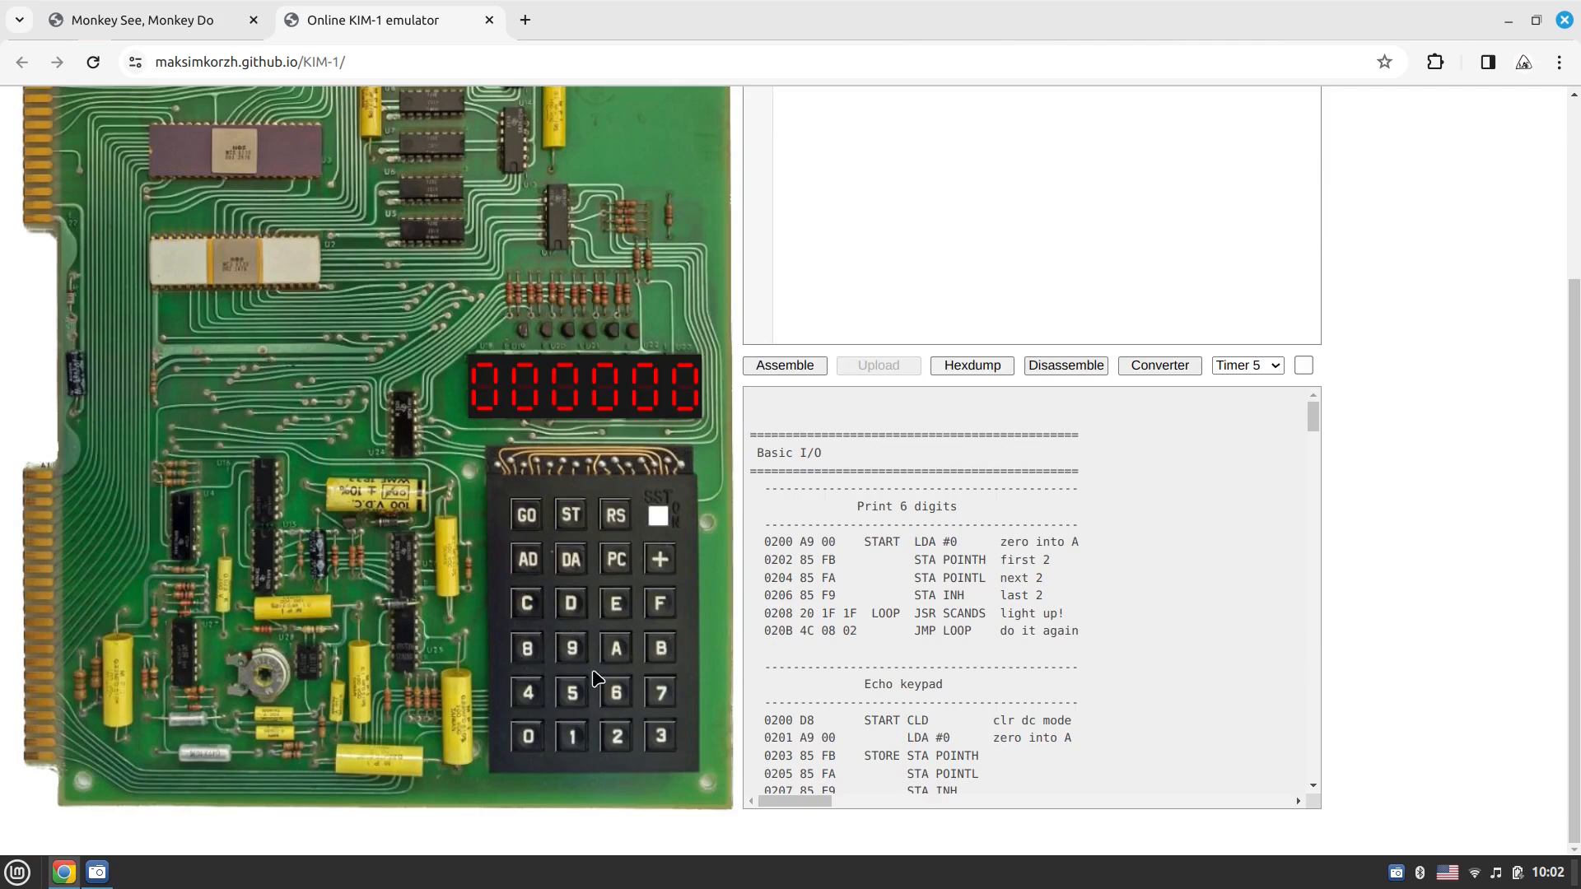
mouse_move(617, 653)
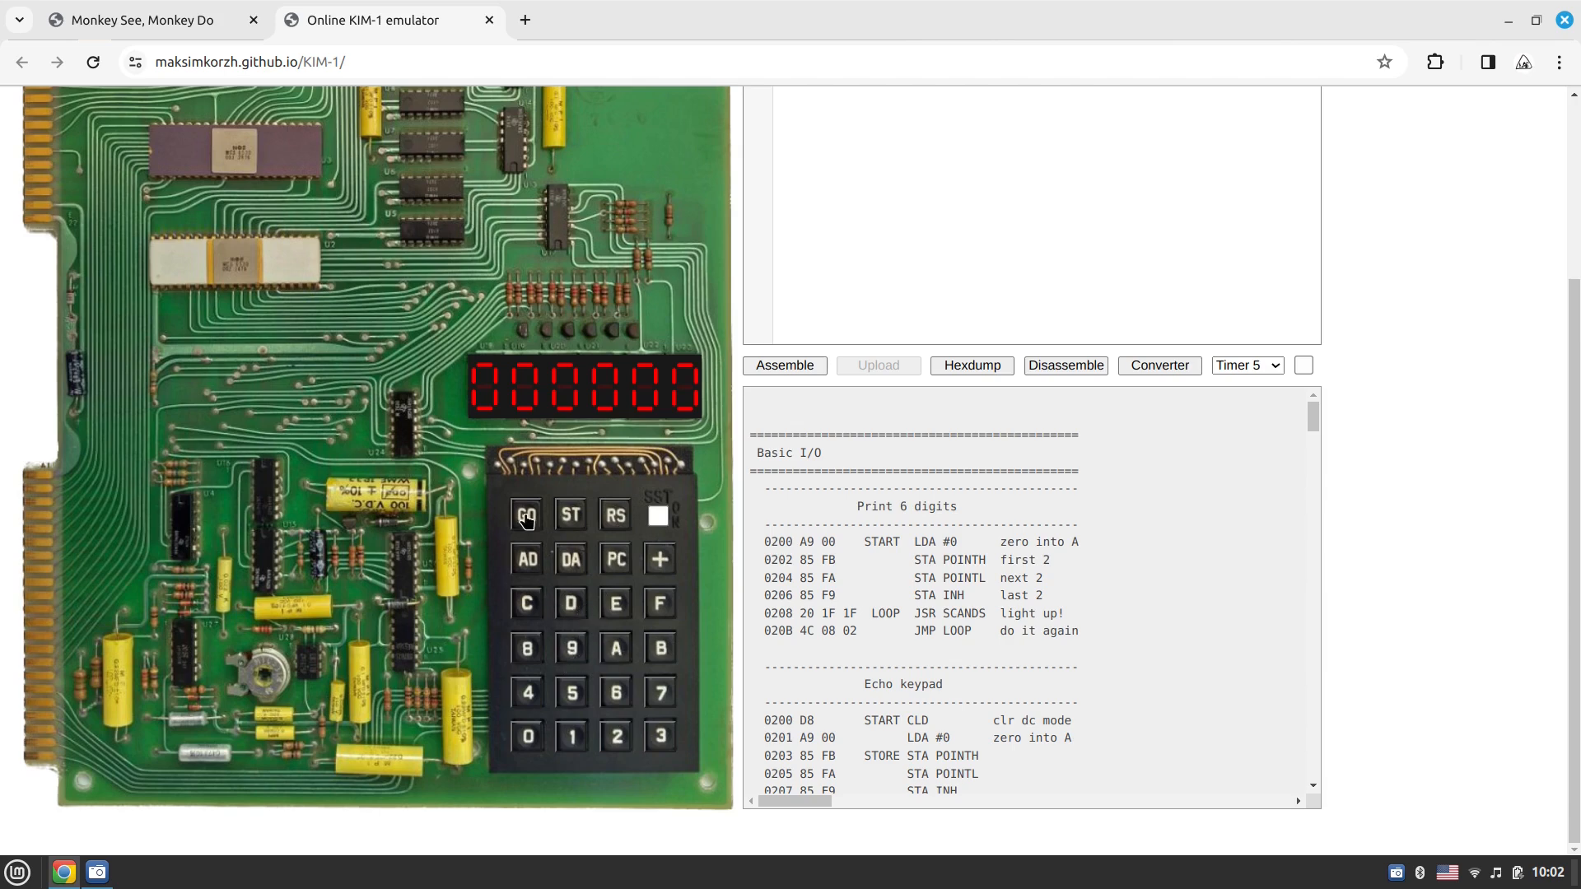
mouse_move(552, 727)
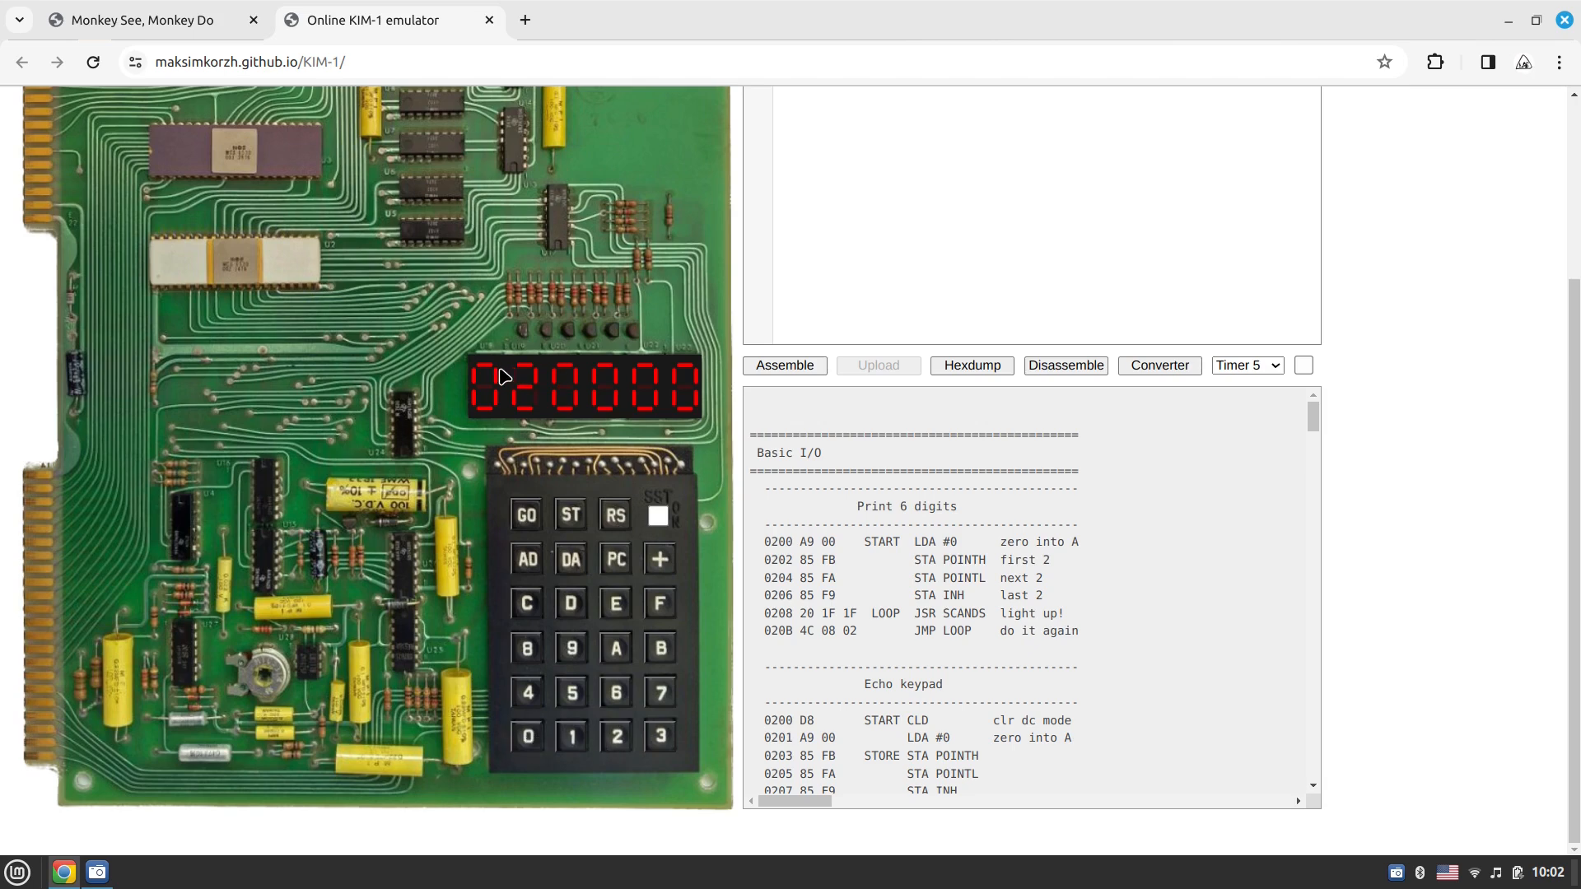
mouse_move(614, 413)
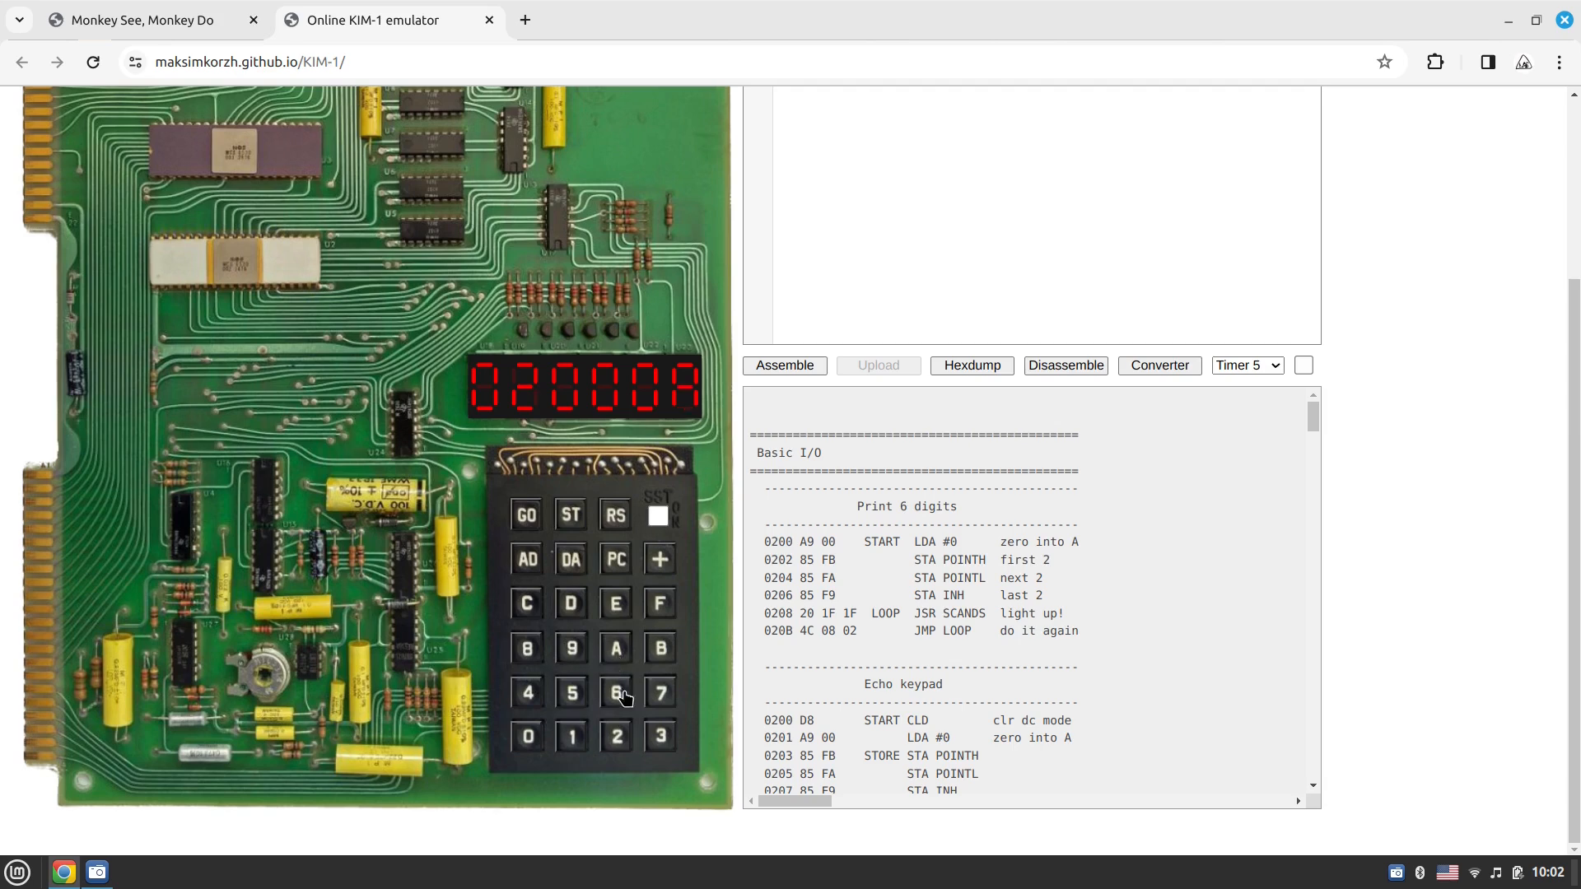
Finish keying A9 at address 0200 and step the display on to 0201
left_click(571, 649)
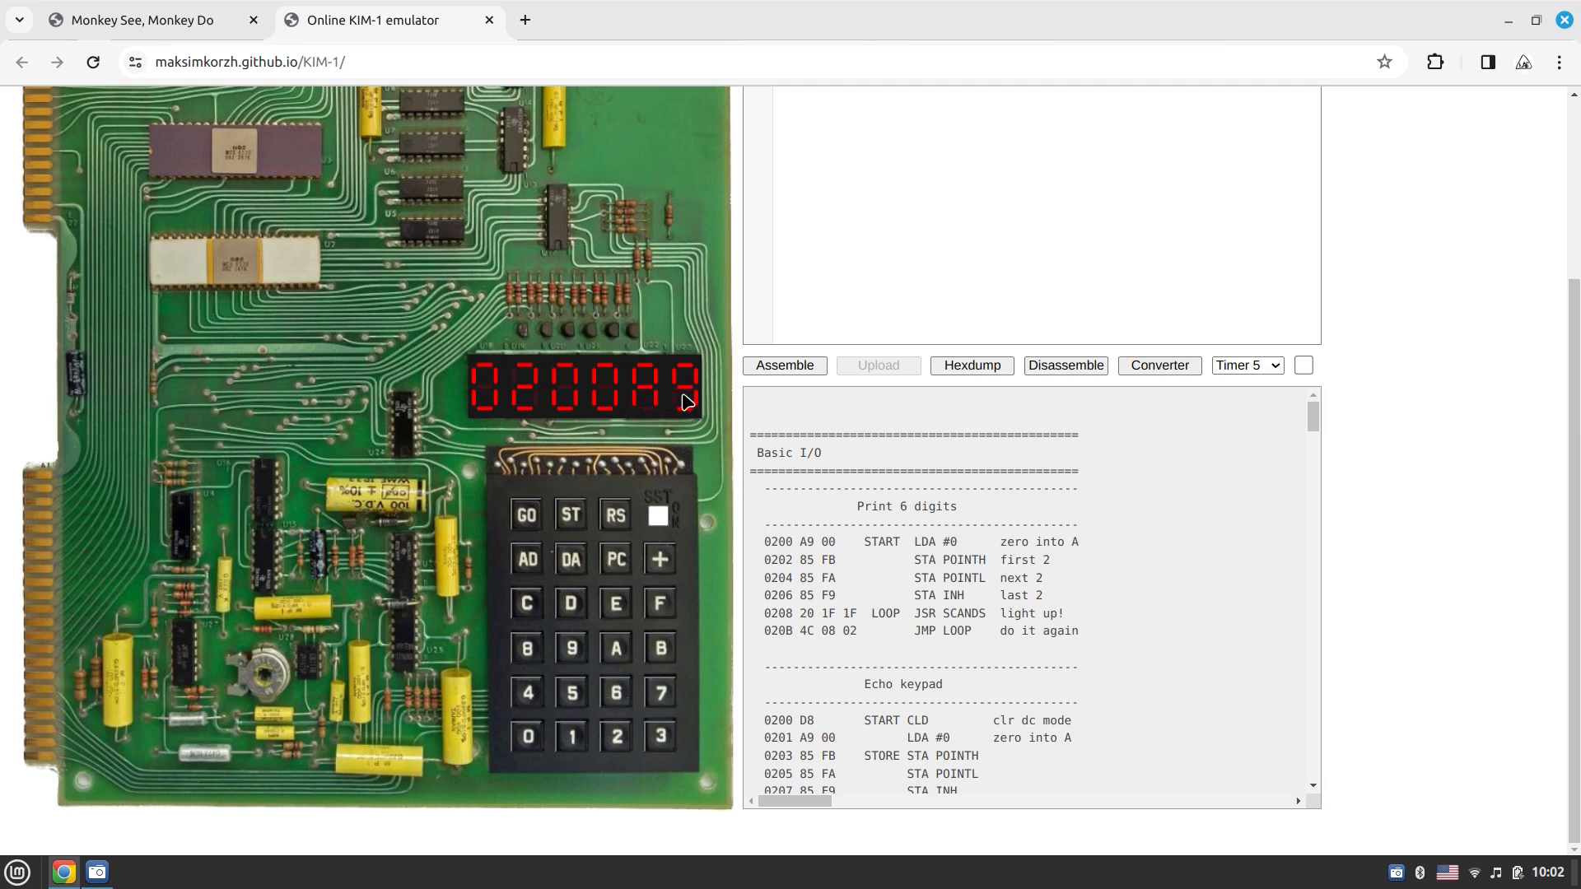
mouse_move(522, 478)
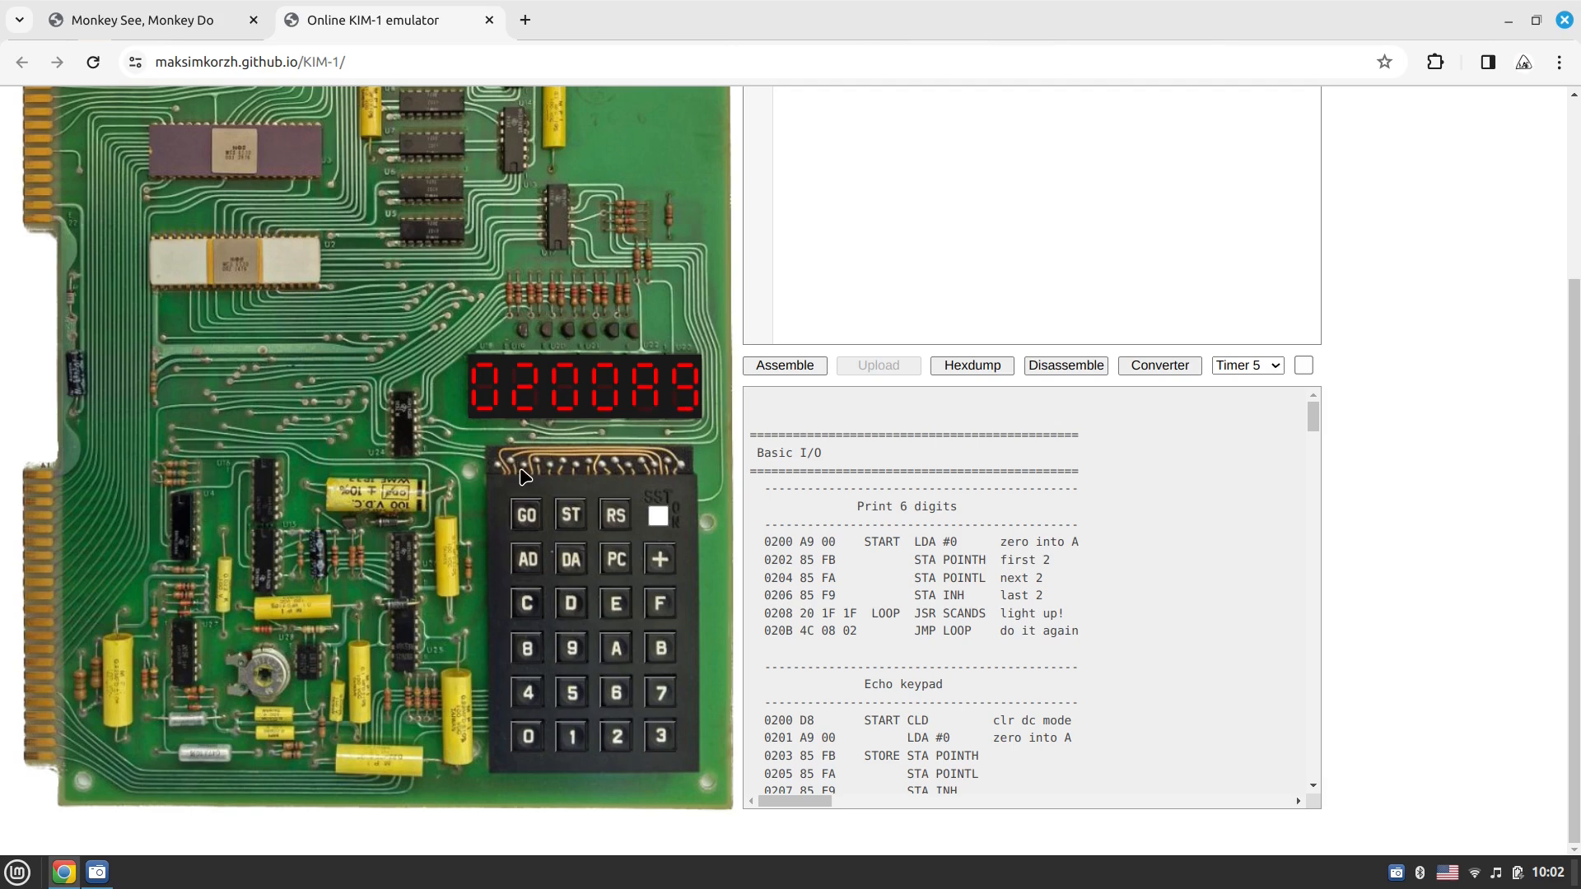
left_click(659, 560)
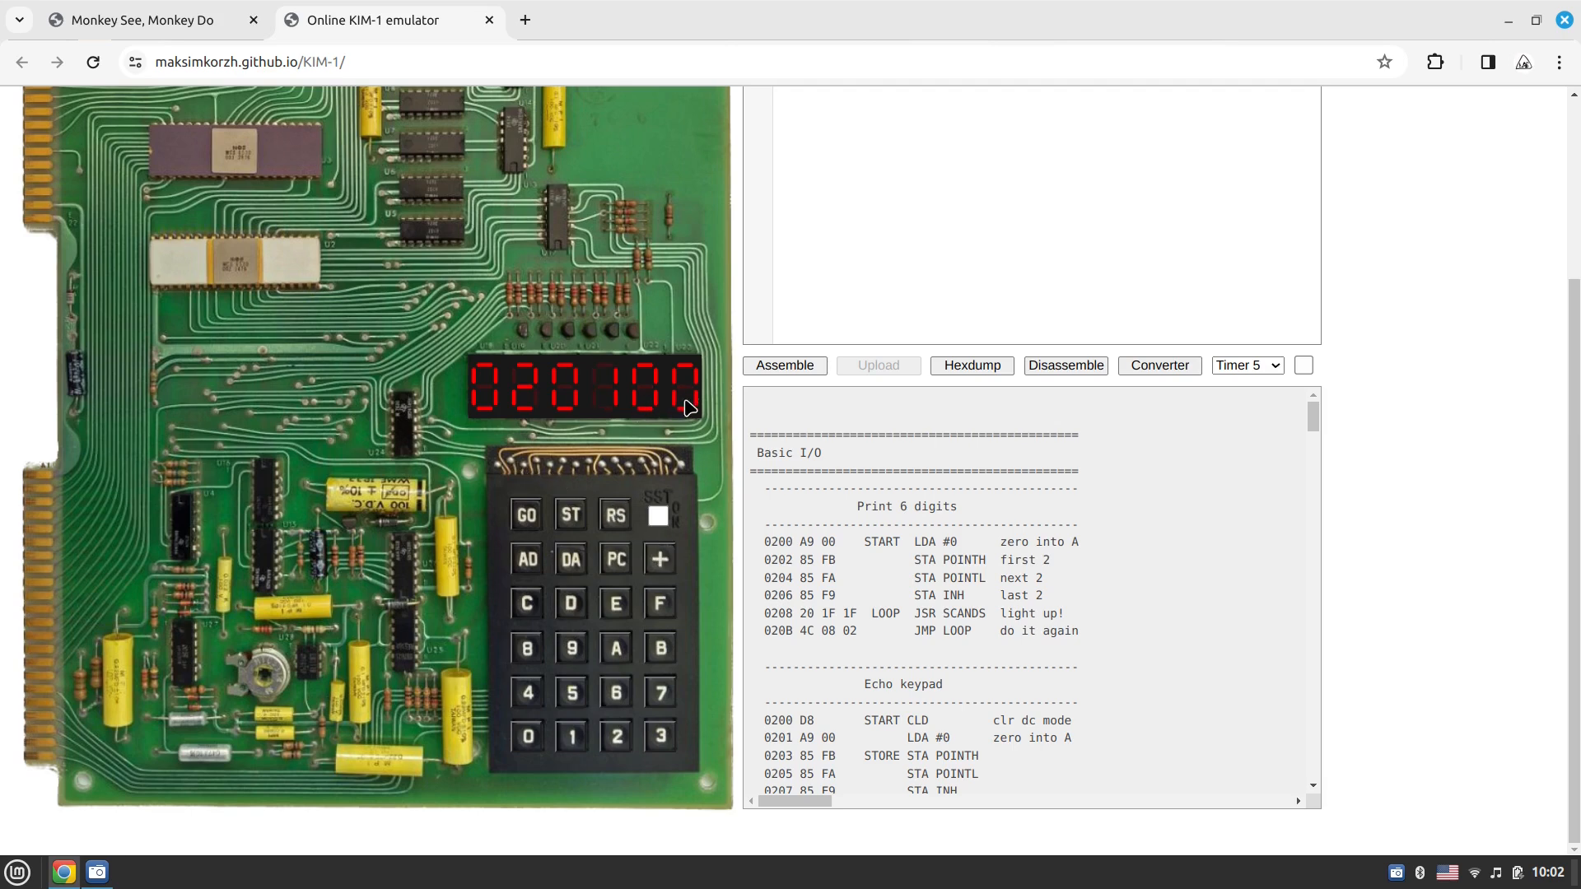
mouse_move(685, 398)
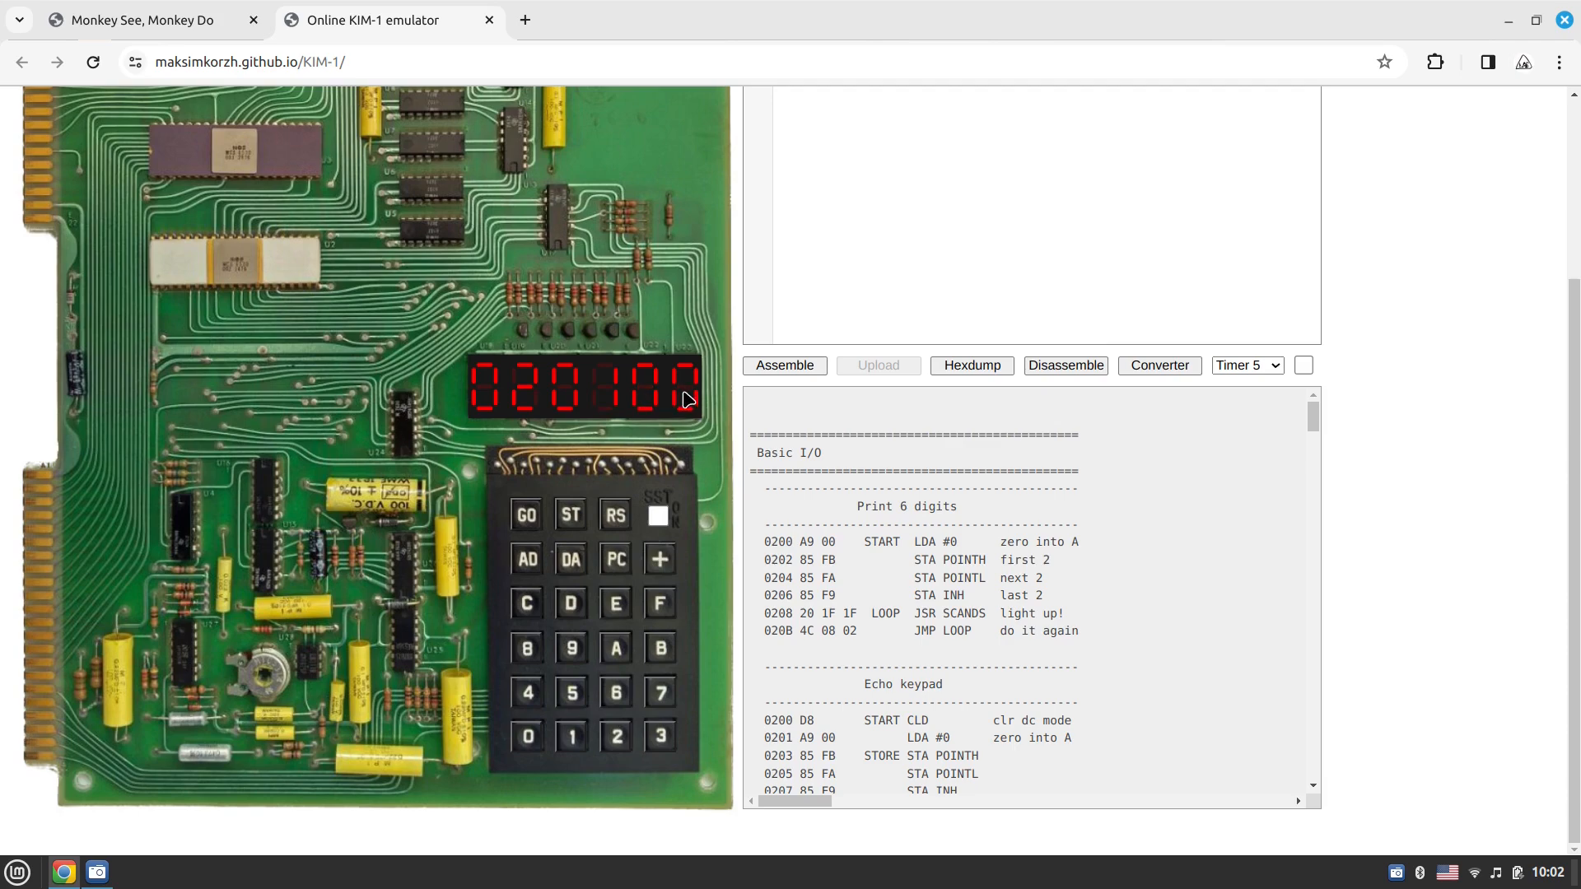
scroll("up", 3)
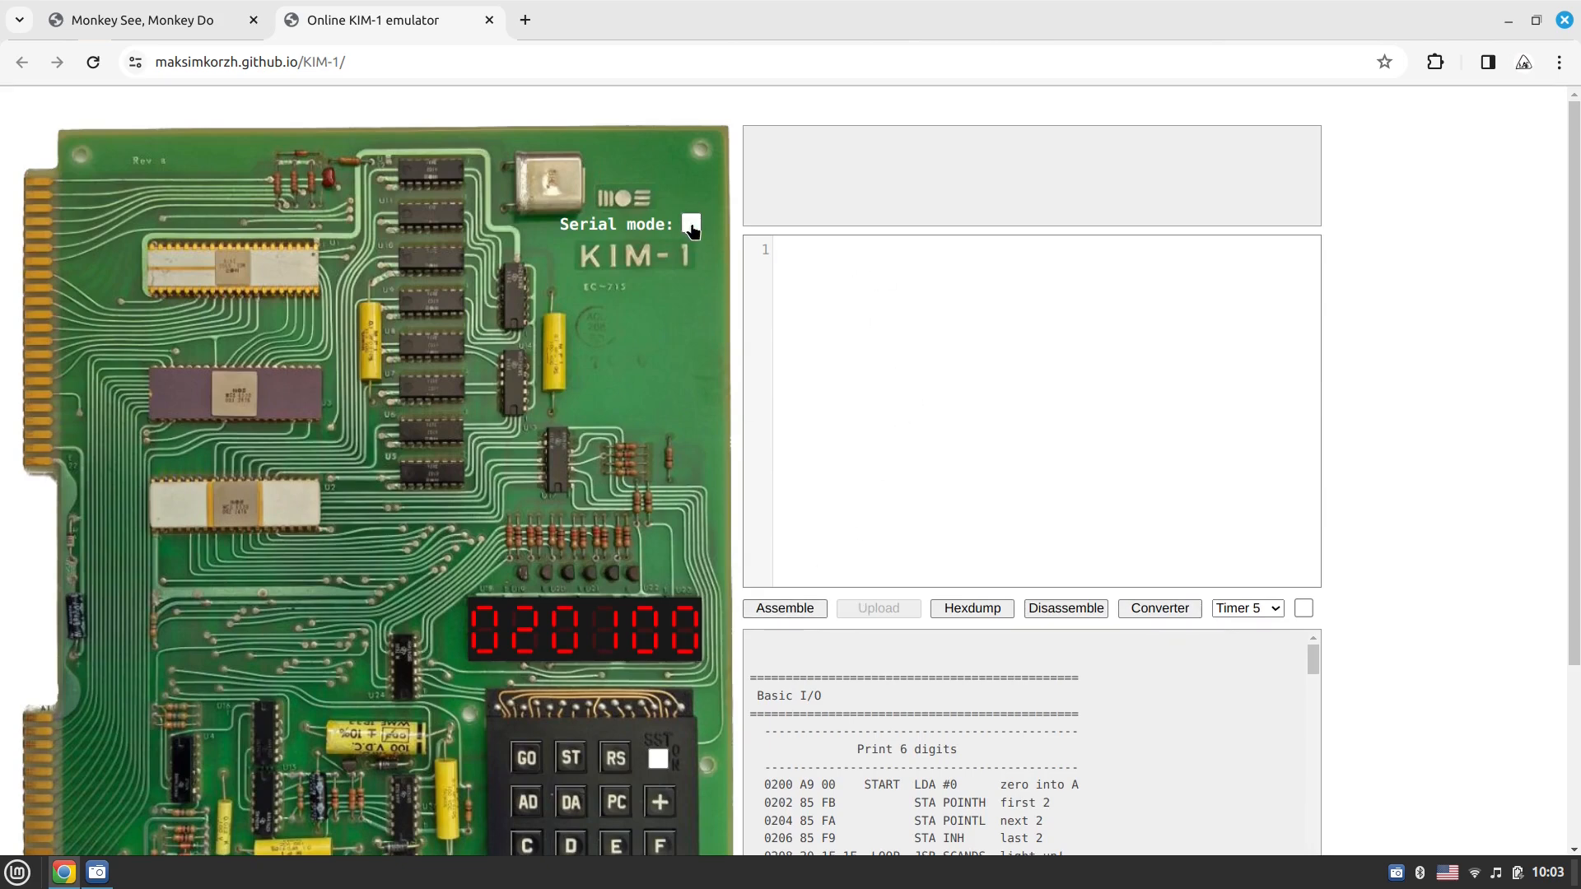
mouse_move(555, 214)
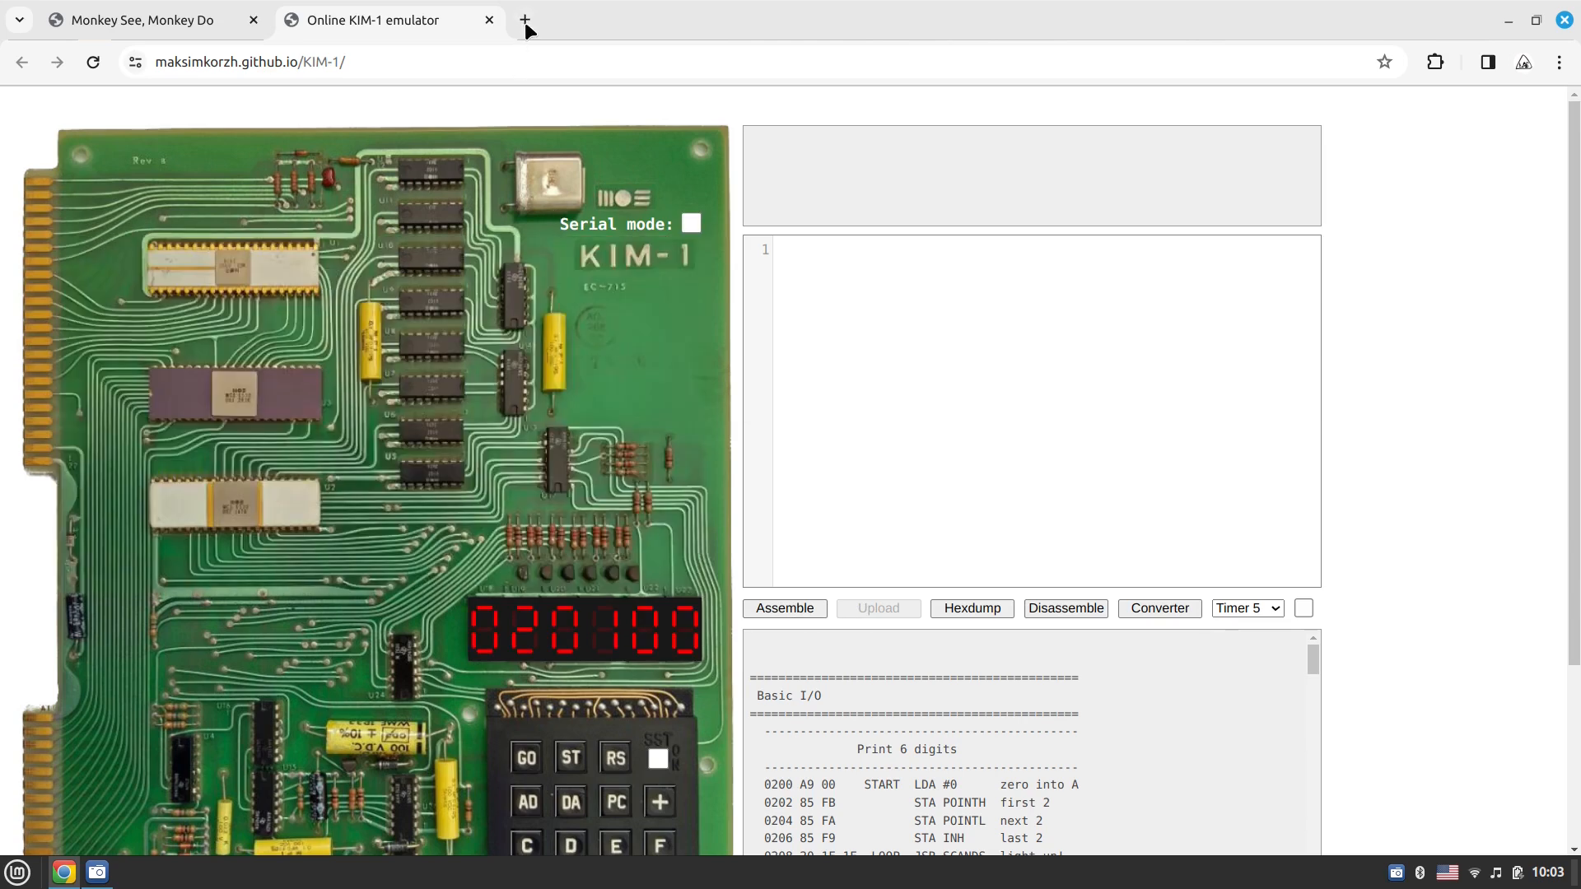
In a new tab, filter maksimKorzh's GitHub repositories by 6502 and pick 6502-chess
left_click(523, 20)
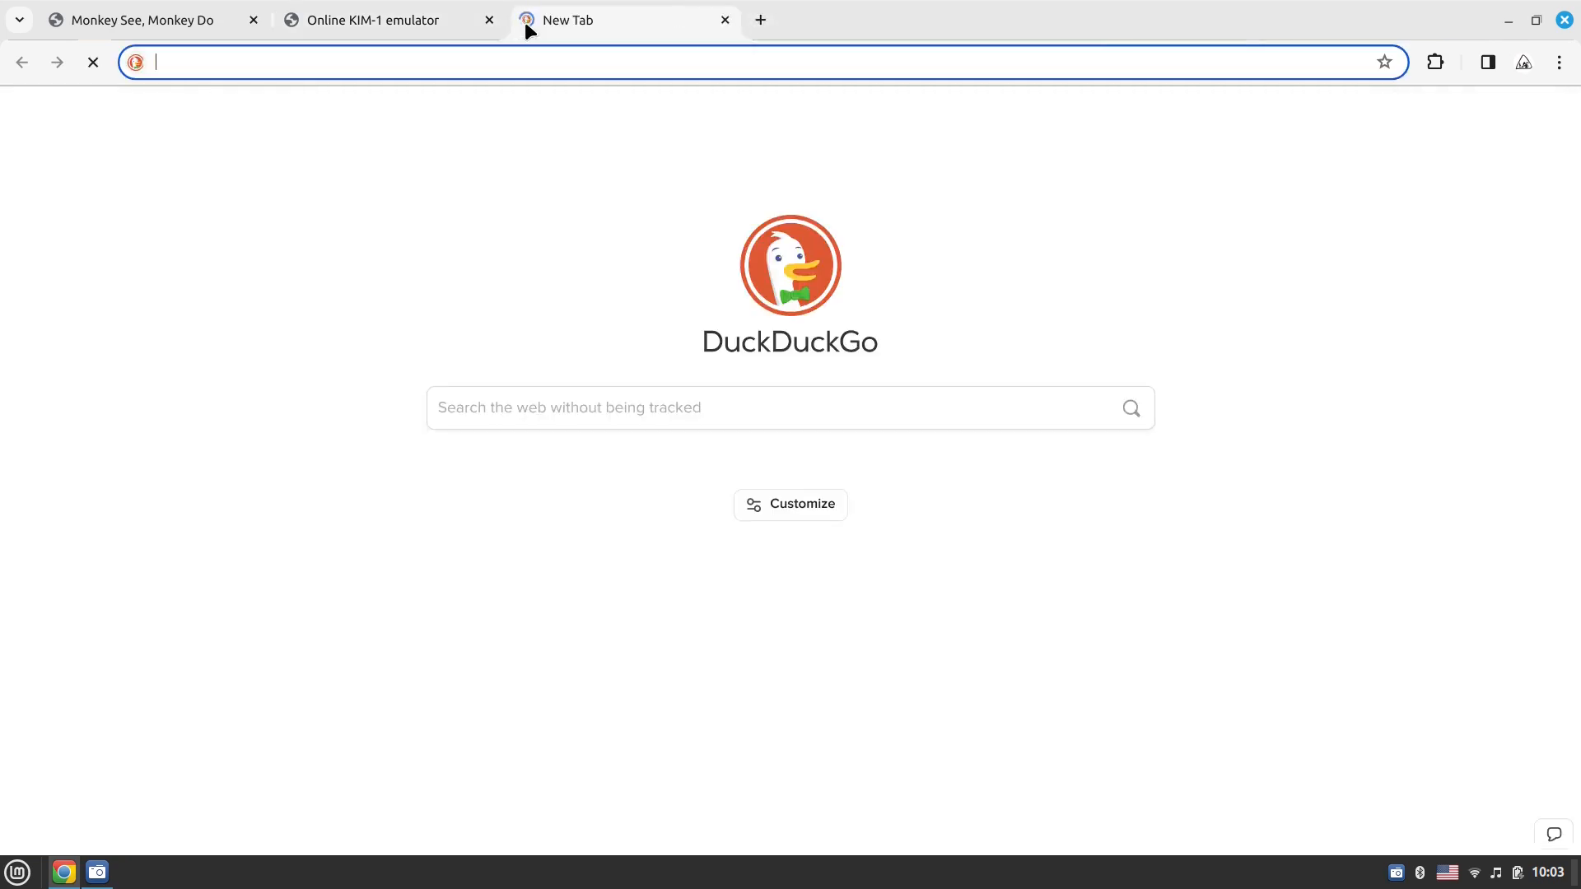
type("git")
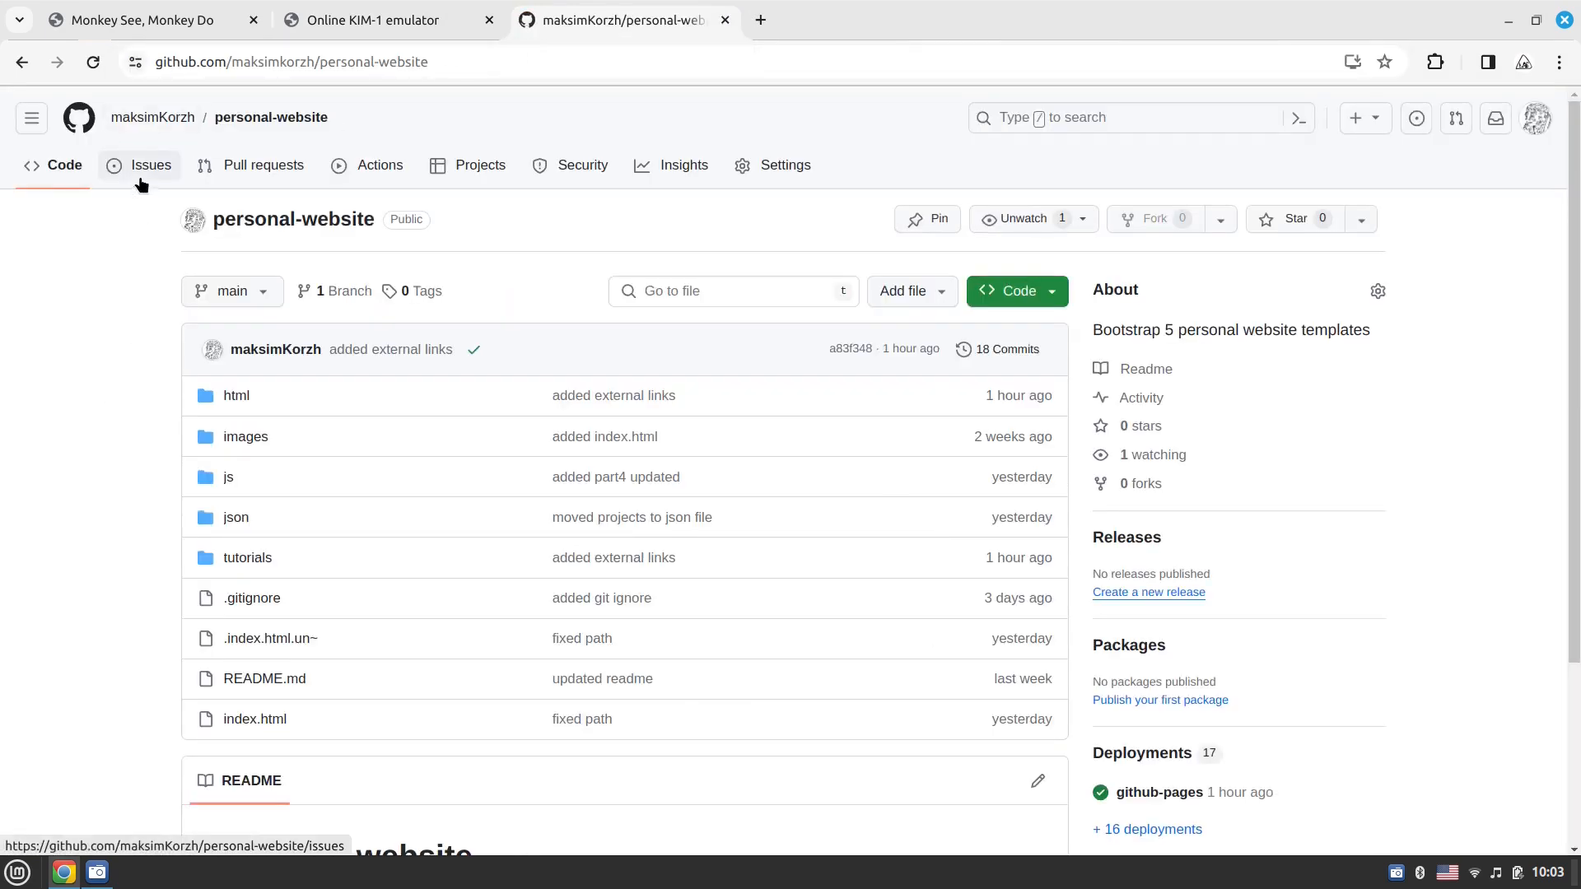
mouse_move(151, 165)
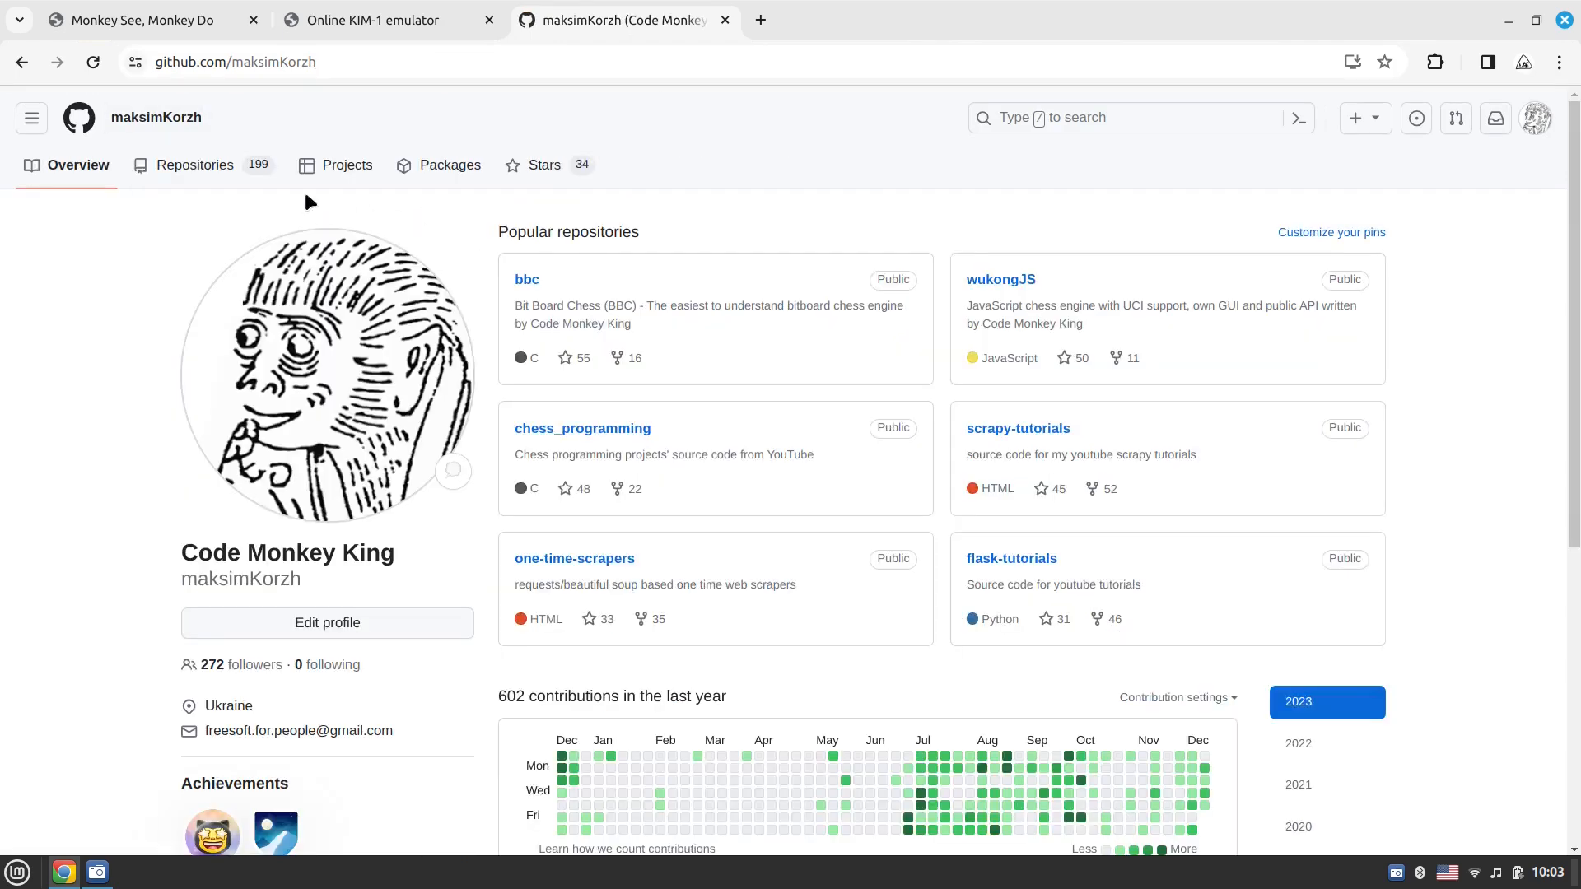
left_click(191, 165)
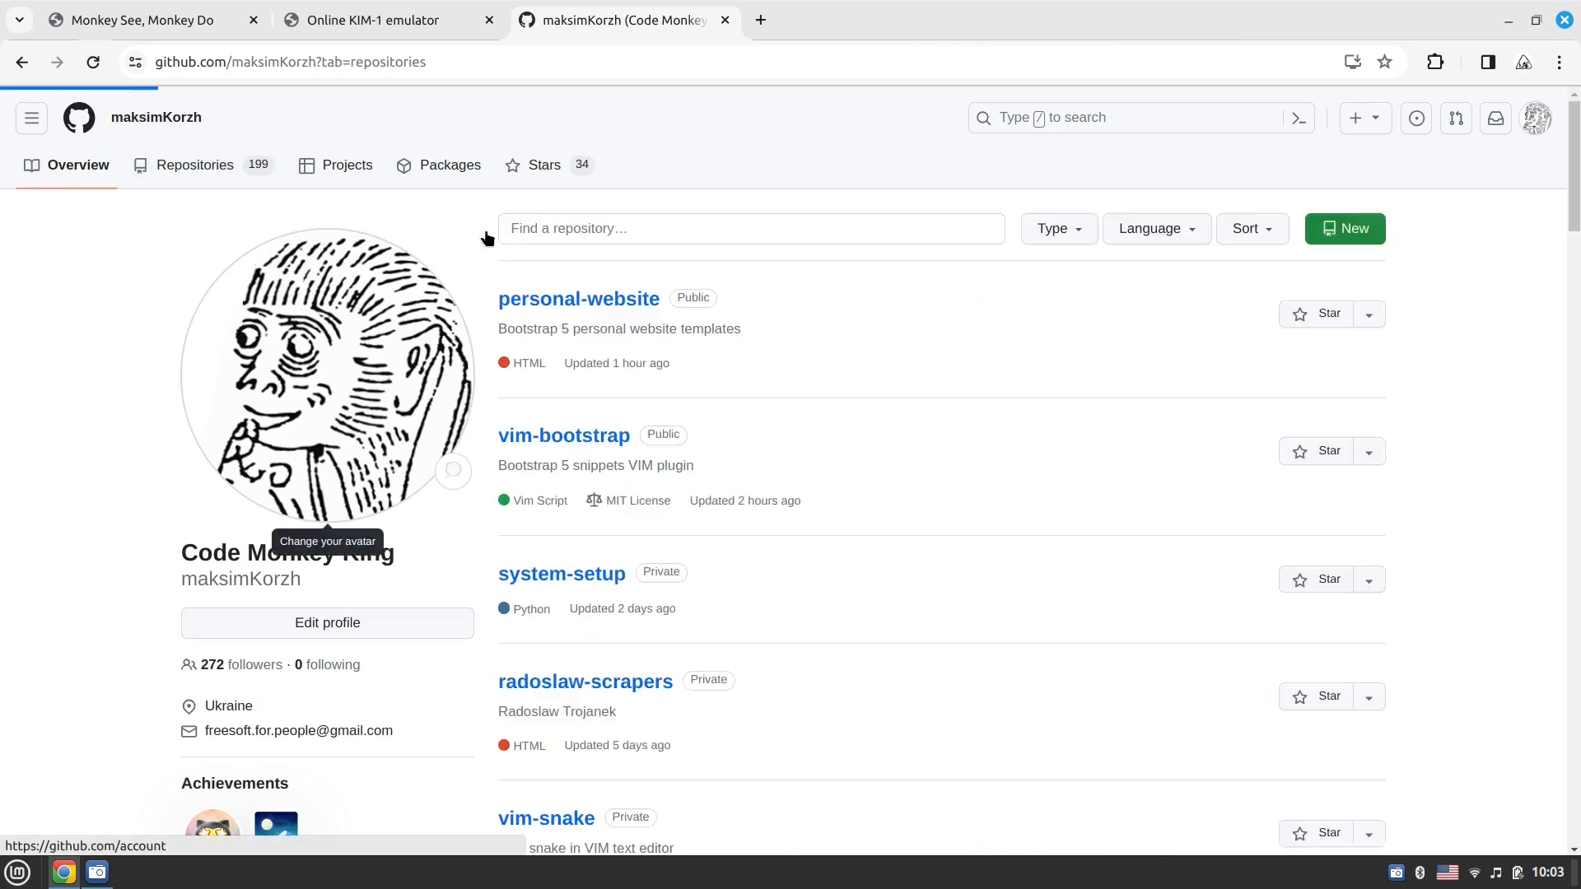
type("65")
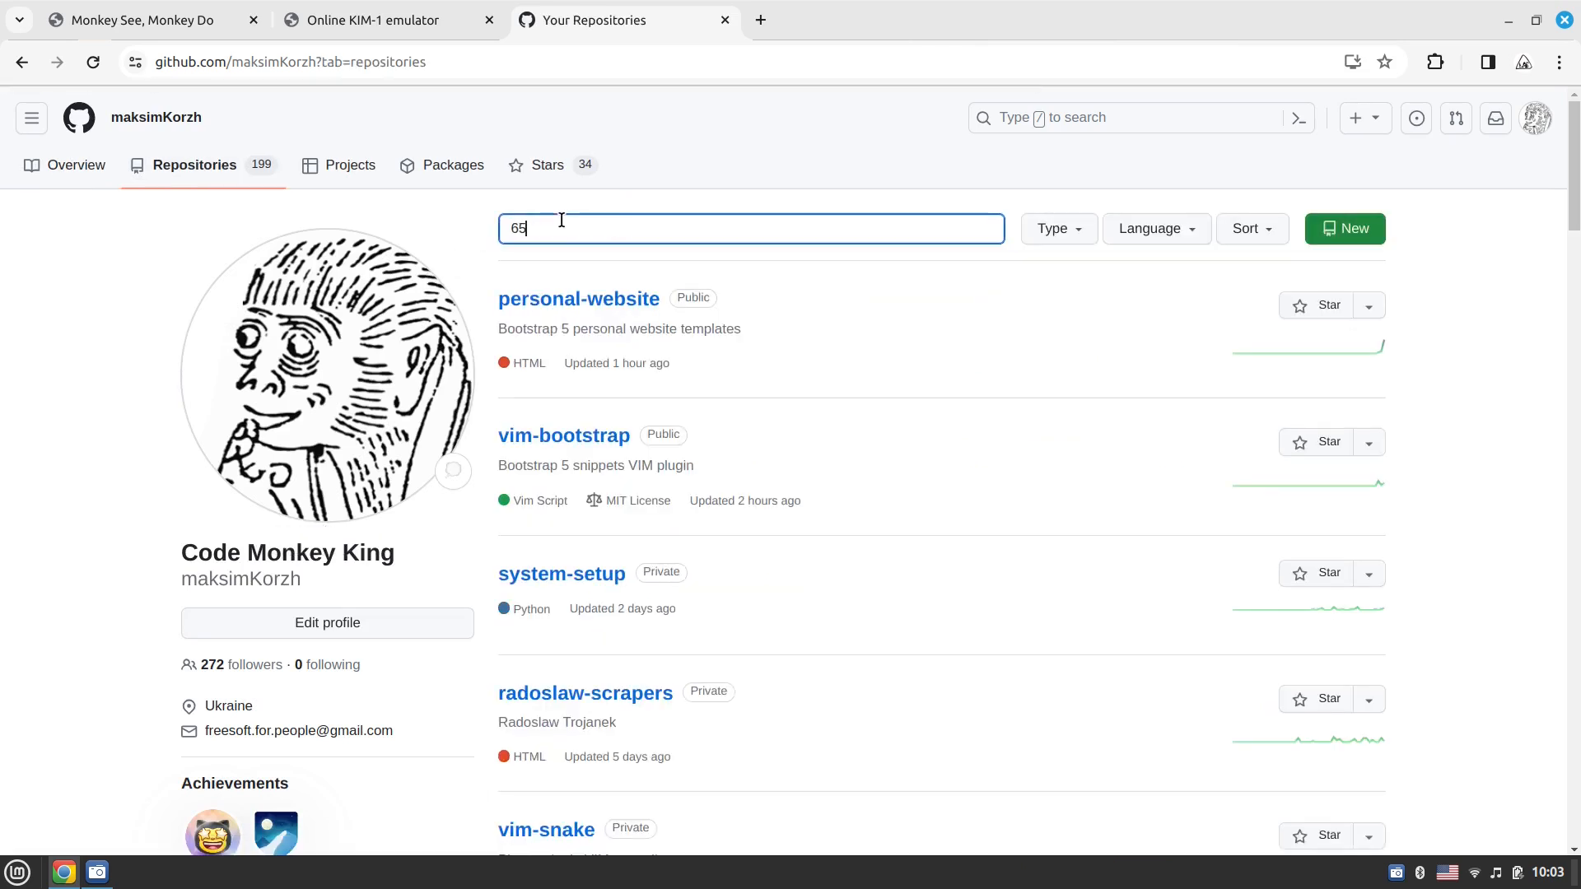
type("02")
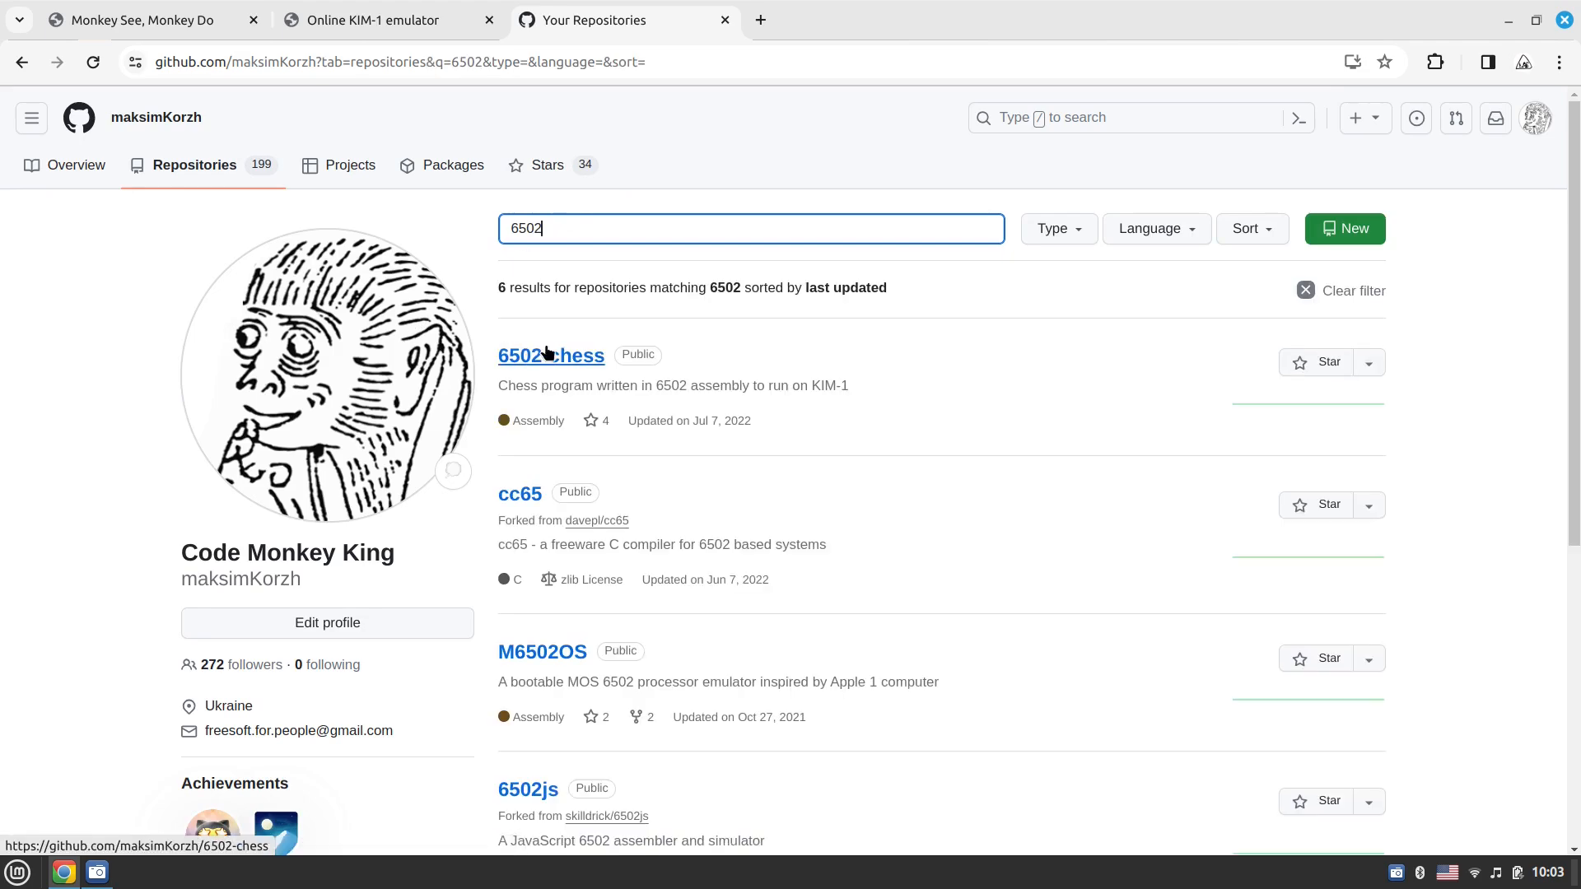
left_click(550, 356)
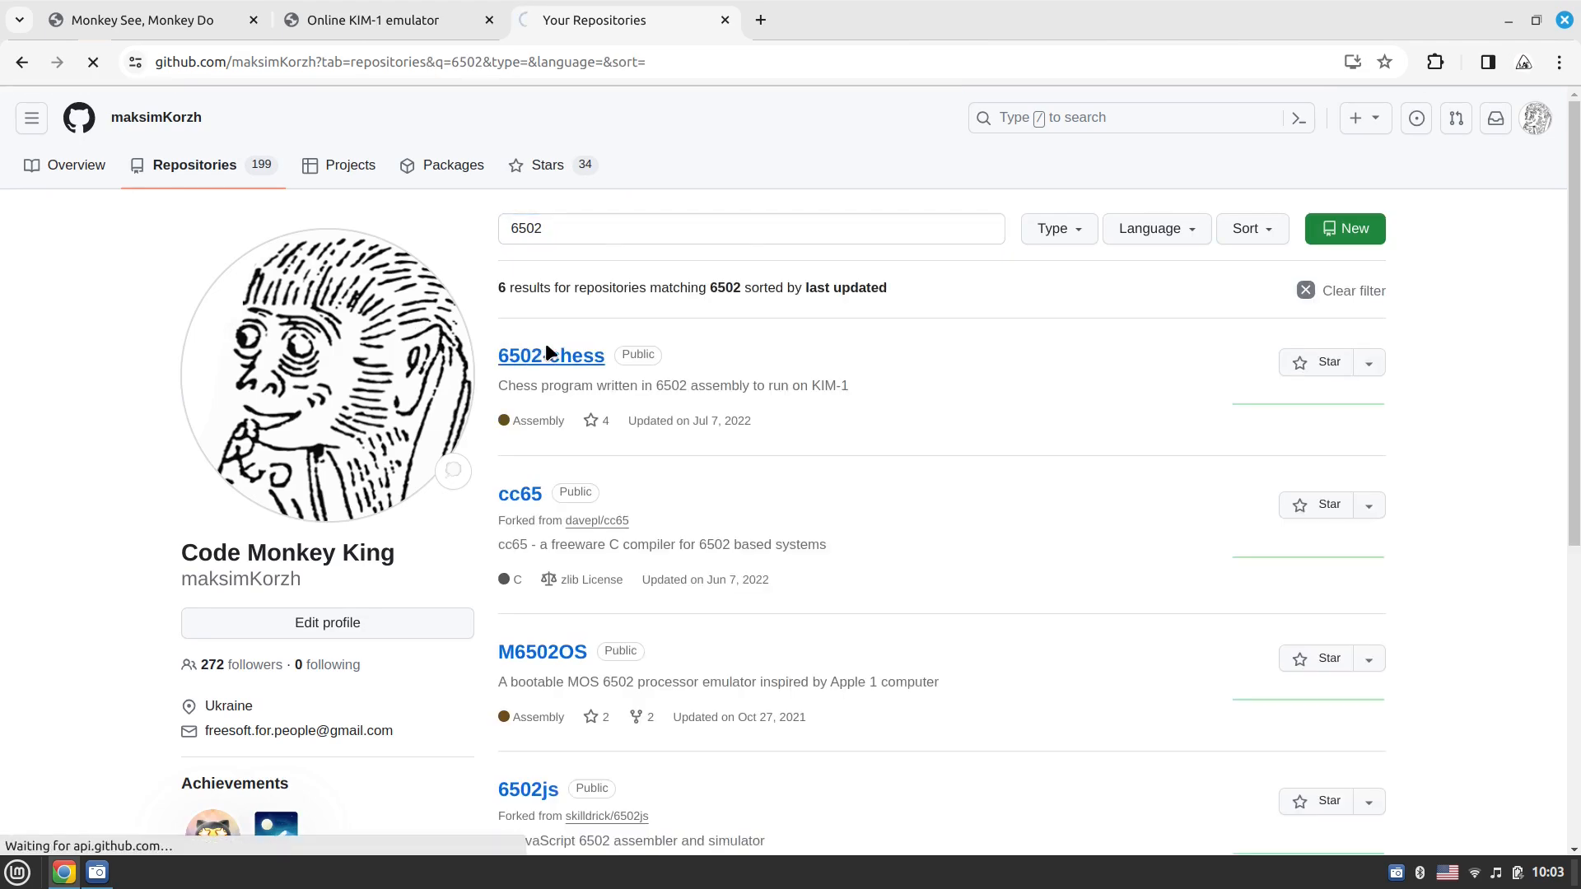
Navigate into the 6502-chess repository's src folder and open chess.asm
left_click(550, 356)
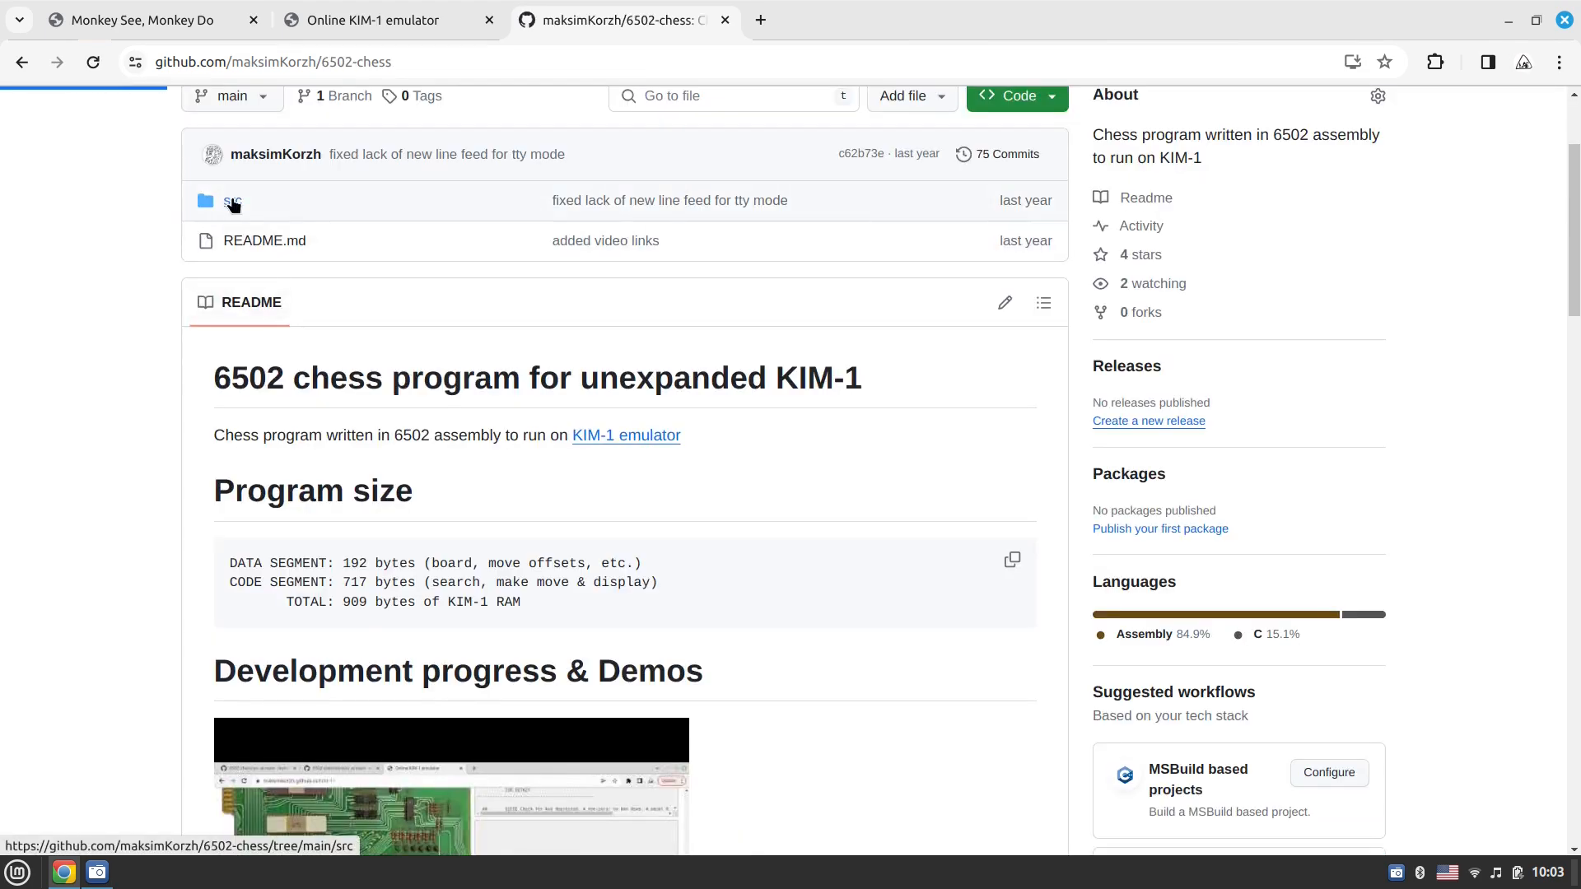
left_click(232, 199)
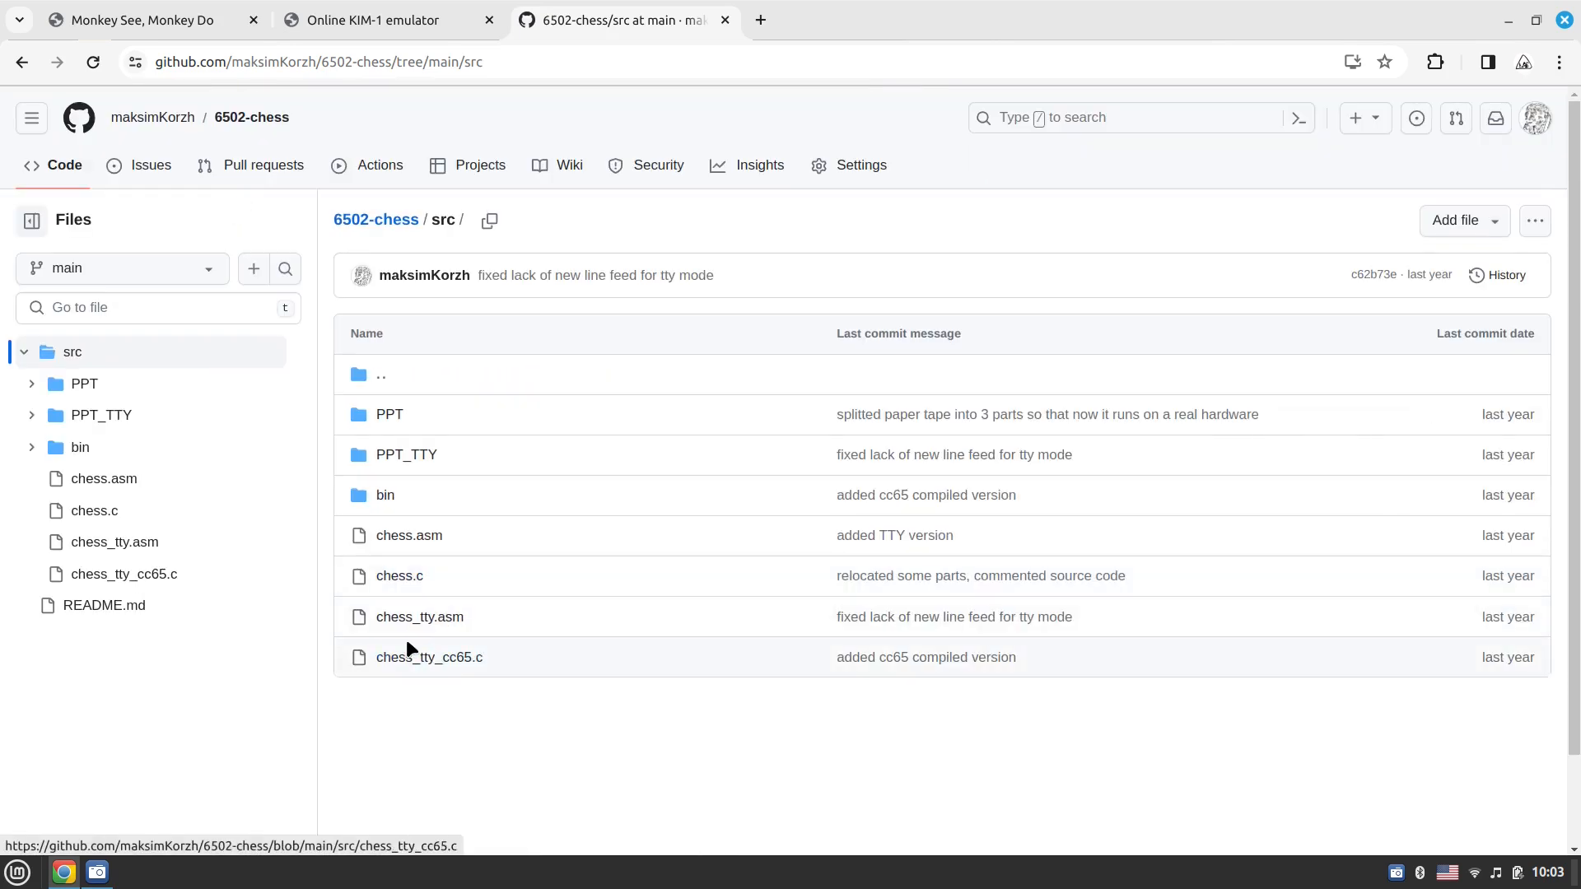
mouse_move(408, 535)
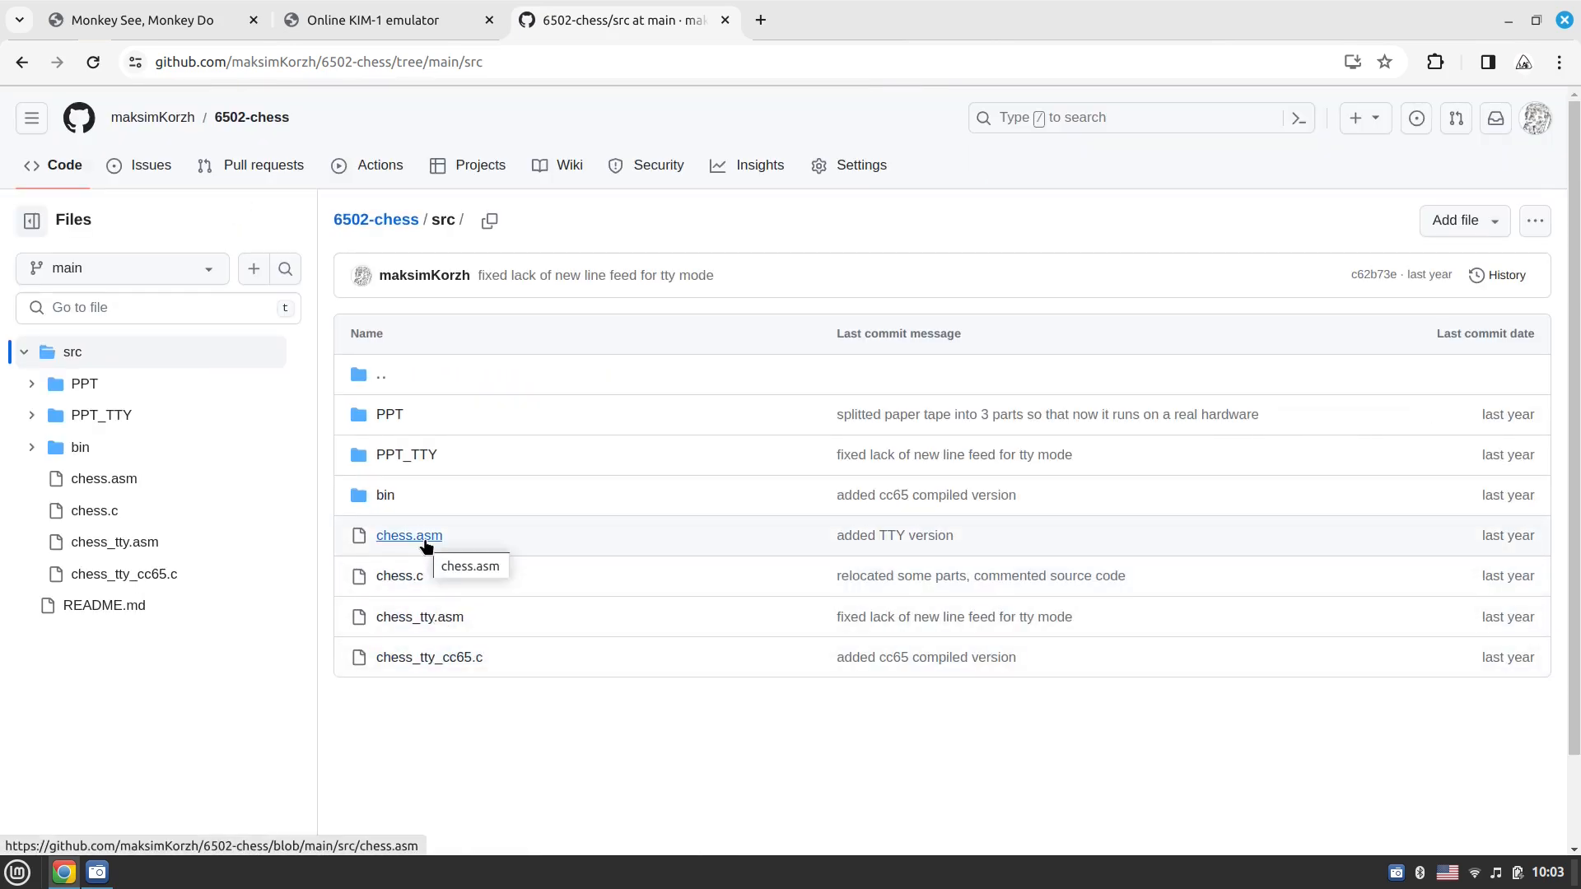
left_click(408, 535)
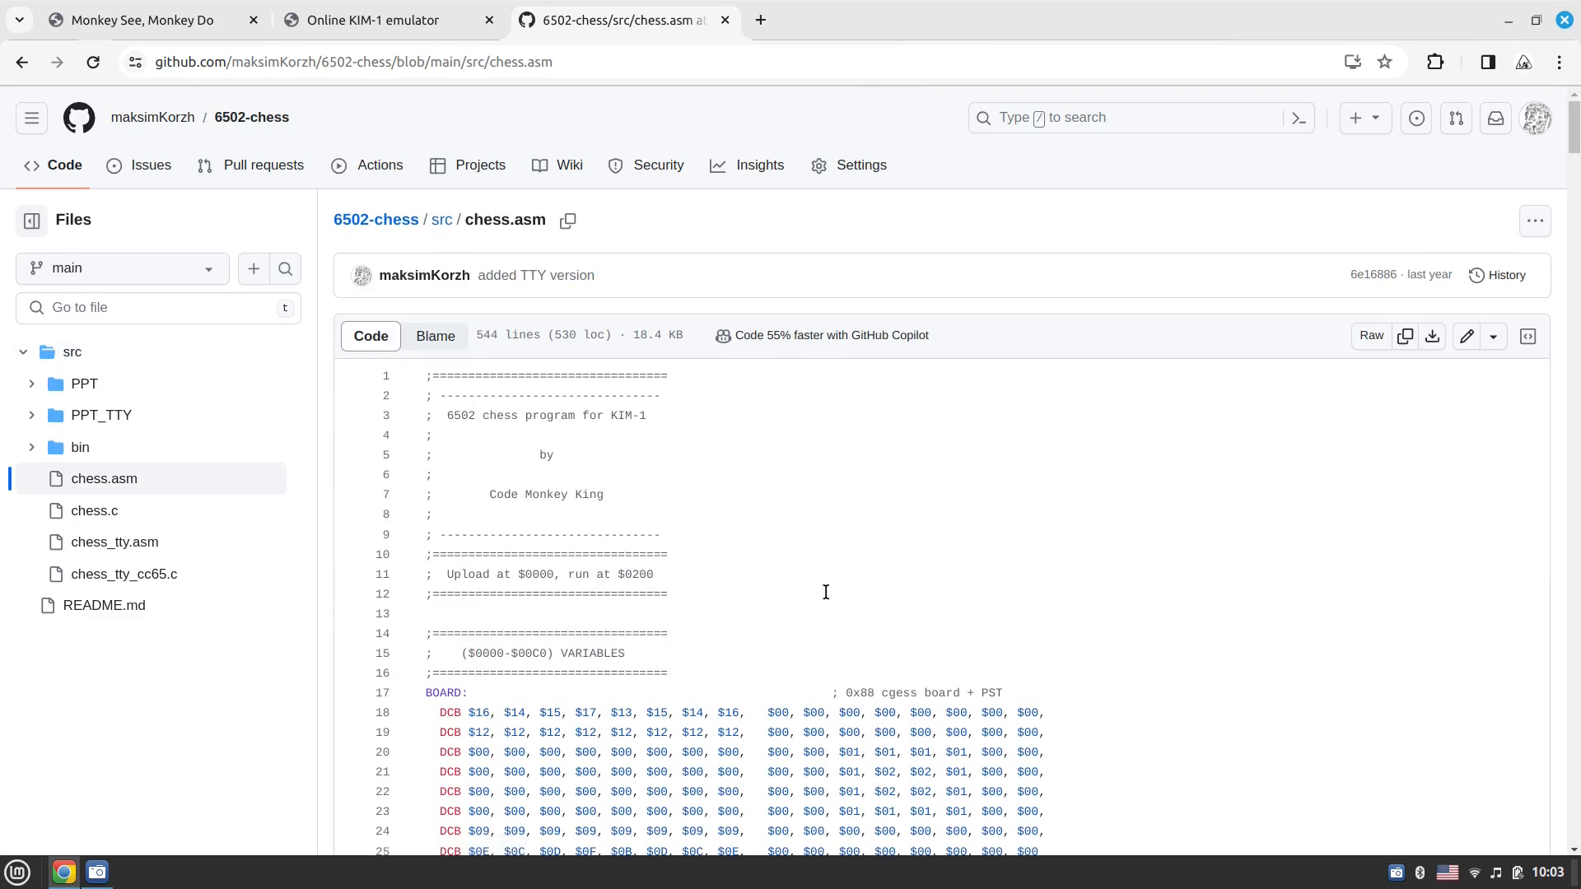
mouse_move(427, 375)
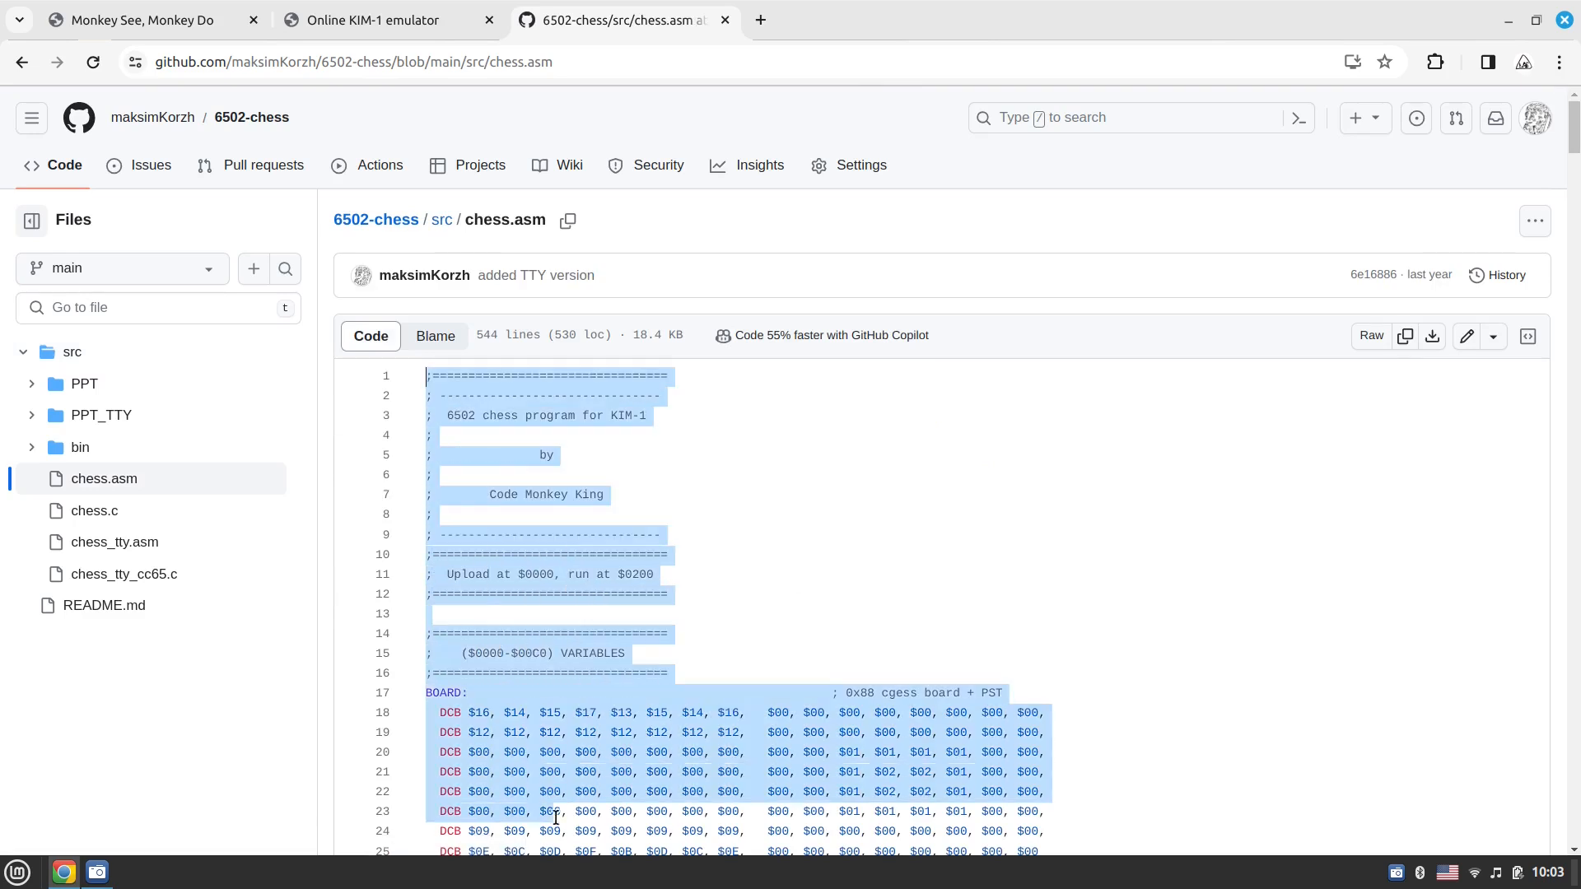
Scroll through chess.asm and copy its entire selected 544-line source to the clipboard
scroll("down", 3)
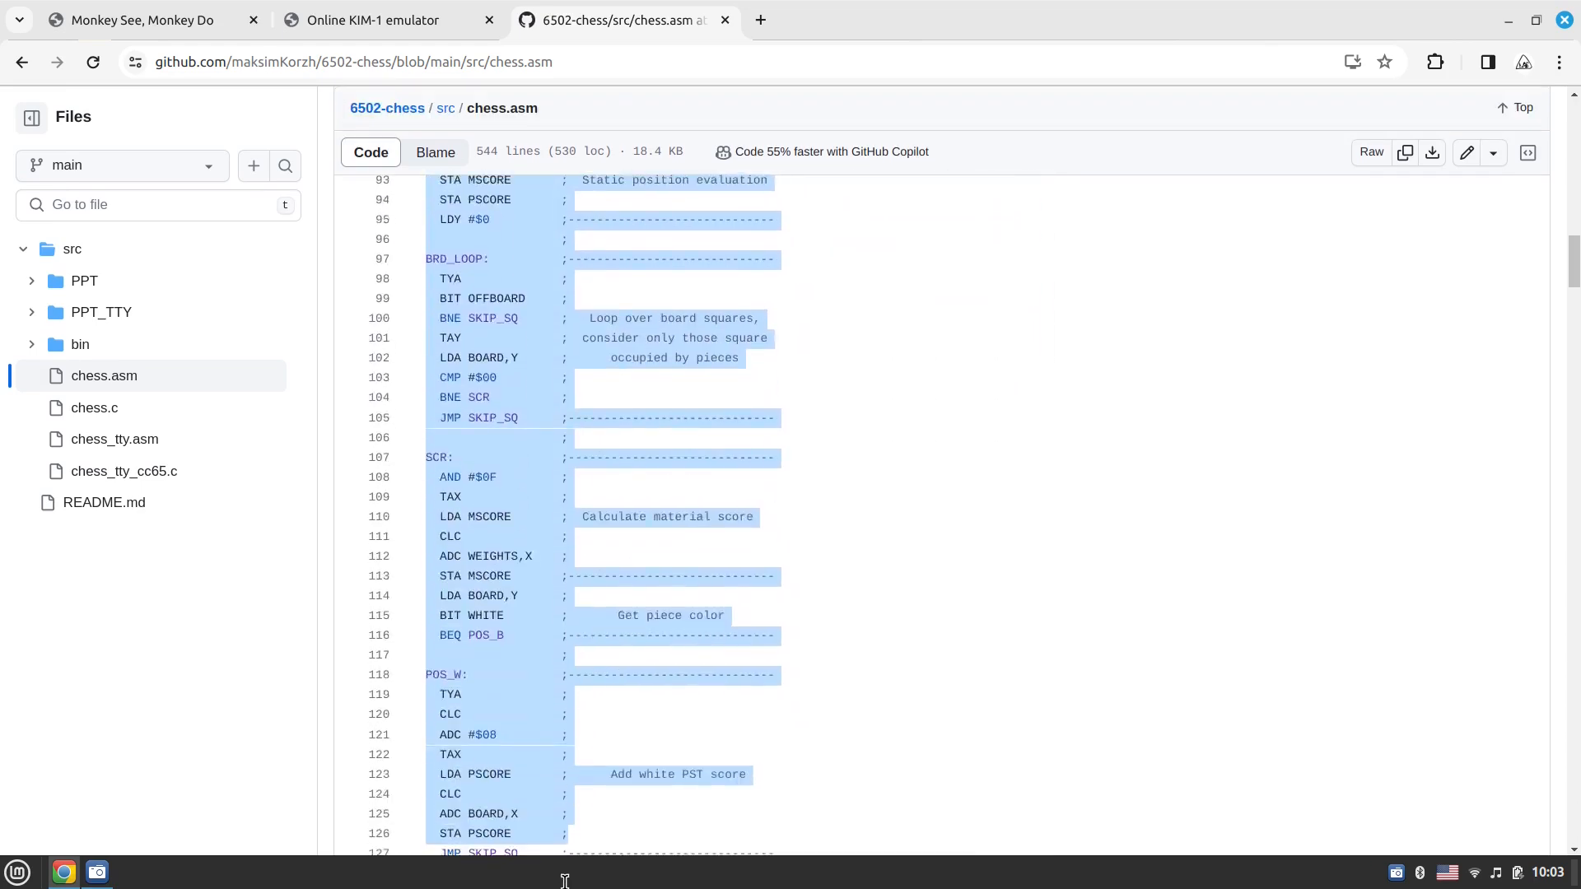
scroll("down", 3)
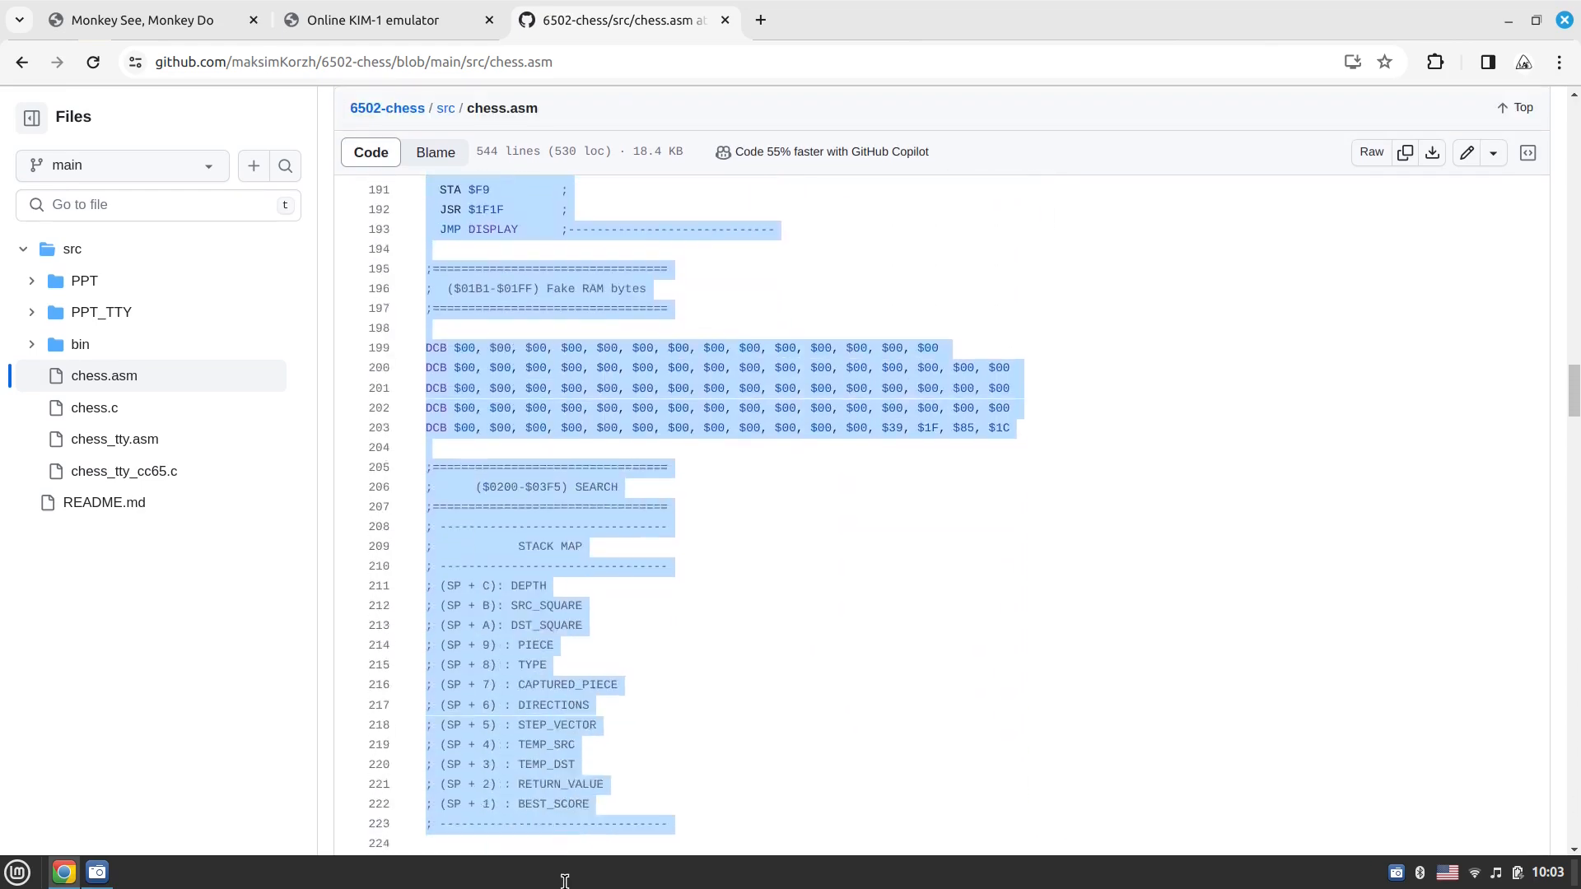
scroll("down", 3)
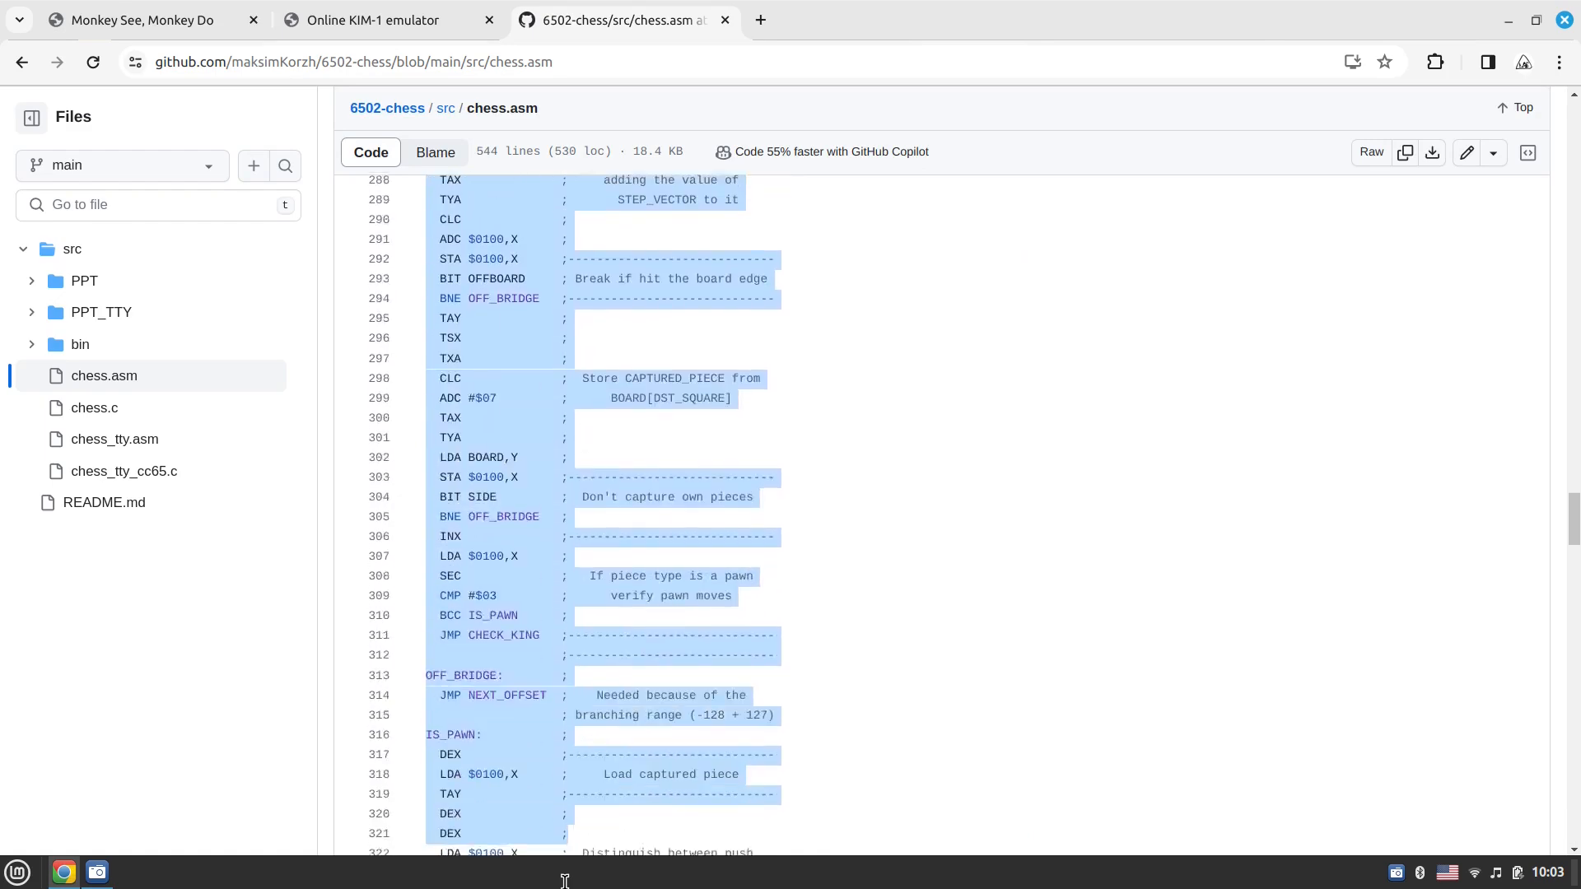
scroll("down", 3)
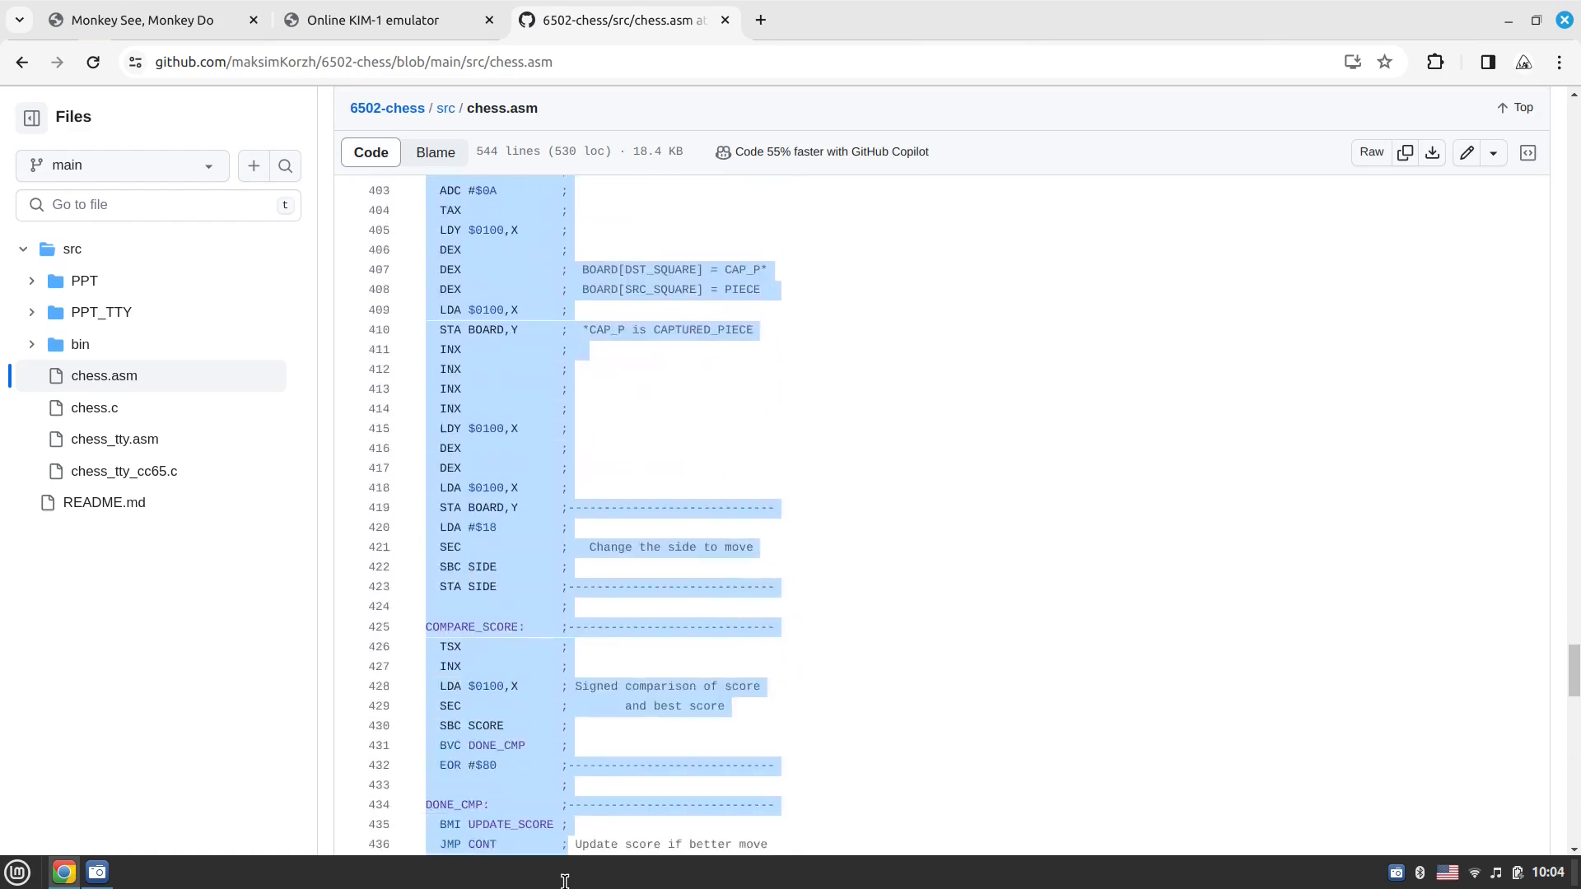
scroll("down", 3)
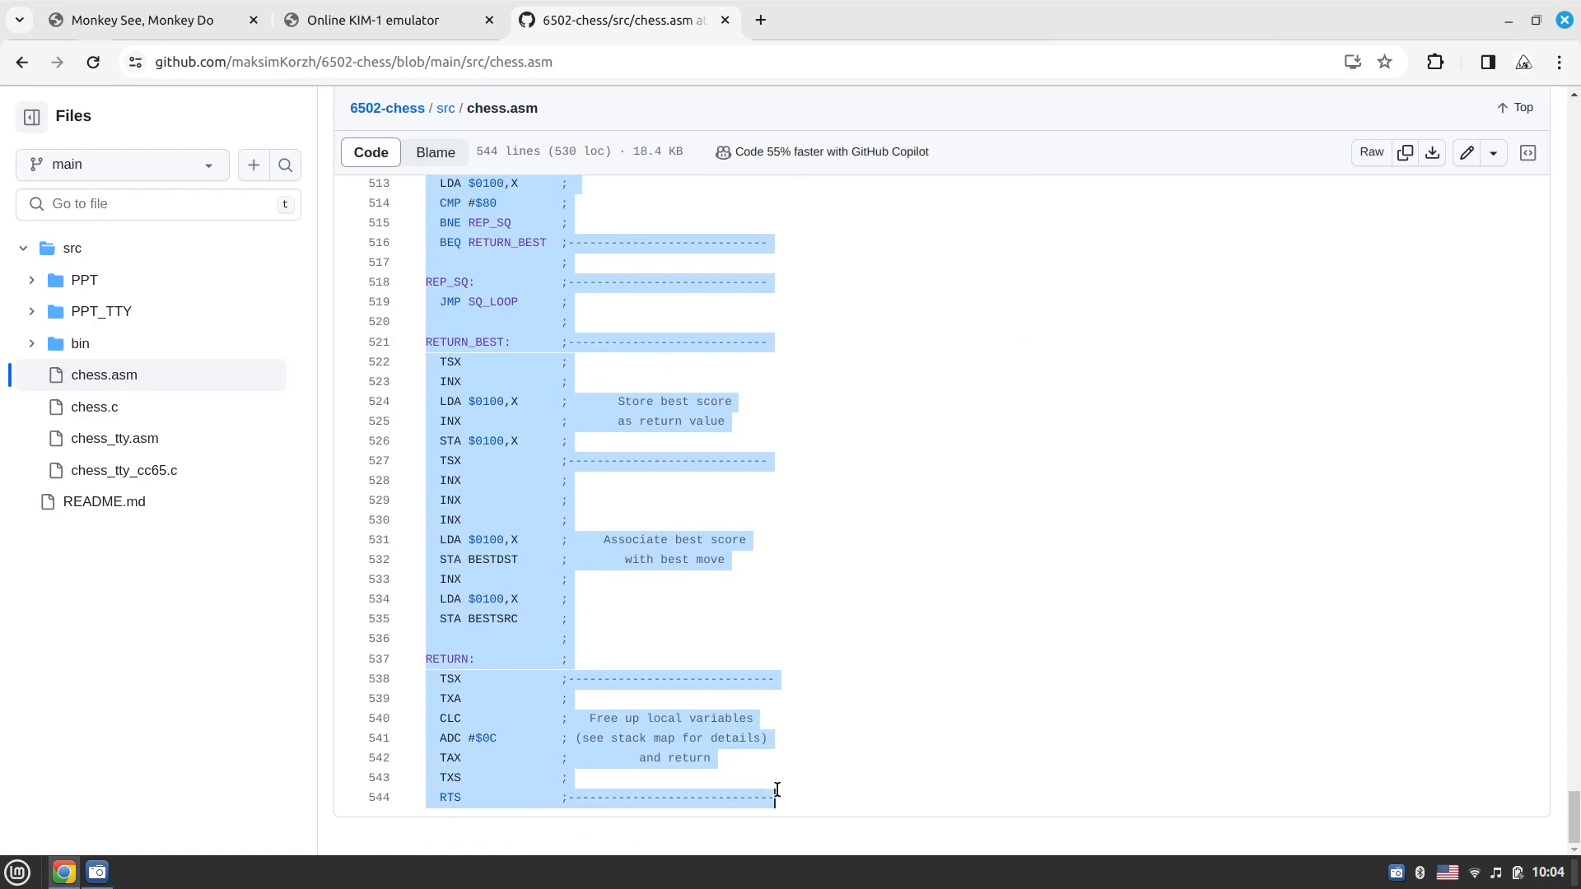
right_click(524, 600)
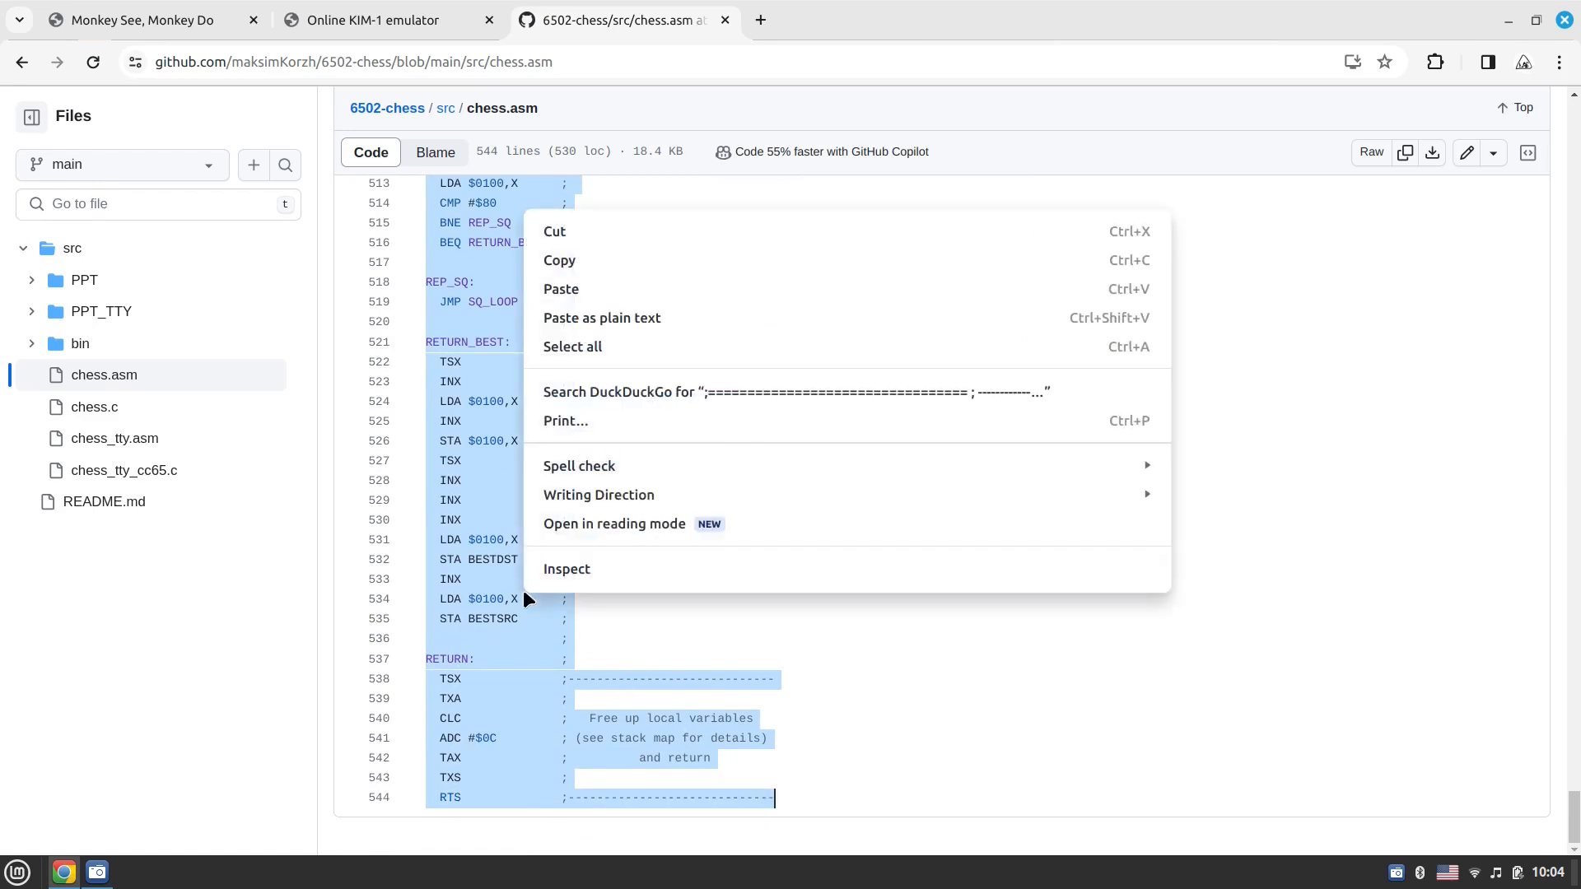
mouse_move(594, 260)
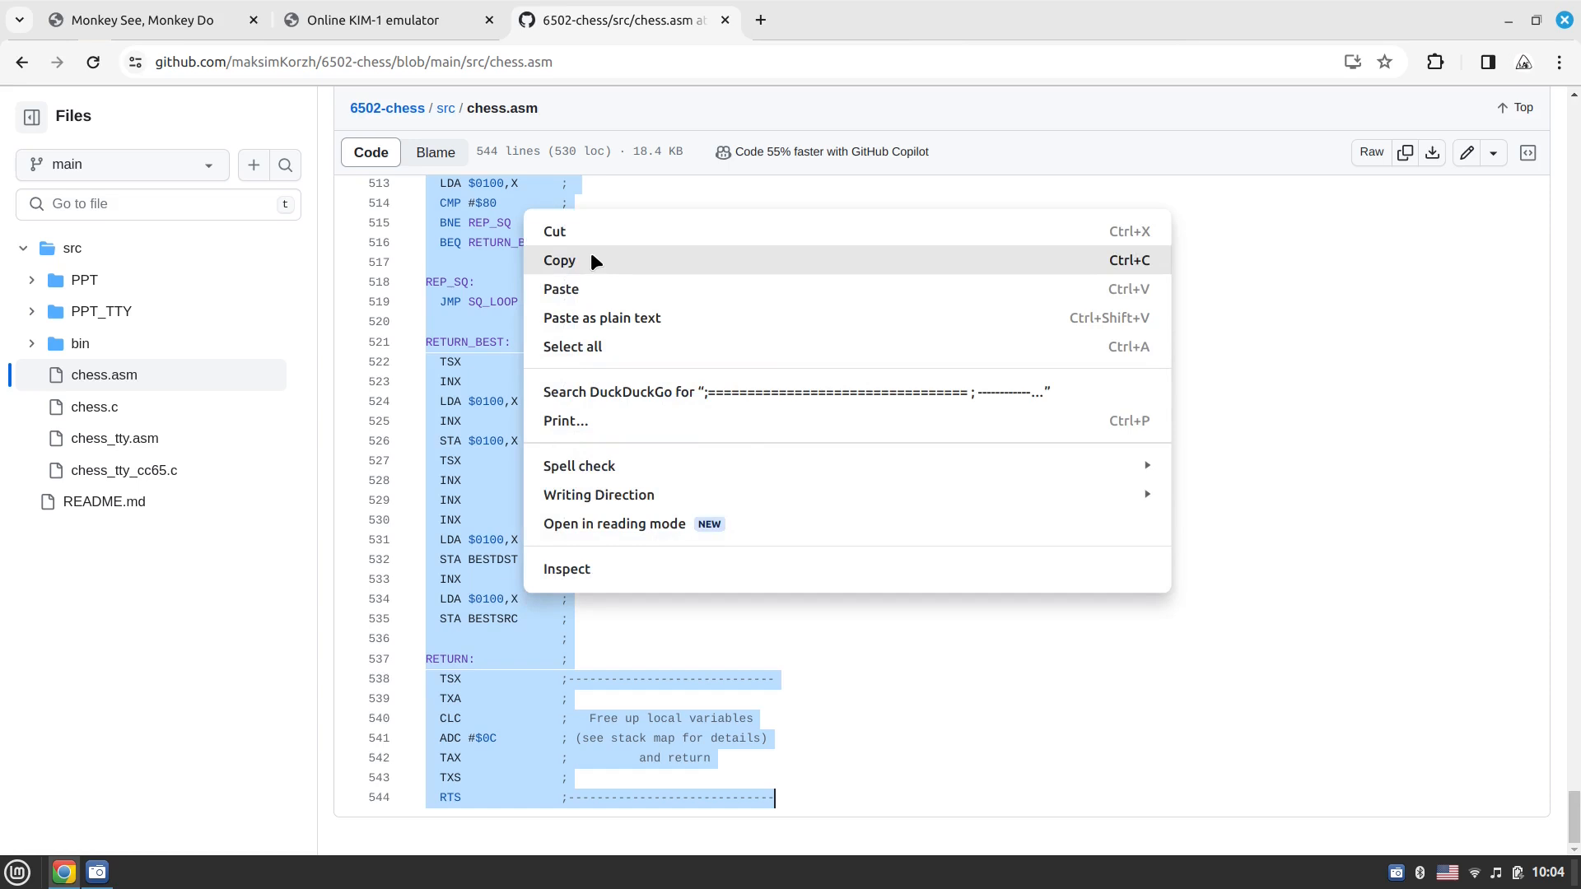
left_click(560, 260)
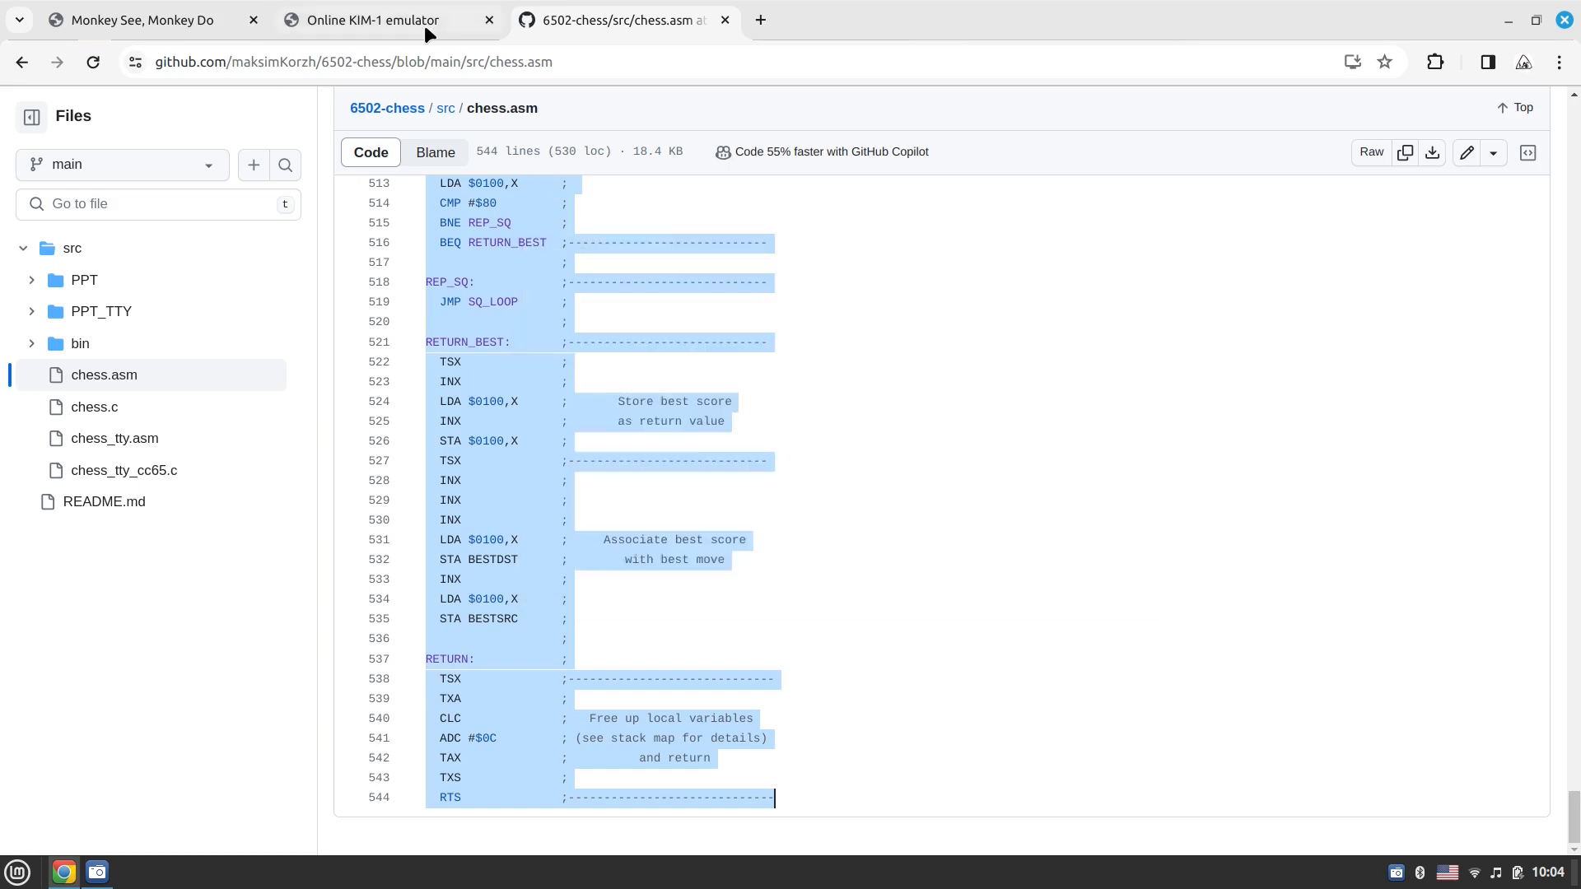
Back in the KIM-1 emulator, assemble the pasted chess code at start address 0x0000
left_click(371, 20)
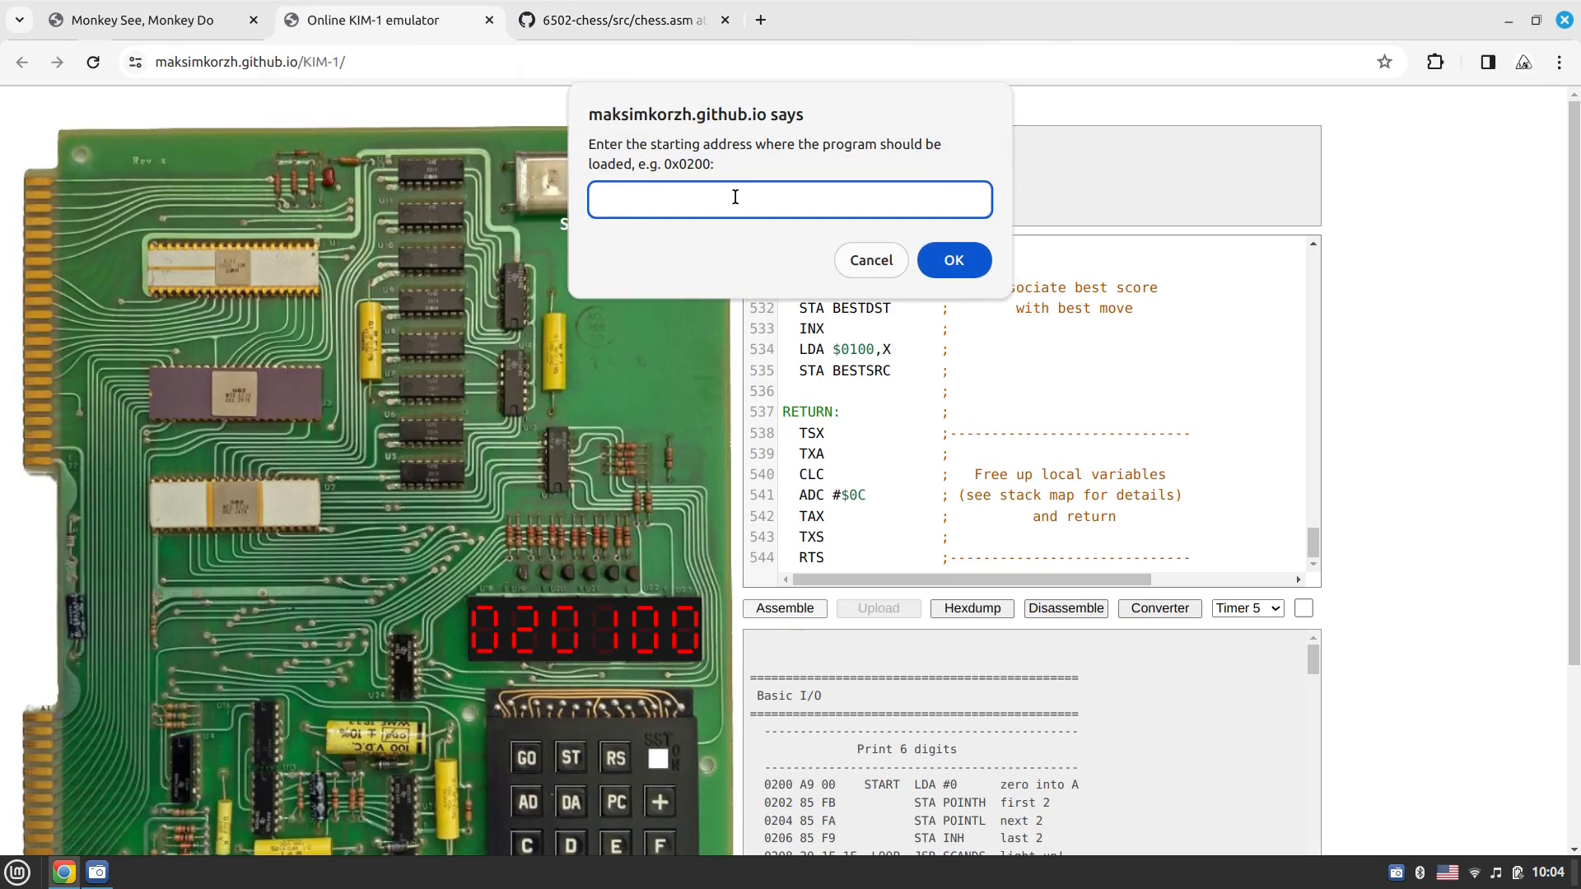
type("0x0000")
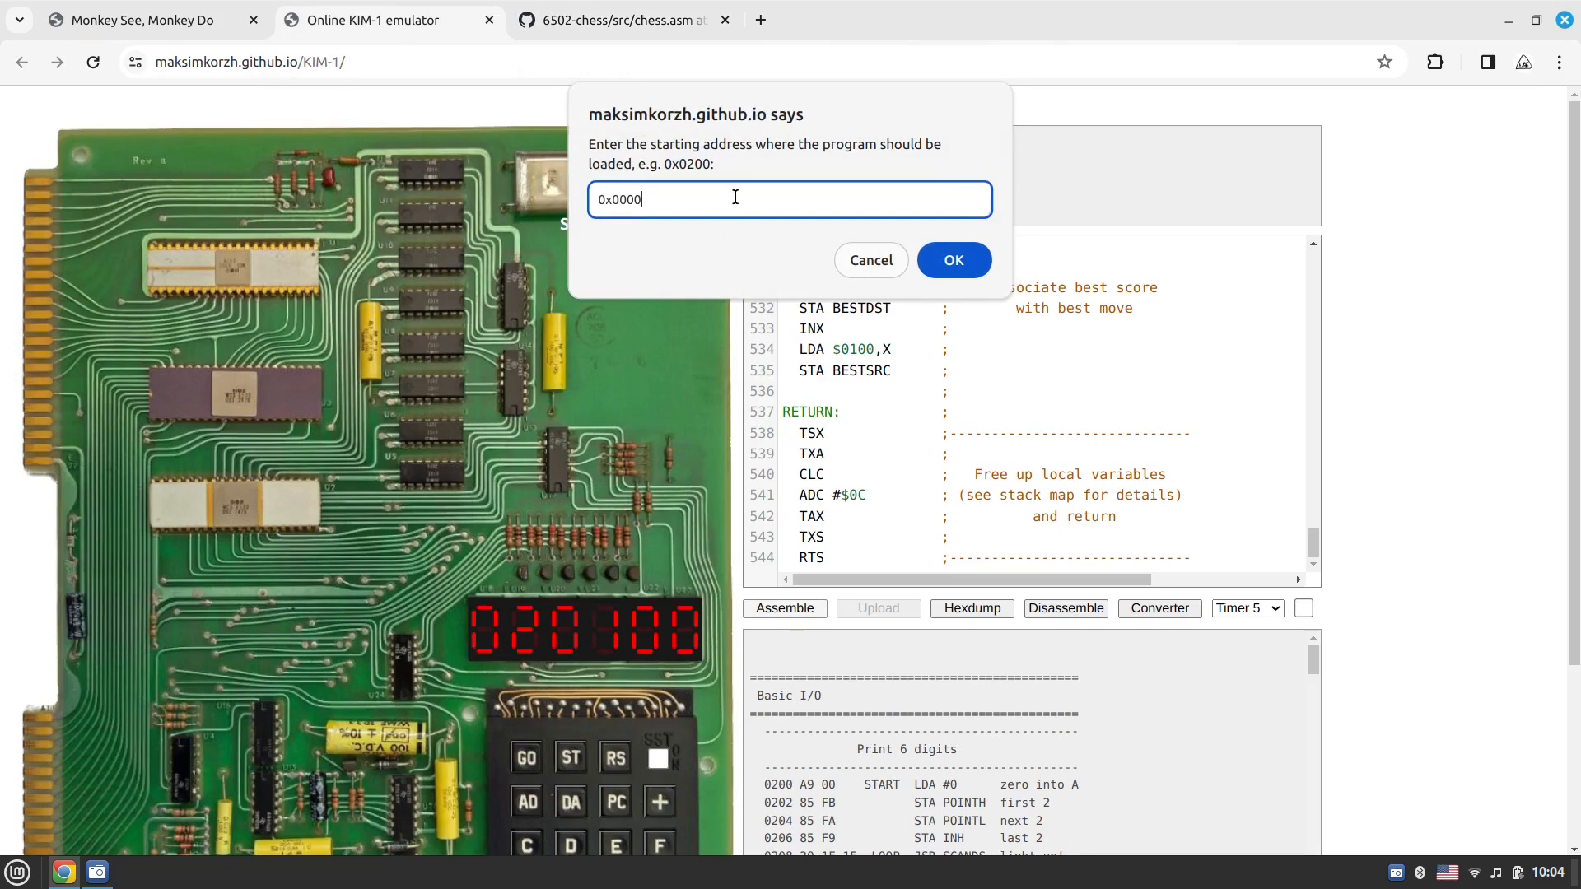
left_click(952, 260)
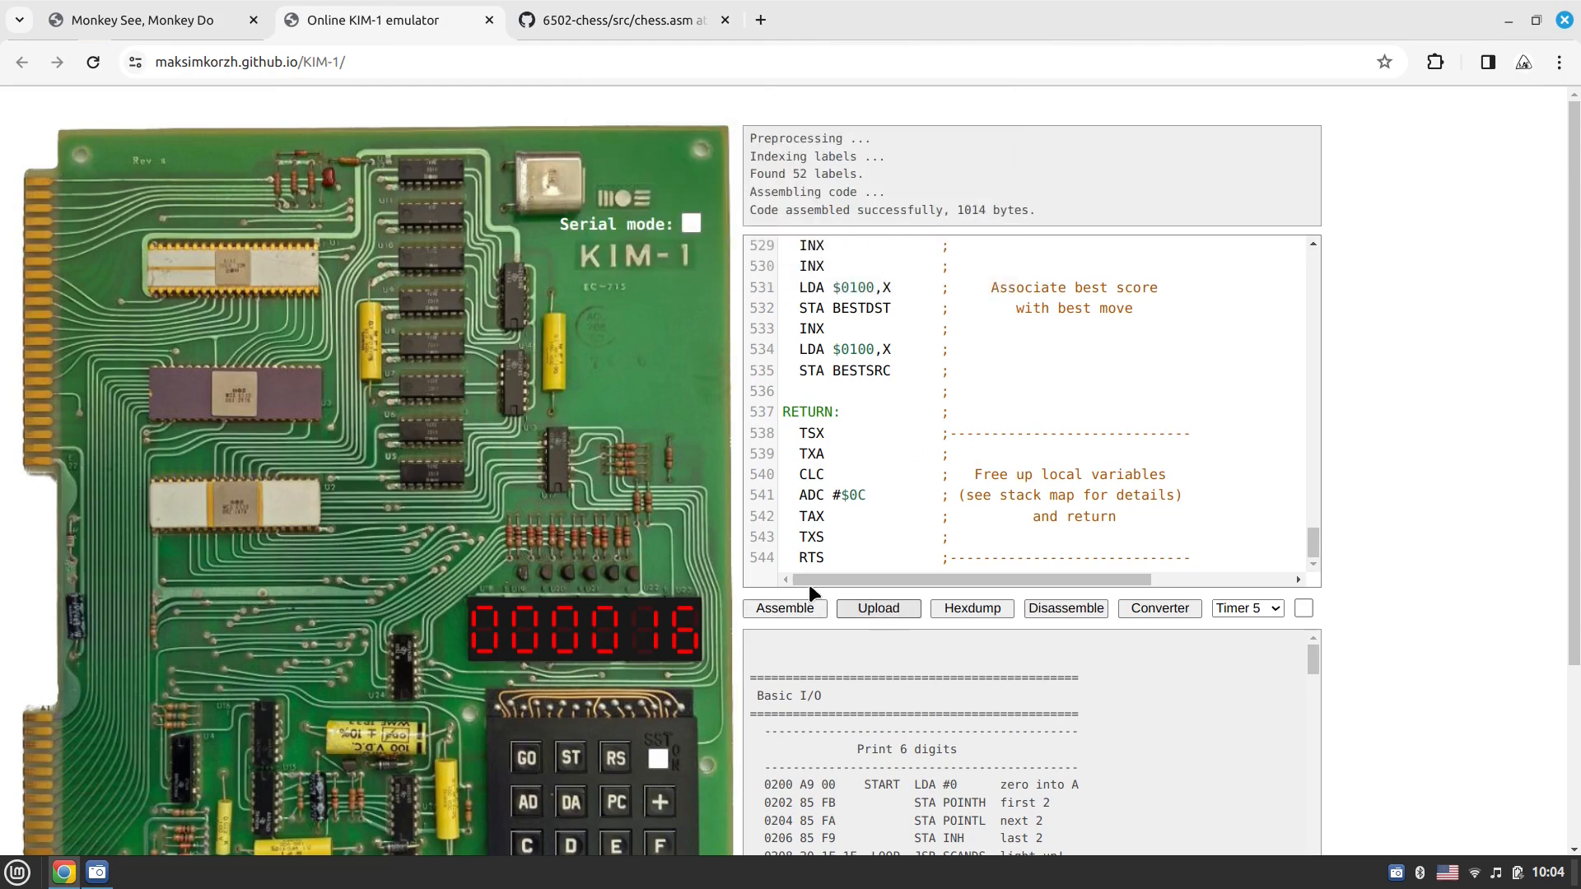
Start a hexdump from 0x0000, confirming the address and column-count prompts
scroll("down", 3)
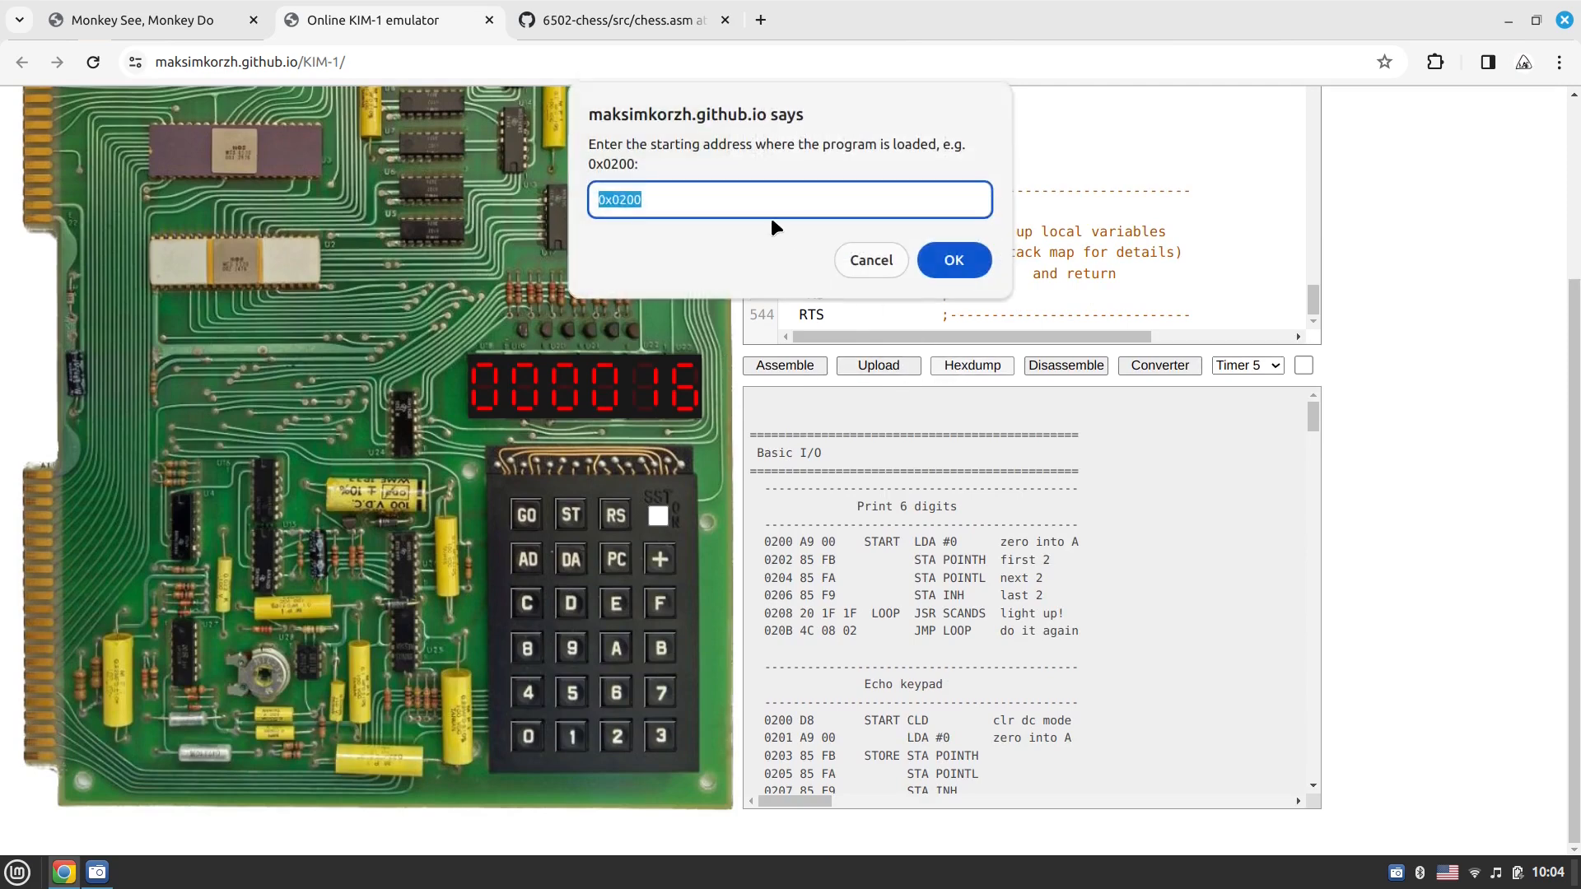
type("0x0000")
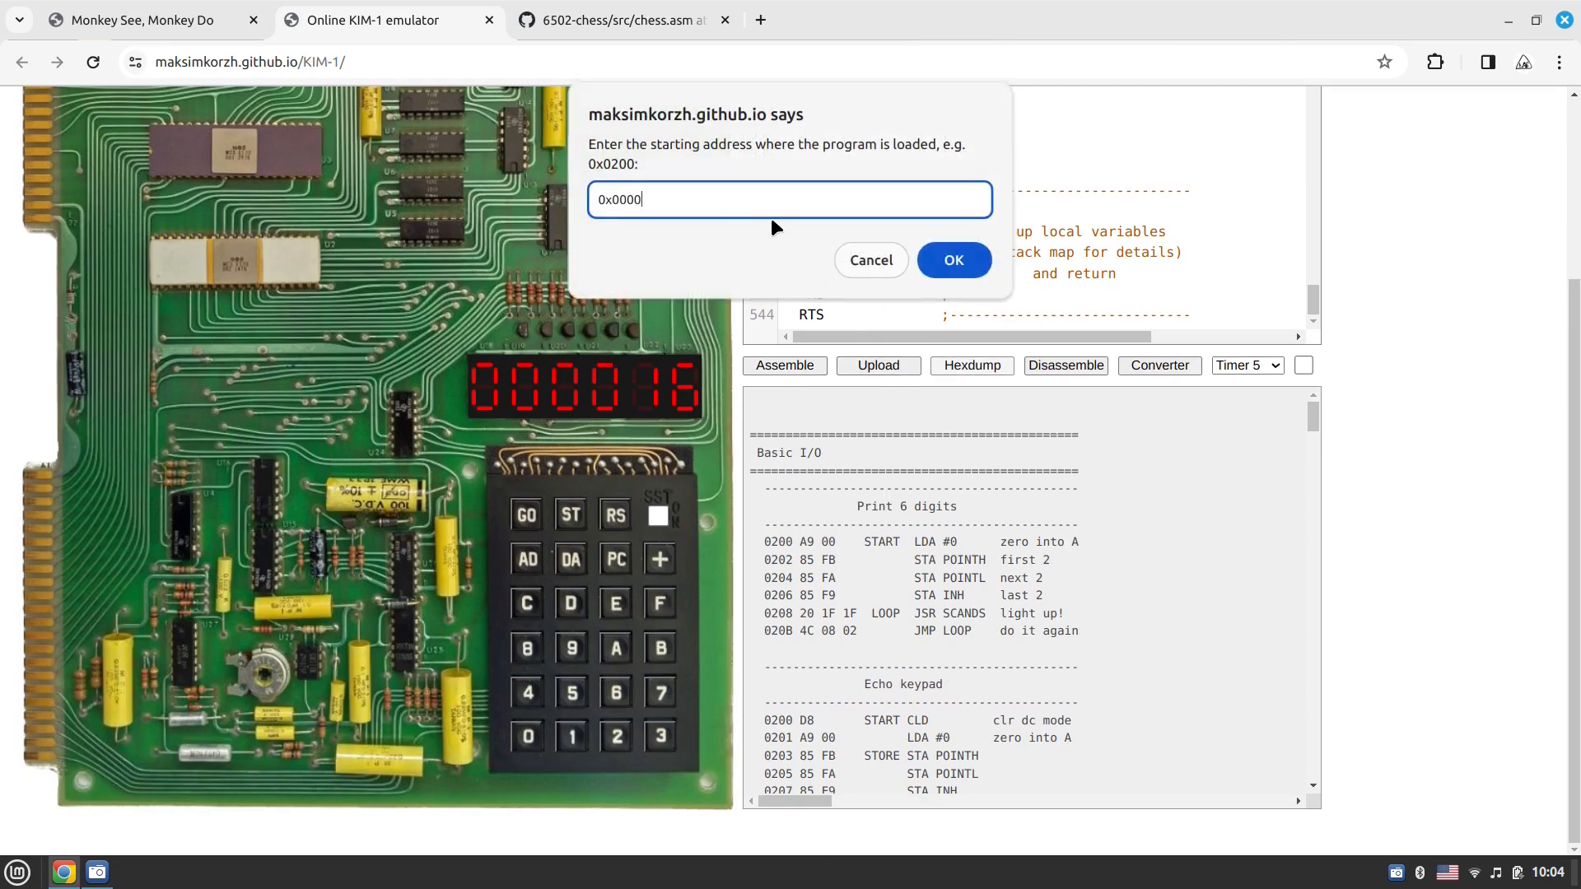
left_click(952, 261)
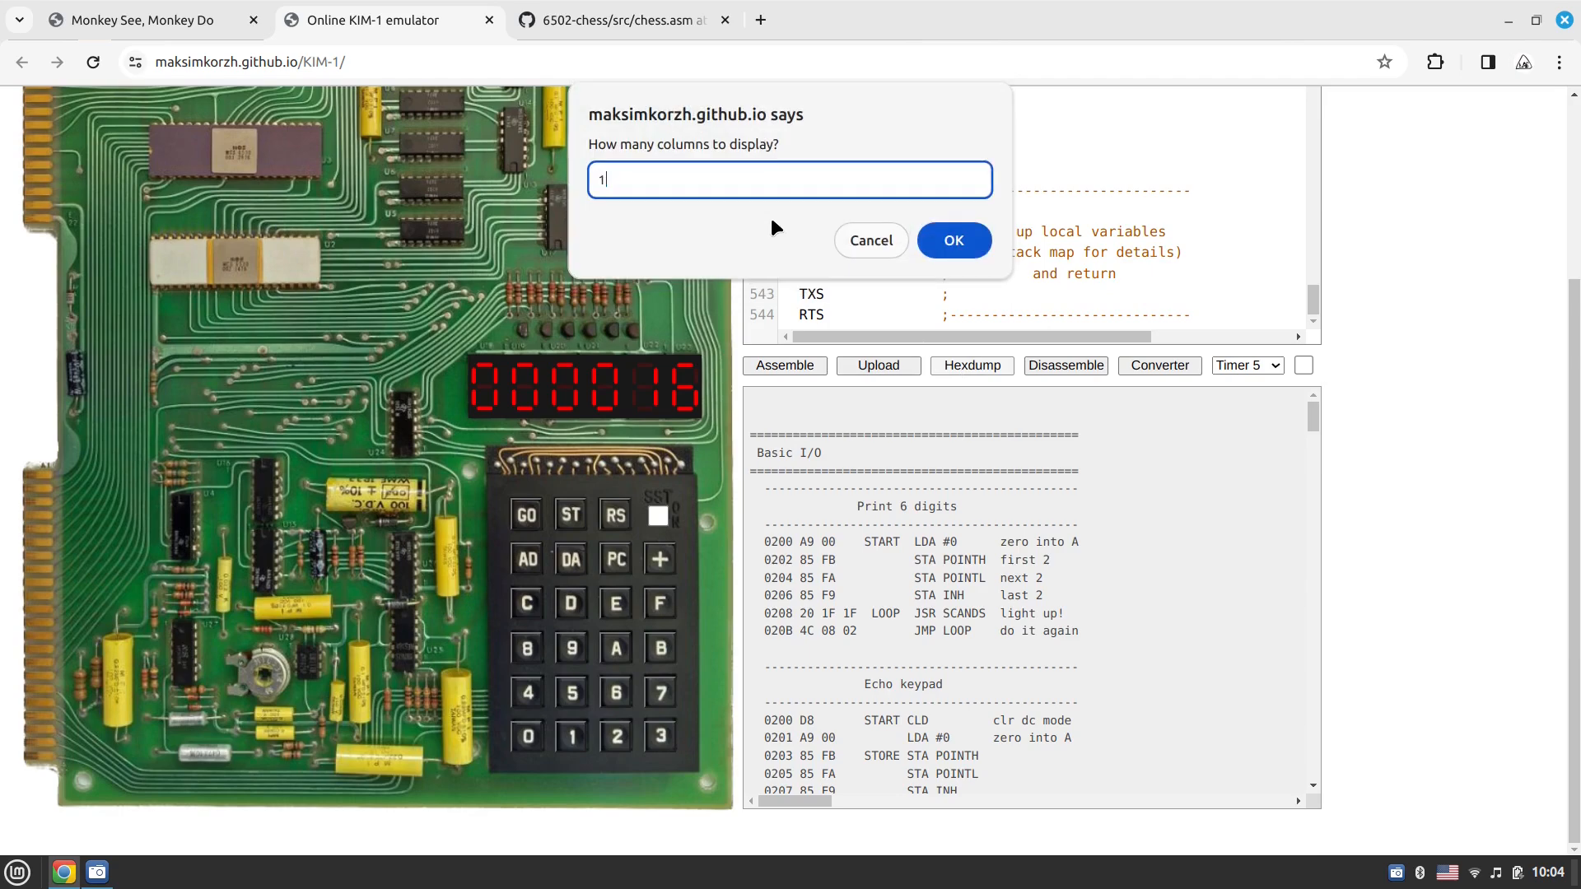
left_click(950, 241)
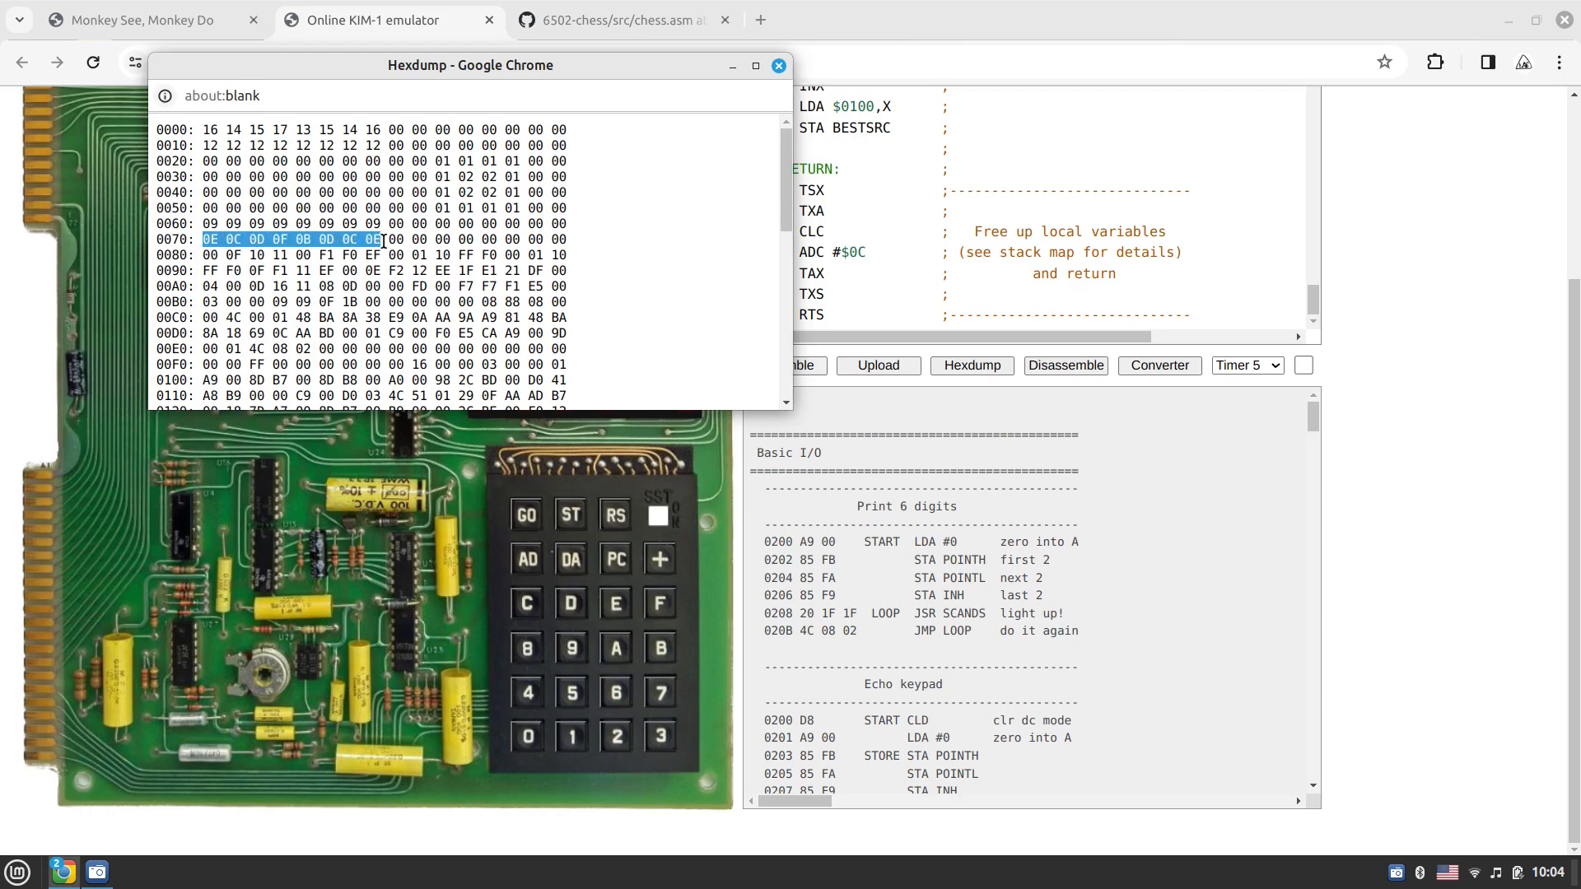
left_click(777, 64)
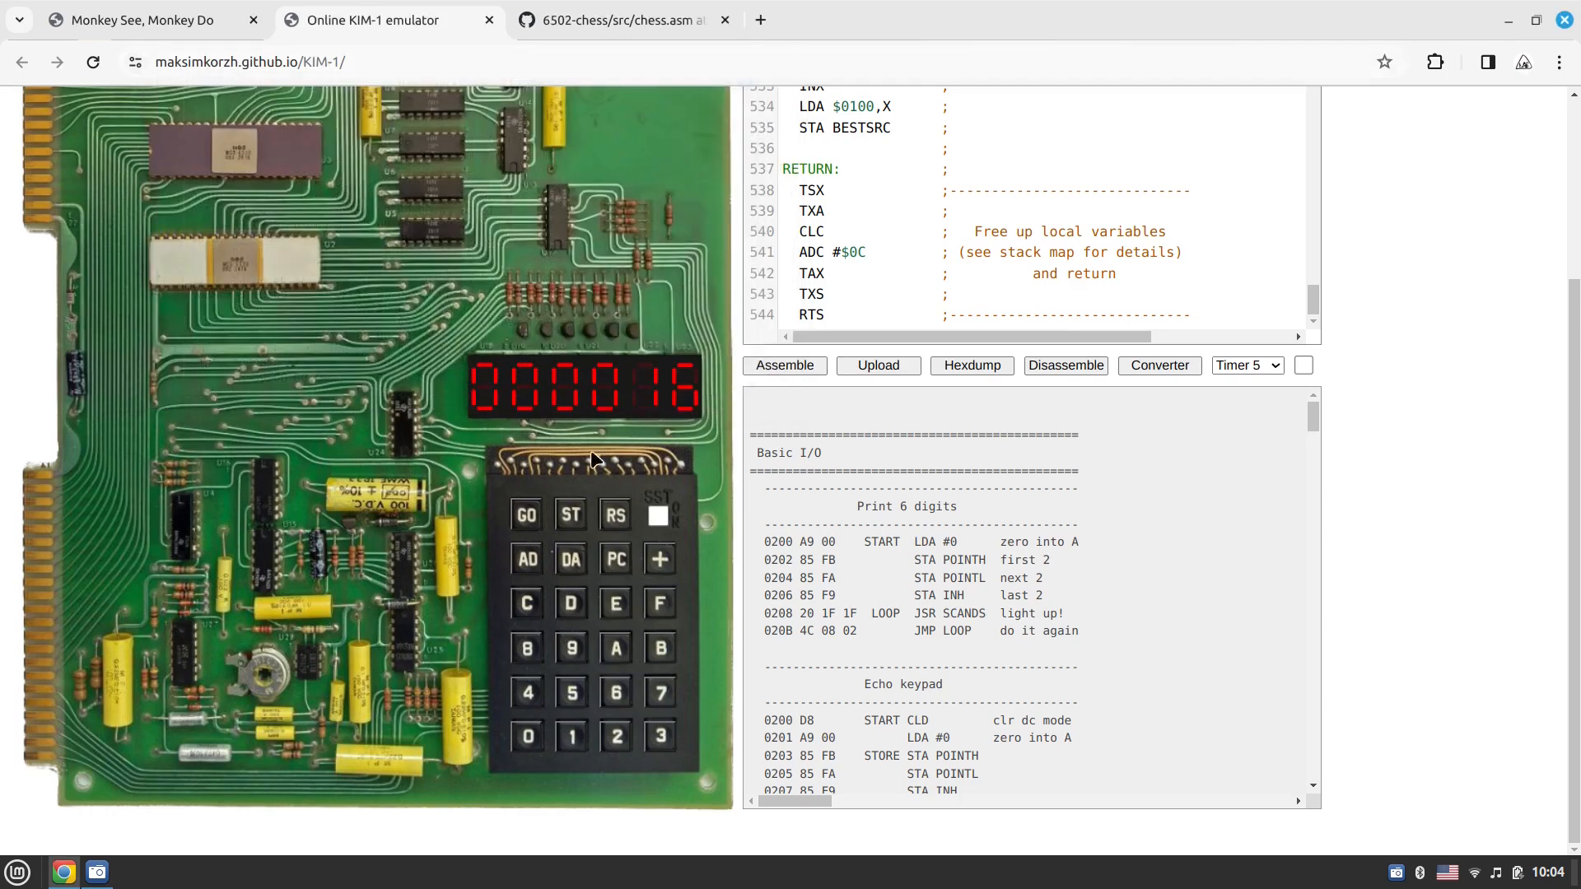
Key address 0201 into the KIM-1 LED display and enter a new data value there
left_click(614, 736)
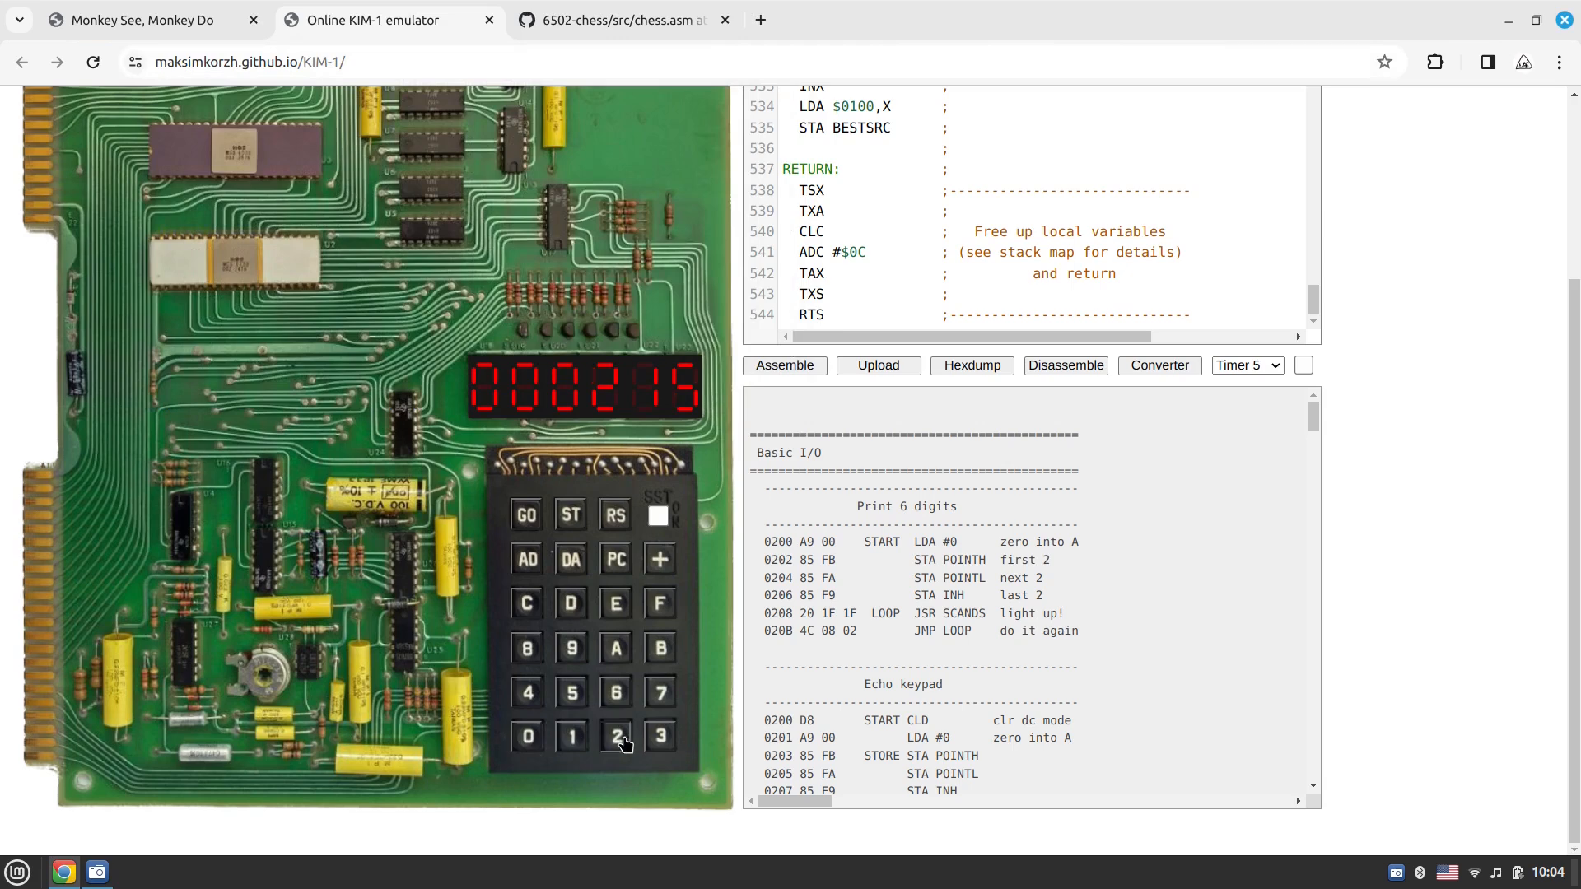
left_click(658, 602)
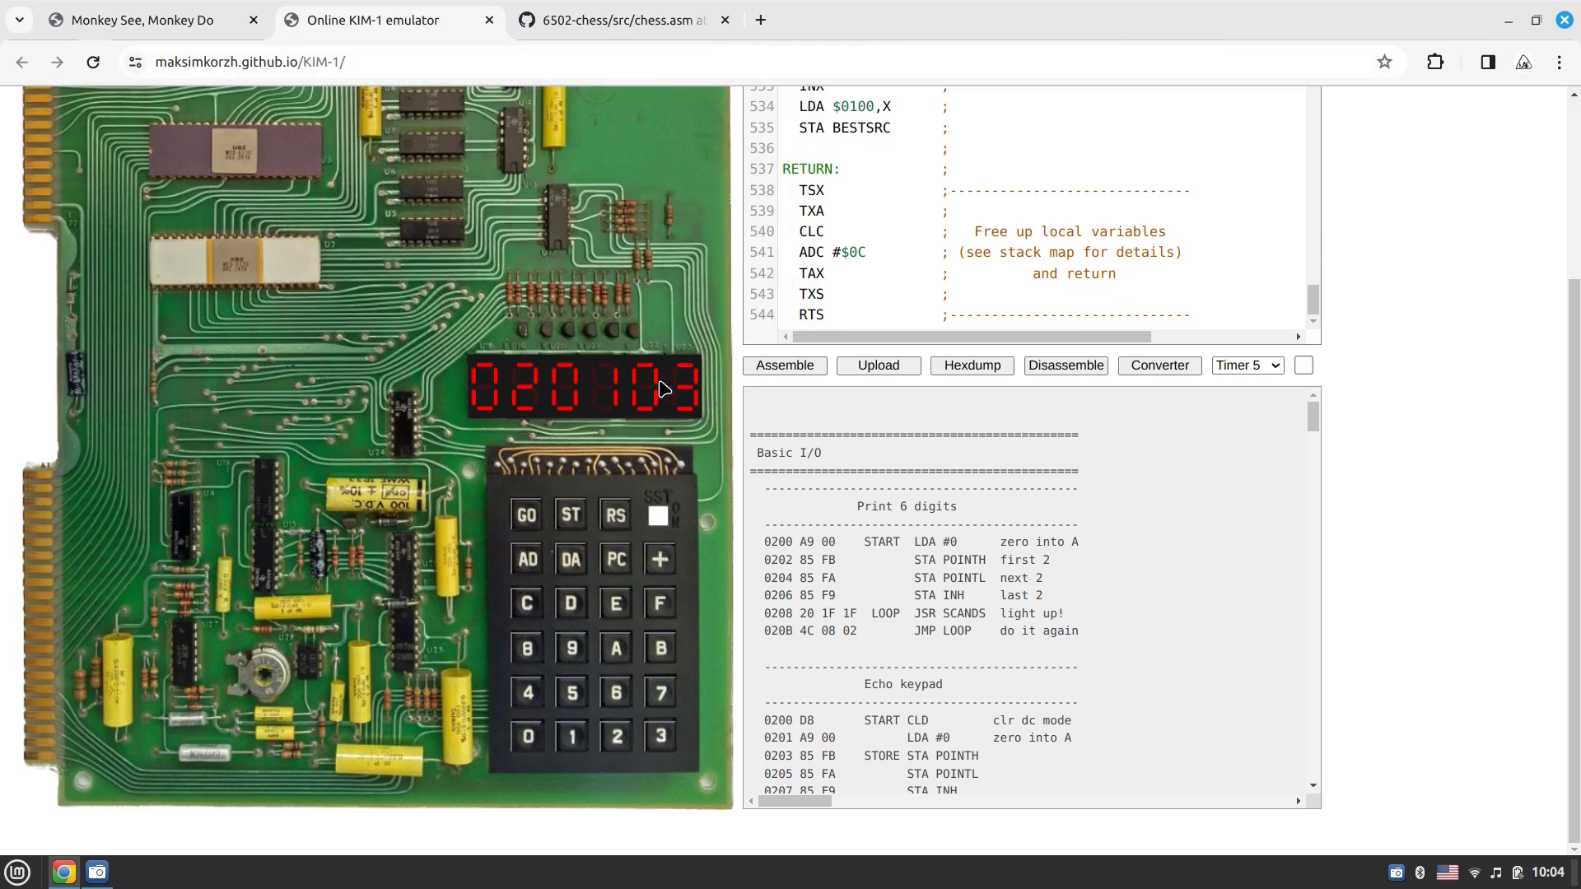
mouse_move(689, 402)
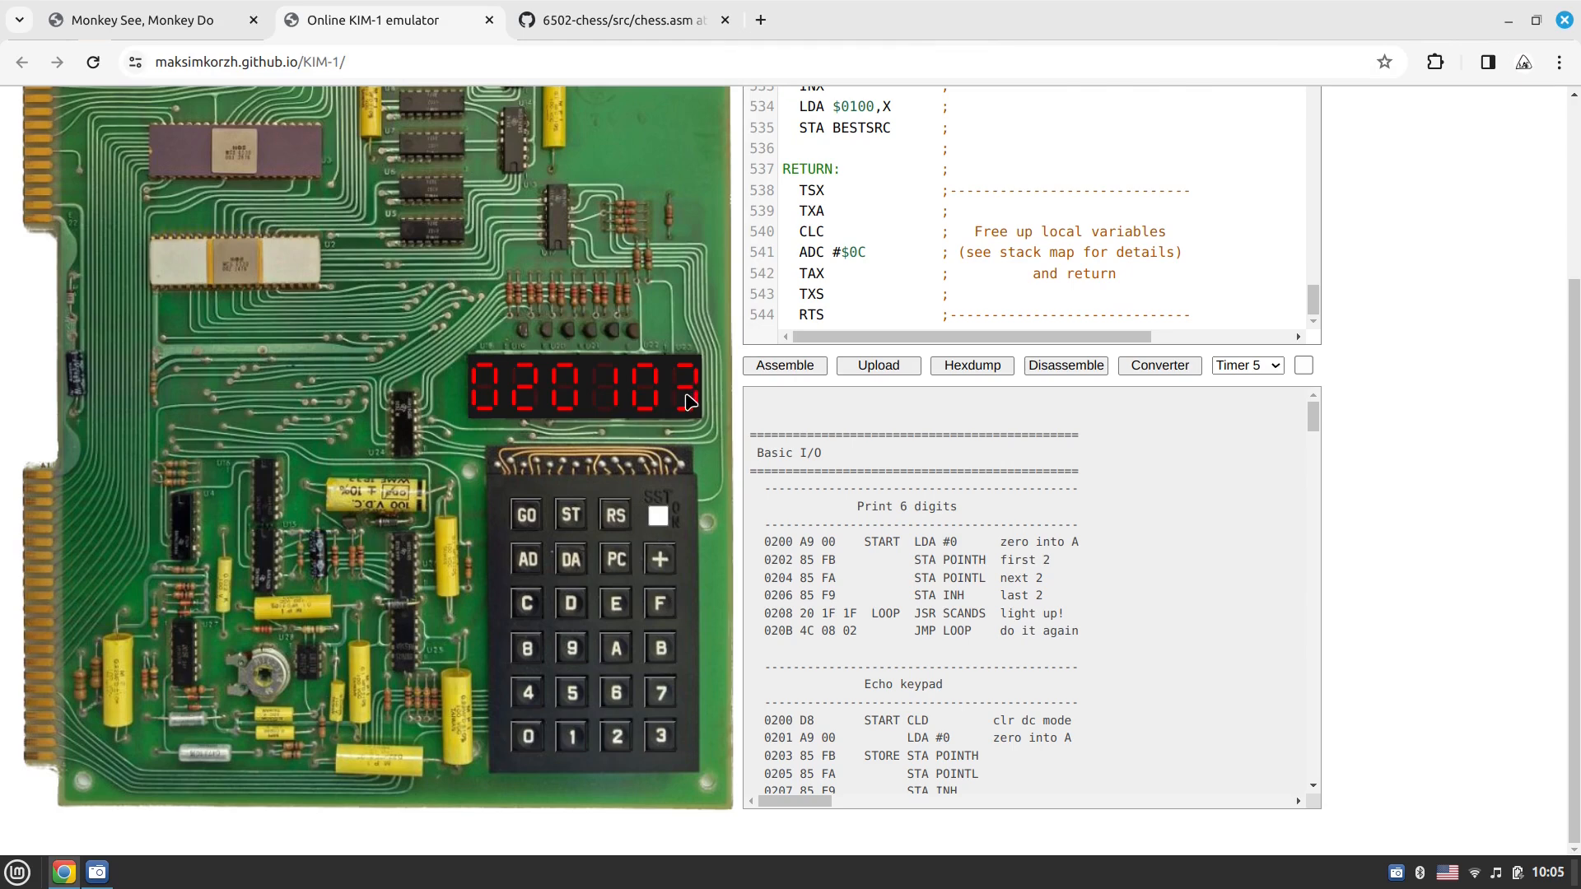
mouse_move(671, 410)
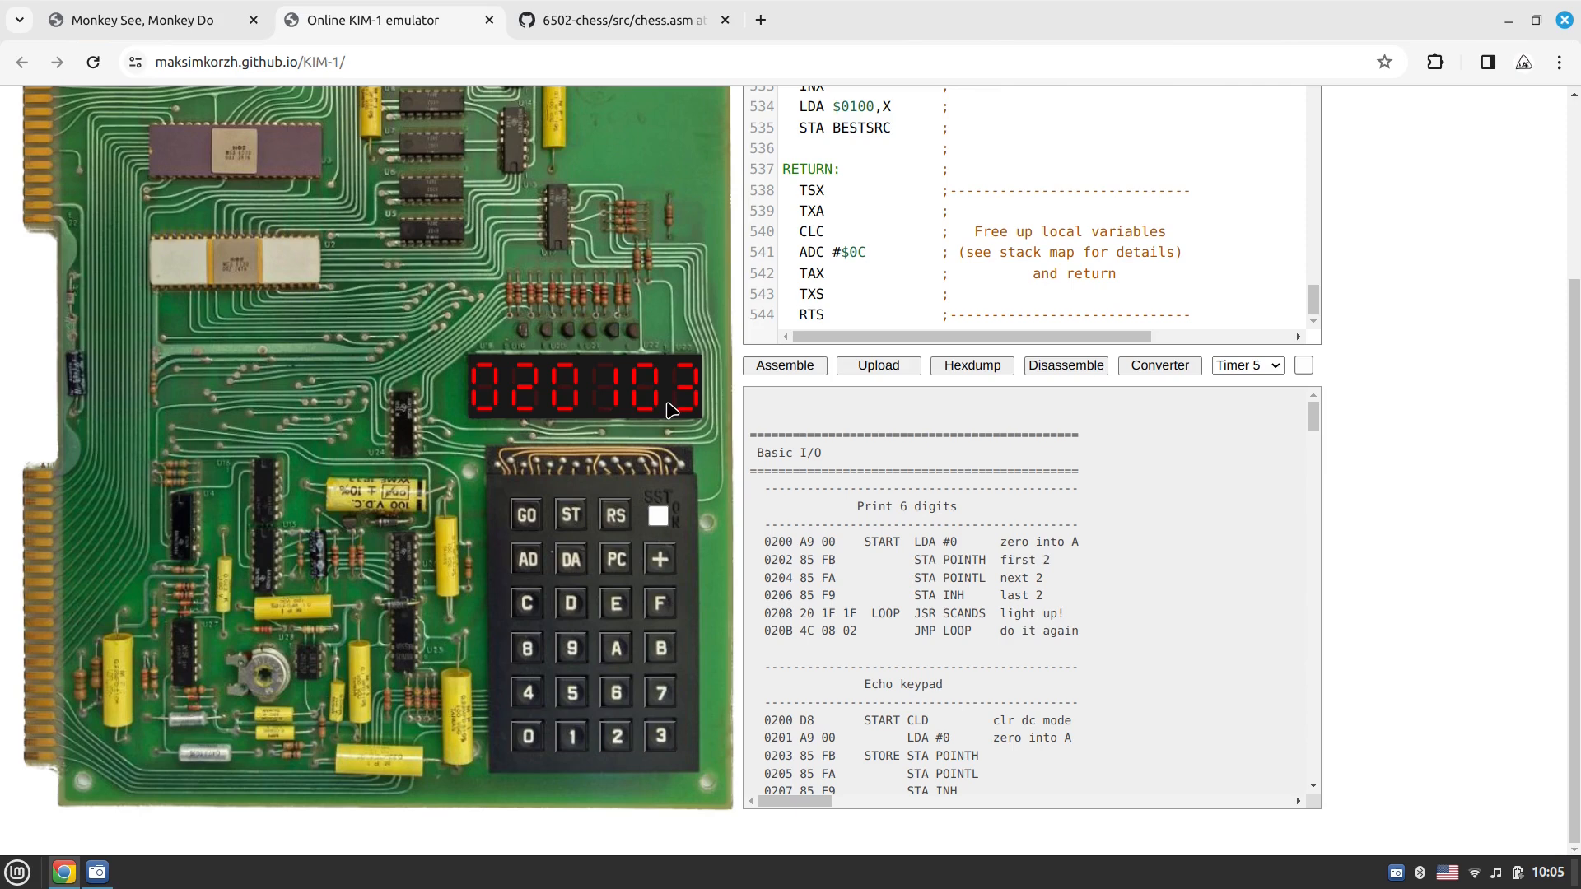
mouse_move(553, 561)
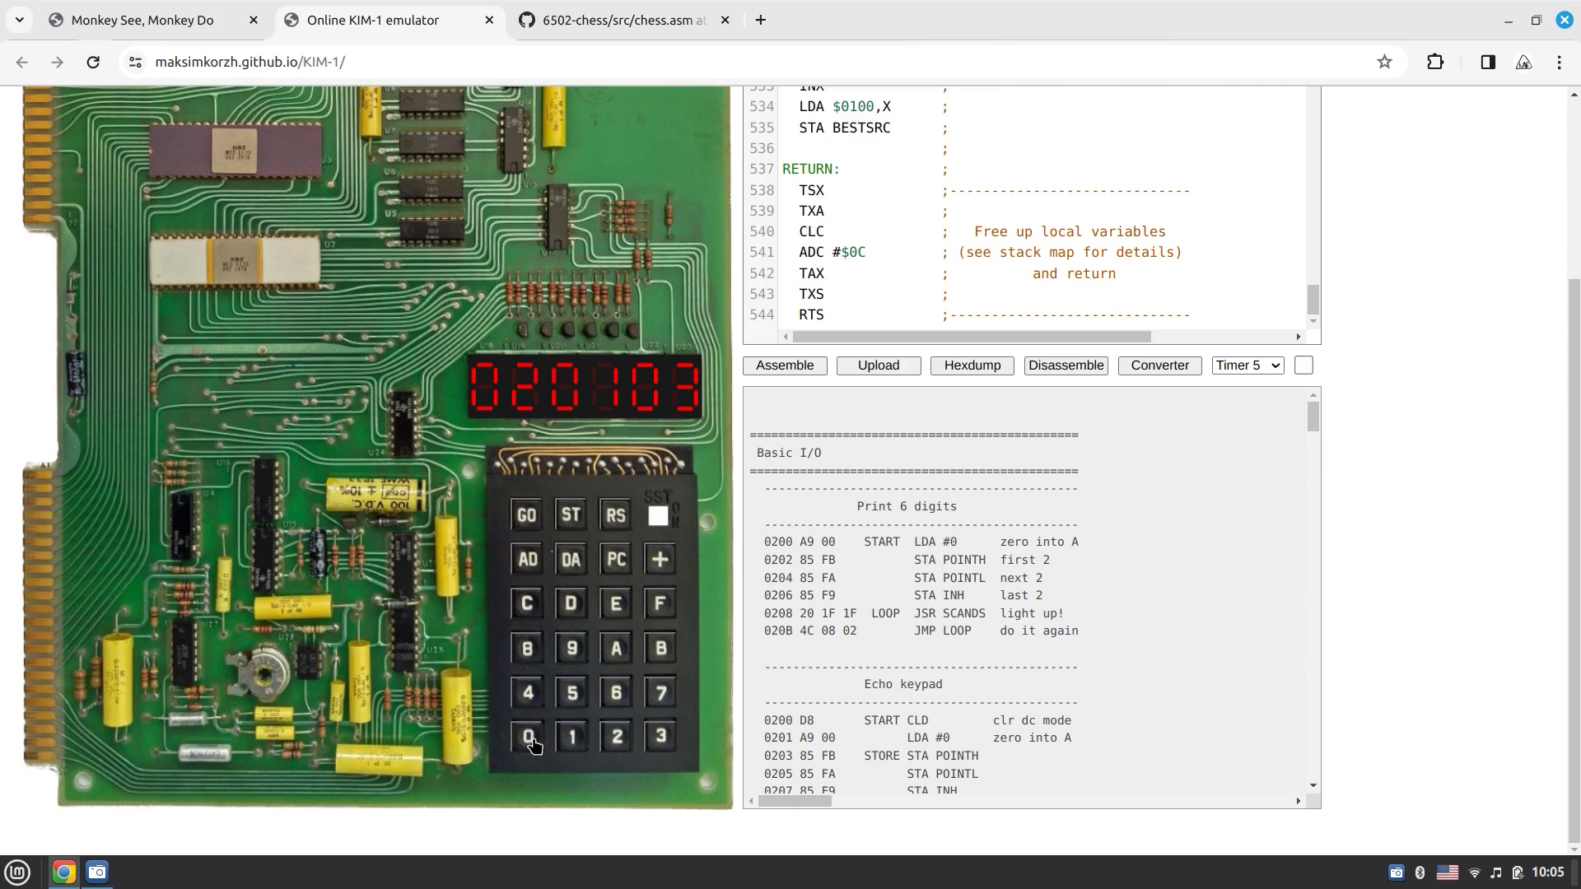
left_click(614, 736)
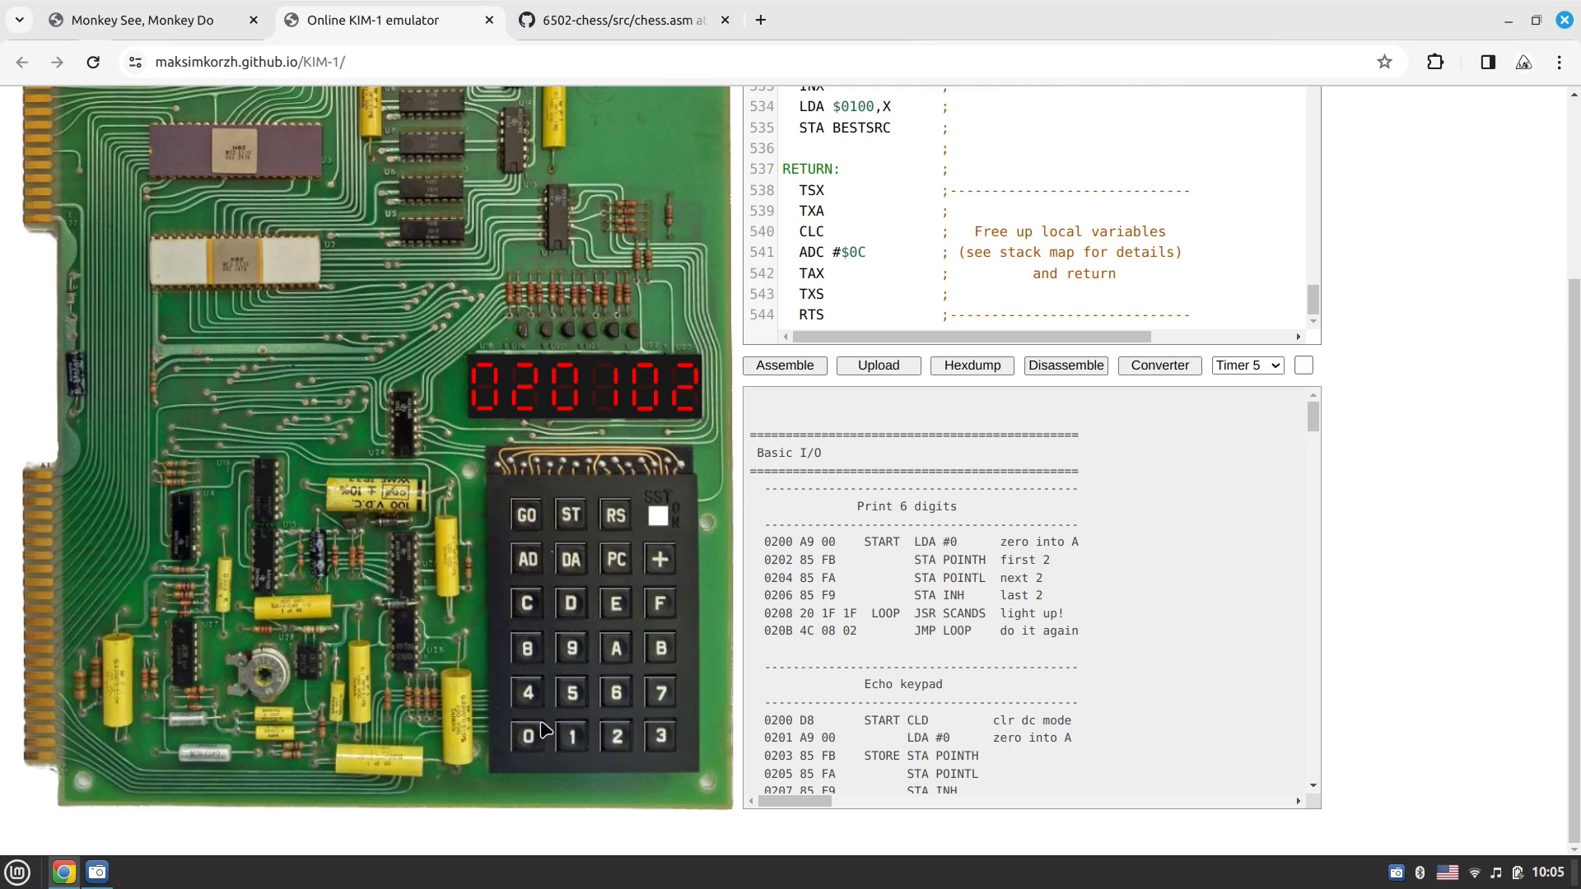
left_click(525, 737)
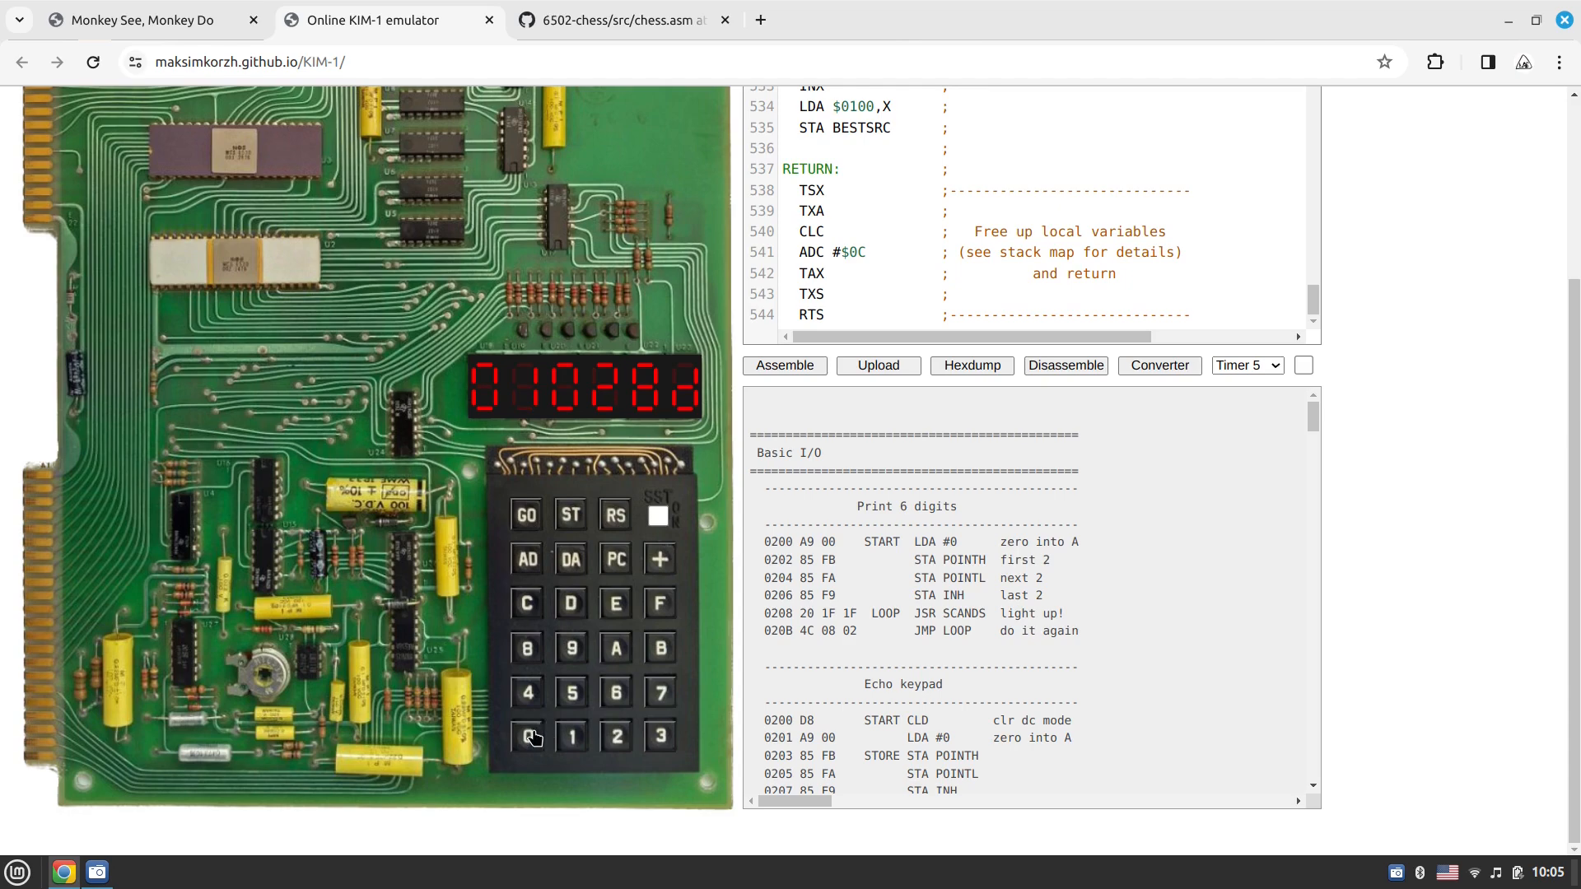
left_click(525, 515)
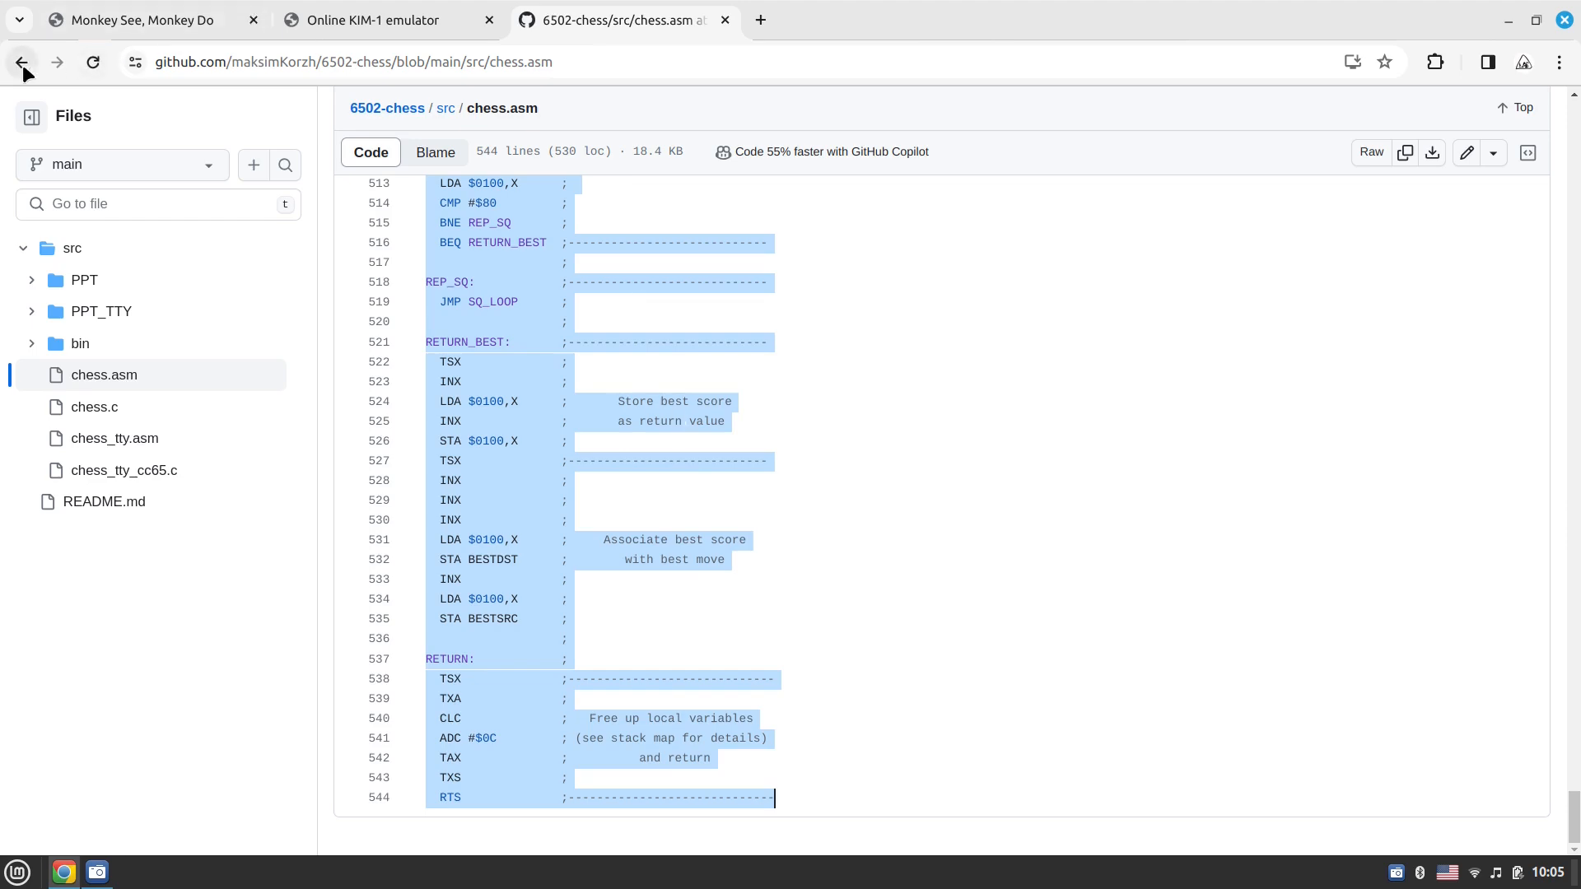
Go back to the 6502-chess README and scroll to its How to run section
left_click(21, 61)
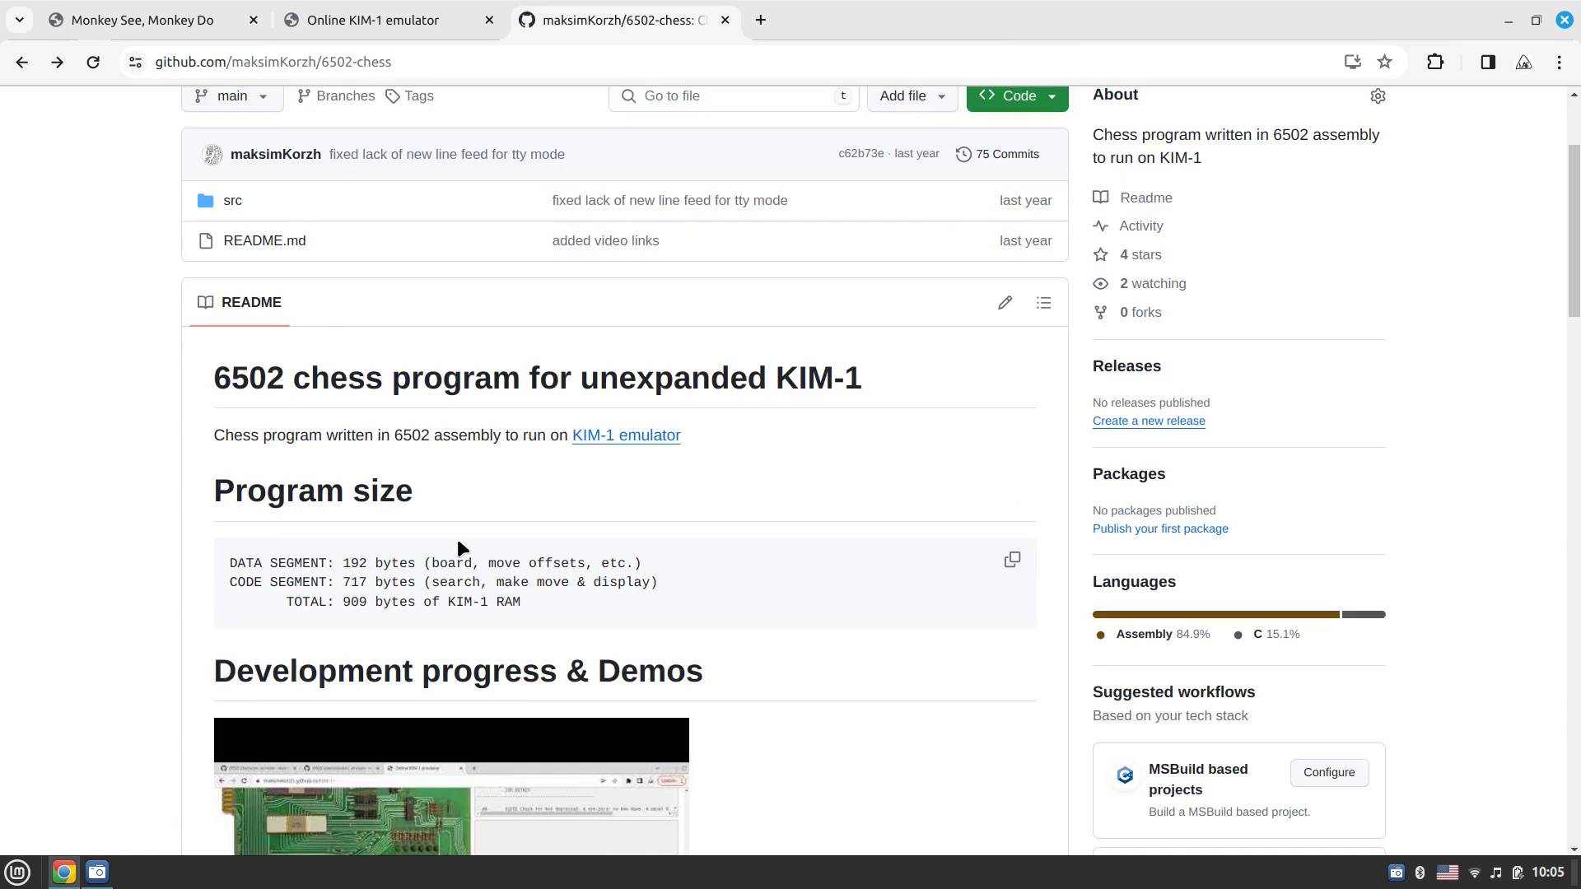
scroll("down", 3)
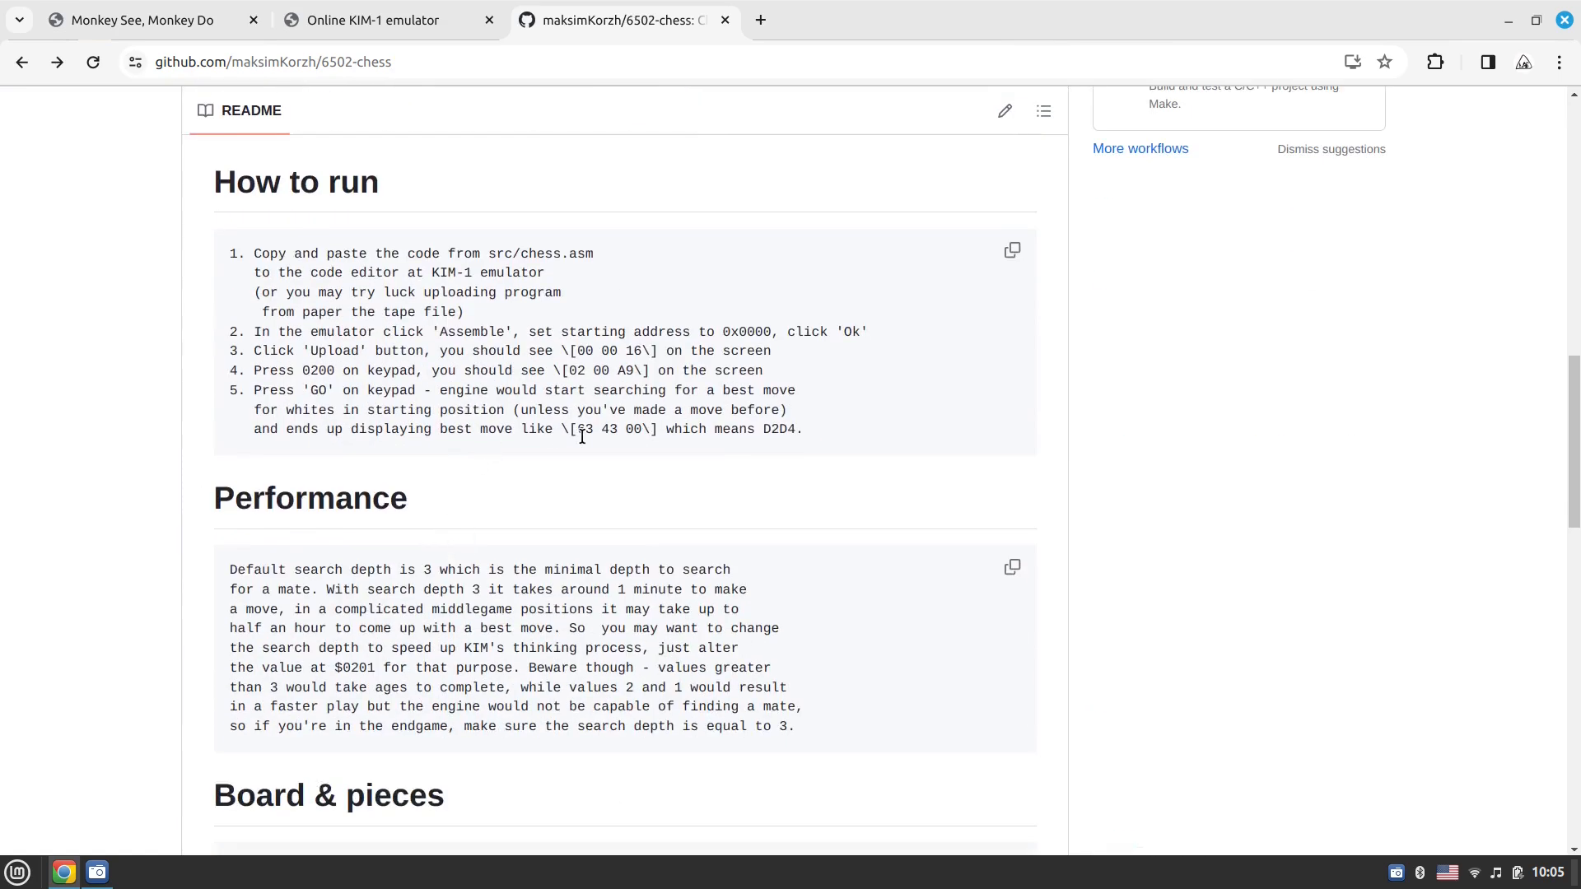
mouse_move(636, 428)
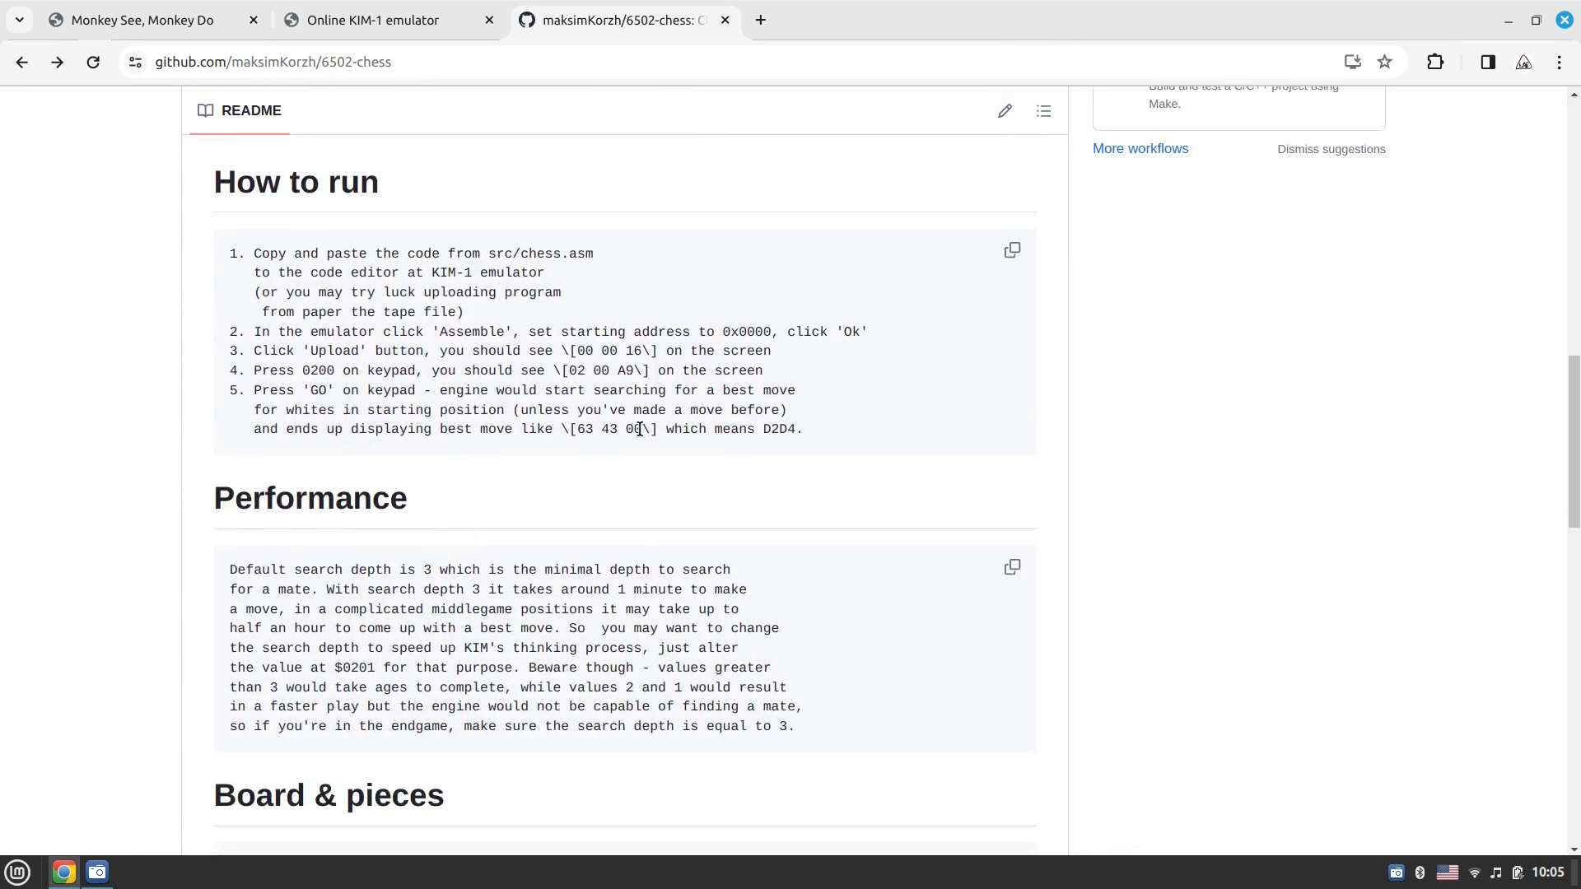
mouse_move(540, 133)
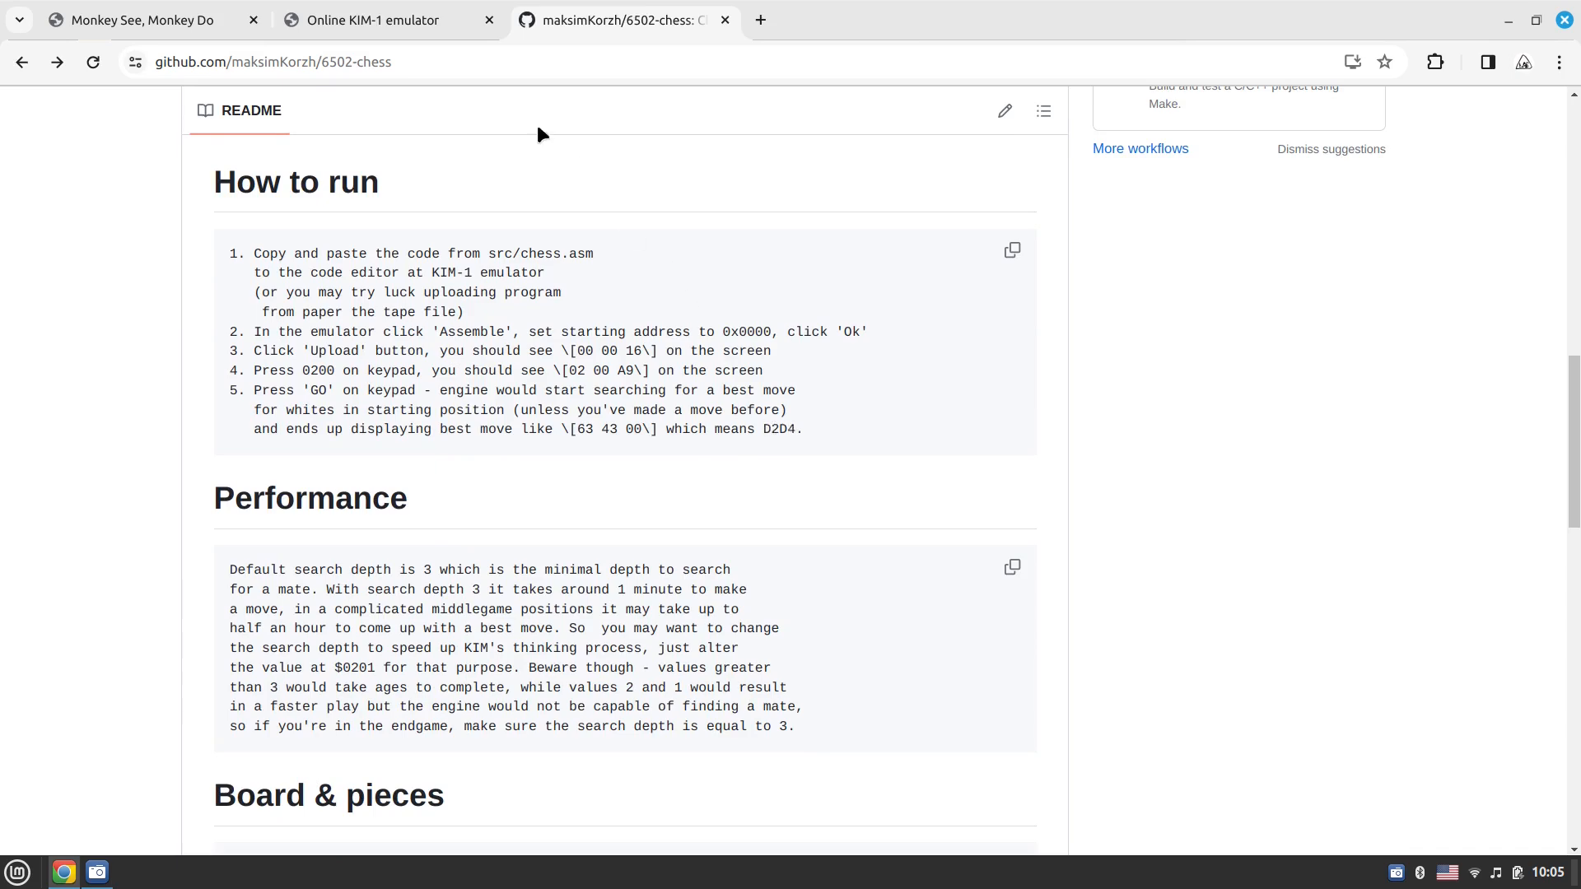
Request a memory hexdump from 0000 to 0x0300 in the KIM-1 emulator, accepting the default column count
left_click(371, 19)
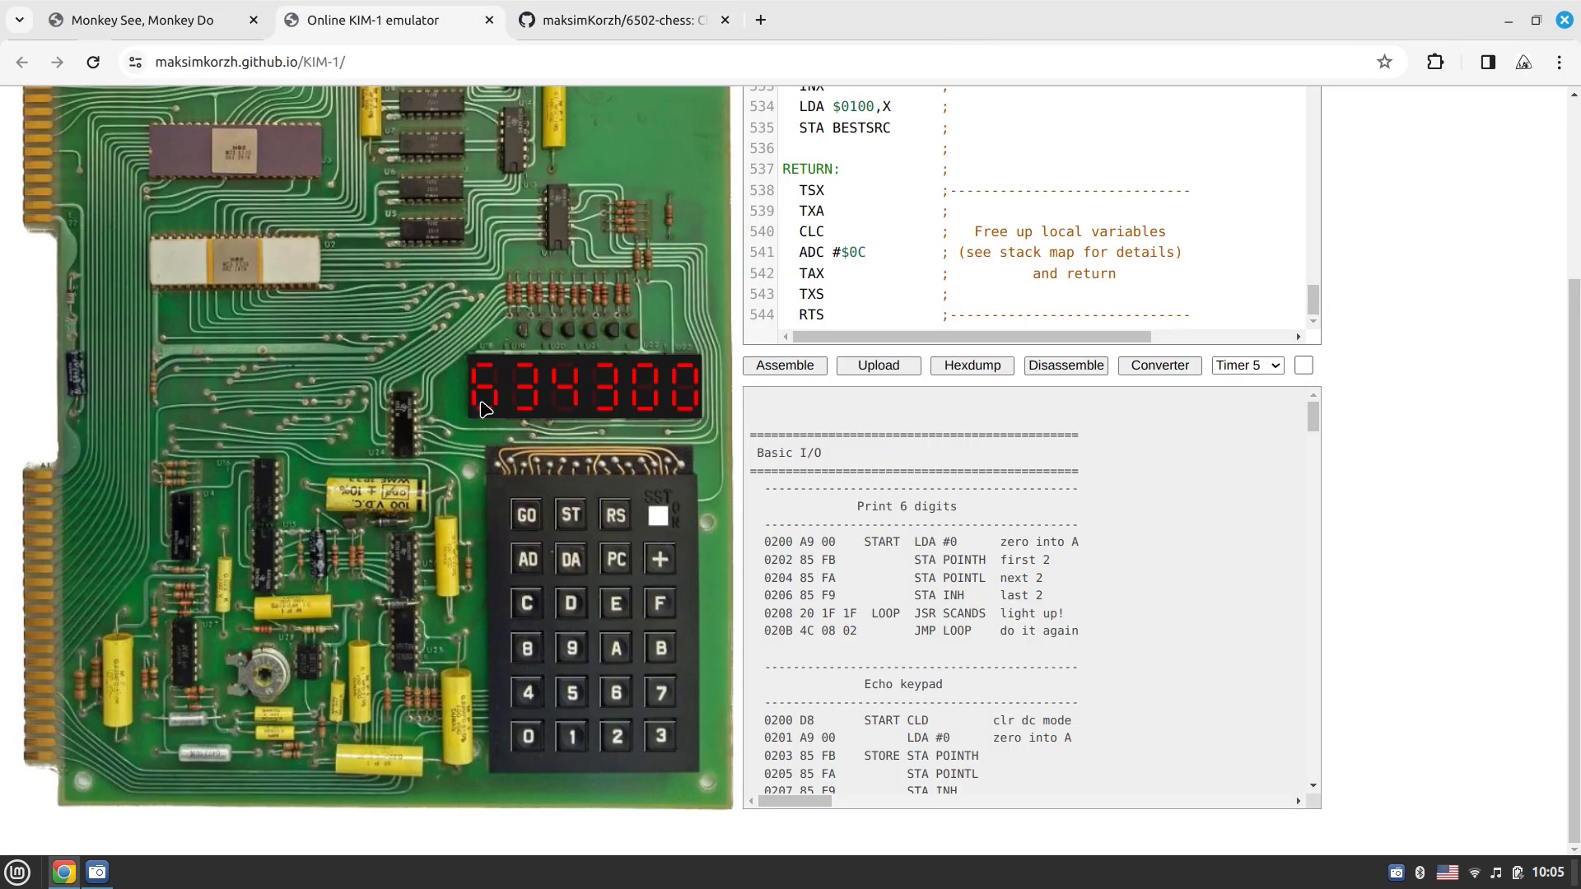
mouse_move(814, 425)
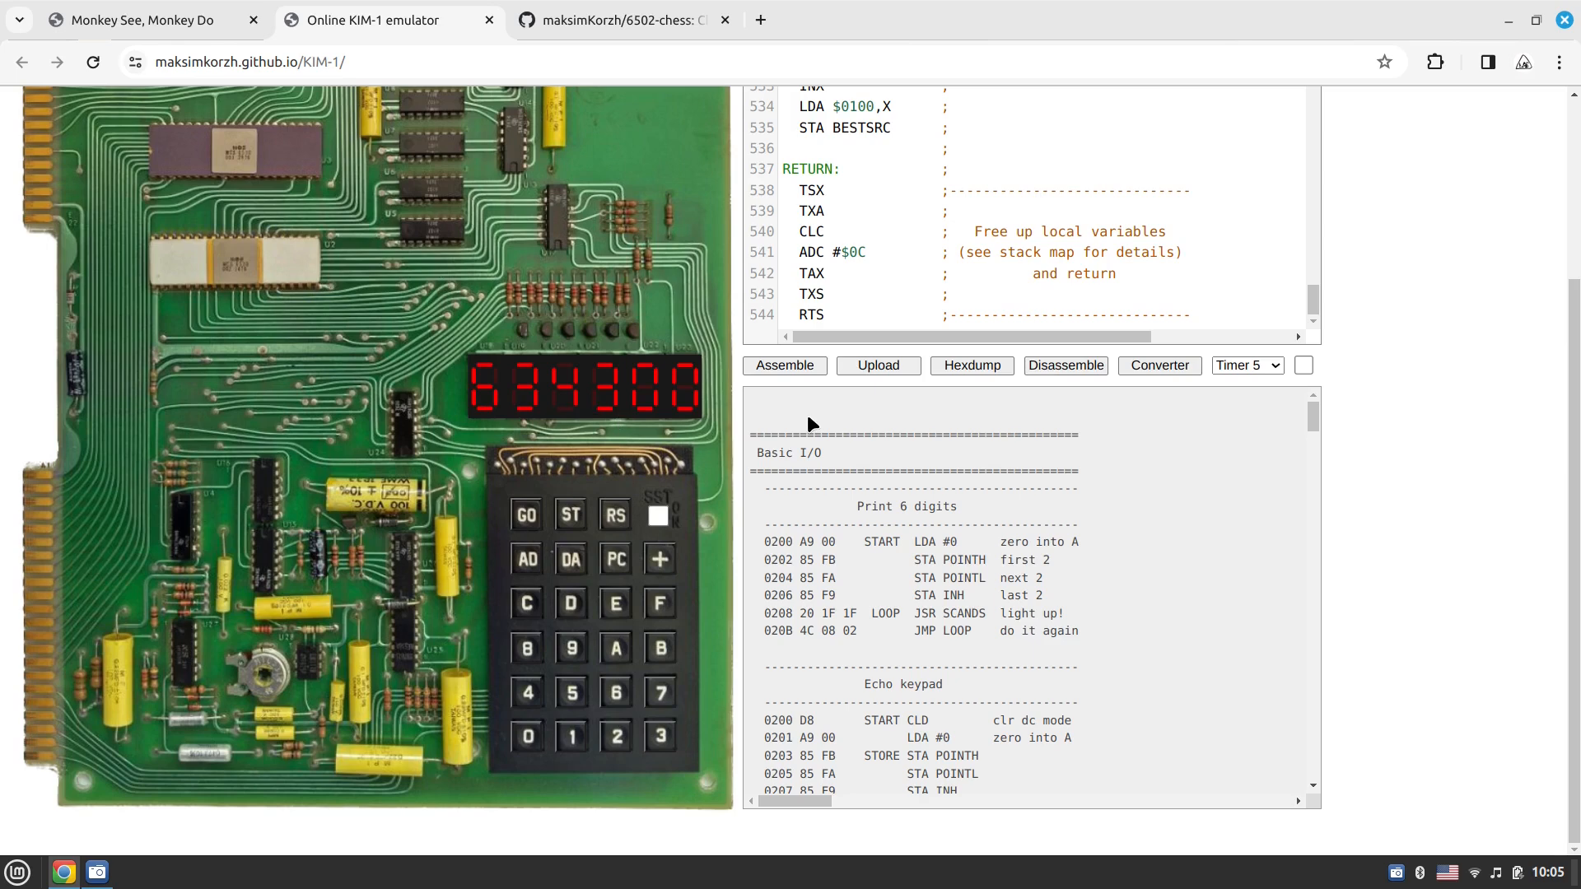
mouse_move(972, 366)
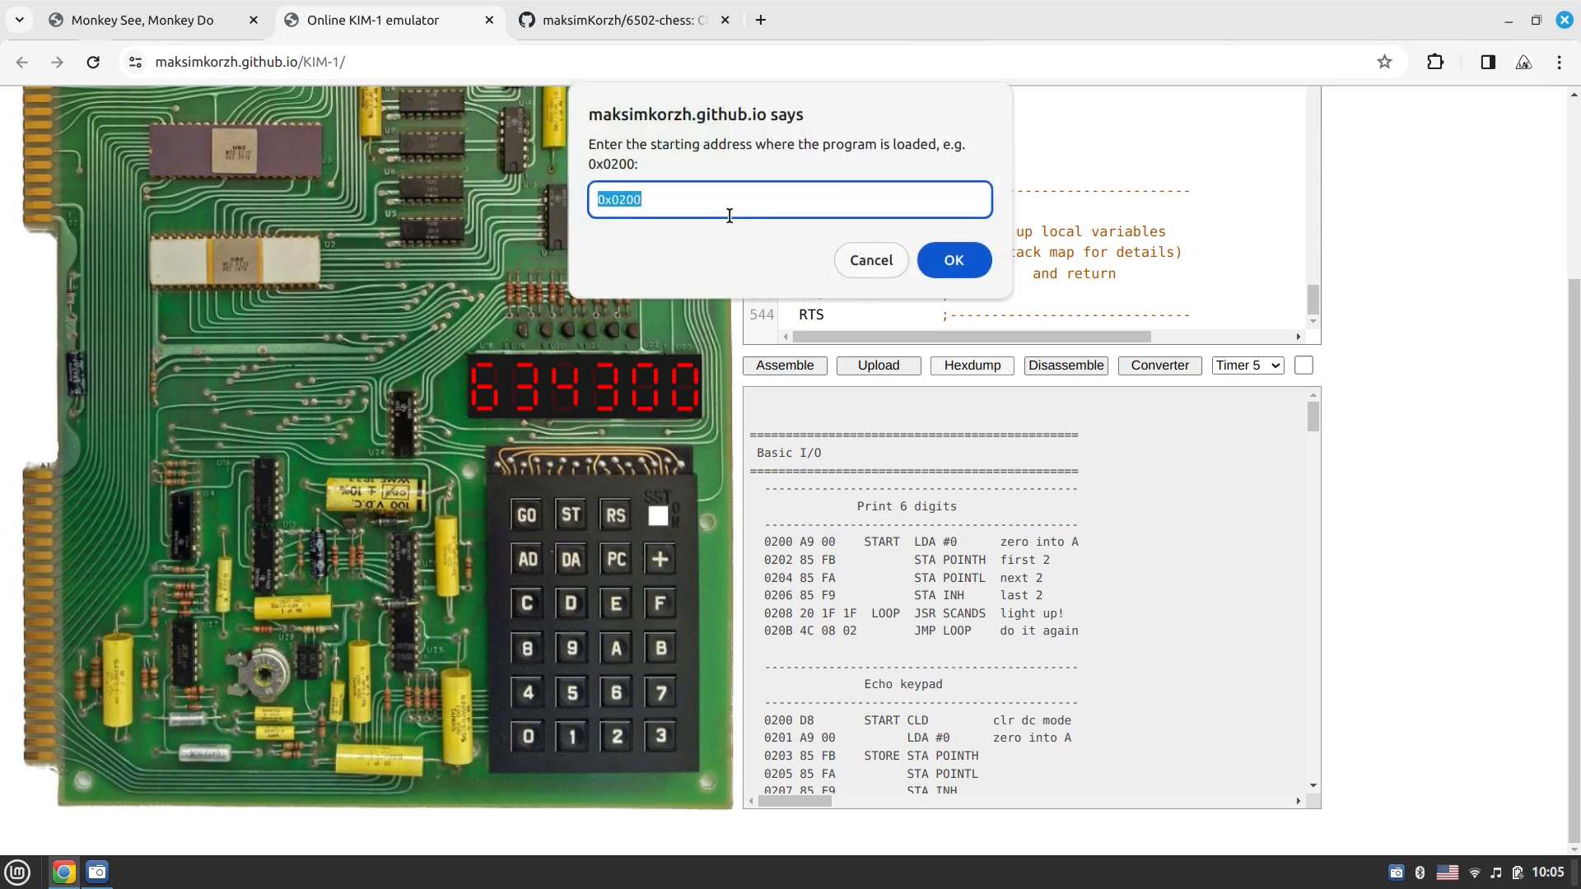
left_click(952, 260)
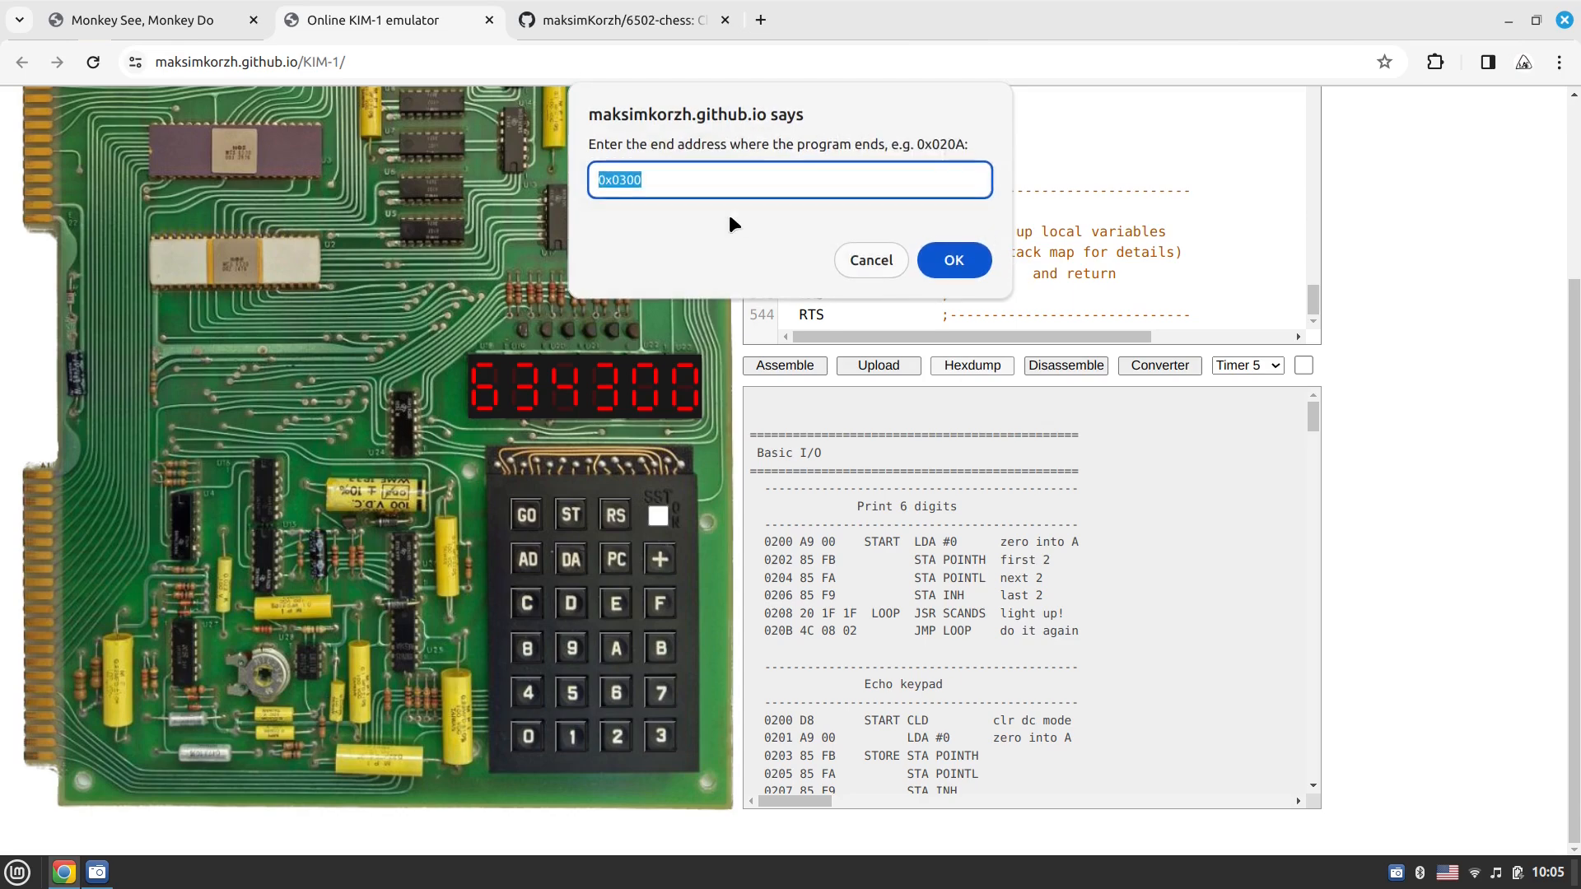
left_click(951, 260)
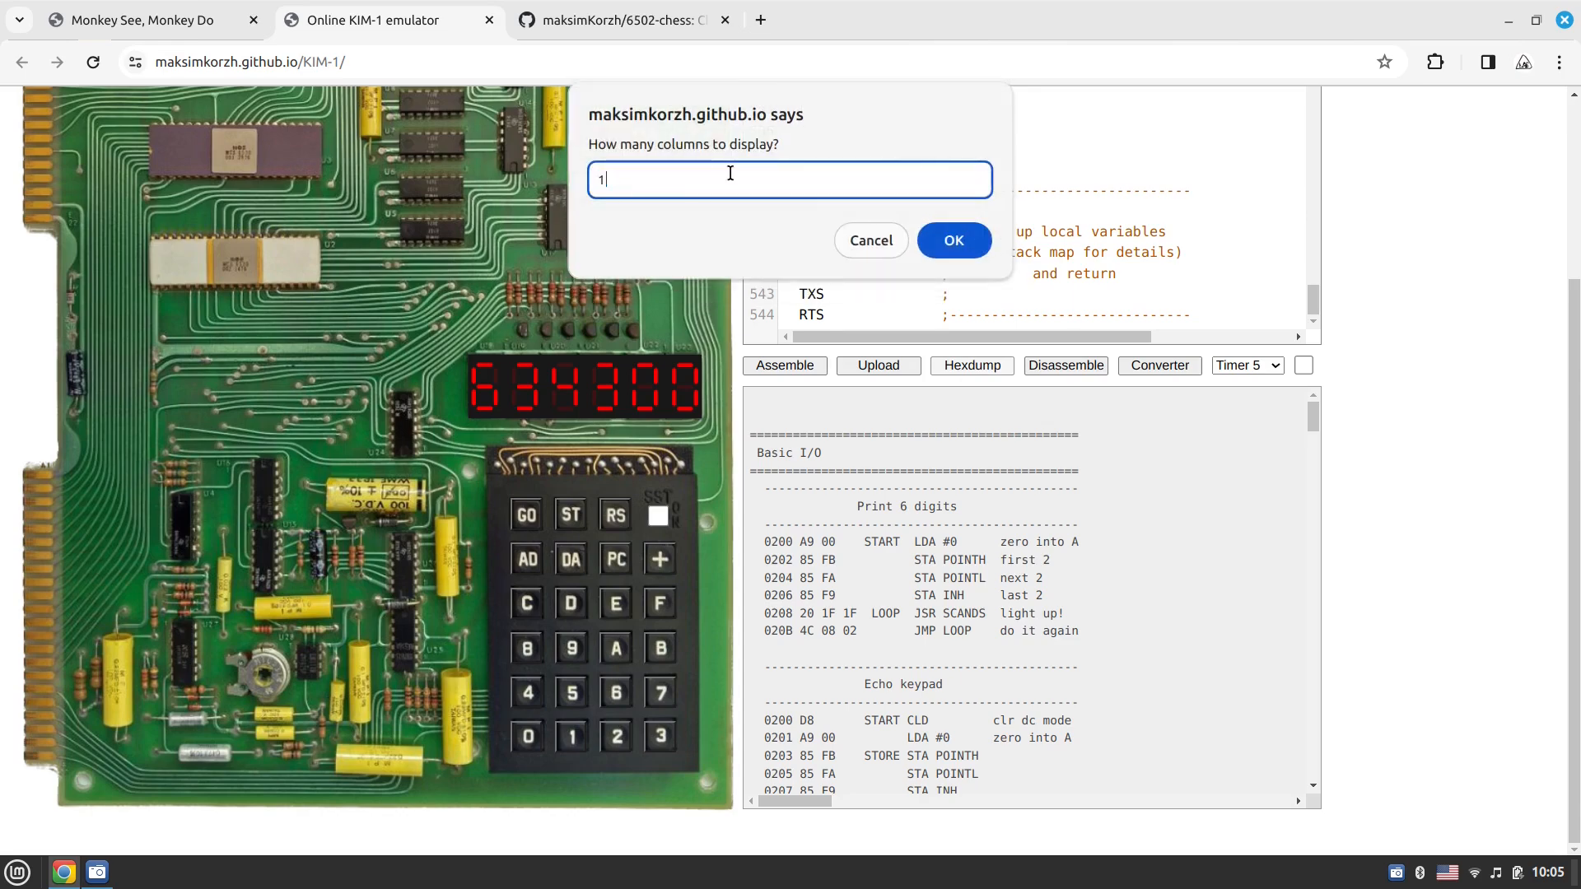
left_click(952, 240)
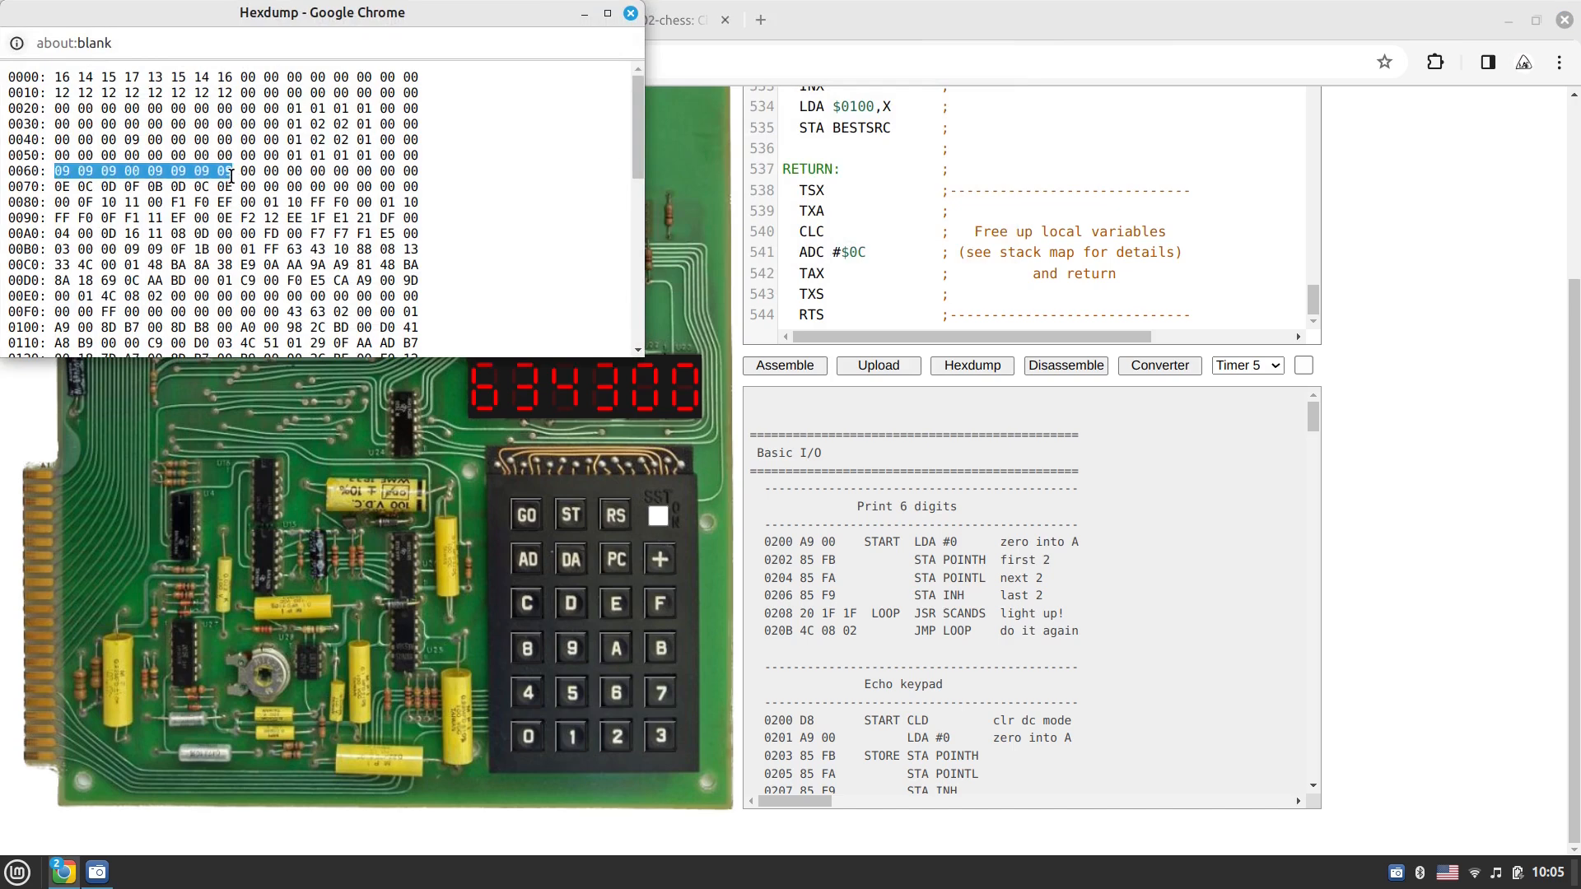
Point out a value in the dump, then return to the 6502-chess repository's How to run notes
left_click(131, 169)
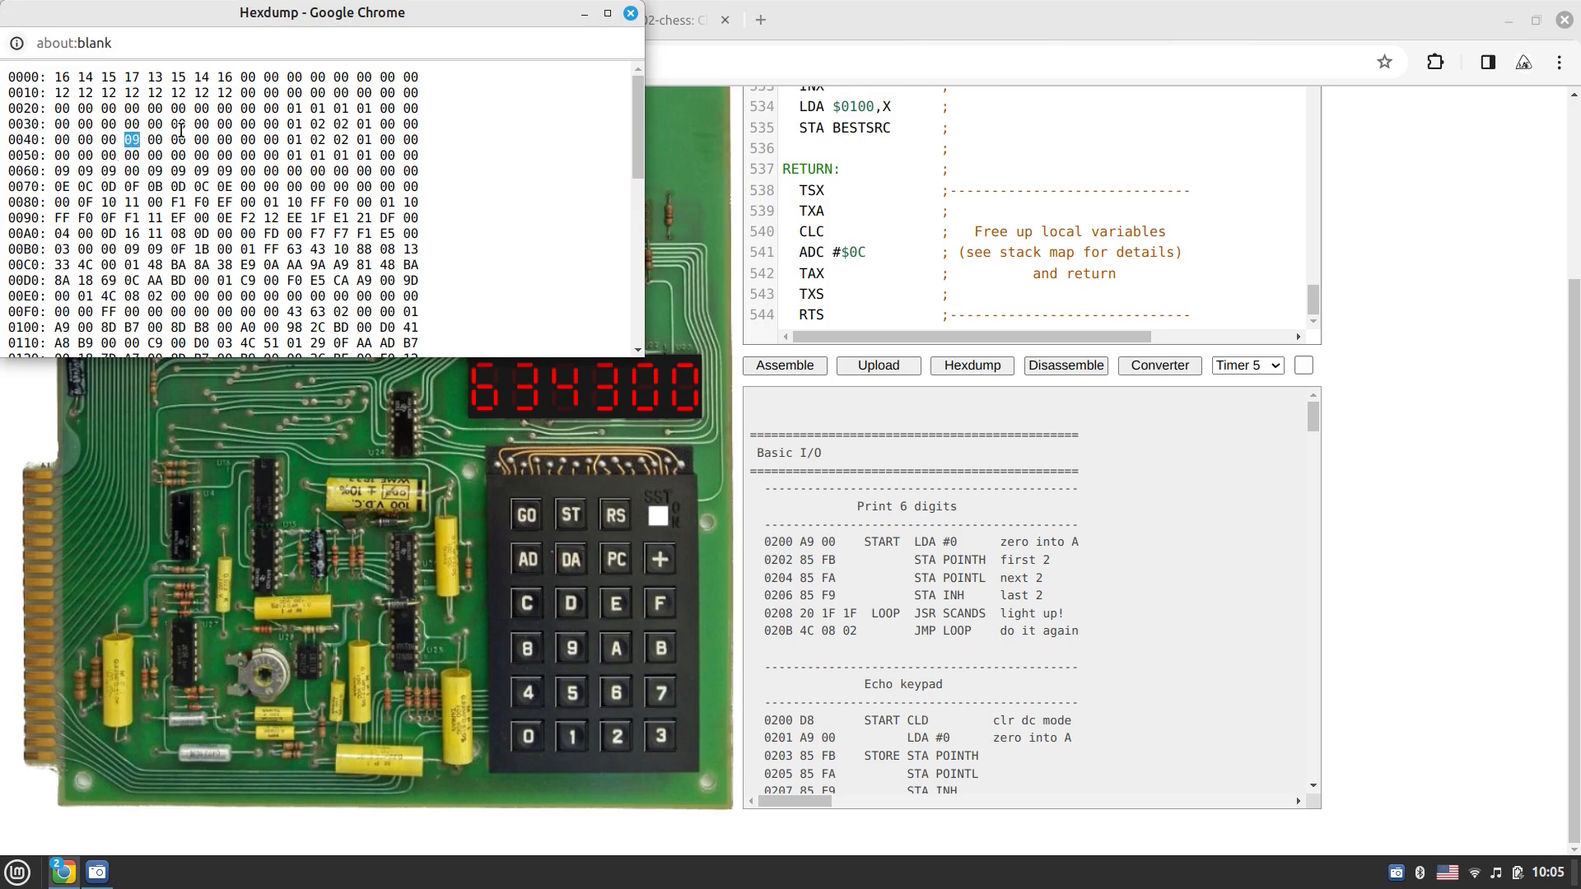
mouse_move(325, 201)
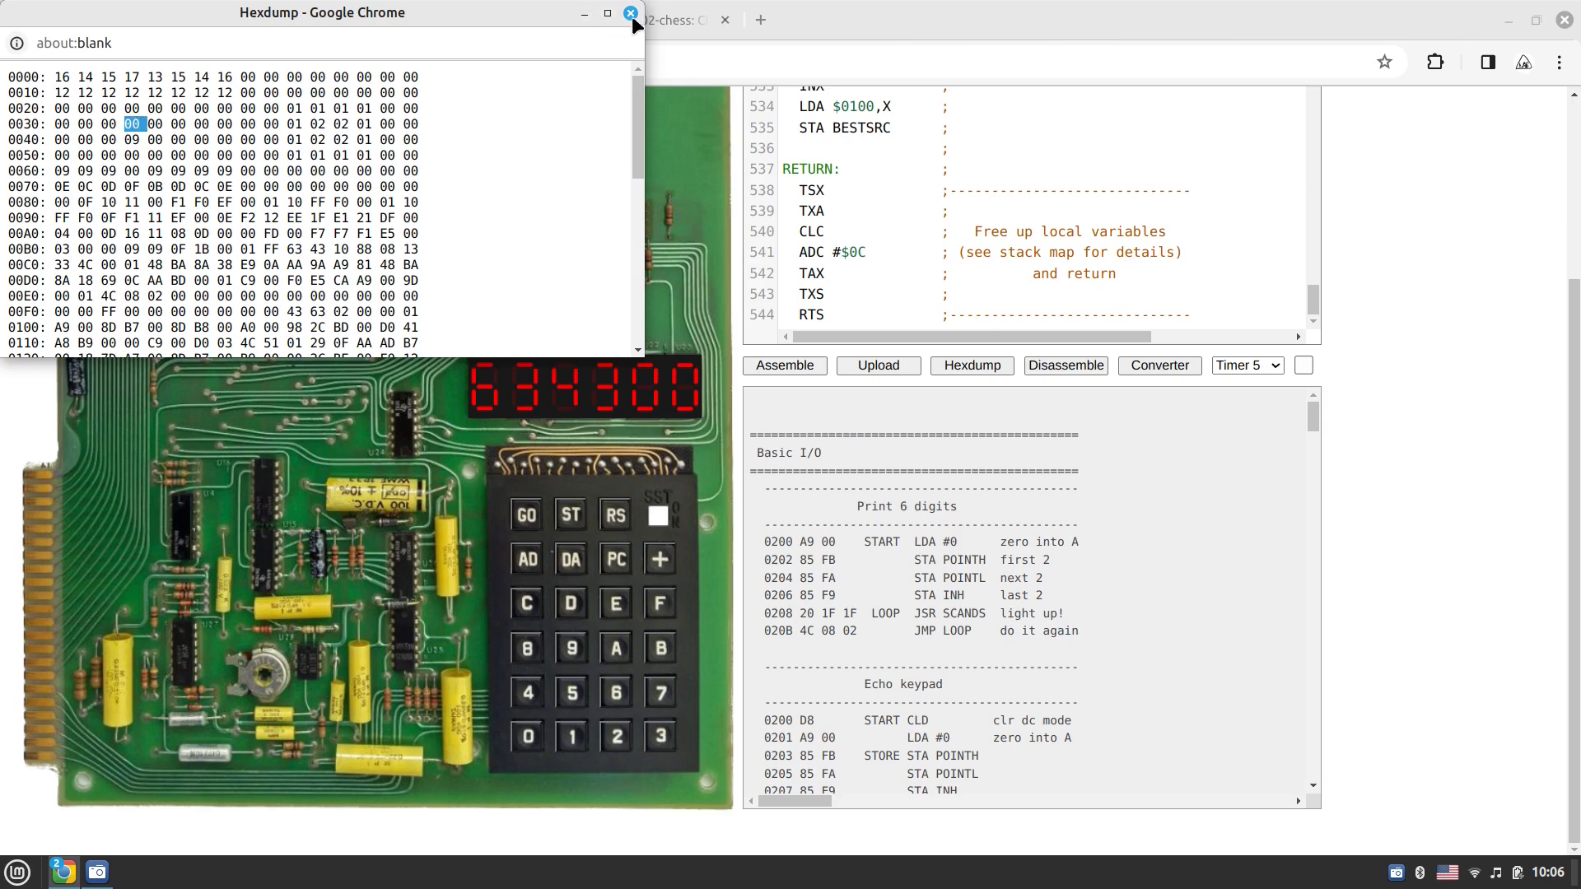
left_click(631, 13)
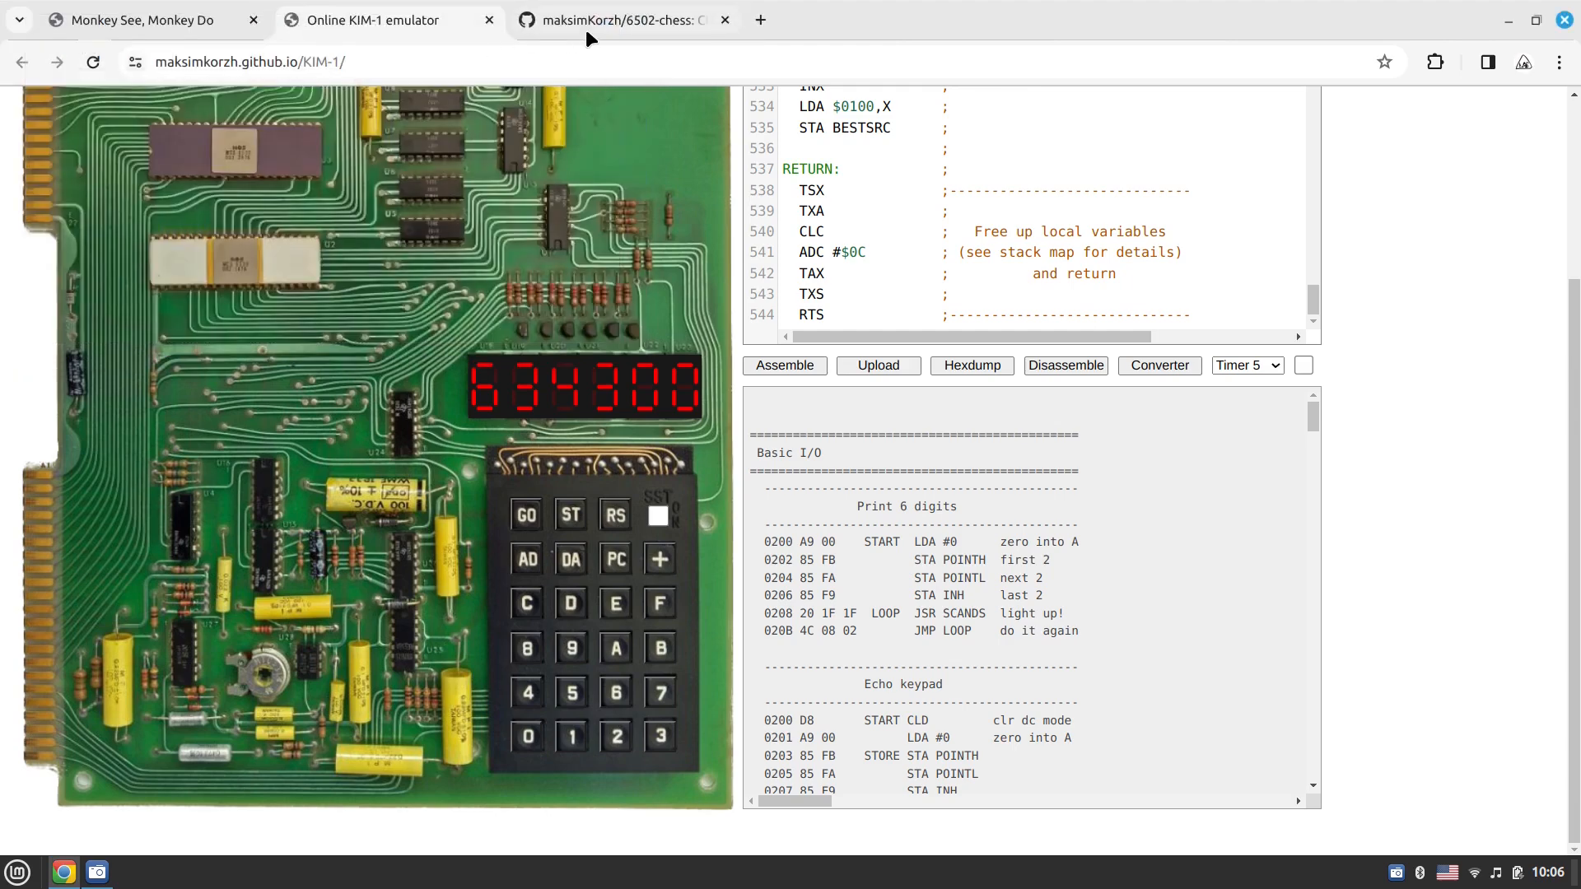
left_click(626, 20)
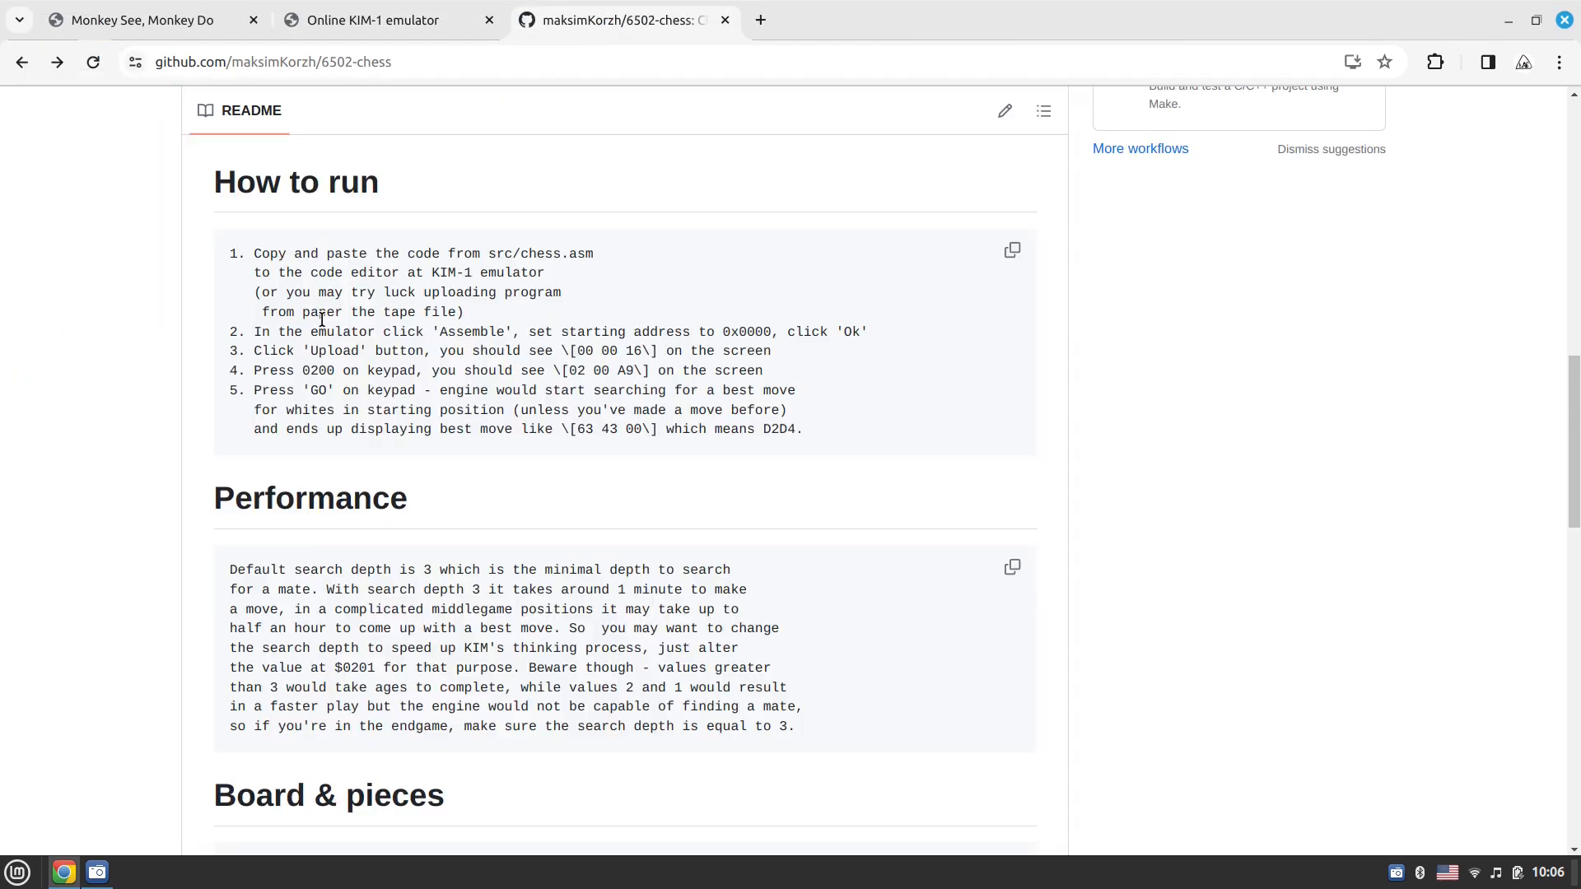
Open chess_tty.asm from the repository's src folder and focus its code view
scroll("up", 3)
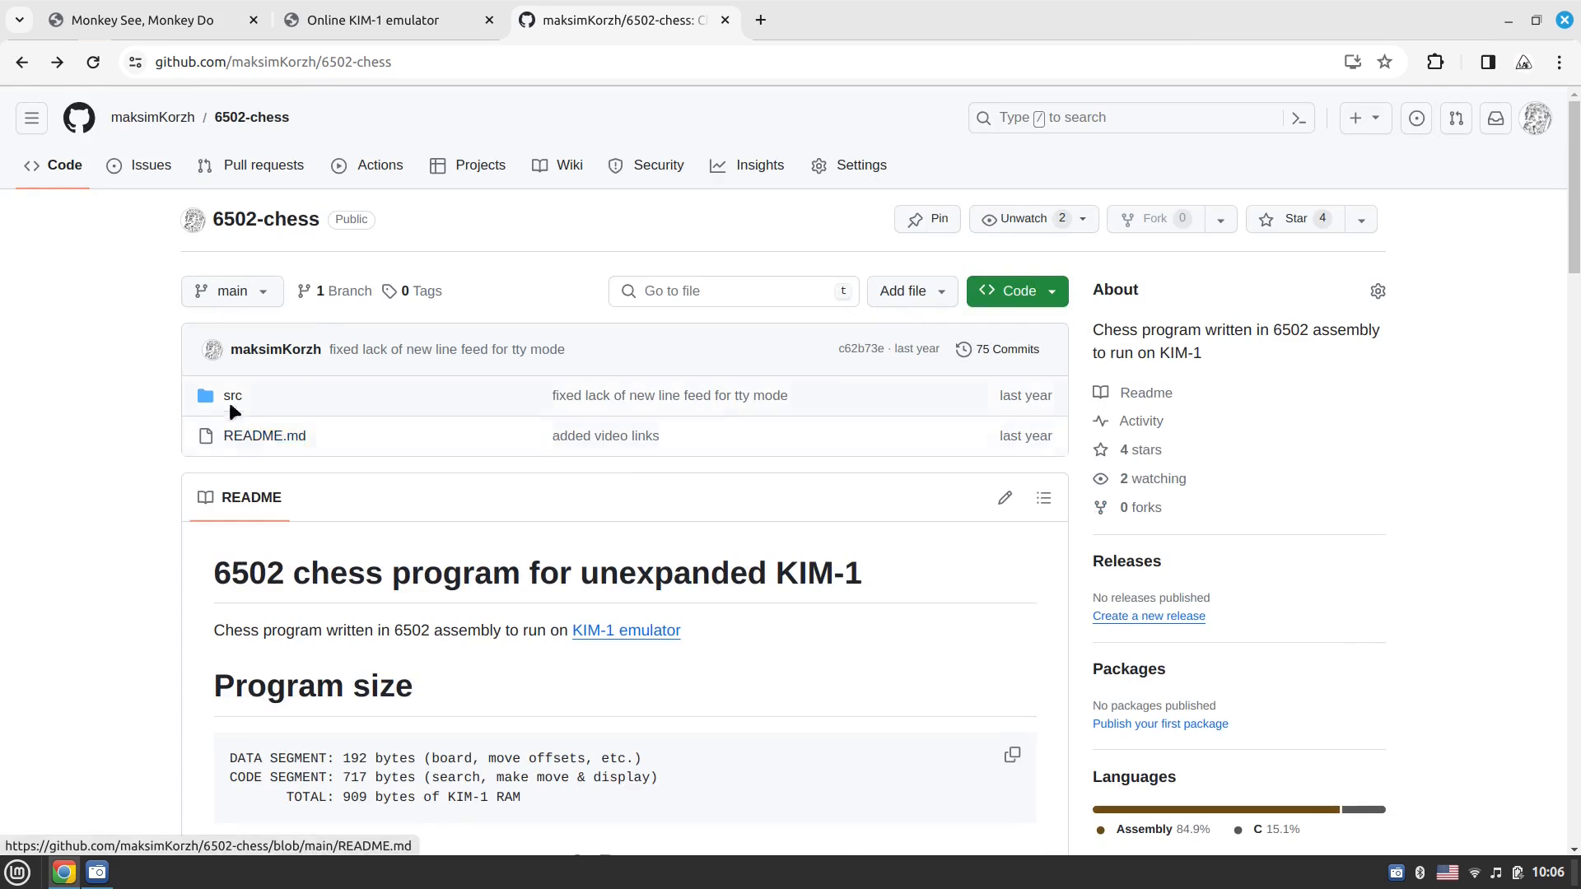
left_click(232, 394)
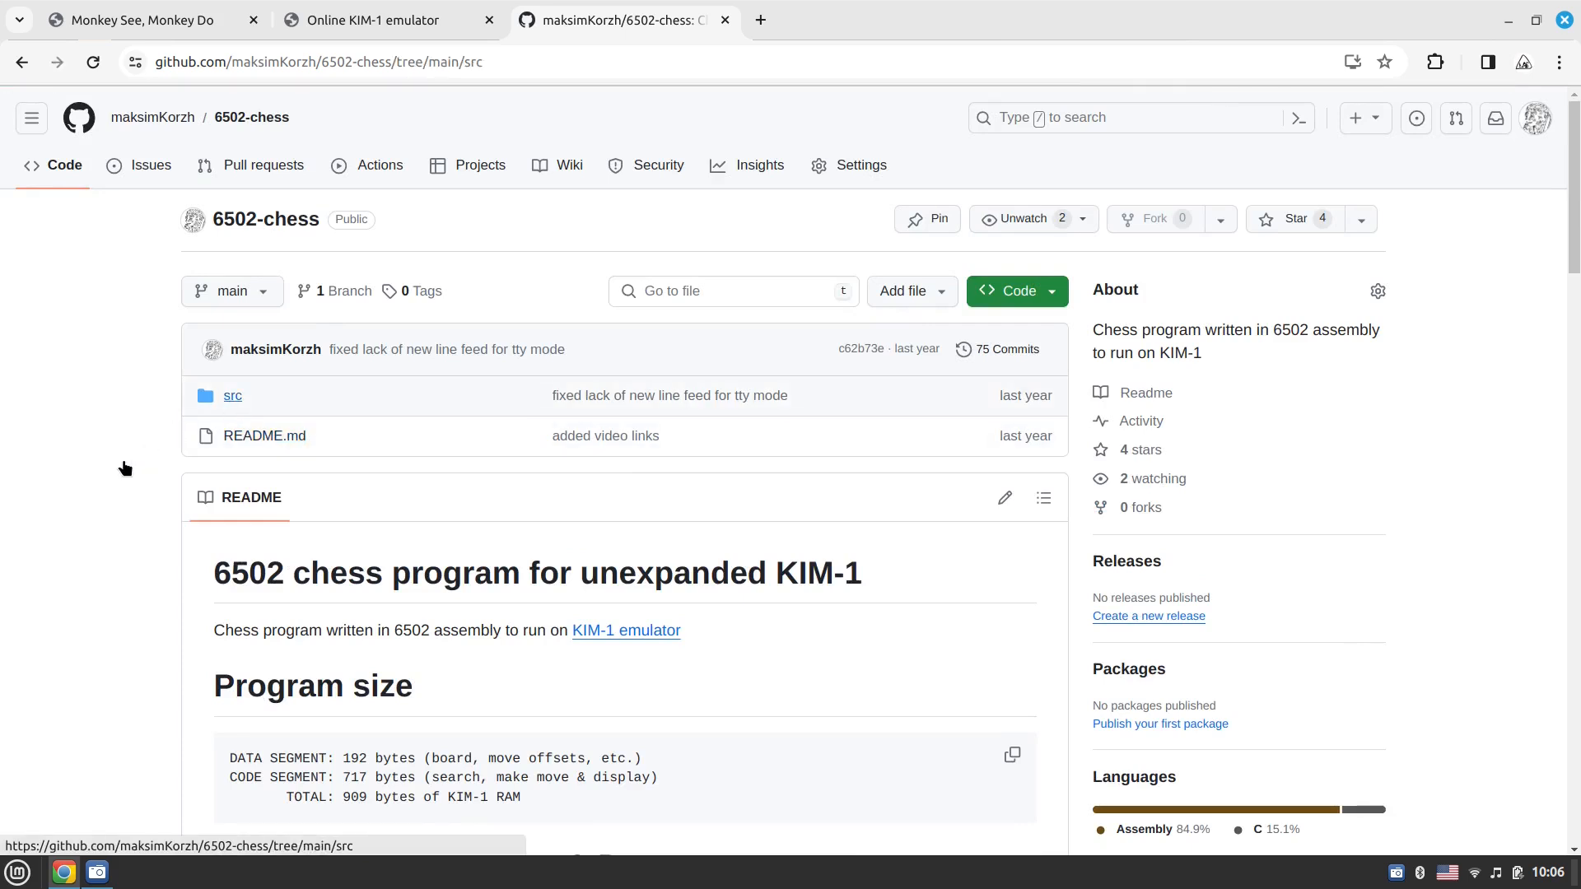
left_click(233, 396)
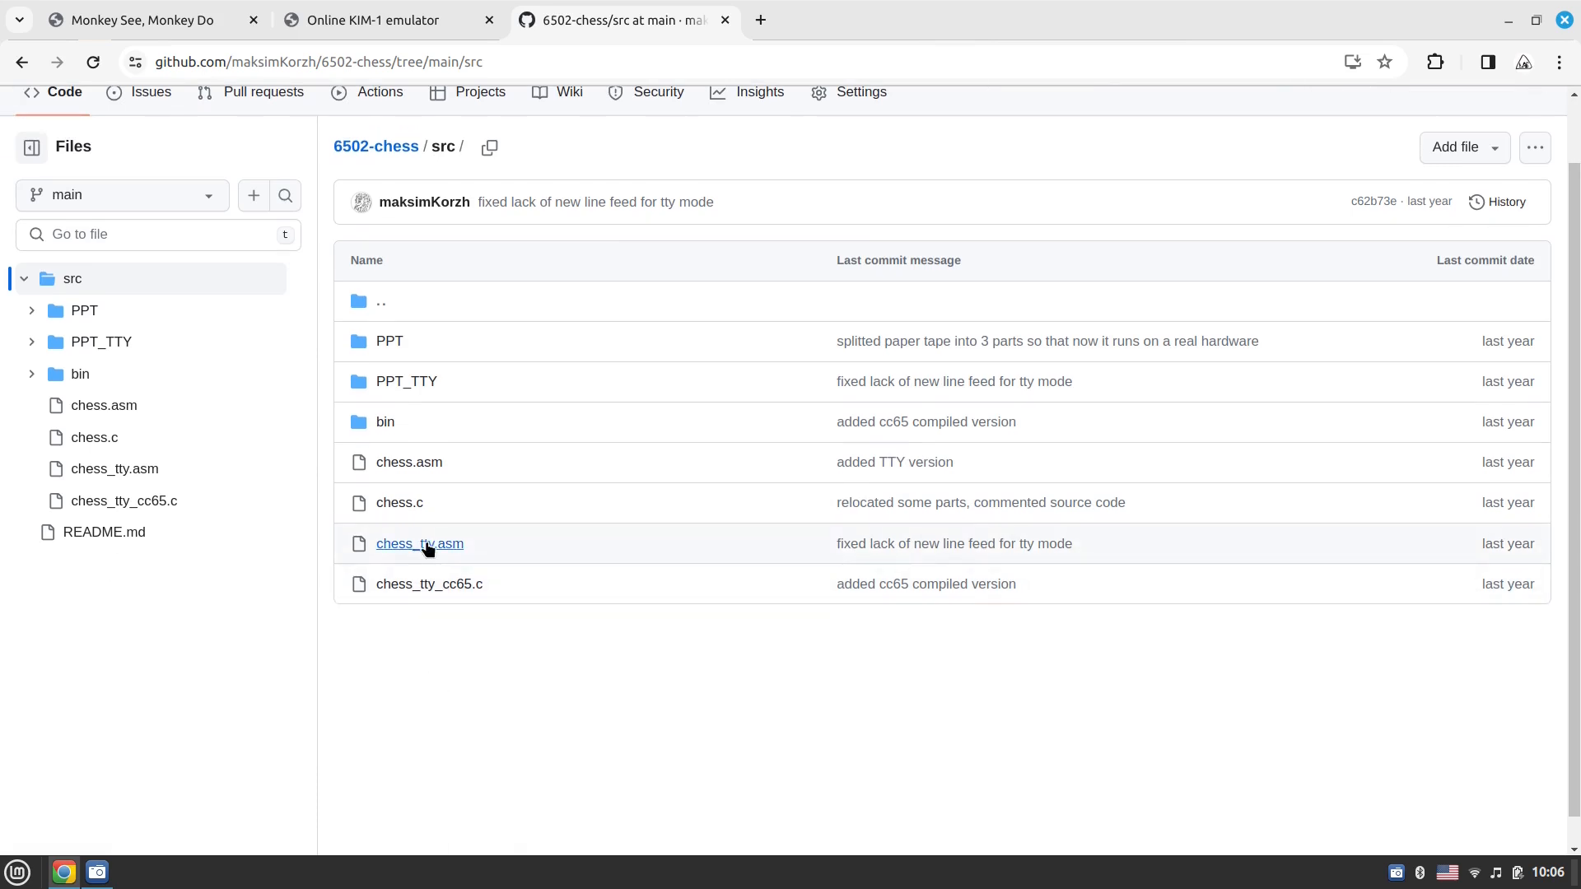
left_click(419, 544)
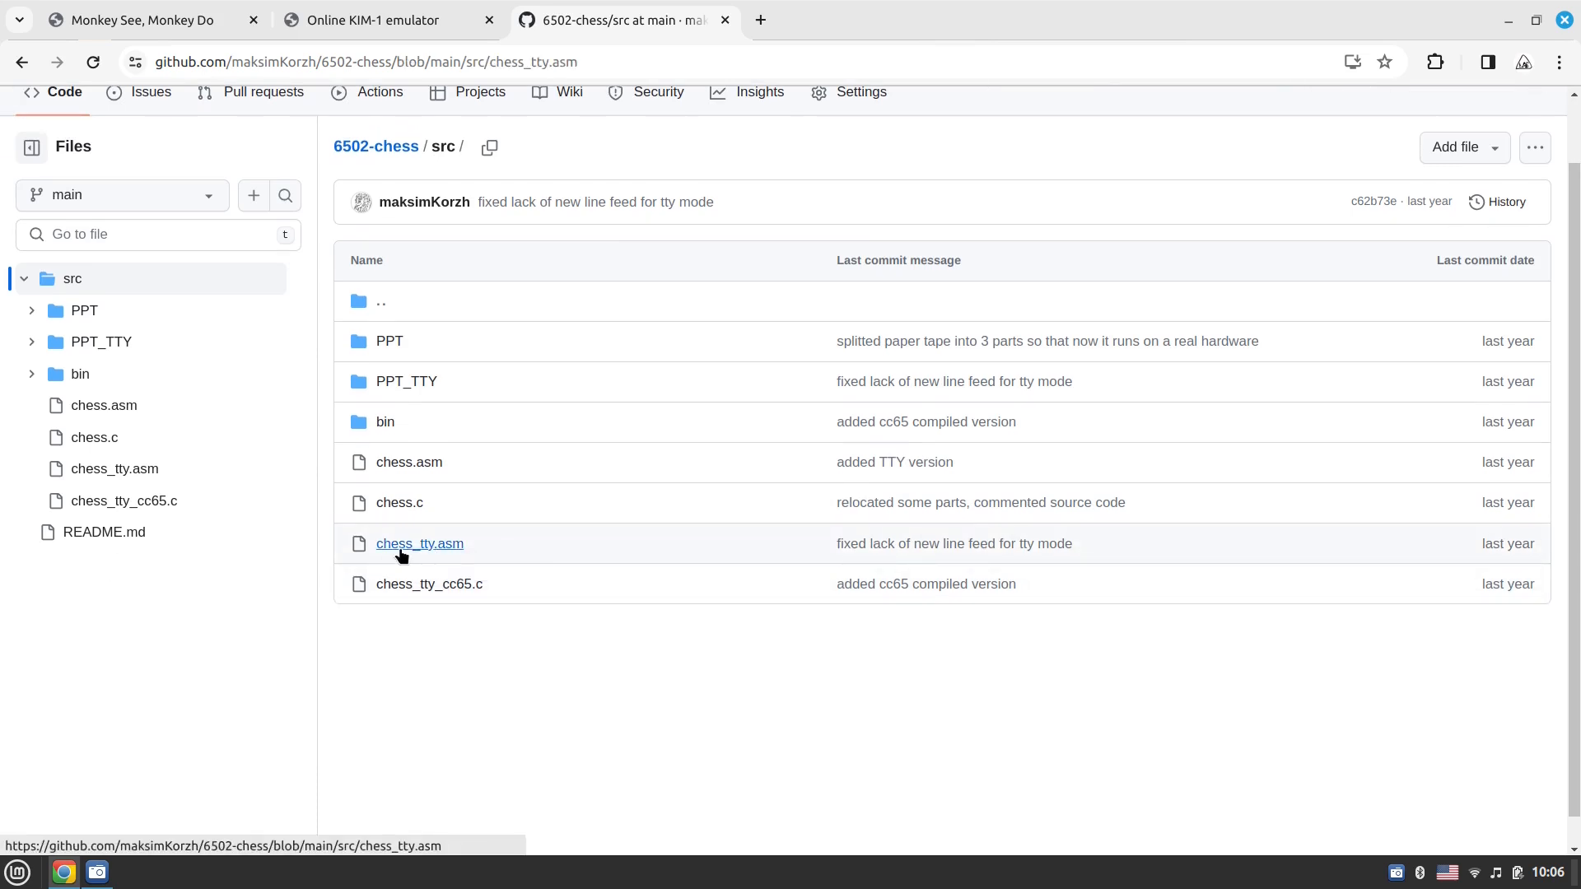
left_click(418, 544)
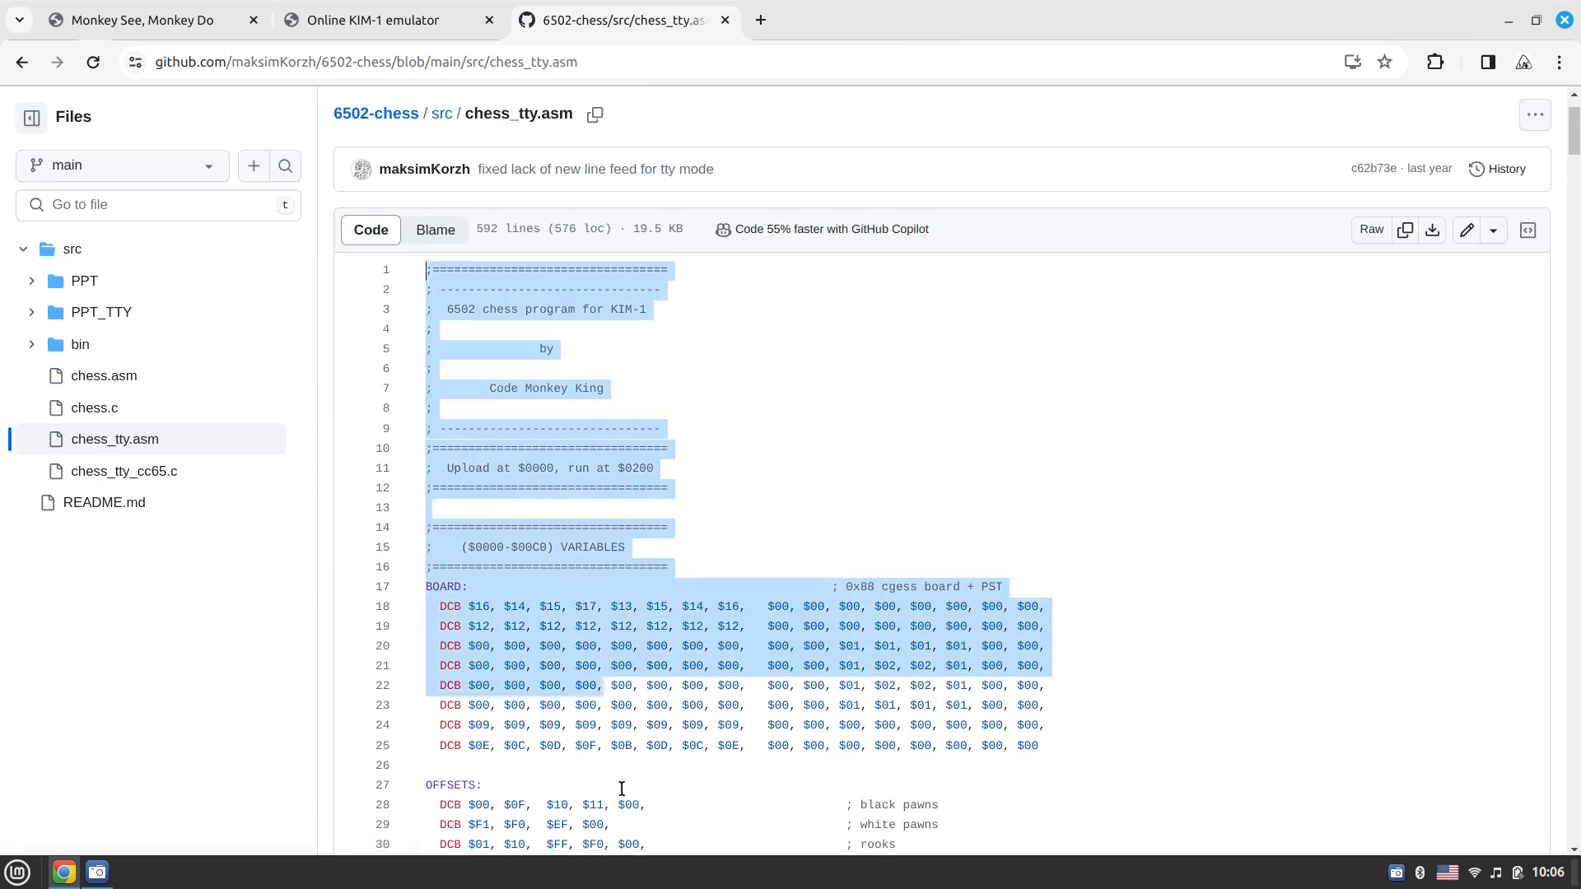
Select all 592 lines of chess_tty.asm down to the final BRK
scroll("down", 3)
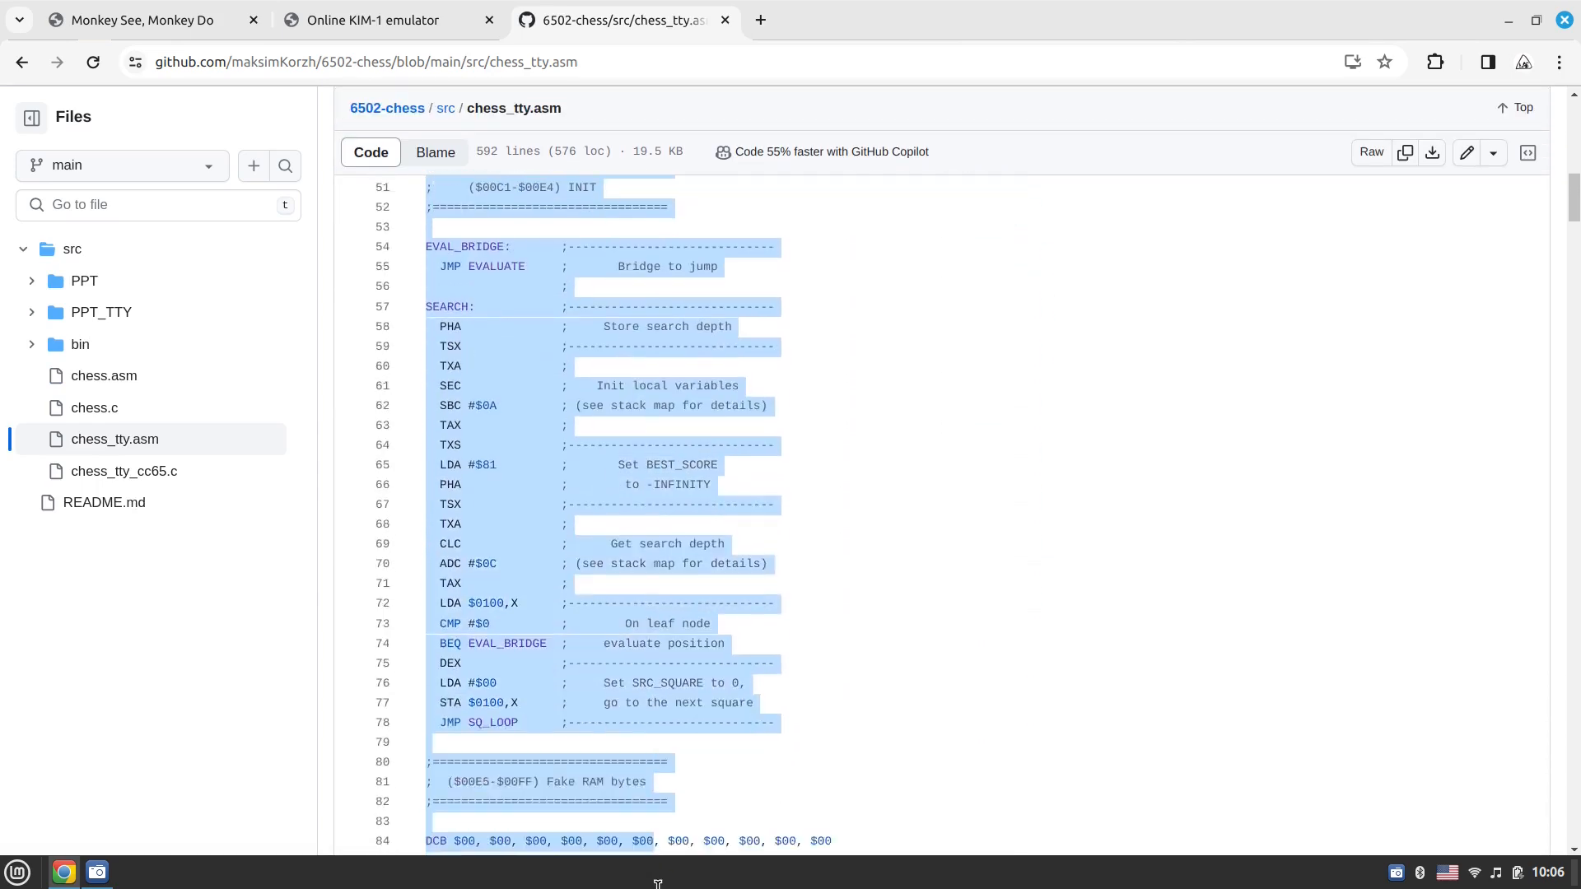
scroll("down", 3)
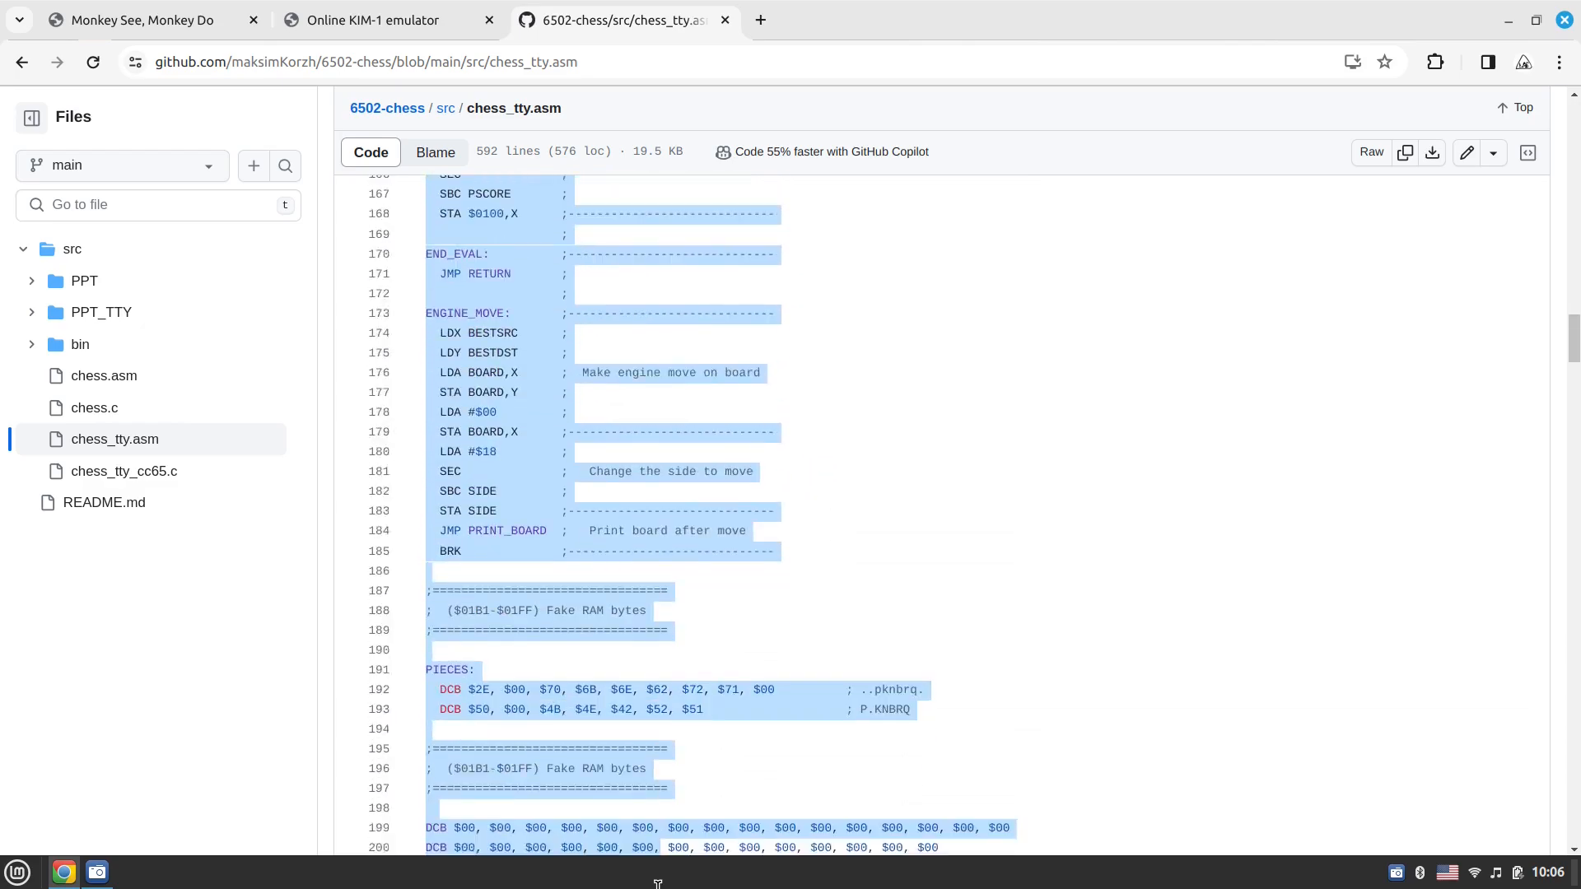
scroll("down", 3)
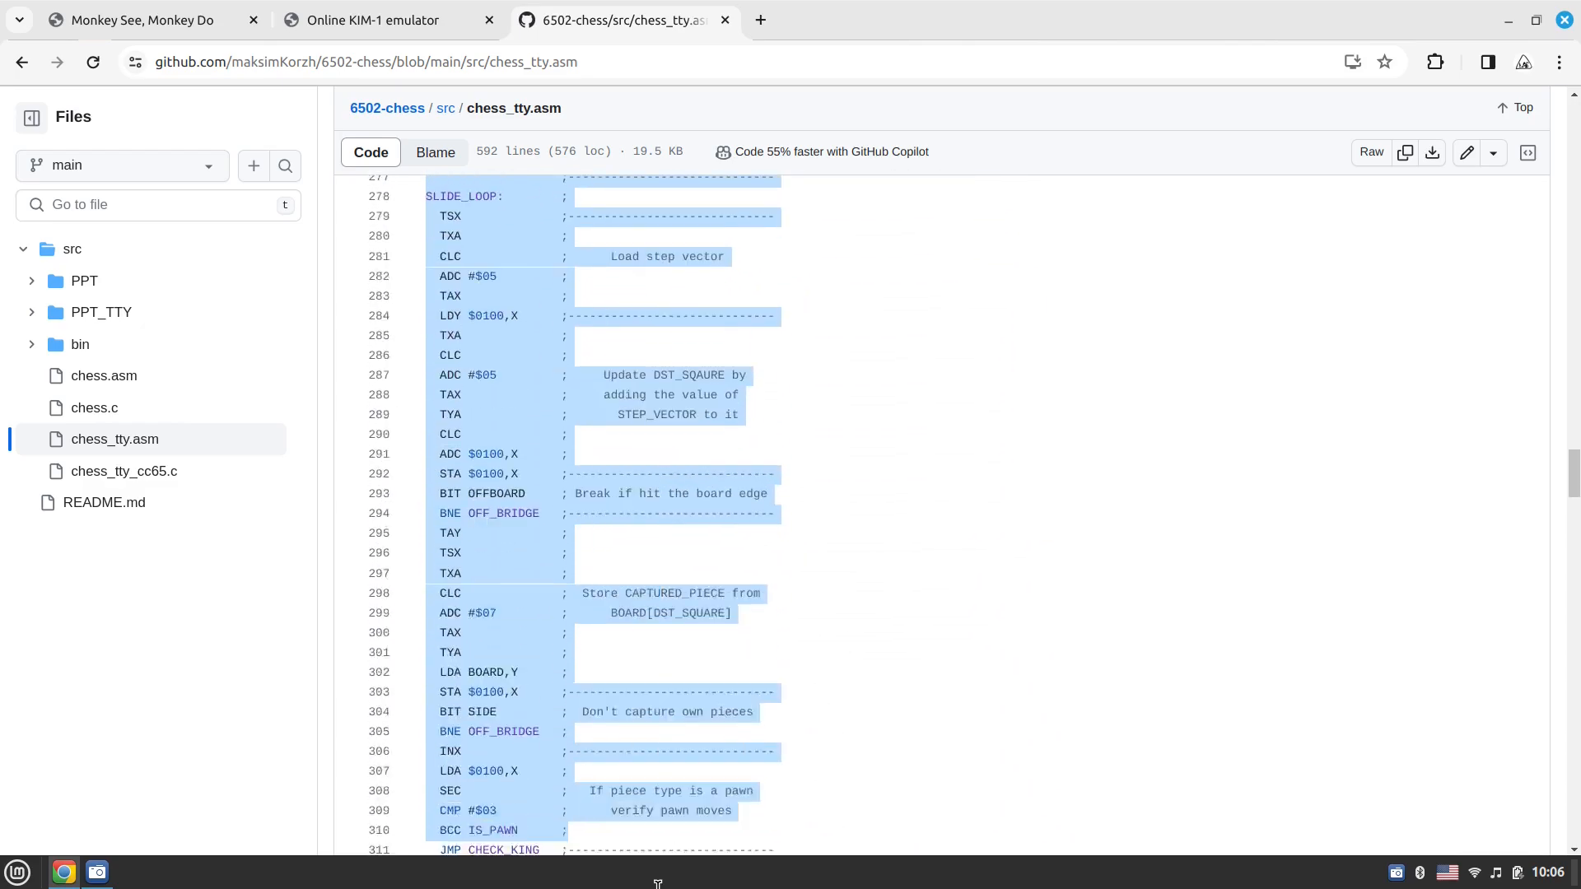
scroll("down", 3)
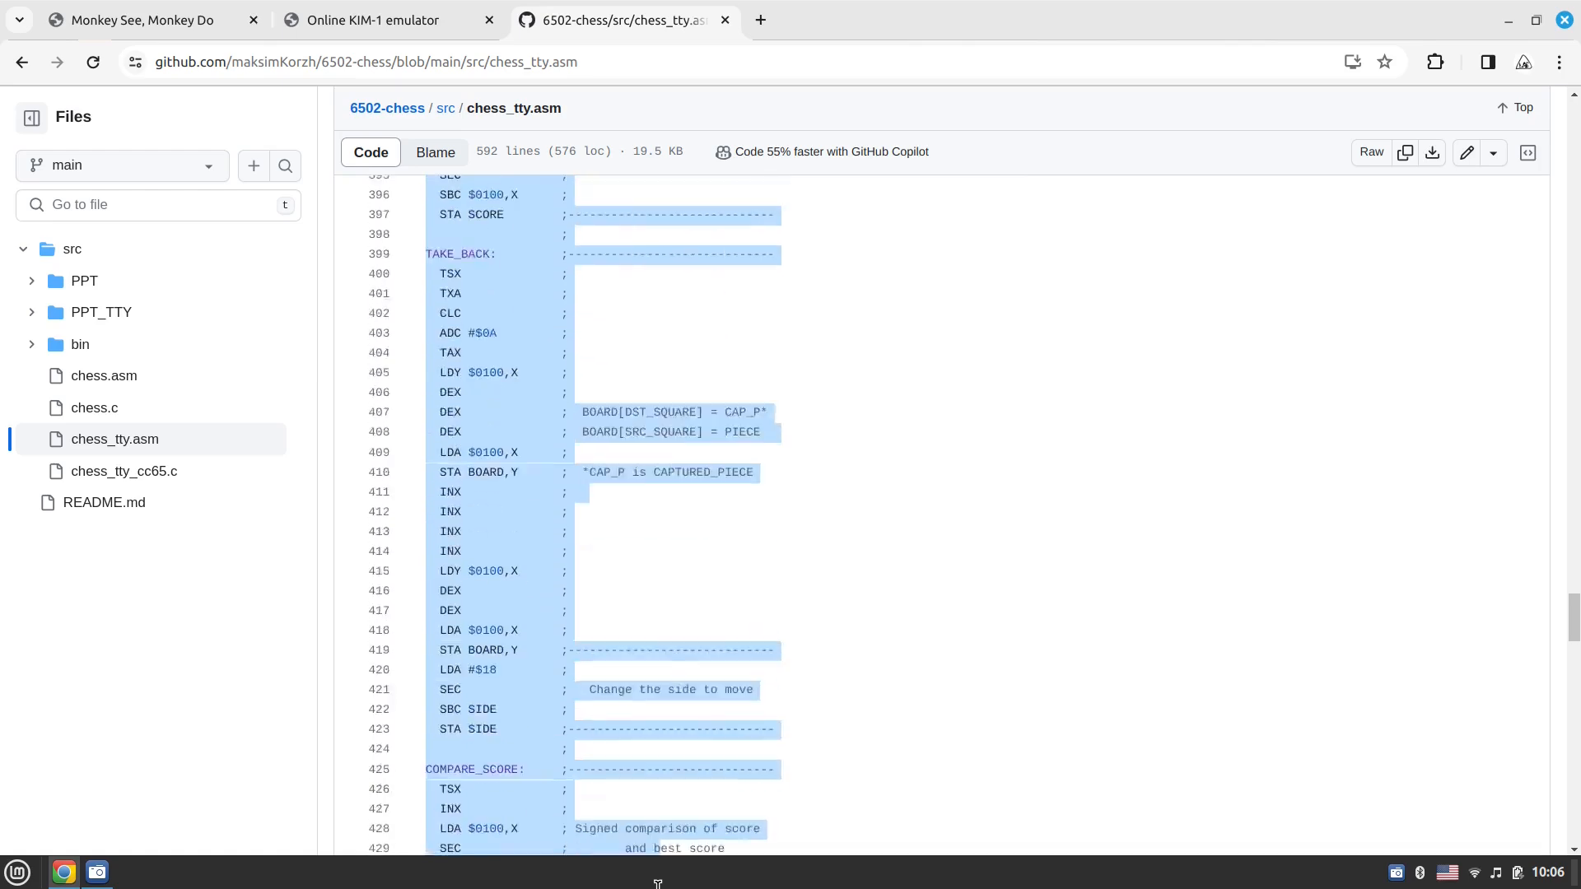
scroll("down", 3)
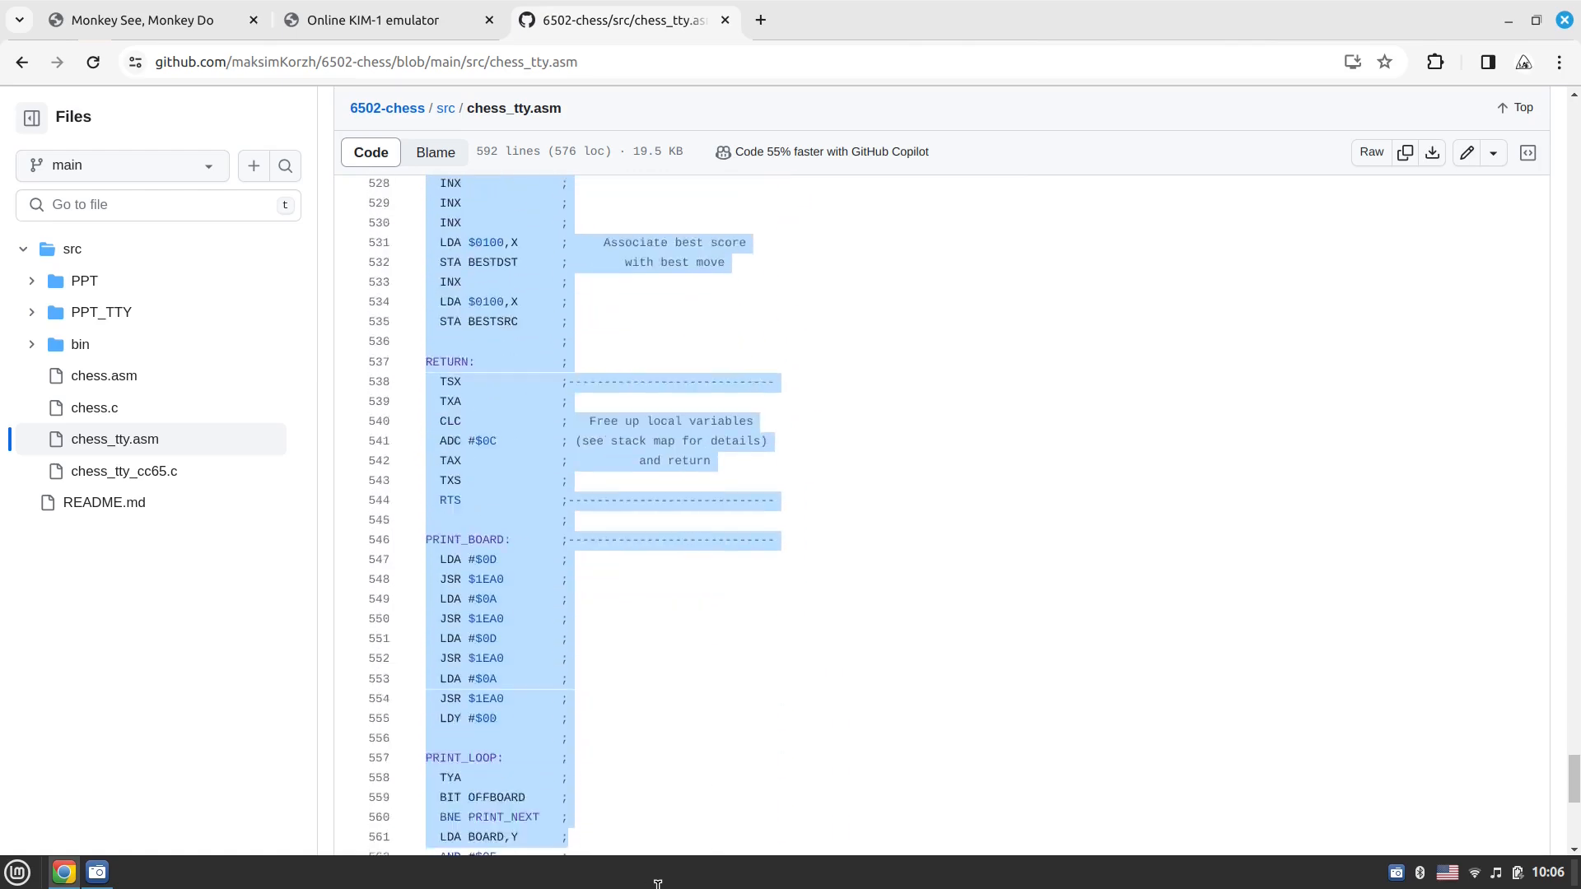
scroll("down", 3)
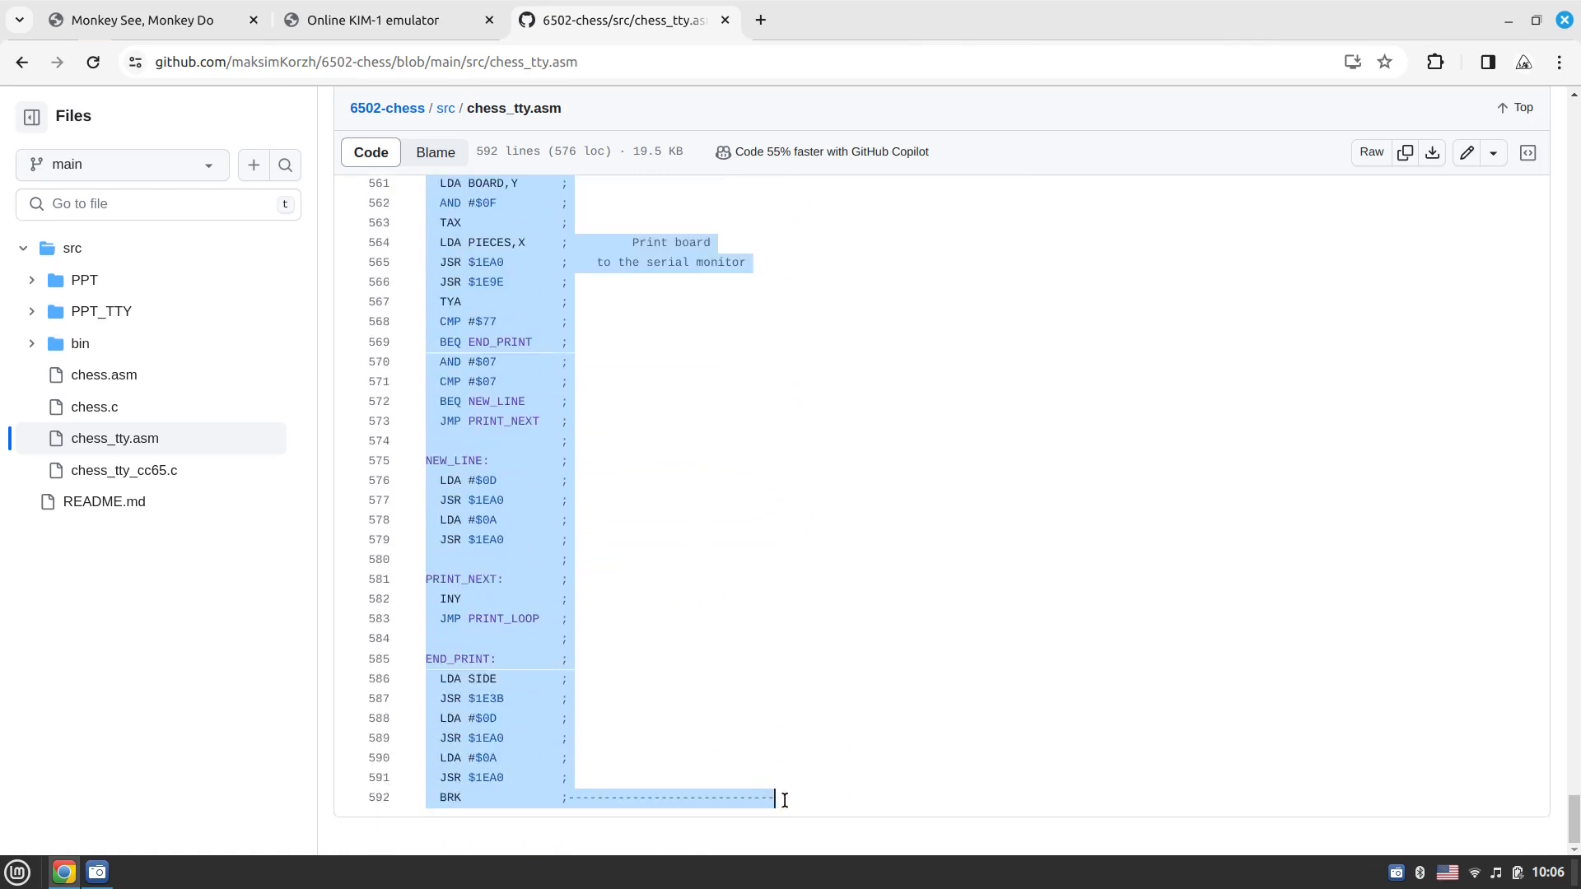
mouse_move(362, 28)
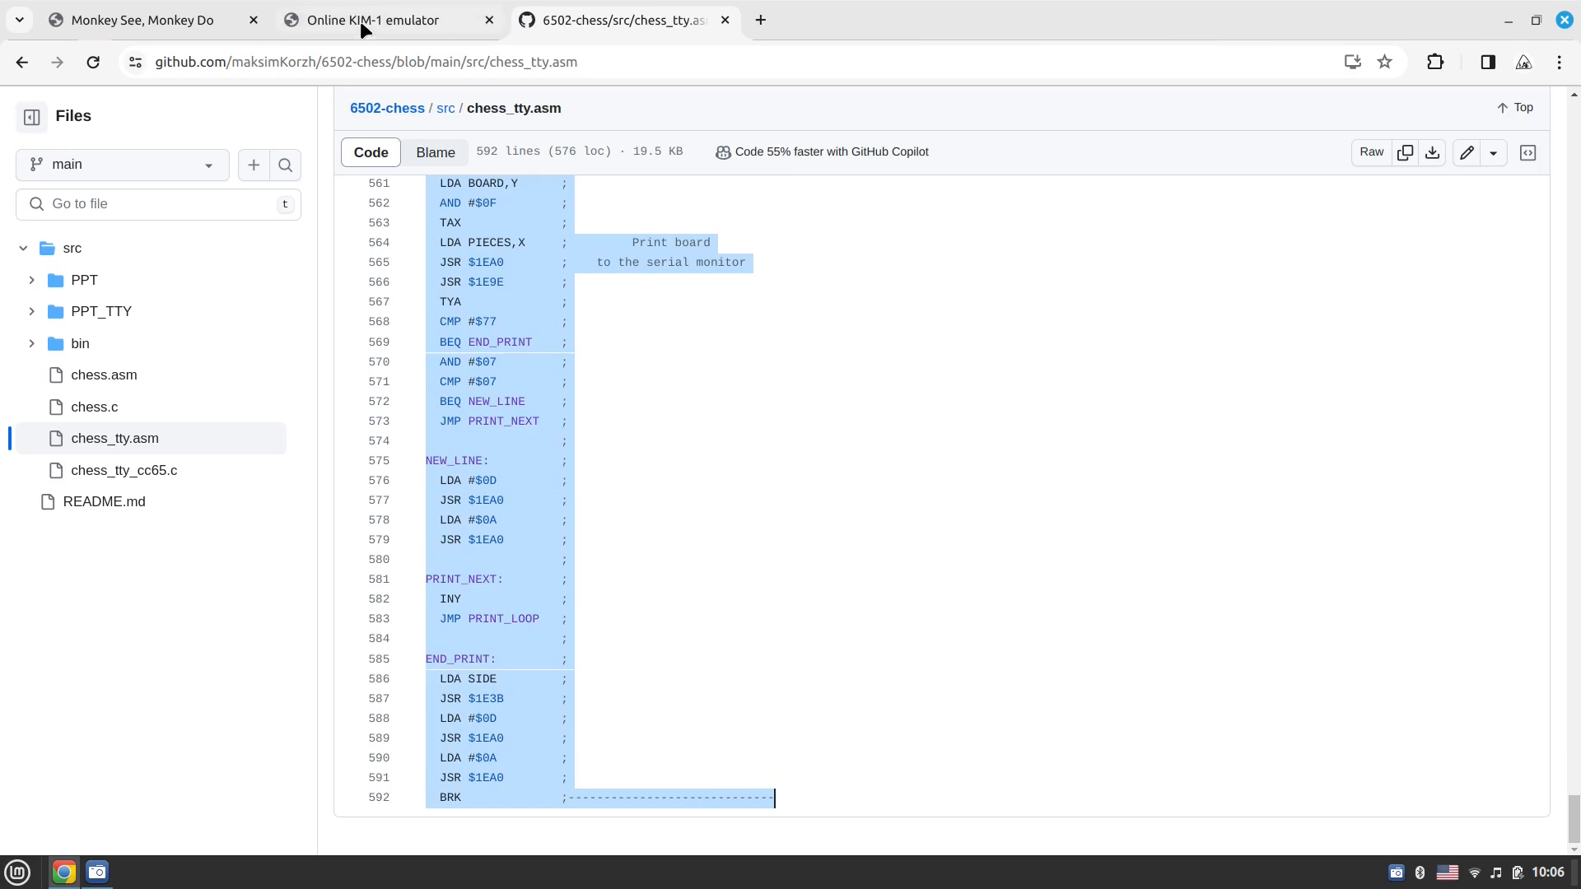
Assemble the TTY chess code at 0x0000 (1102 bytes), enable Serial mode, then view the README's TTY notes
left_click(371, 20)
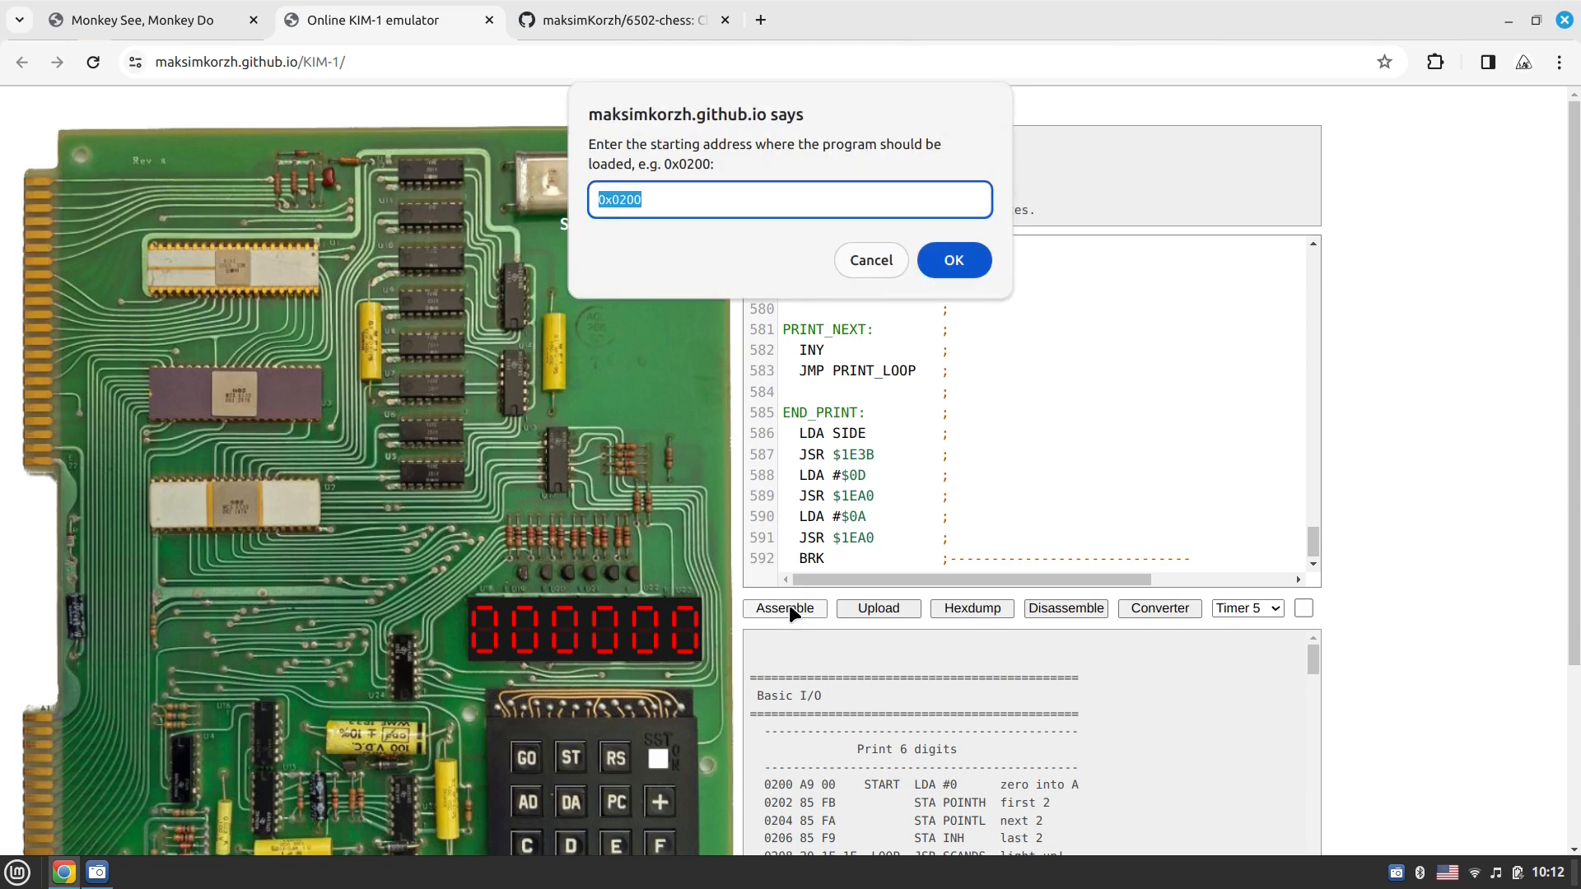
left_click(954, 260)
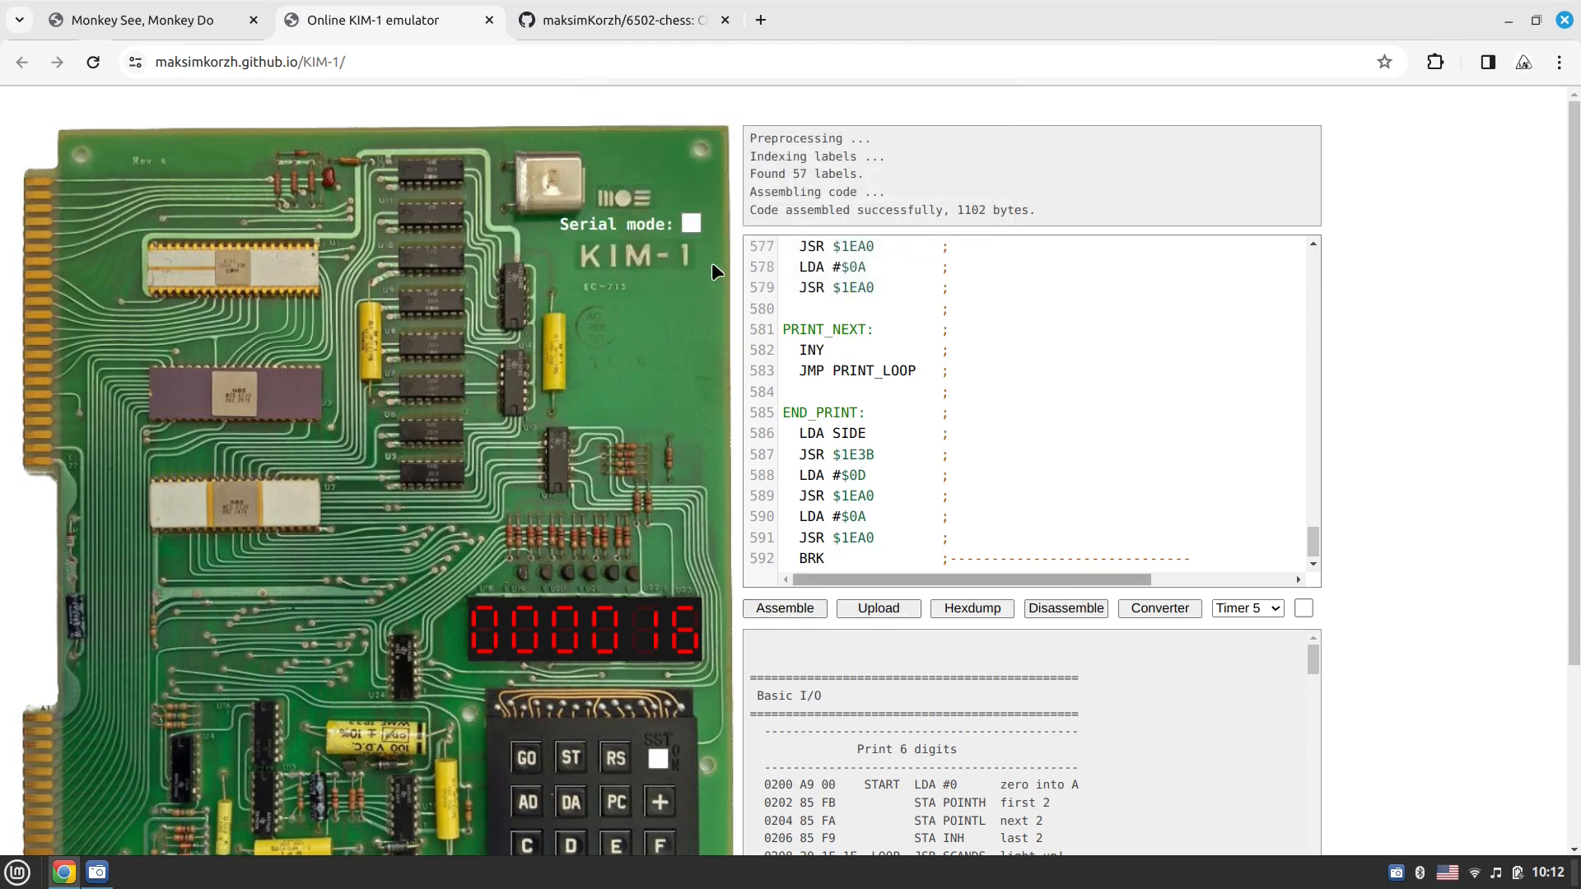
left_click(690, 223)
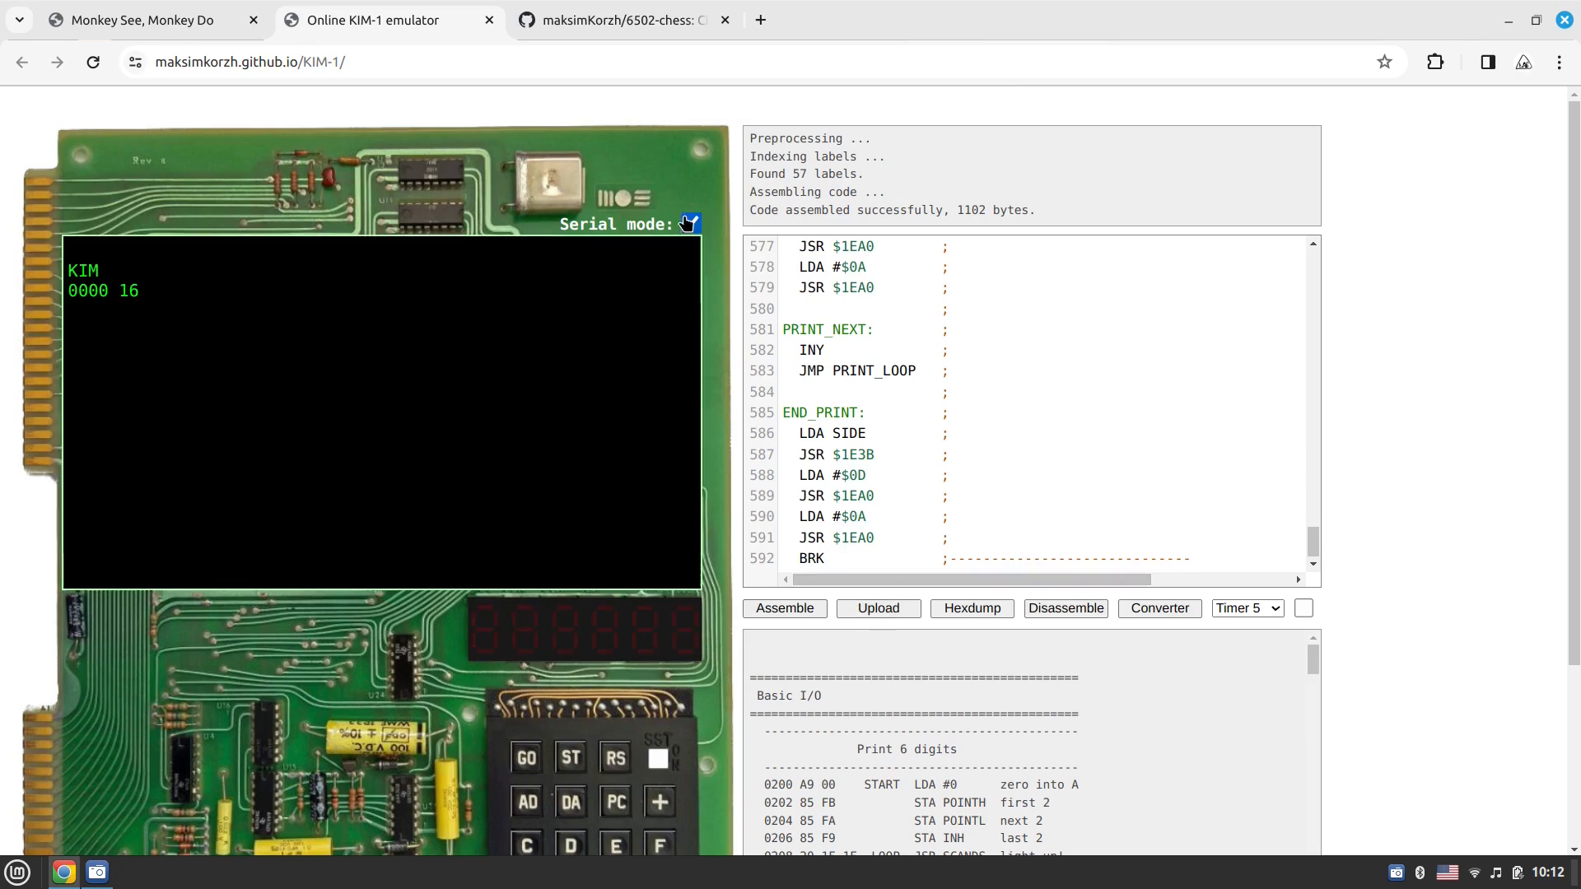
left_click(615, 20)
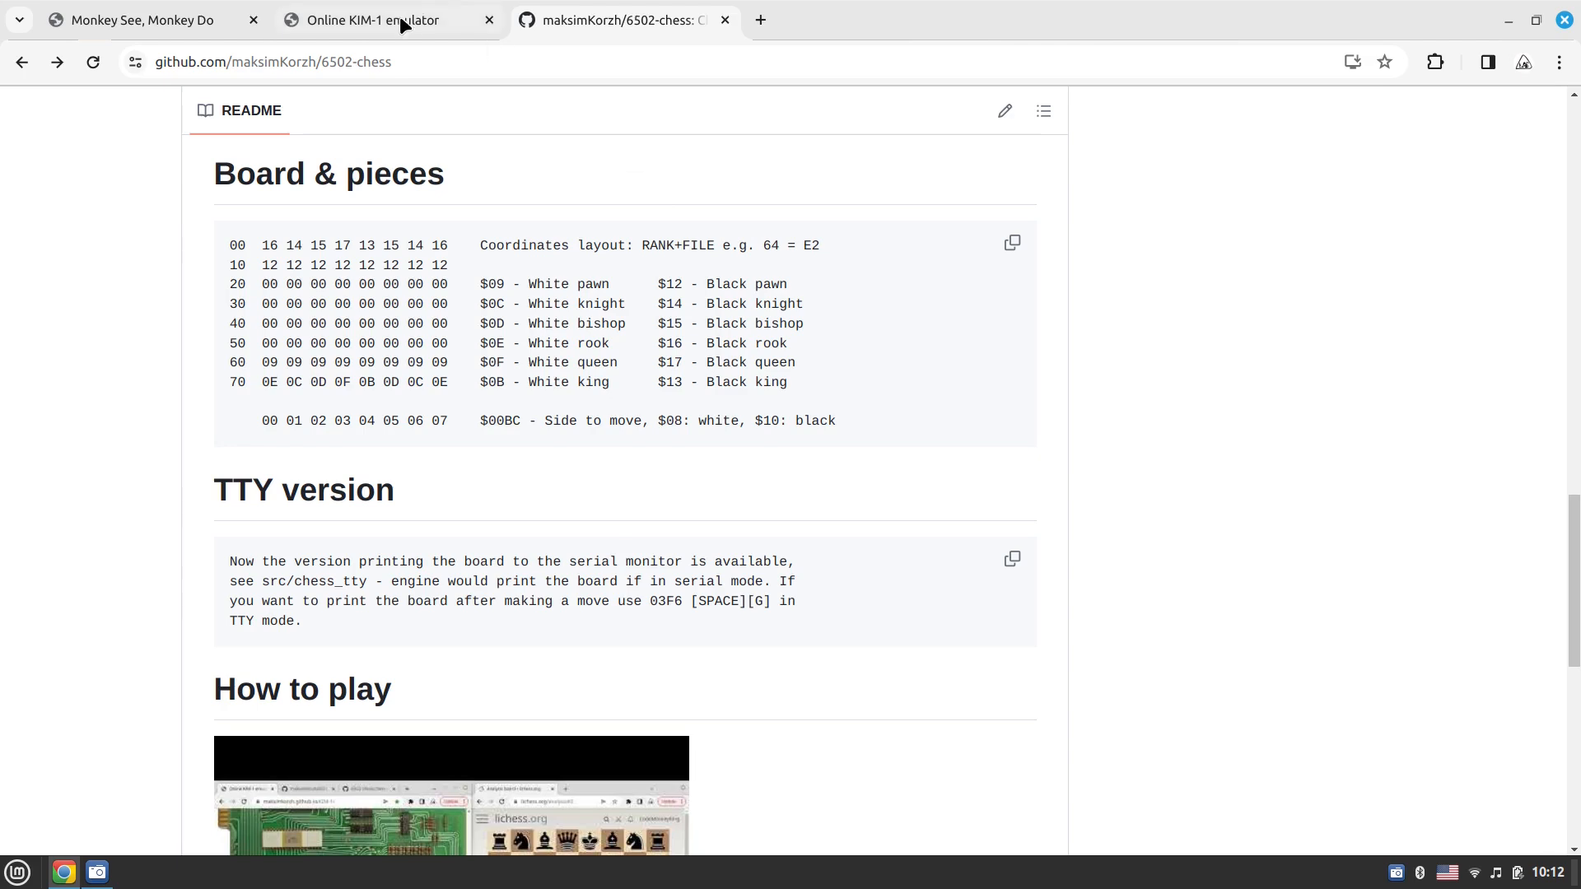
Print the board in the serial terminal, let the engine play d4 and enter Black's reply d5 with G
left_click(371, 20)
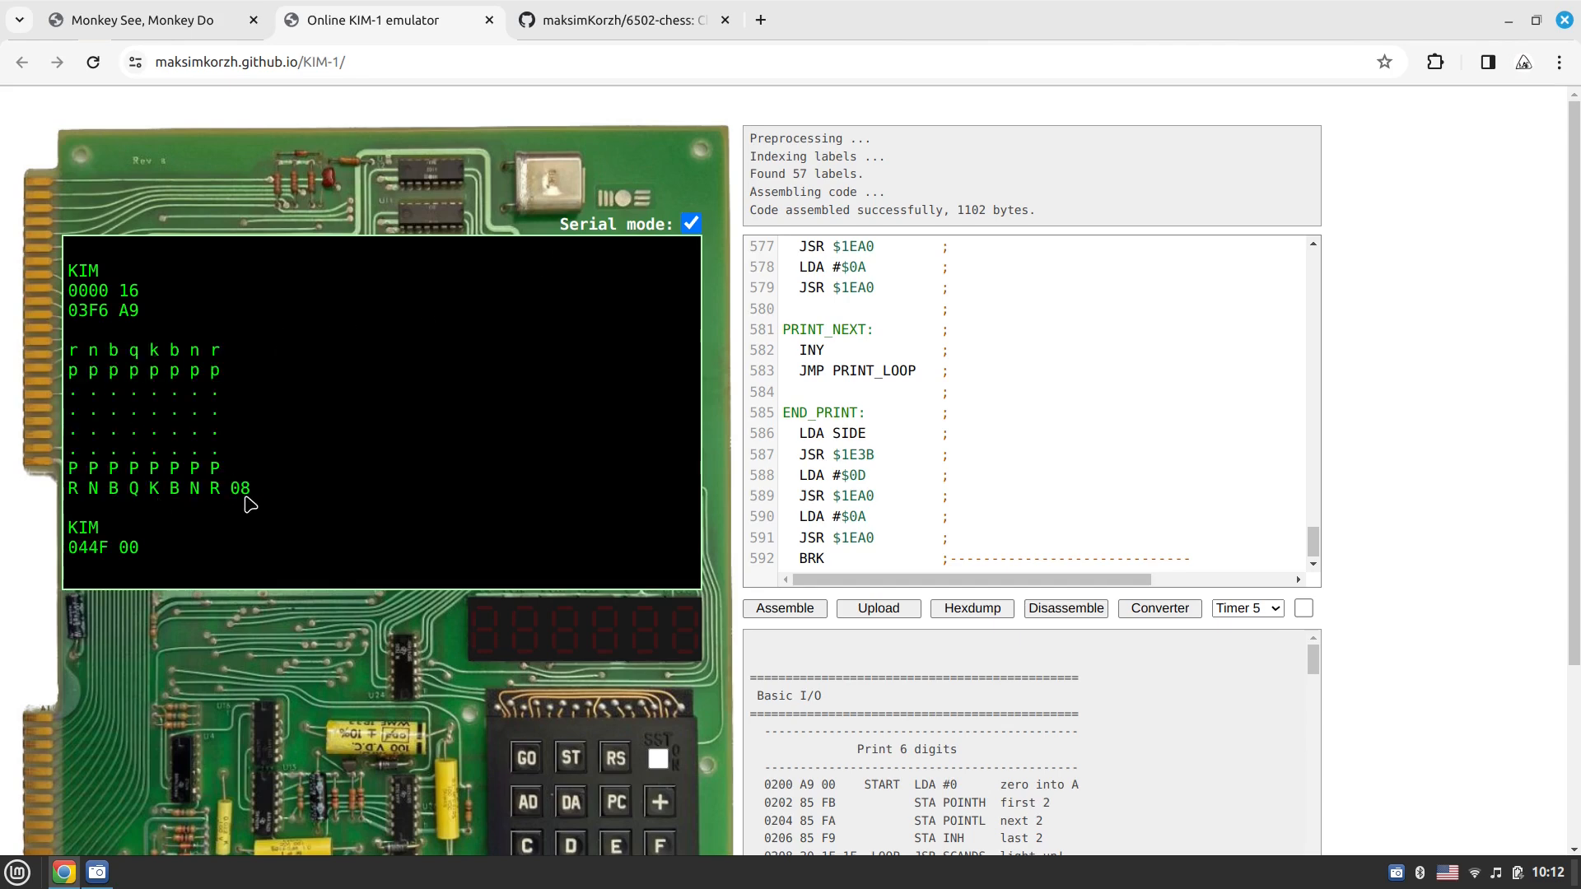
mouse_move(336, 428)
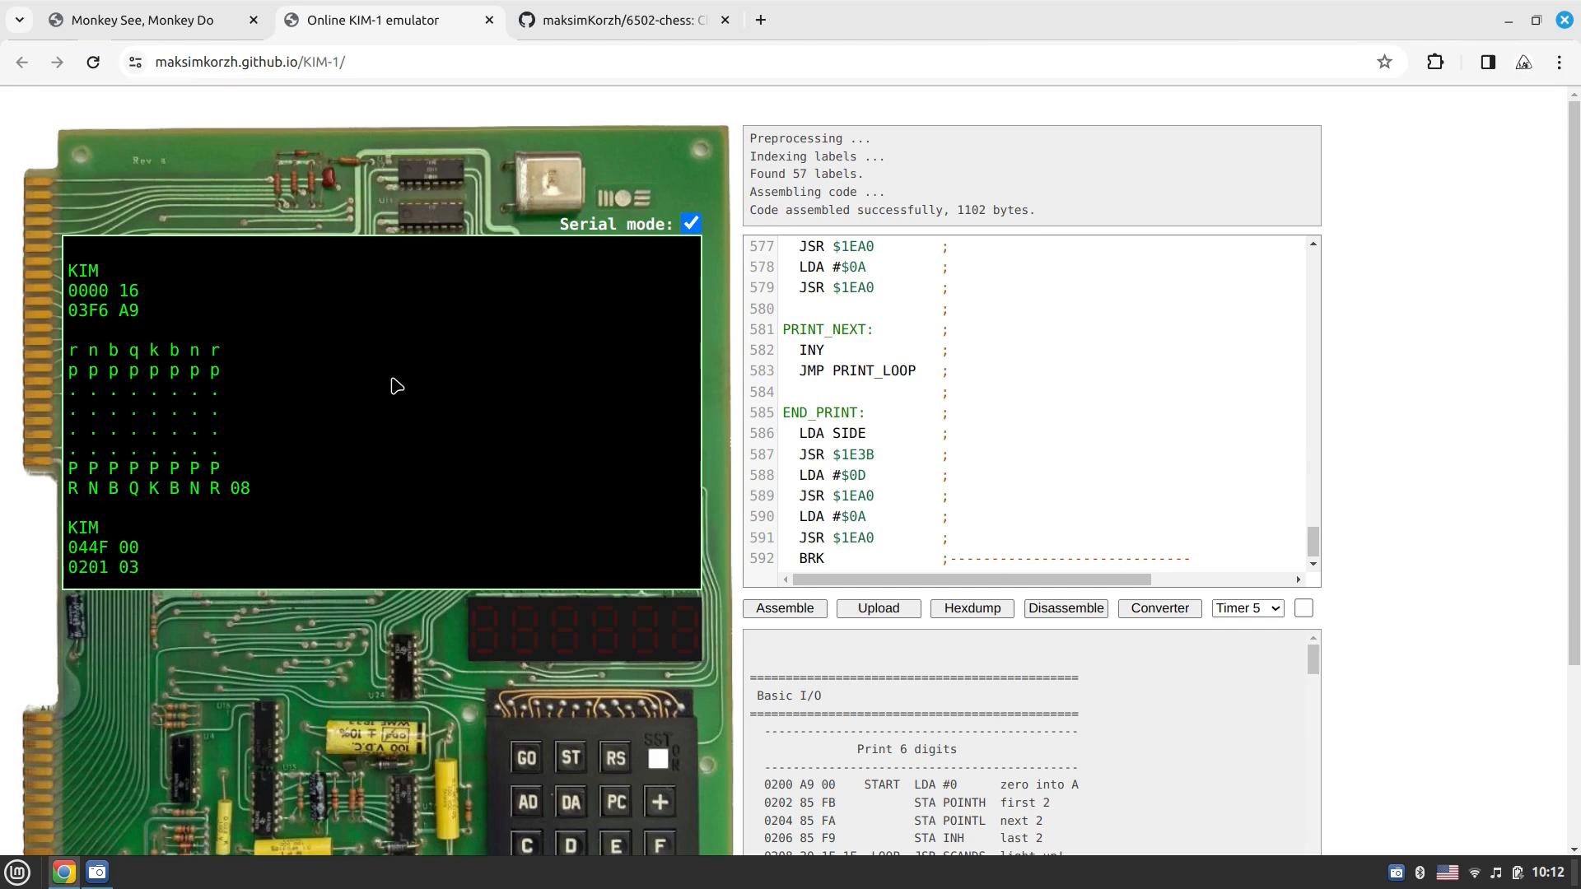
mouse_move(366, 524)
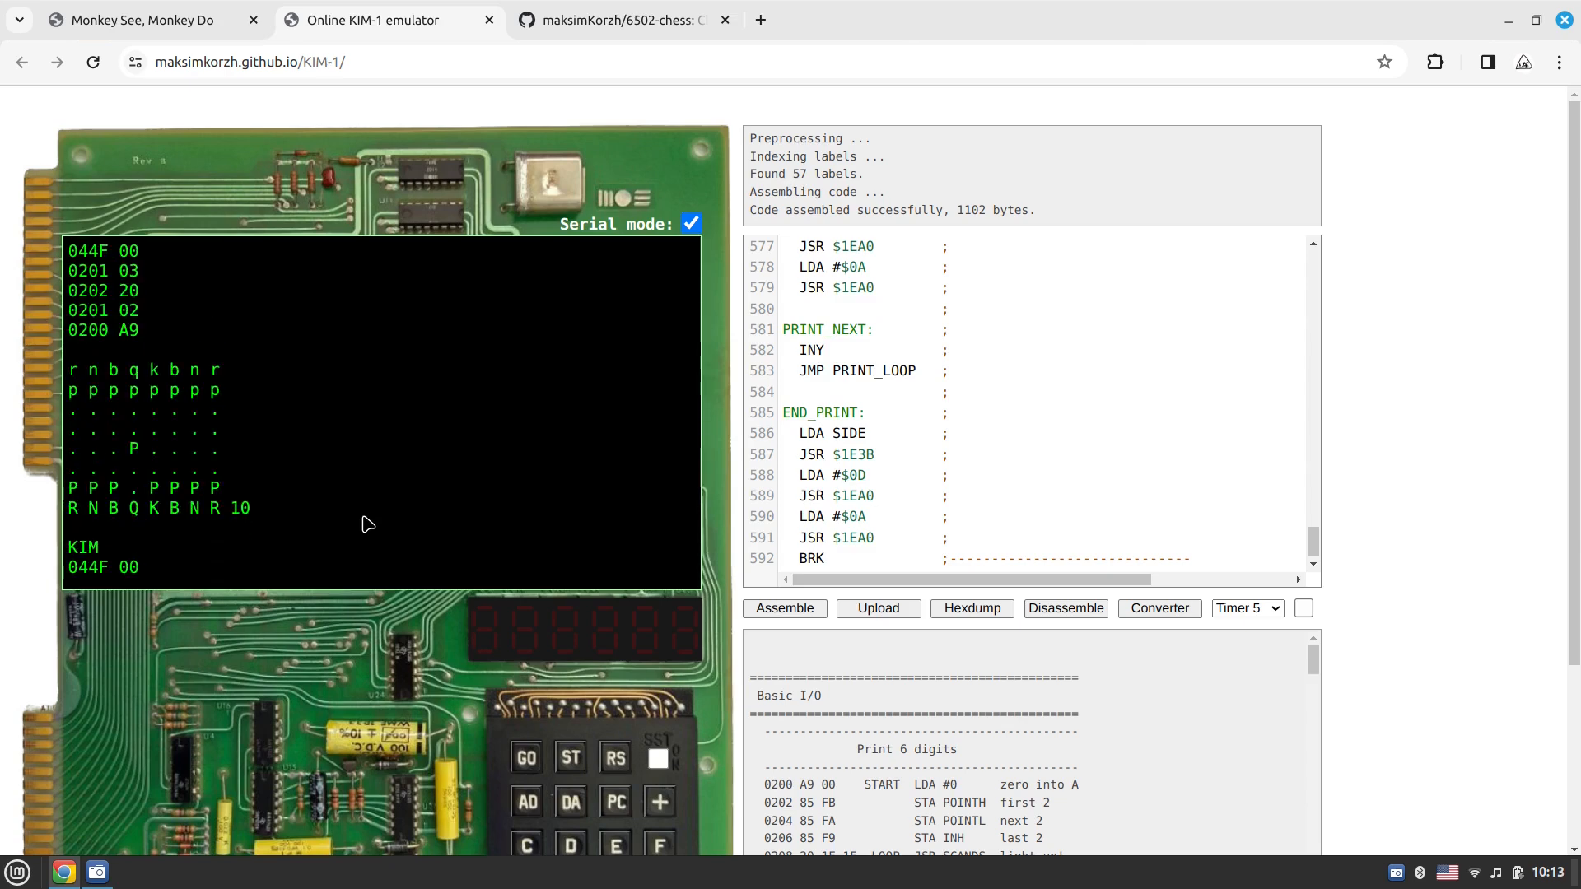
mouse_move(184, 467)
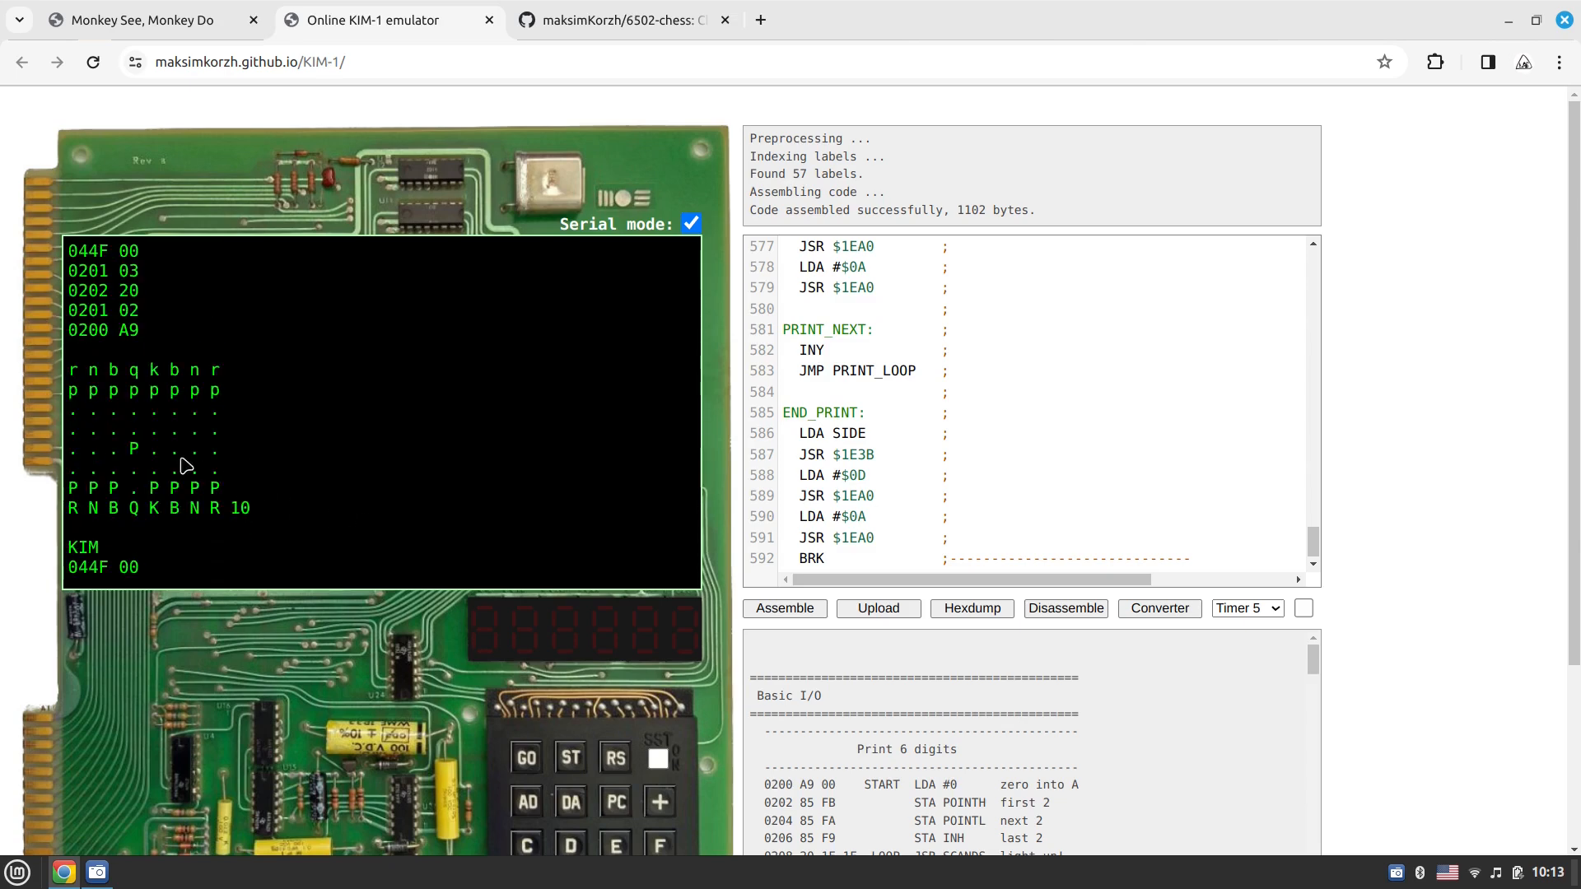
mouse_move(337, 499)
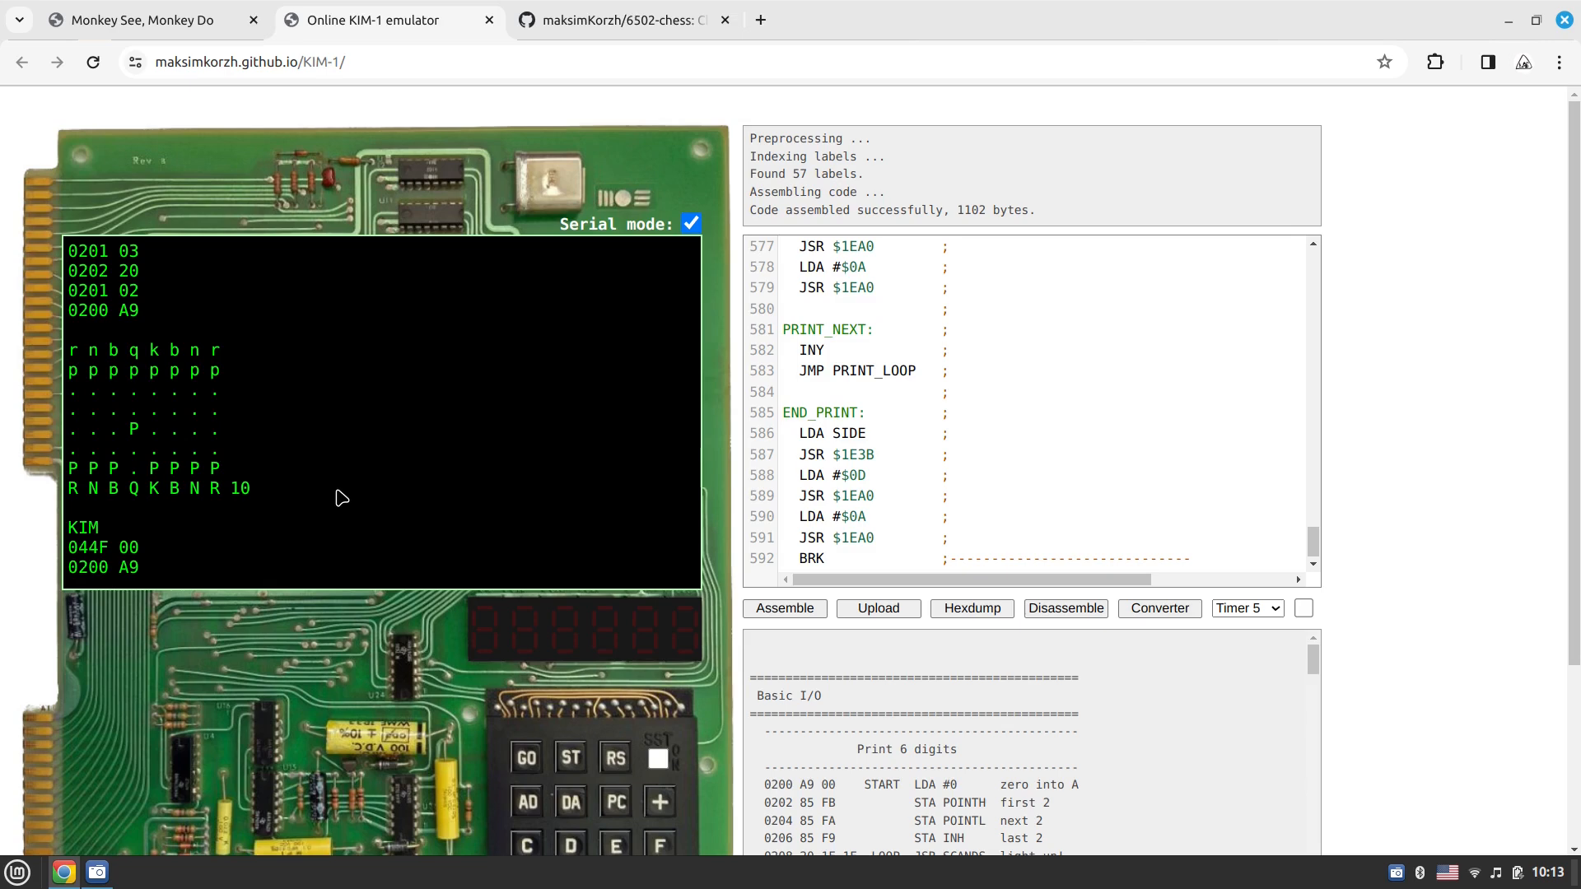
type("G")
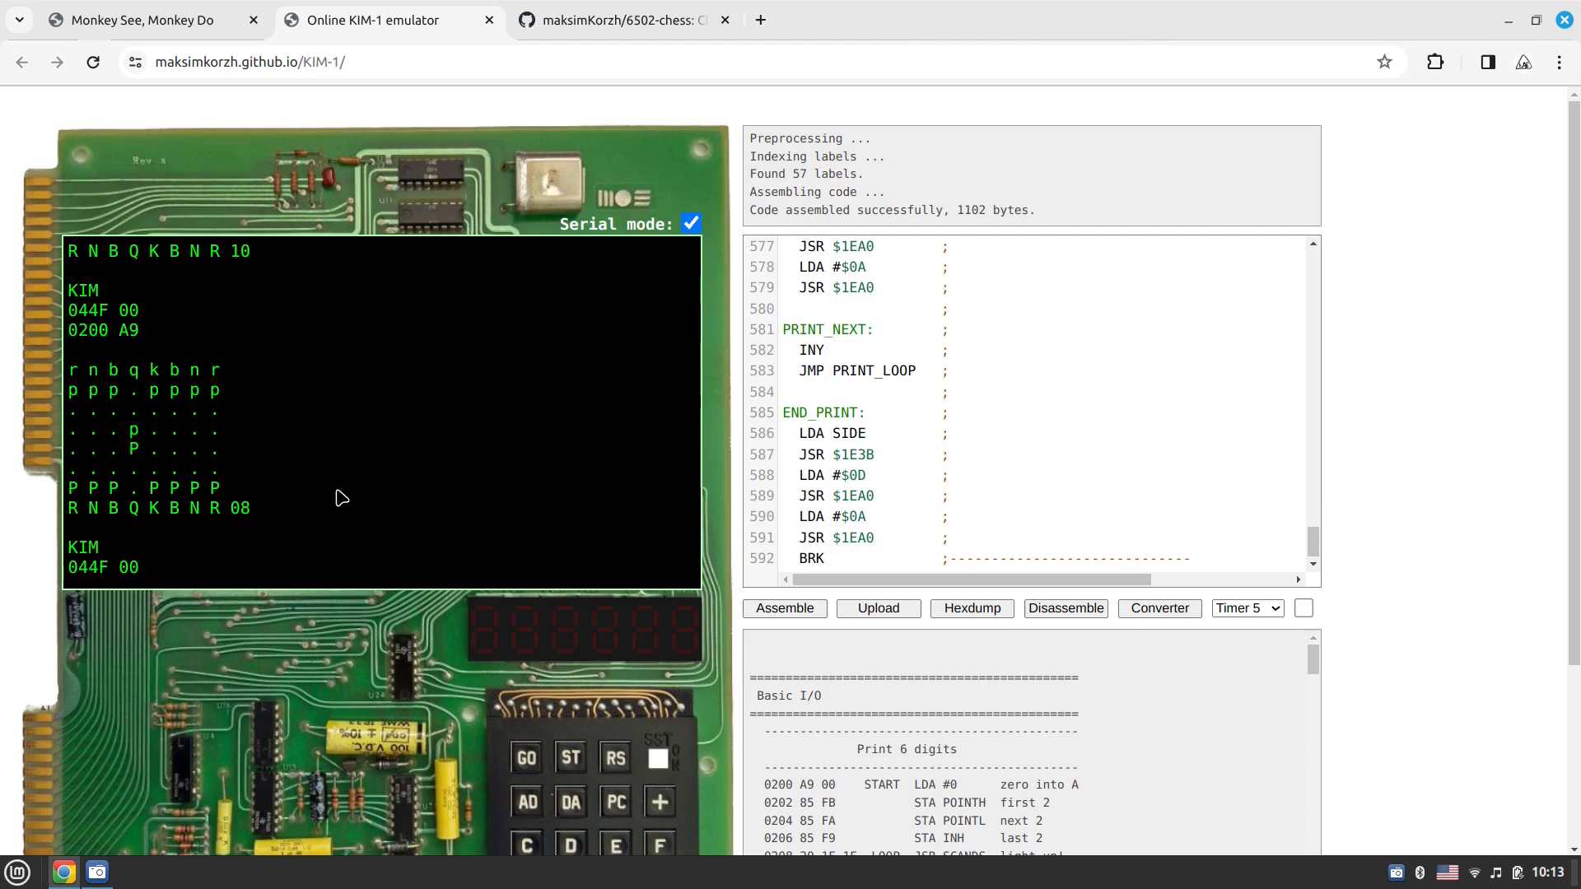
Browse the search and board-printing code of chess_tty_cc65.c in the src folder
left_click(614, 19)
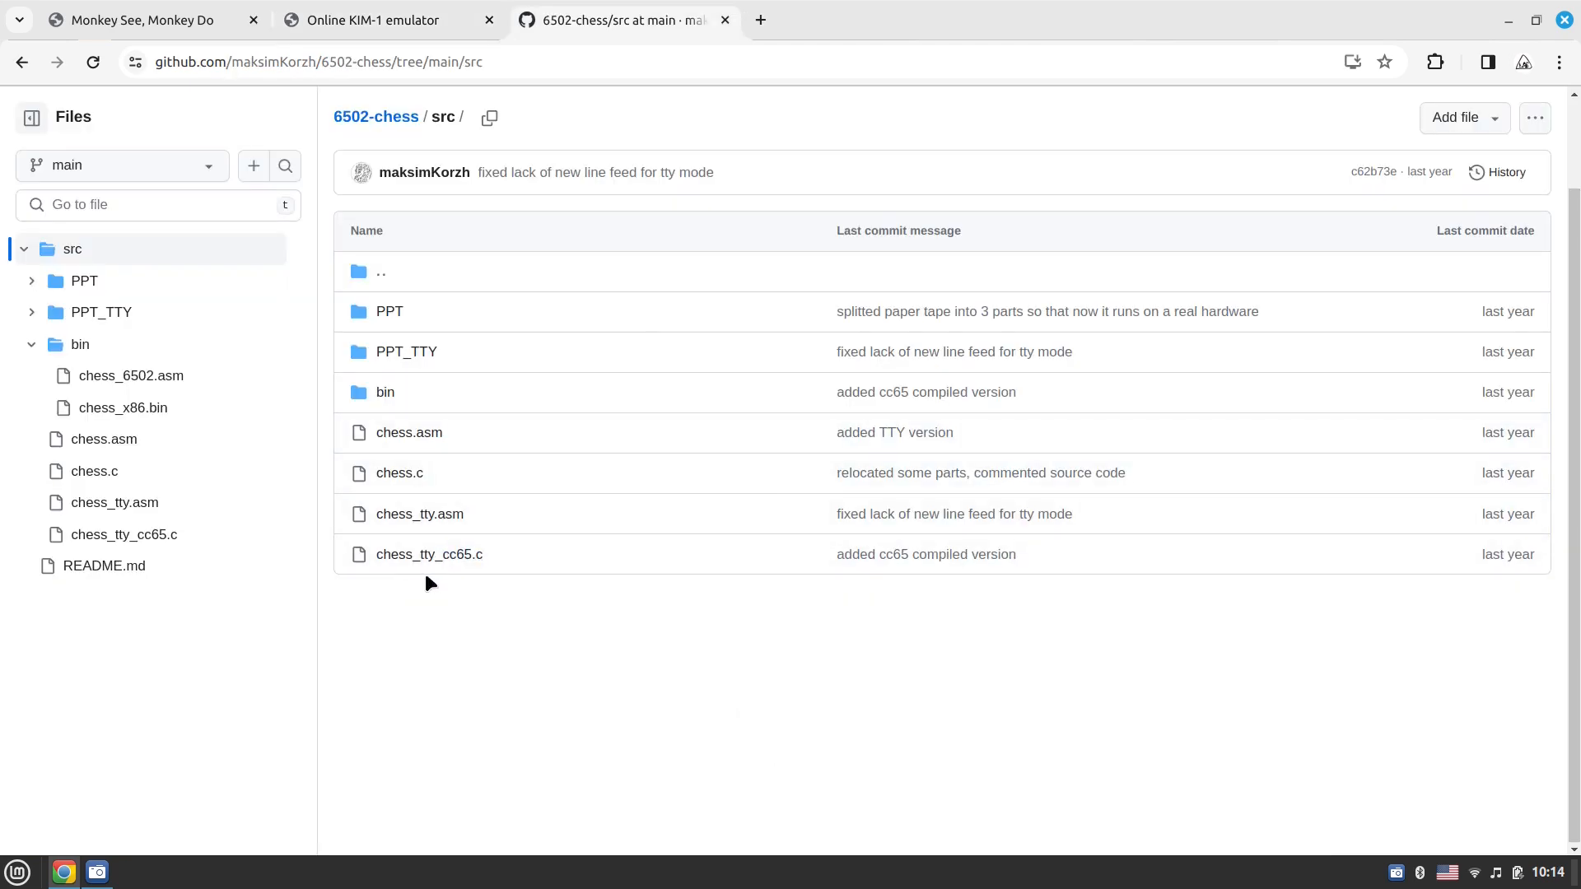
left_click(430, 553)
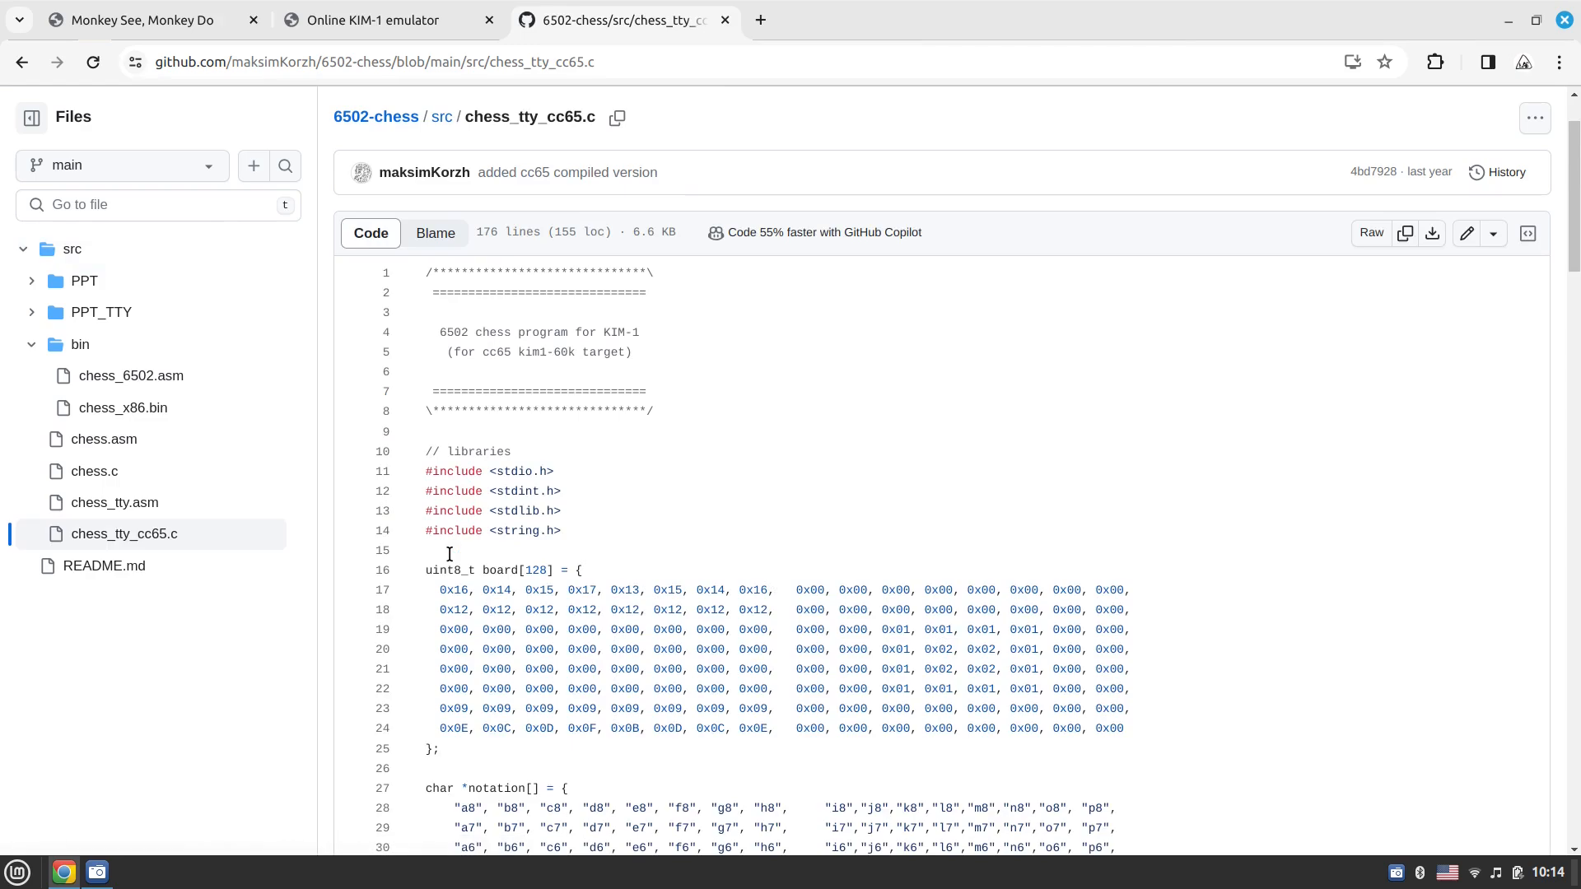
scroll("down", 3)
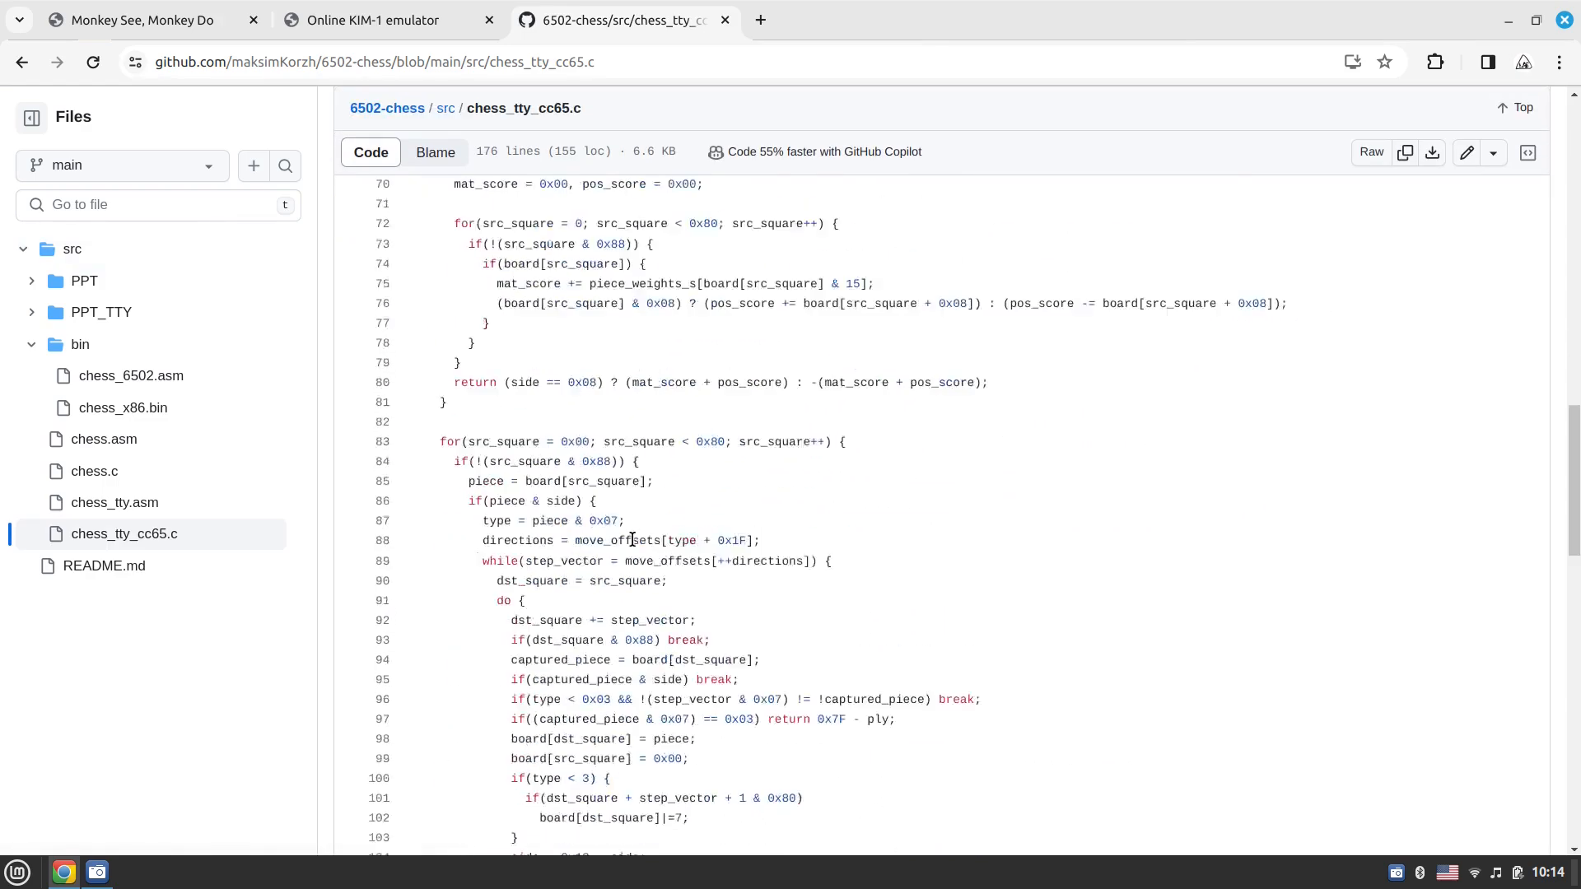
scroll("down", 3)
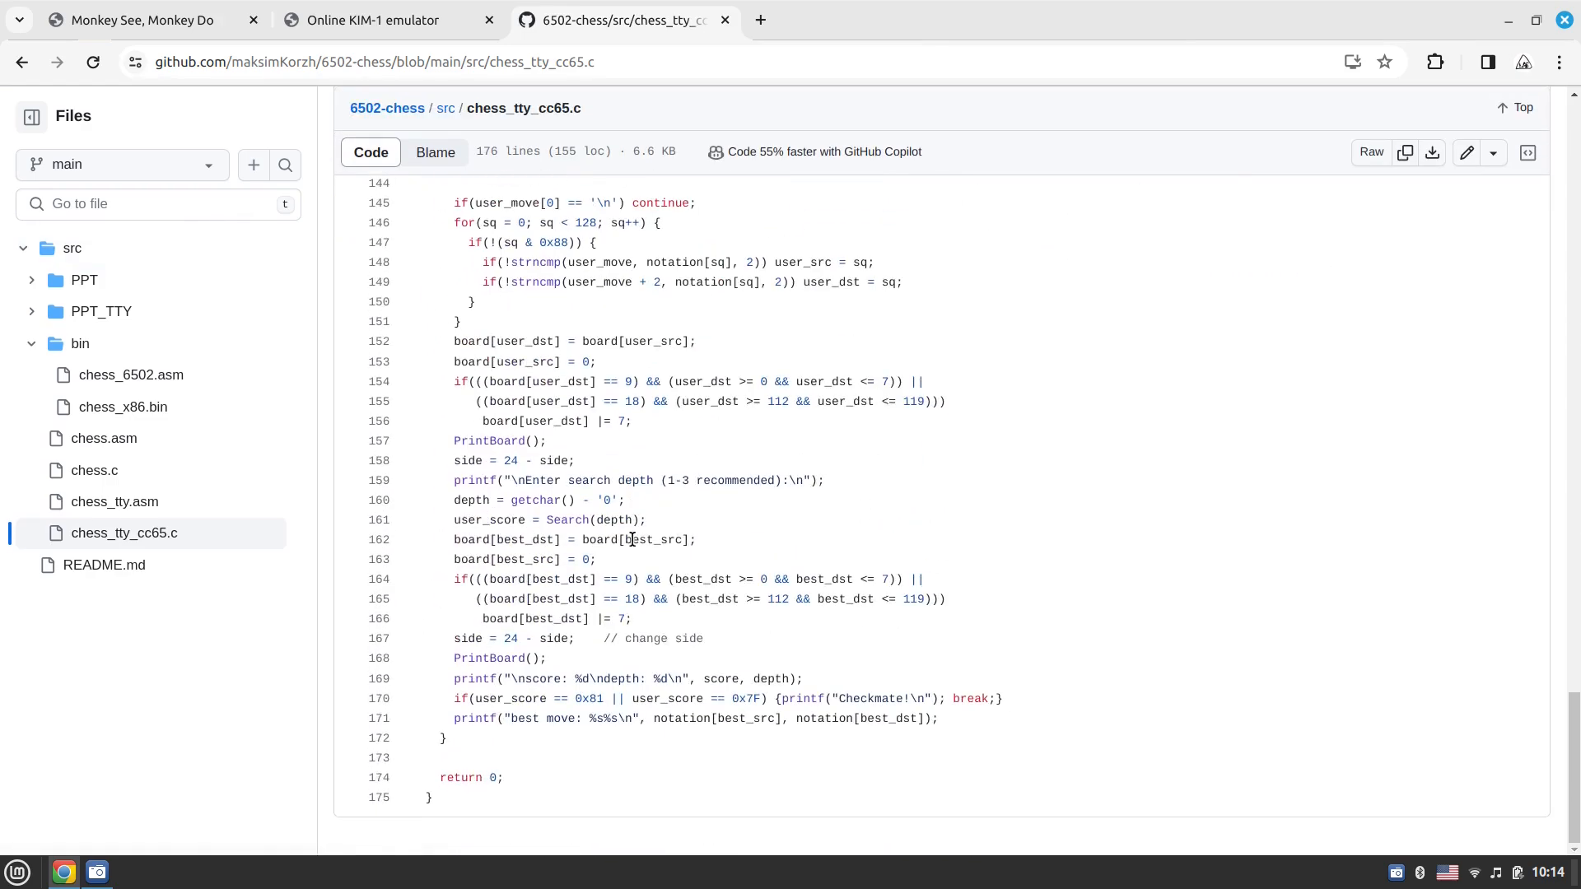
scroll("up", 3)
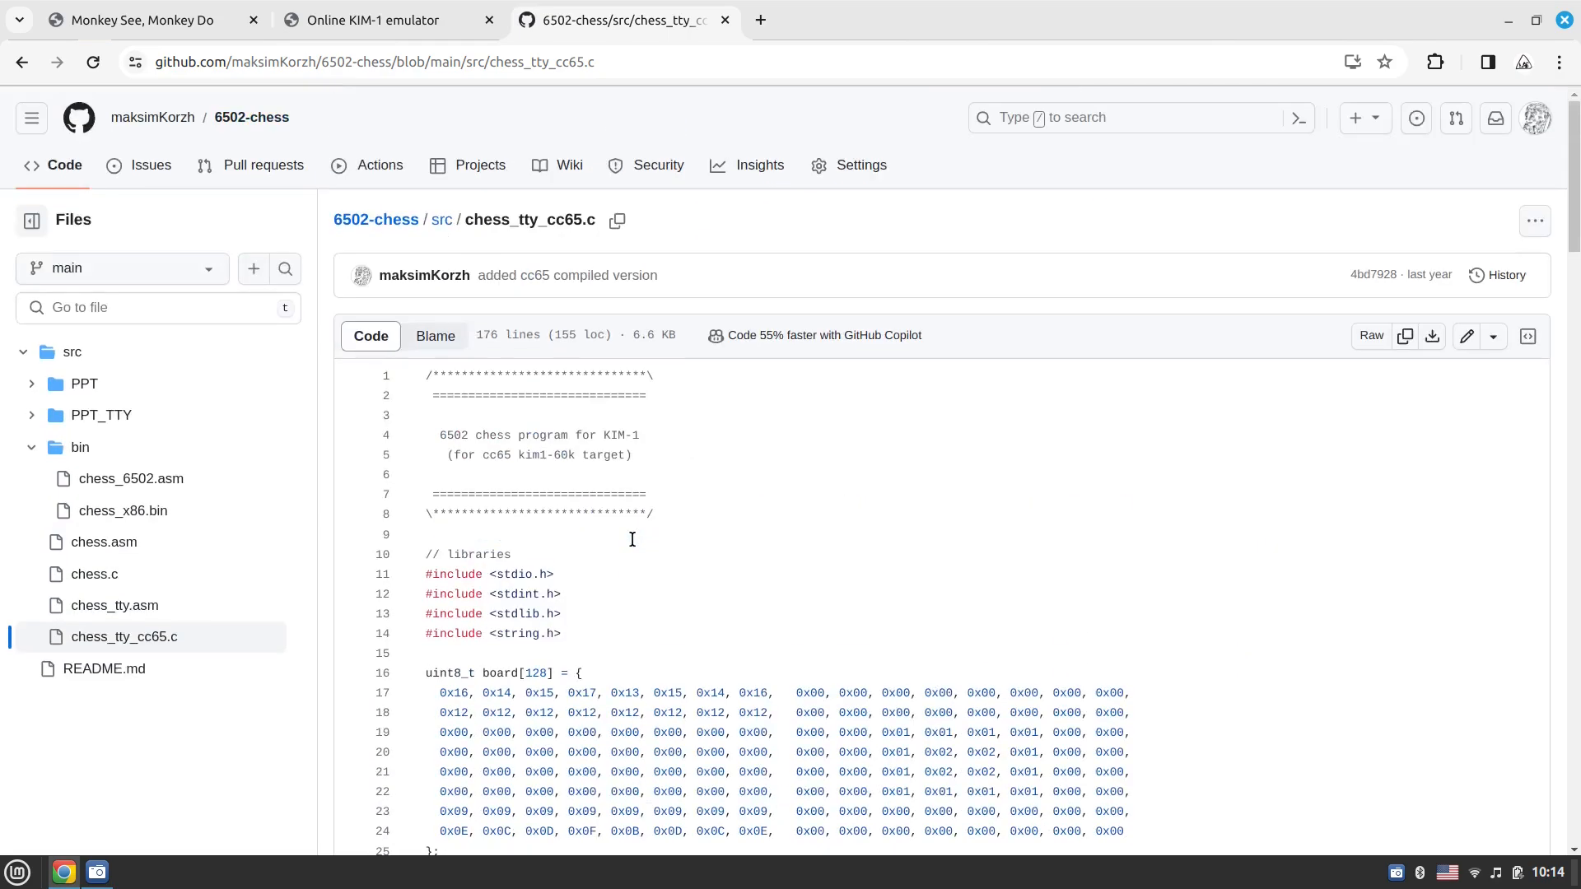
scroll("down", 3)
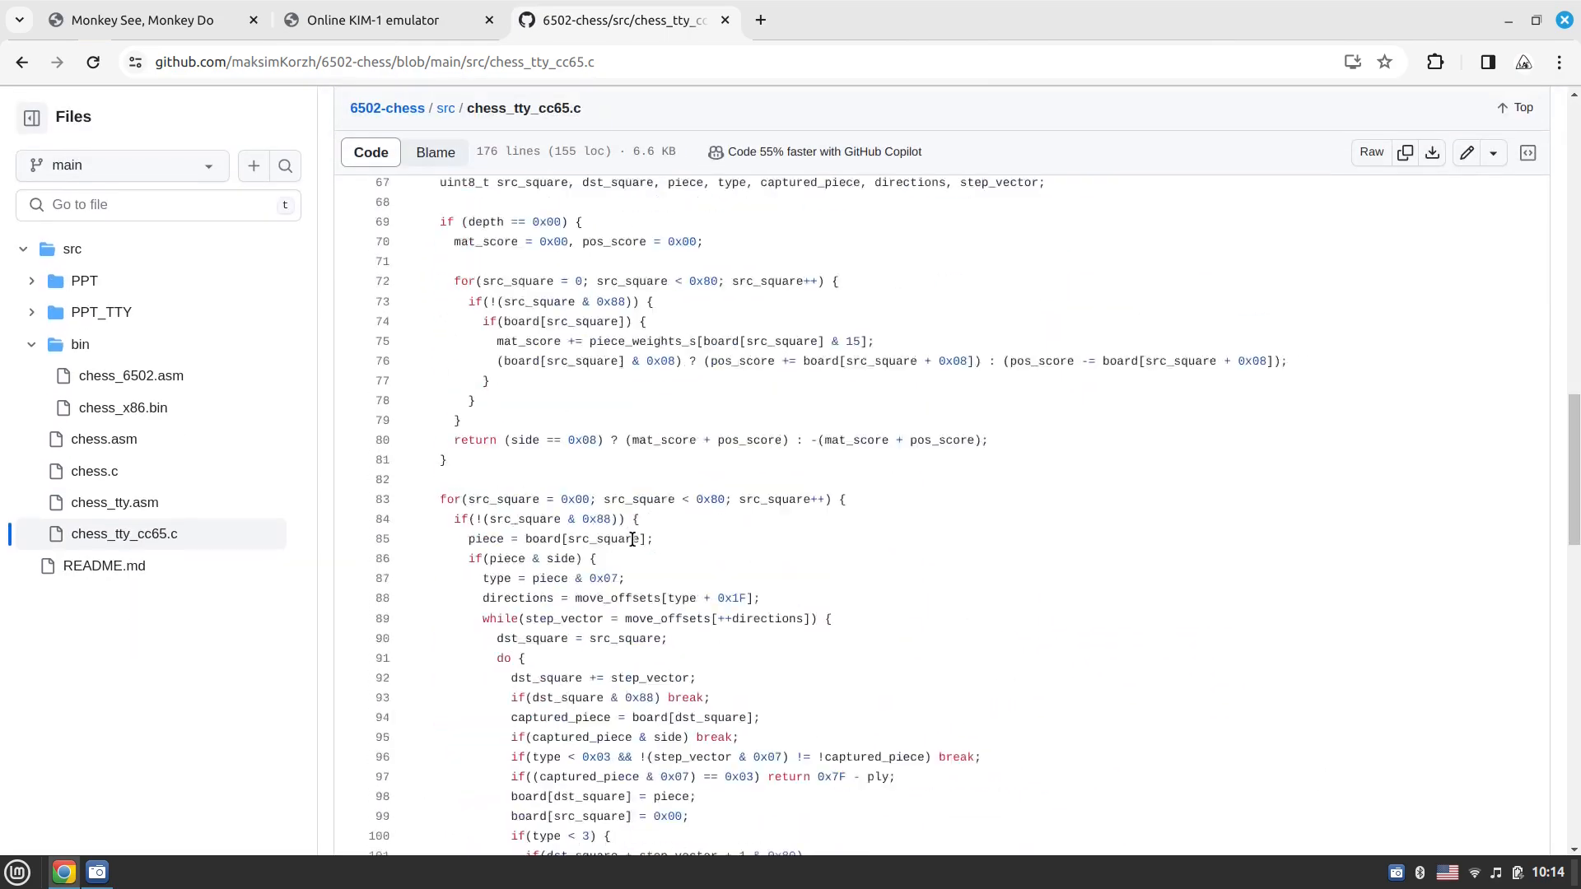
scroll("down", 3)
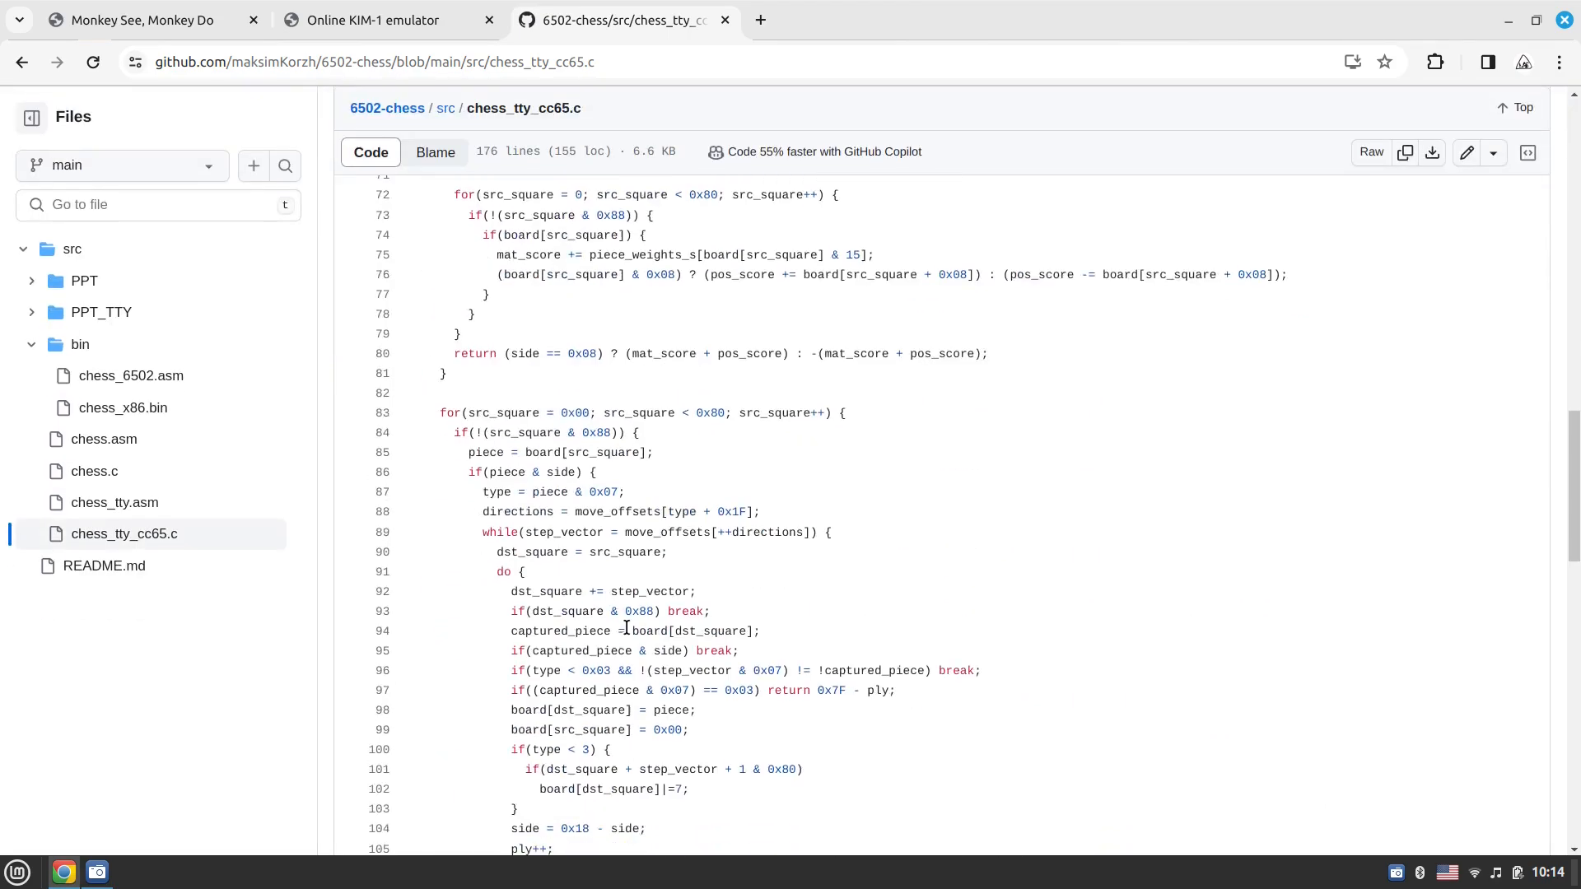
scroll("down", 3)
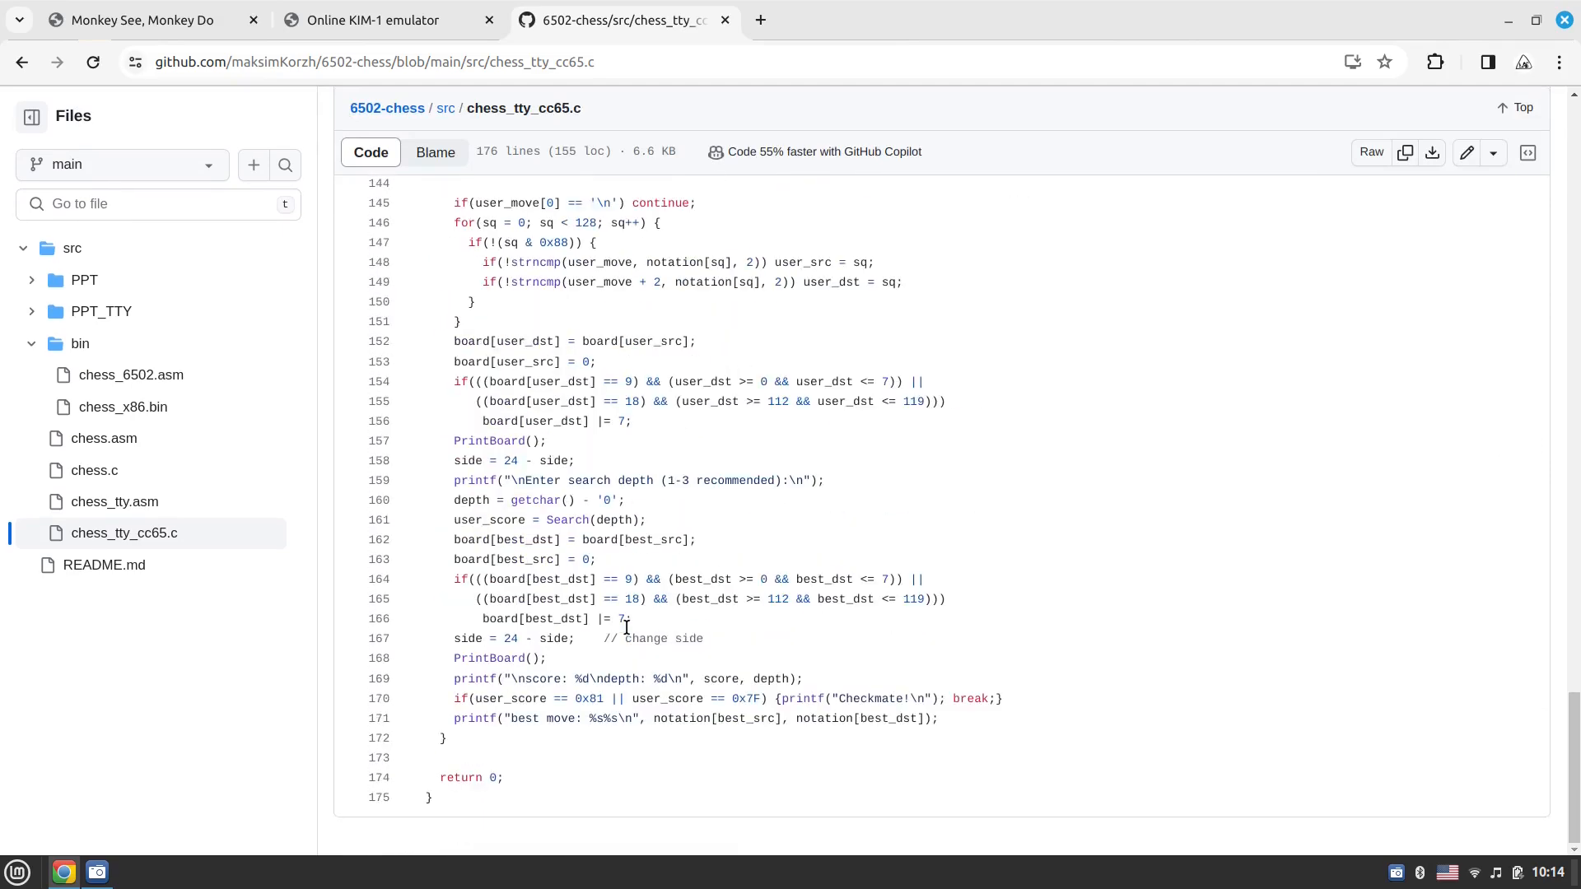
scroll("up", 3)
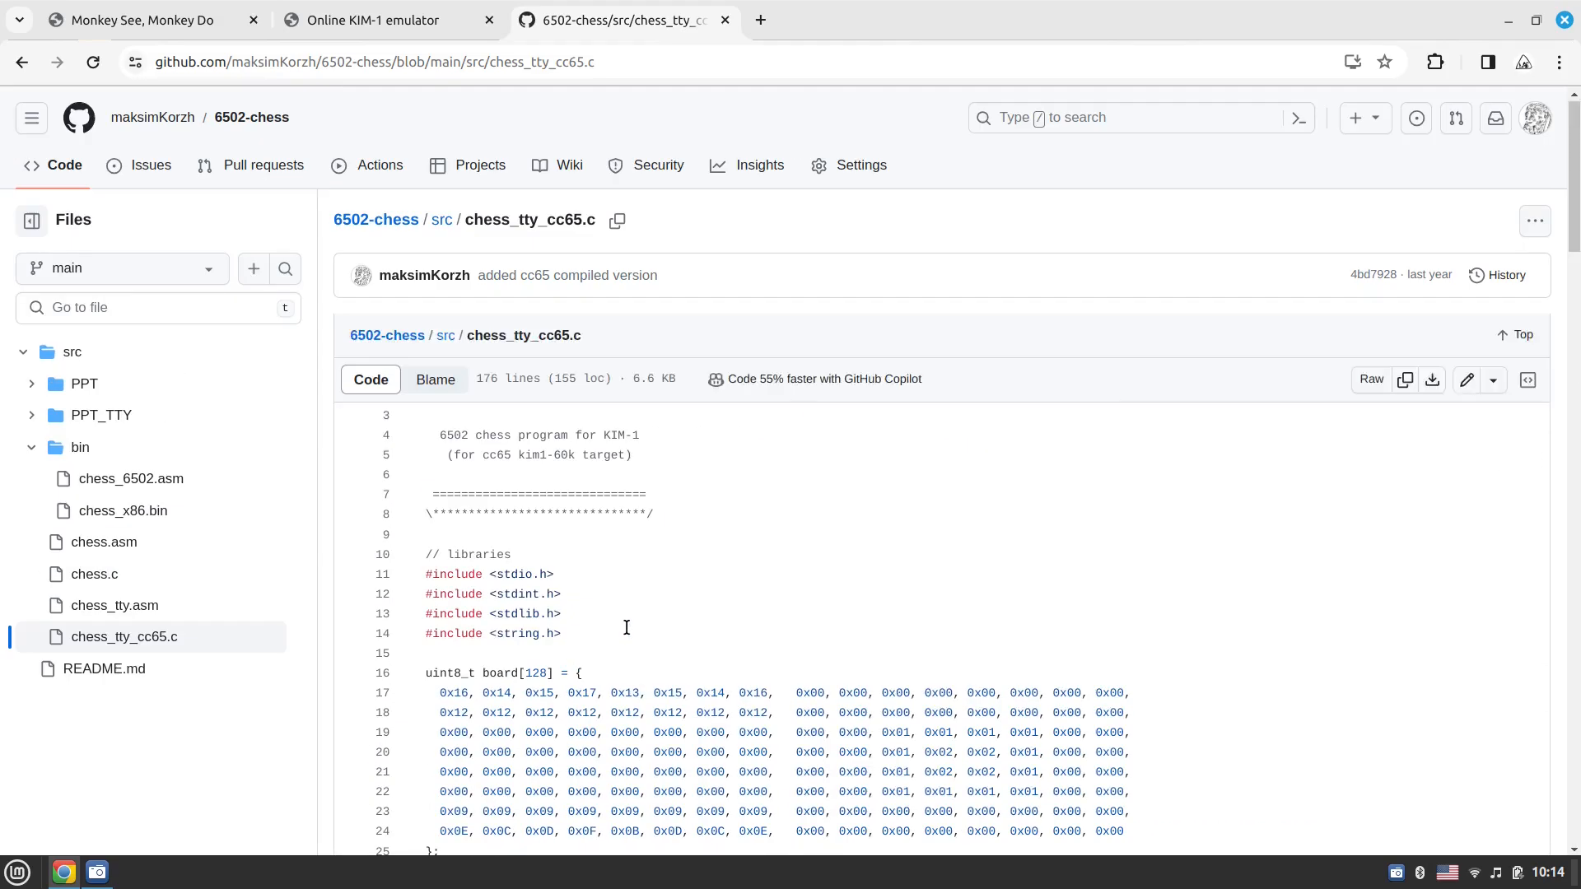
scroll("up", 3)
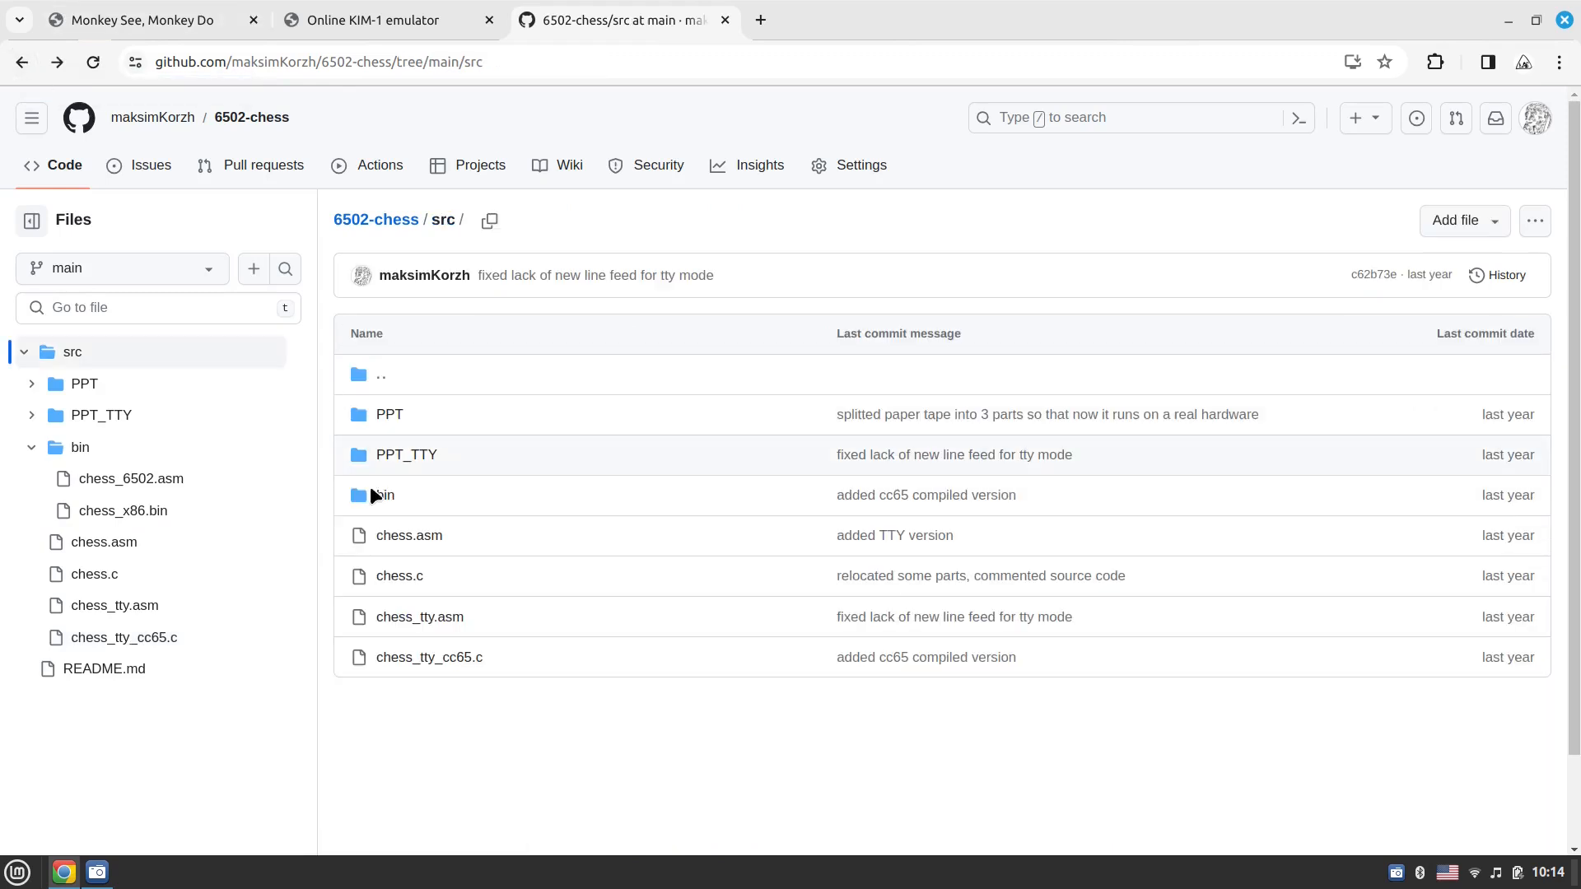
Open the cc65-compiled chess_6502.asm from the src/bin folder
left_click(382, 495)
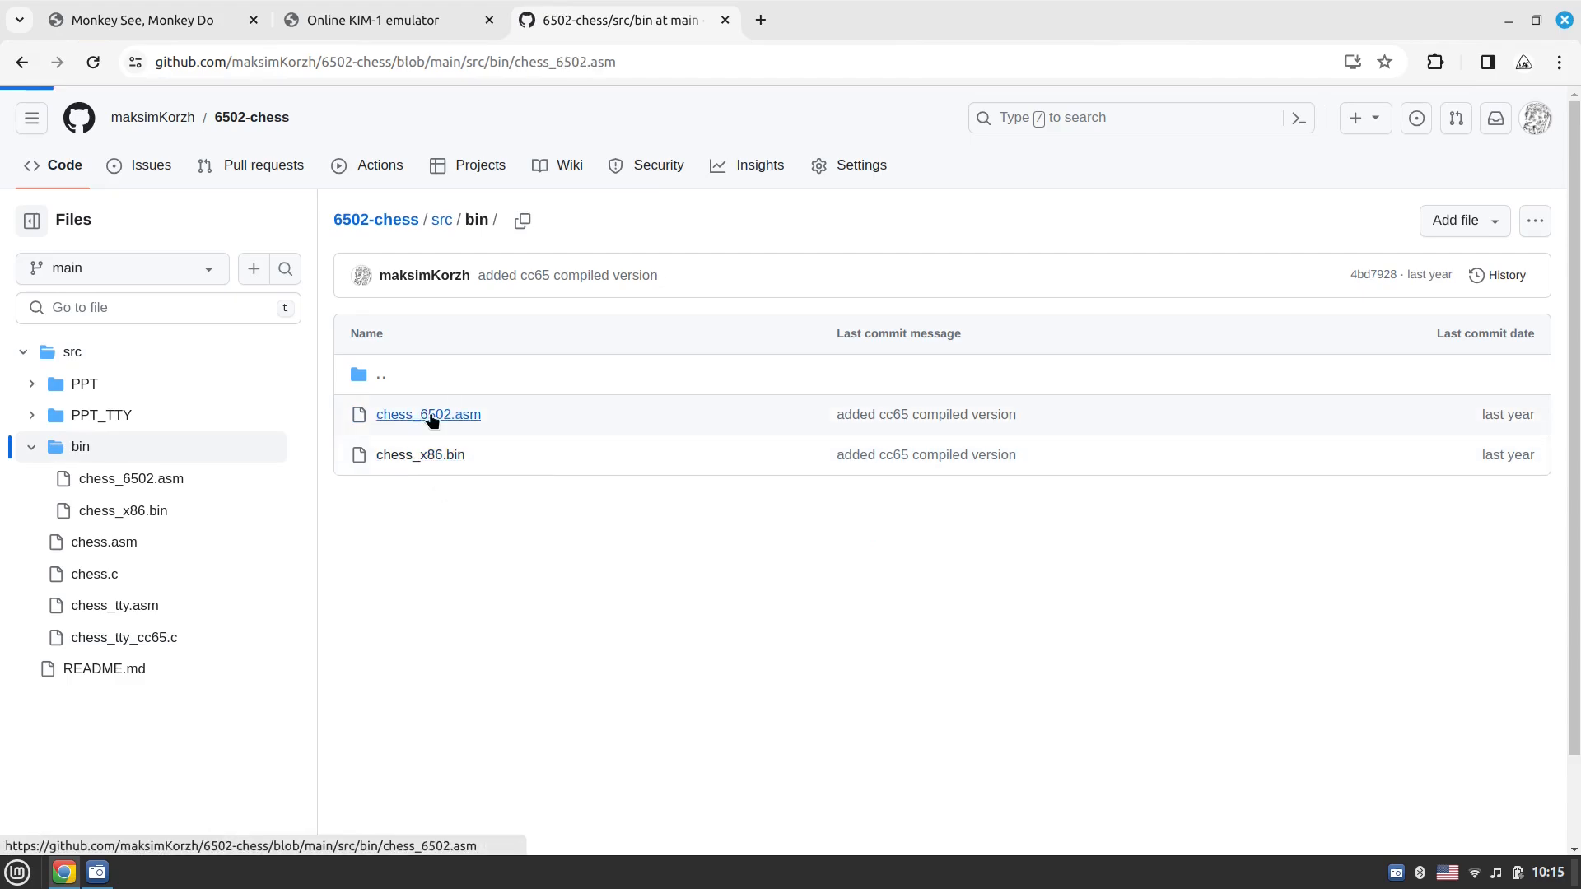
left_click(428, 416)
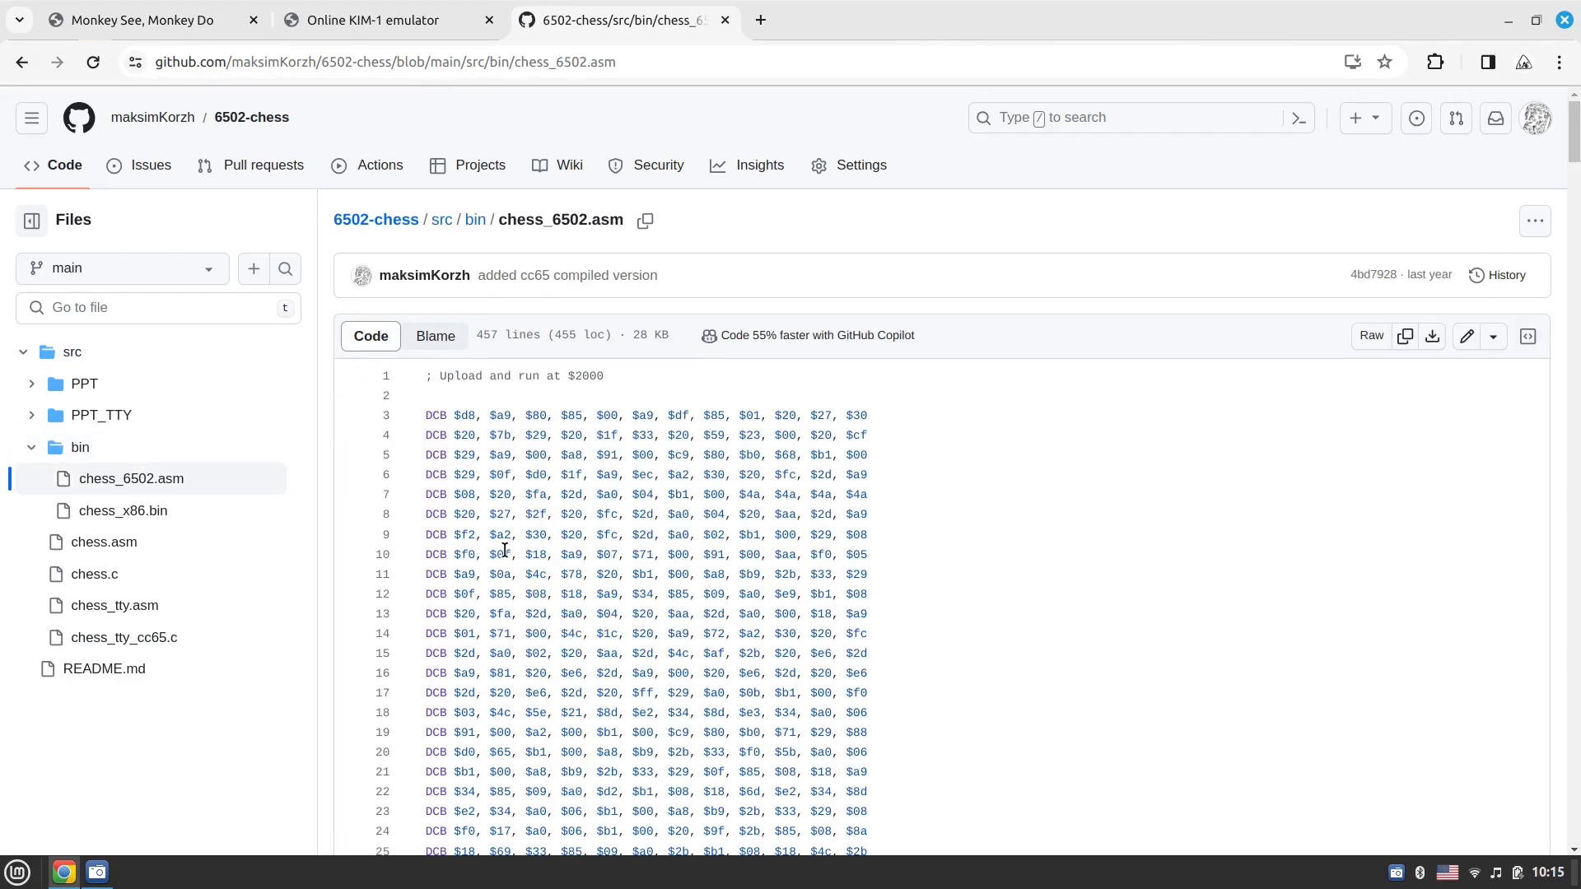
left_click(474, 219)
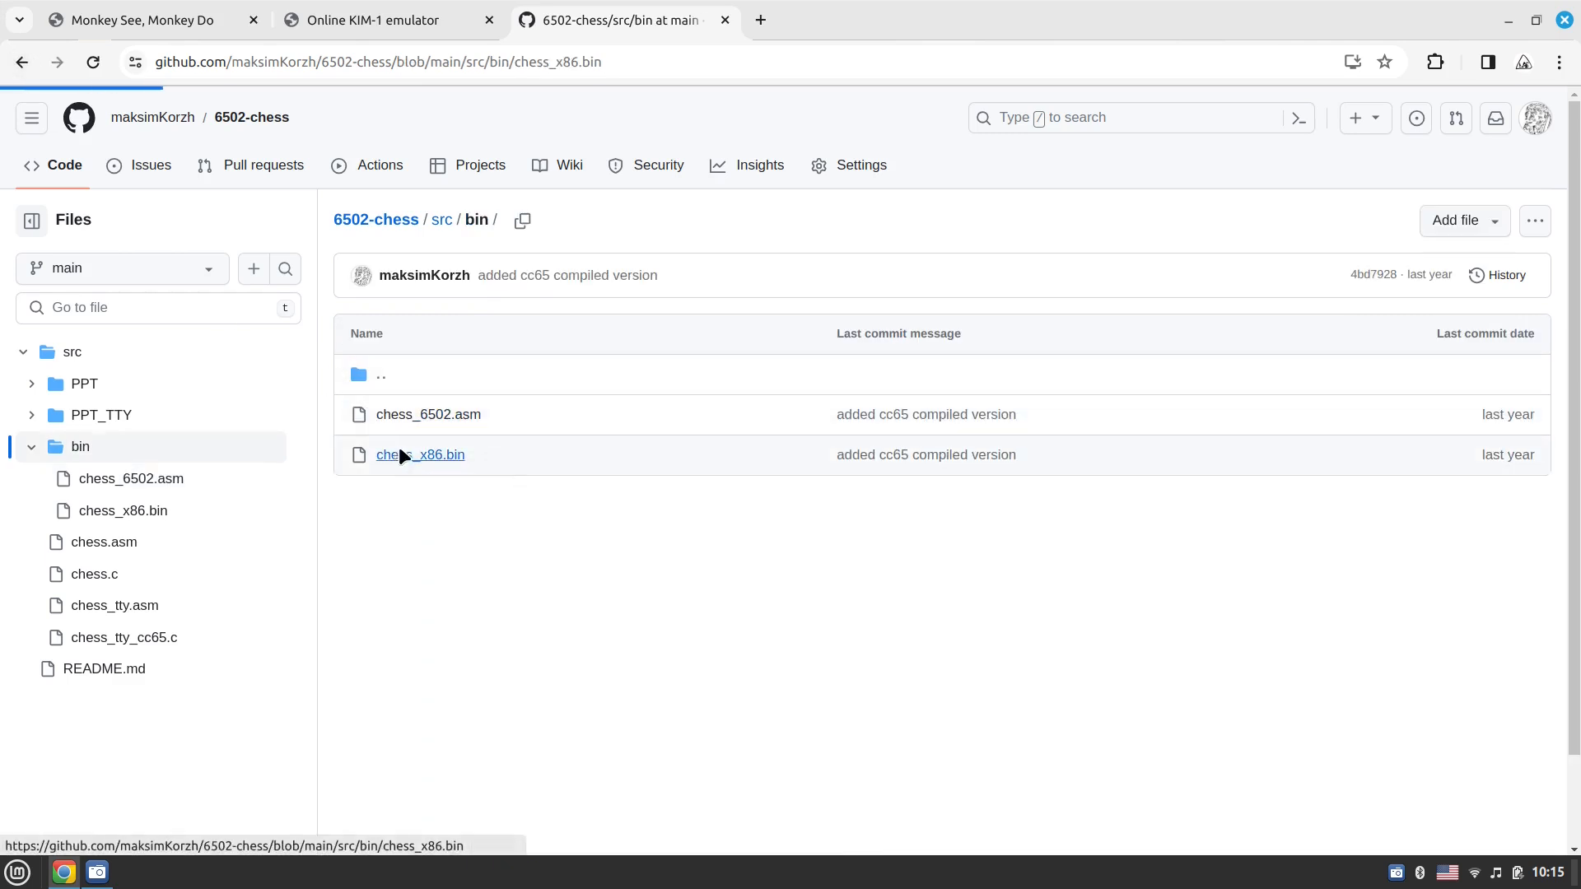
left_click(420, 454)
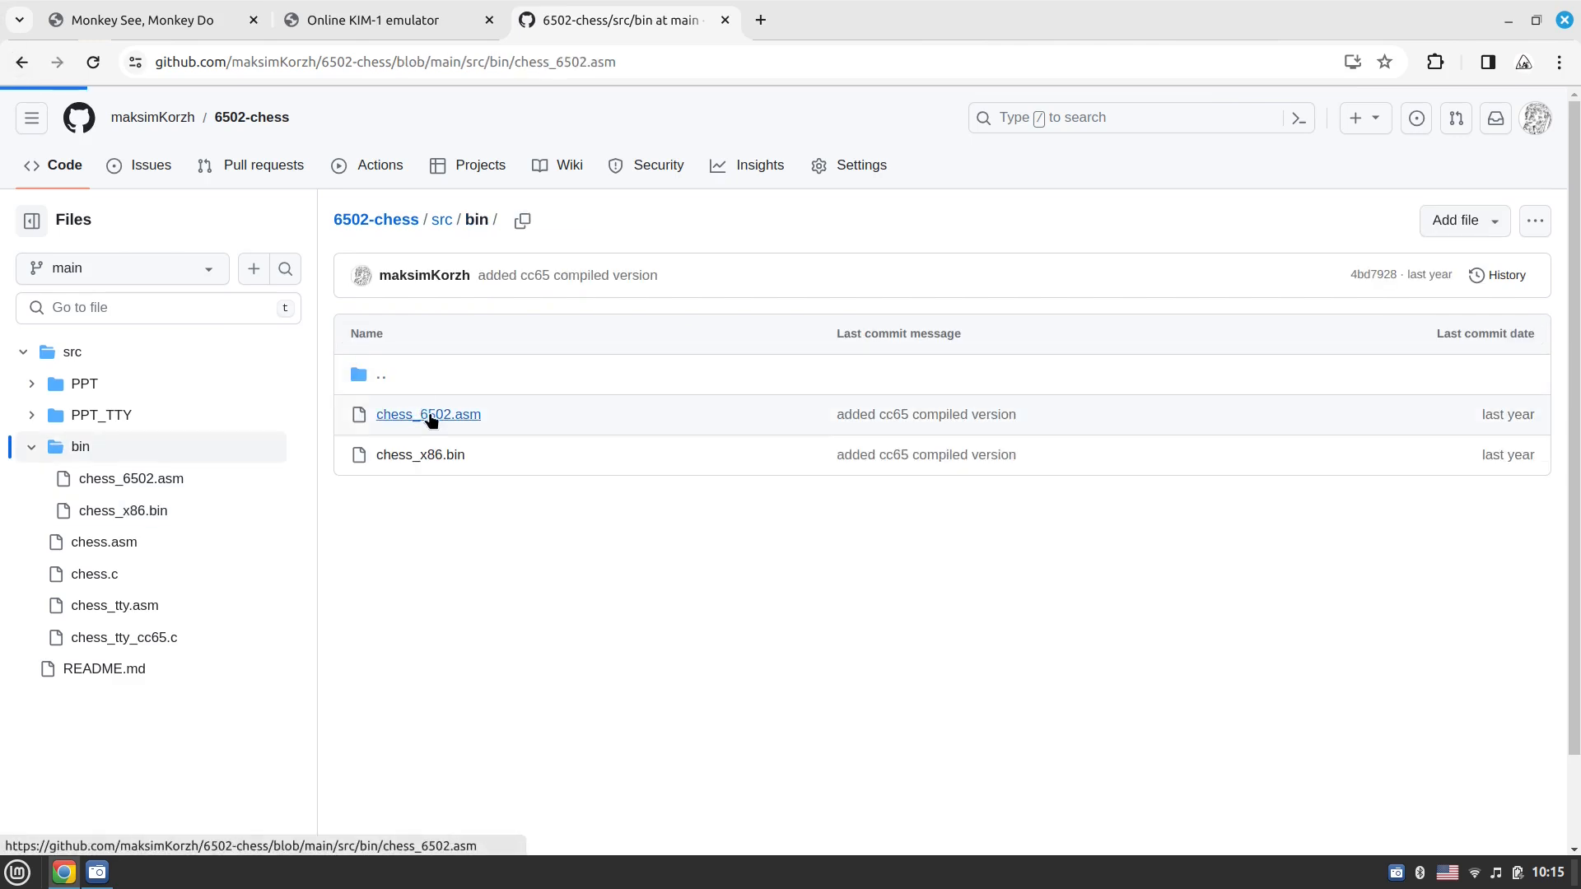
left_click(428, 415)
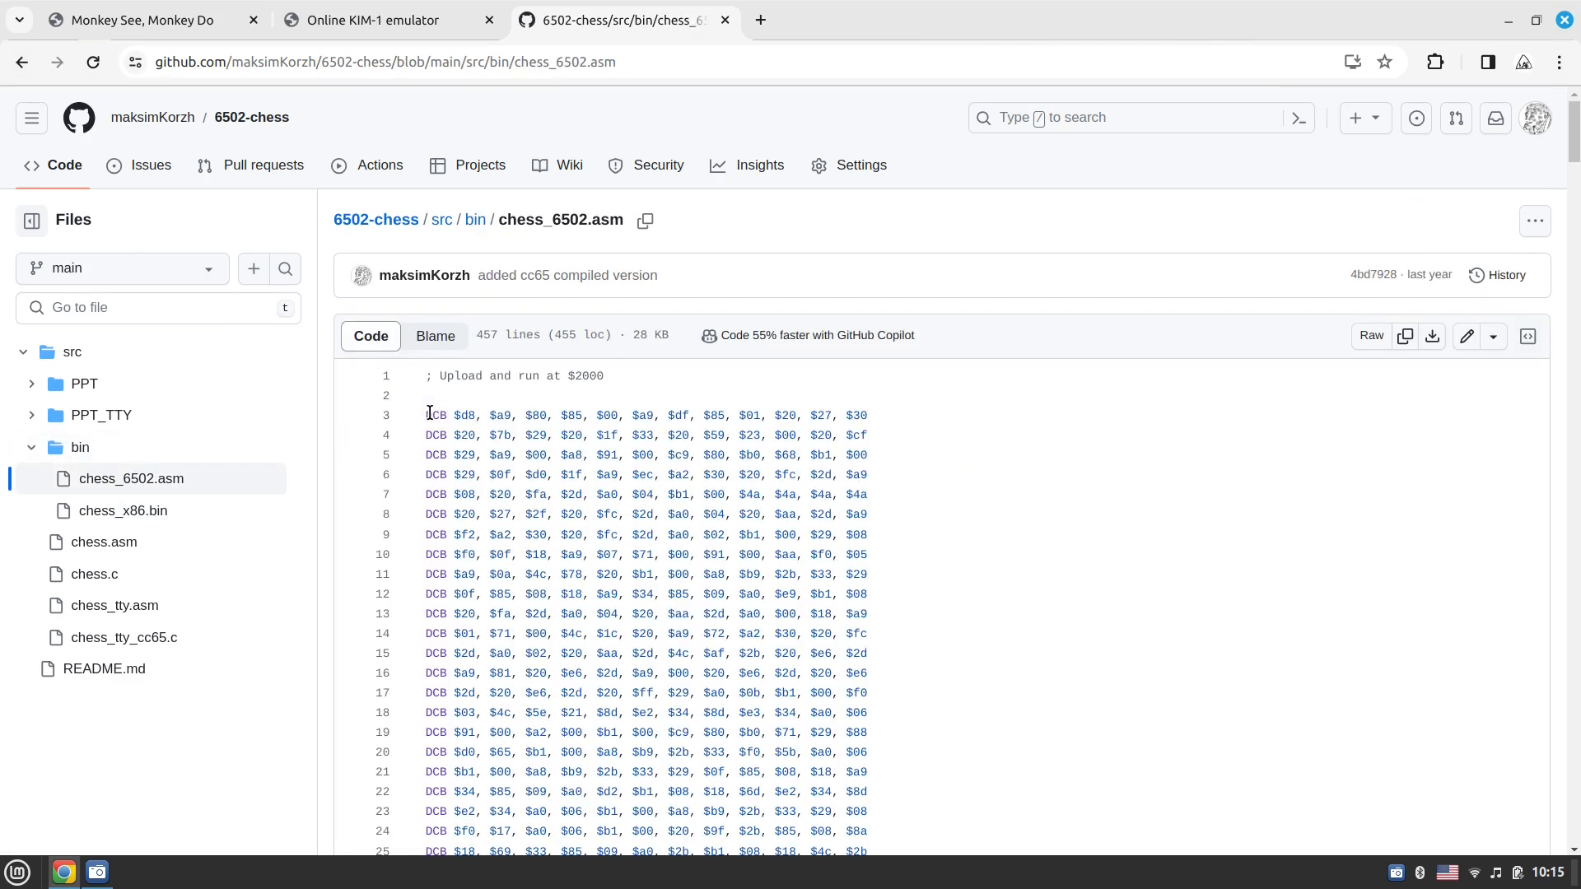
mouse_move(581, 382)
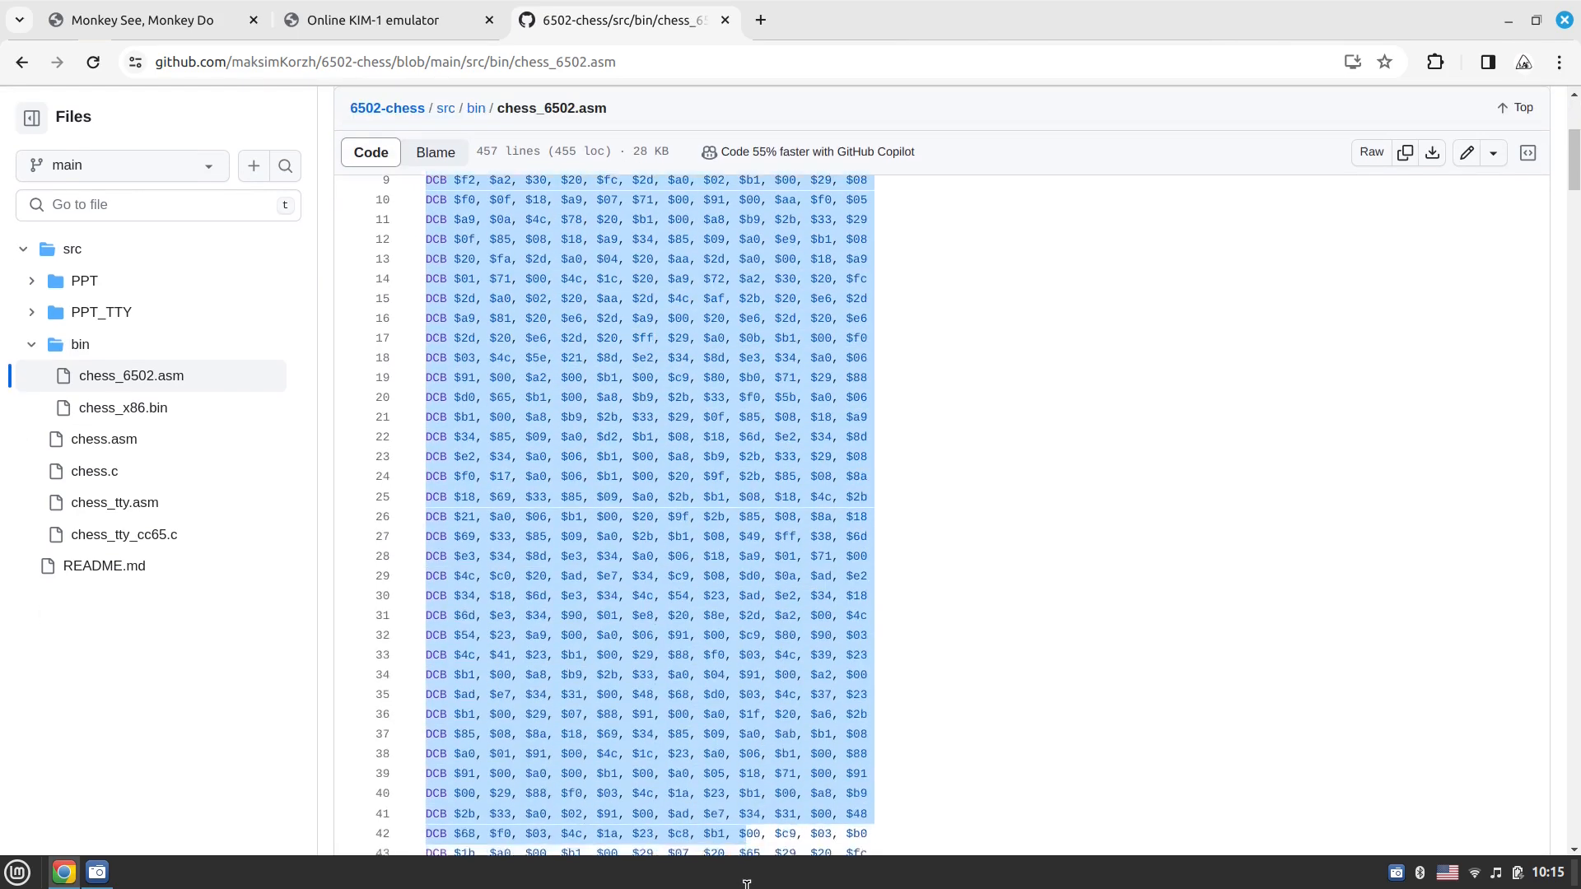
Select the whole DCB byte listing through the last line 456 for copying
scroll("down", 3)
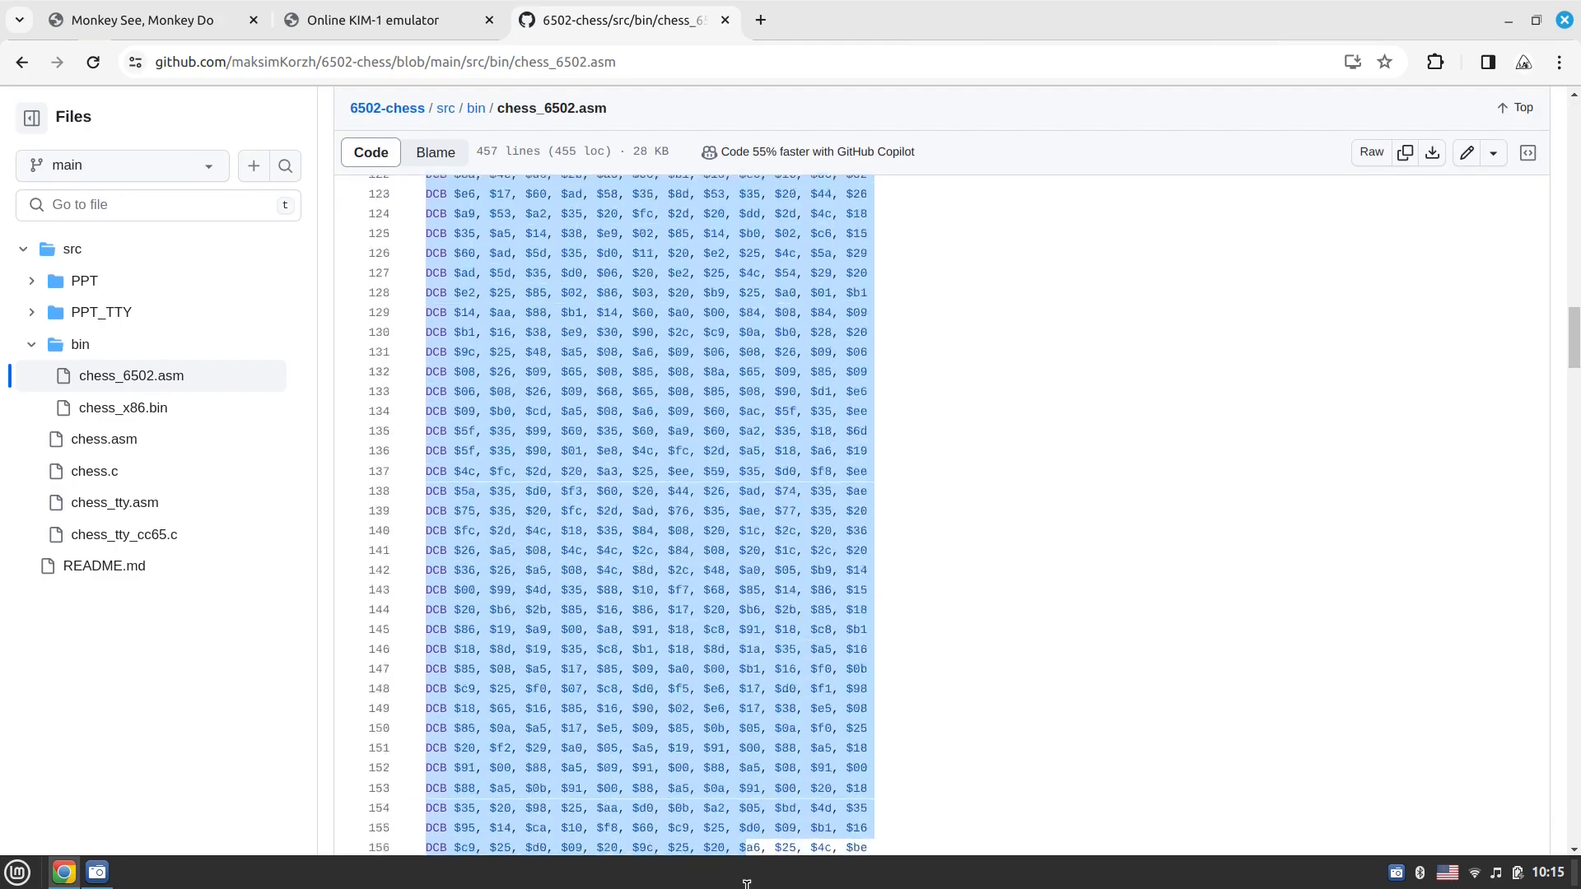
scroll("down", 3)
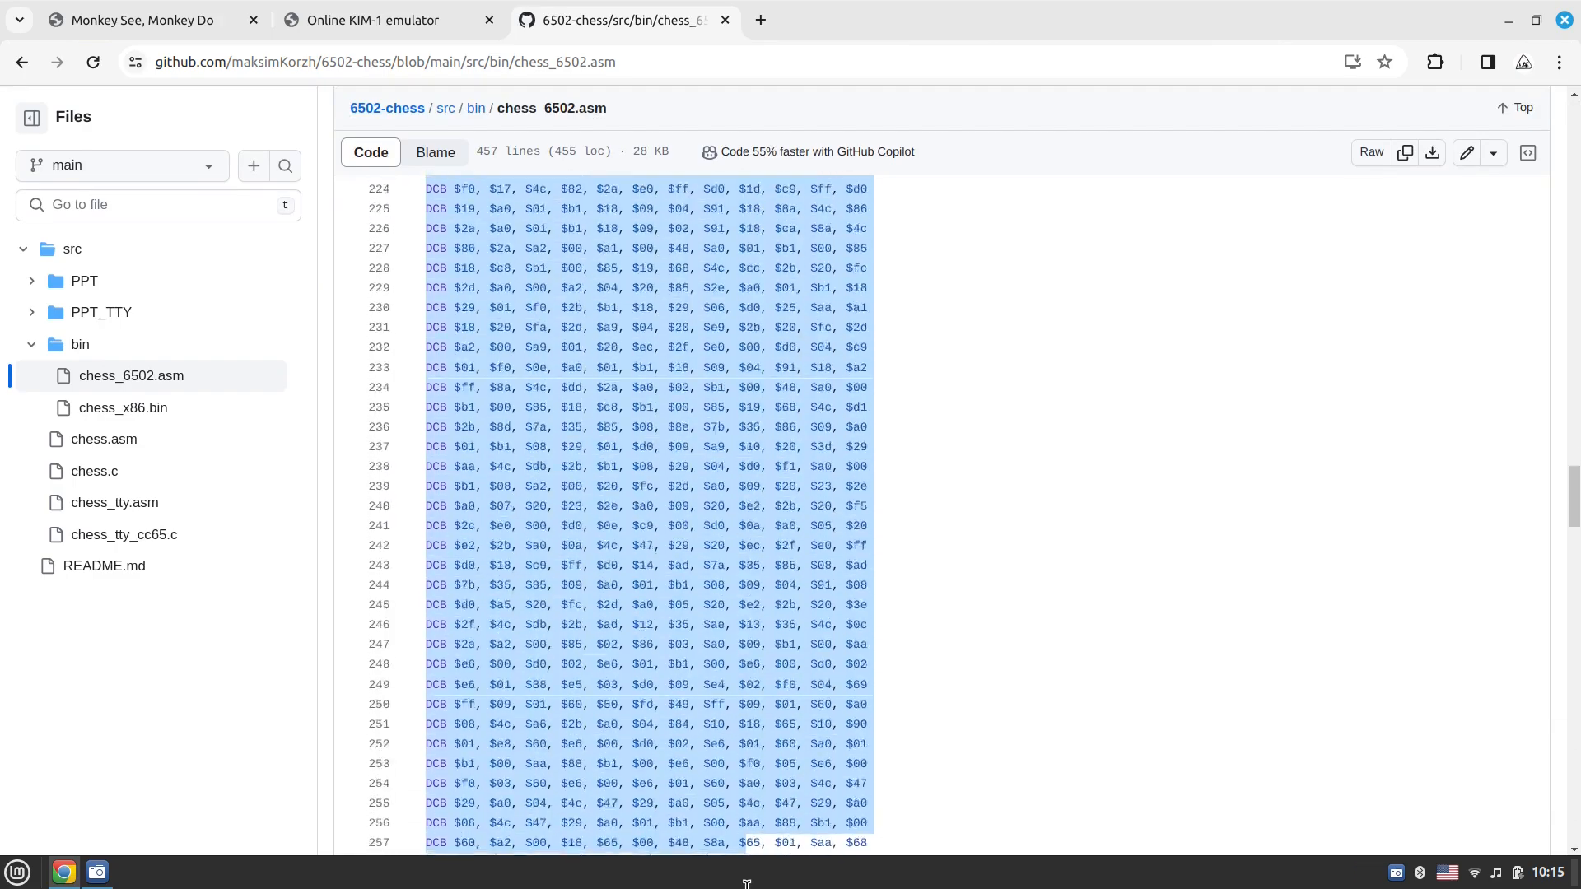
scroll("down", 3)
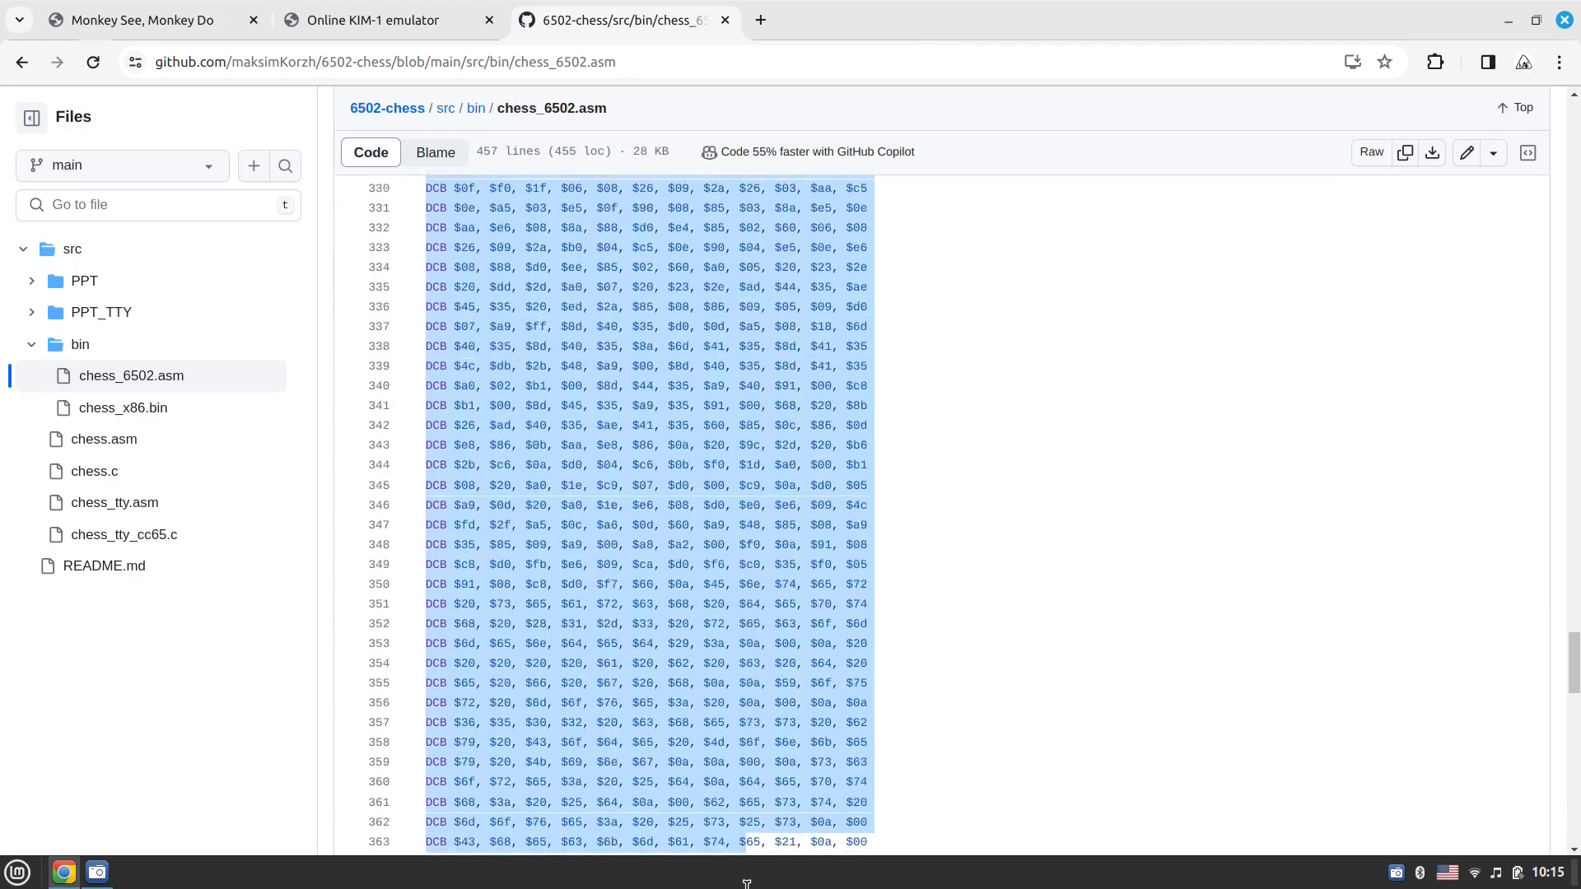
scroll("down", 3)
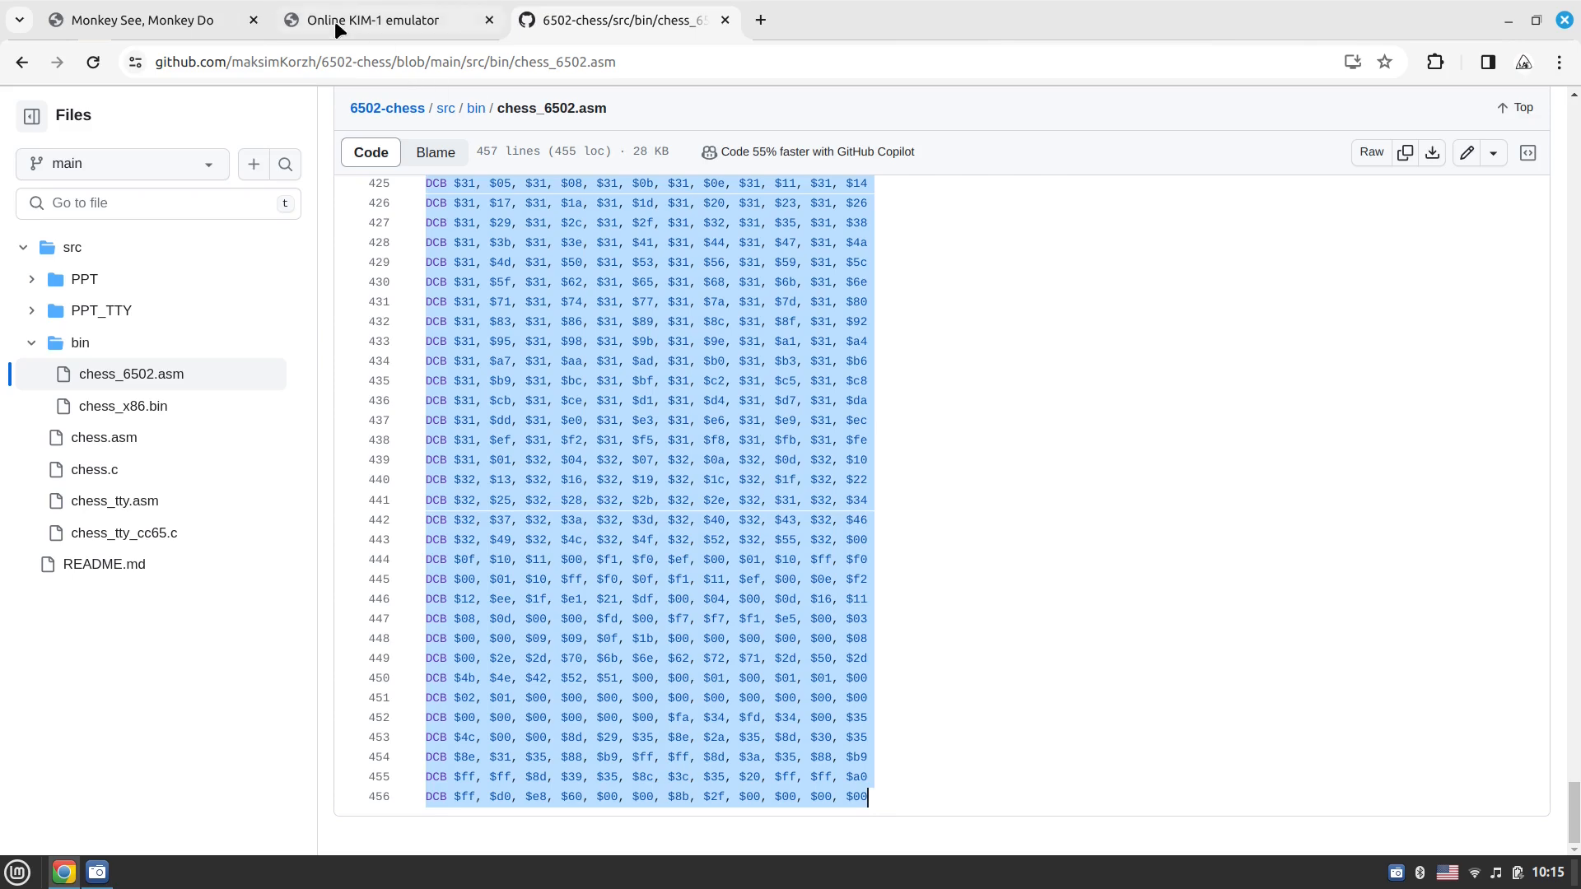
Reload the emulator and assemble the pasted DCB listing at 0x200, giving 5448 bytes
left_click(371, 20)
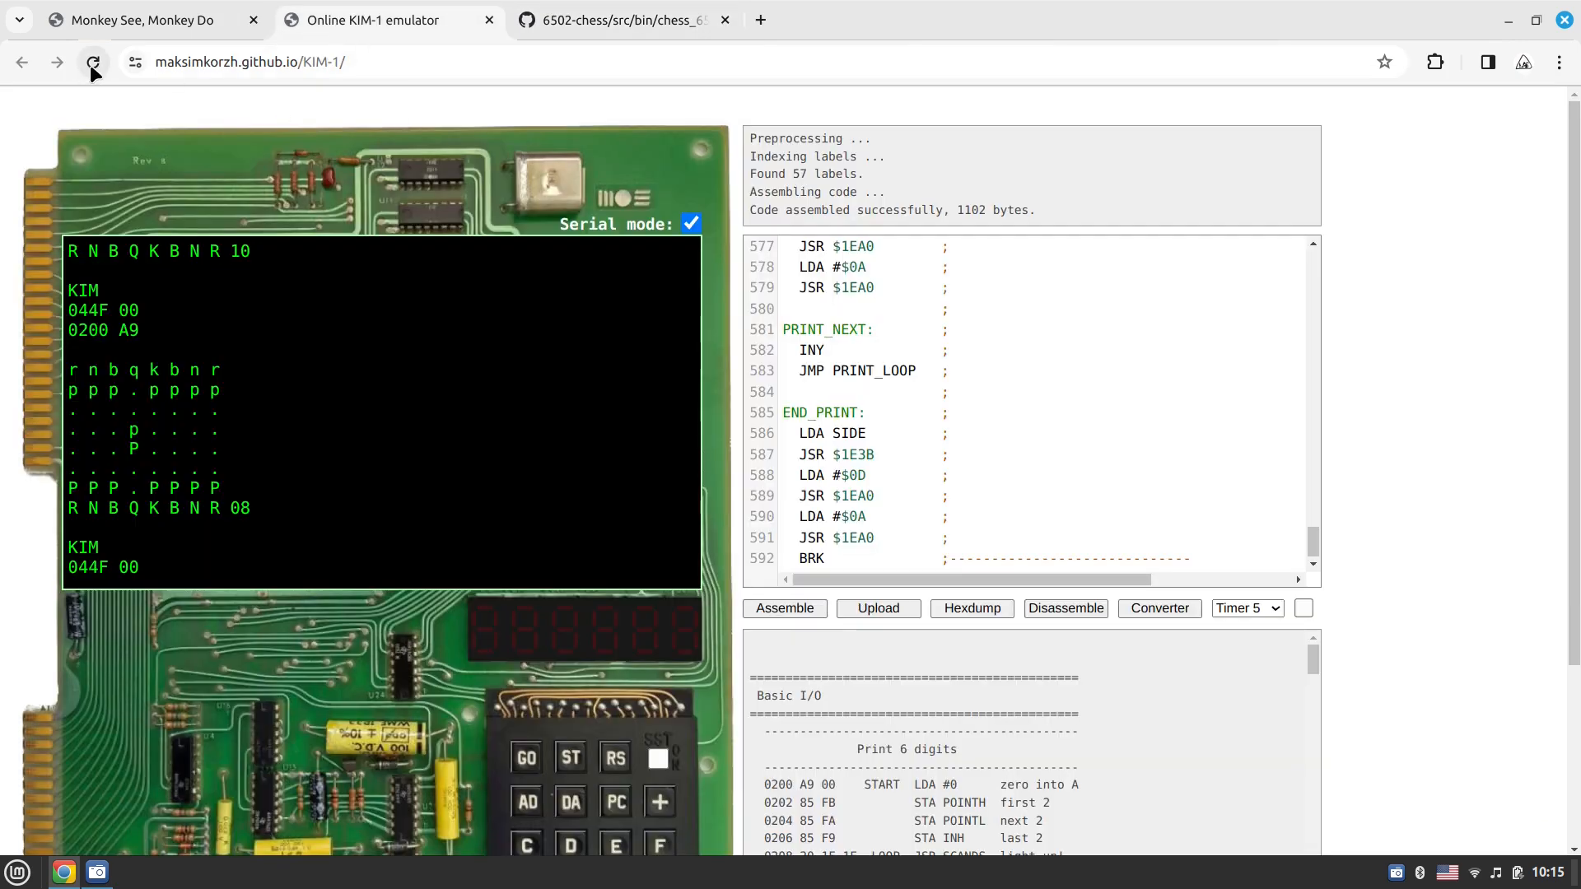
left_click(92, 61)
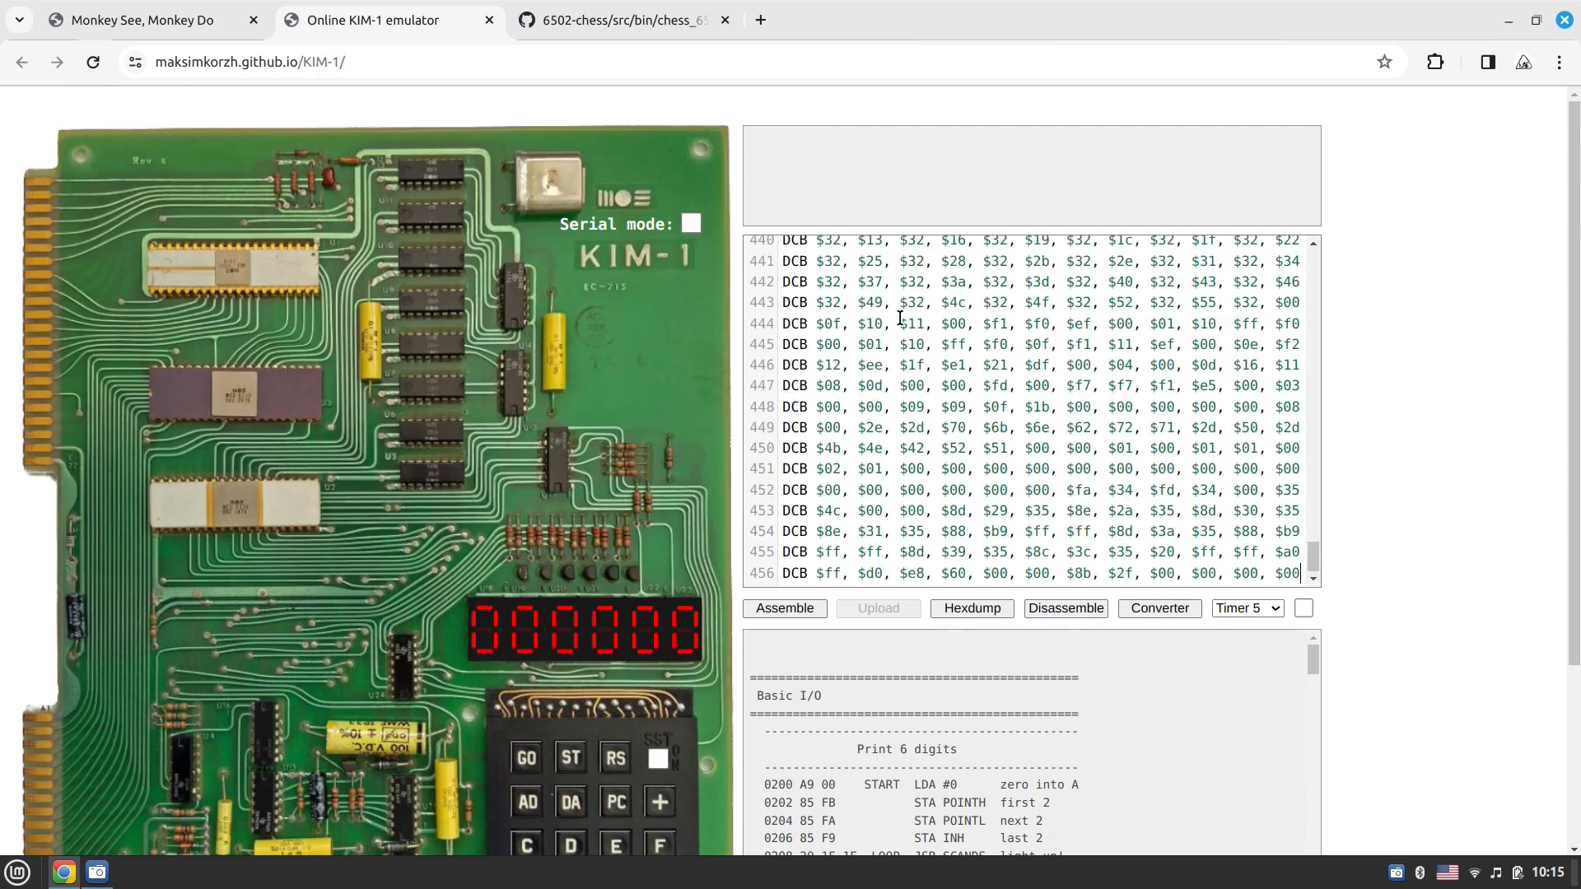
mouse_move(784, 608)
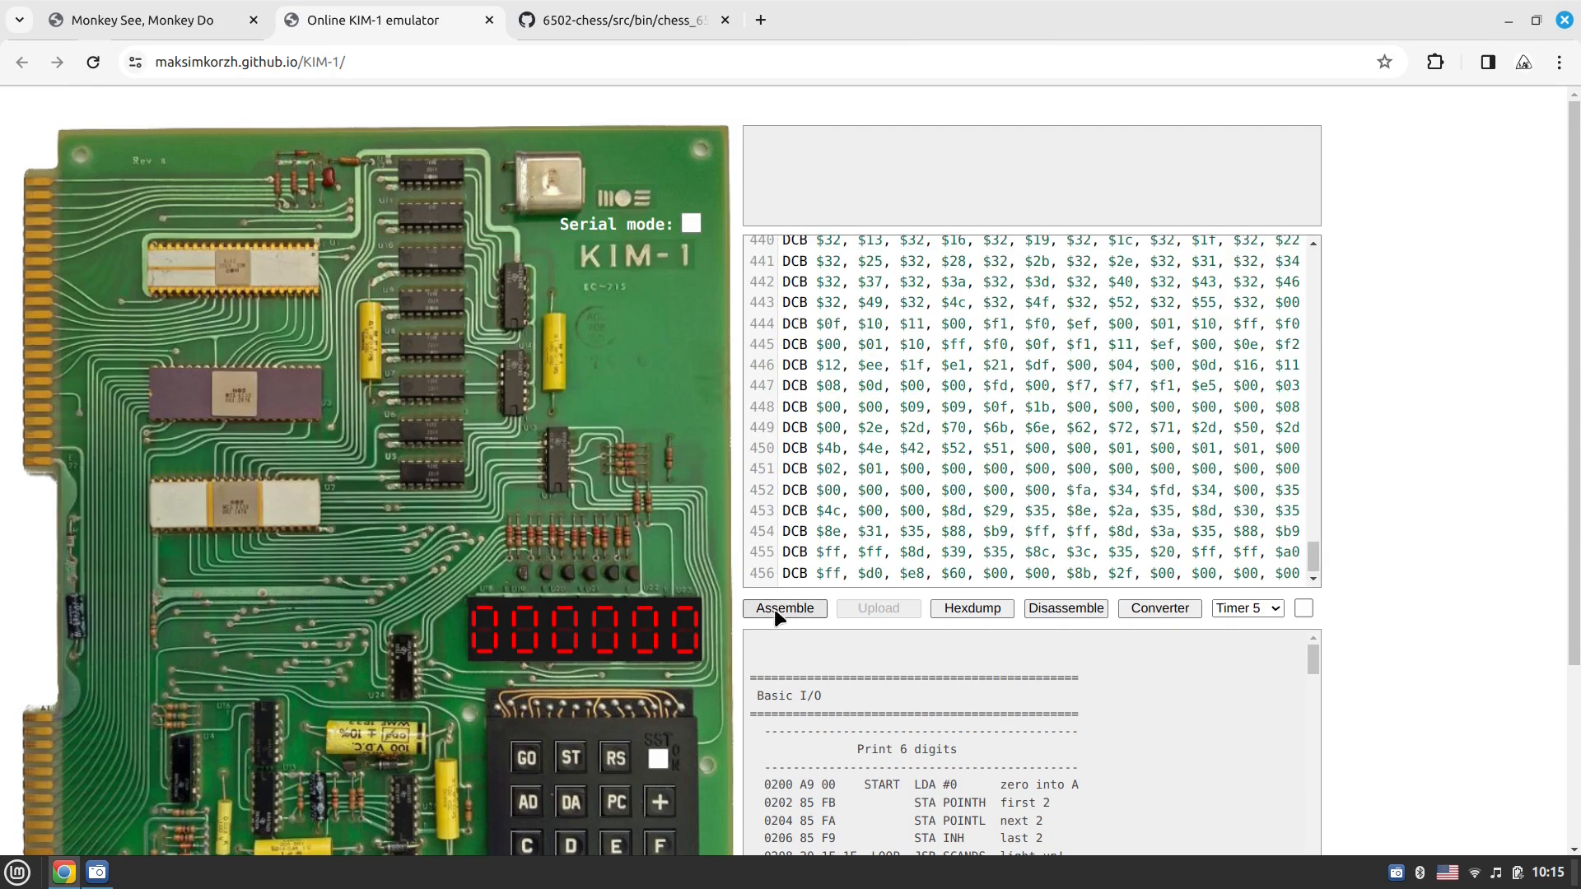
left_click(784, 608)
type("0x200")
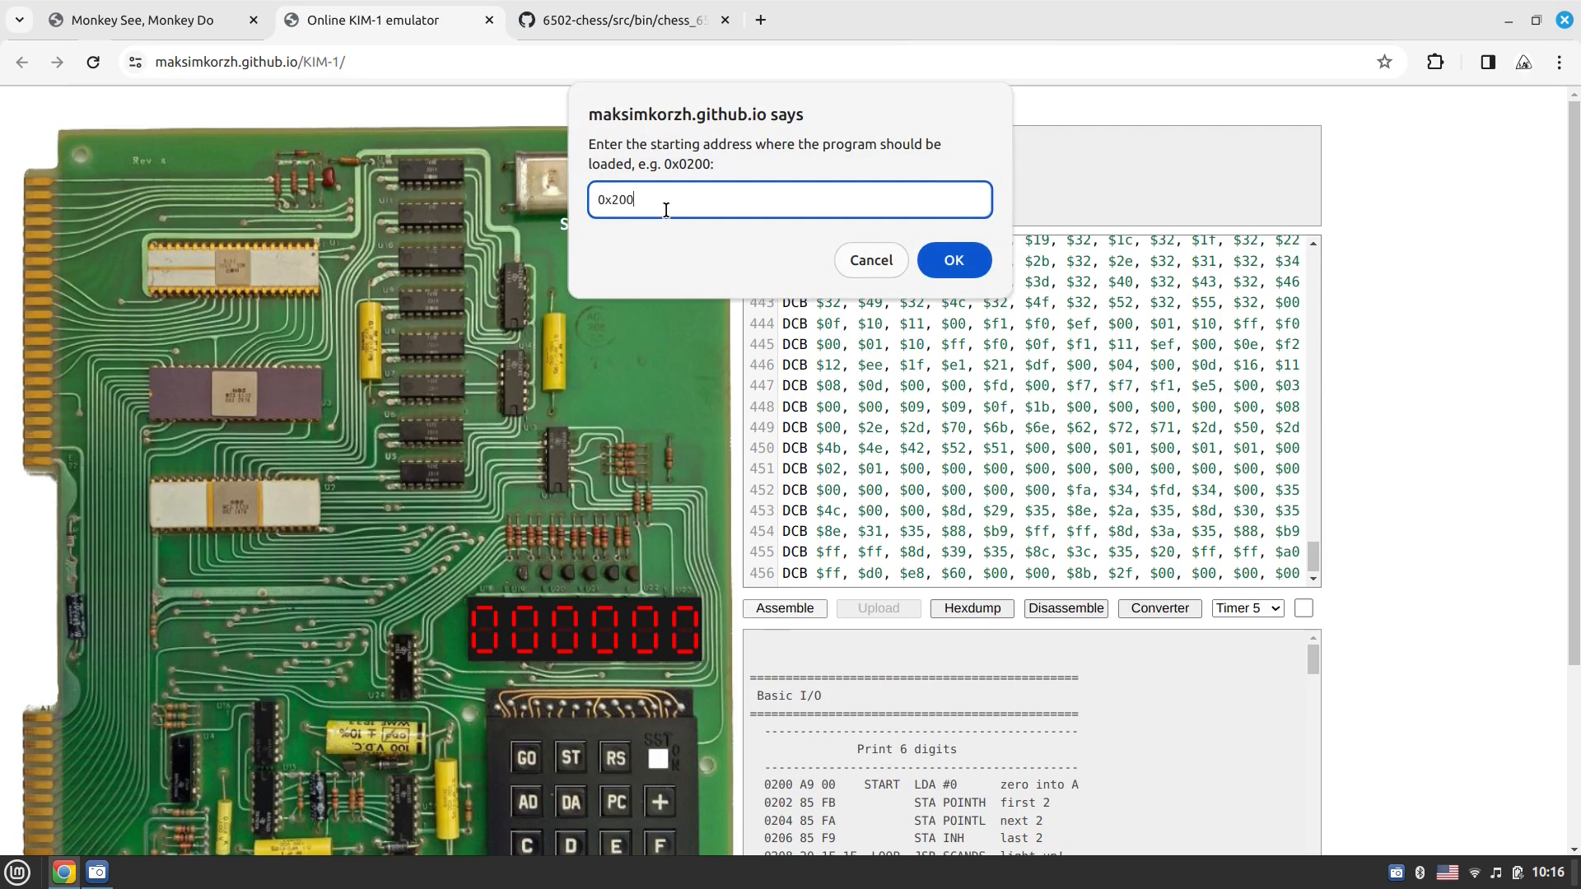
left_click(952, 261)
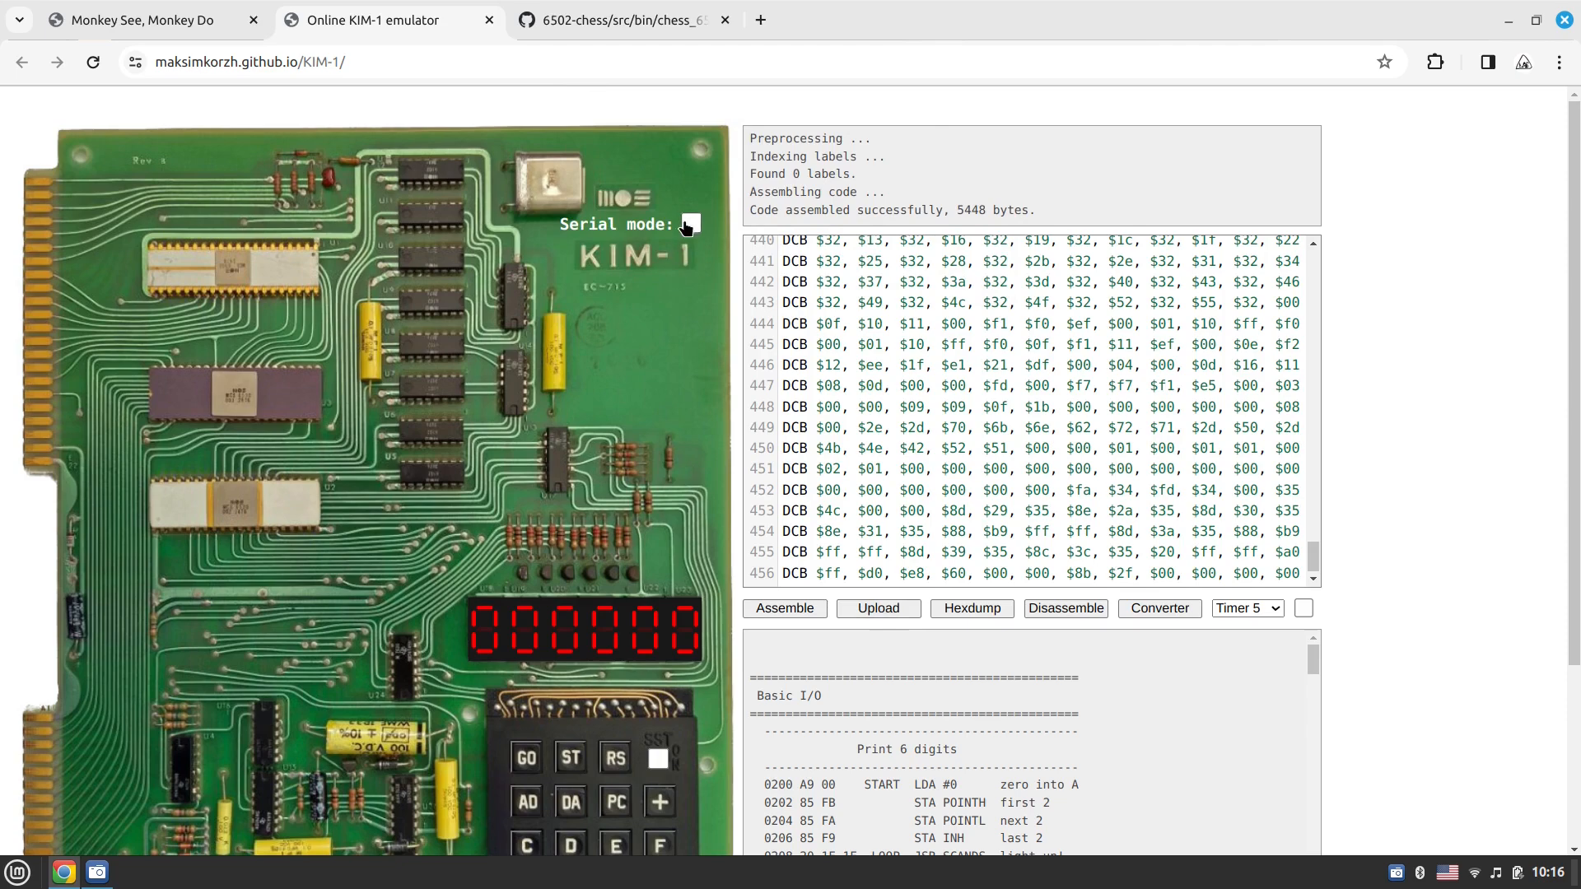
Enable Serial mode and play e2e4 then g1f3 at search depth 2, with the engine answering d7d5
left_click(690, 223)
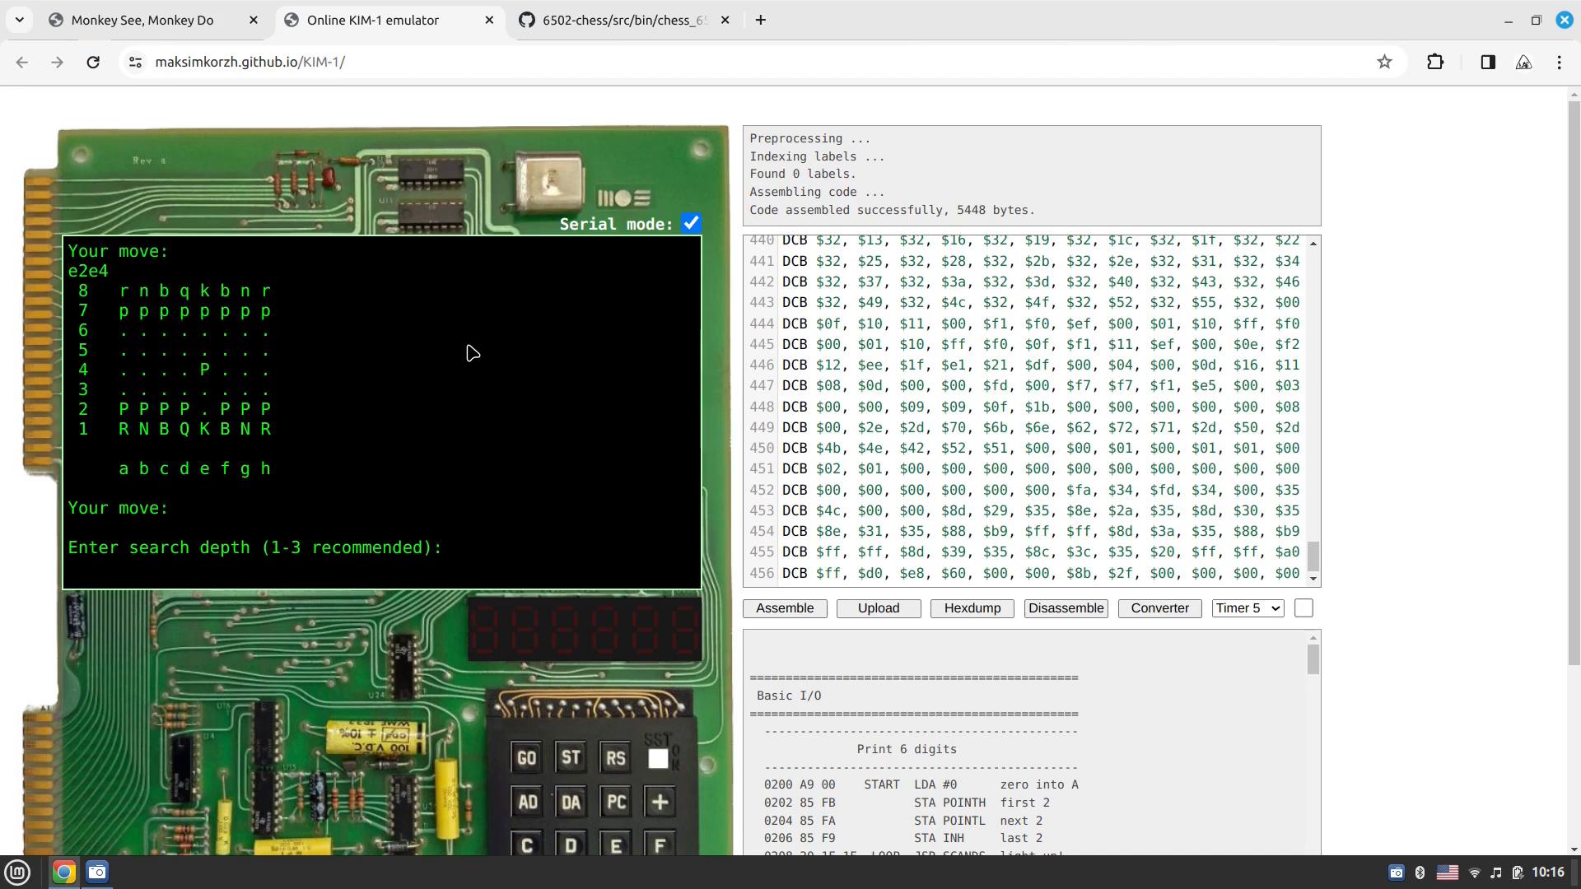
type("2")
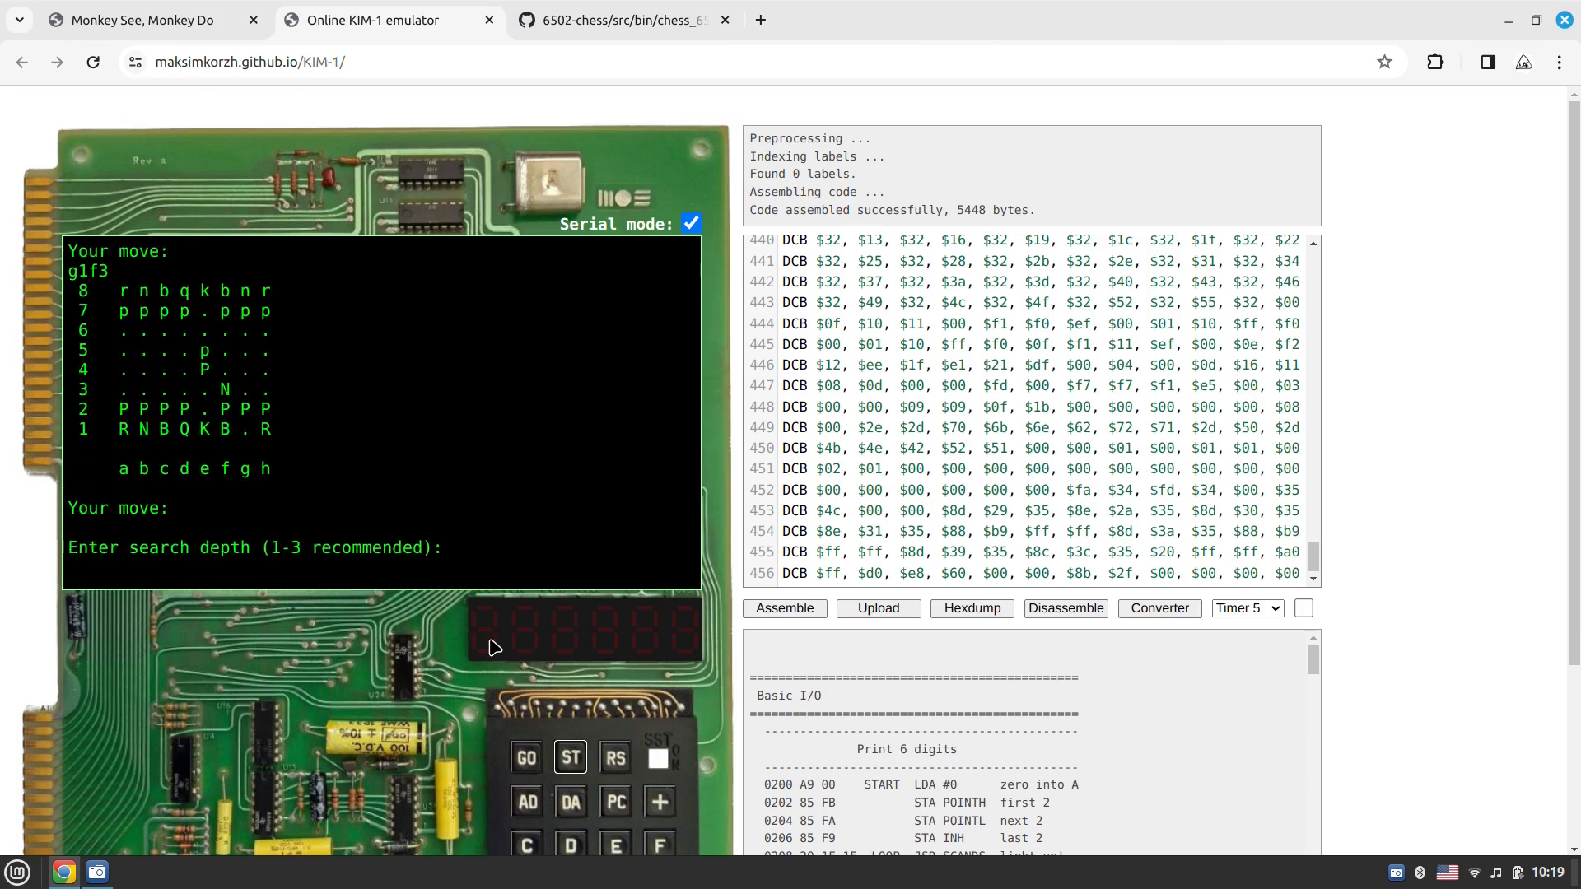
type("2")
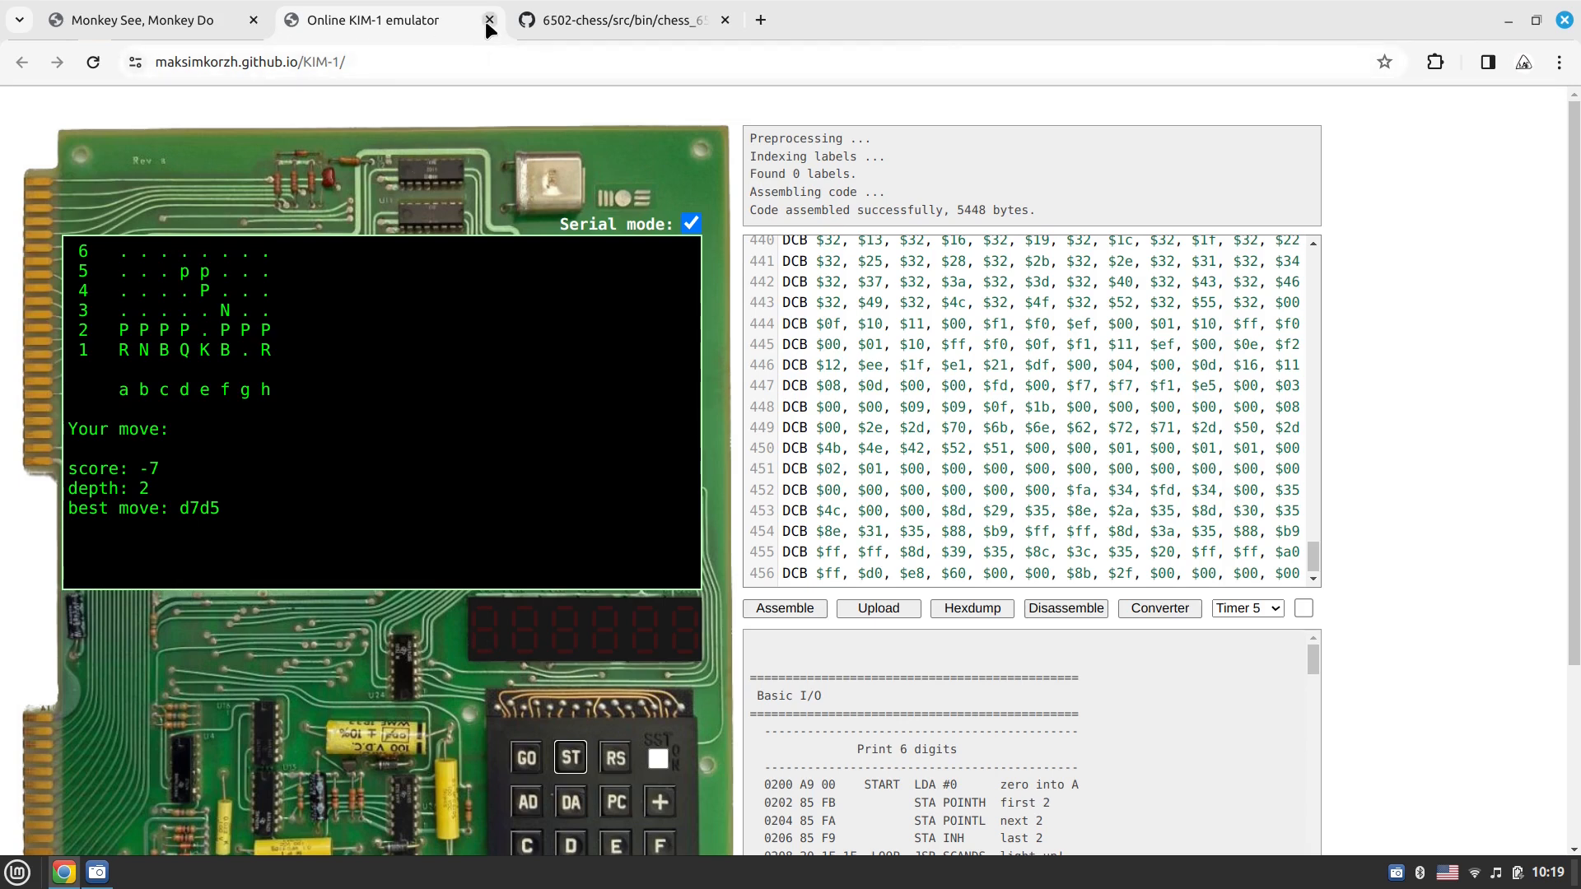
Close the emulator tab and open the Projects page of the Monkey See, Monkey Do site
left_click(489, 19)
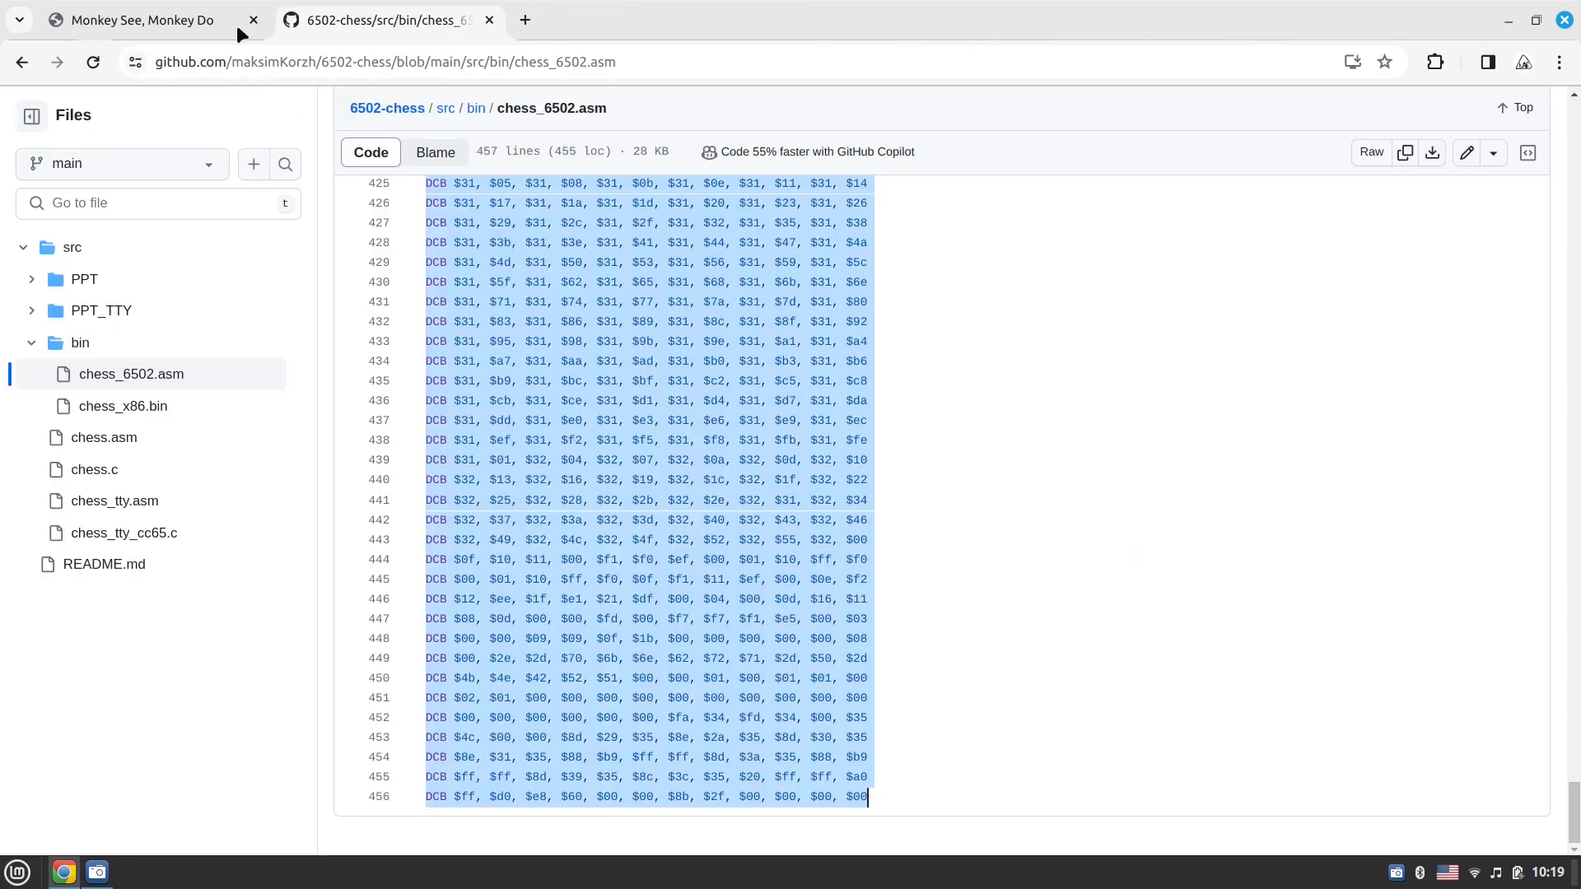
left_click(142, 19)
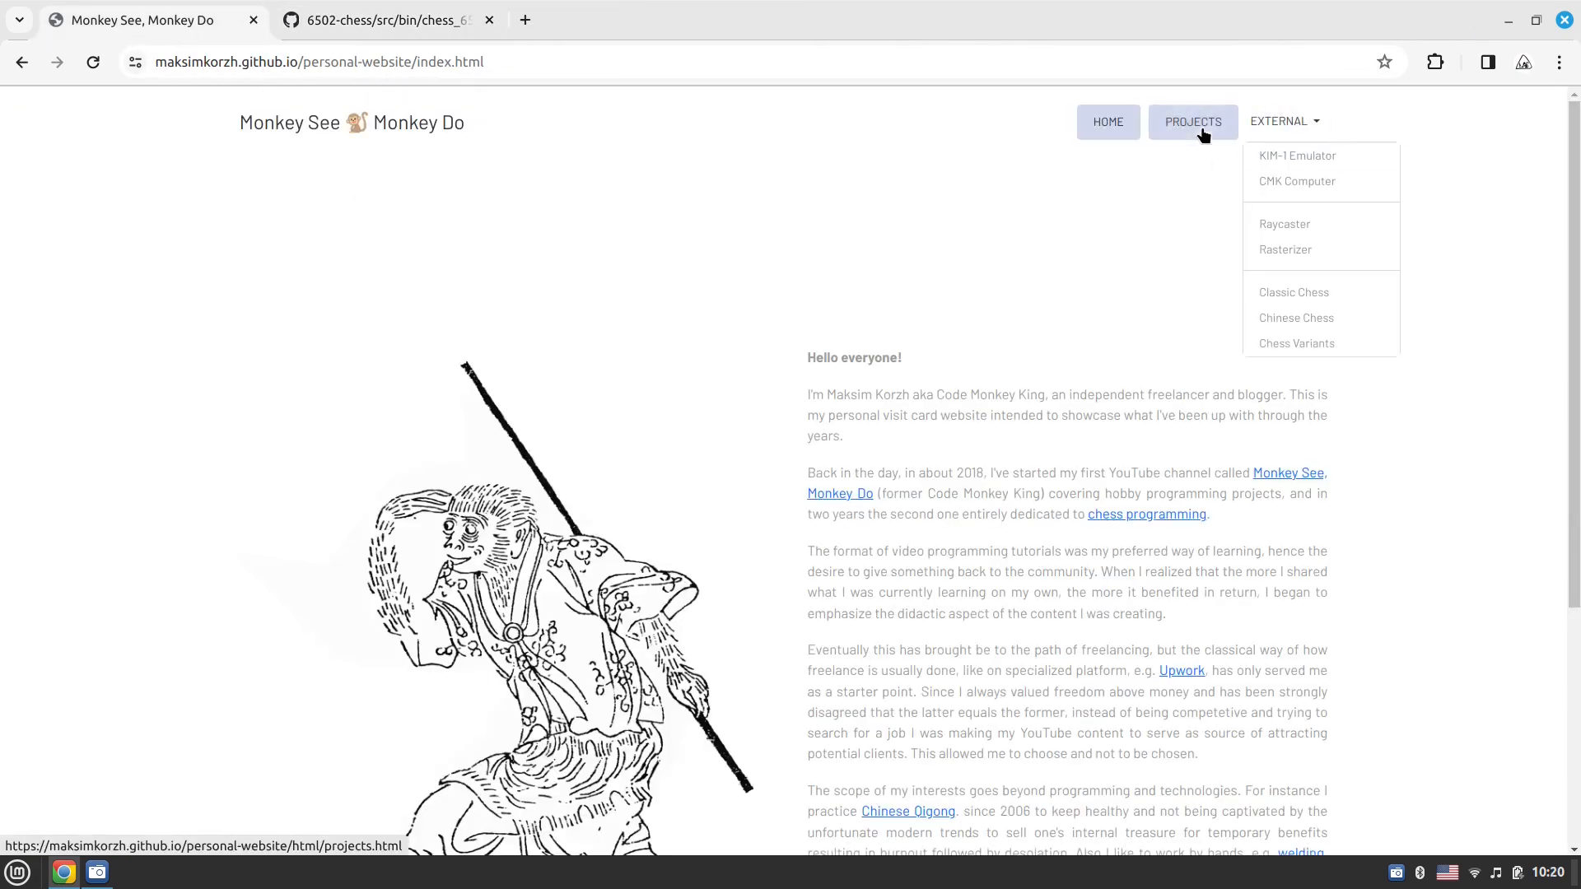
left_click(1192, 120)
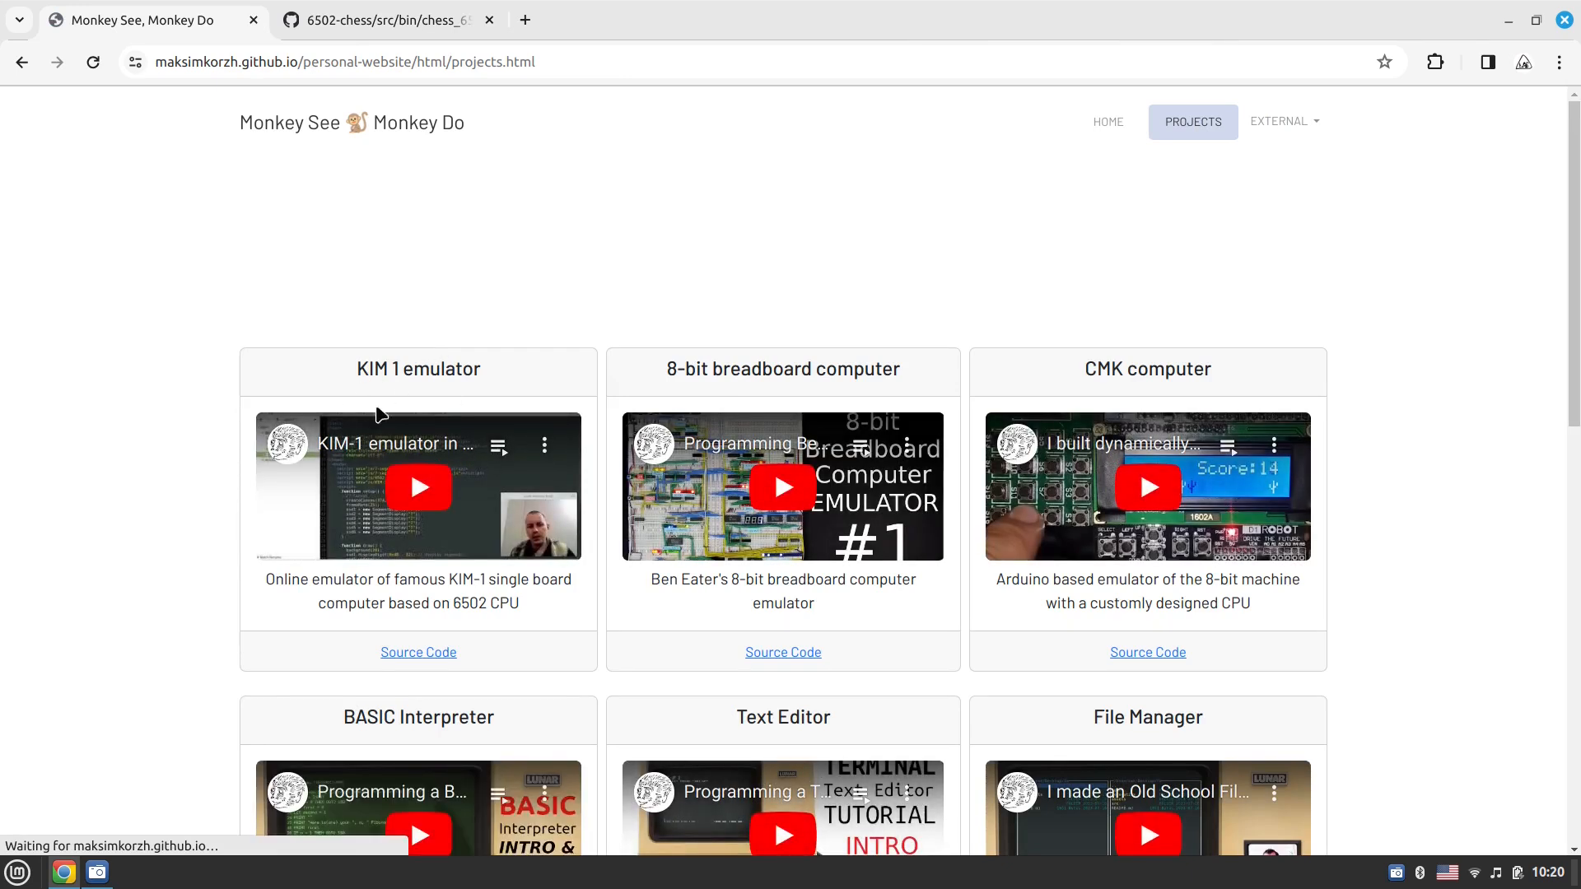
mouse_move(379, 466)
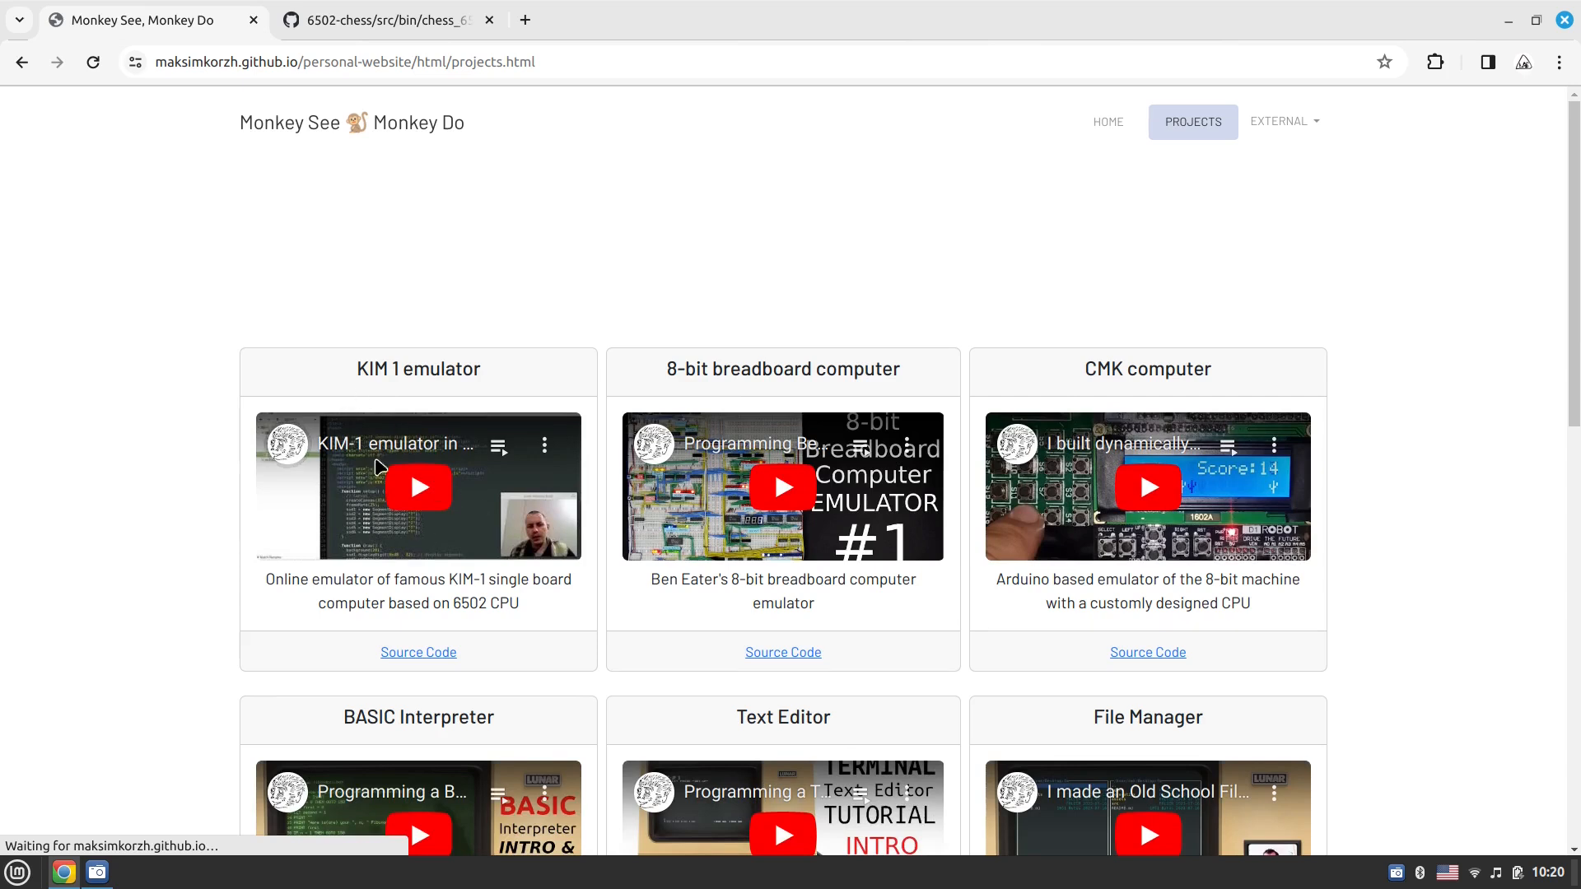
mouse_move(774, 246)
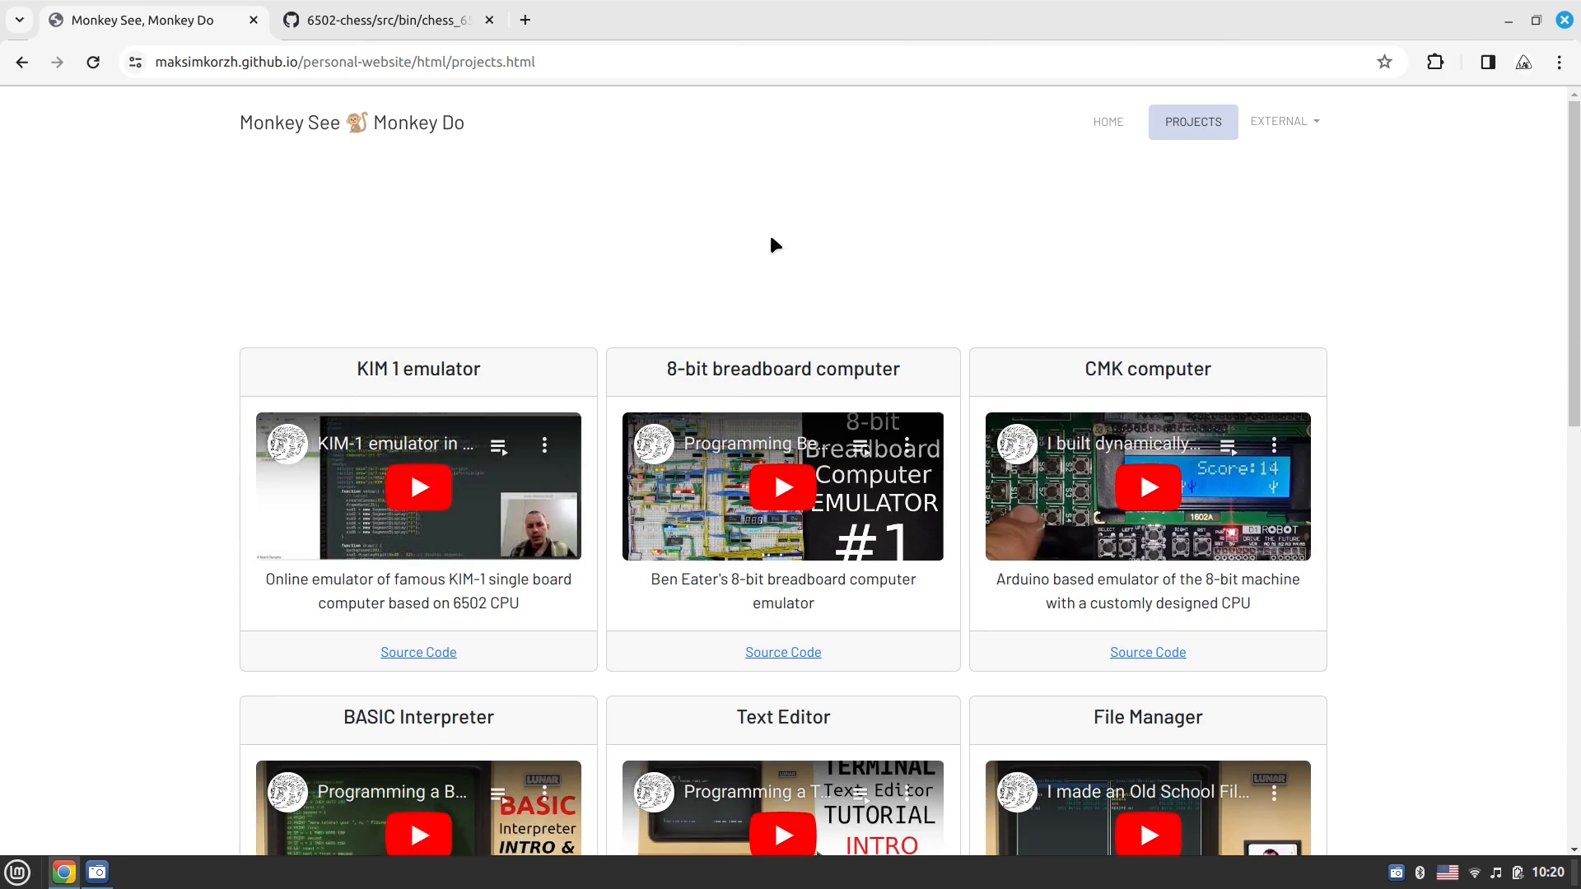
Open the CMK Computer 2 Tinkercad circuit from the External links dropdown
left_click(1282, 120)
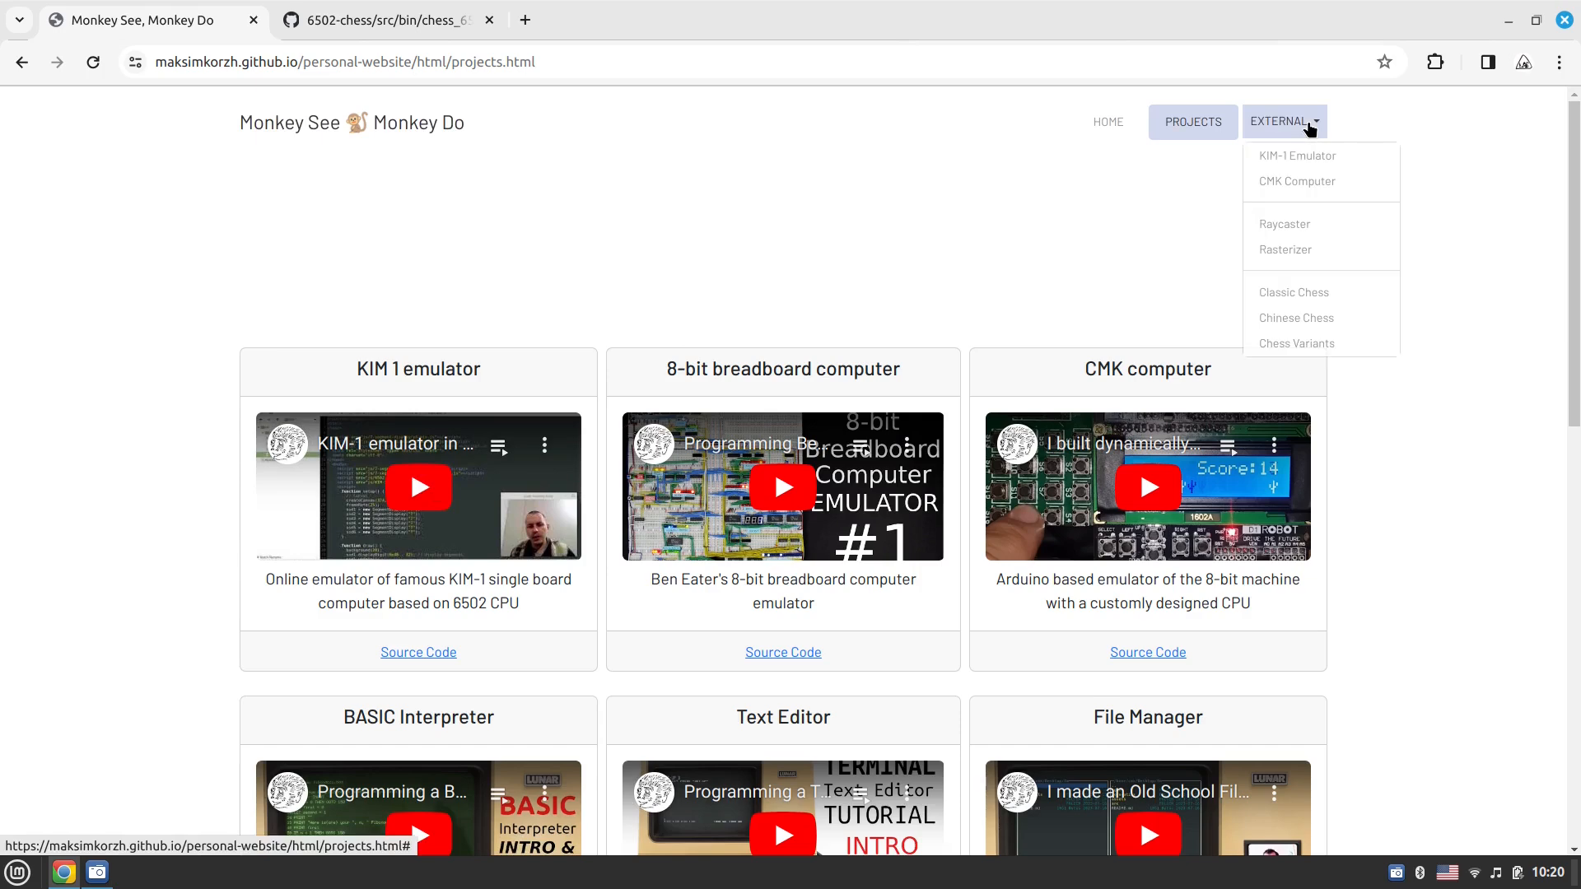
left_click(1296, 181)
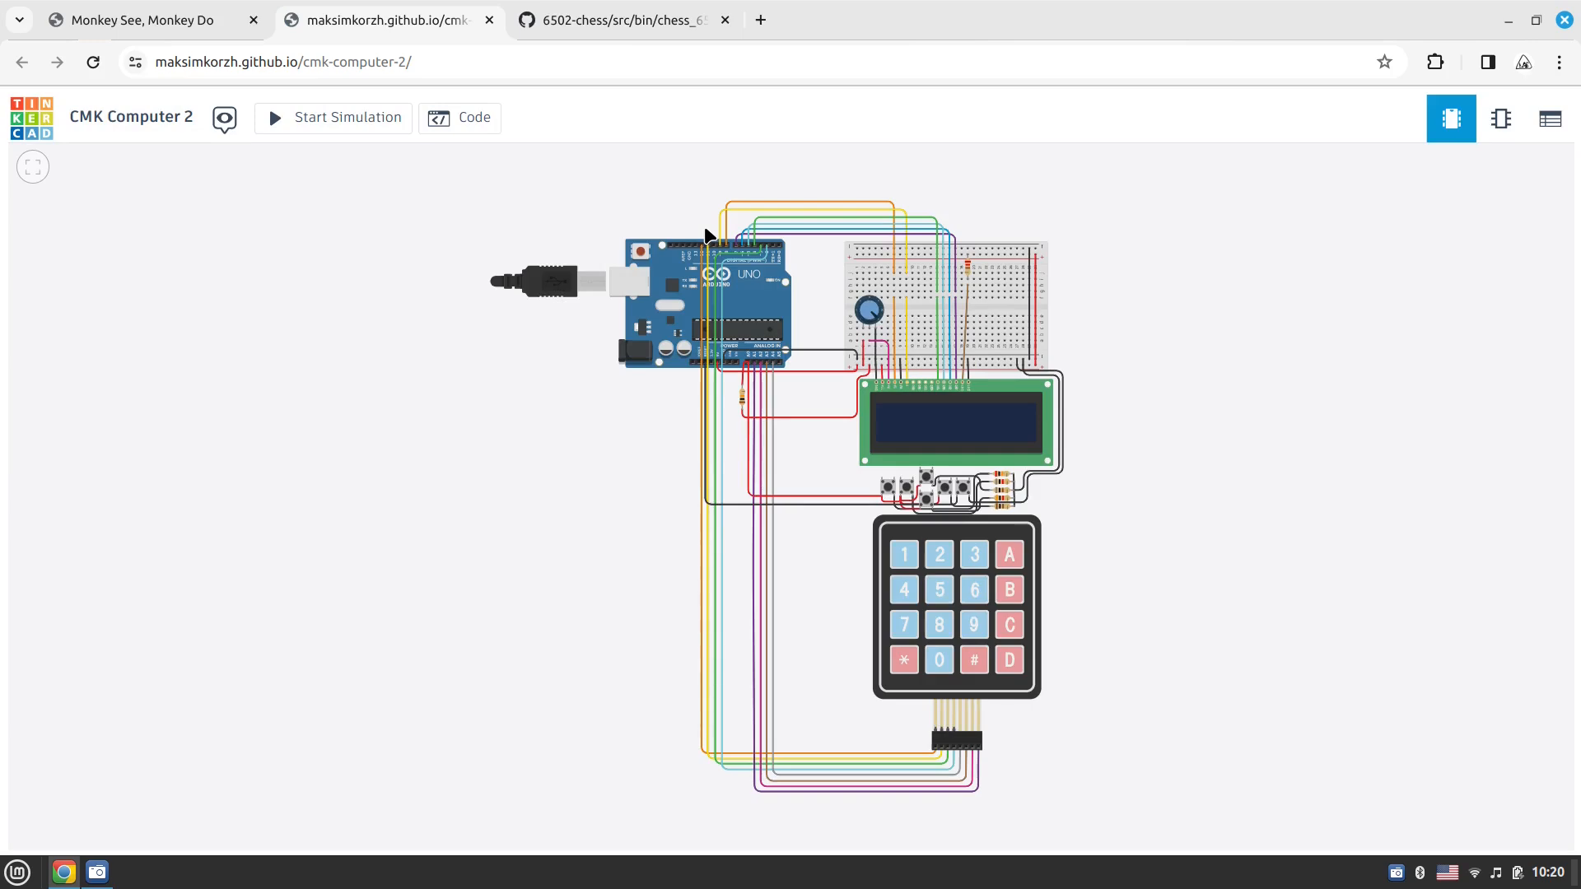
mouse_move(574, 227)
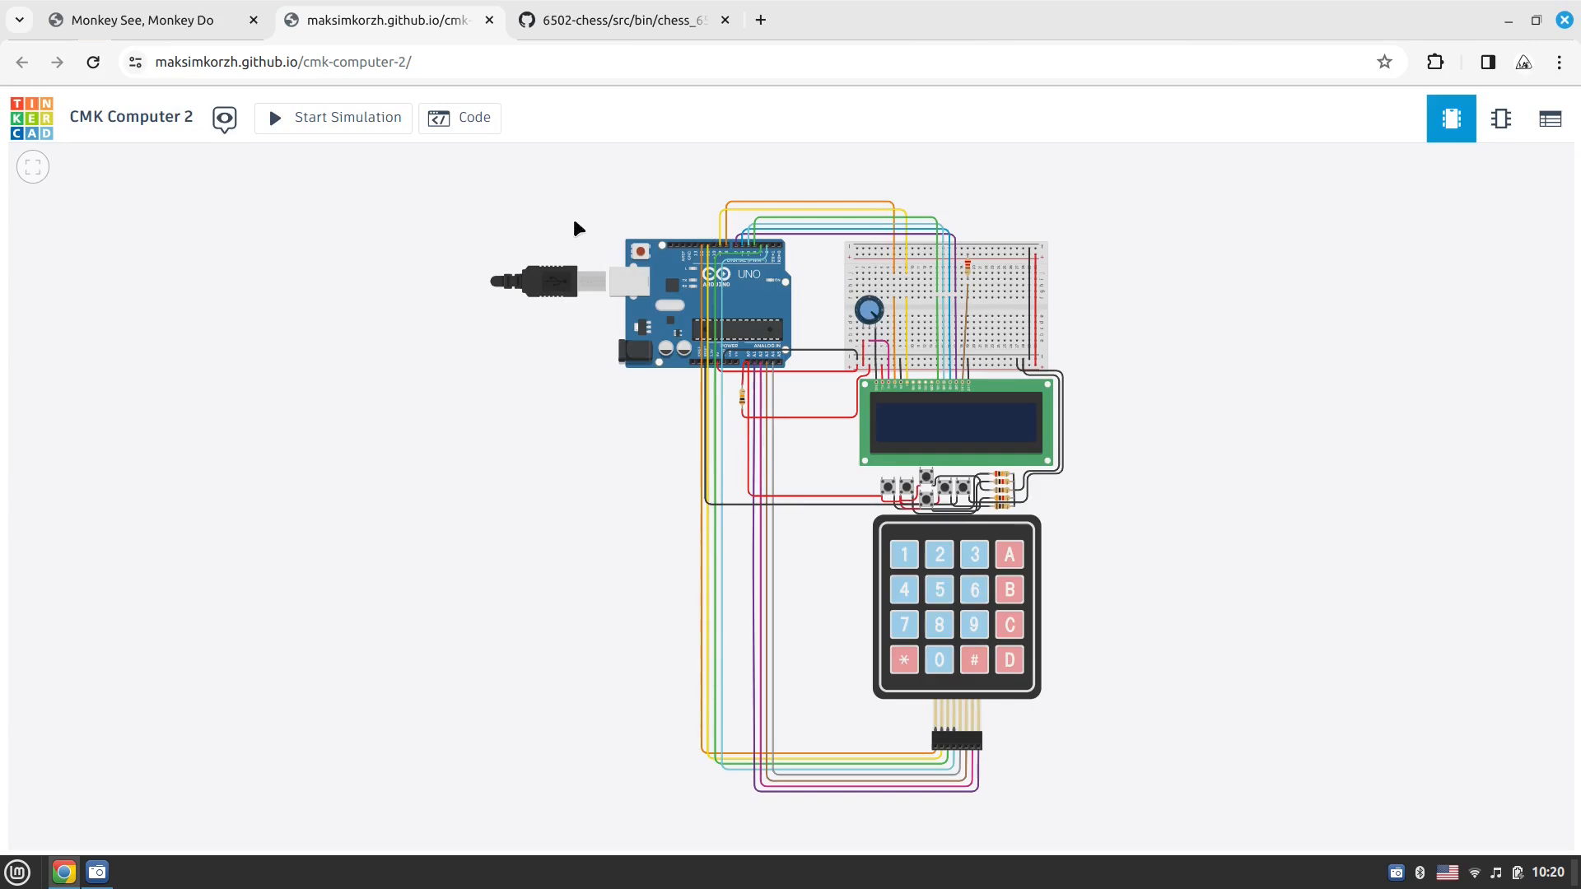
Glance at the projects page and 6502-chess source, then bring the CMK Computer 2 circuit back in front
left_click(141, 19)
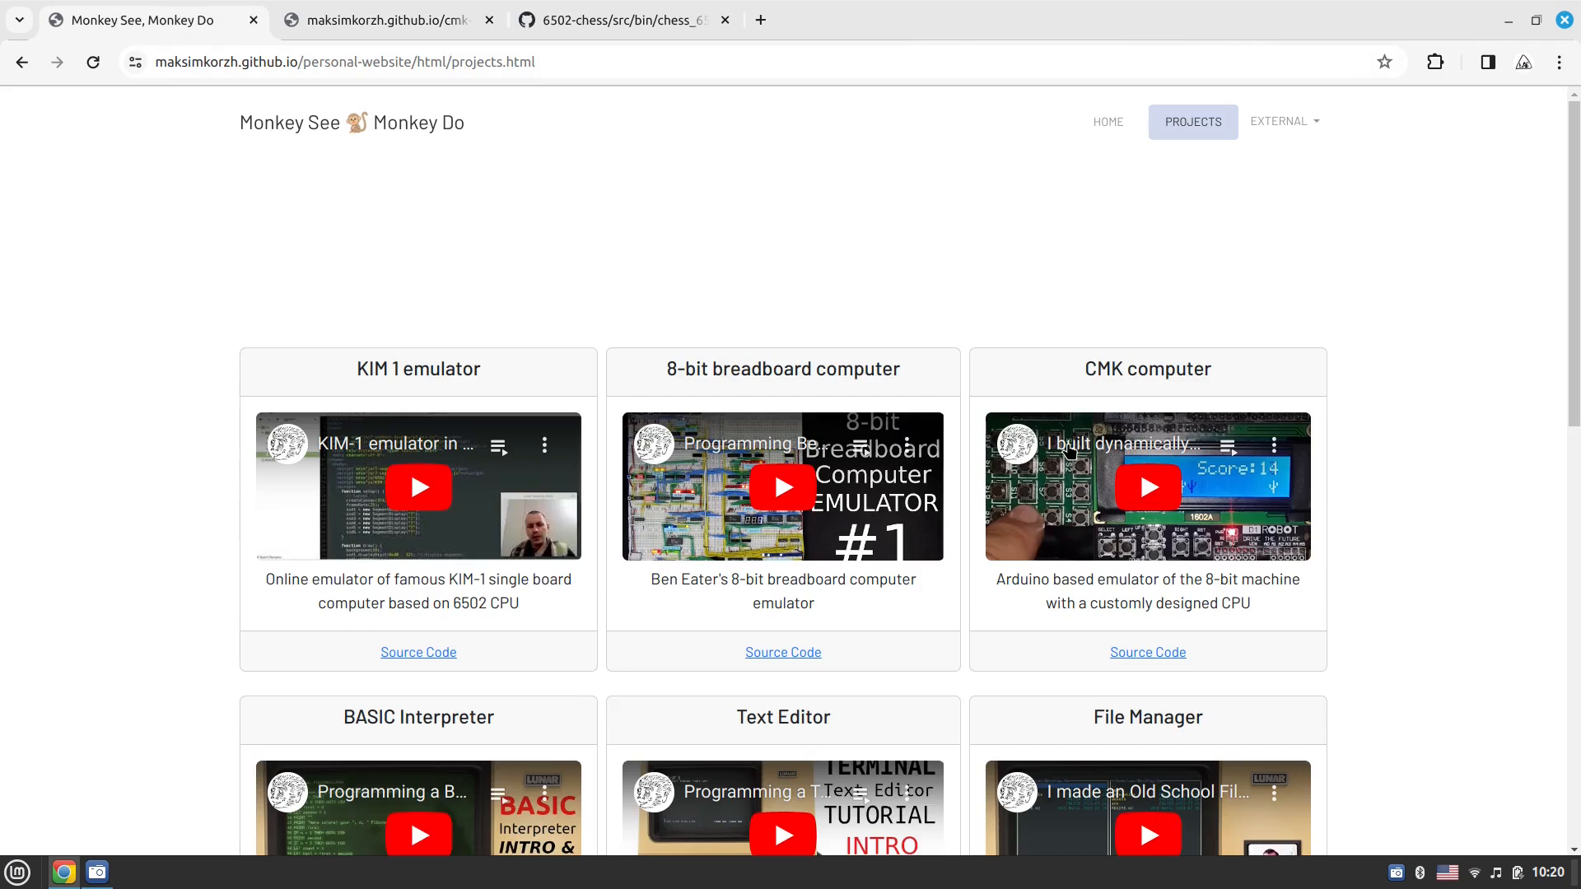
mouse_move(1273, 501)
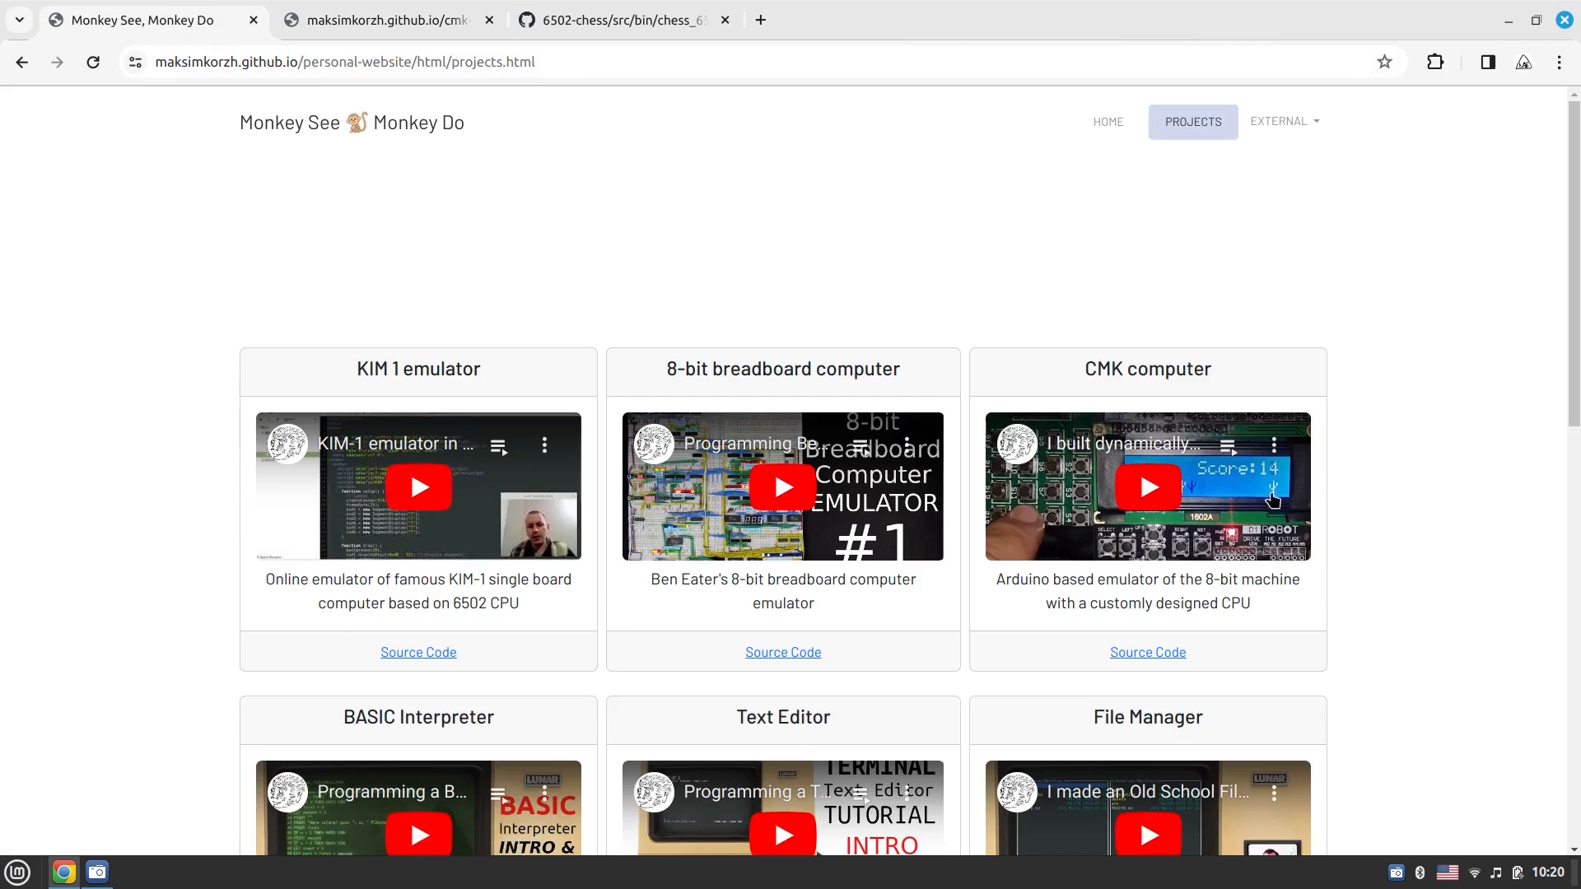
mouse_move(1250, 448)
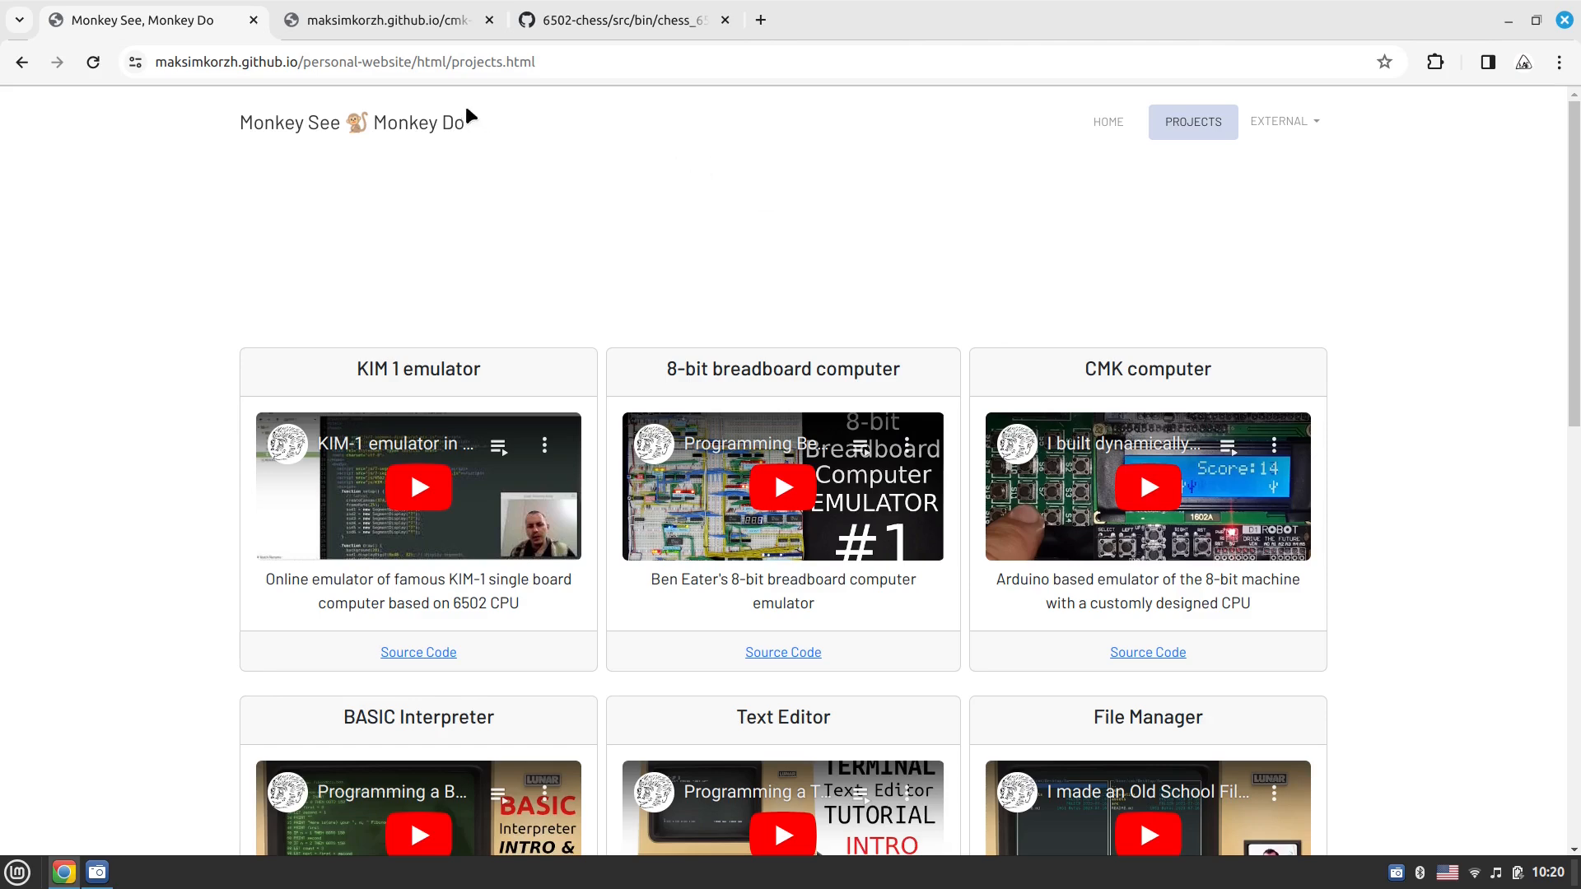
left_click(626, 20)
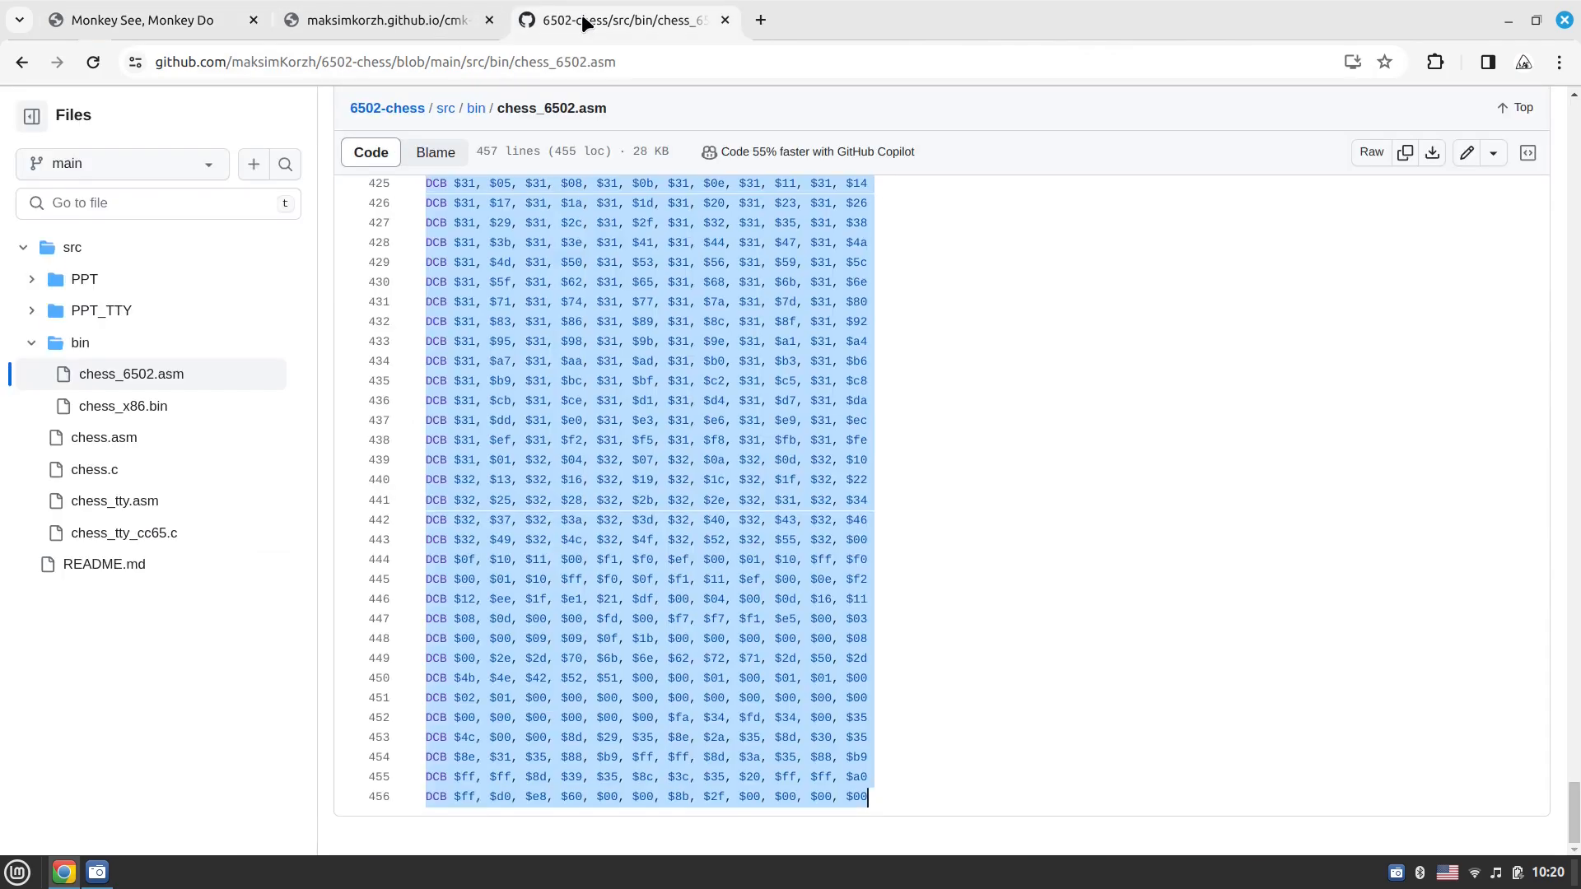
left_click(384, 20)
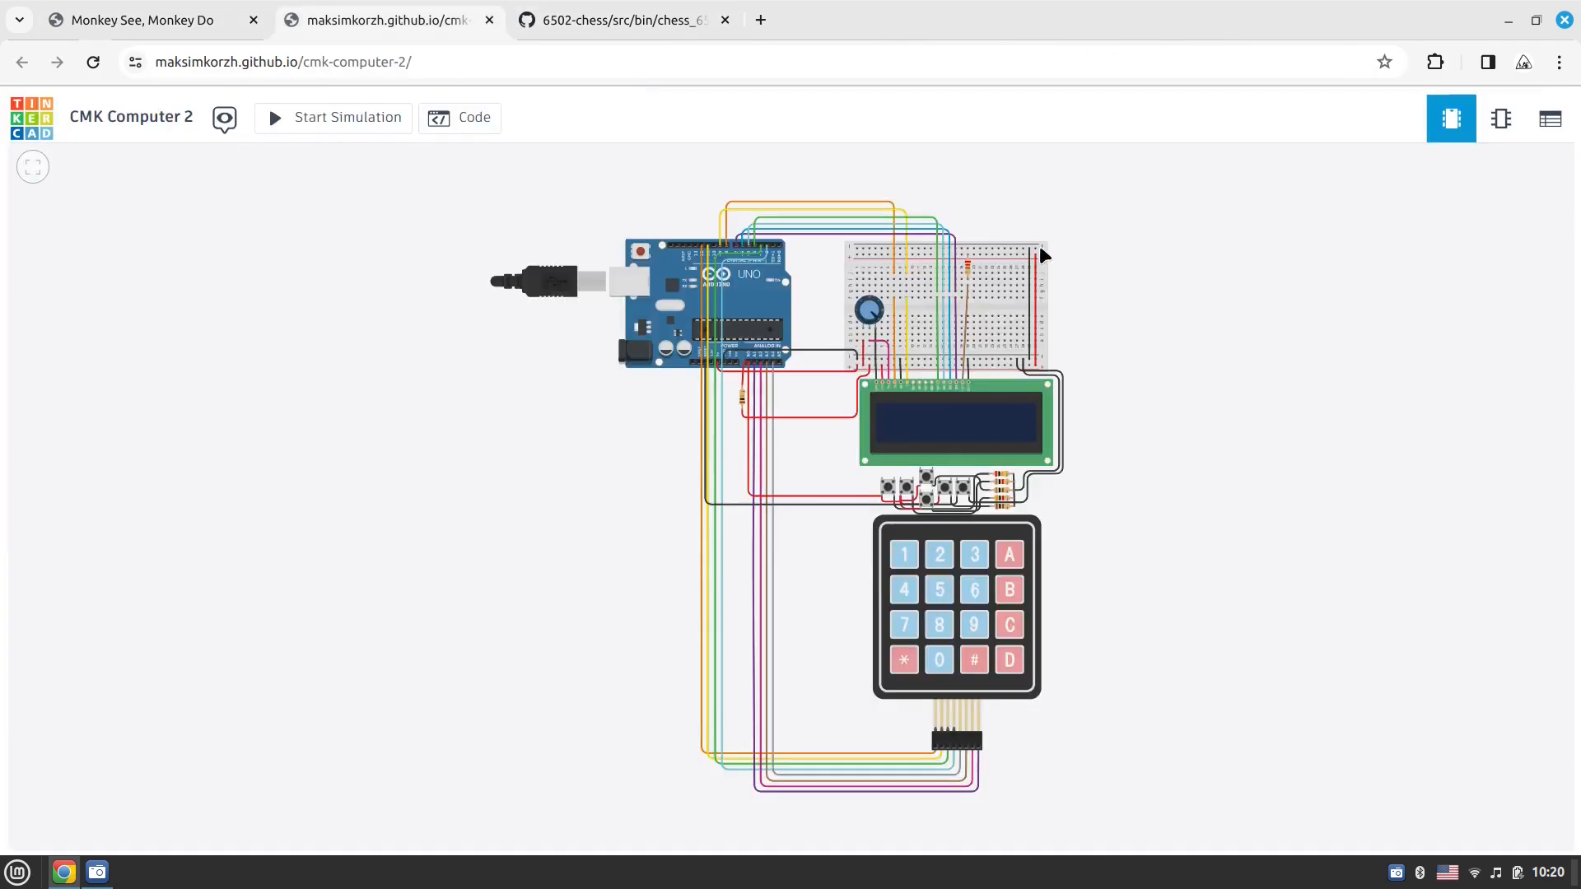
mouse_move(460, 119)
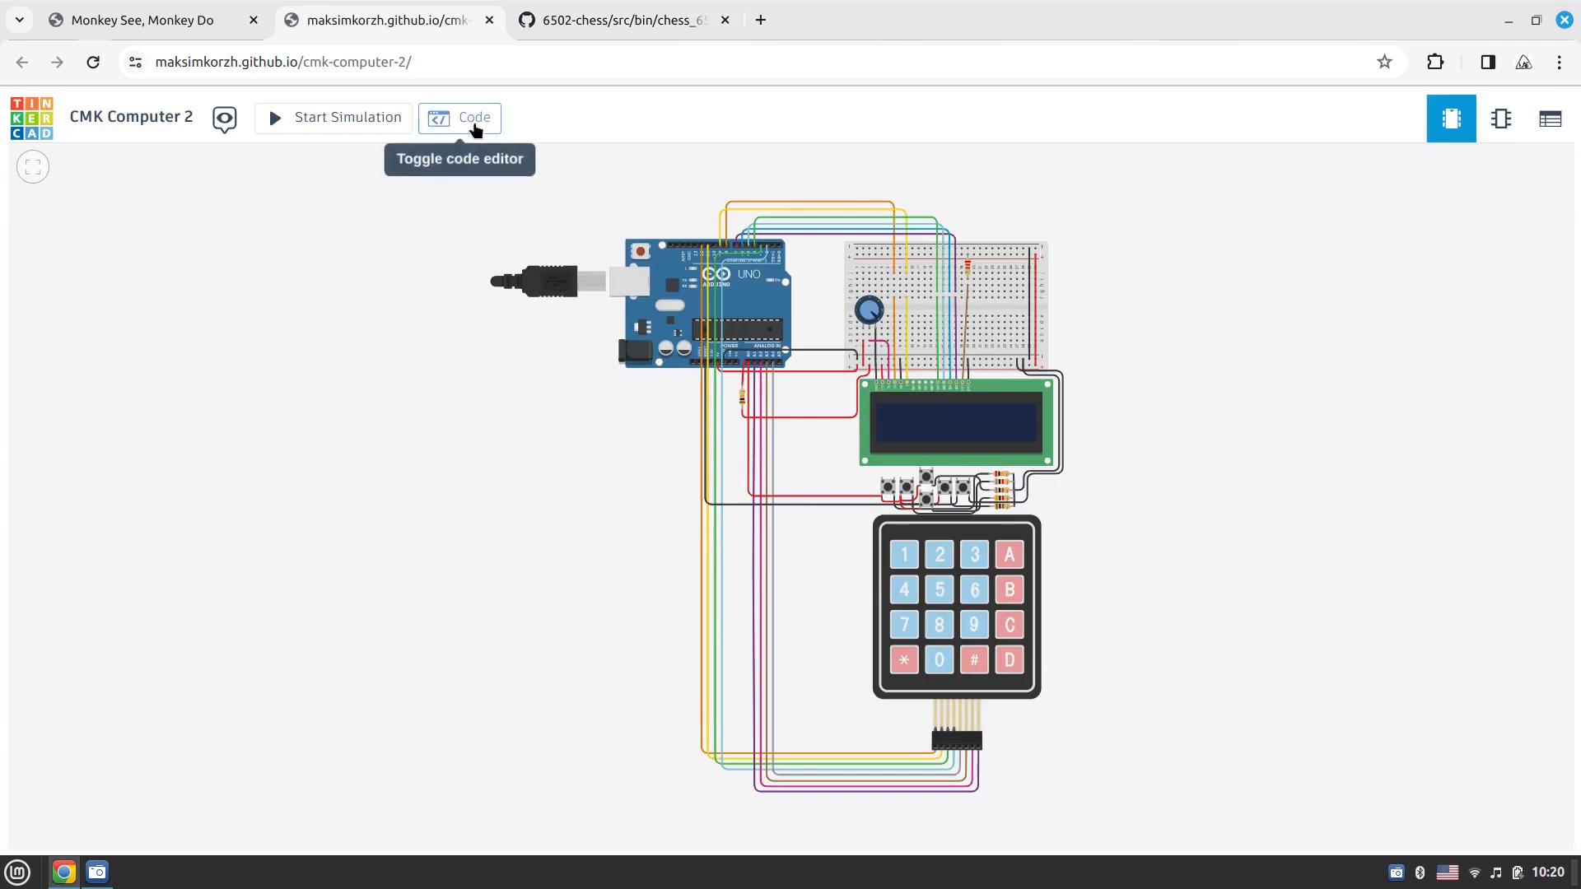
mouse_move(460, 133)
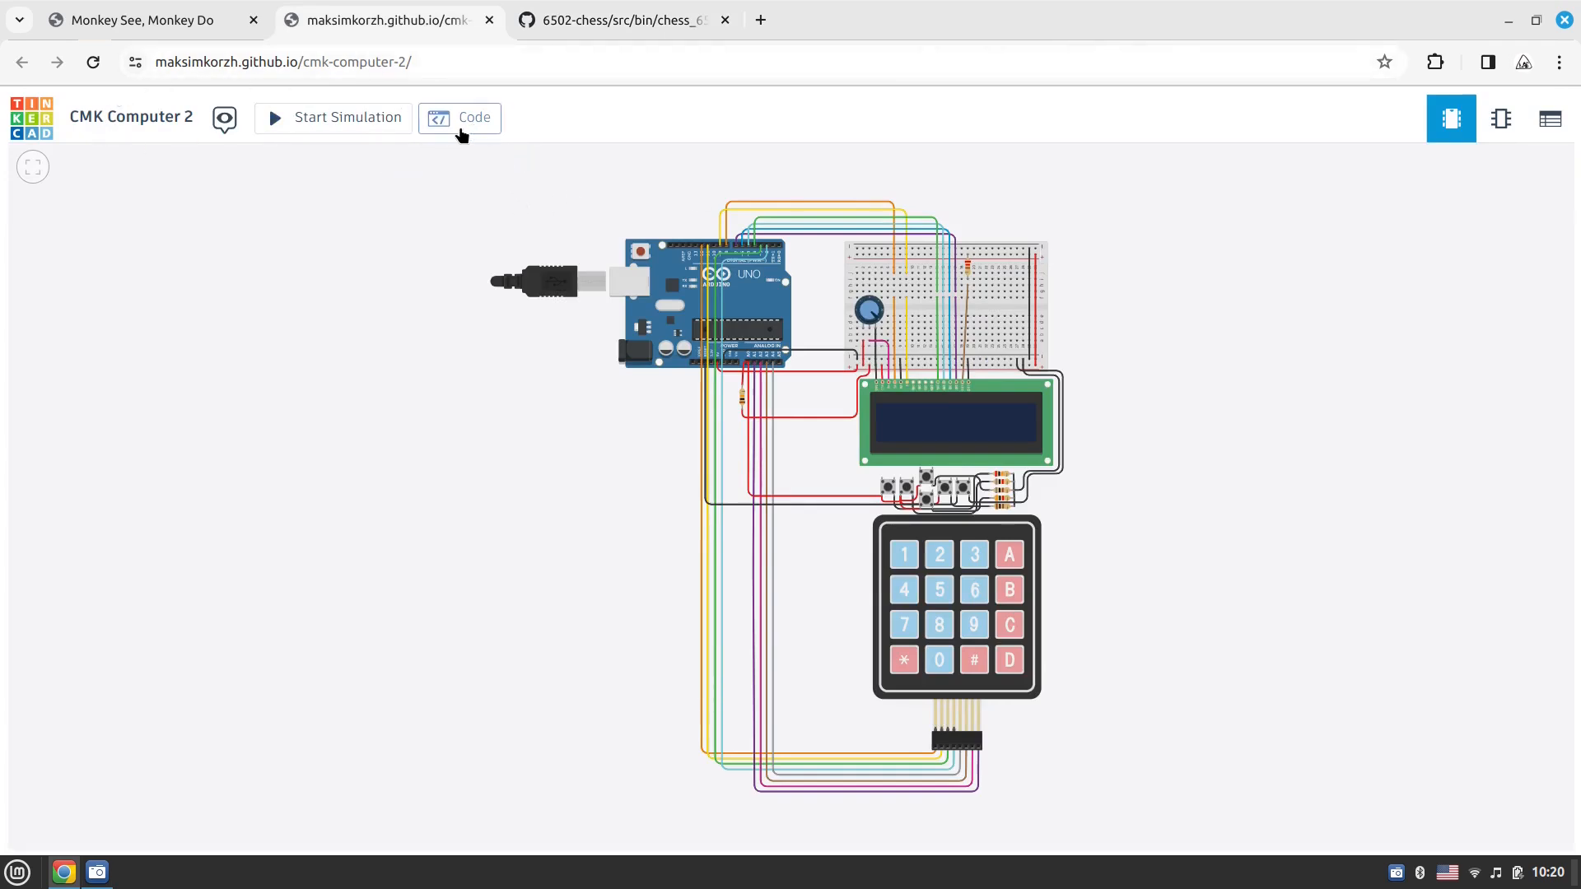
Show the Arduino sketch and read its LCD messages, opcode definitions, preloaded bytes and print helpers
left_click(460, 117)
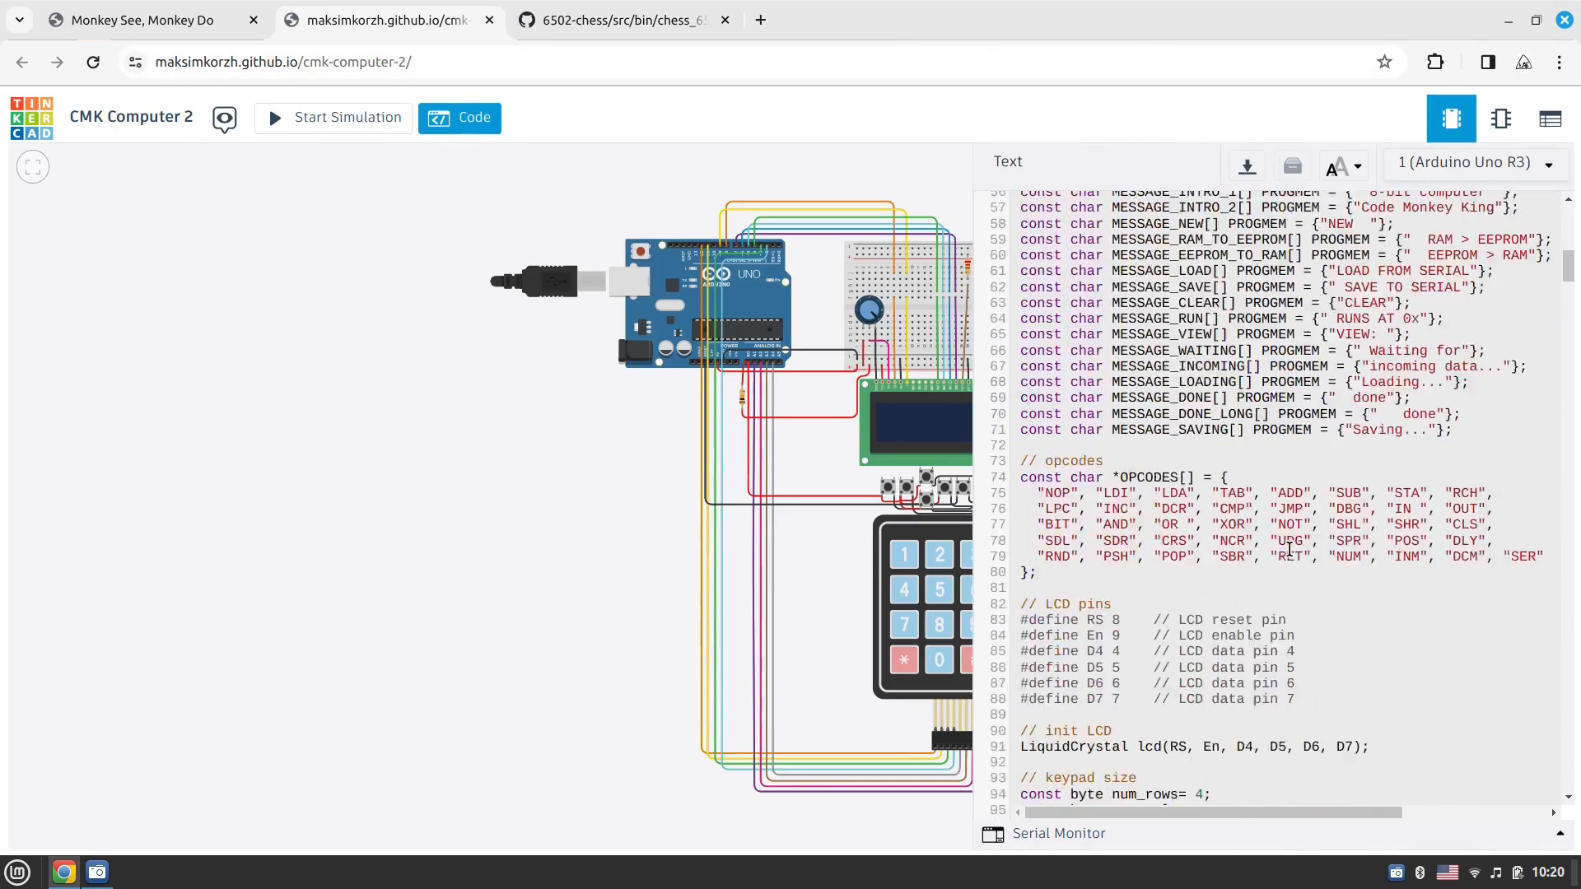
scroll("down", 3)
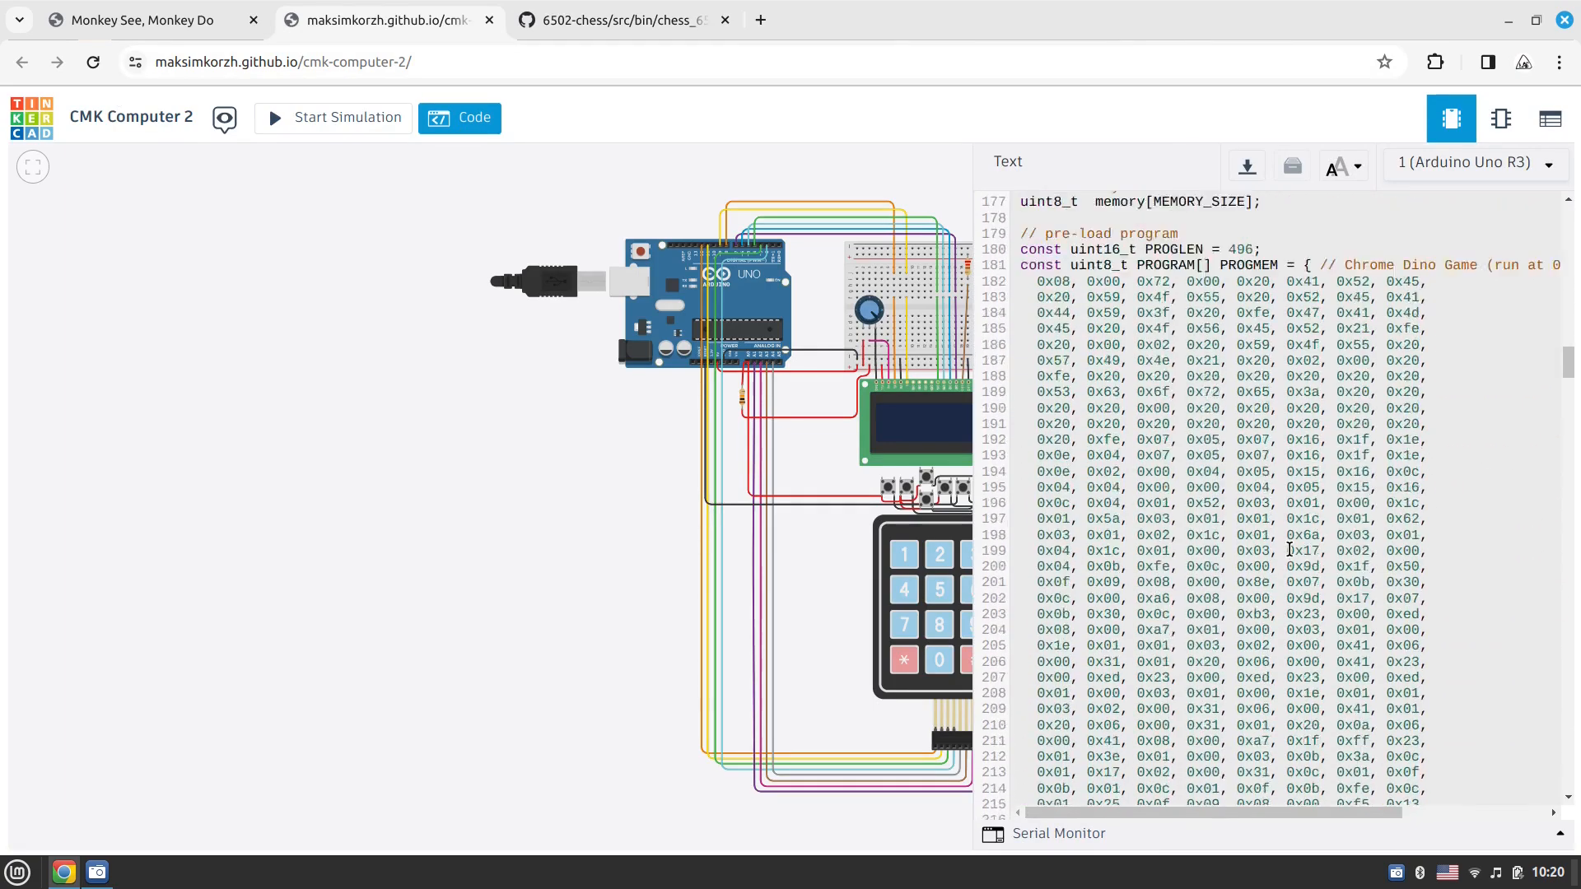
scroll("up", 3)
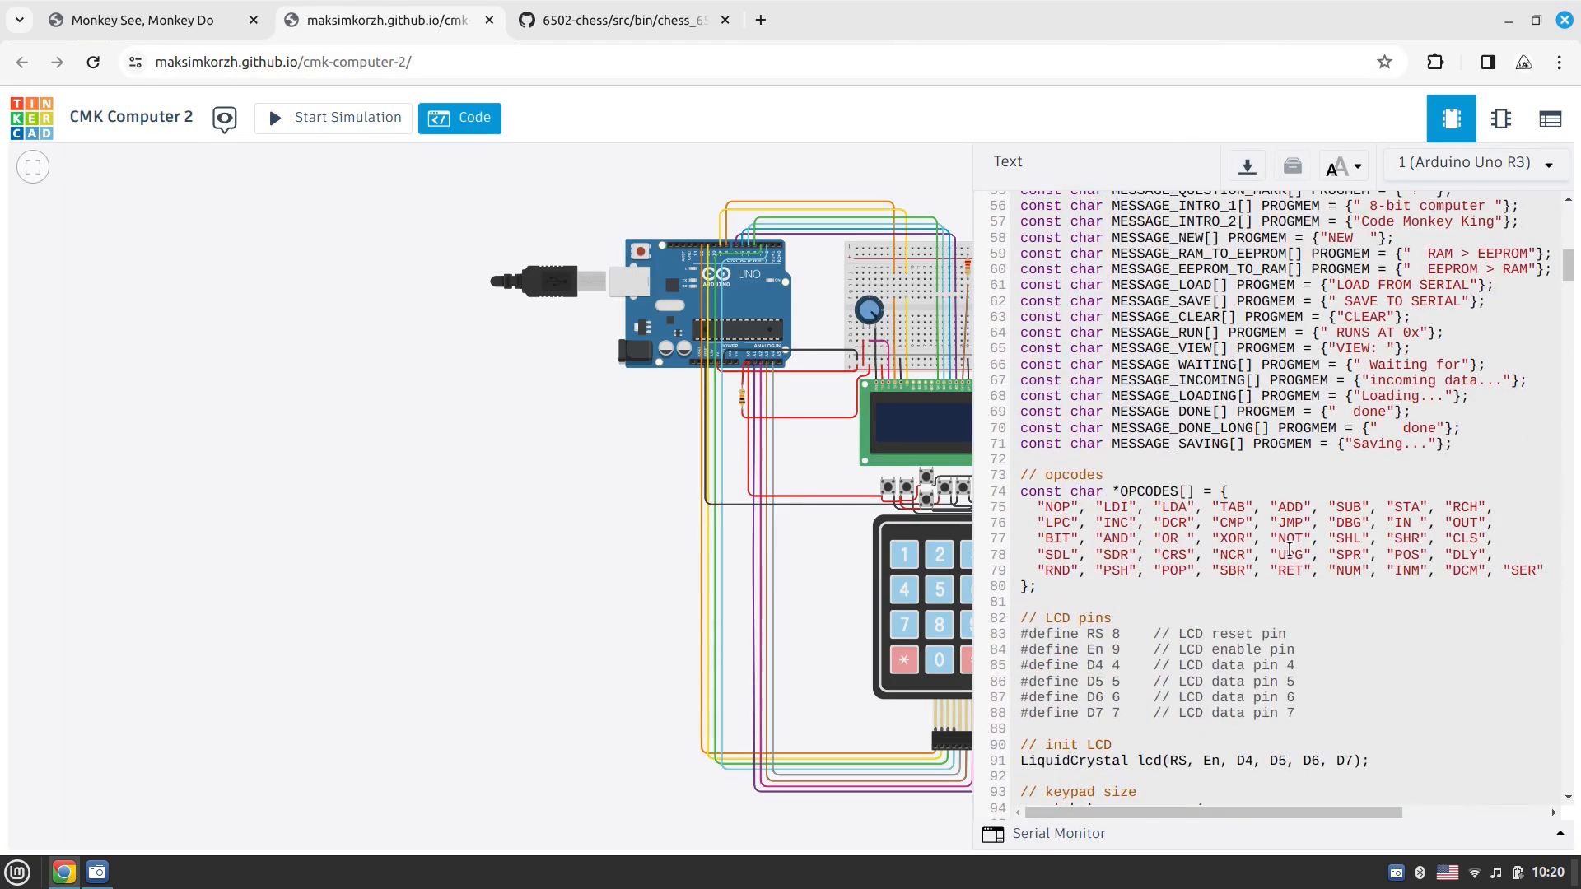
scroll("up", 3)
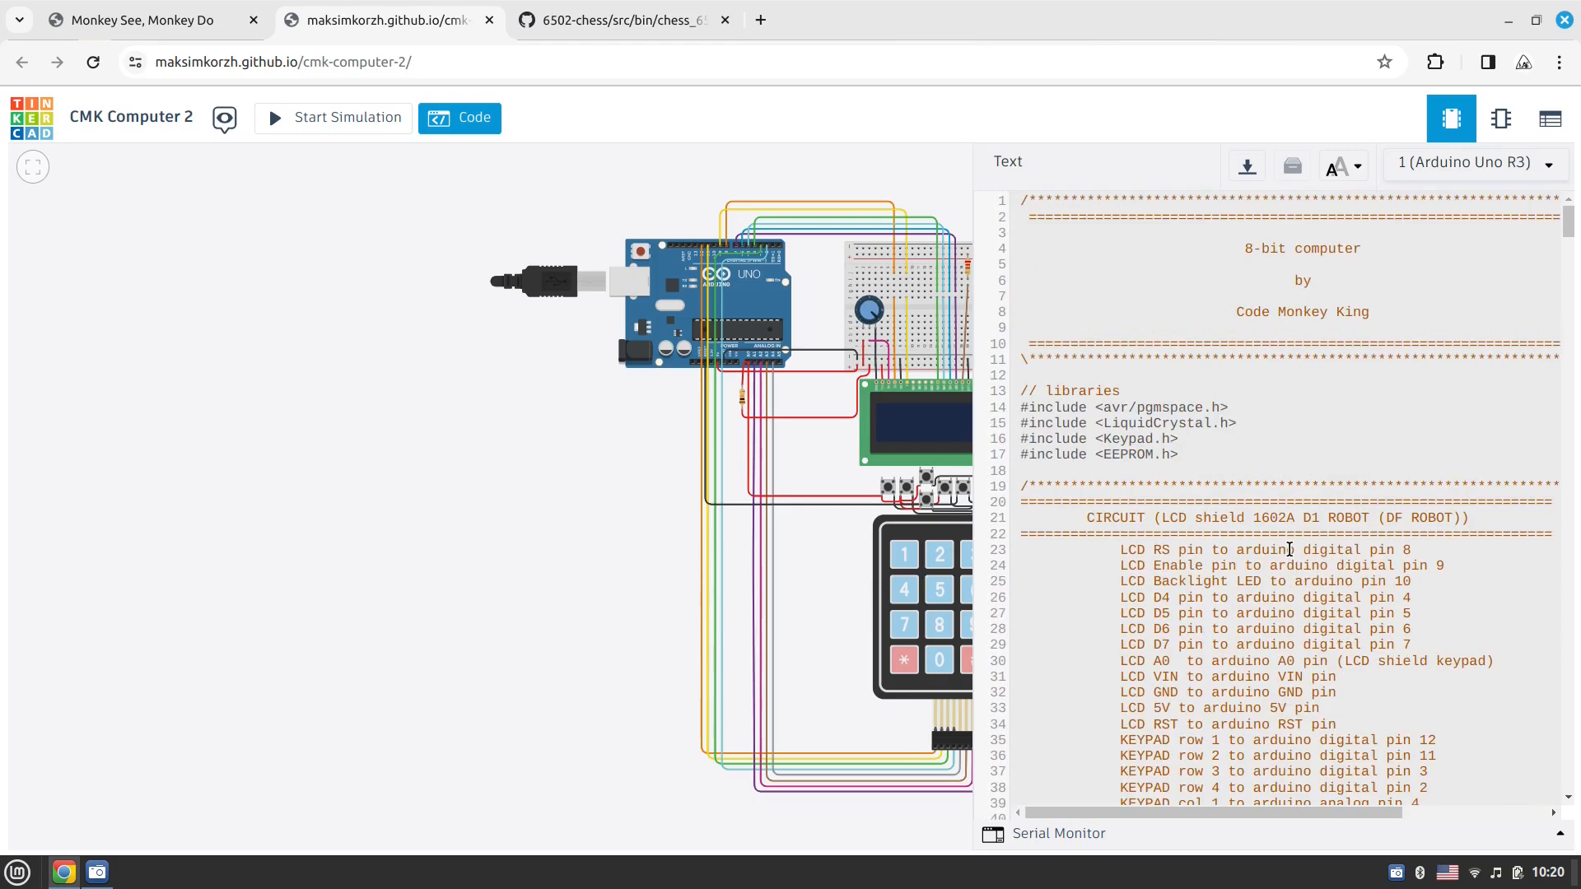
scroll("down", 3)
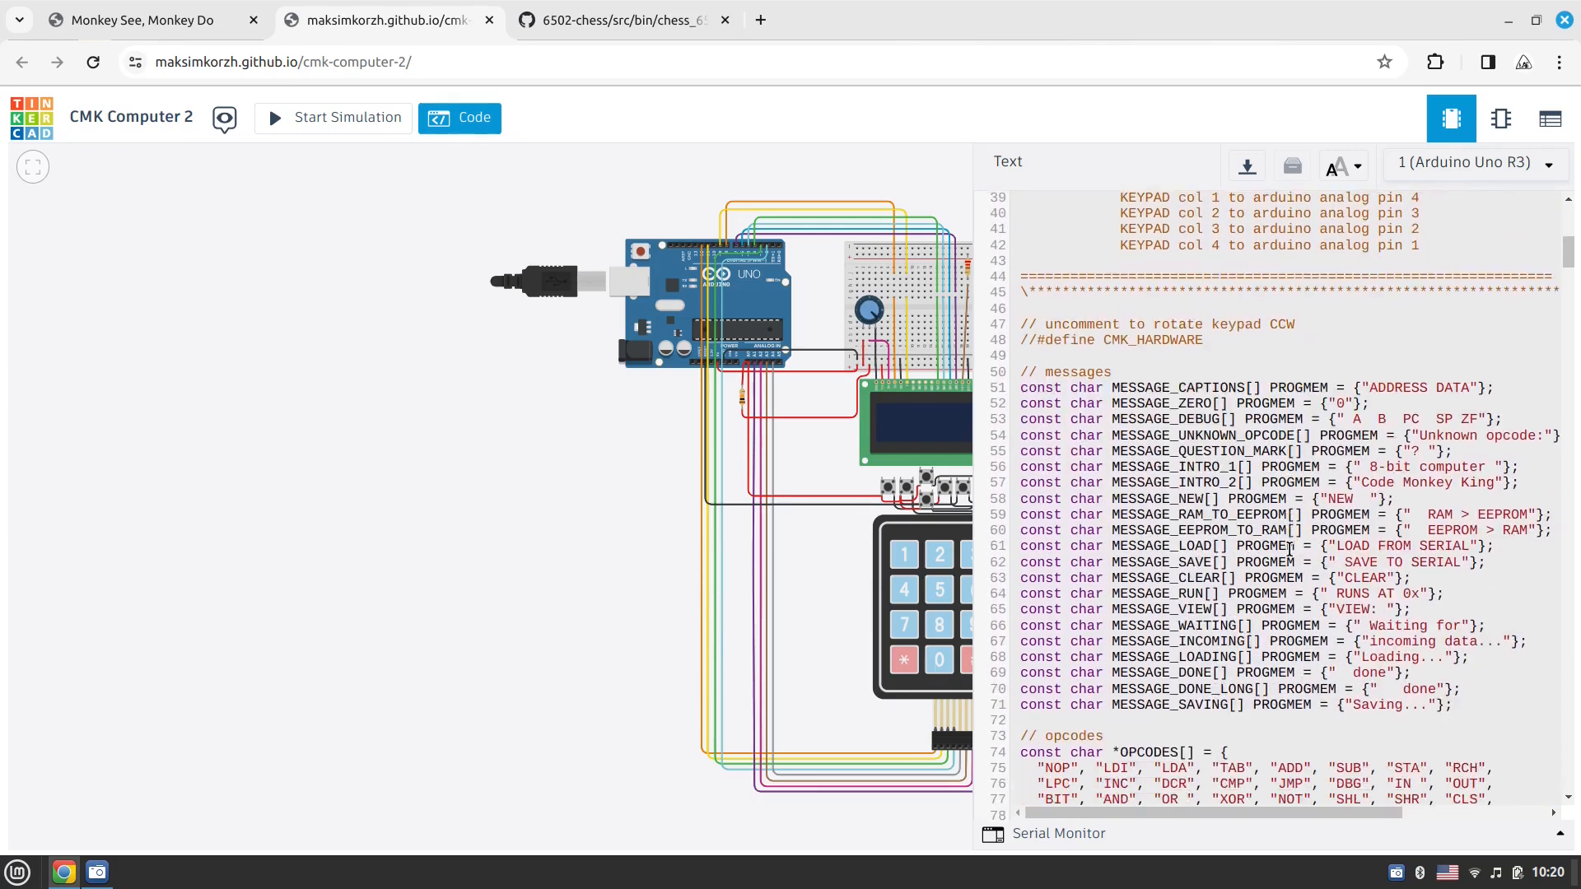
scroll("down", 3)
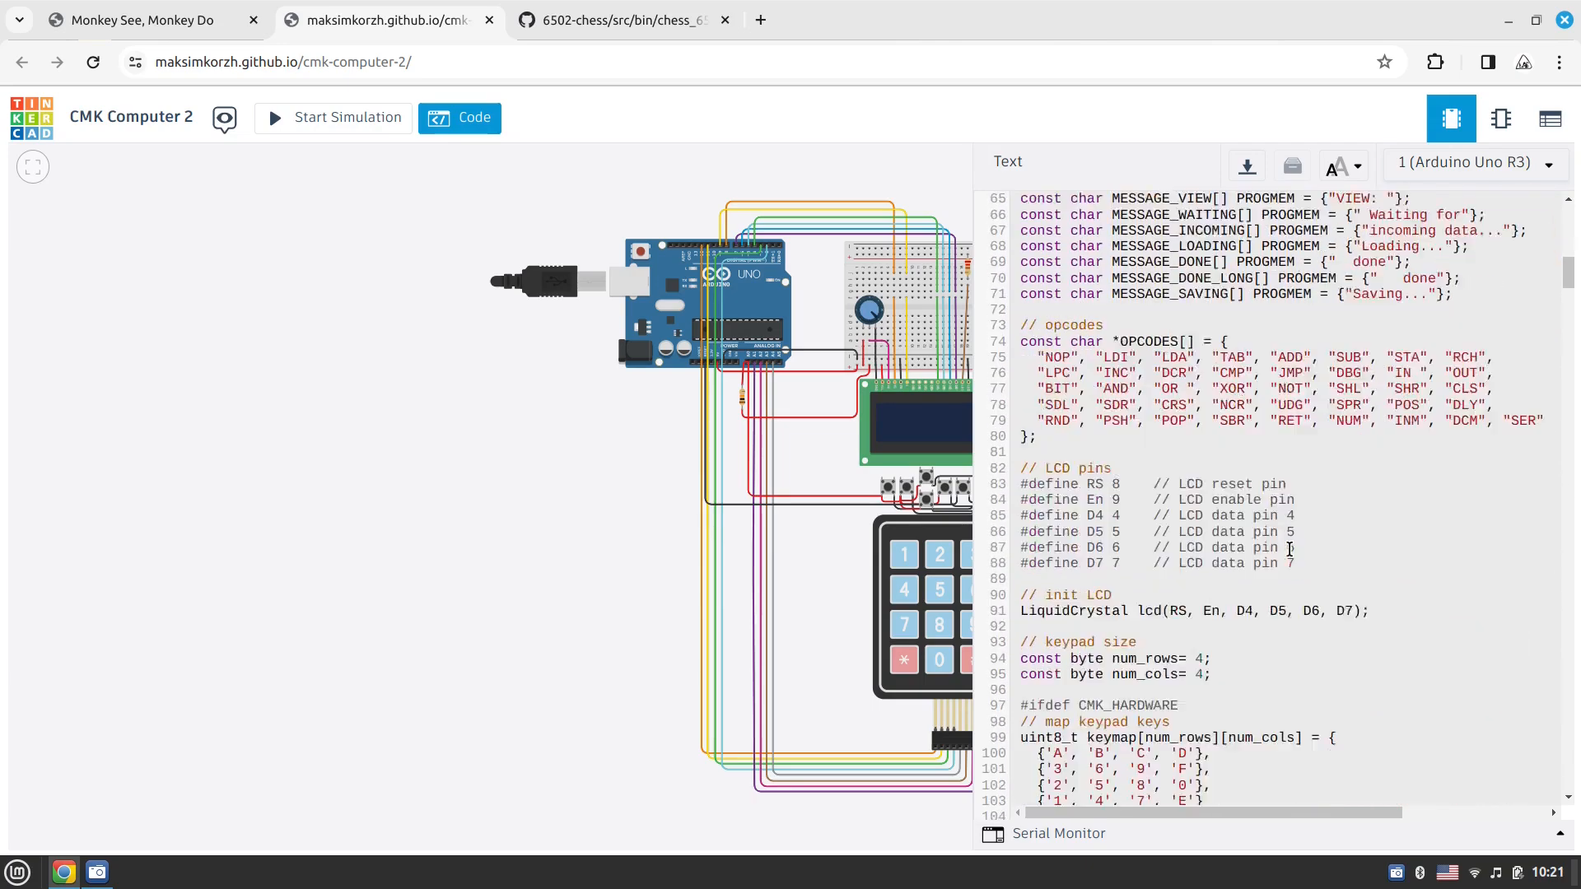
scroll("down", 3)
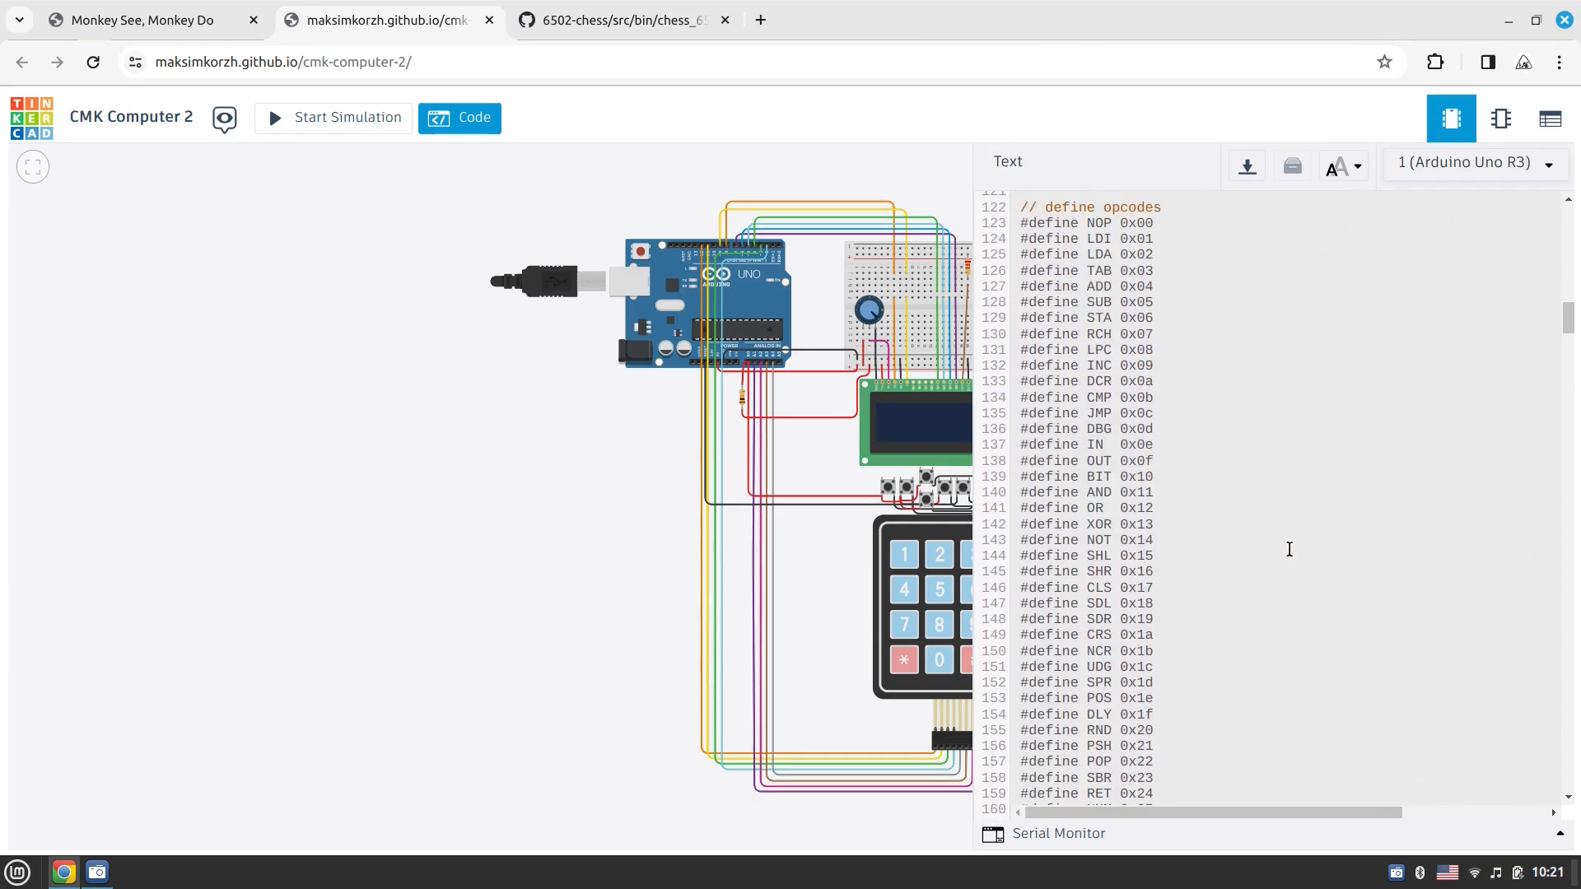
scroll("down", 3)
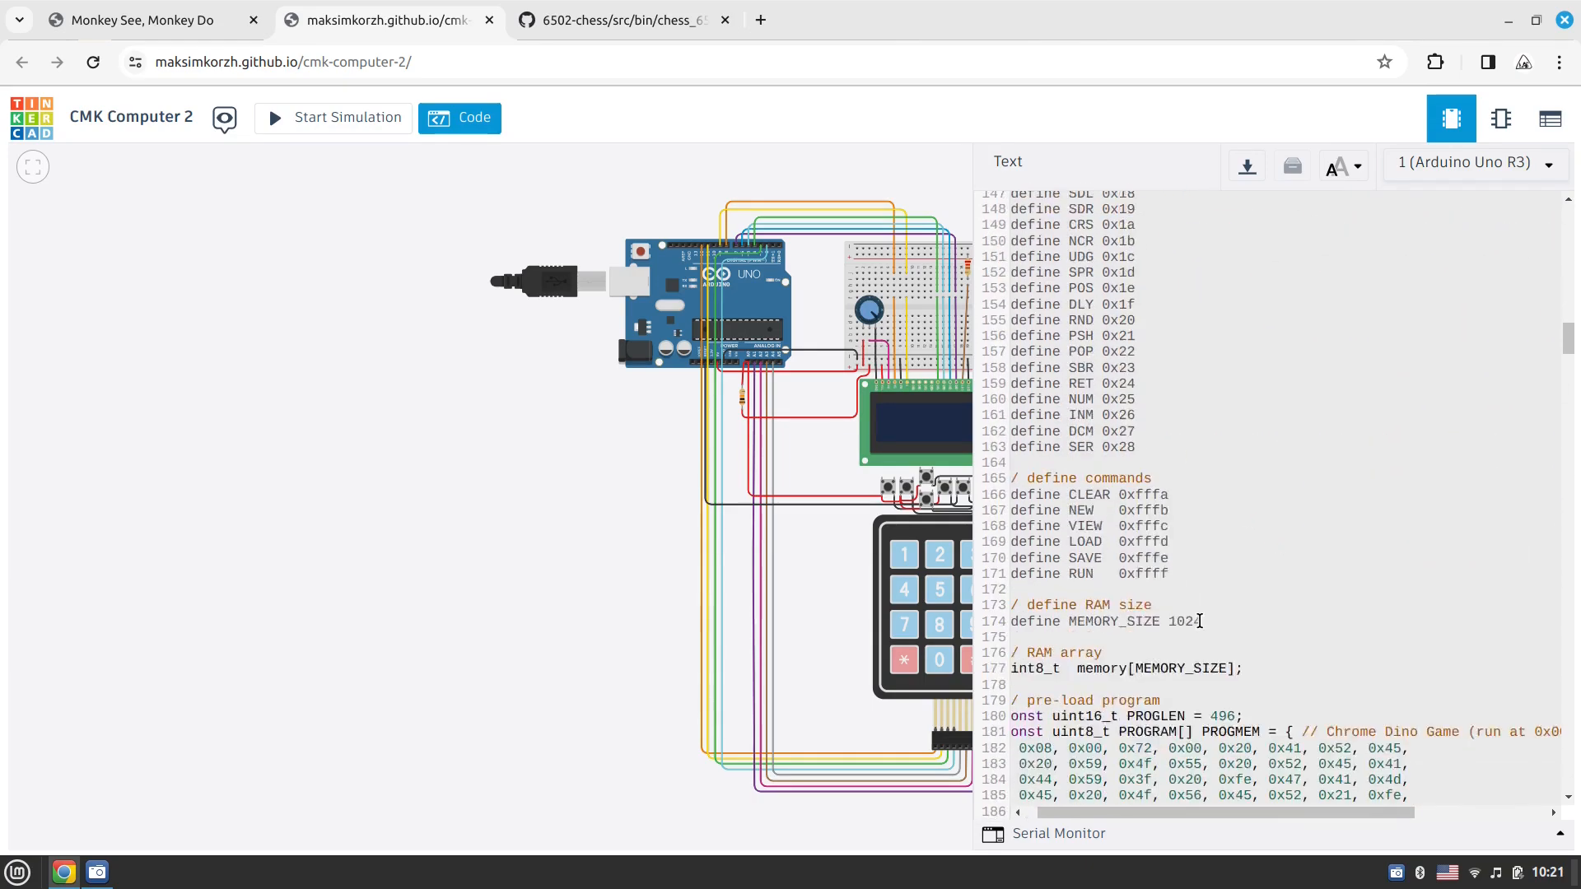
scroll("up", 3)
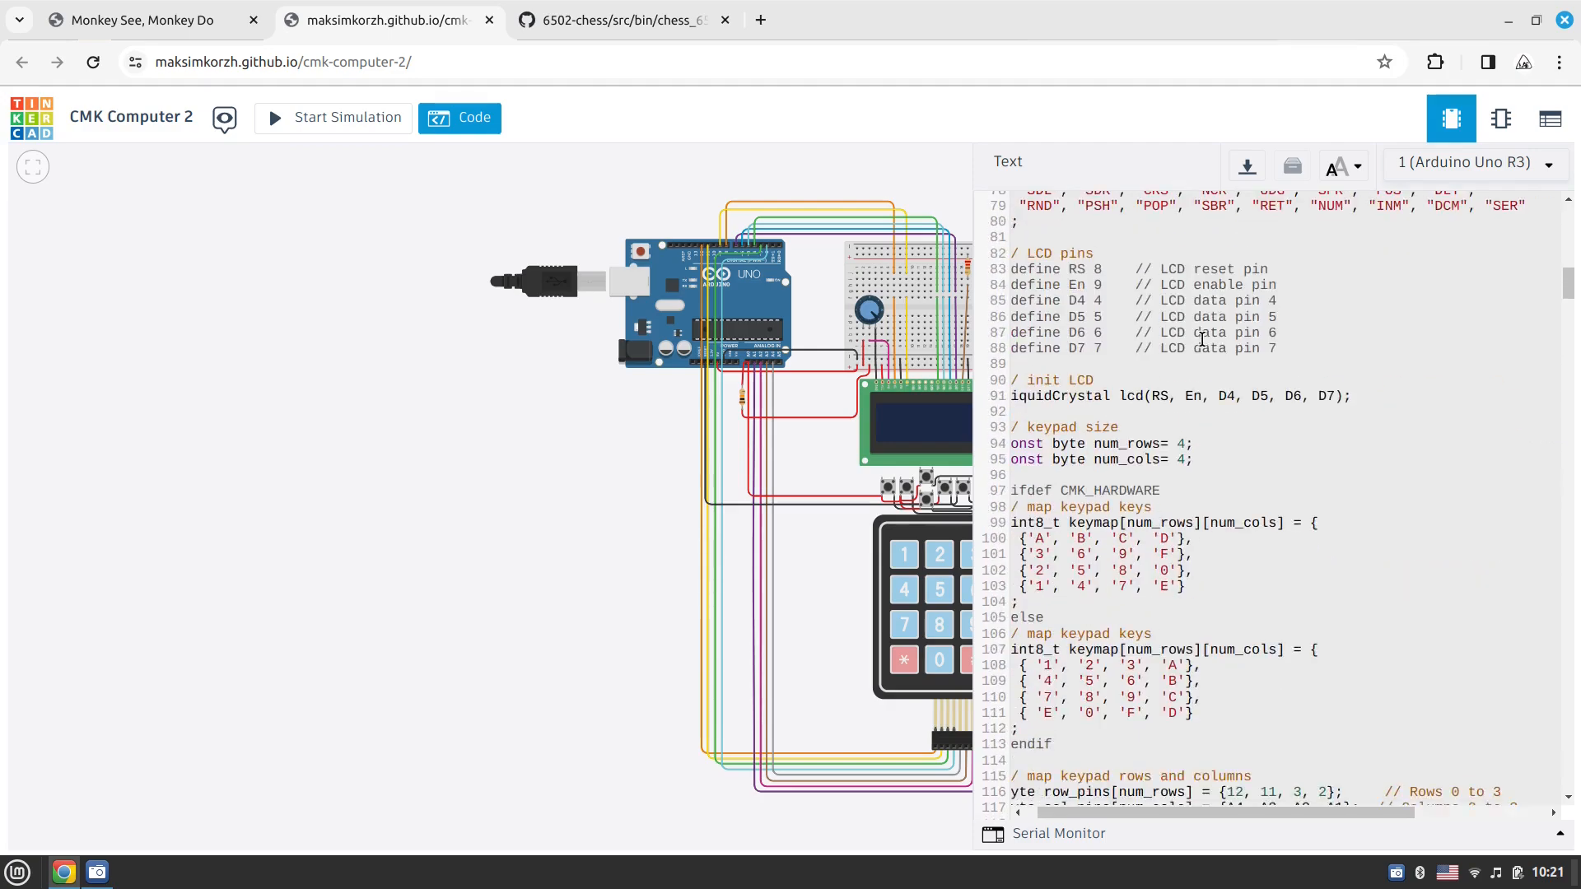
scroll("down", 3)
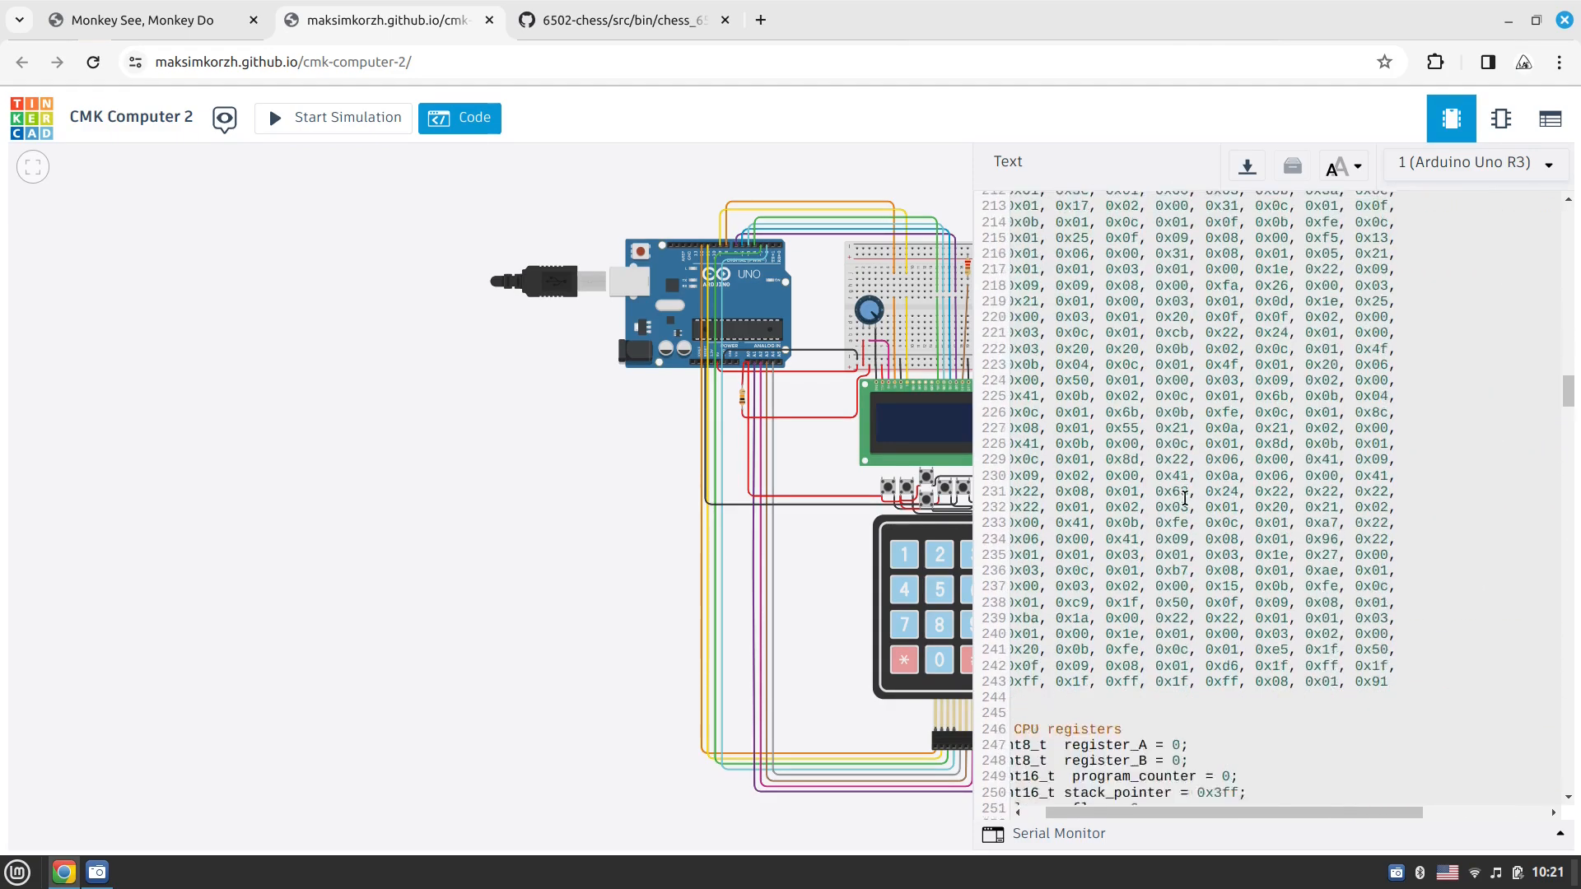
scroll("down", 3)
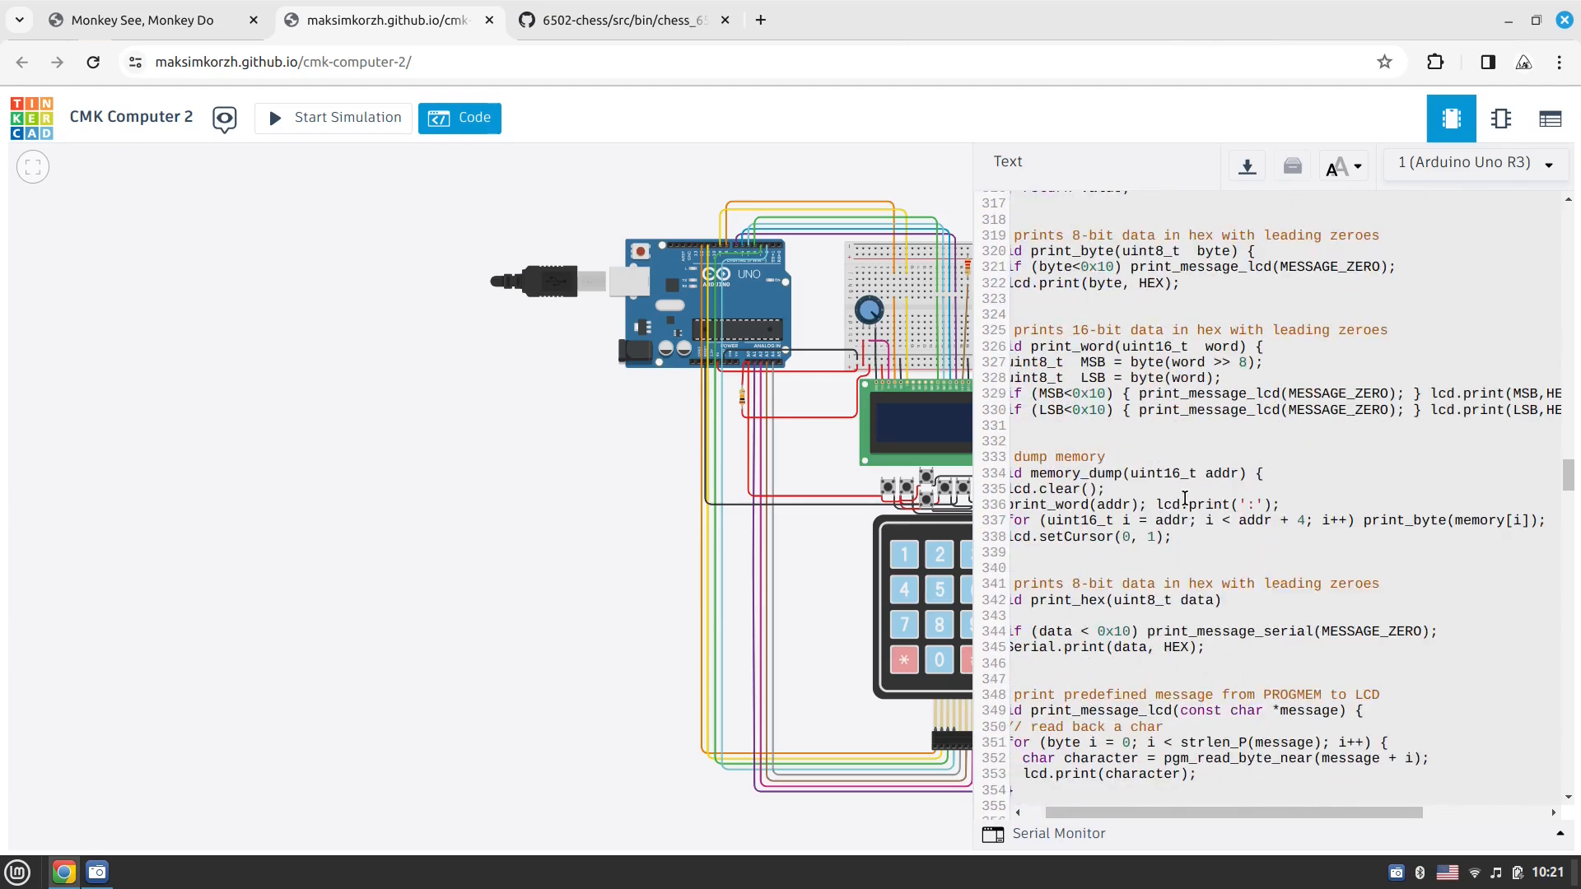
mouse_move(1551, 119)
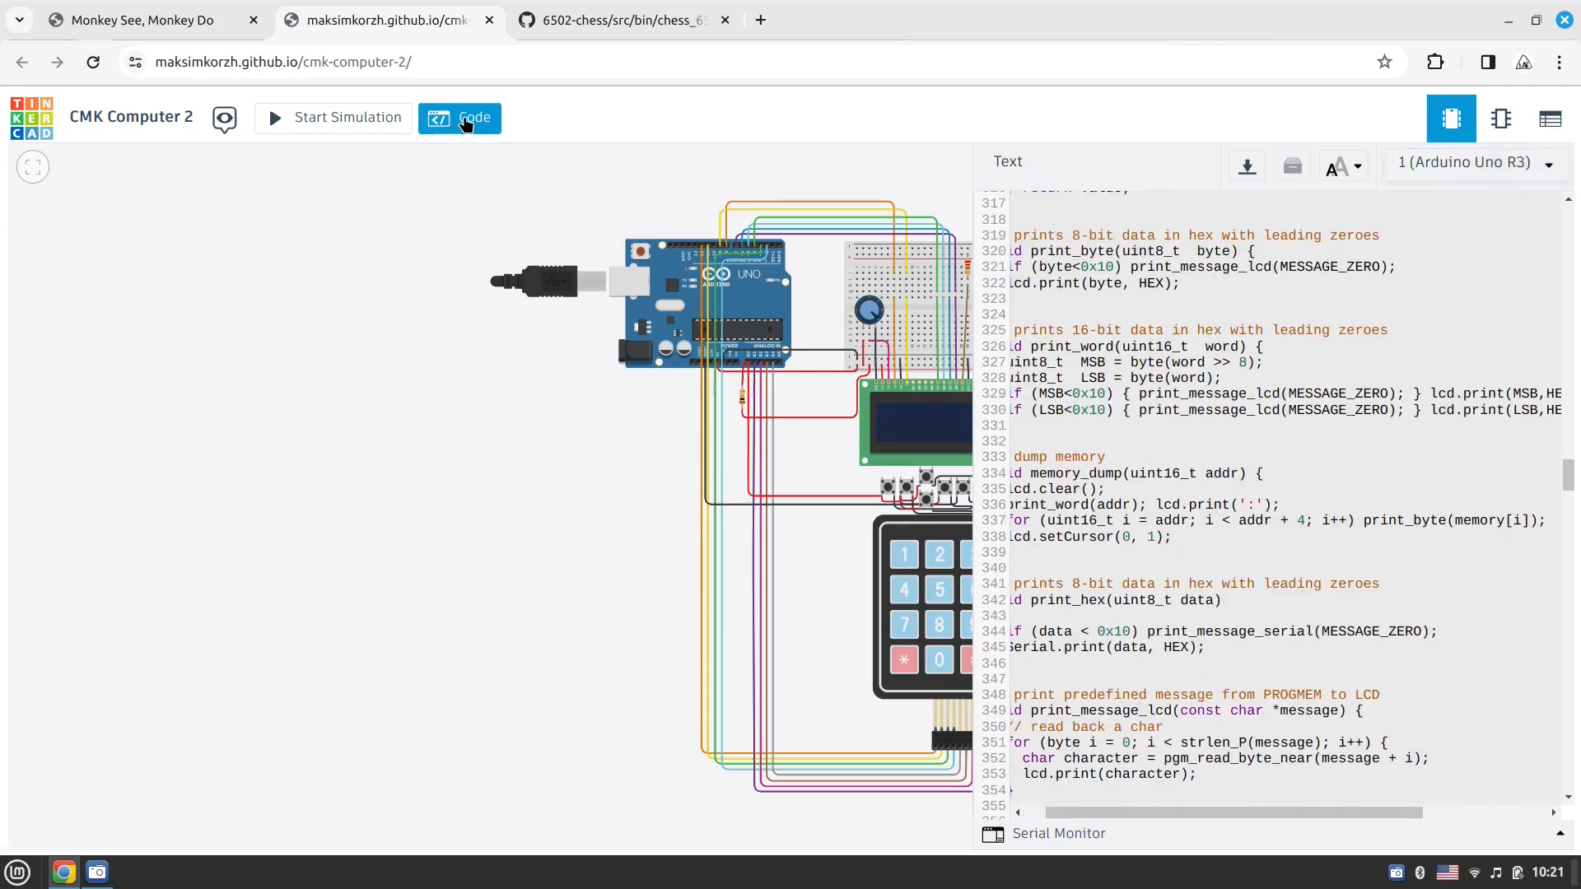
Start the simulation, zoom into the circuit and play the Chrome Dino game from the keypad to score 65
left_click(347, 117)
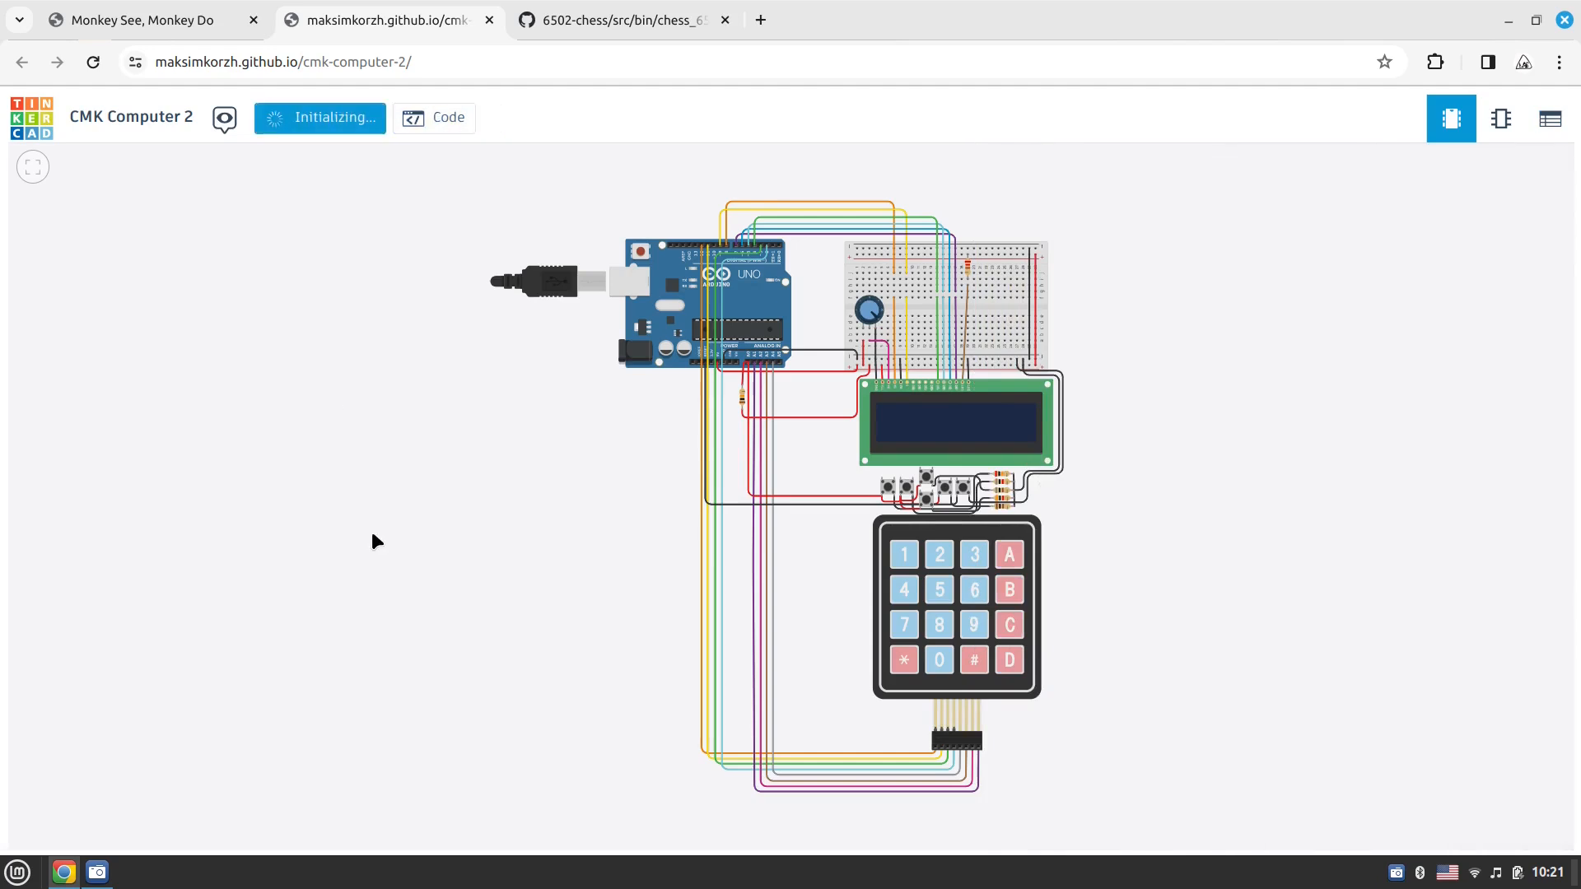
mouse_move(535, 595)
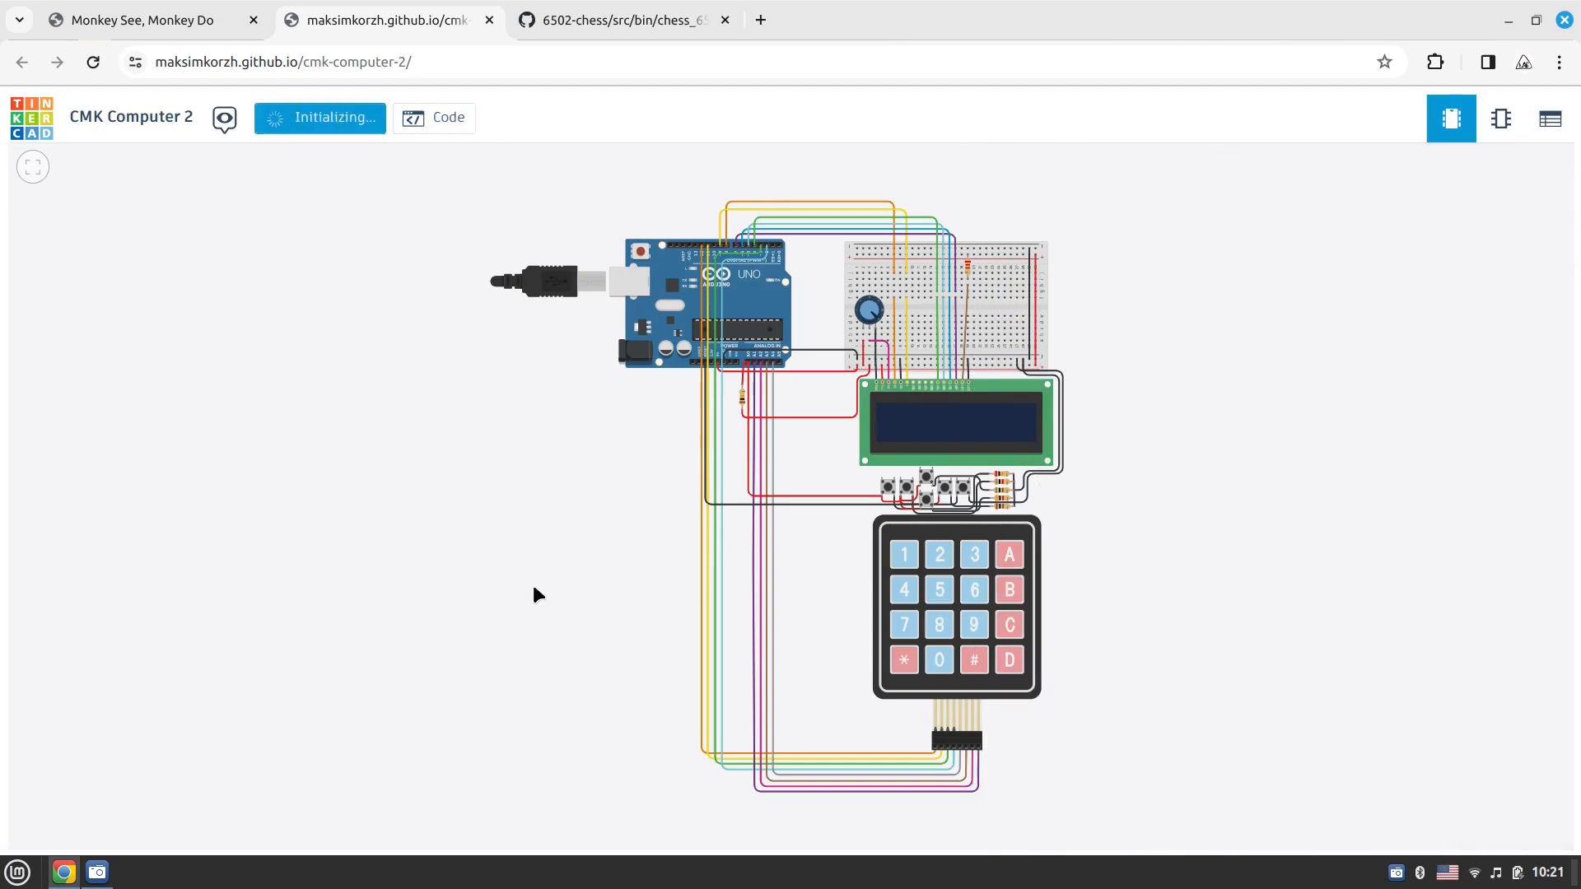
left_click(317, 118)
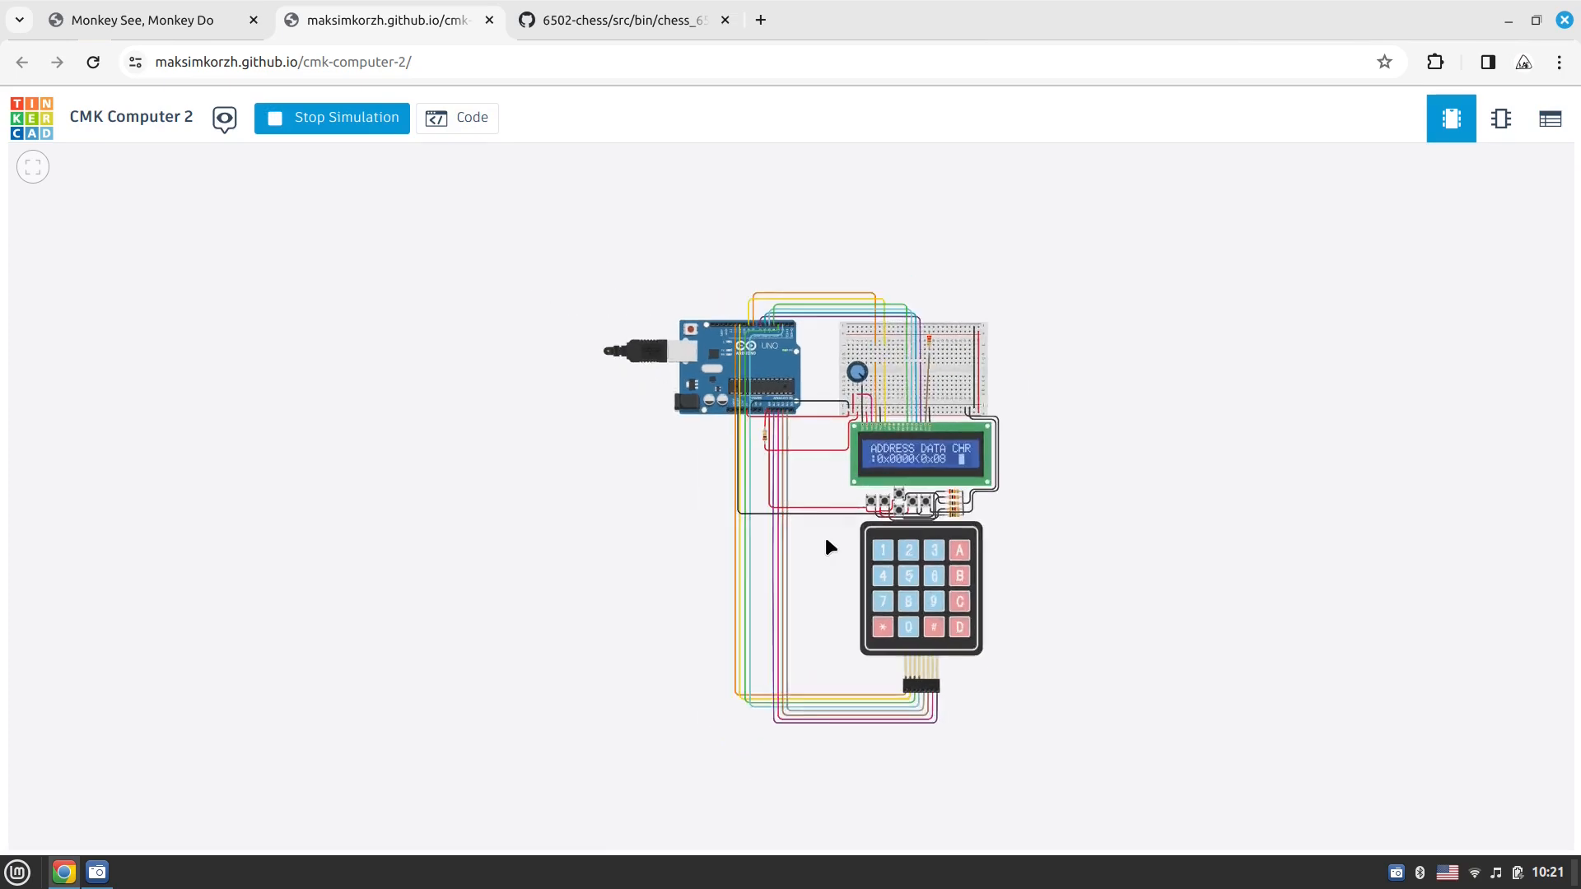
scroll("up", 3)
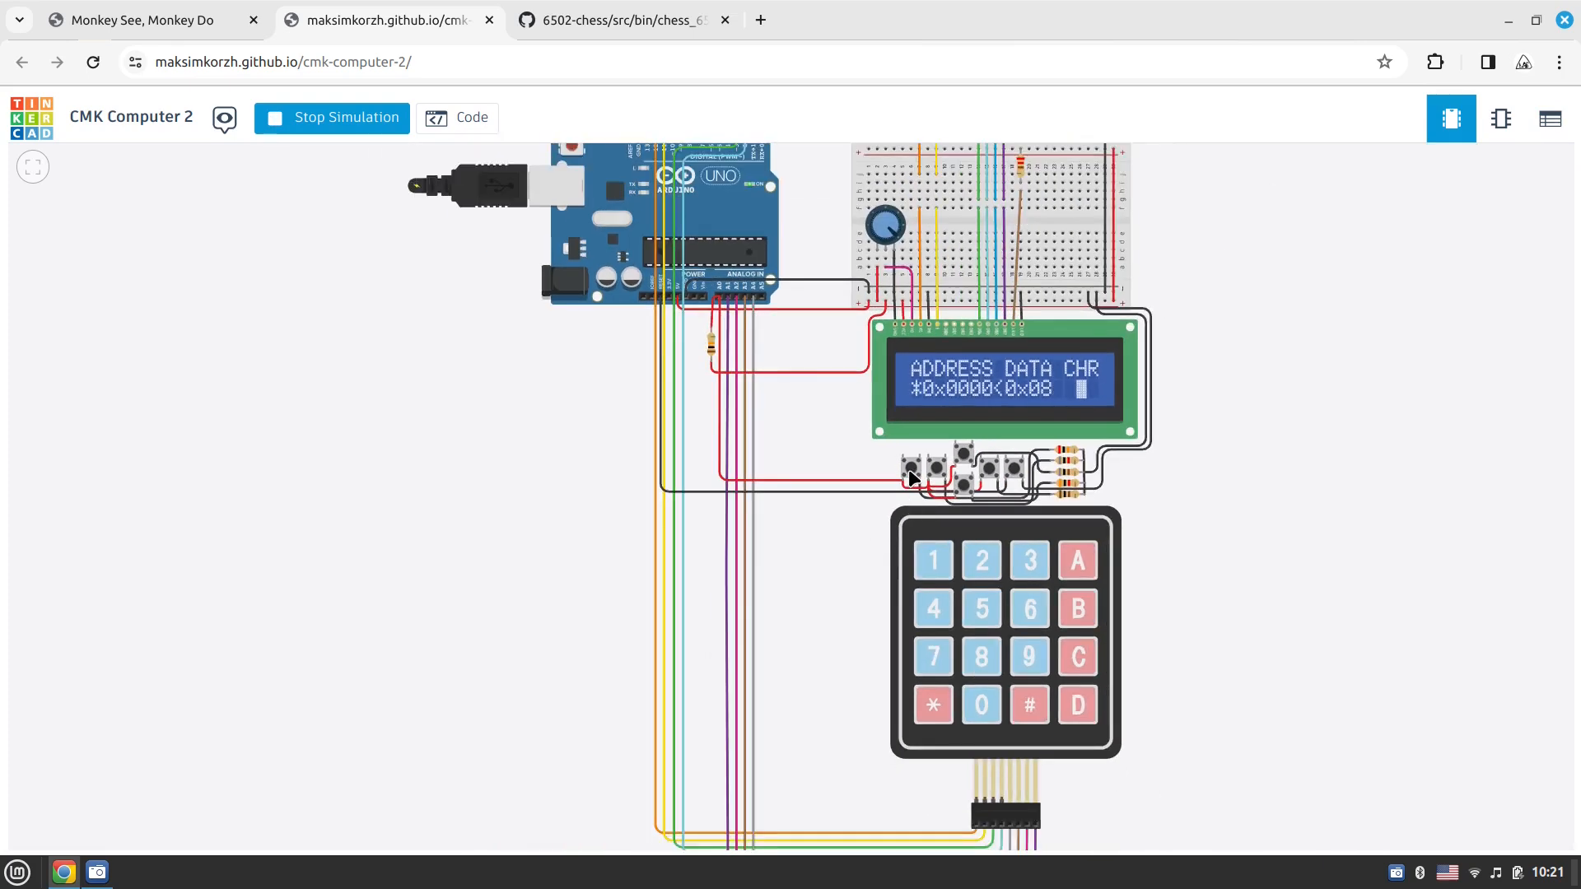
mouse_move(920, 442)
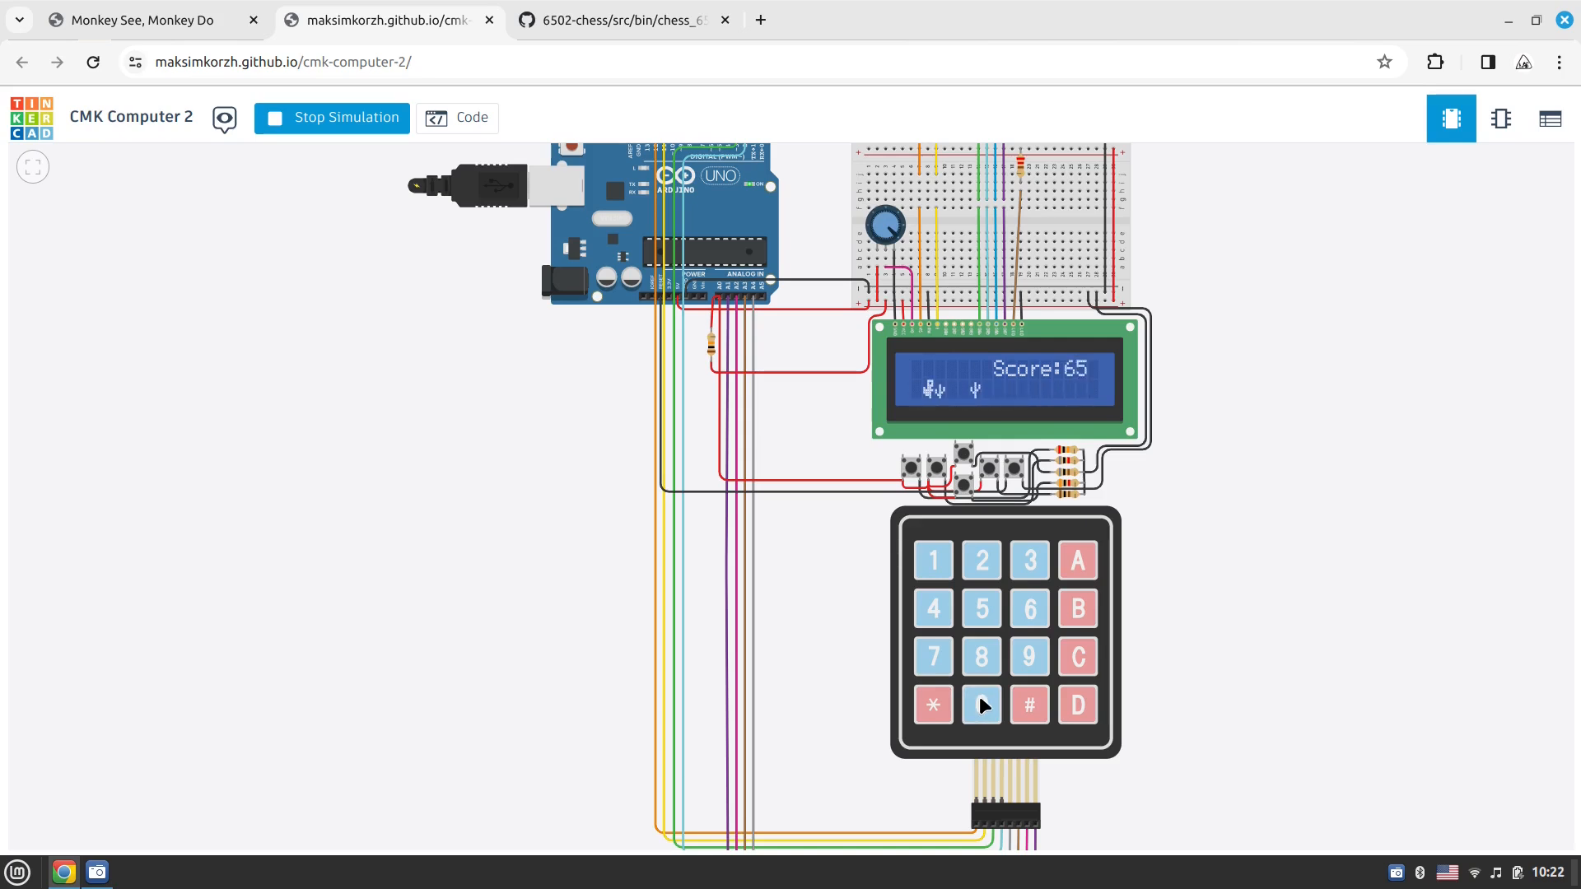
left_click(978, 703)
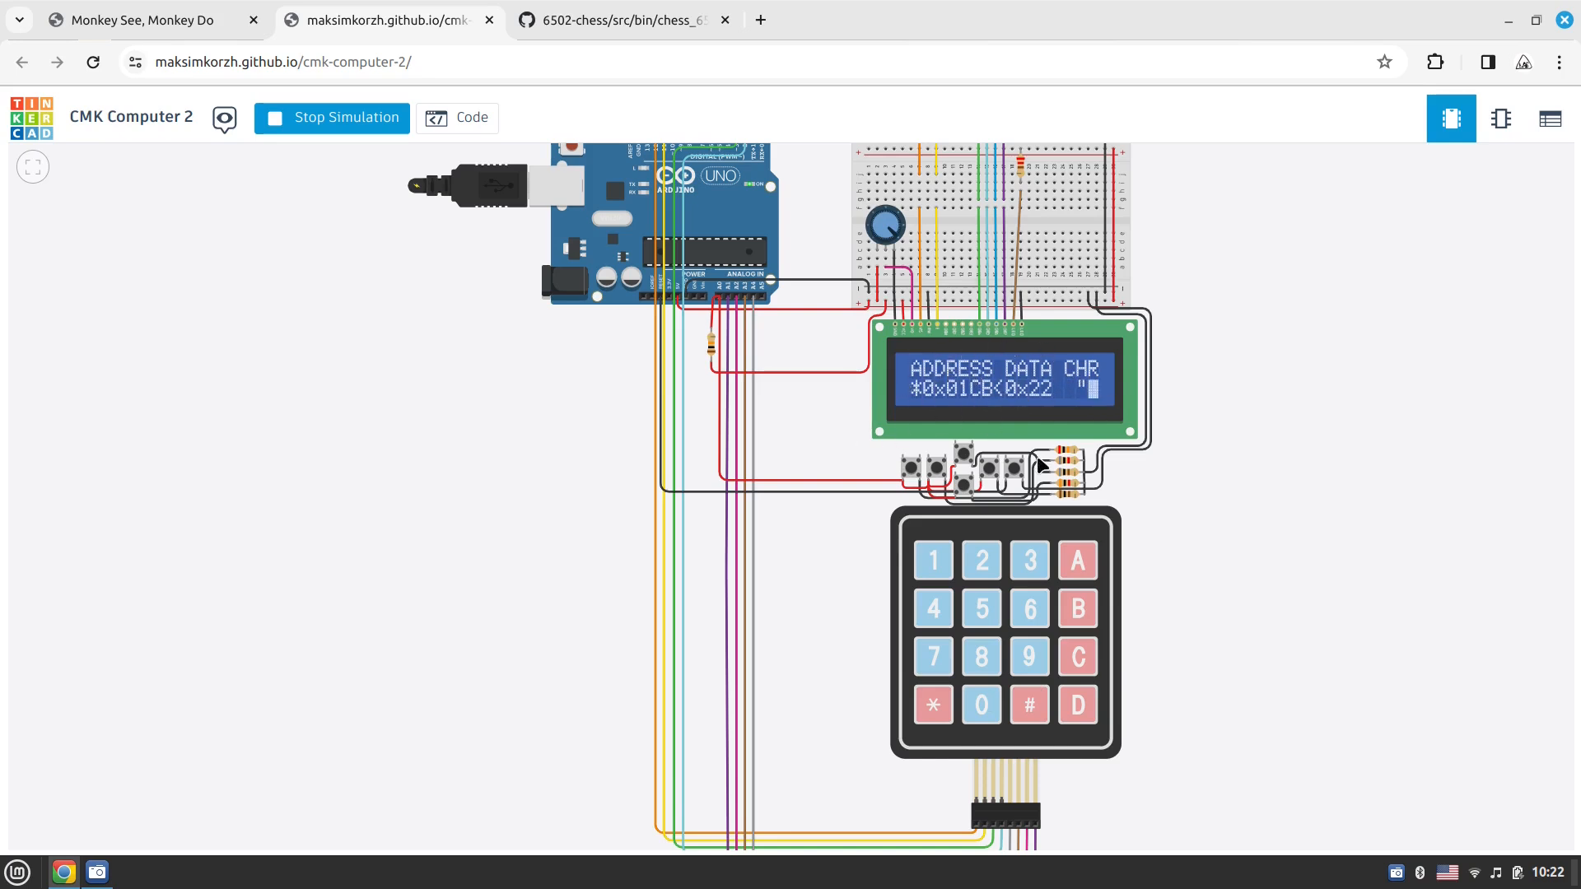
mouse_move(716, 552)
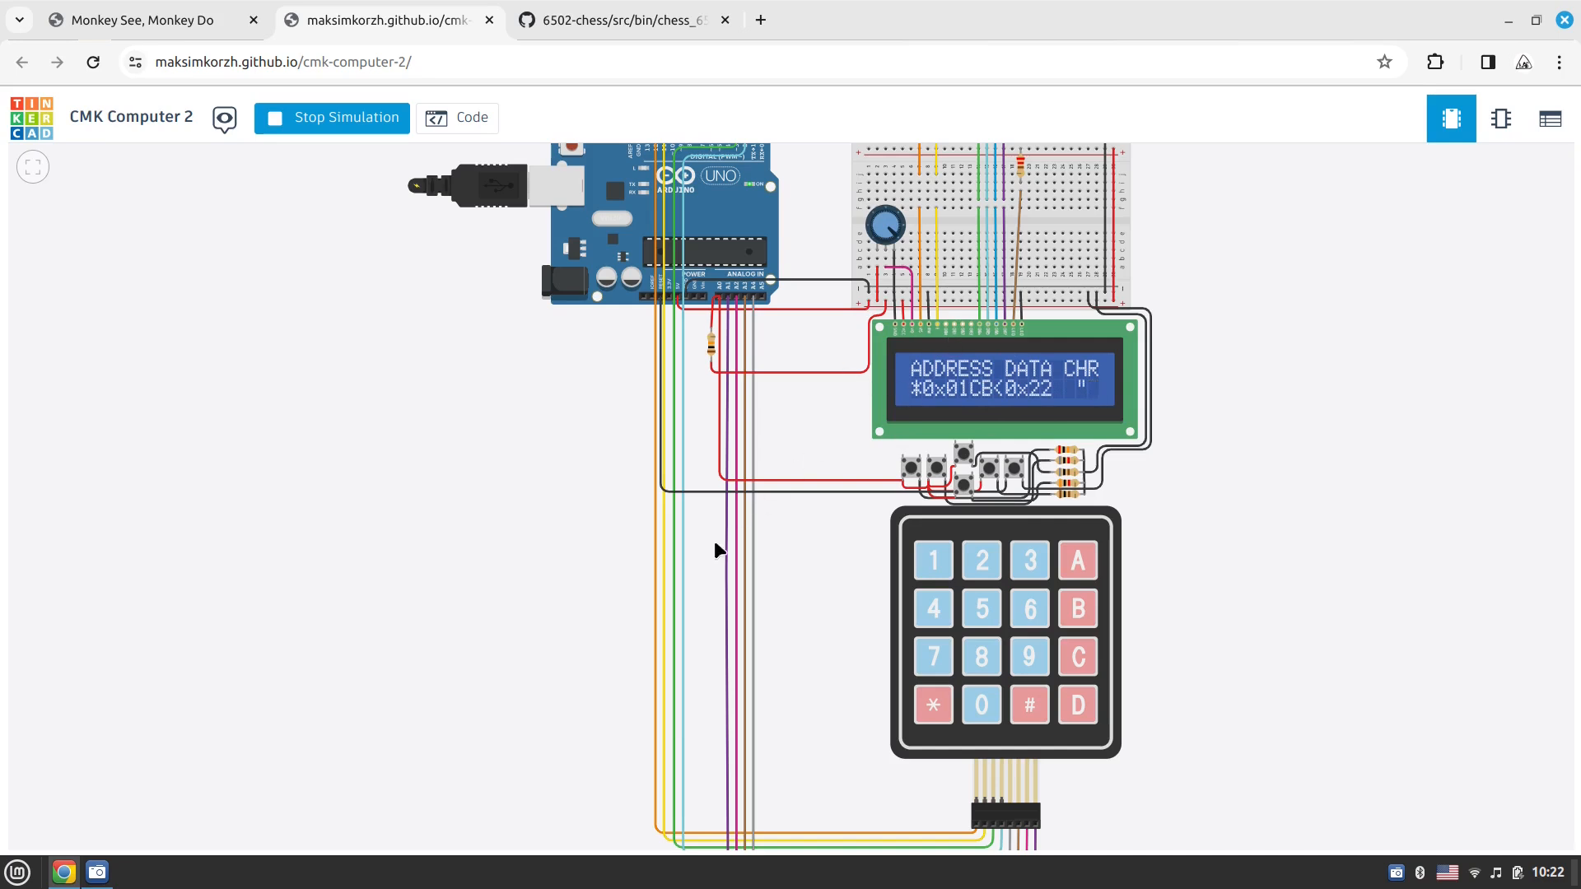
mouse_move(870, 526)
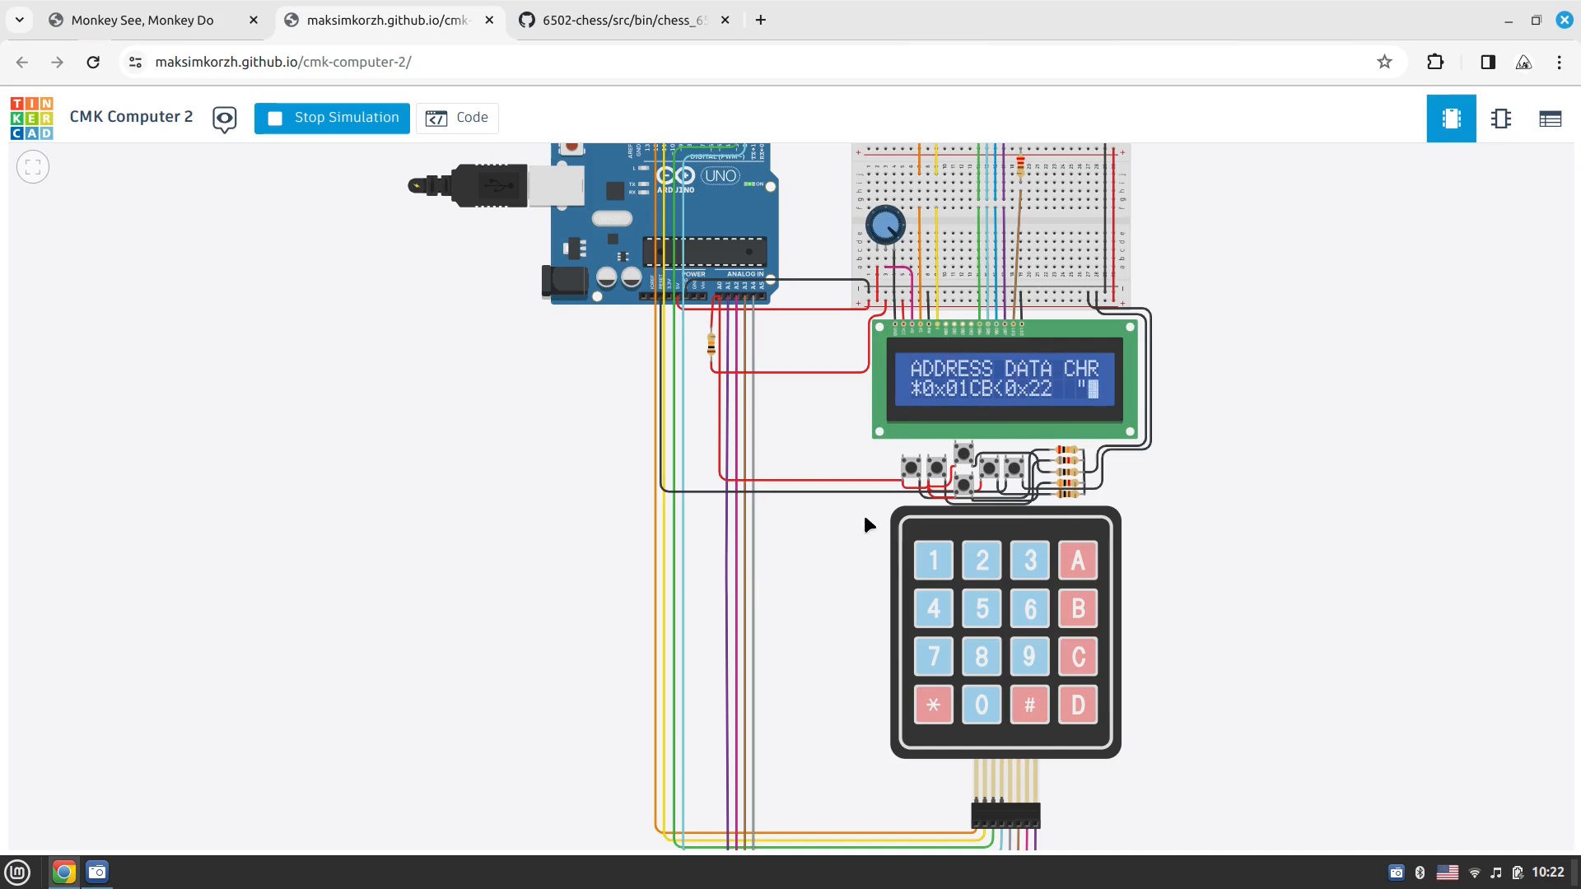
mouse_move(842, 410)
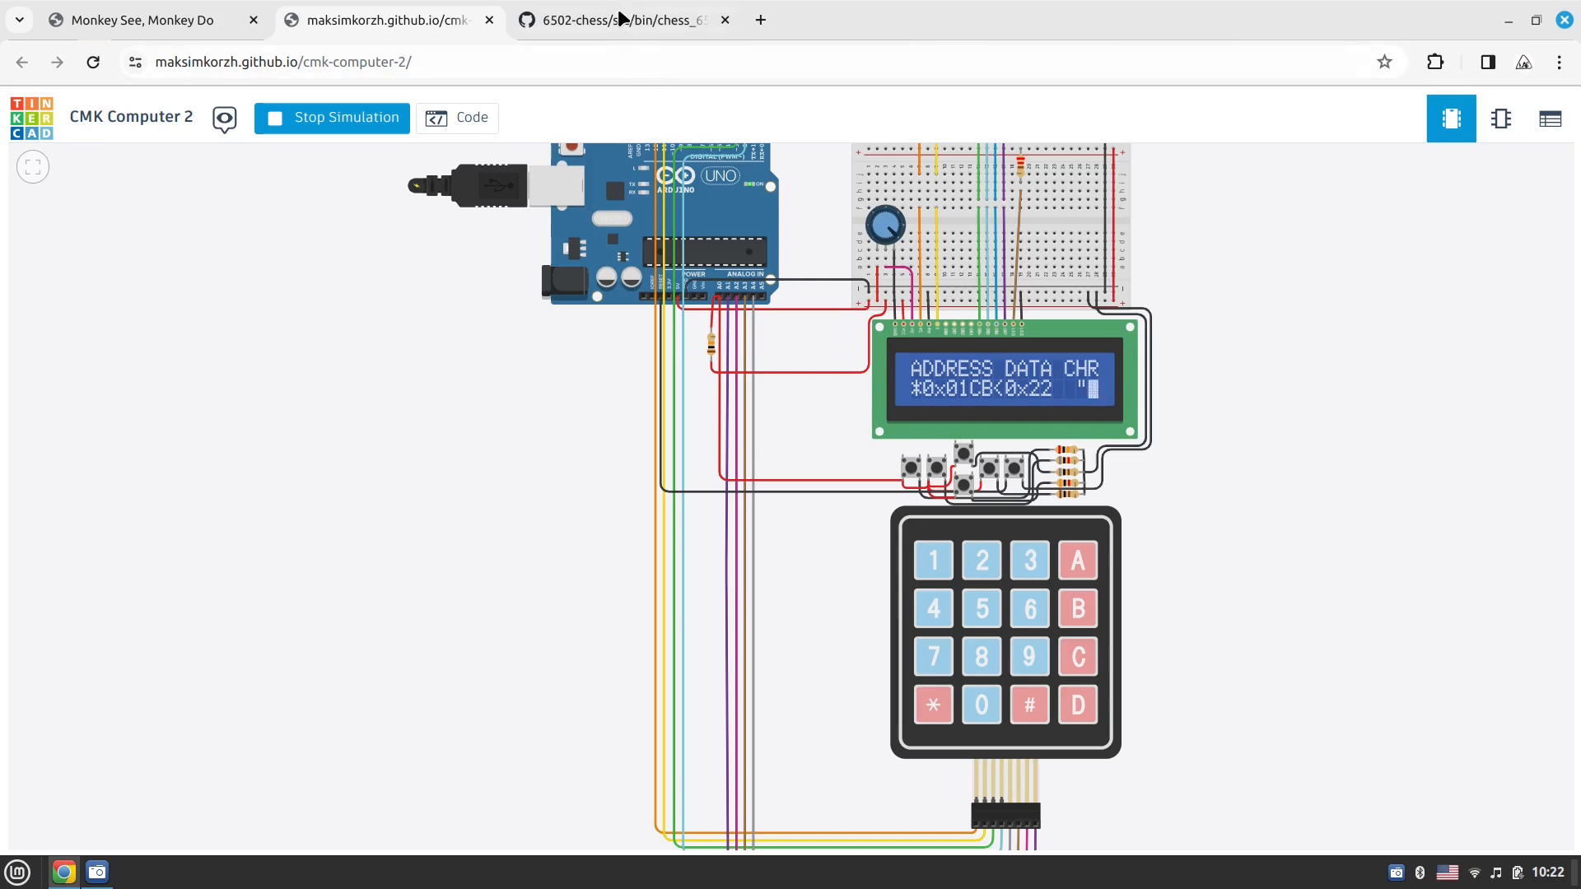
mouse_move(614, 20)
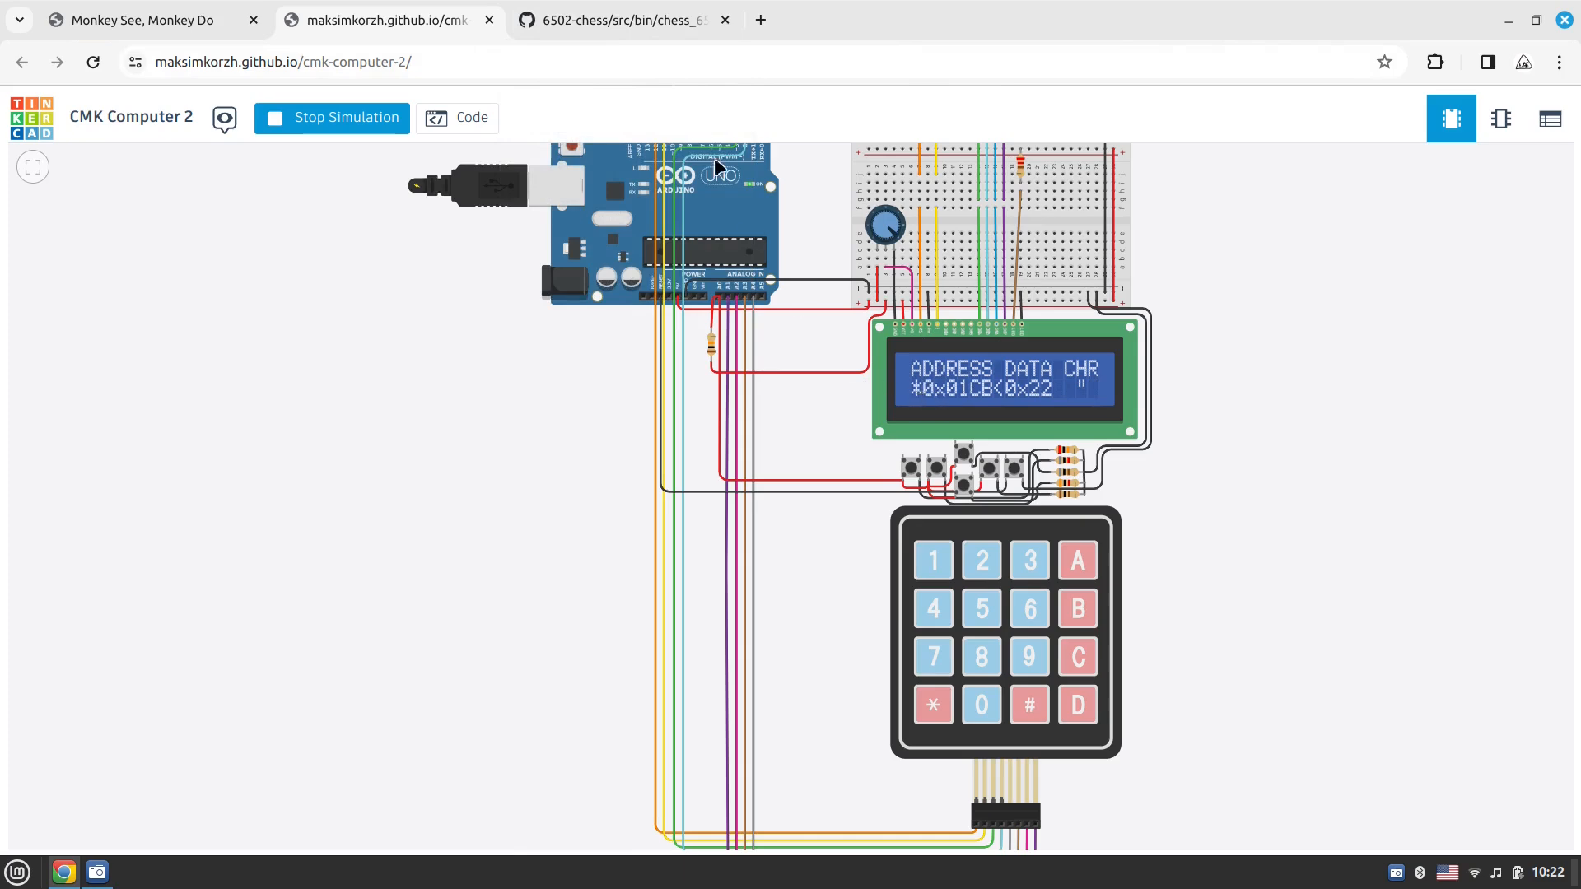
Switch to chess_6502.asm and look back up through its DCB listing
left_click(623, 20)
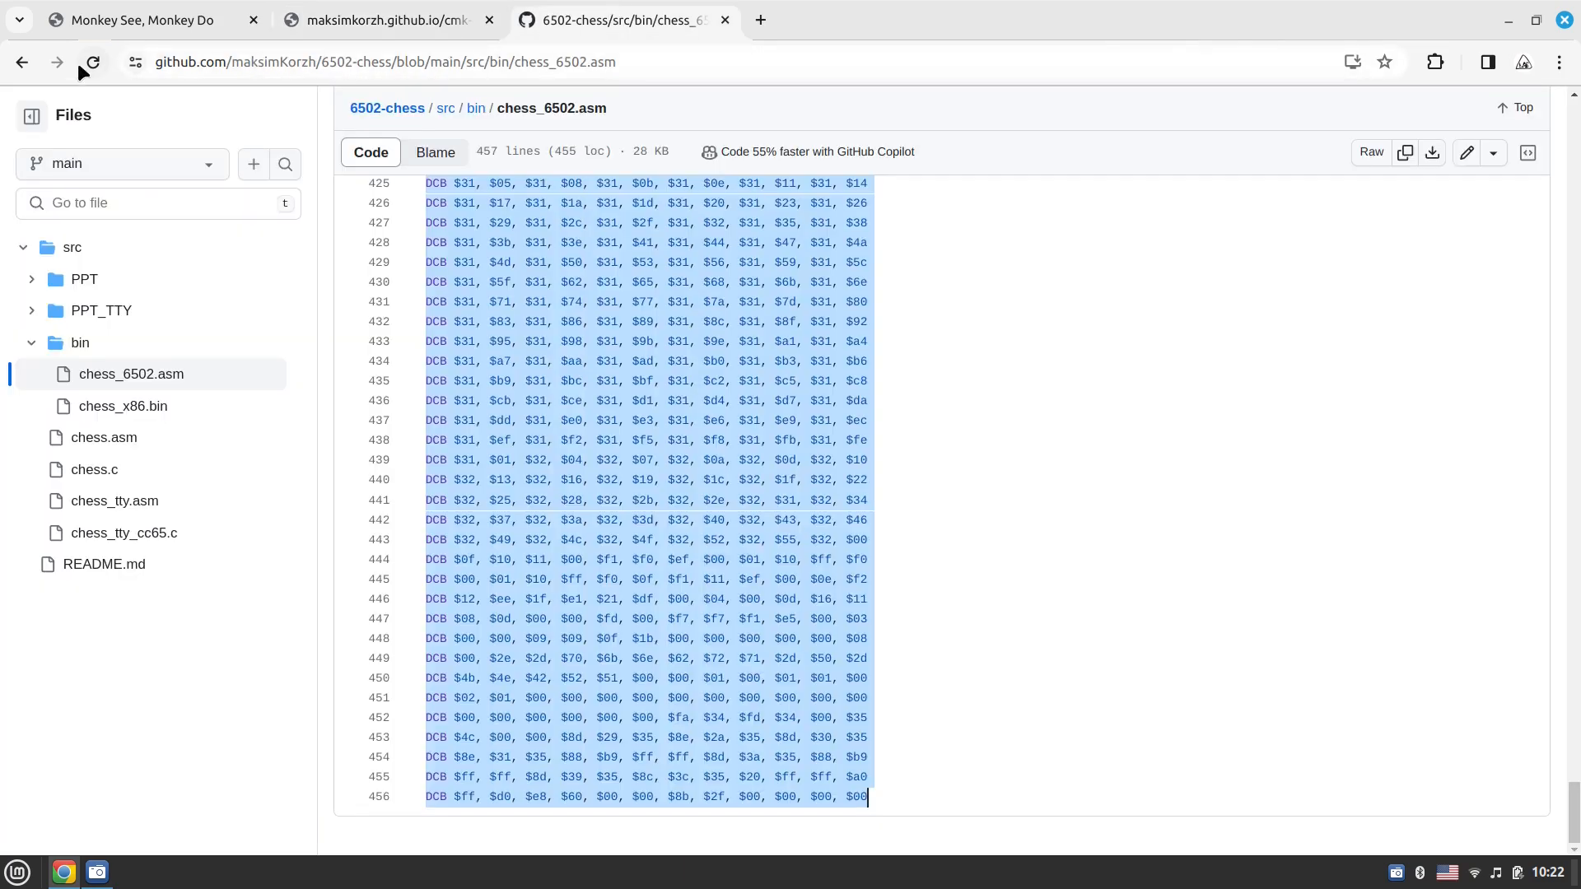
scroll("up", 3)
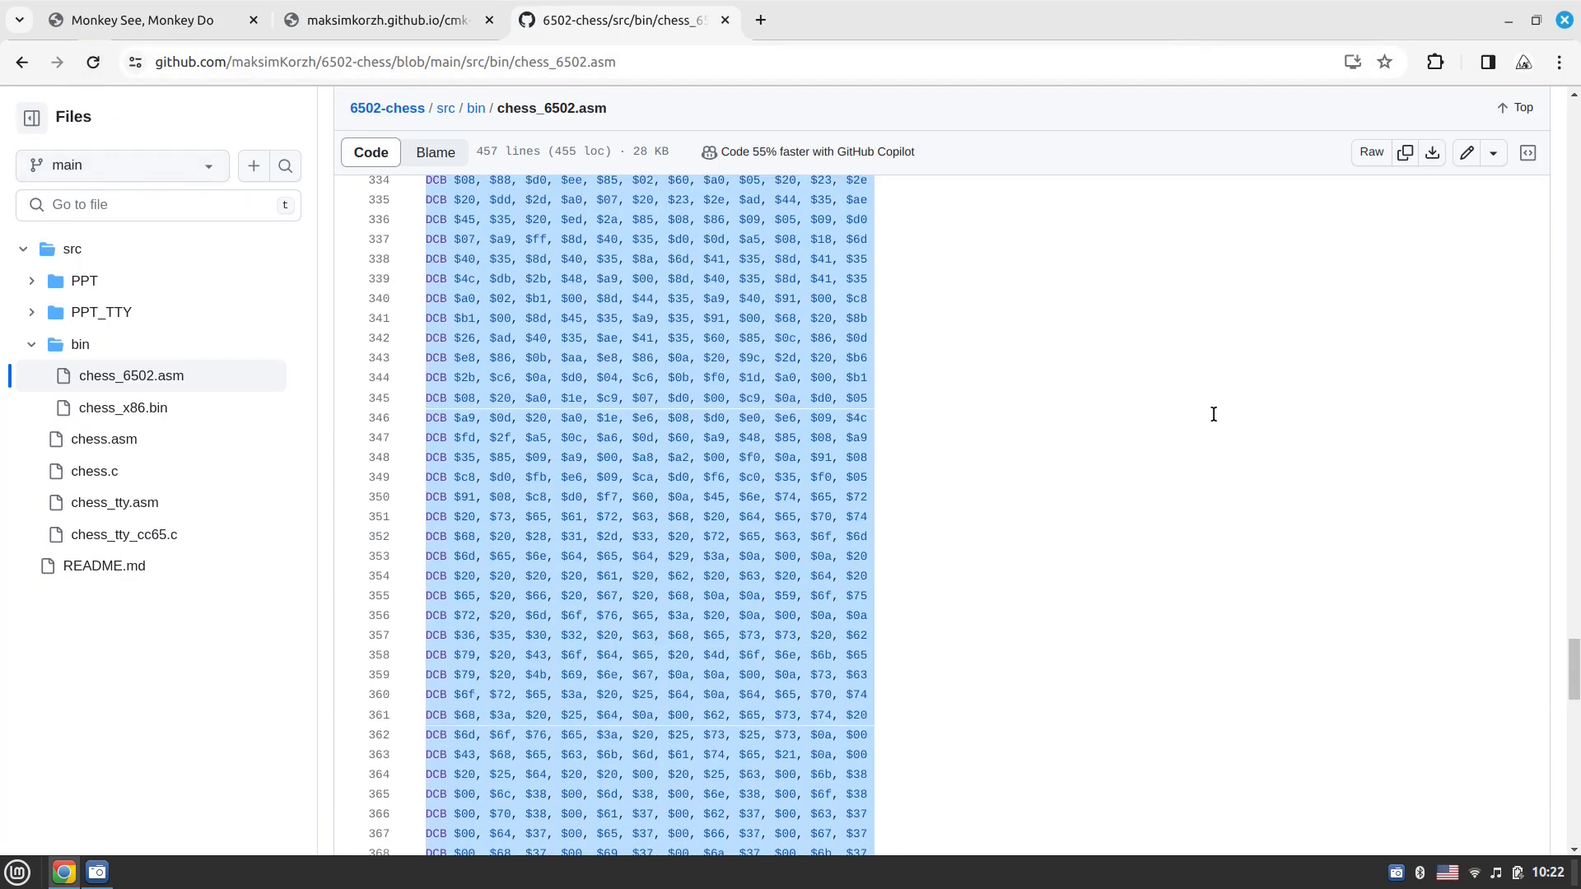
scroll("up", 3)
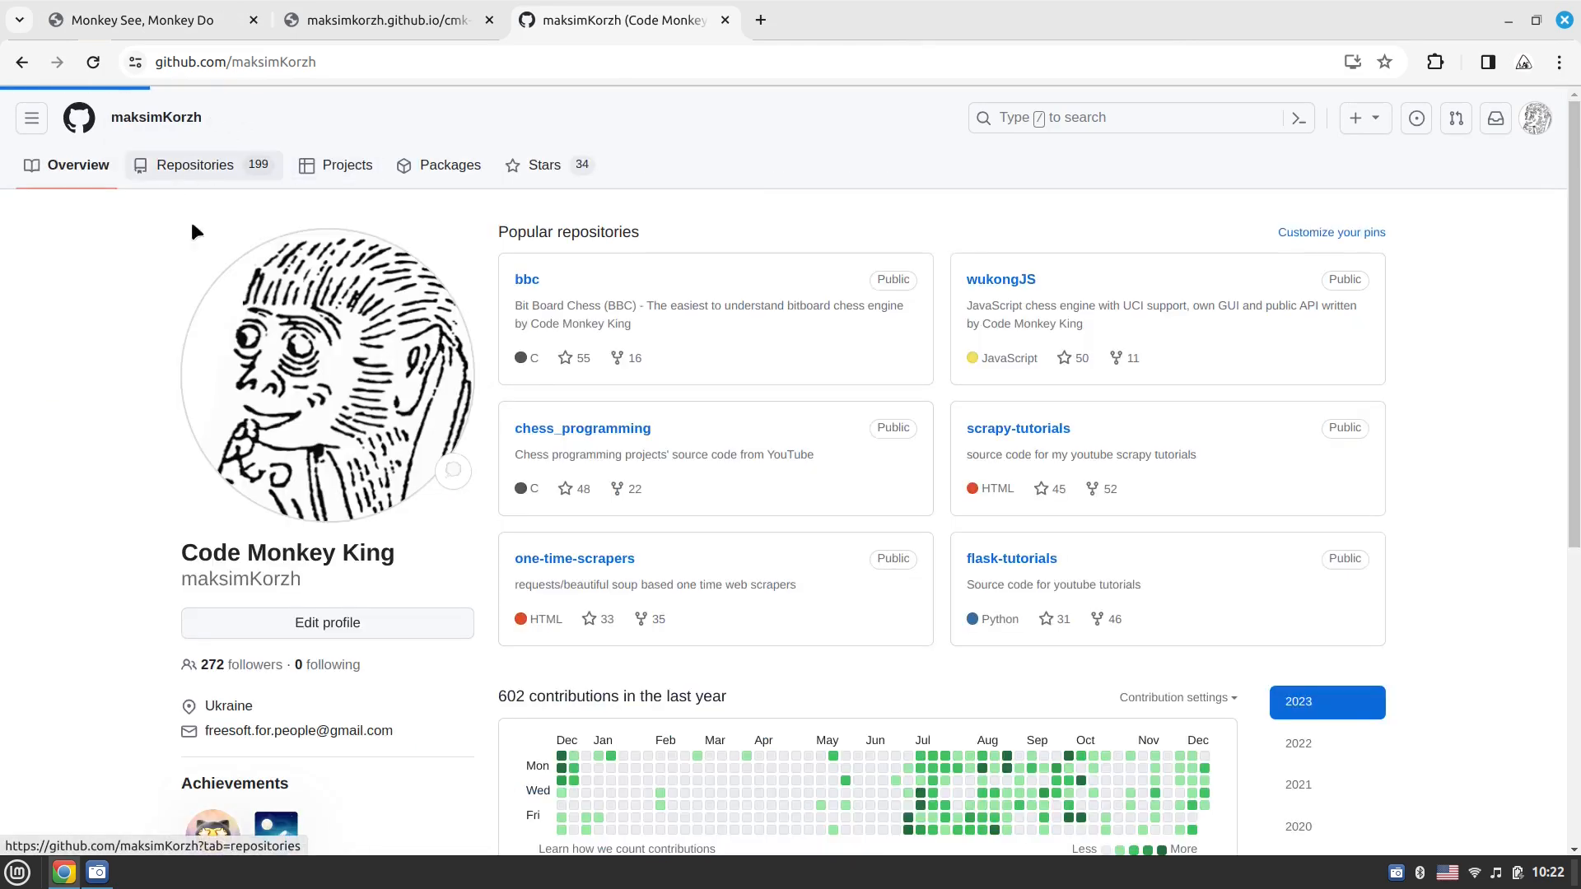
Filter maksimKorzh's repositories for 'CMK' and open cmk-computer-2
left_click(194, 165)
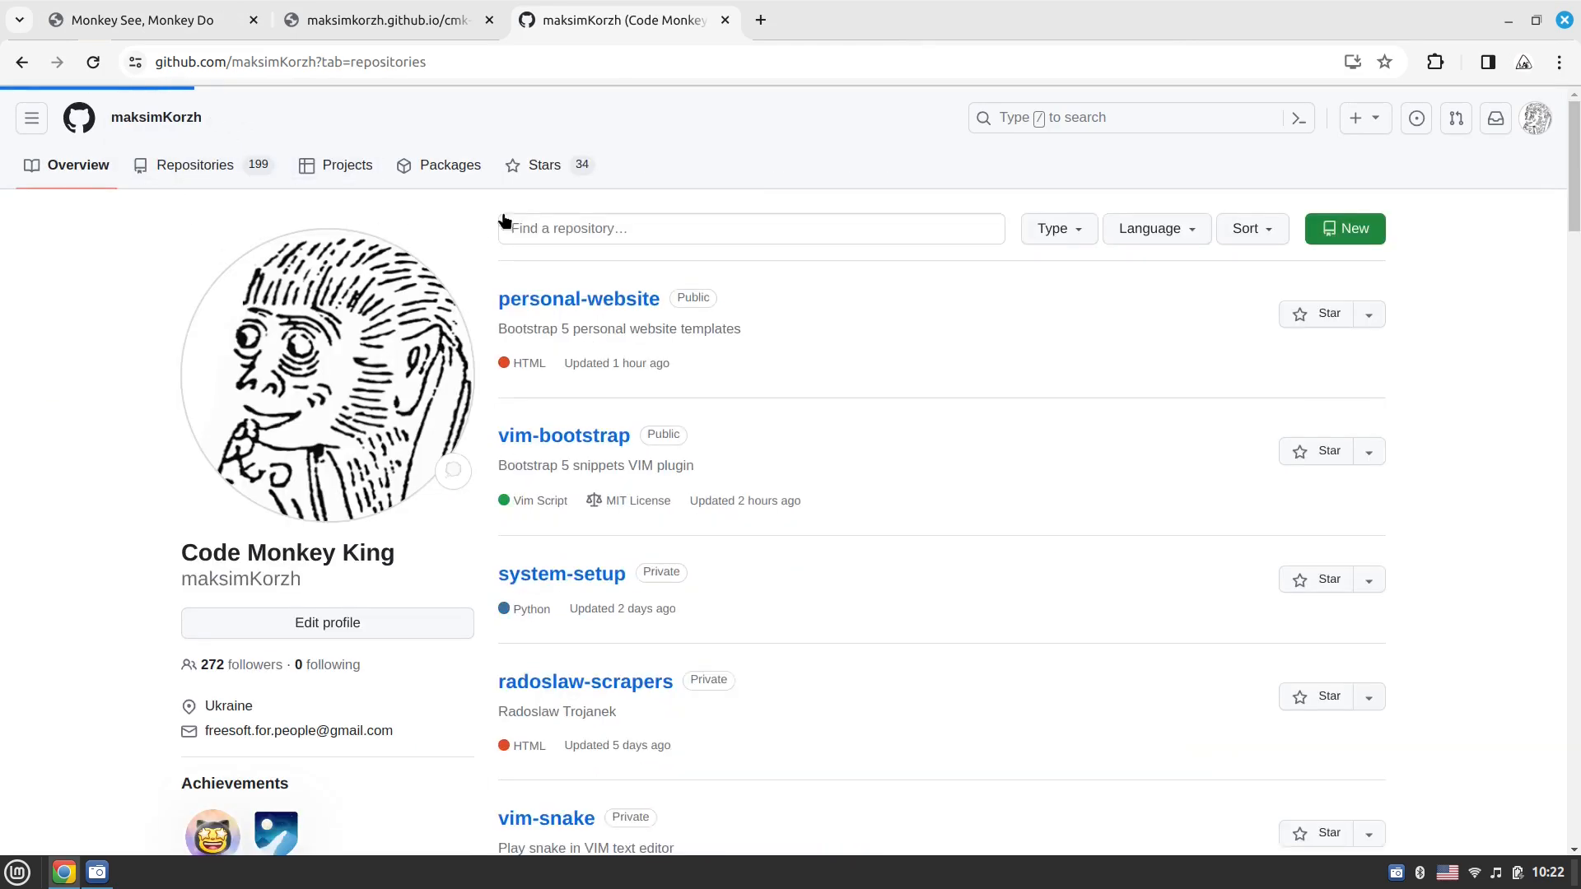
type("CMK")
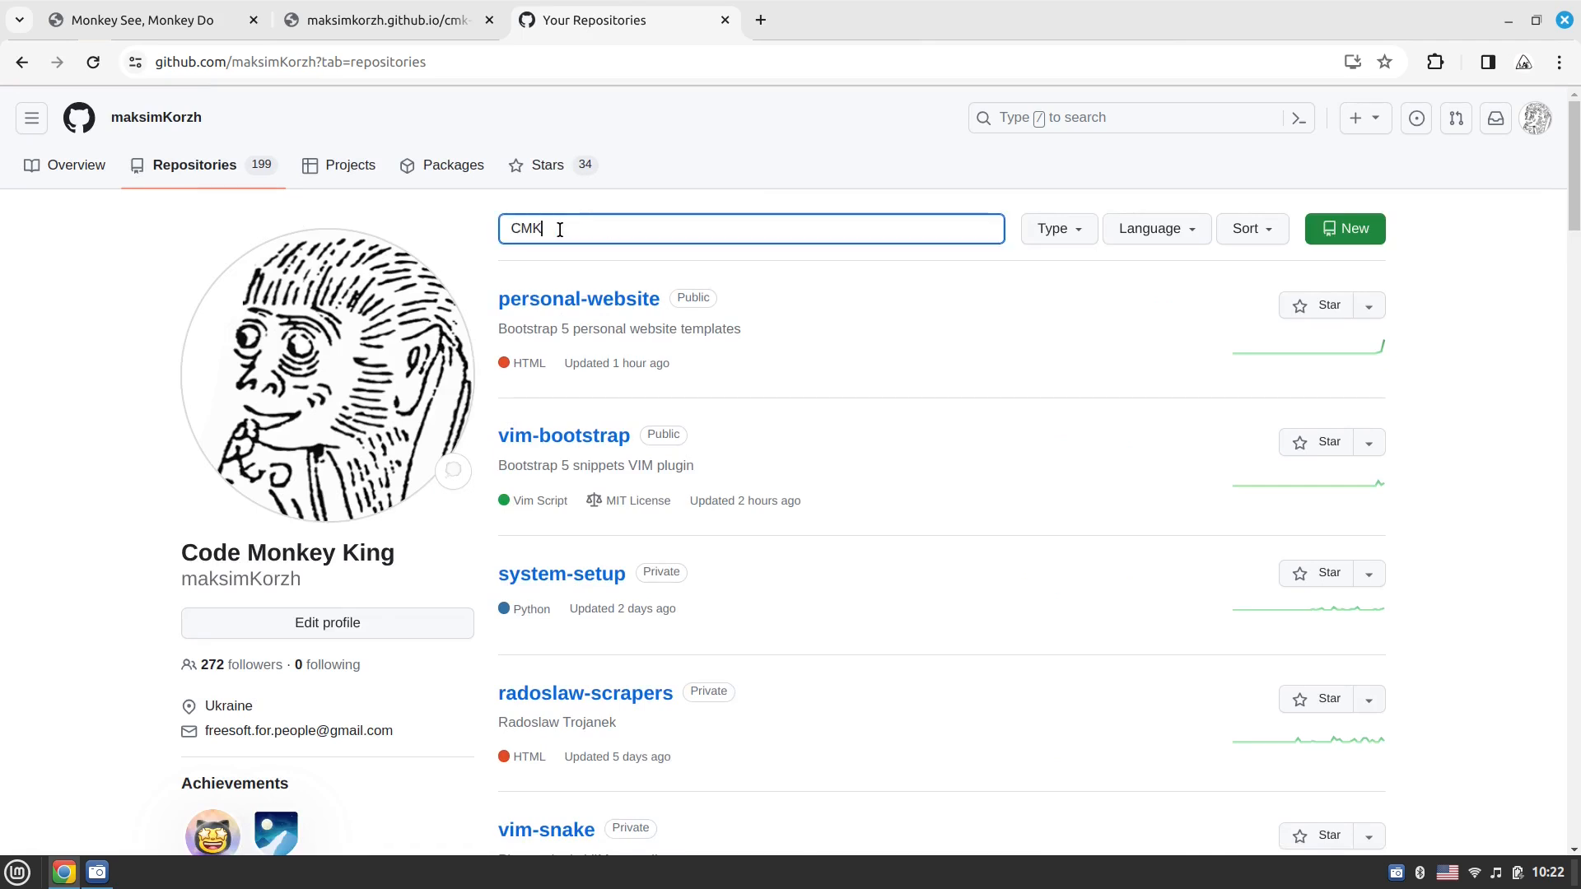
key("Return")
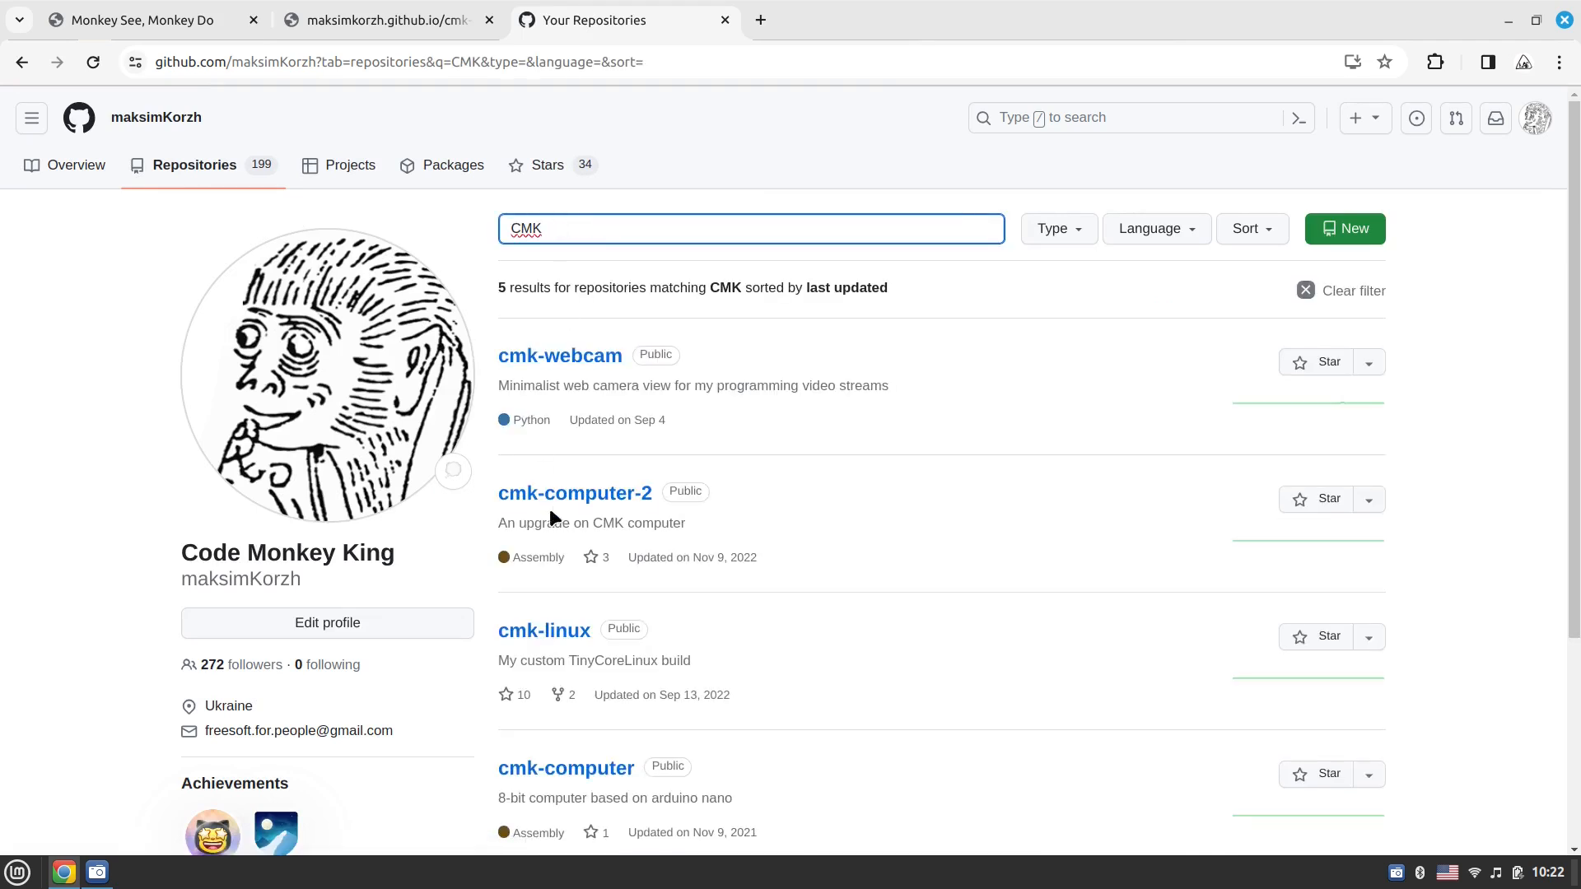
mouse_move(575, 492)
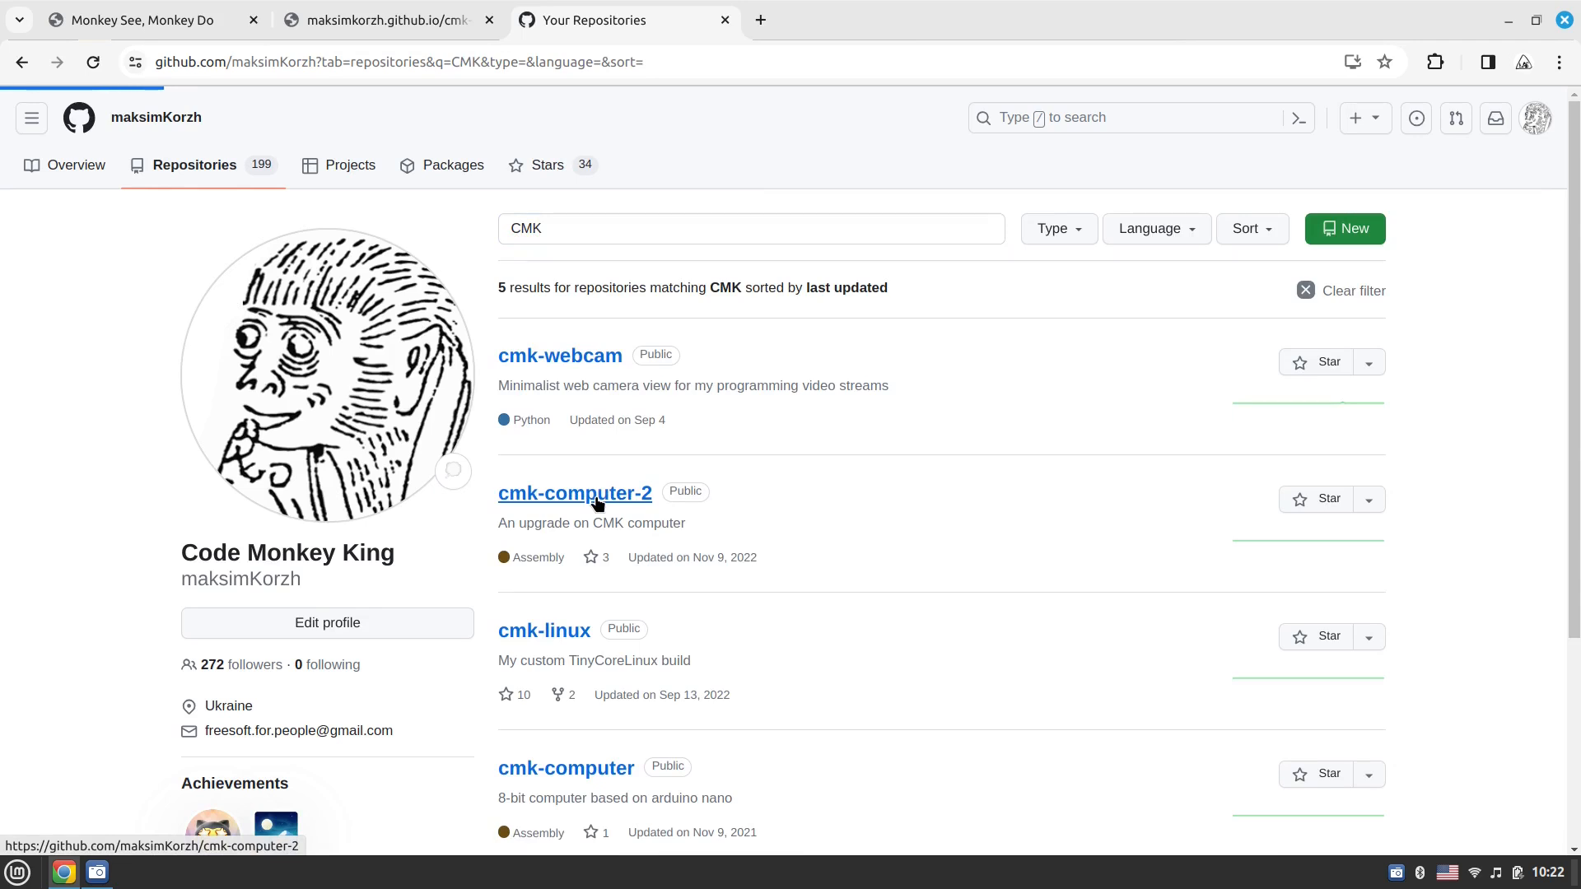
left_click(573, 492)
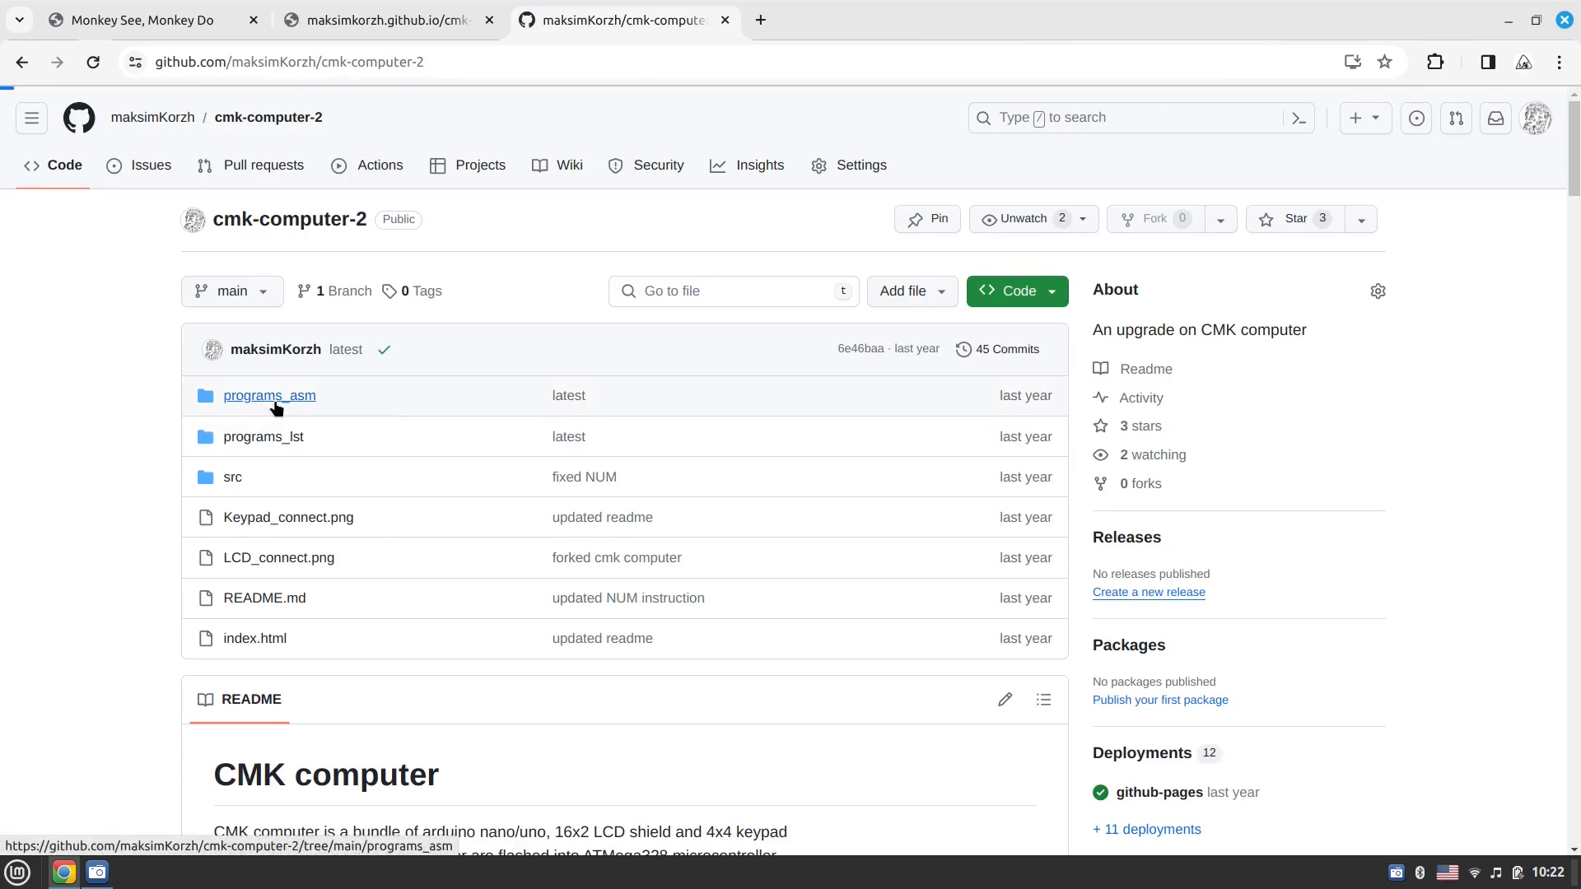
Read through dino.asm in programs_asm, then go back to the folder listing
left_click(269, 395)
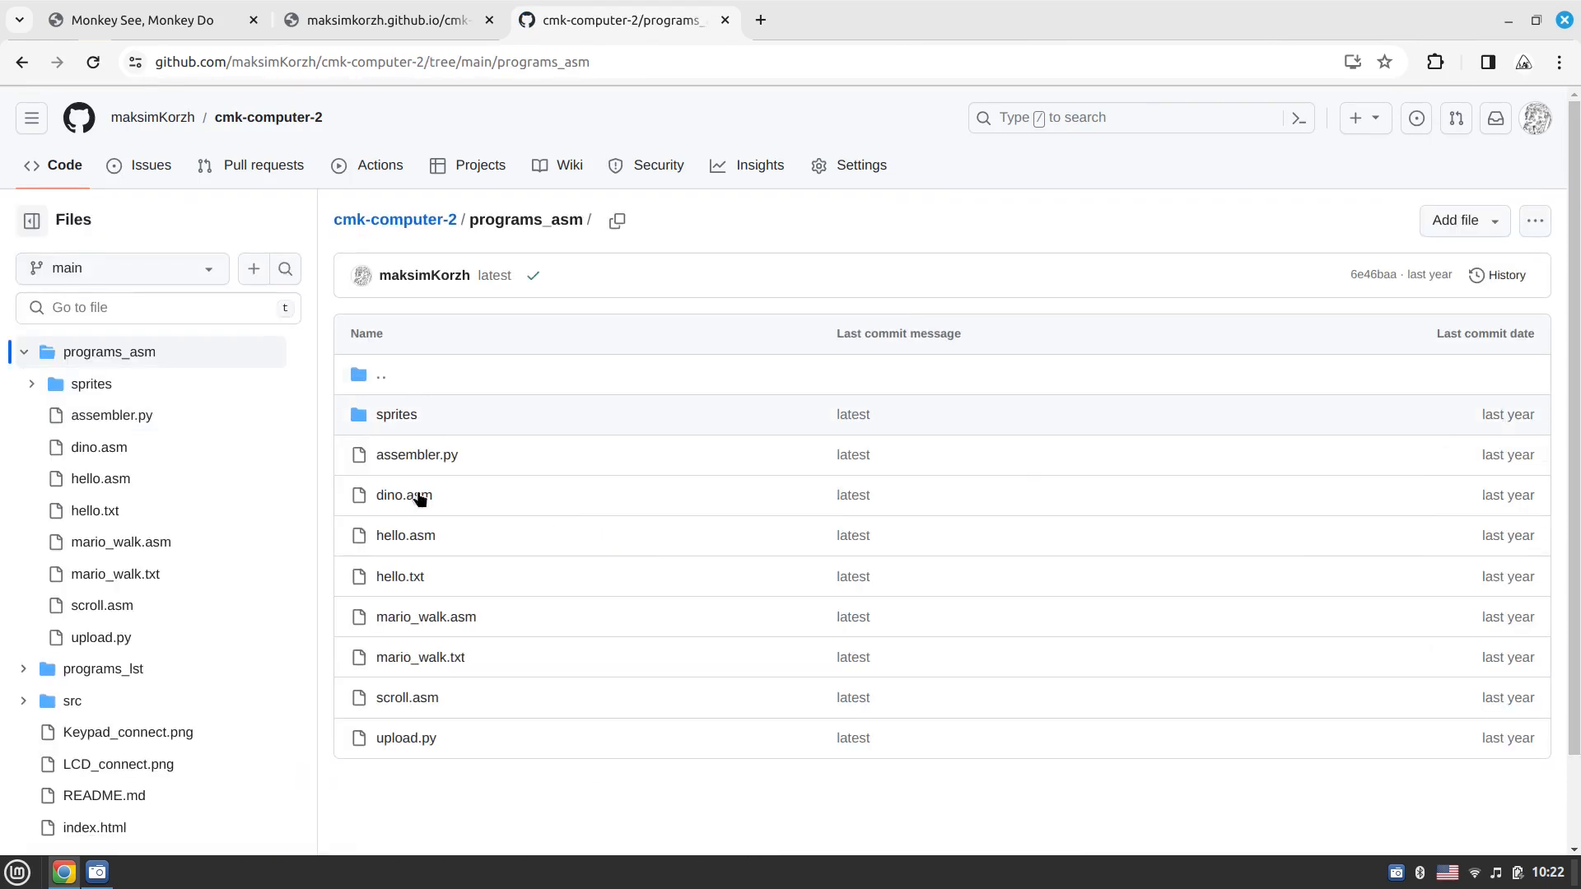
mouse_move(401, 495)
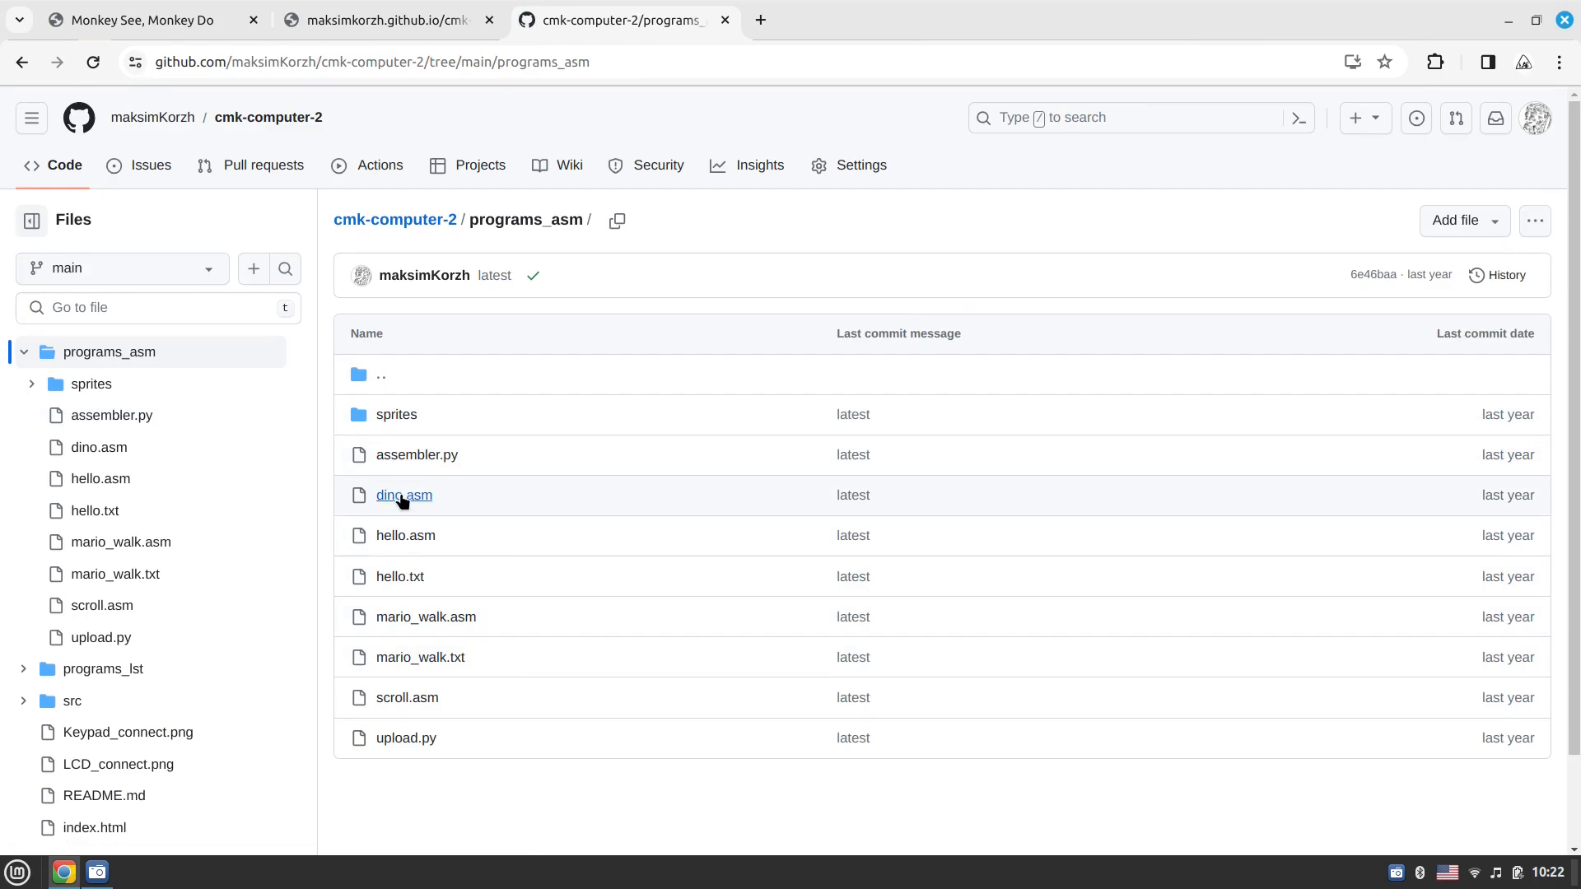
left_click(402, 496)
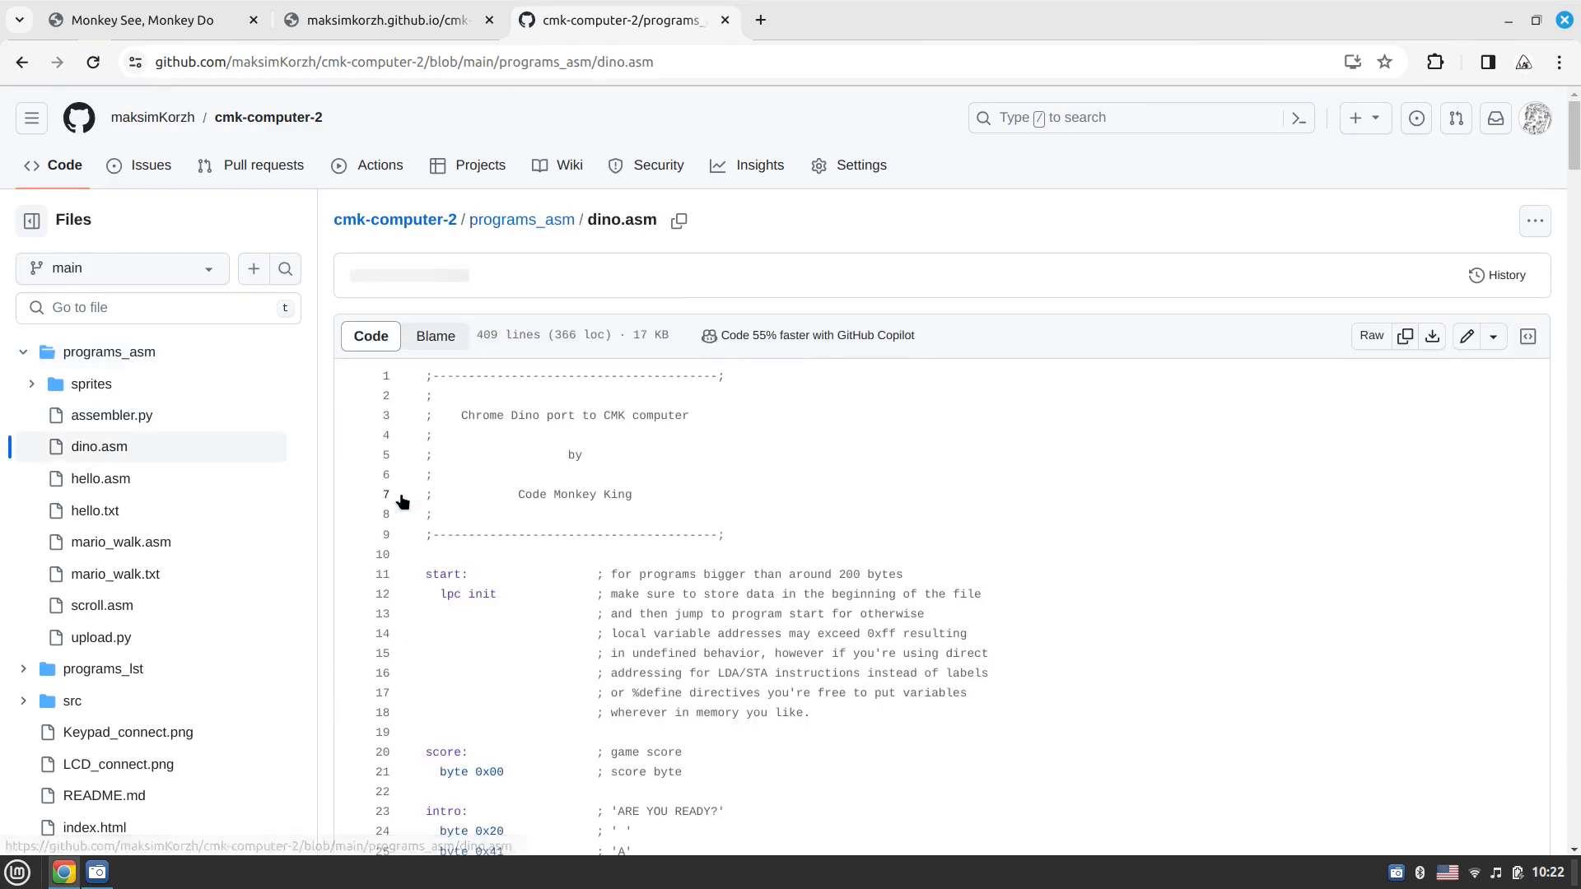
scroll("down", 3)
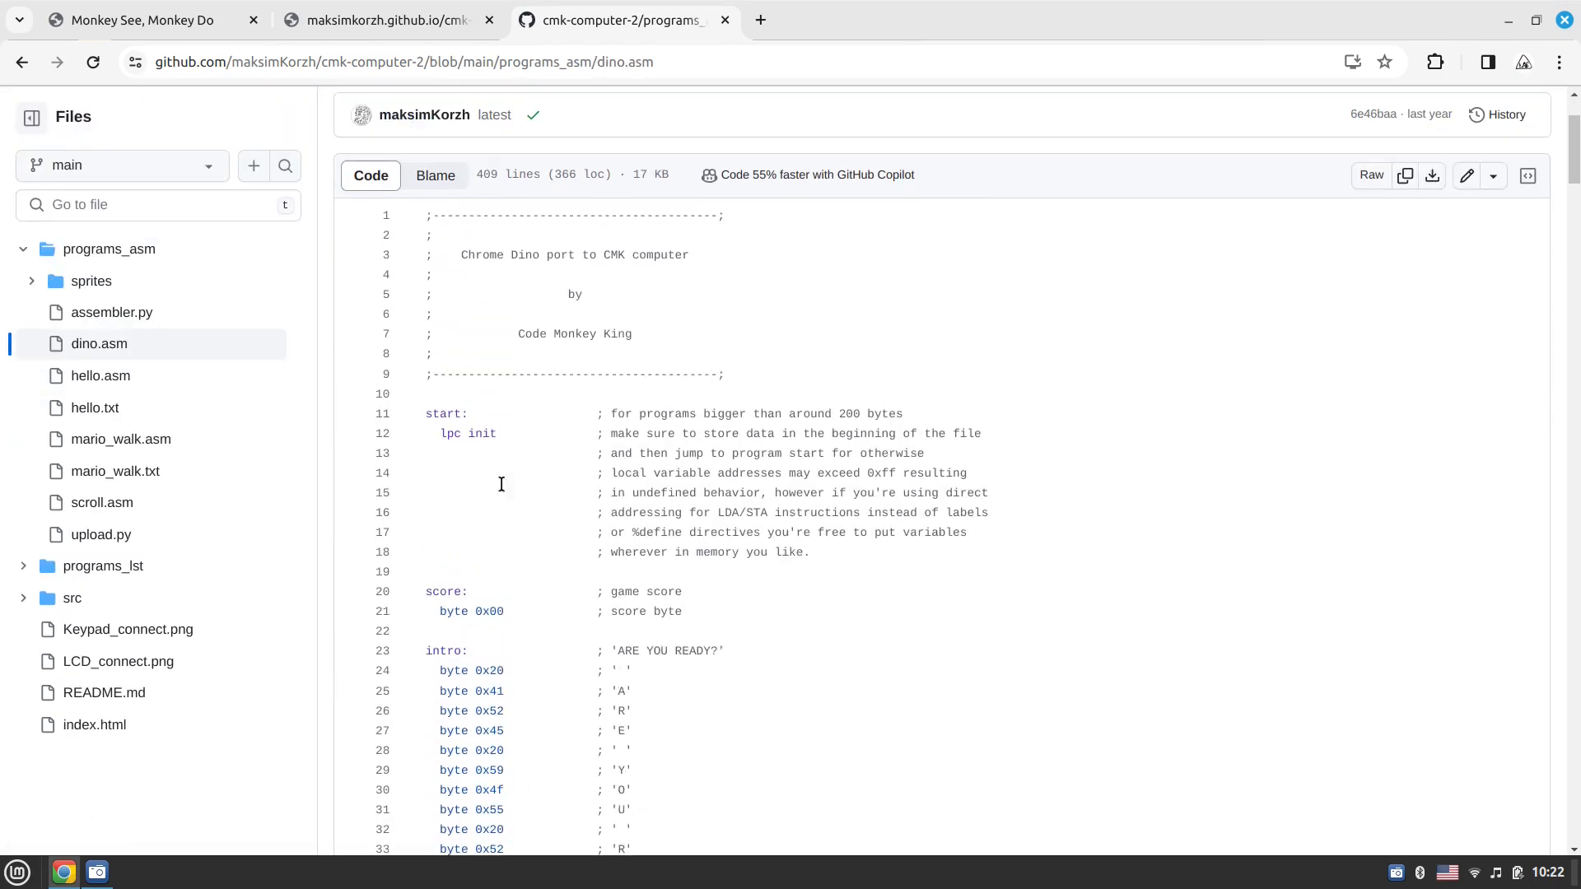
scroll("down", 3)
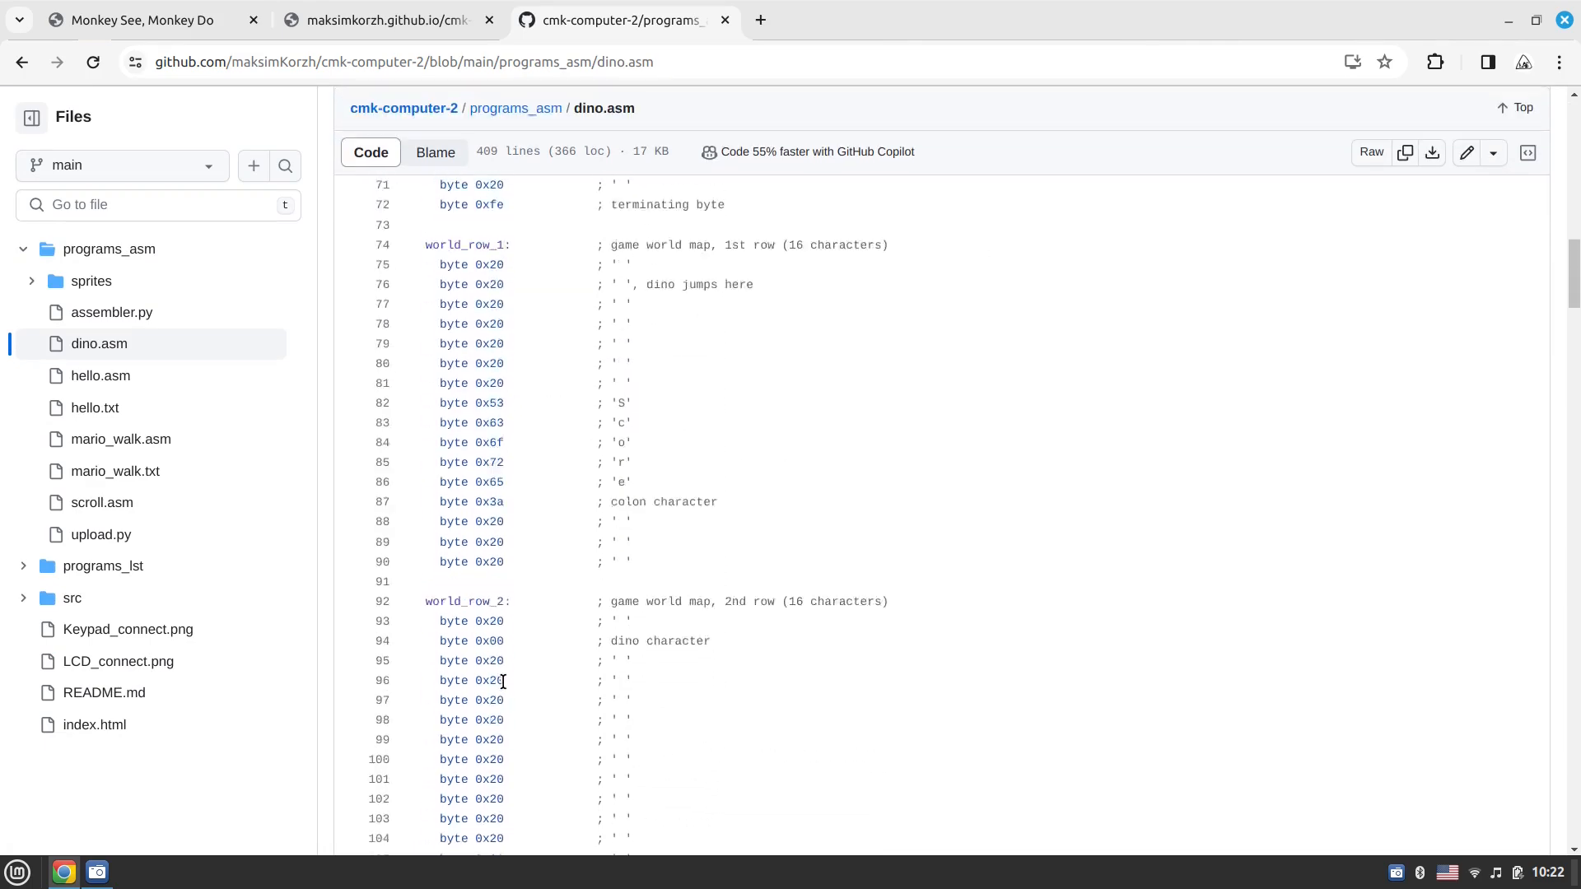
scroll("down", 3)
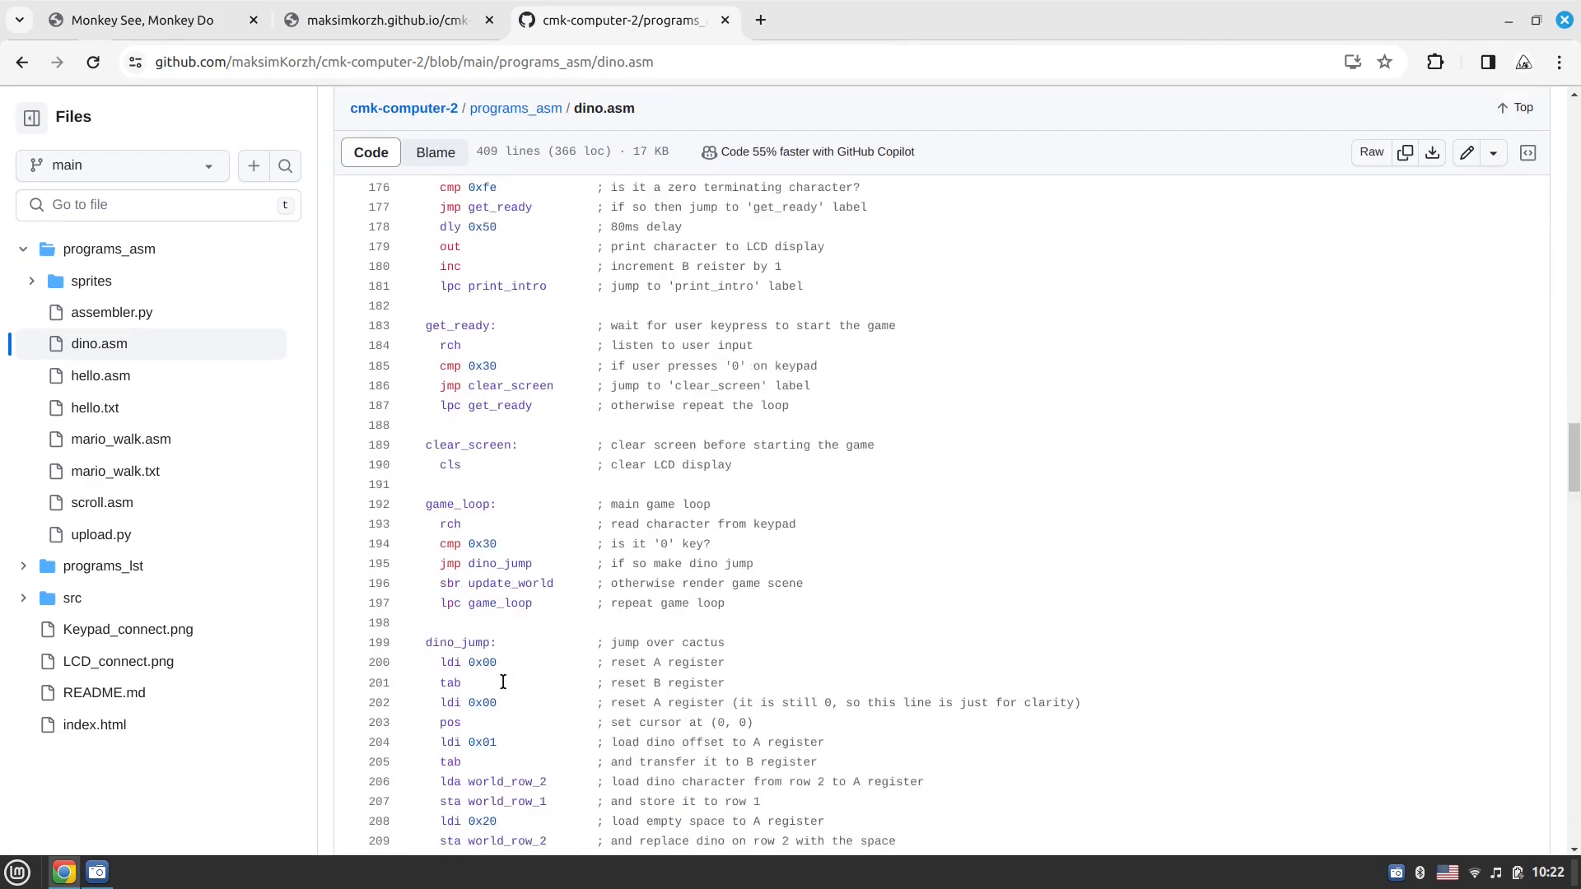
scroll("down", 3)
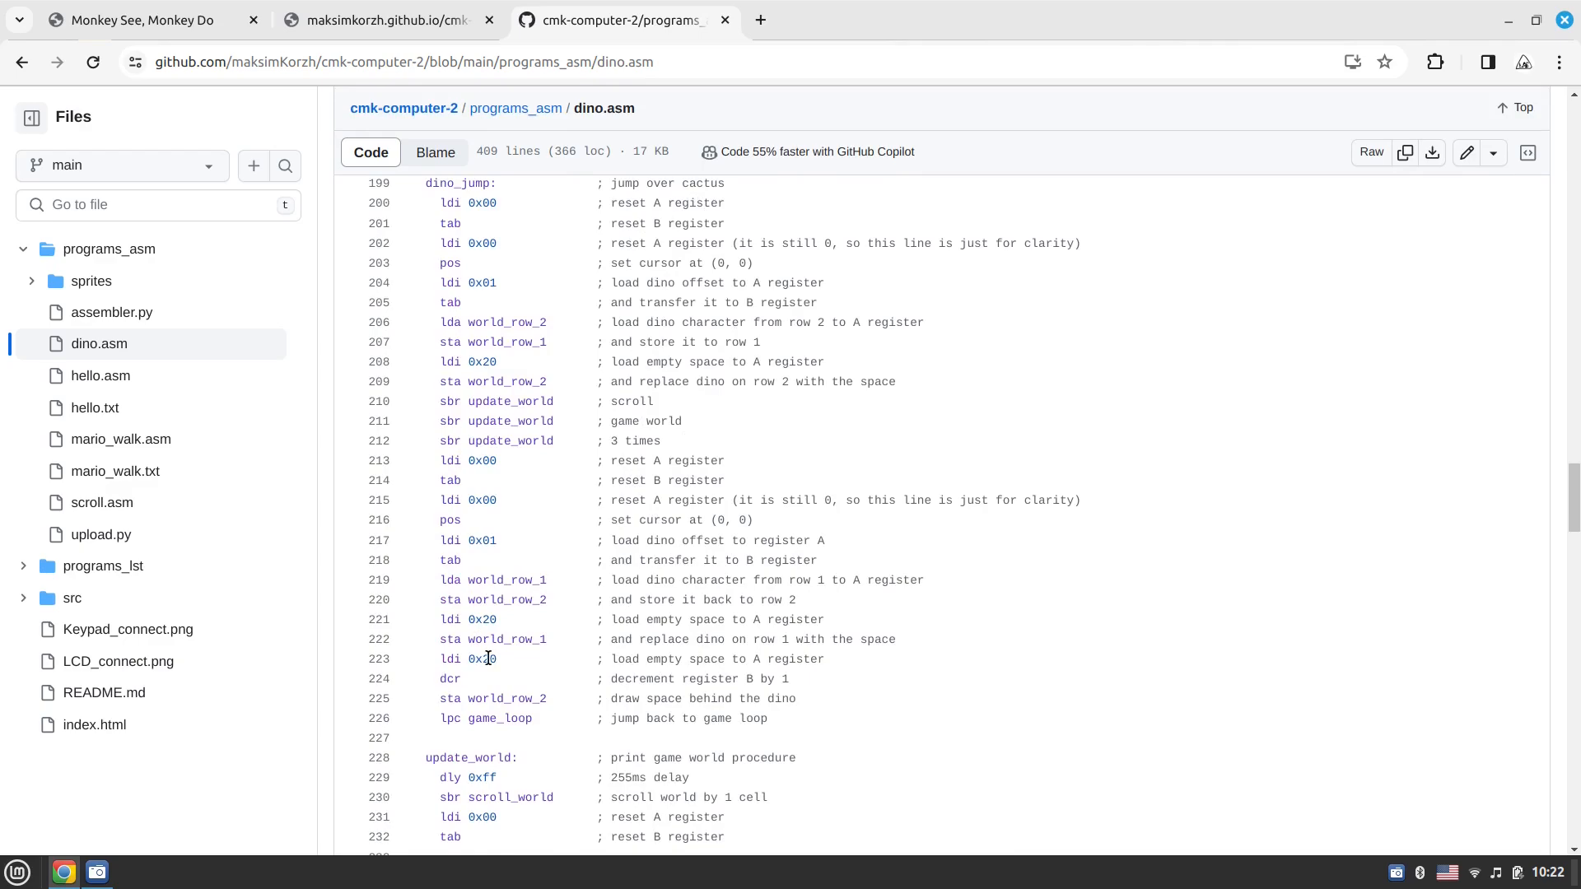
scroll("down", 3)
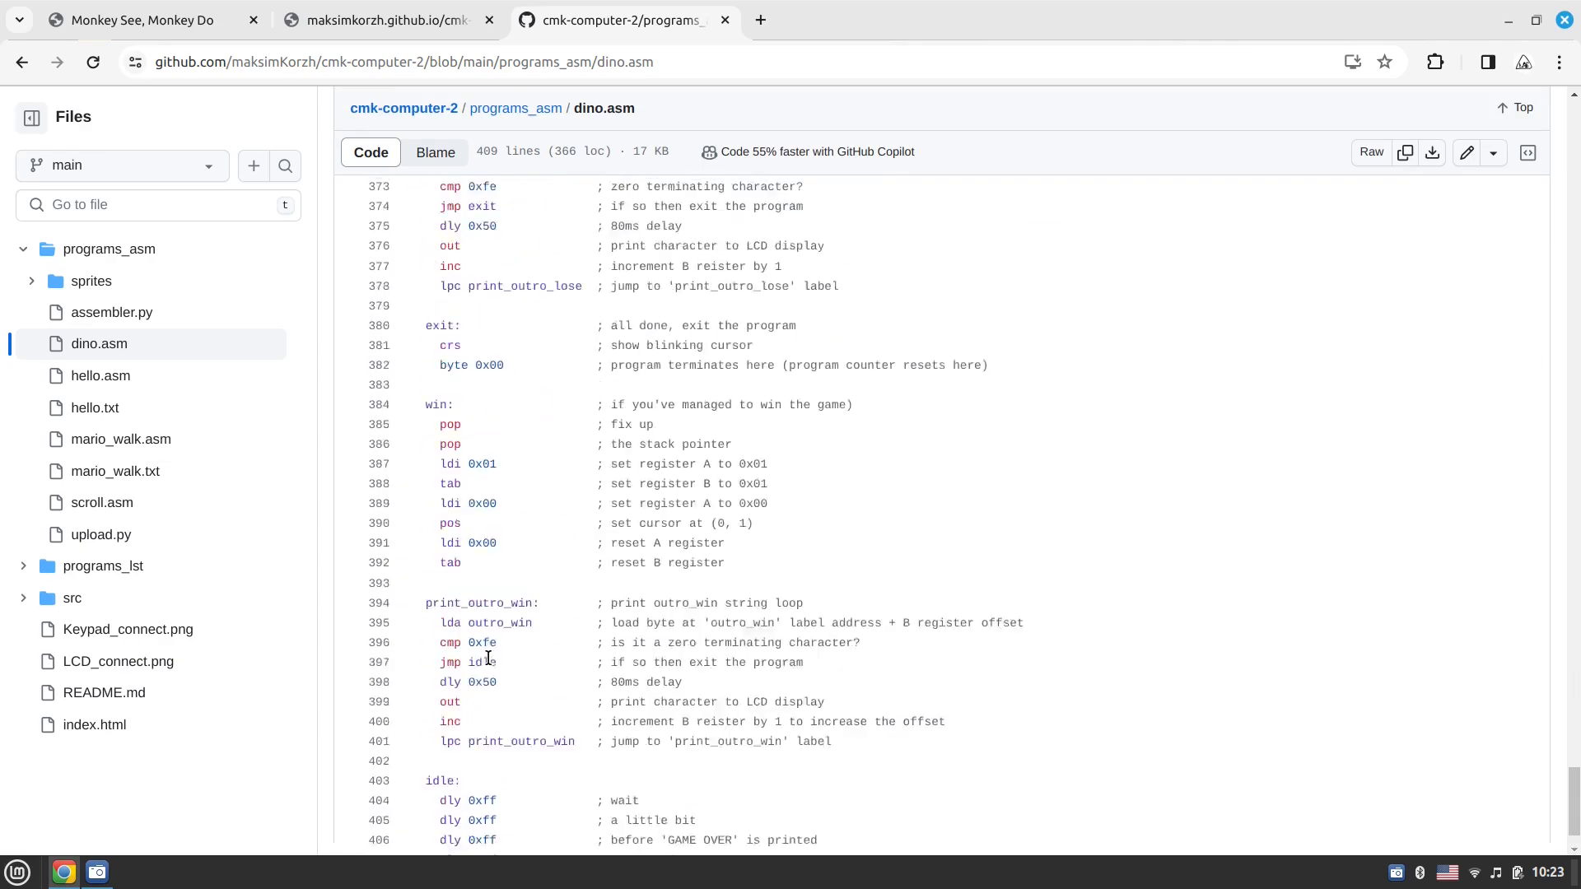
scroll("up", 3)
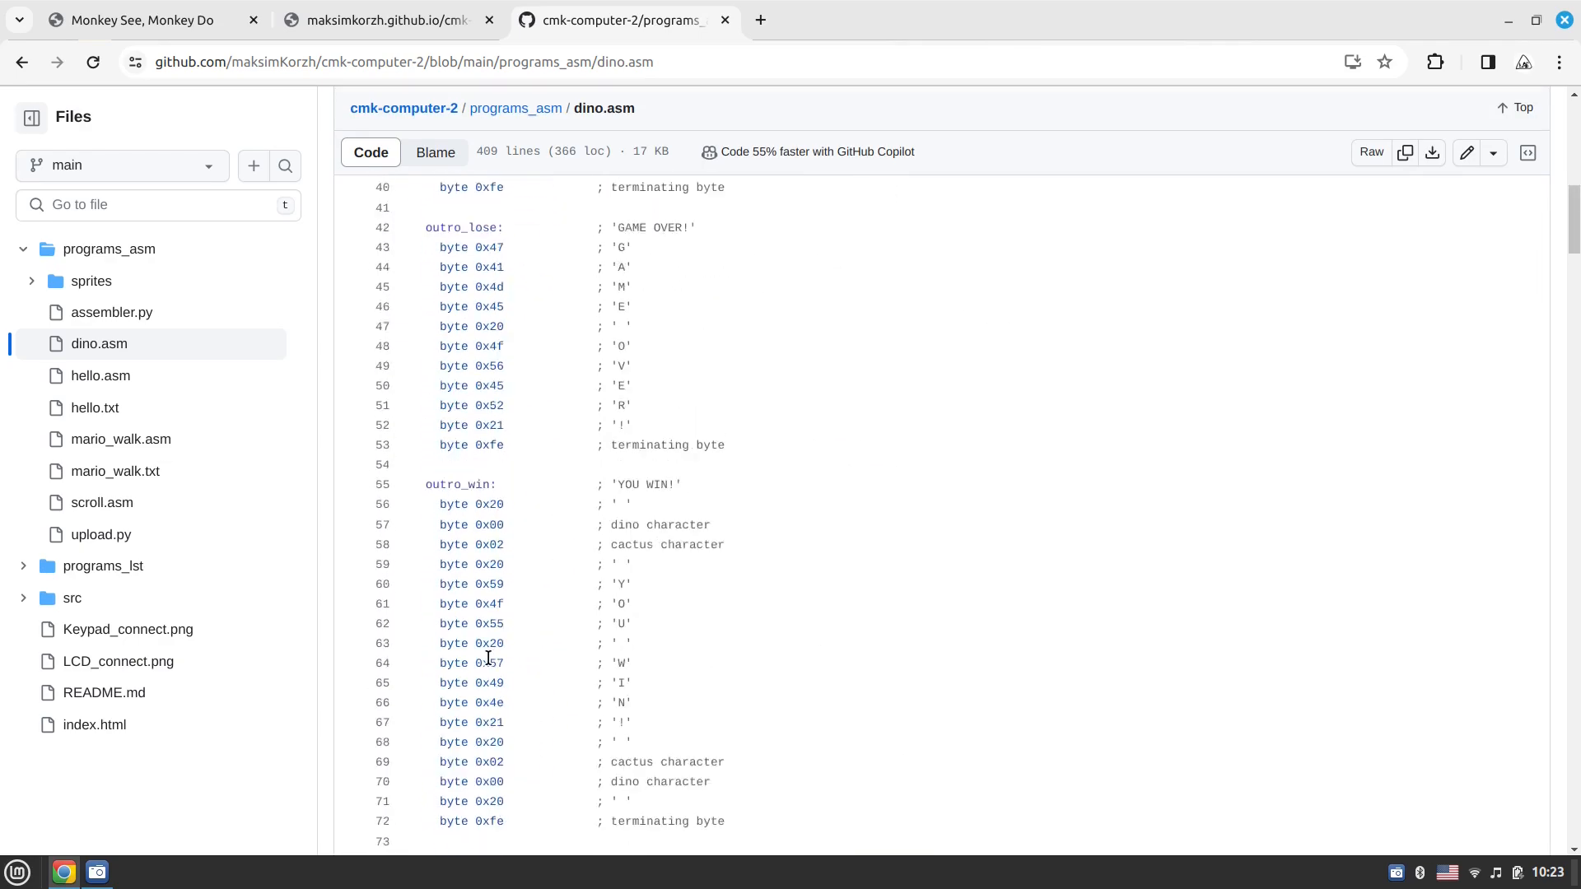
left_click(22, 61)
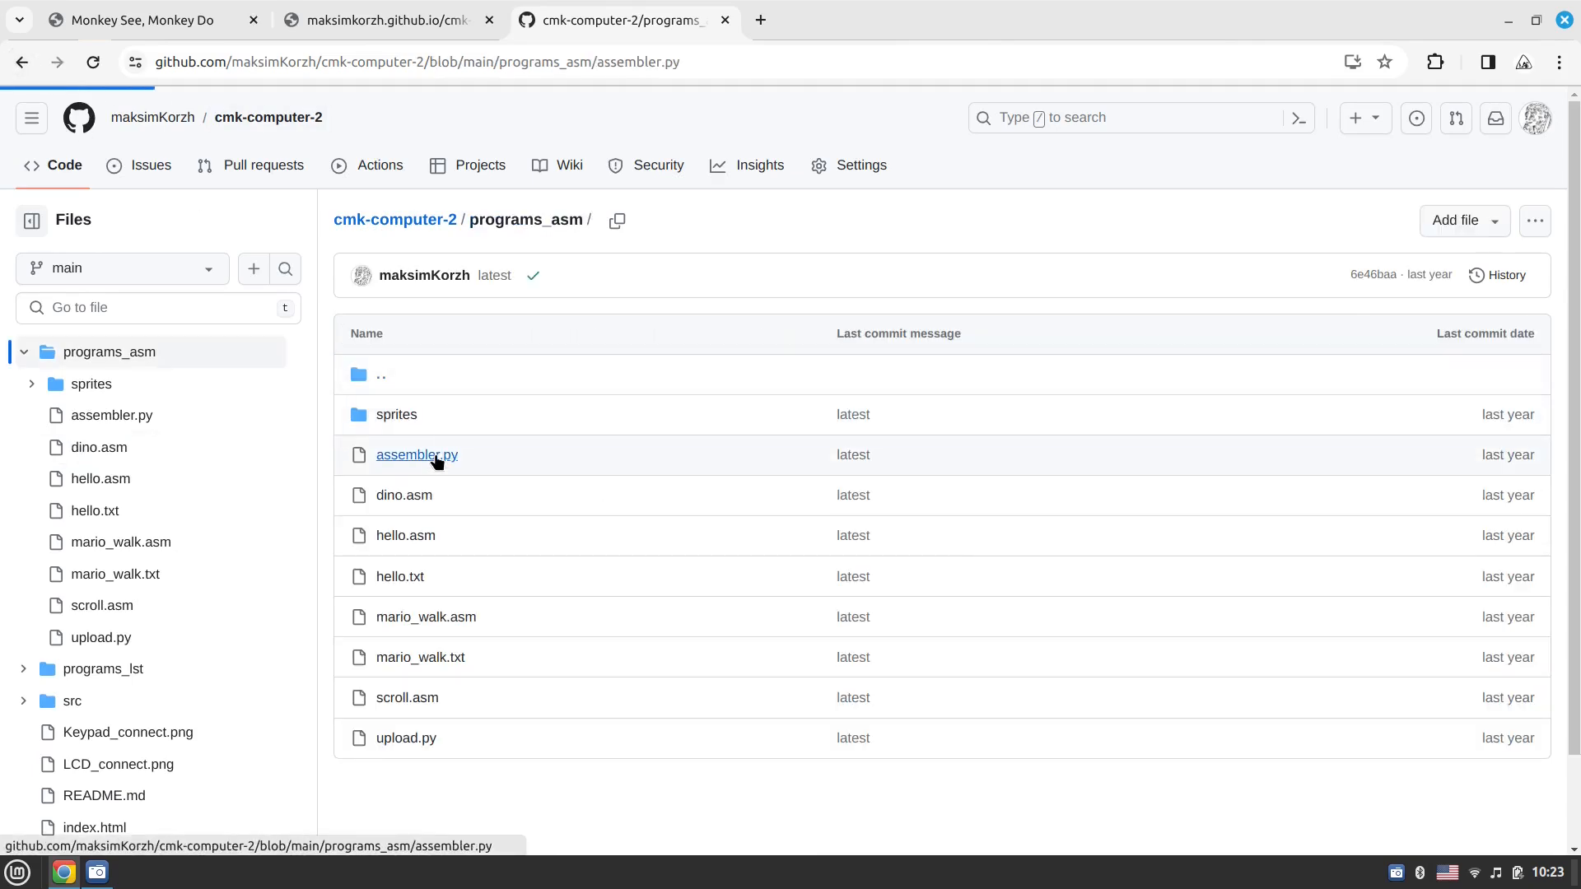
Read assembler.py to the bottom, return to programs_asm, then switch back to the projects page
left_click(416, 455)
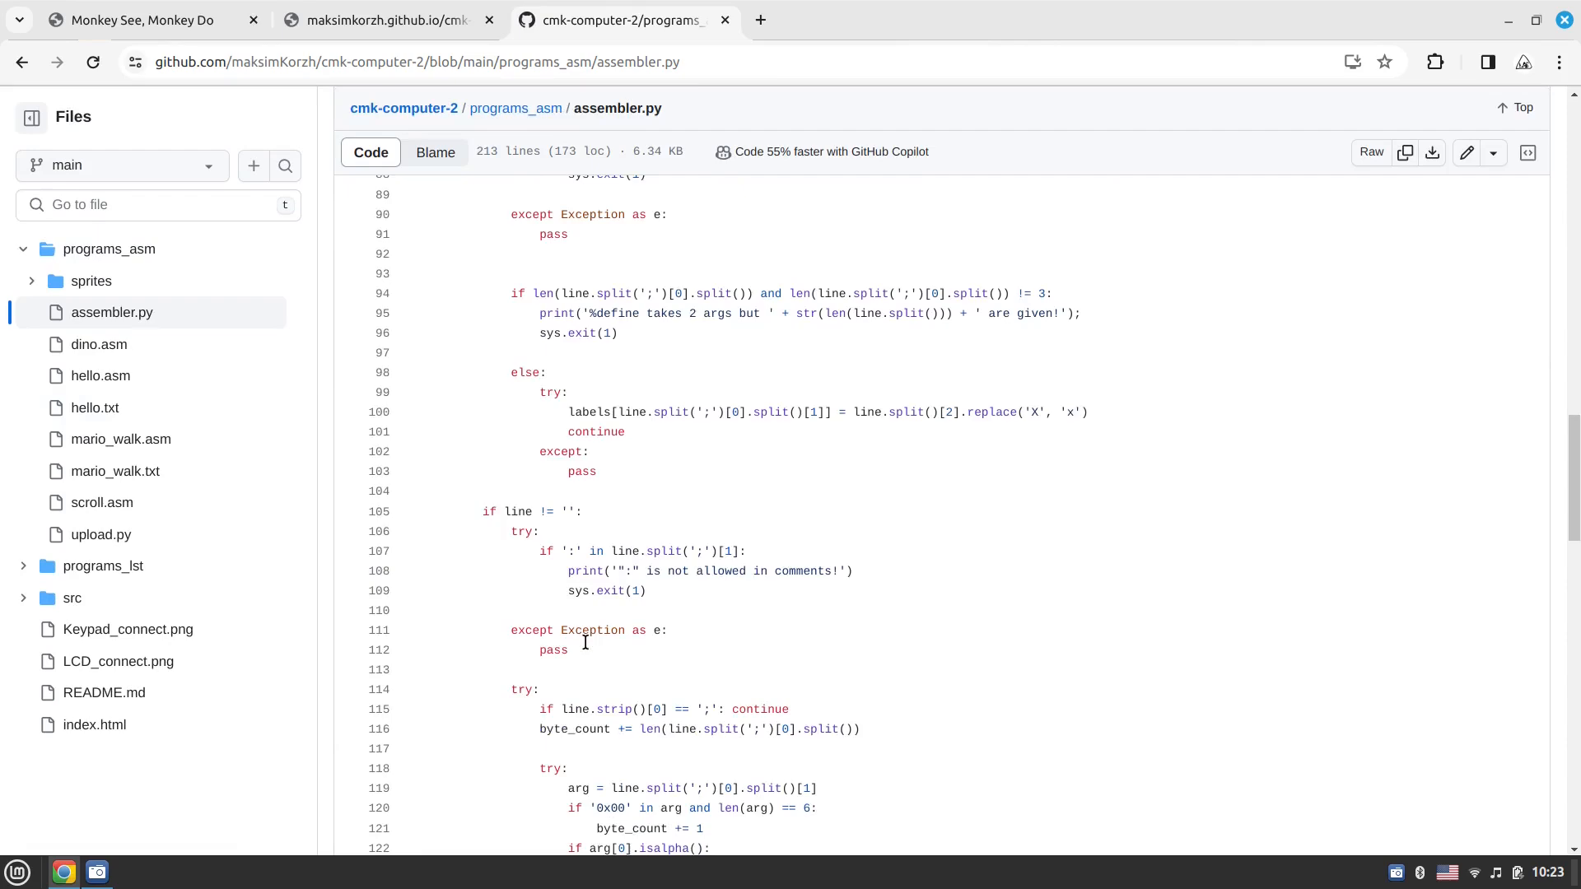
scroll("down", 3)
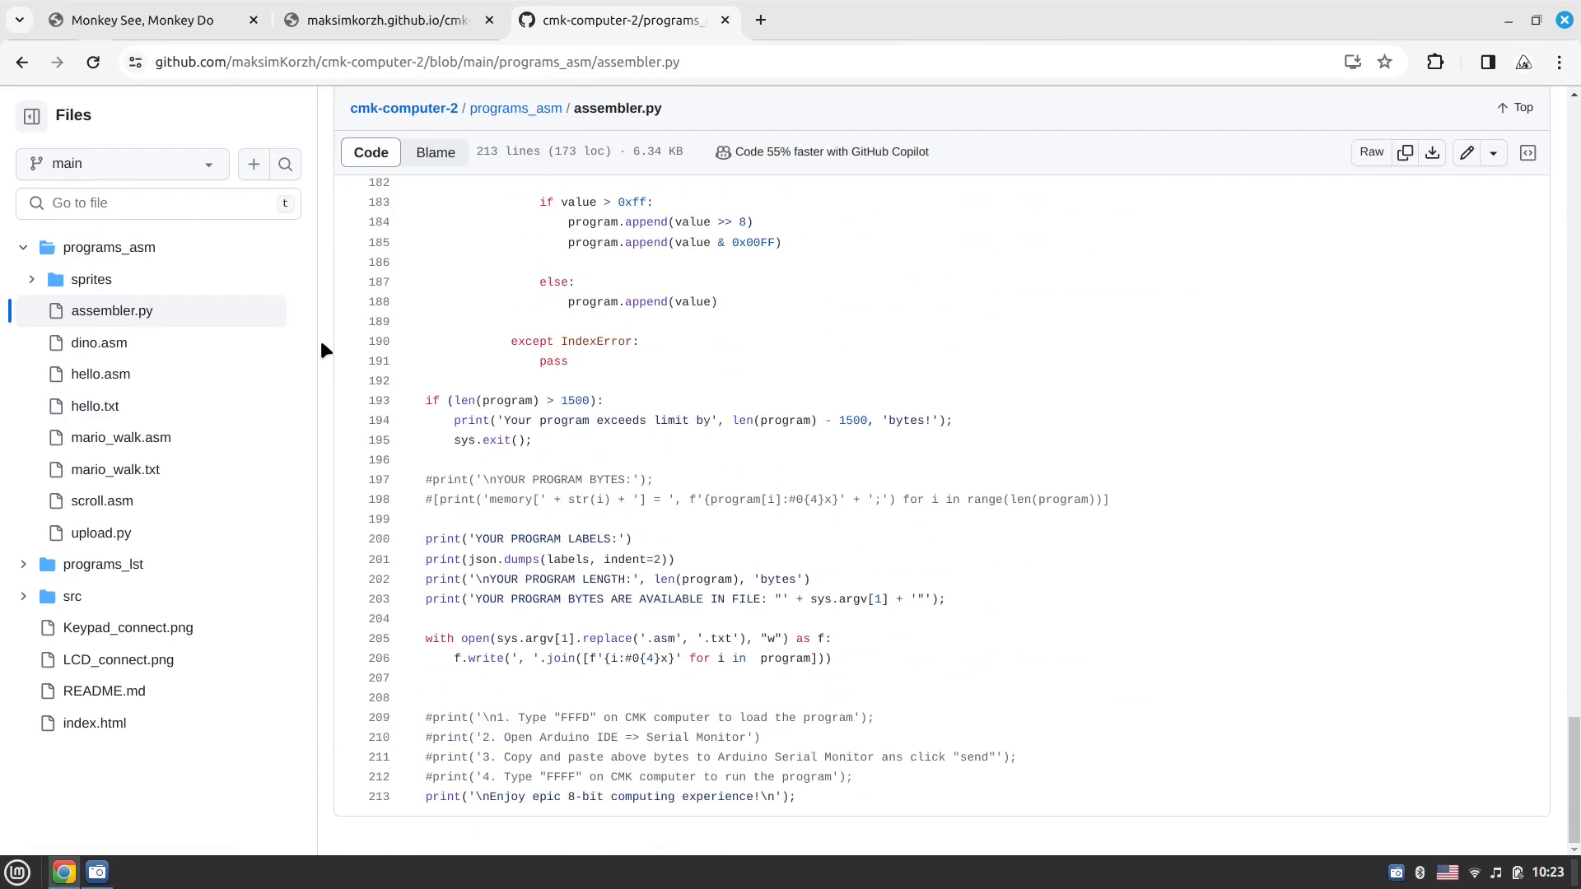
left_click(514, 108)
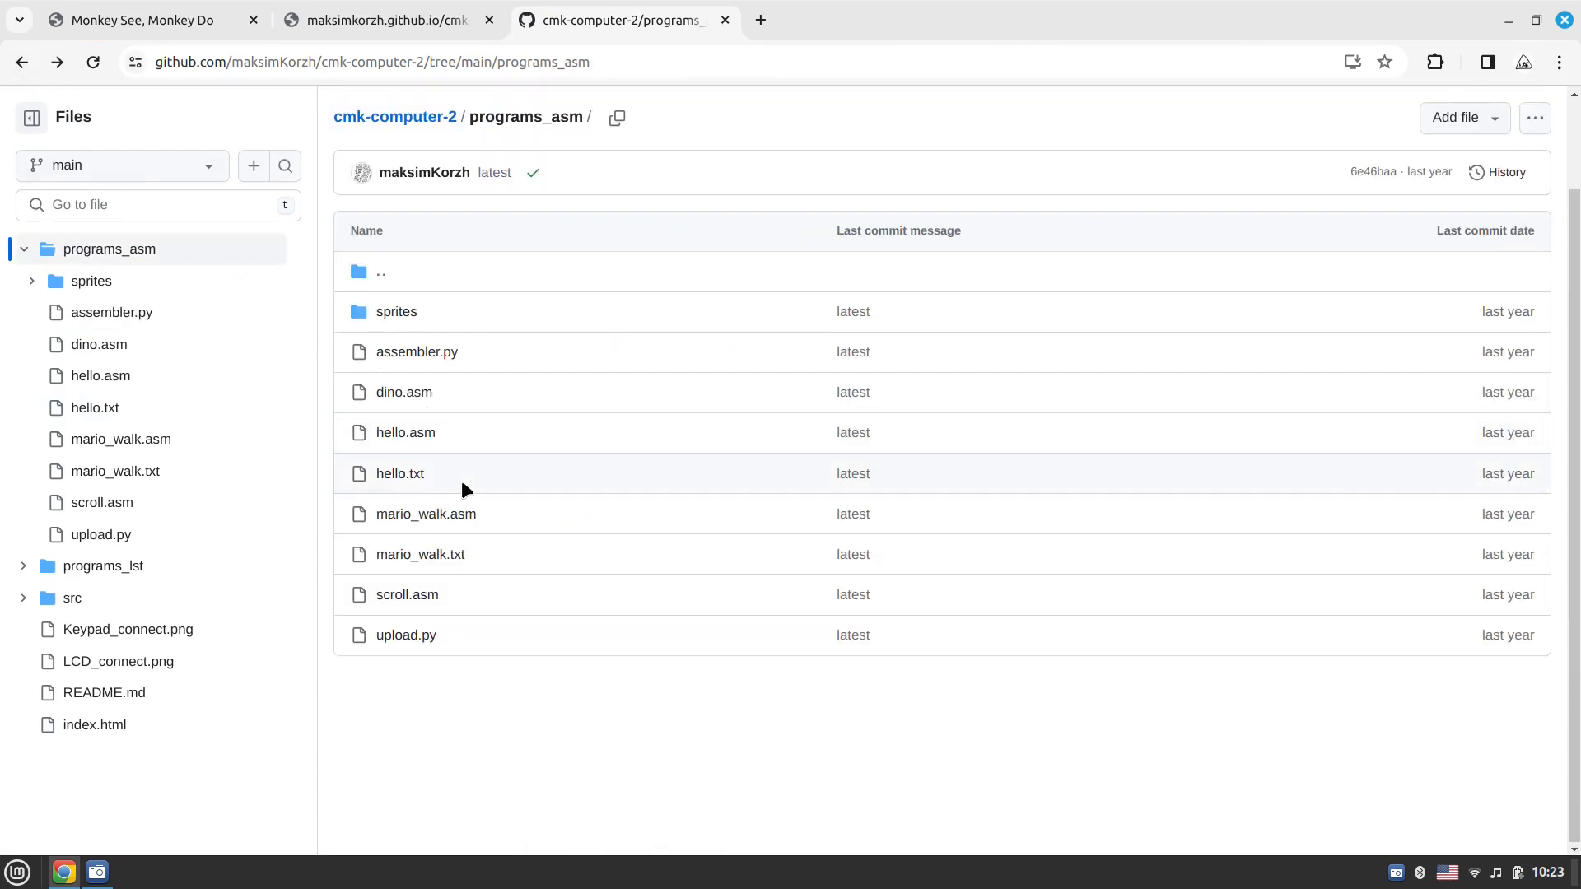
mouse_move(405, 434)
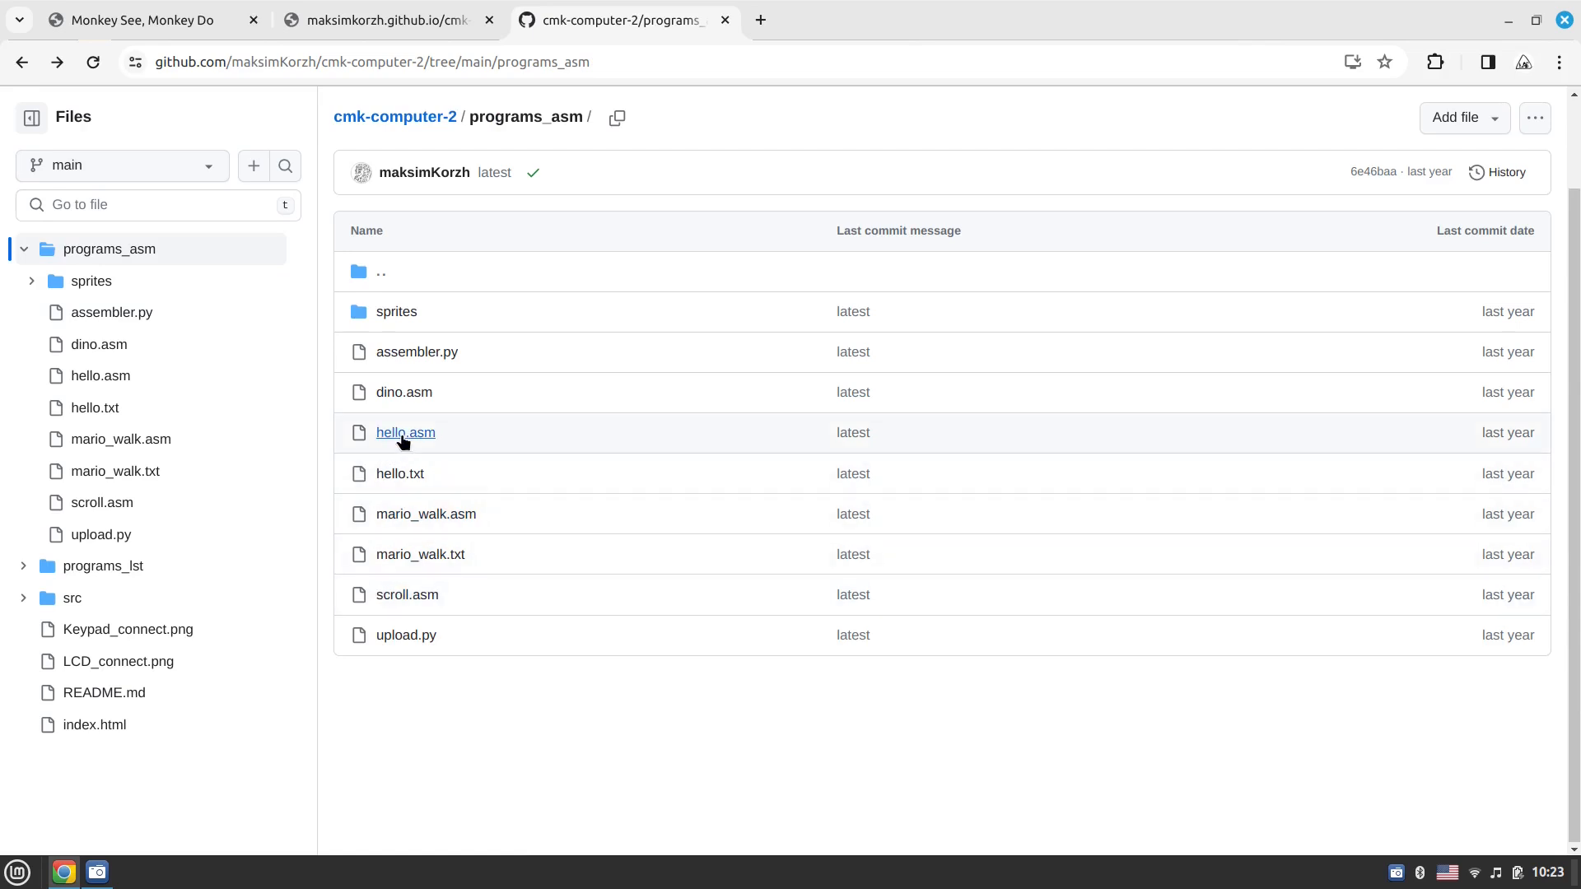
mouse_move(600, 529)
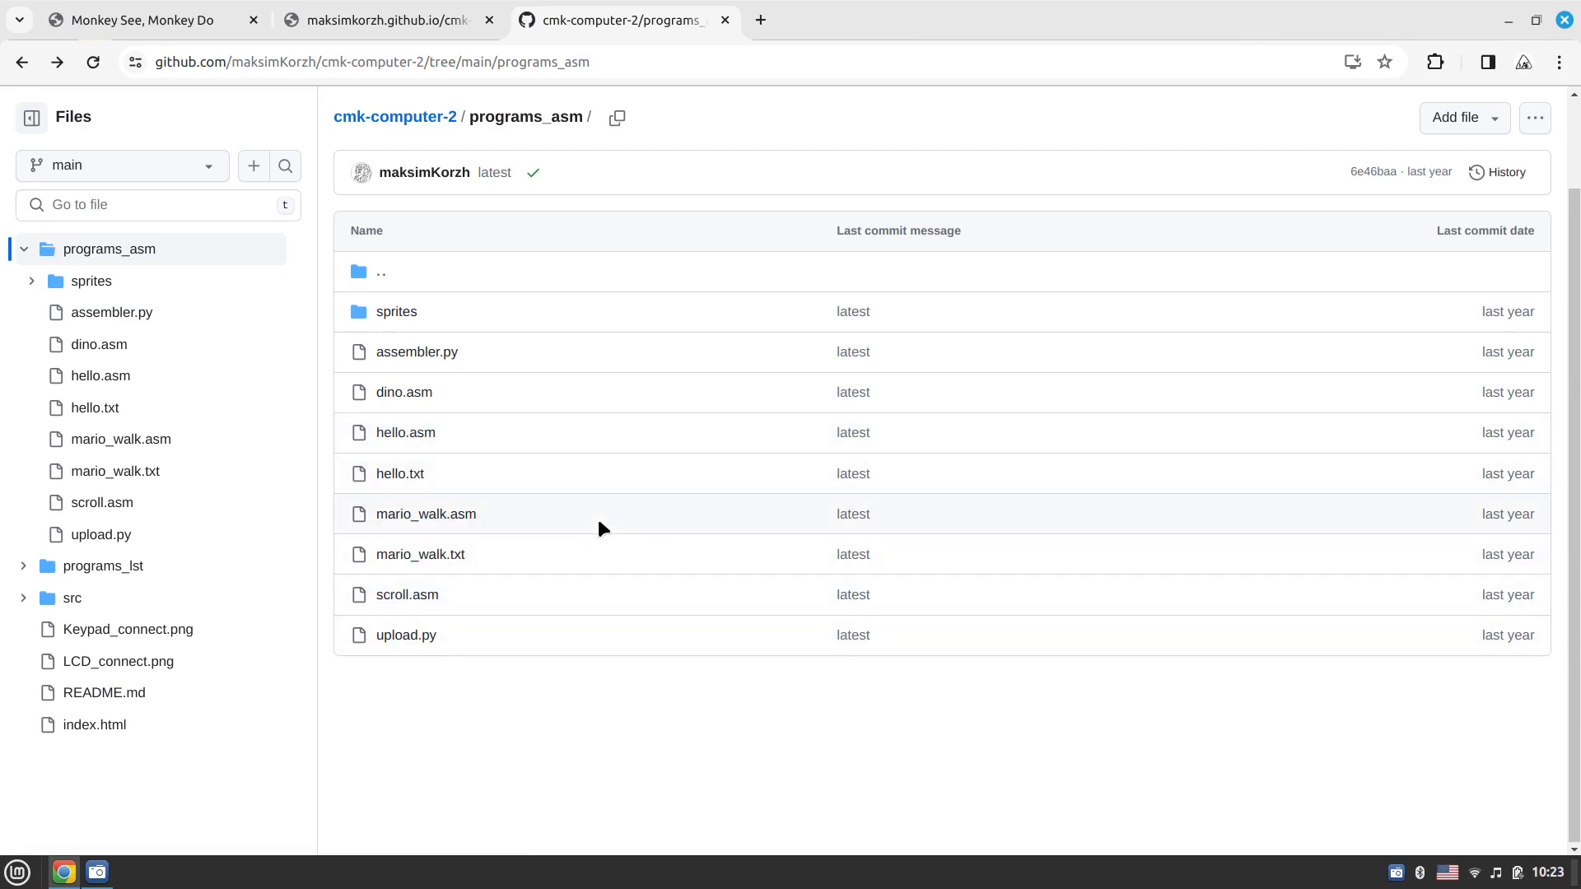
scroll("up", 3)
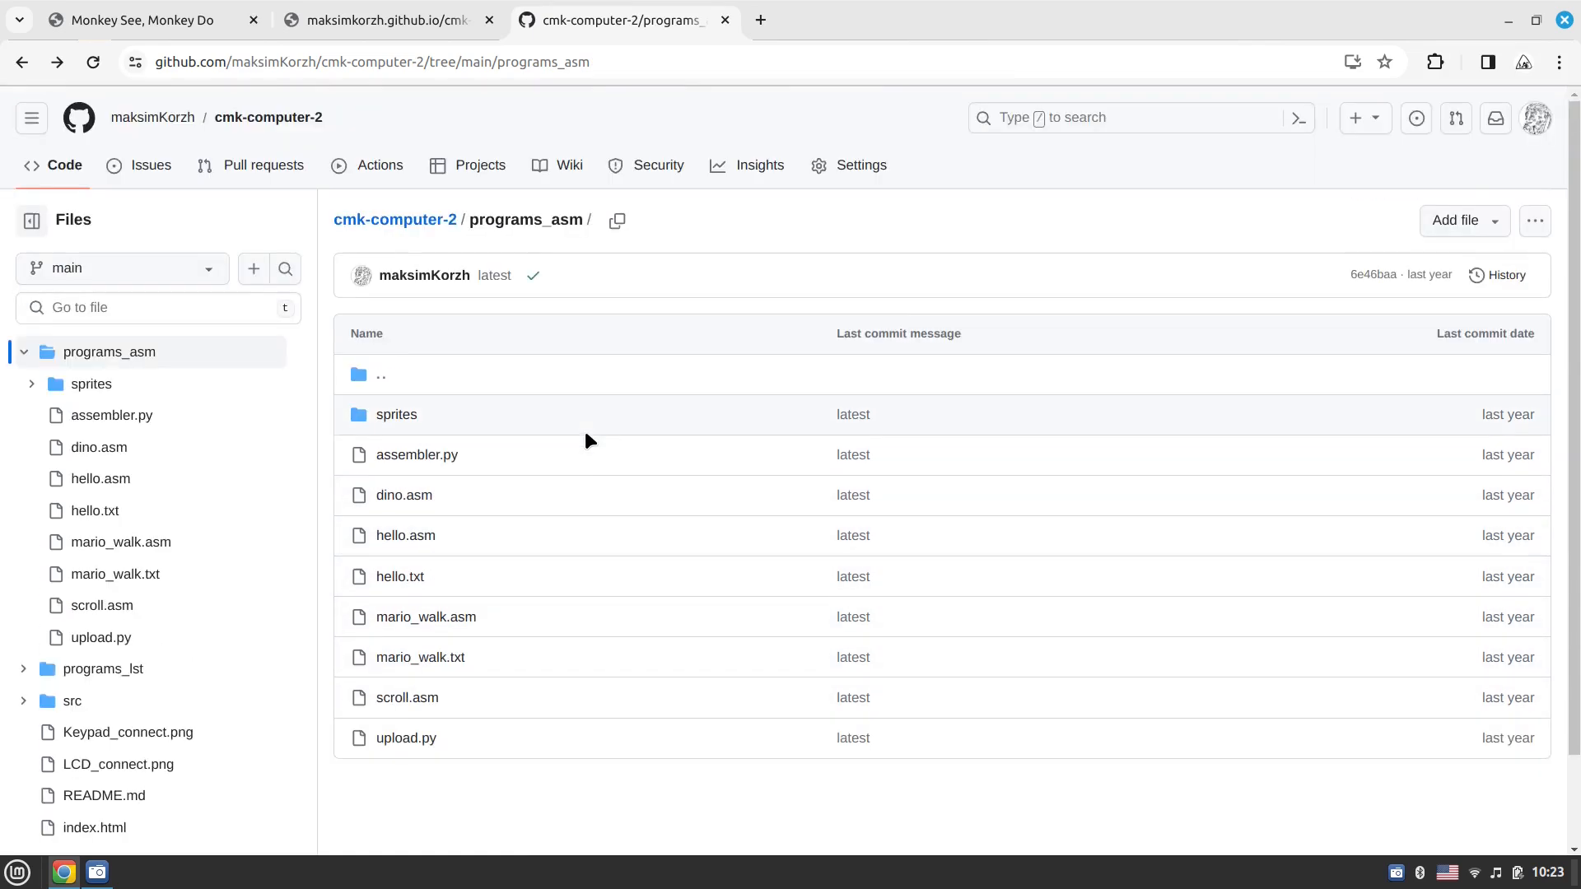
left_click(146, 20)
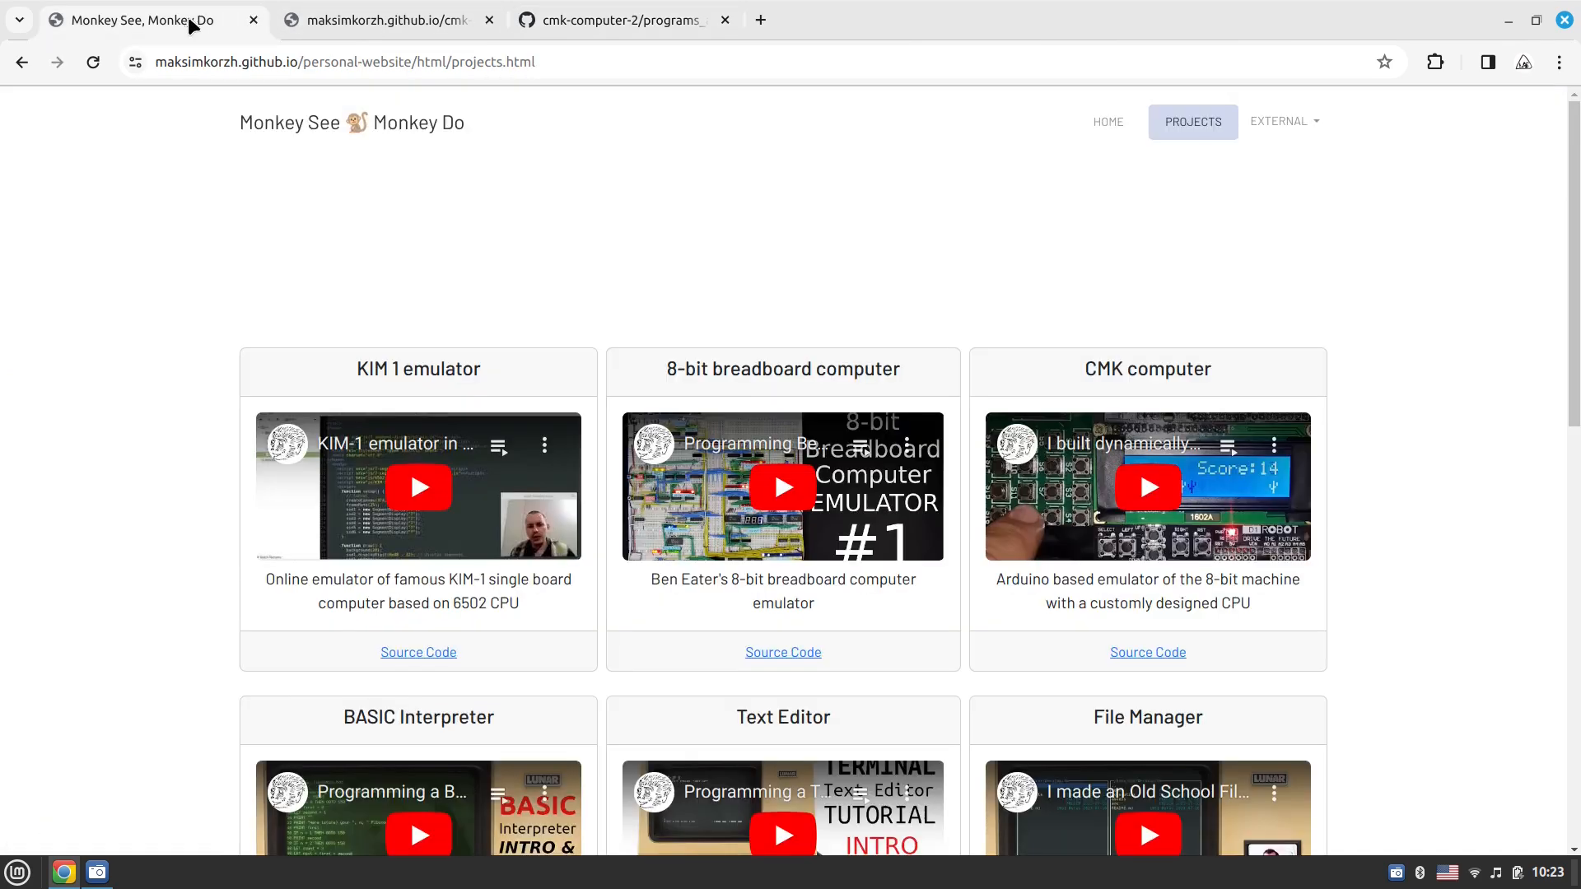
mouse_move(1286, 121)
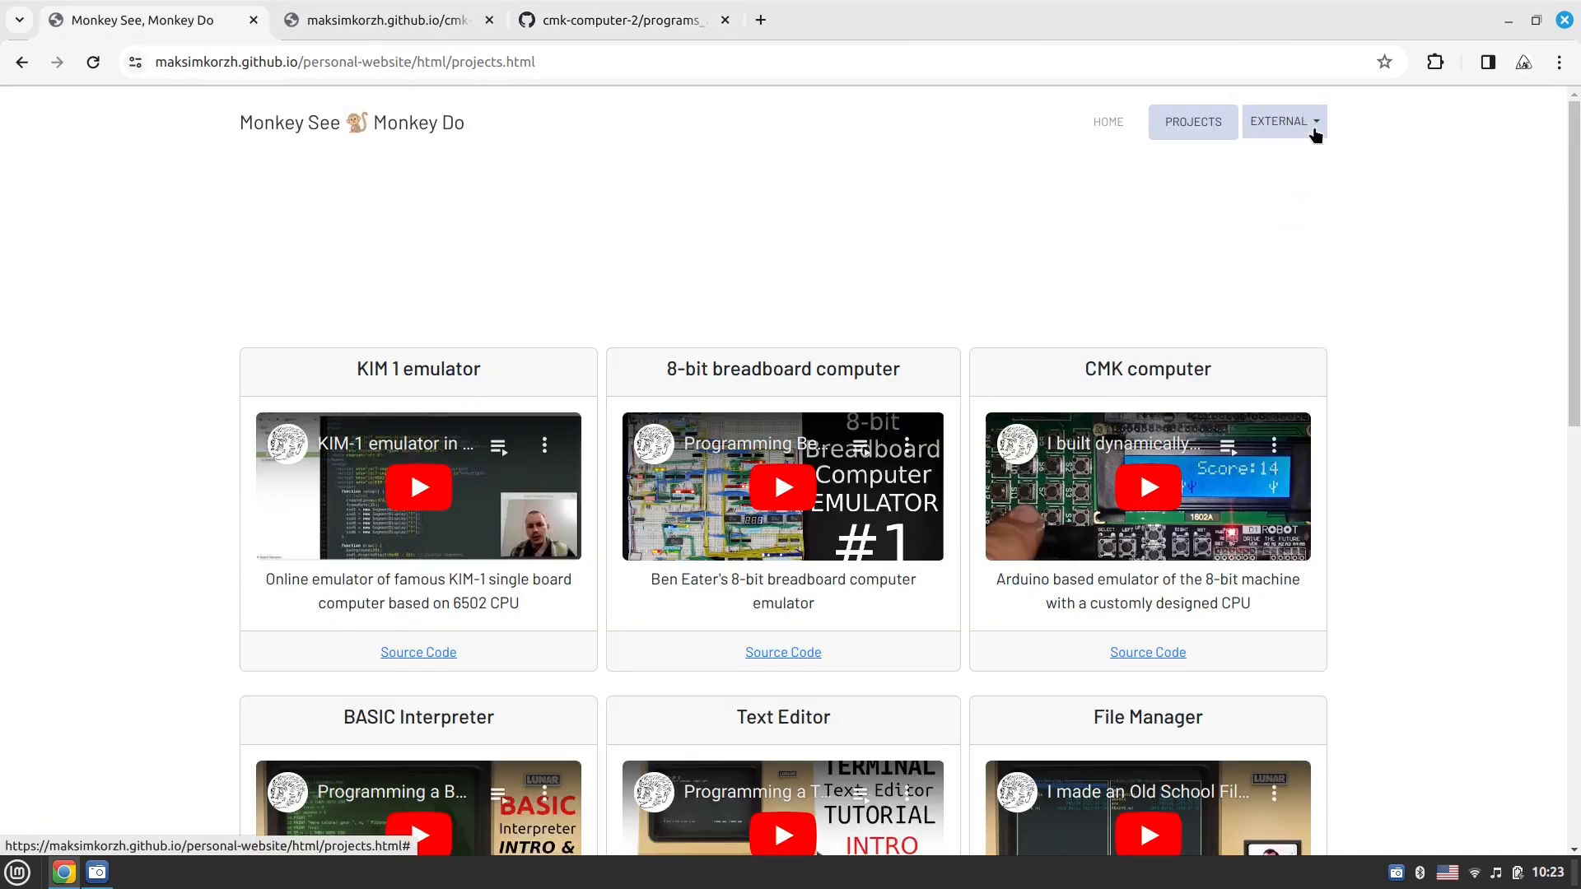
Launch the Raycaster demo, walk forward through the textured maze, then close its tab
left_click(386, 20)
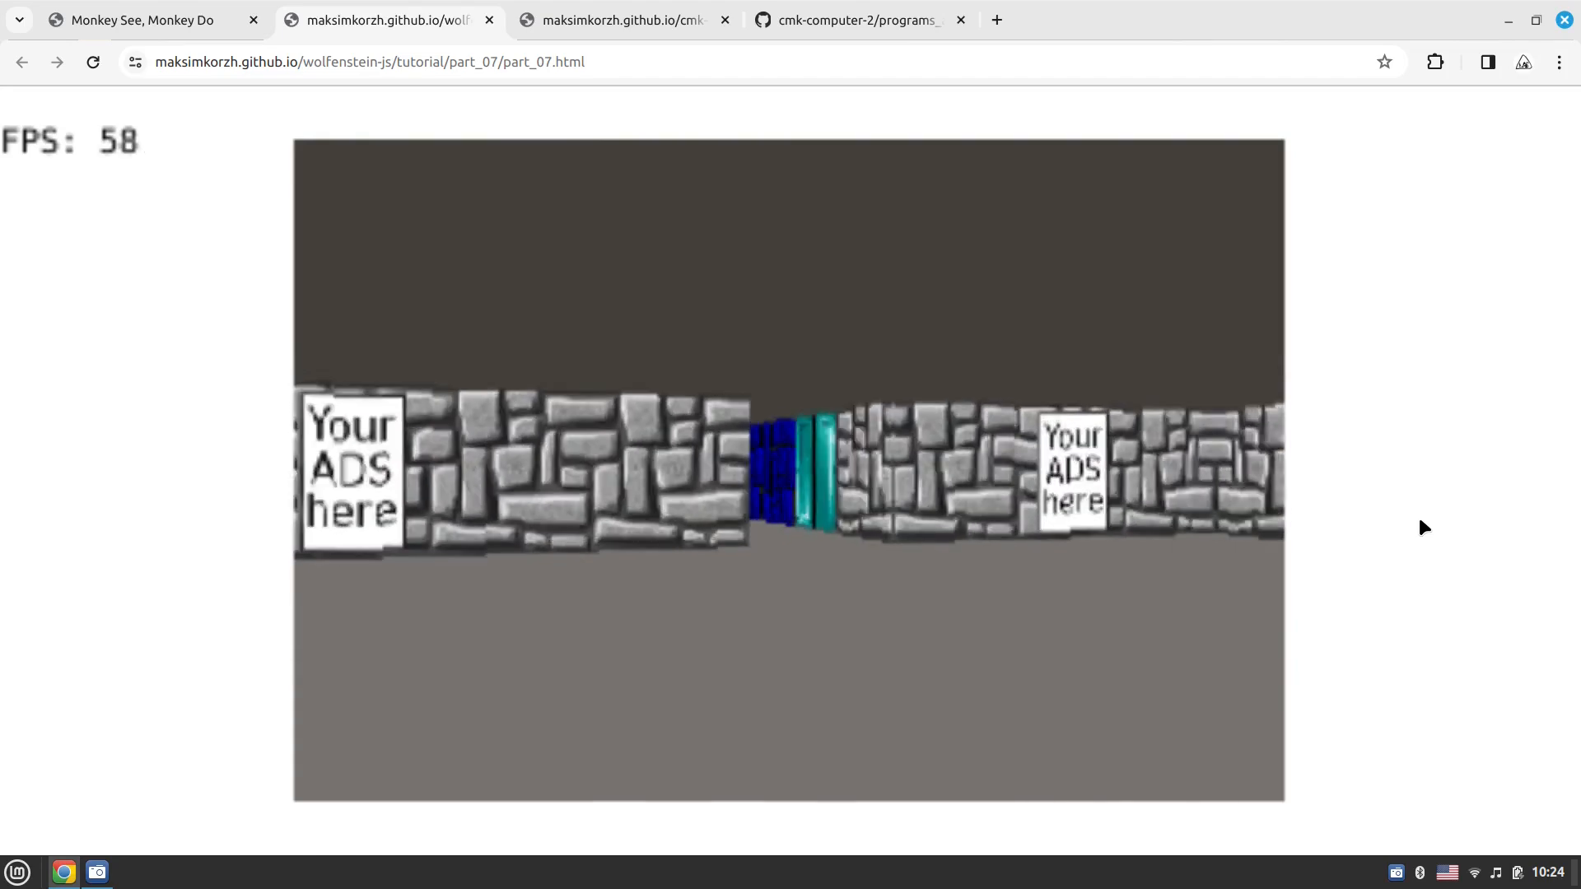
key("w")
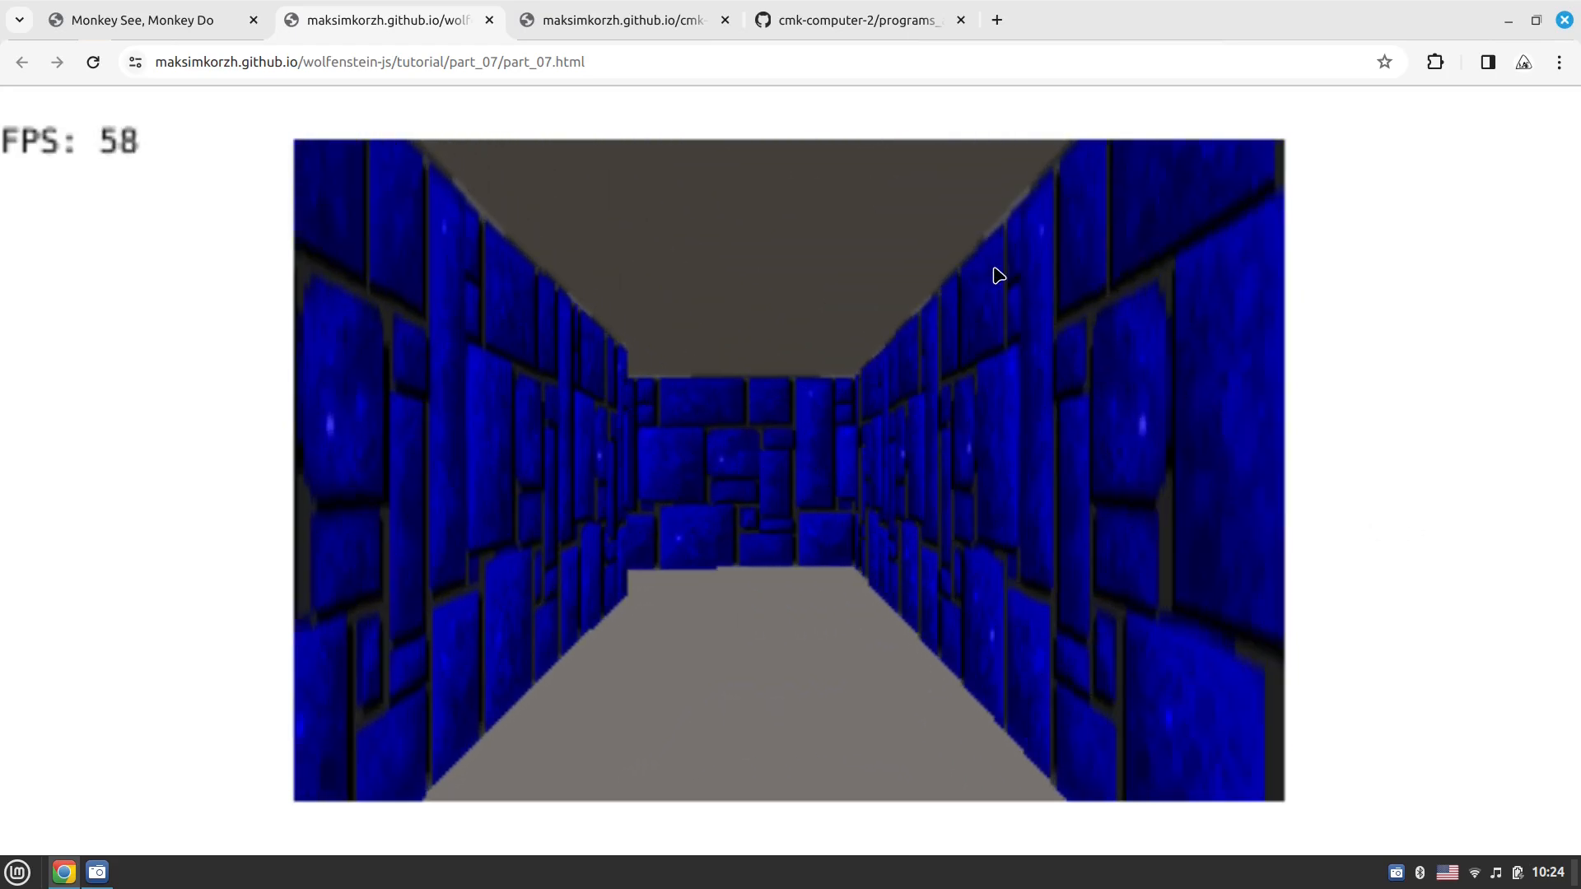
left_click(488, 20)
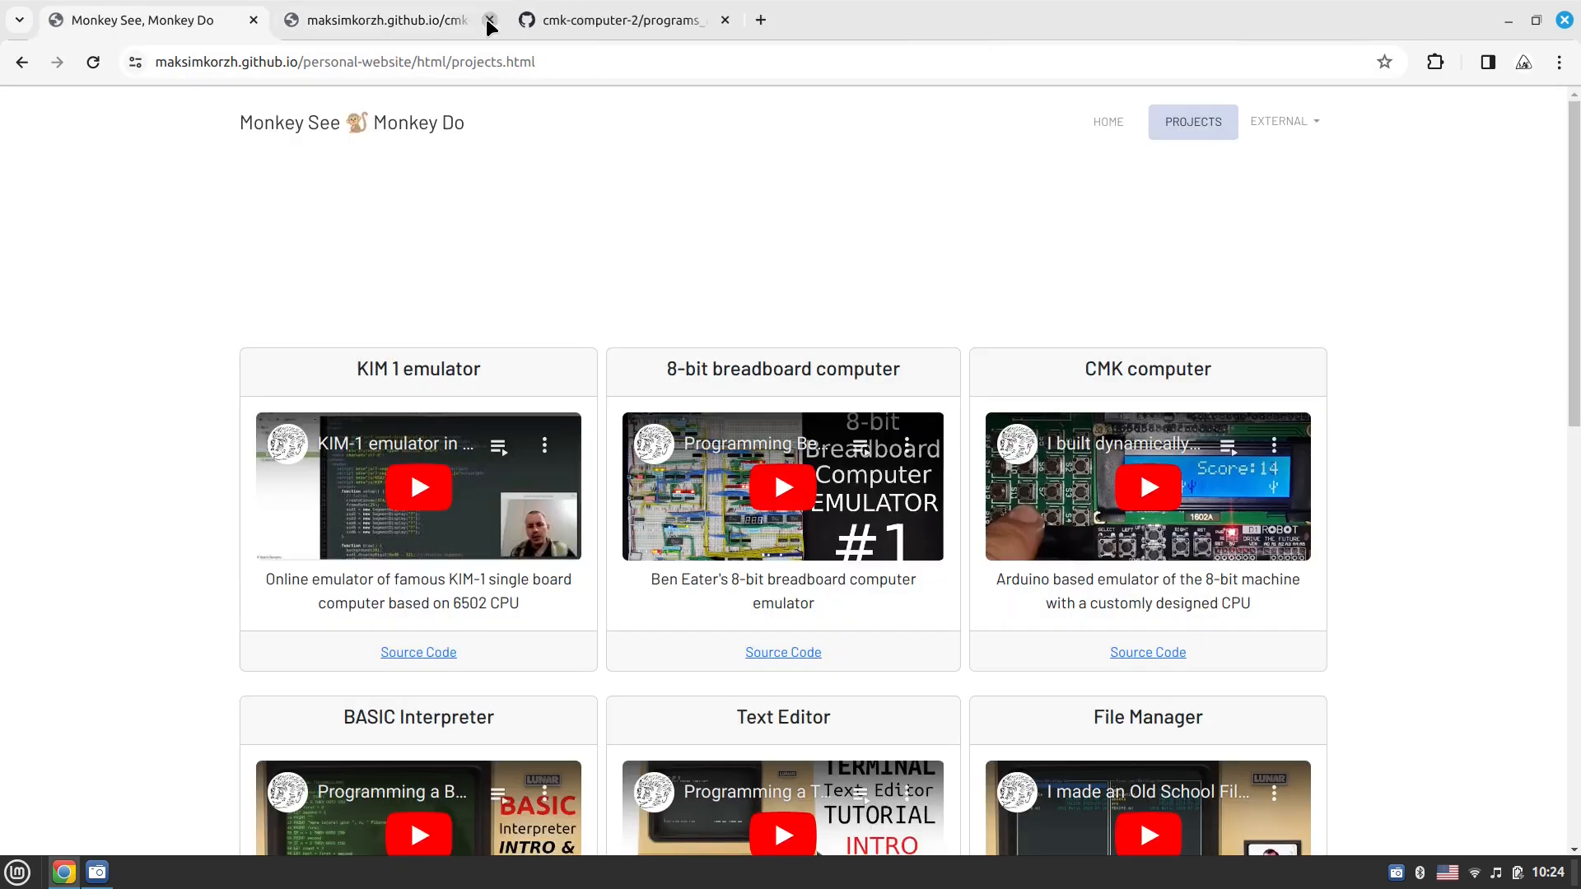
Launch the Rasterizer Camera & Clipping terrain demo from External, watch it, then close its tab
left_click(1283, 120)
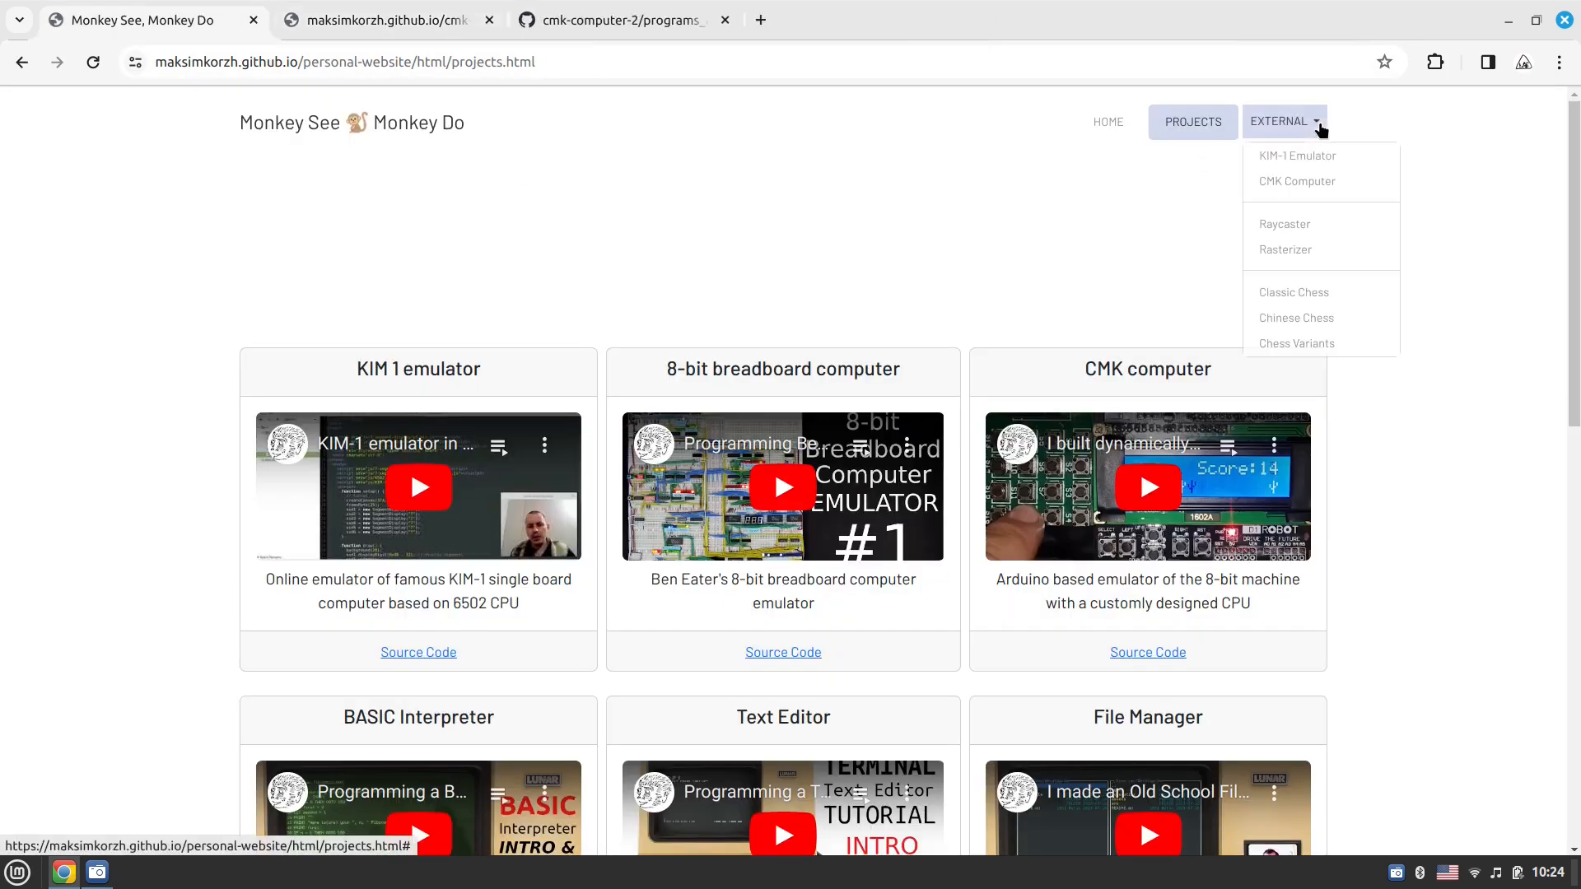
mouse_move(1283, 249)
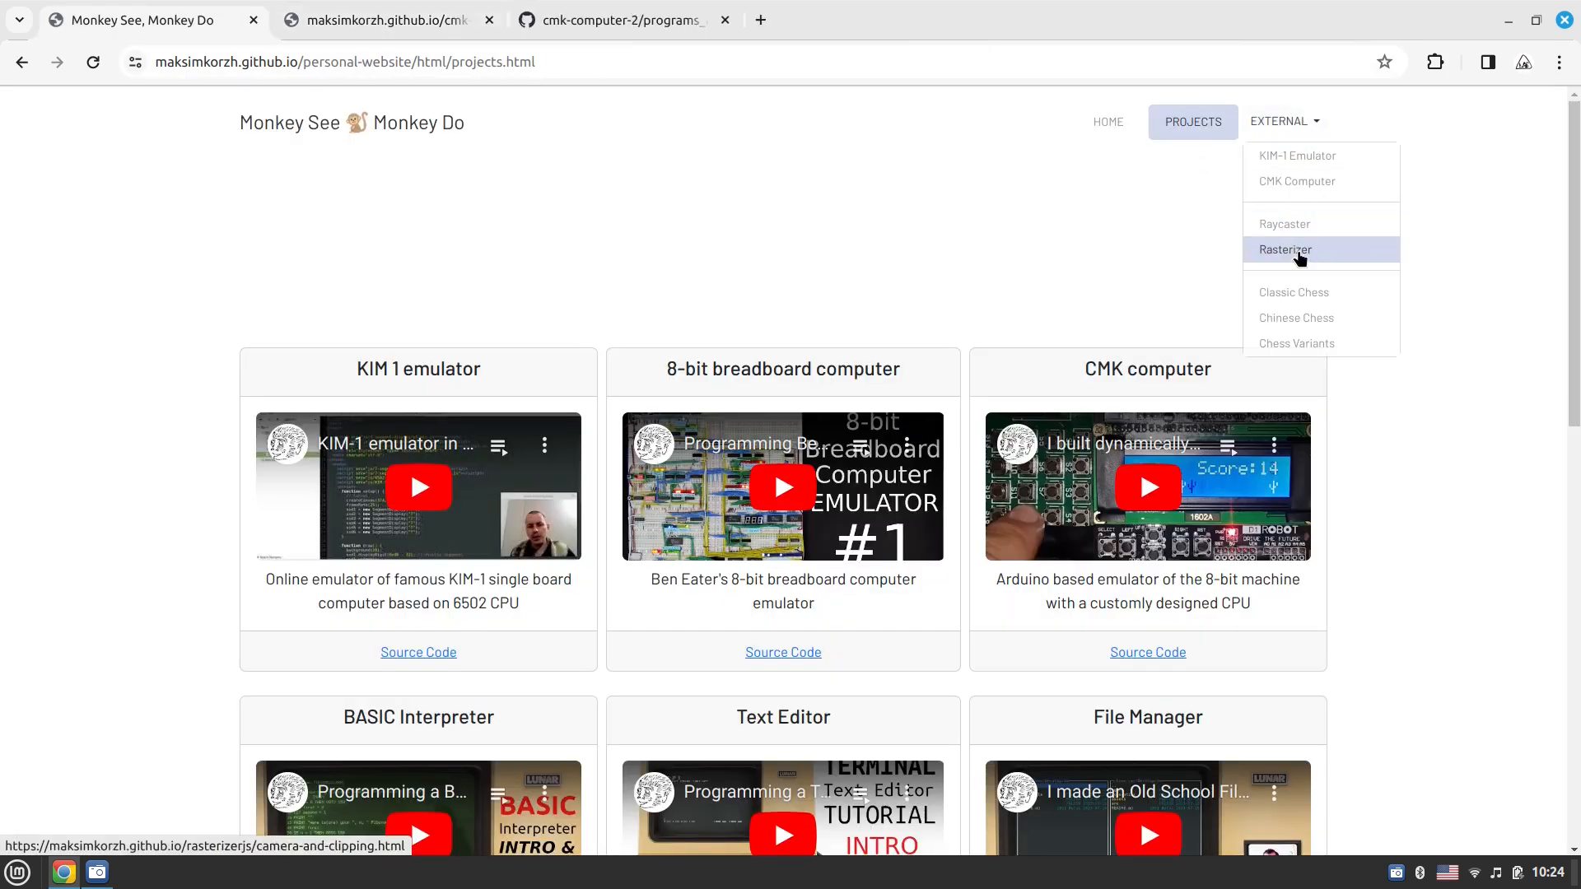
left_click(1283, 249)
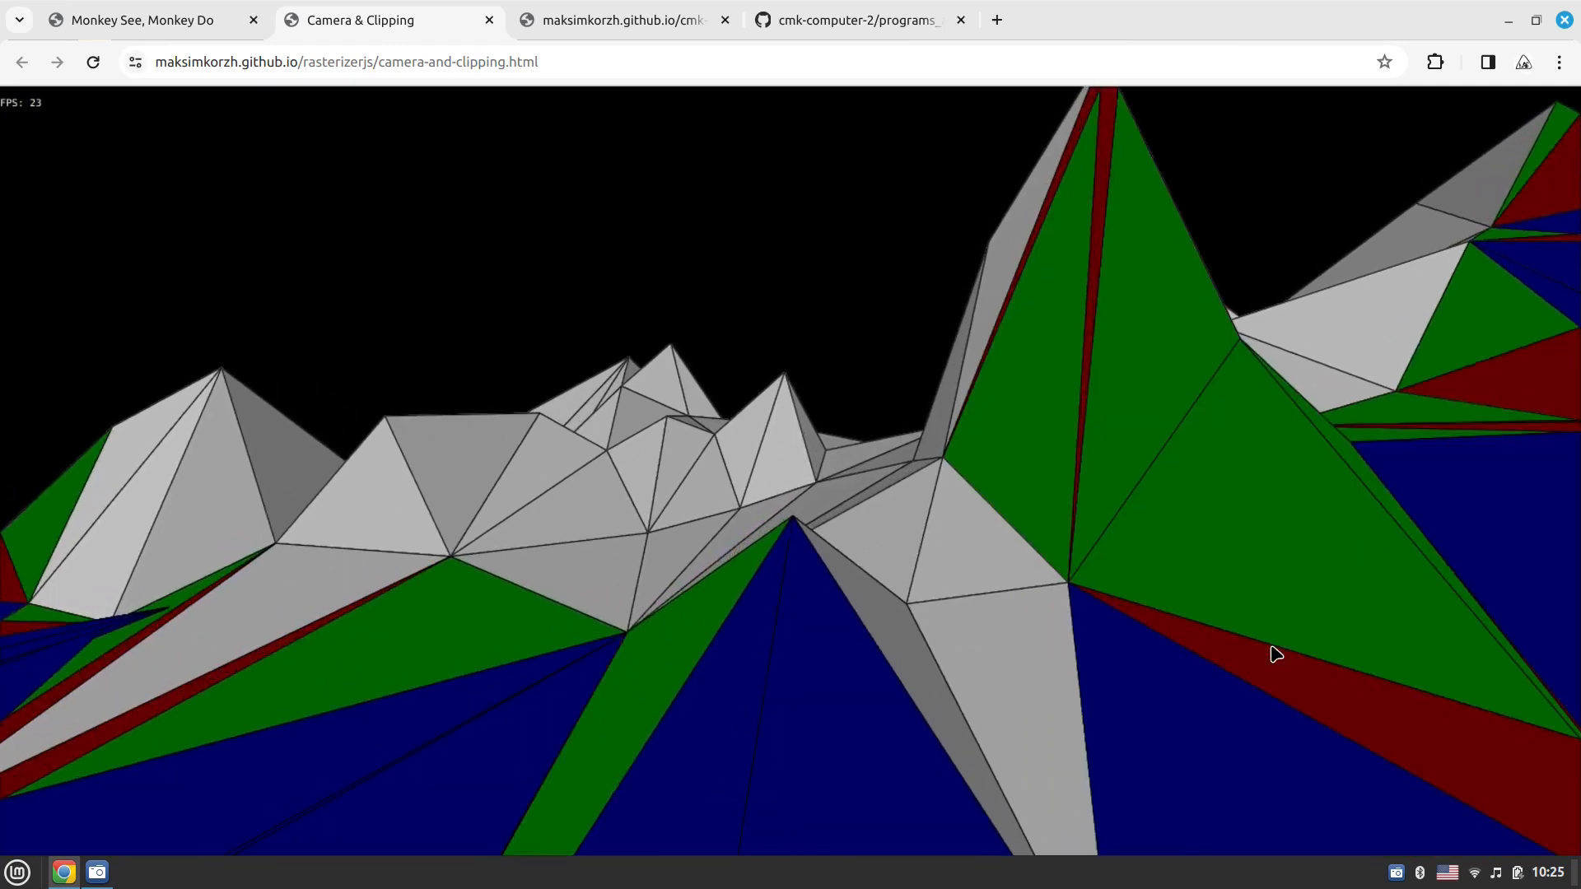
mouse_move(489, 19)
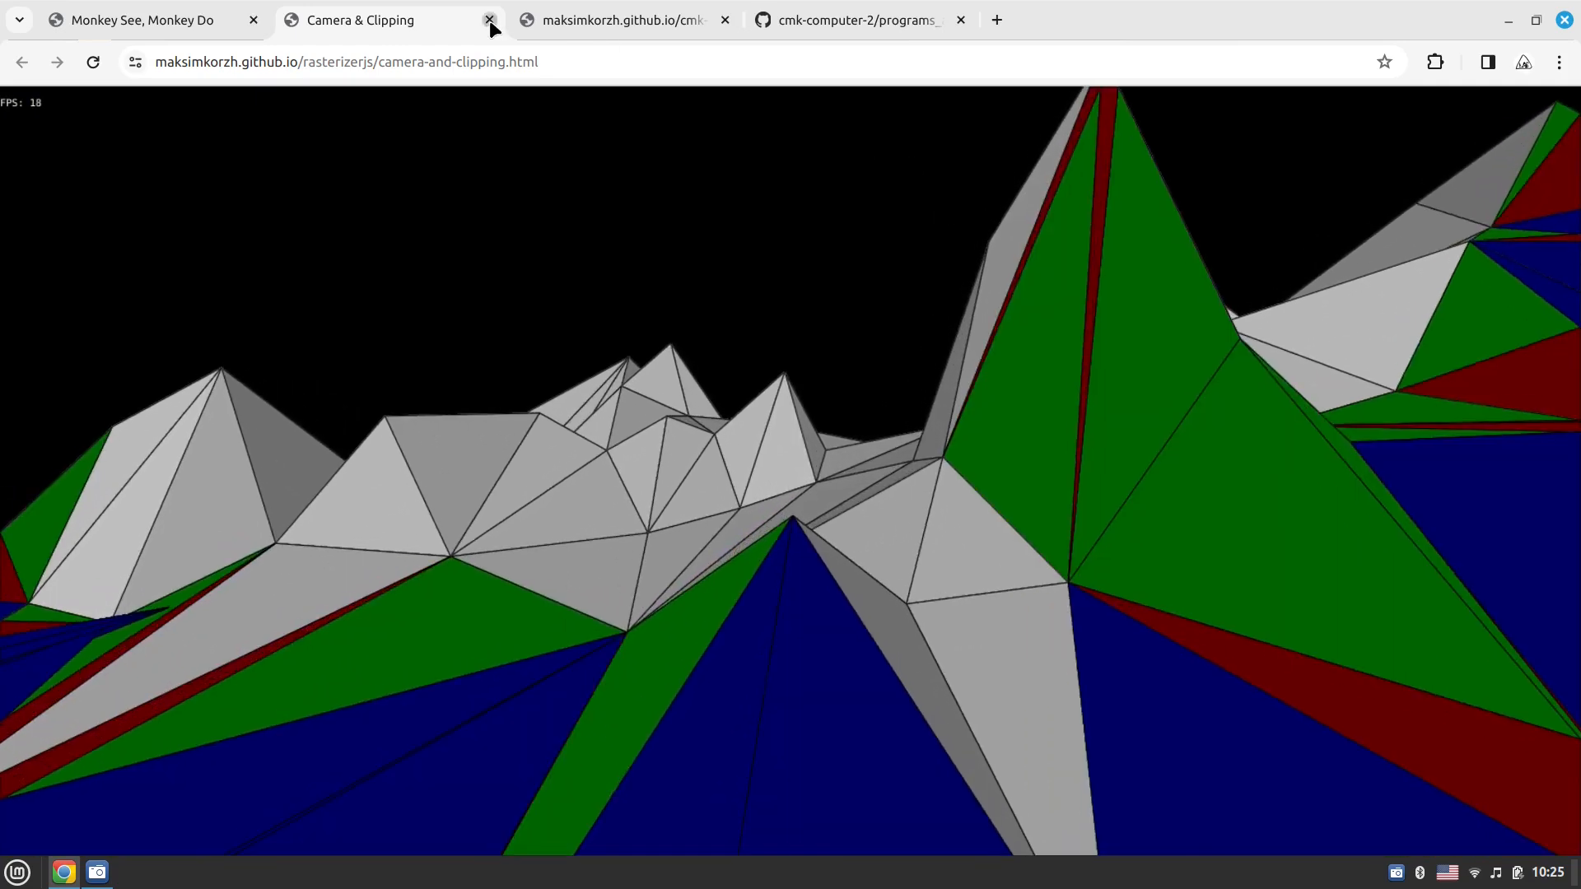
left_click(489, 20)
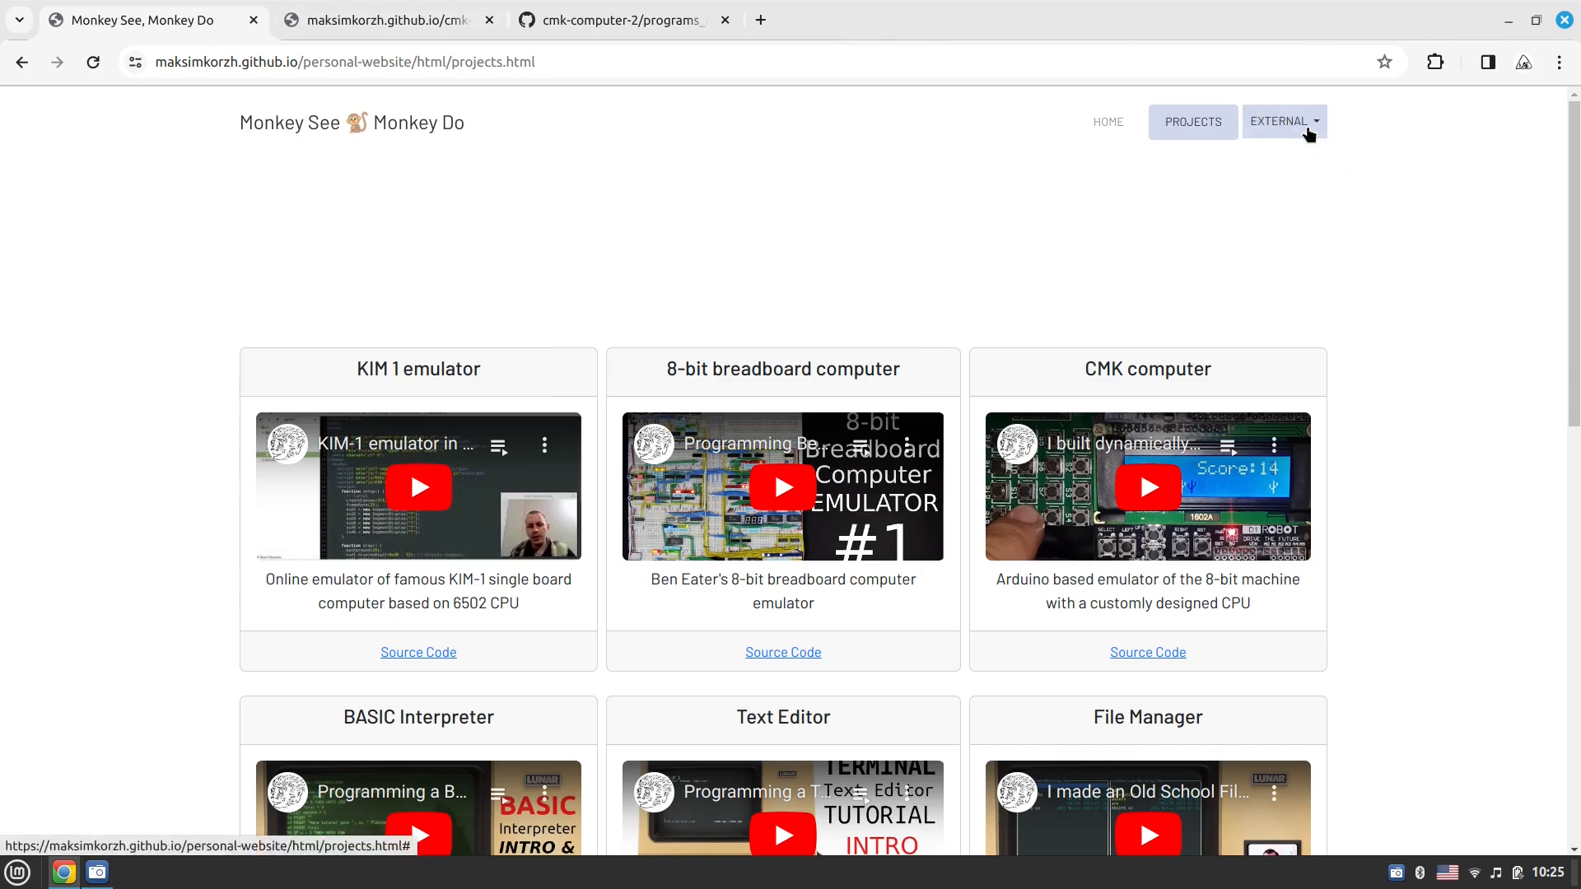
Launch Classic Chess from the External list and close the GitHub repository tab
left_click(1281, 120)
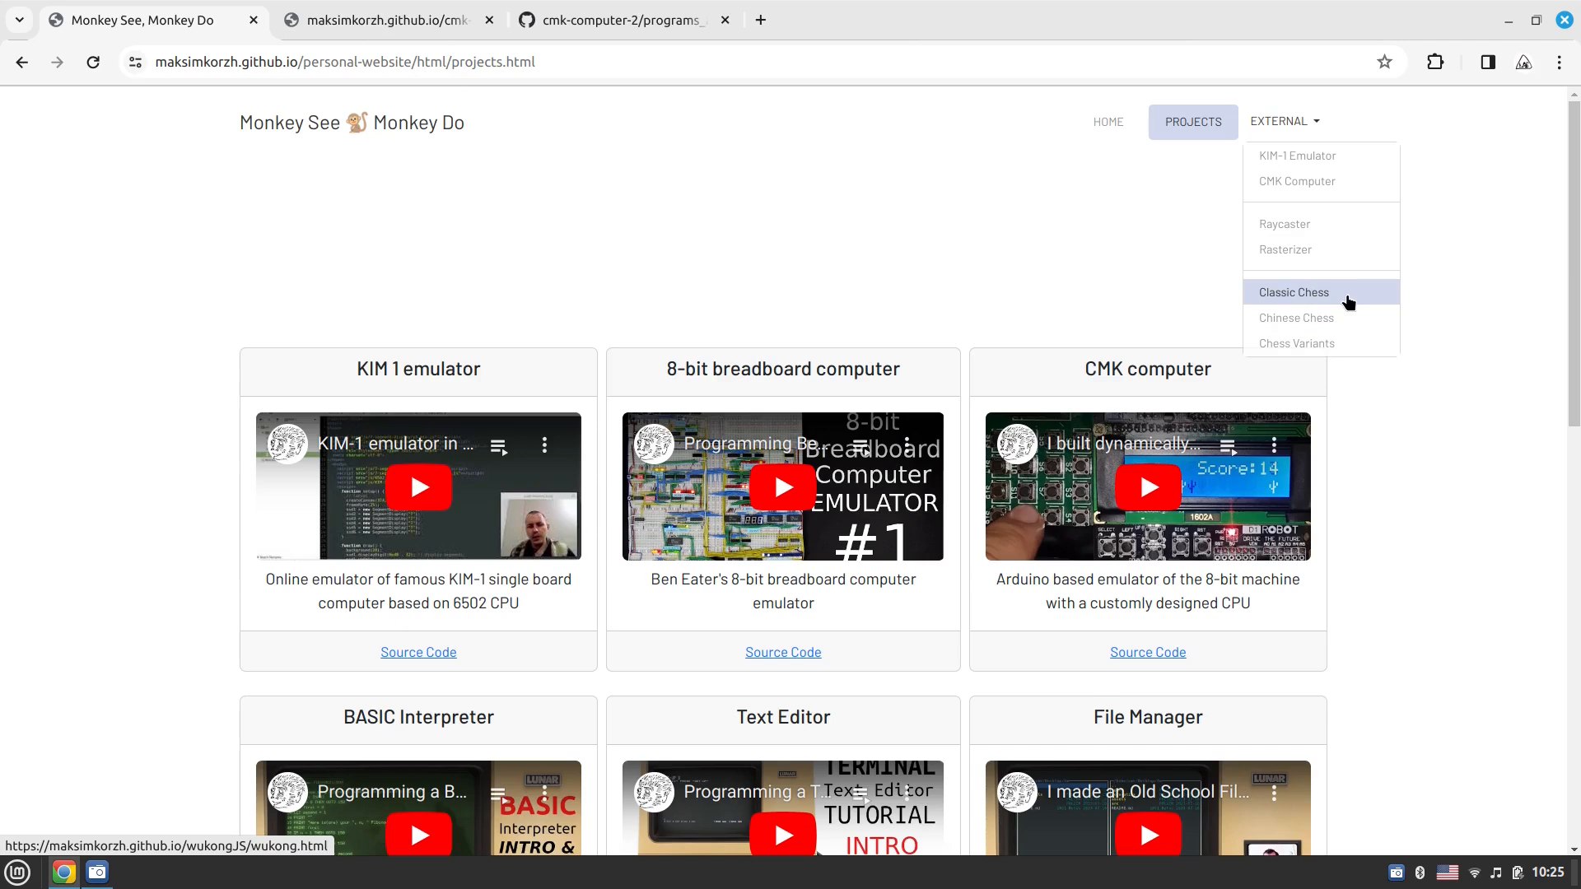
mouse_move(1346, 303)
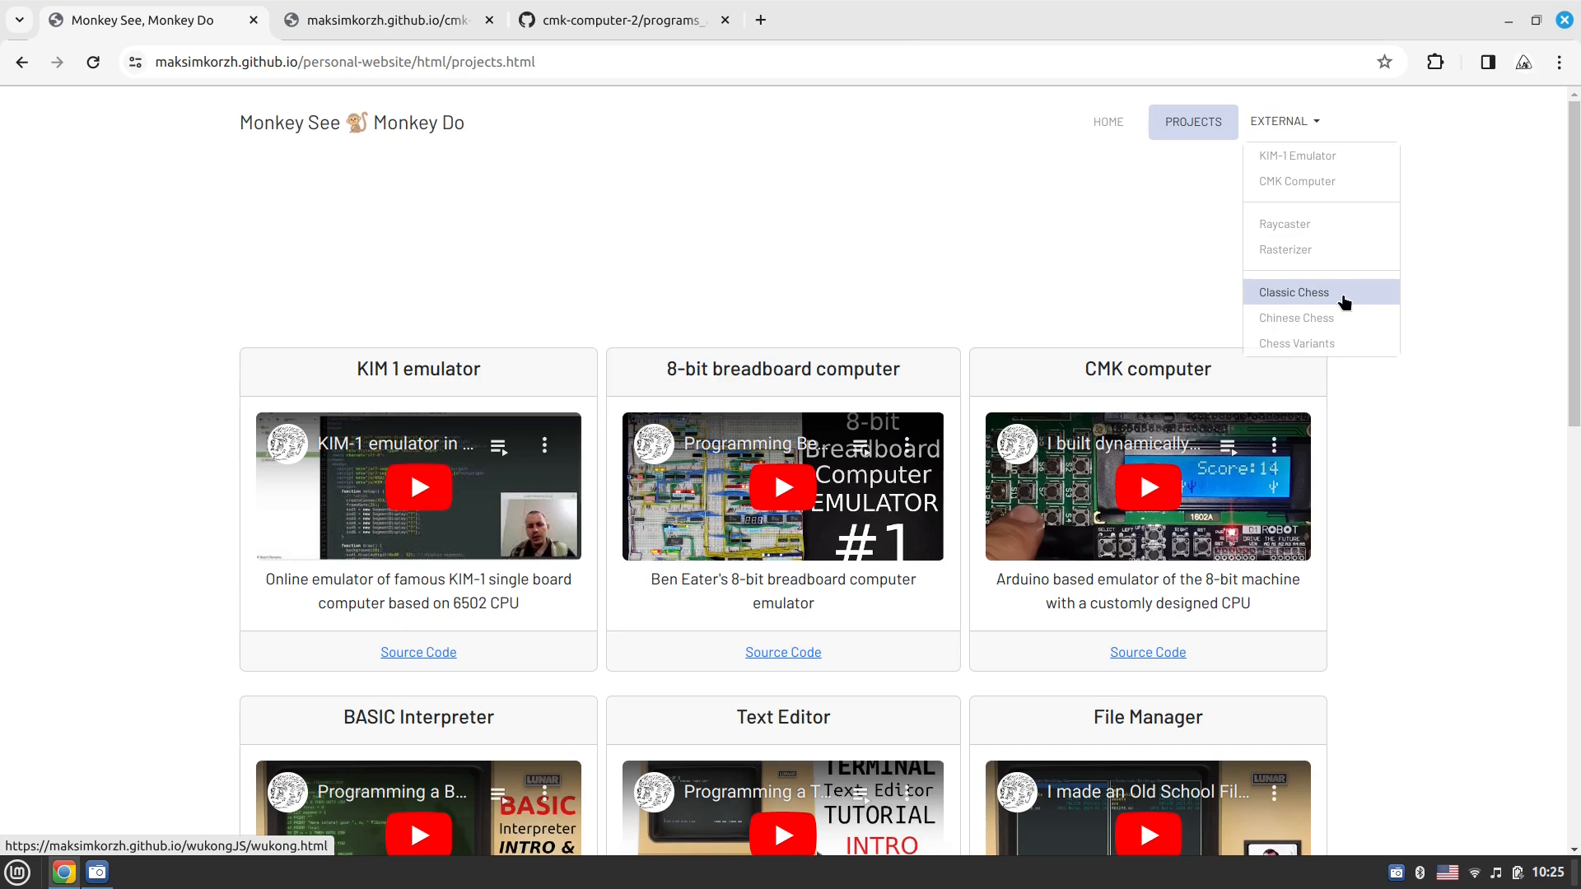
left_click(1295, 293)
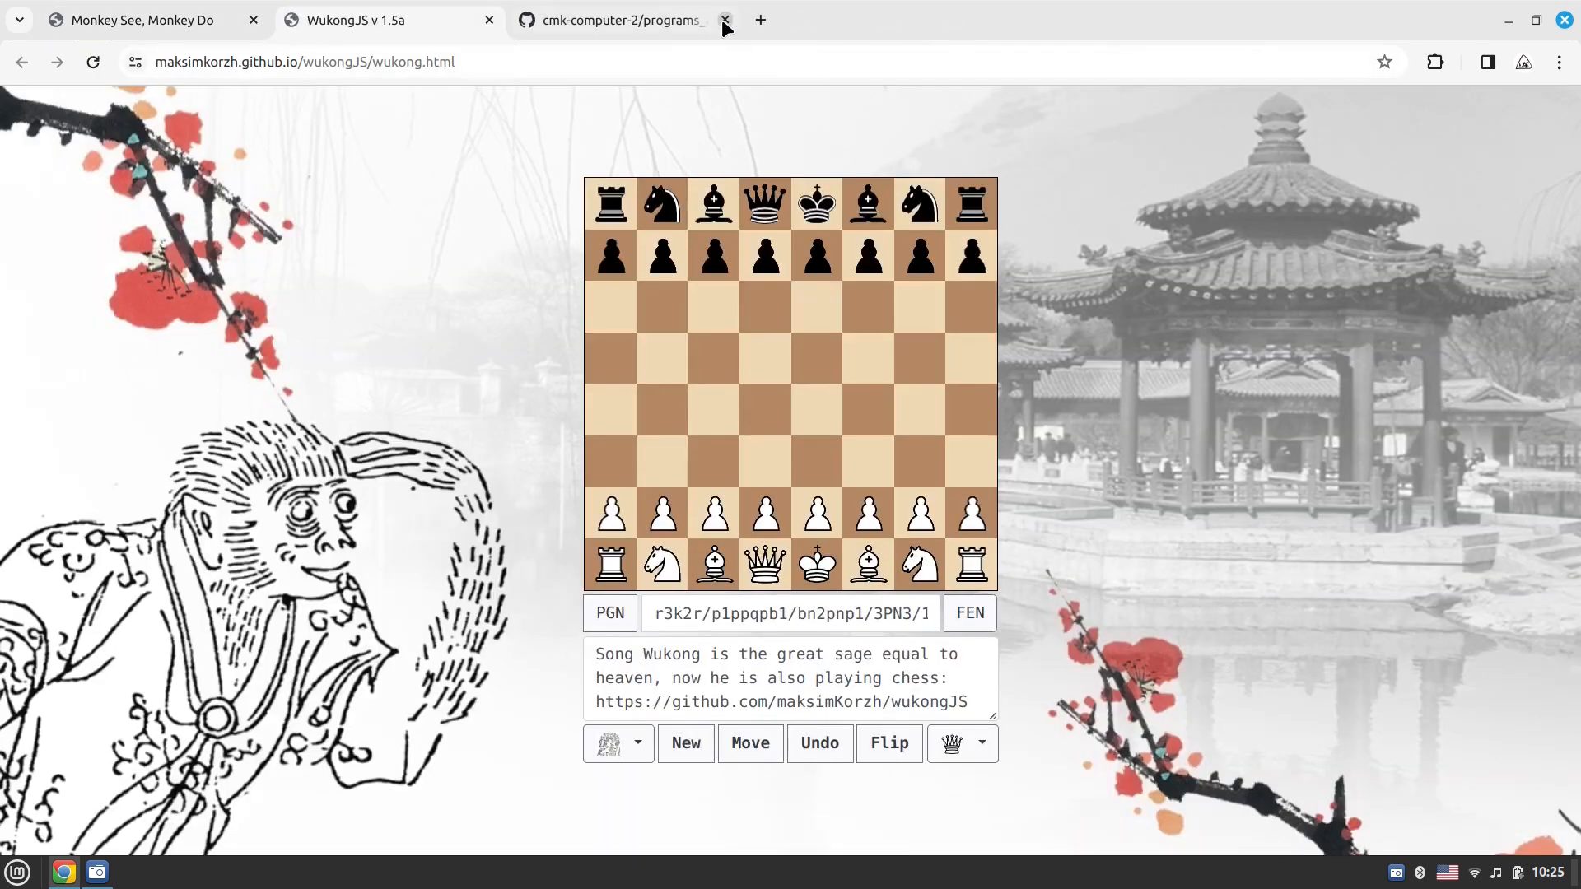
left_click(723, 19)
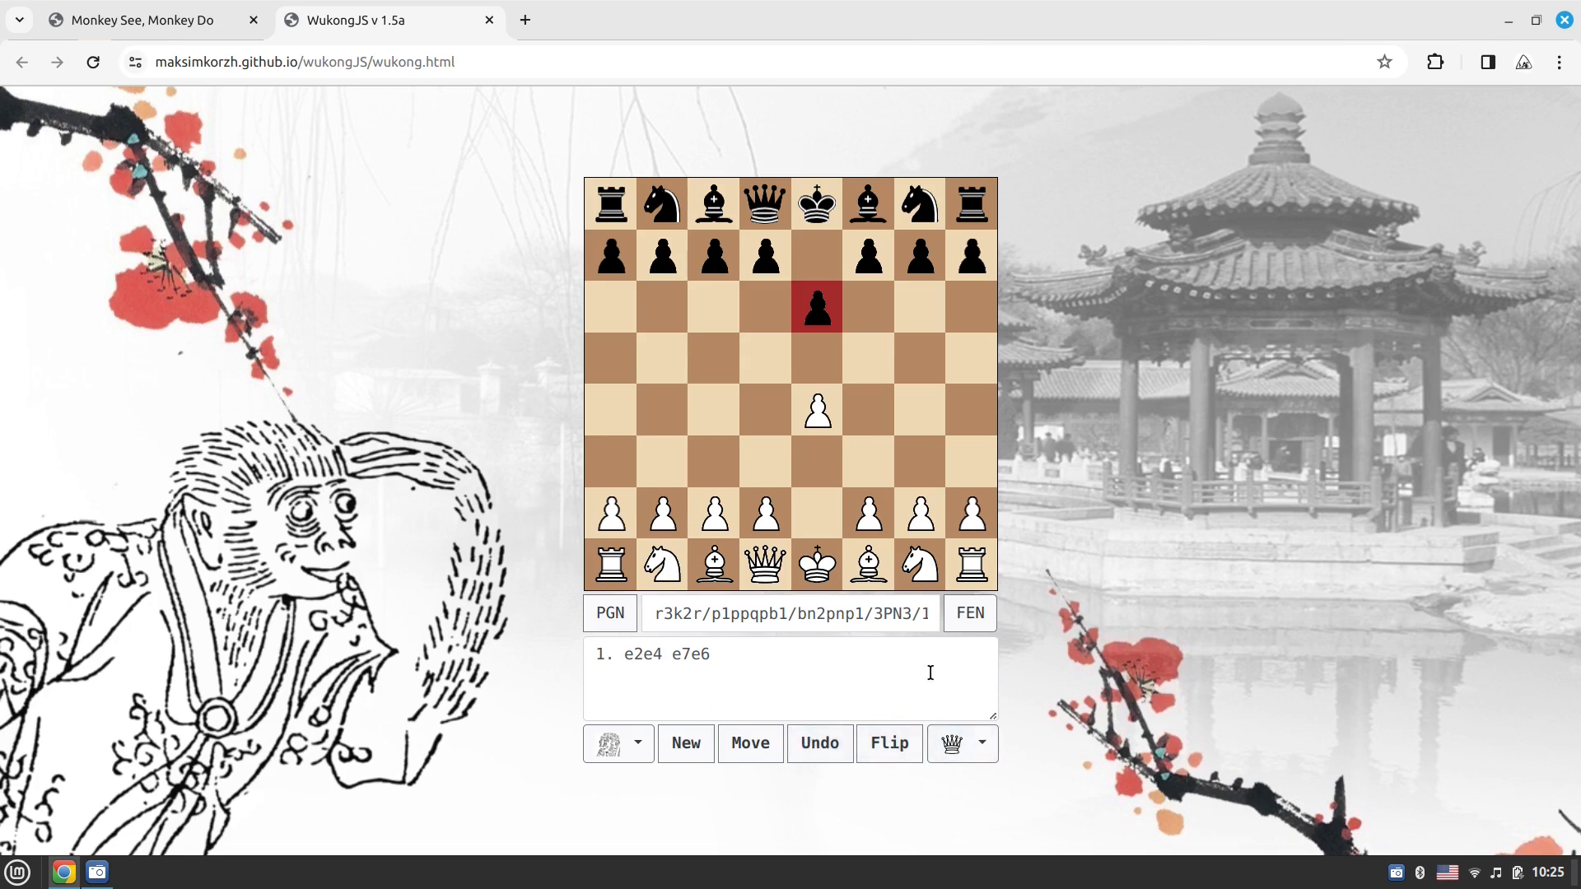
mouse_move(803, 476)
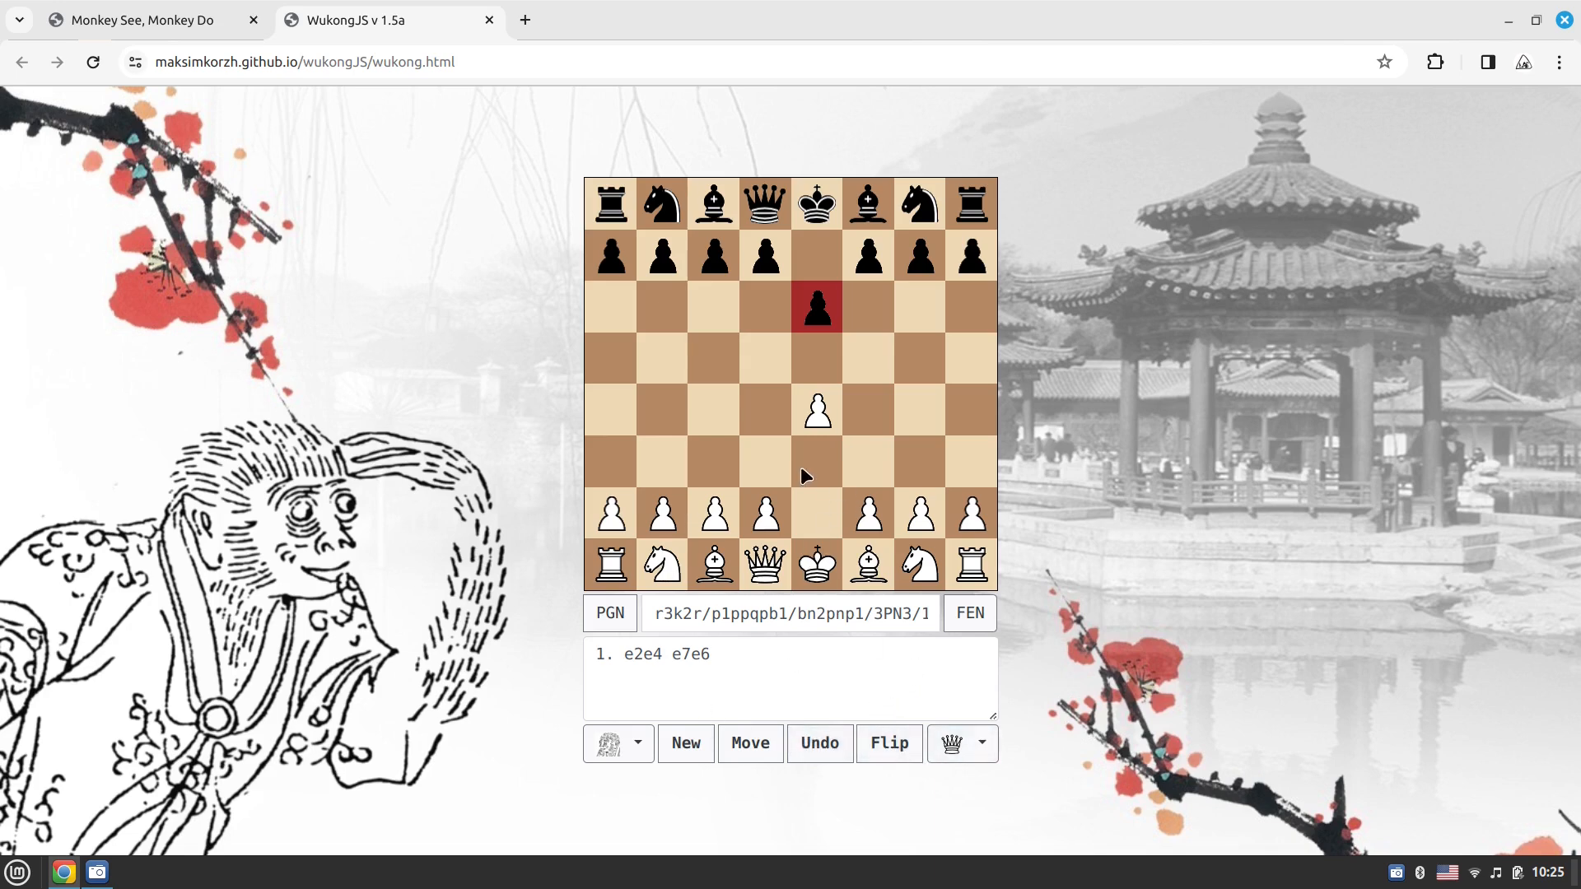
mouse_move(698, 490)
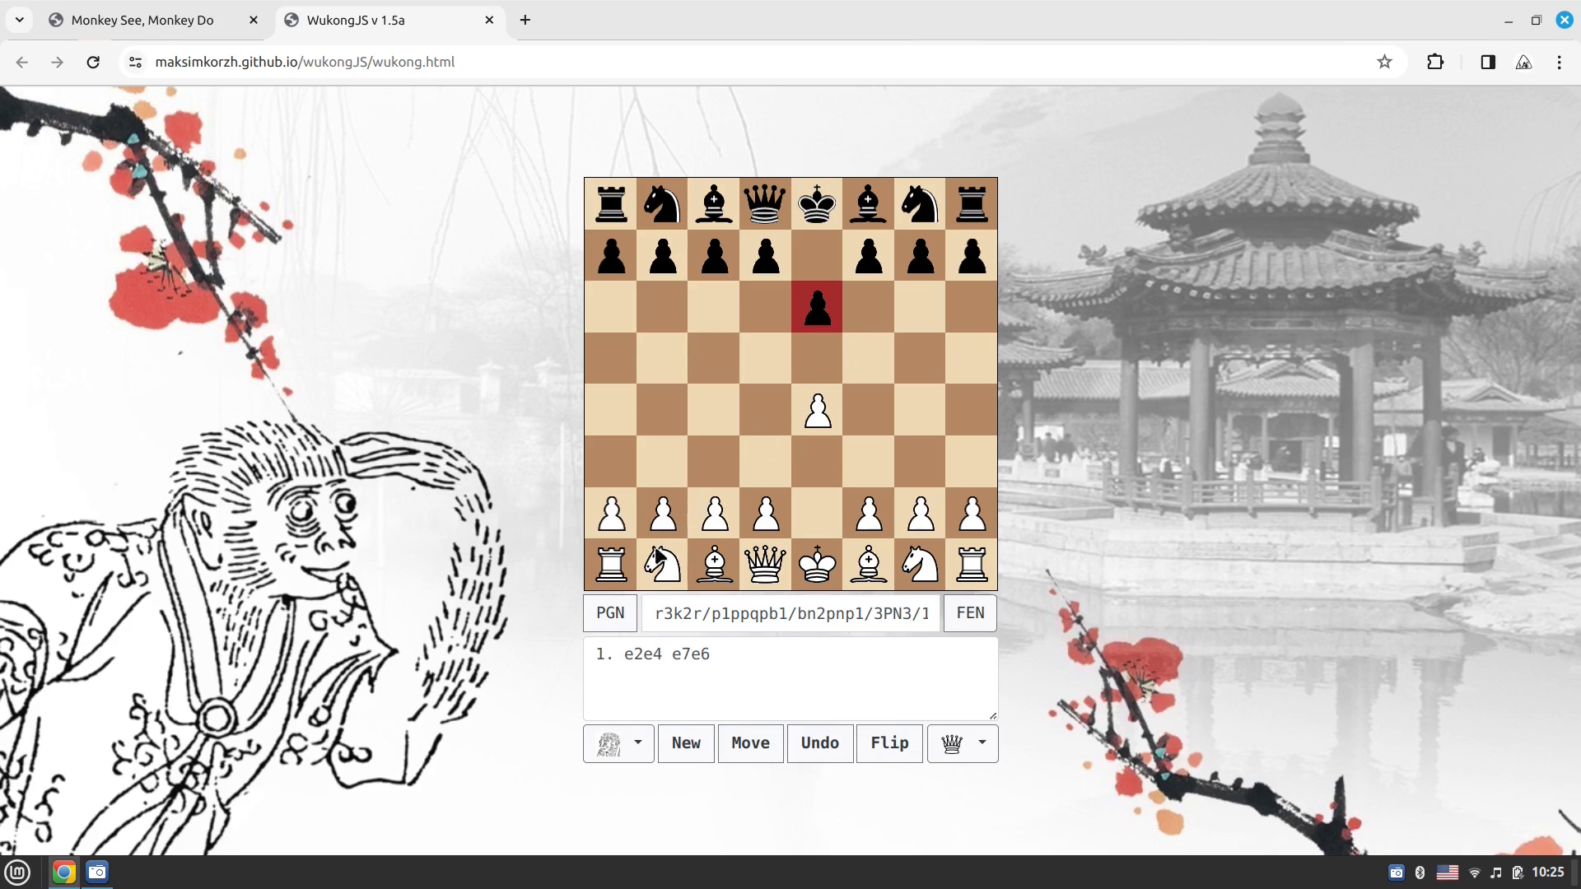
mouse_move(726, 475)
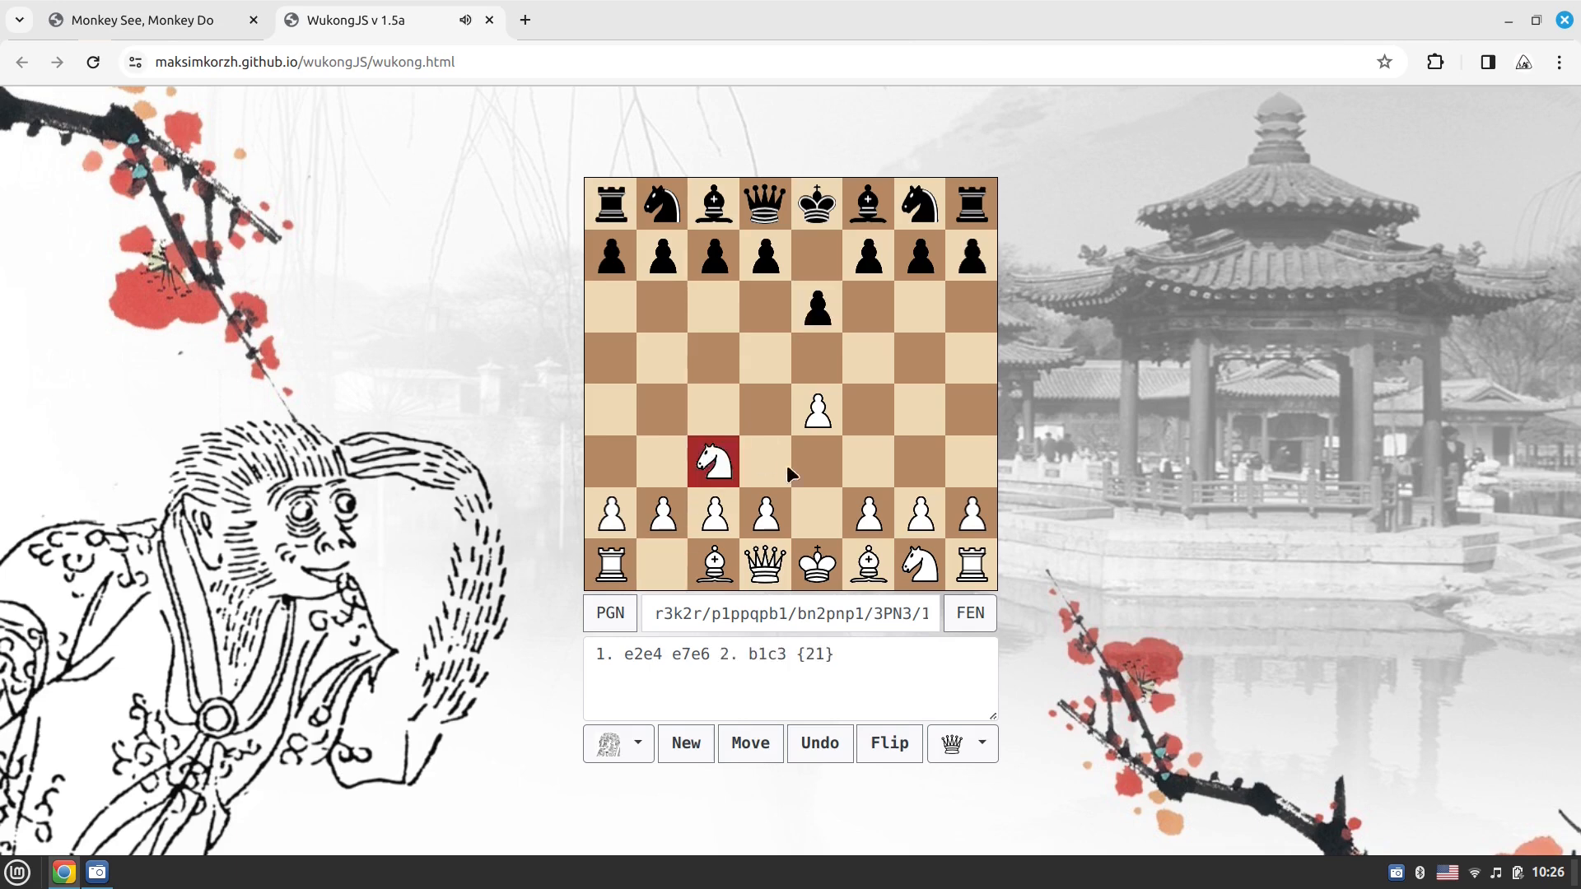
Play d3, g3, Ne2 and Bg2 against the engine, reaching 6. f1g2 g8e7
left_click(749, 743)
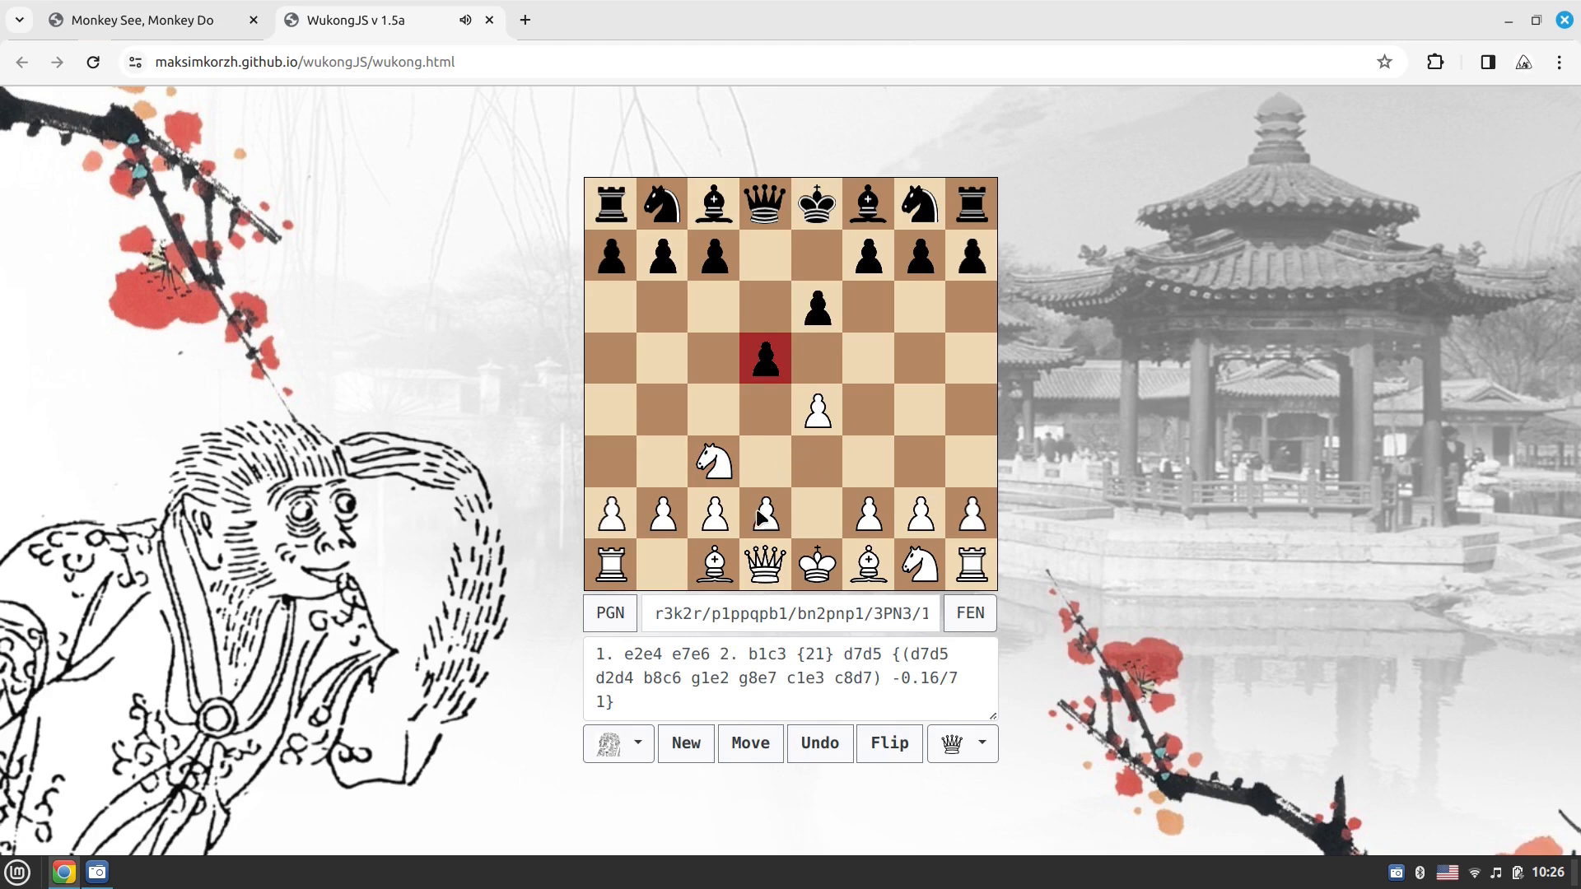
left_click(749, 743)
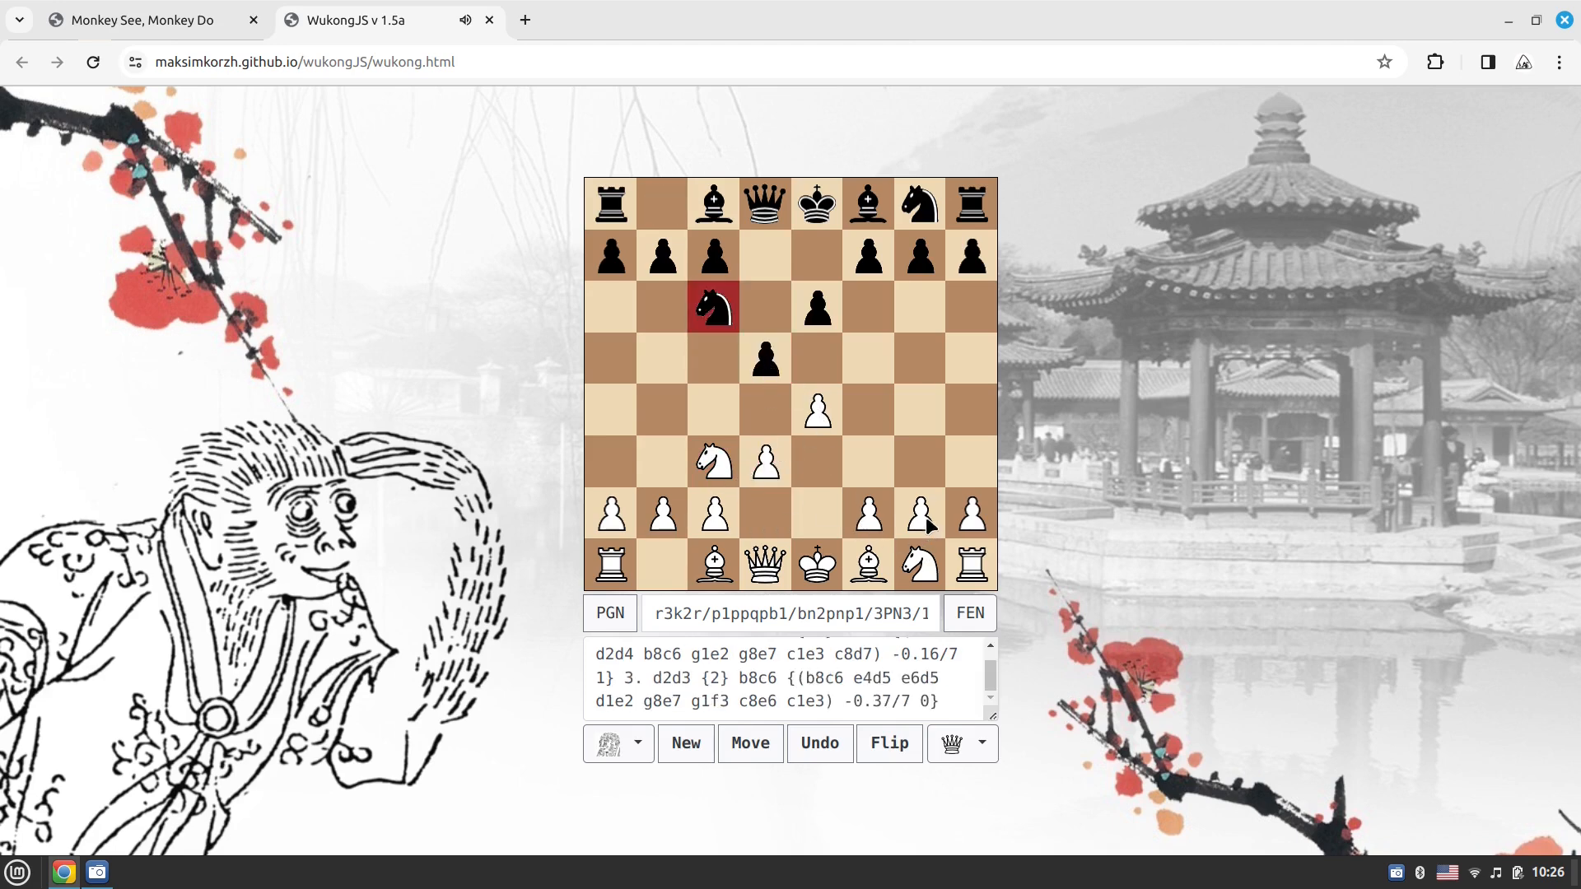
left_click(750, 742)
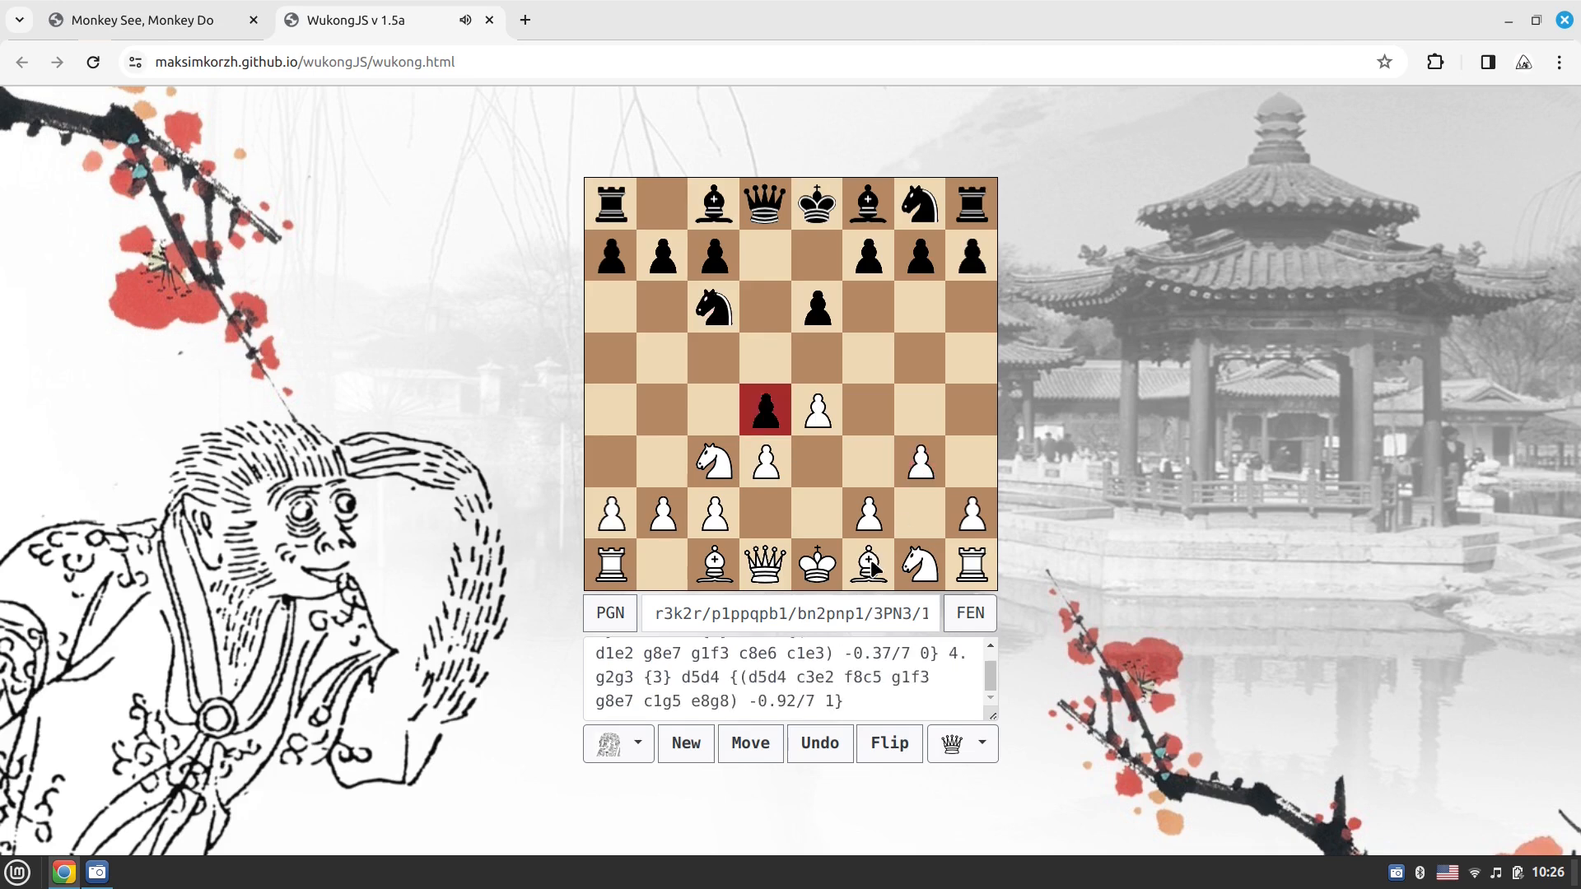
left_click(749, 747)
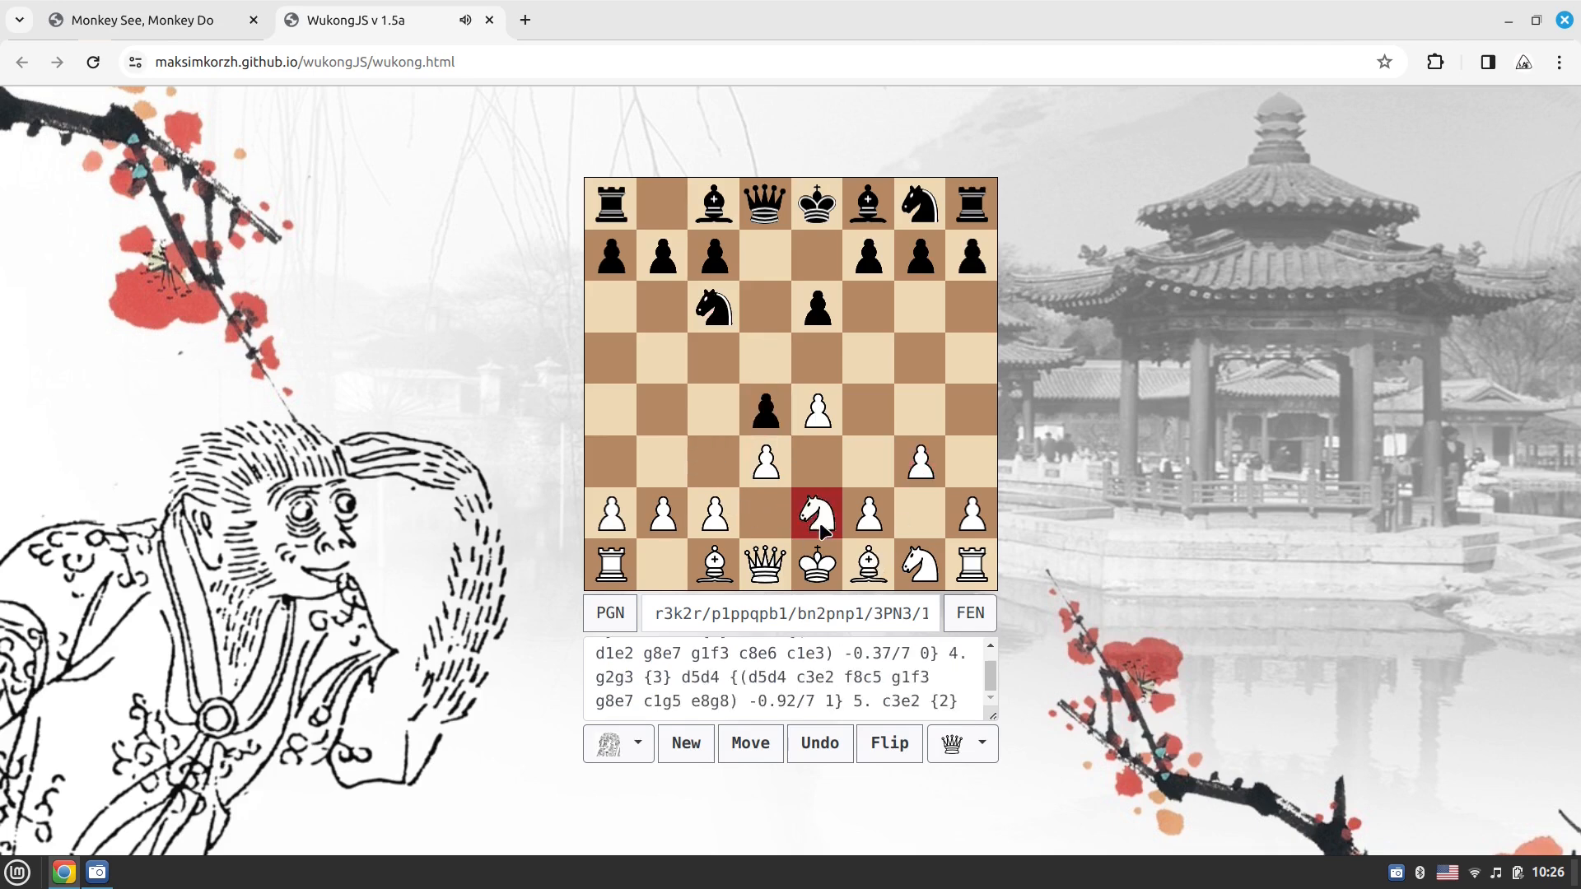
left_click(749, 750)
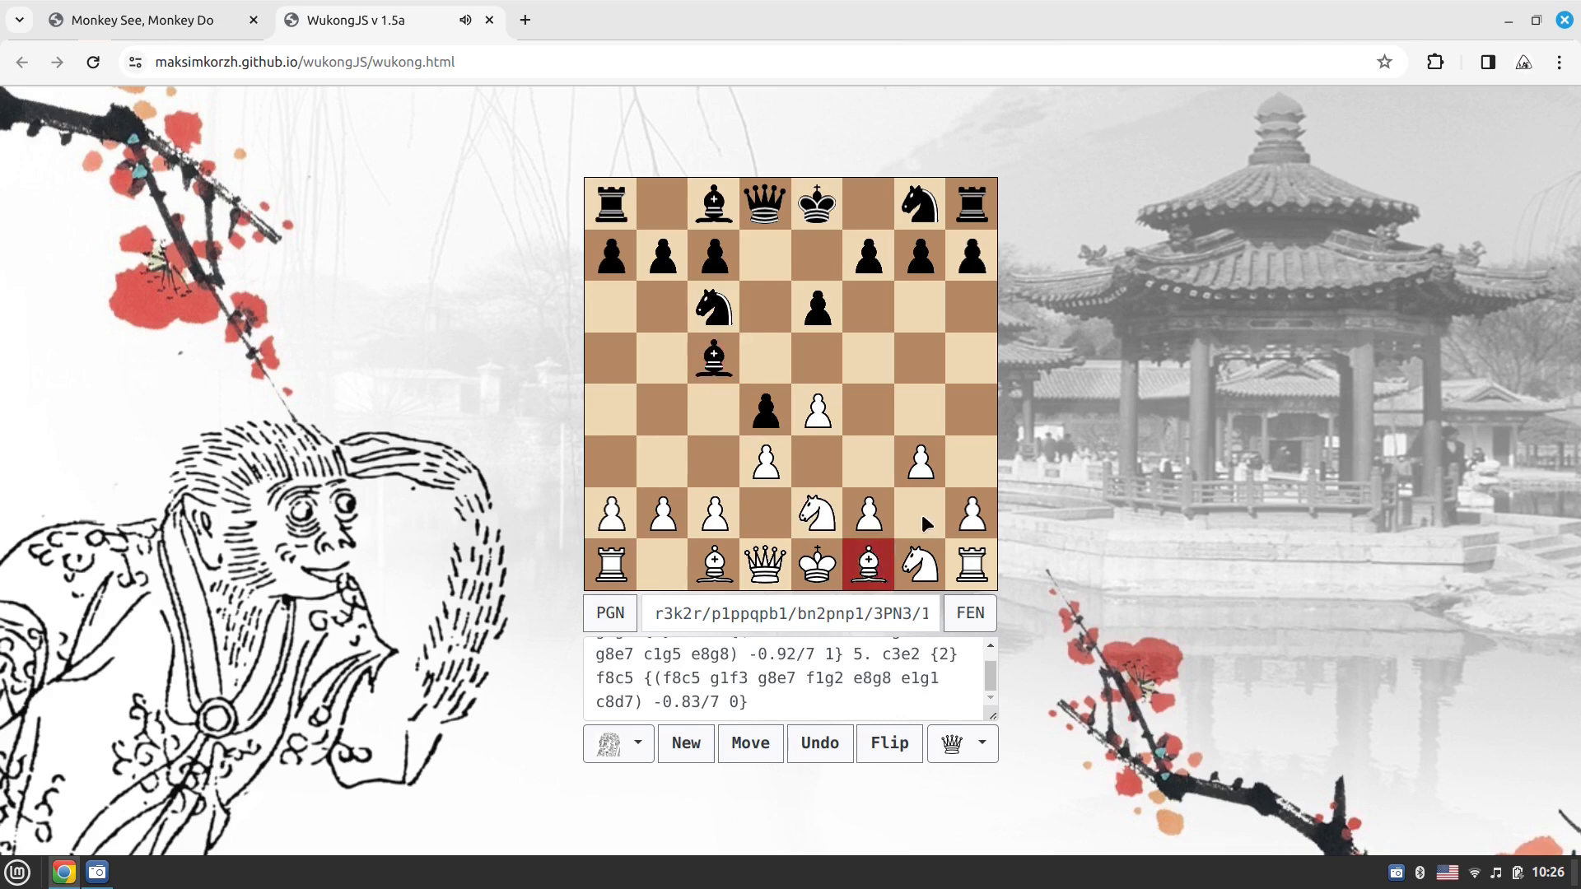
left_click(750, 742)
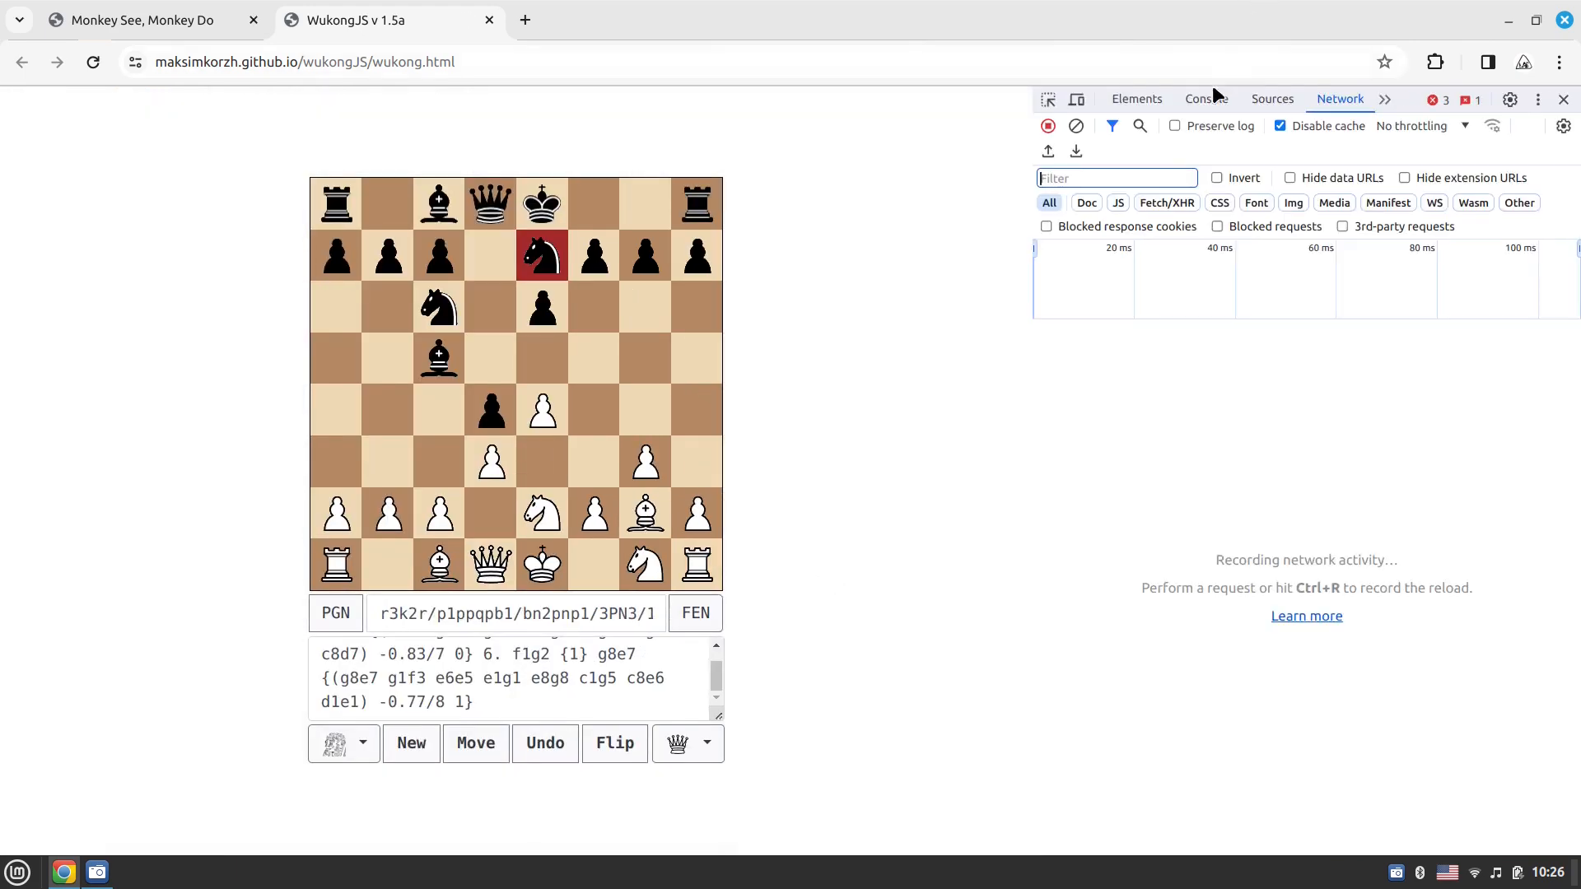
Check the engine's search log in the Console while pushing the white f-pawn to f4
left_click(1206, 99)
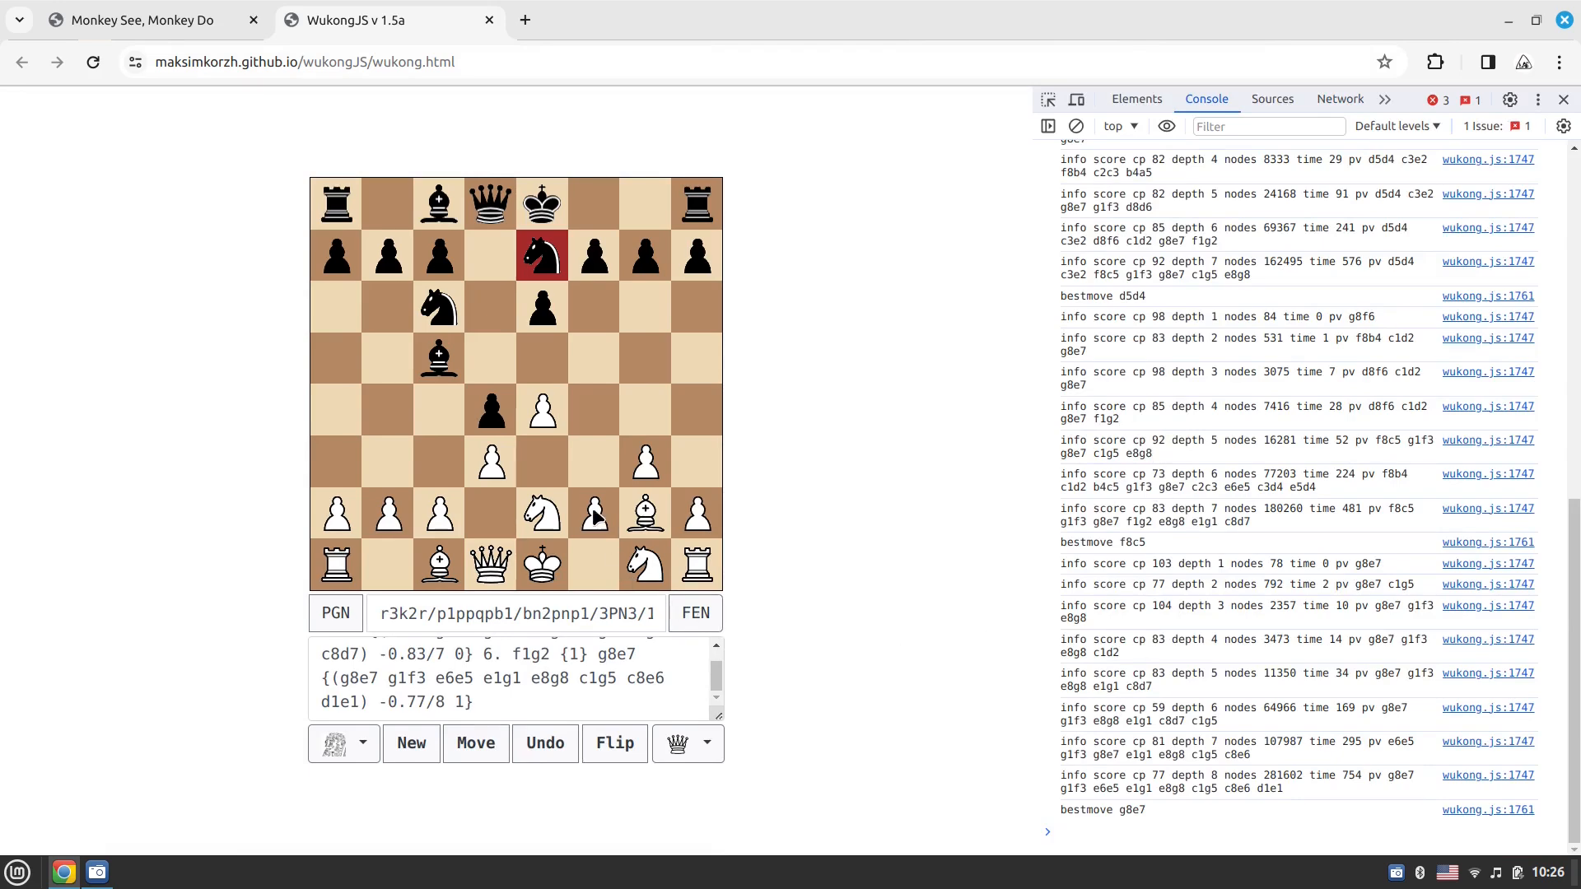
left_click(475, 743)
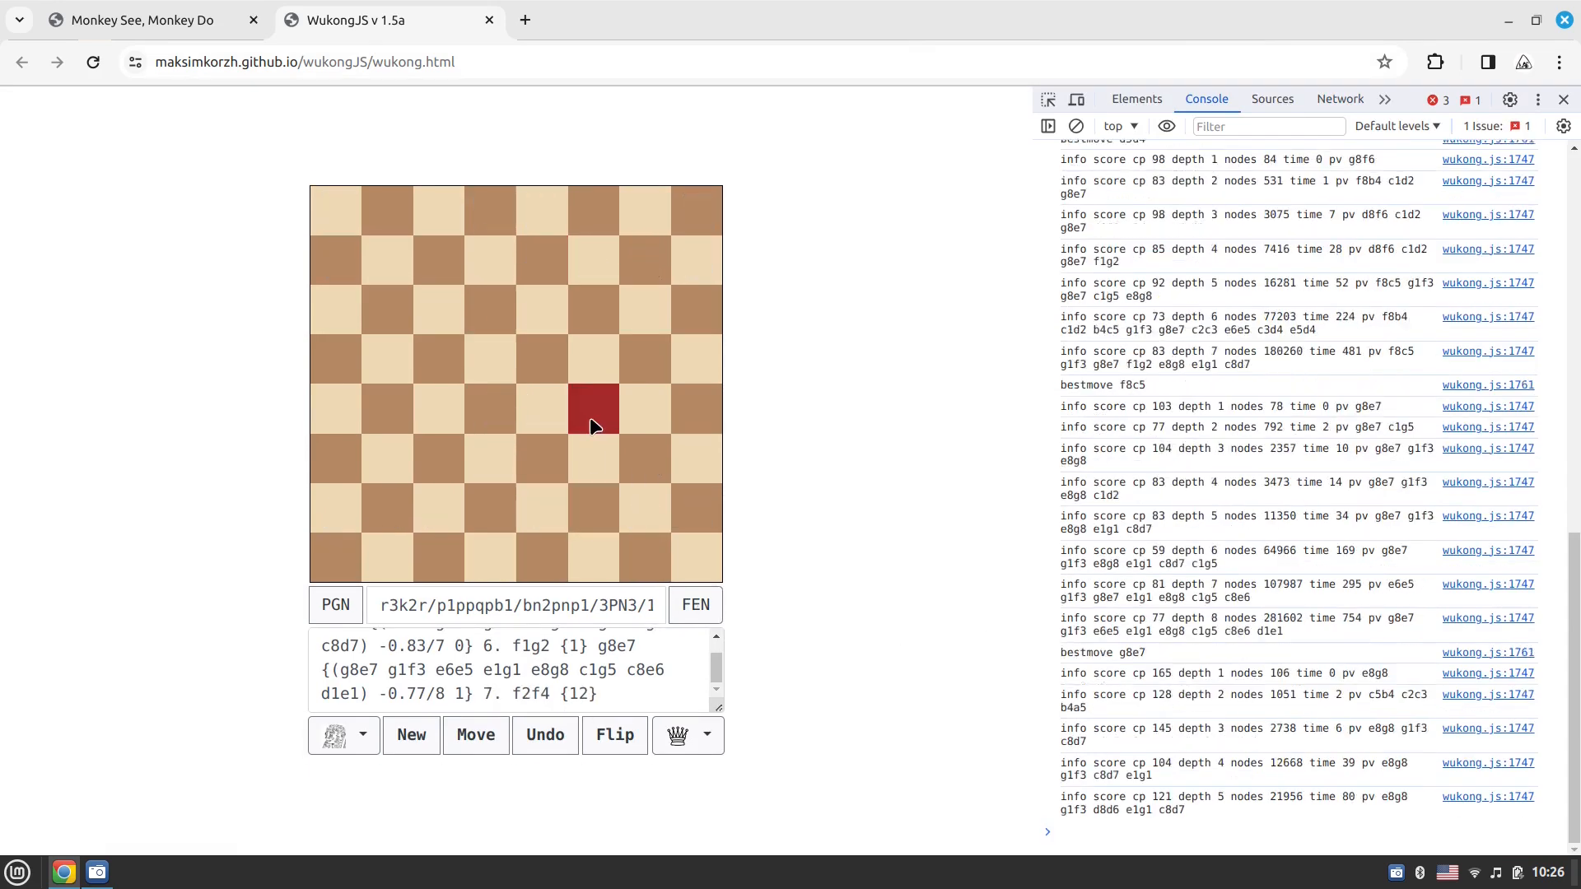
left_click(475, 743)
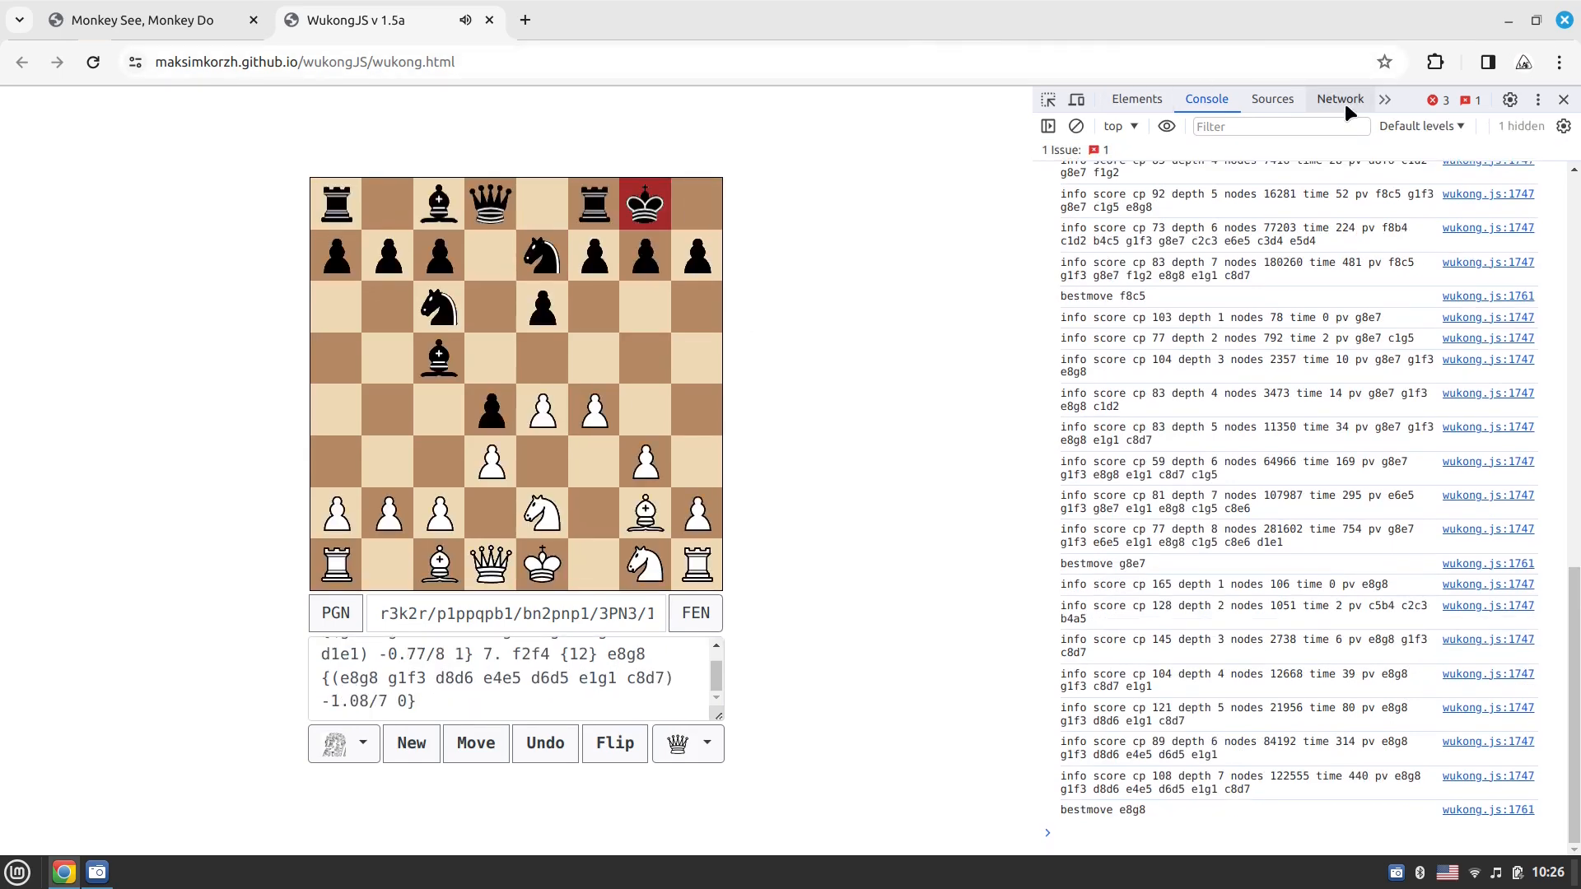
Review loaded piece images in Network while playing on with Nf3 and g4 to move 24, then close DevTools
left_click(1339, 99)
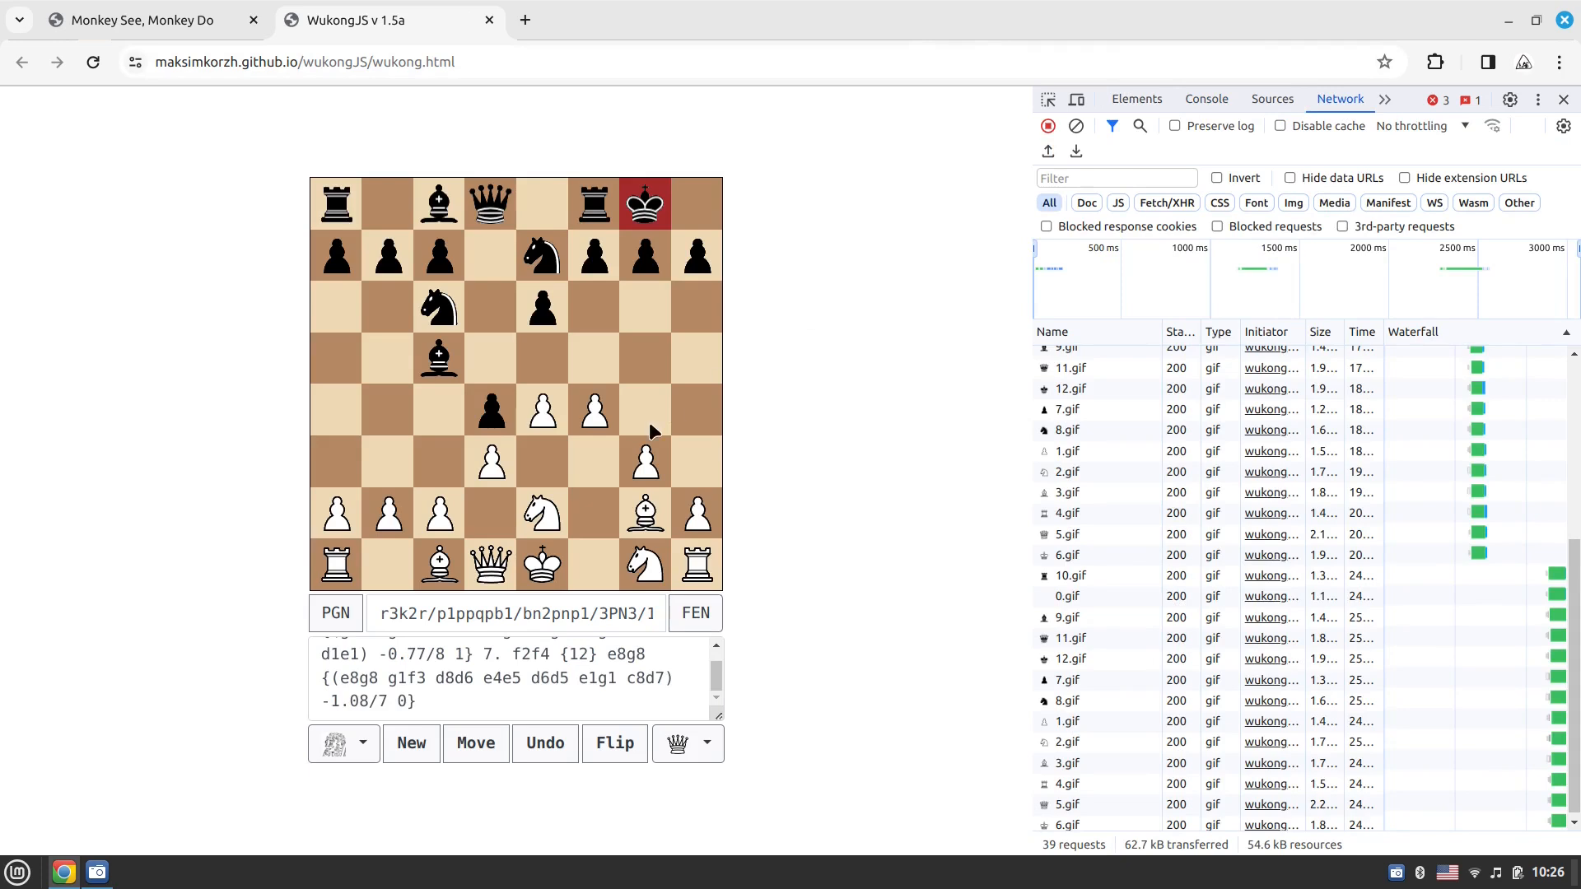
left_click(474, 743)
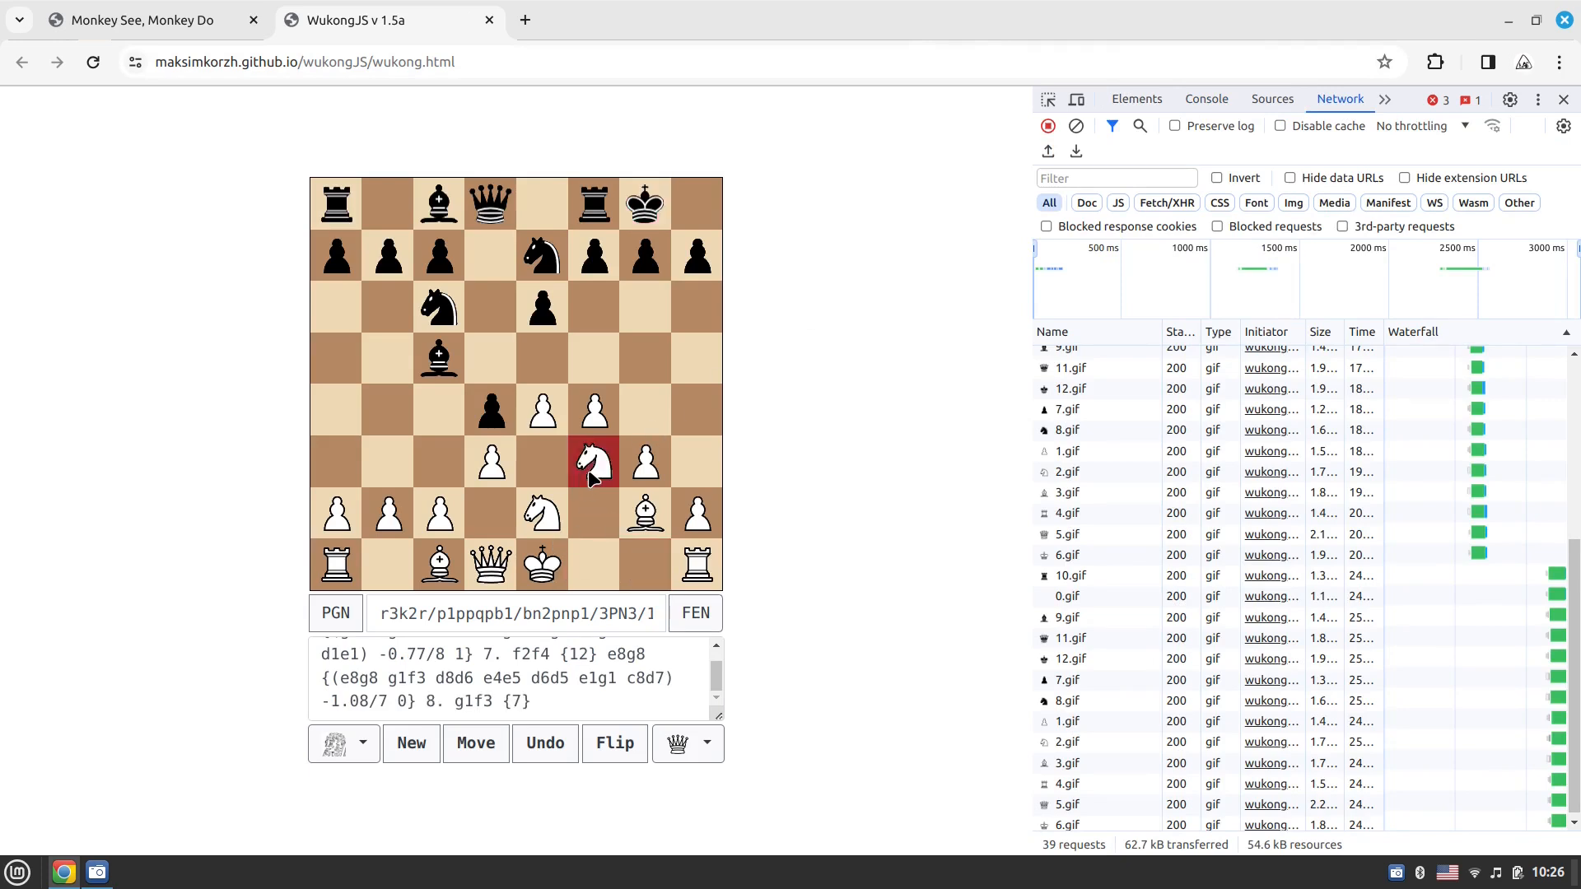
left_click(474, 743)
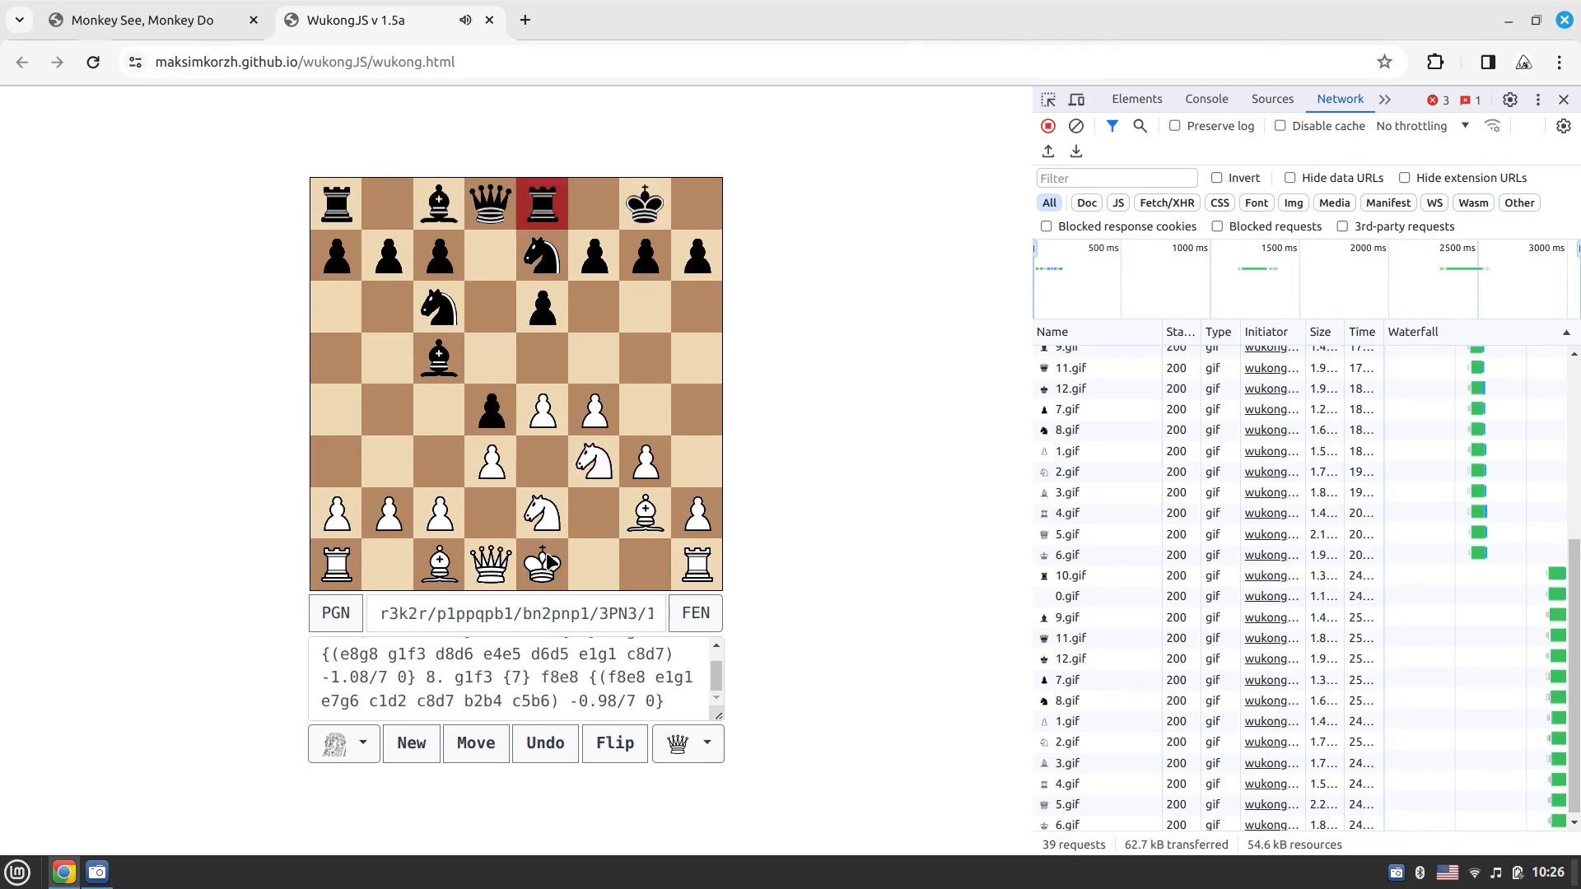
left_click(475, 743)
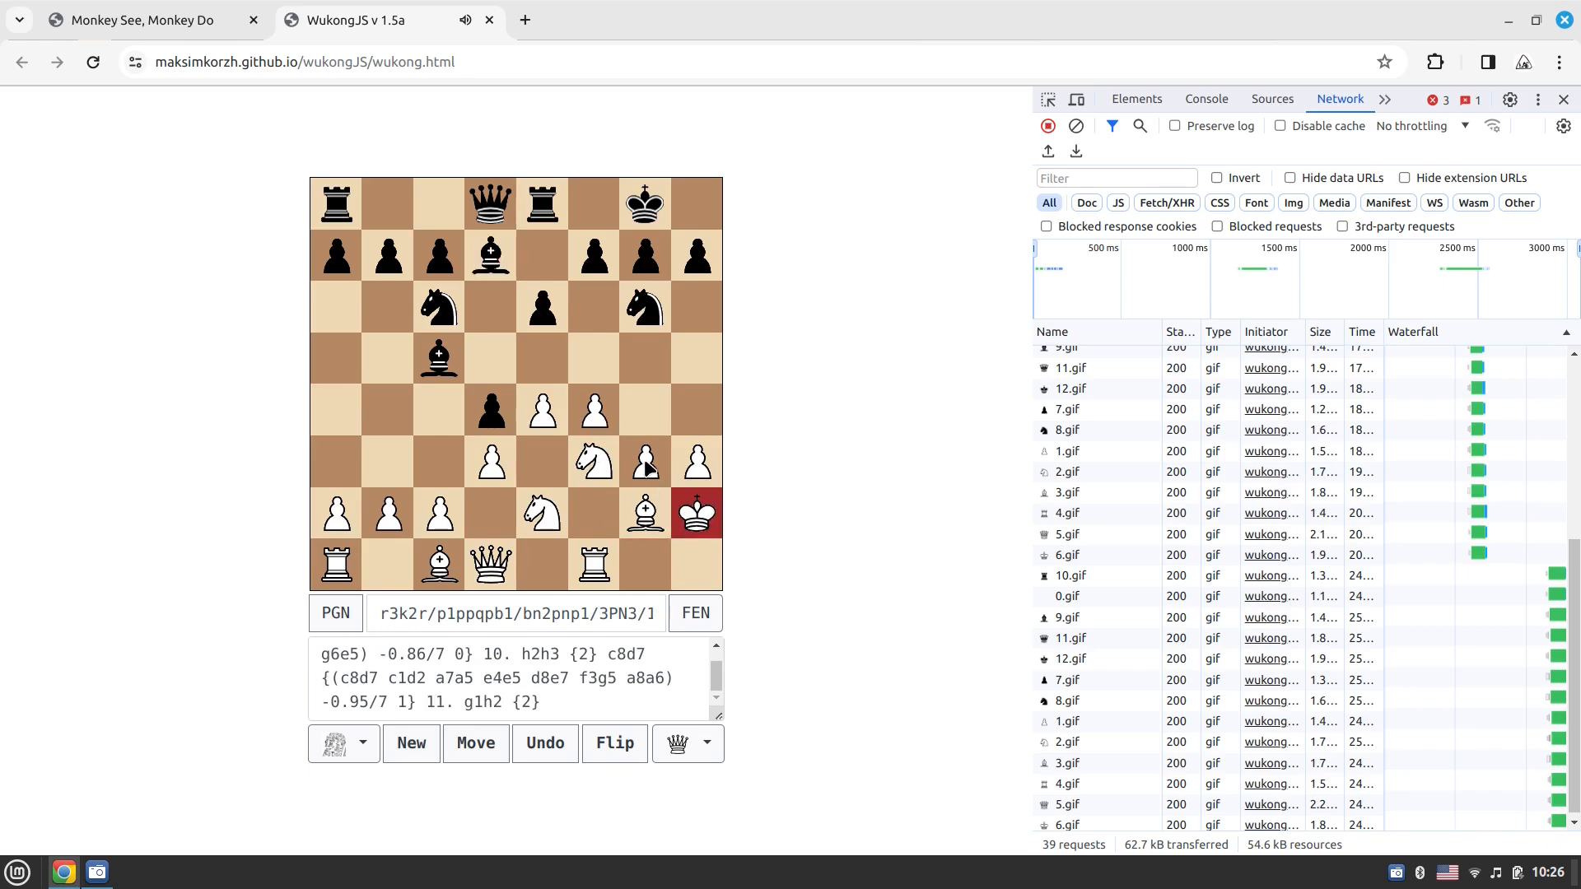
left_click(475, 742)
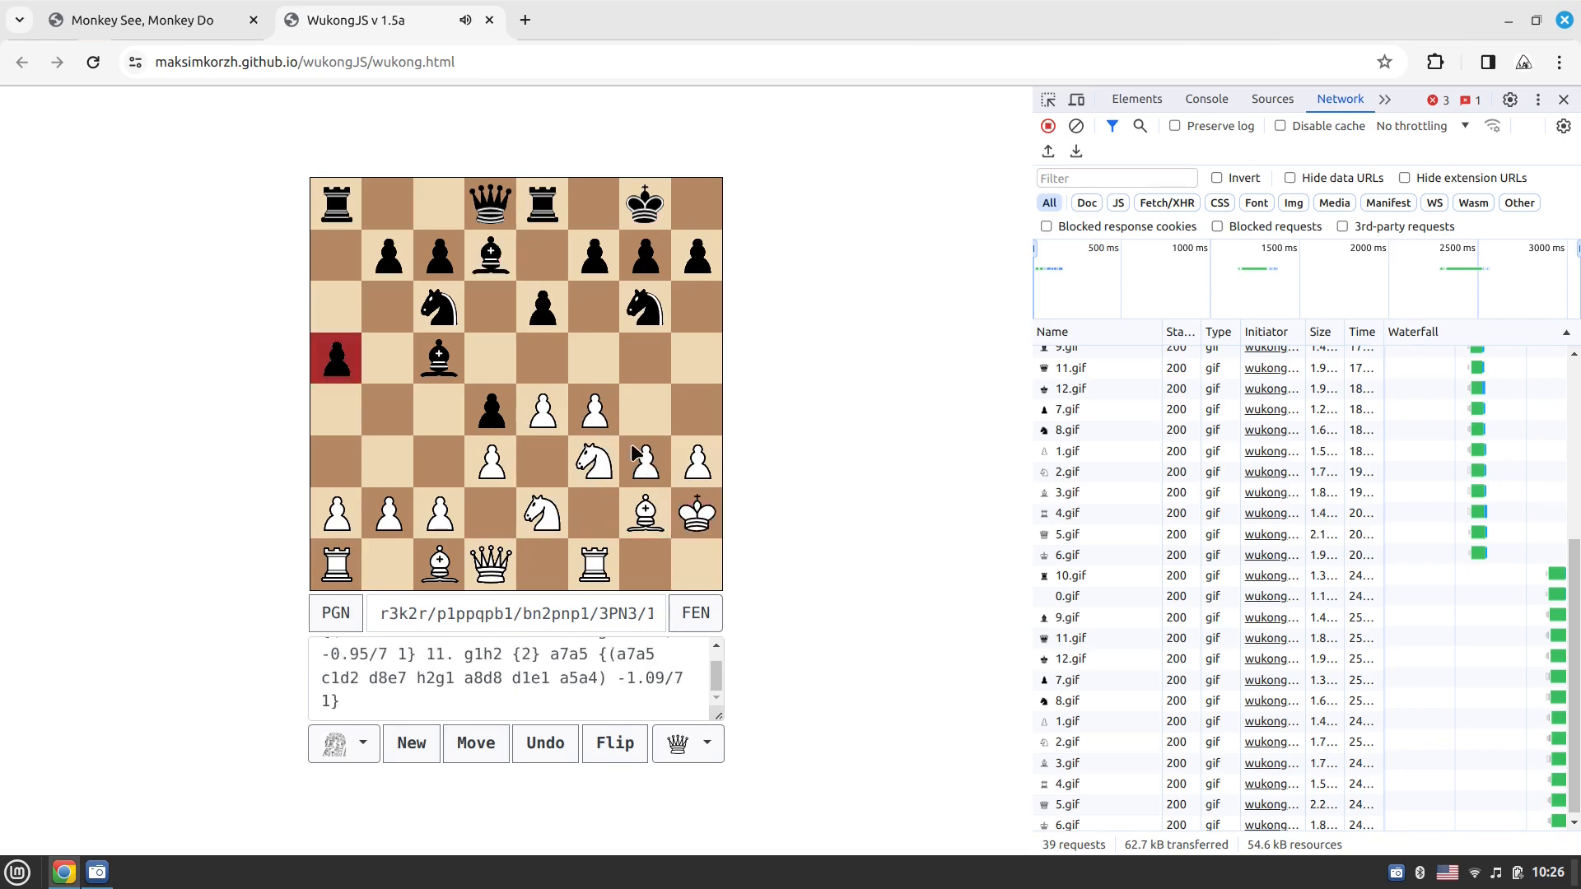
left_click(474, 742)
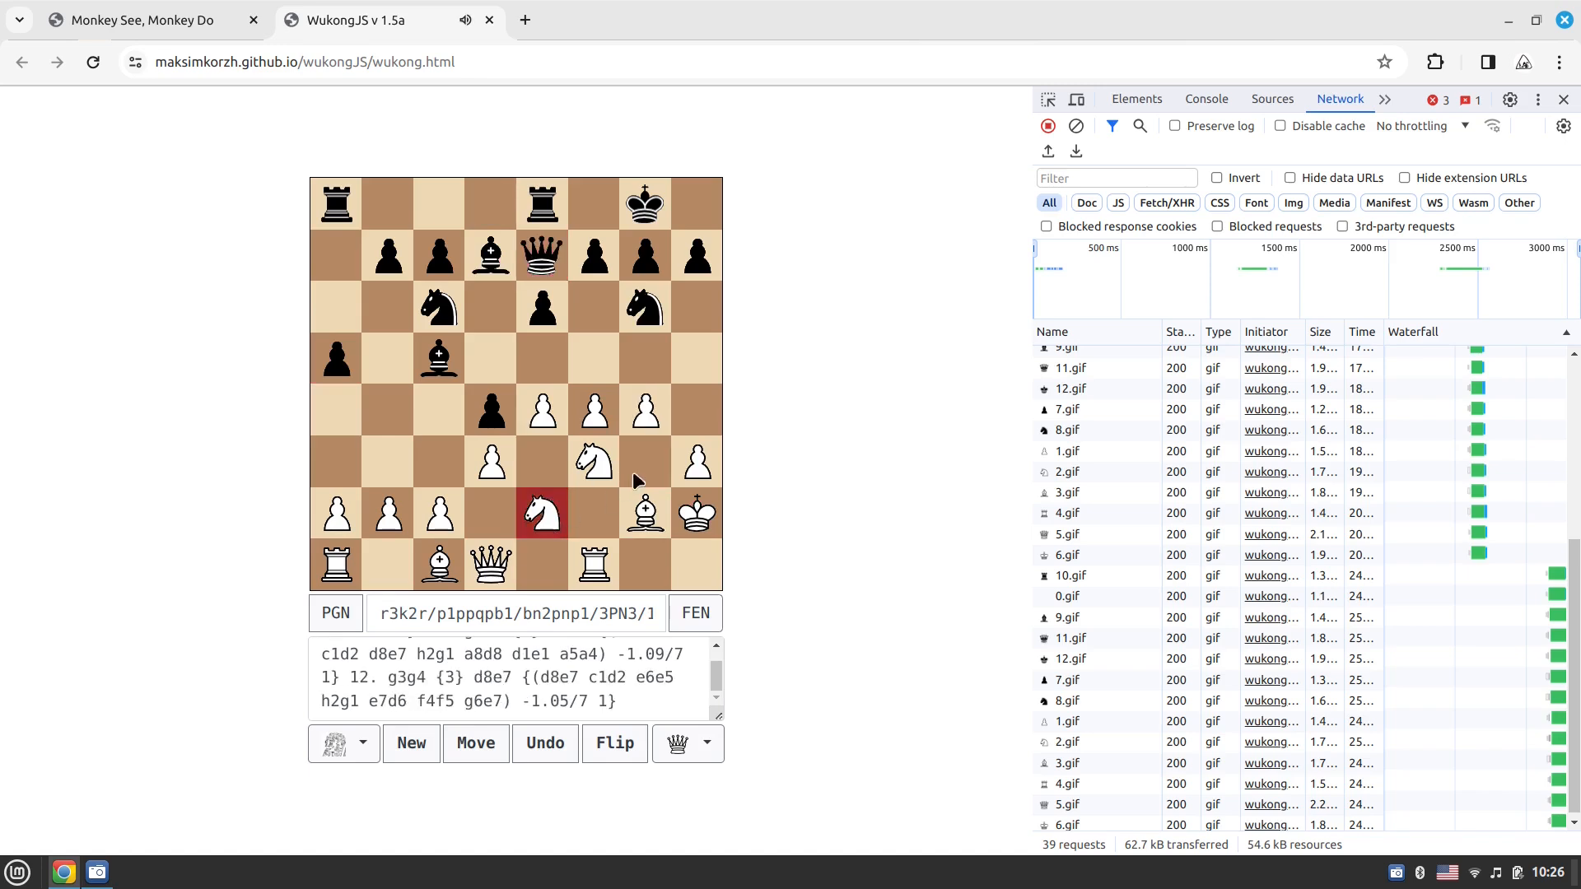
left_click(475, 743)
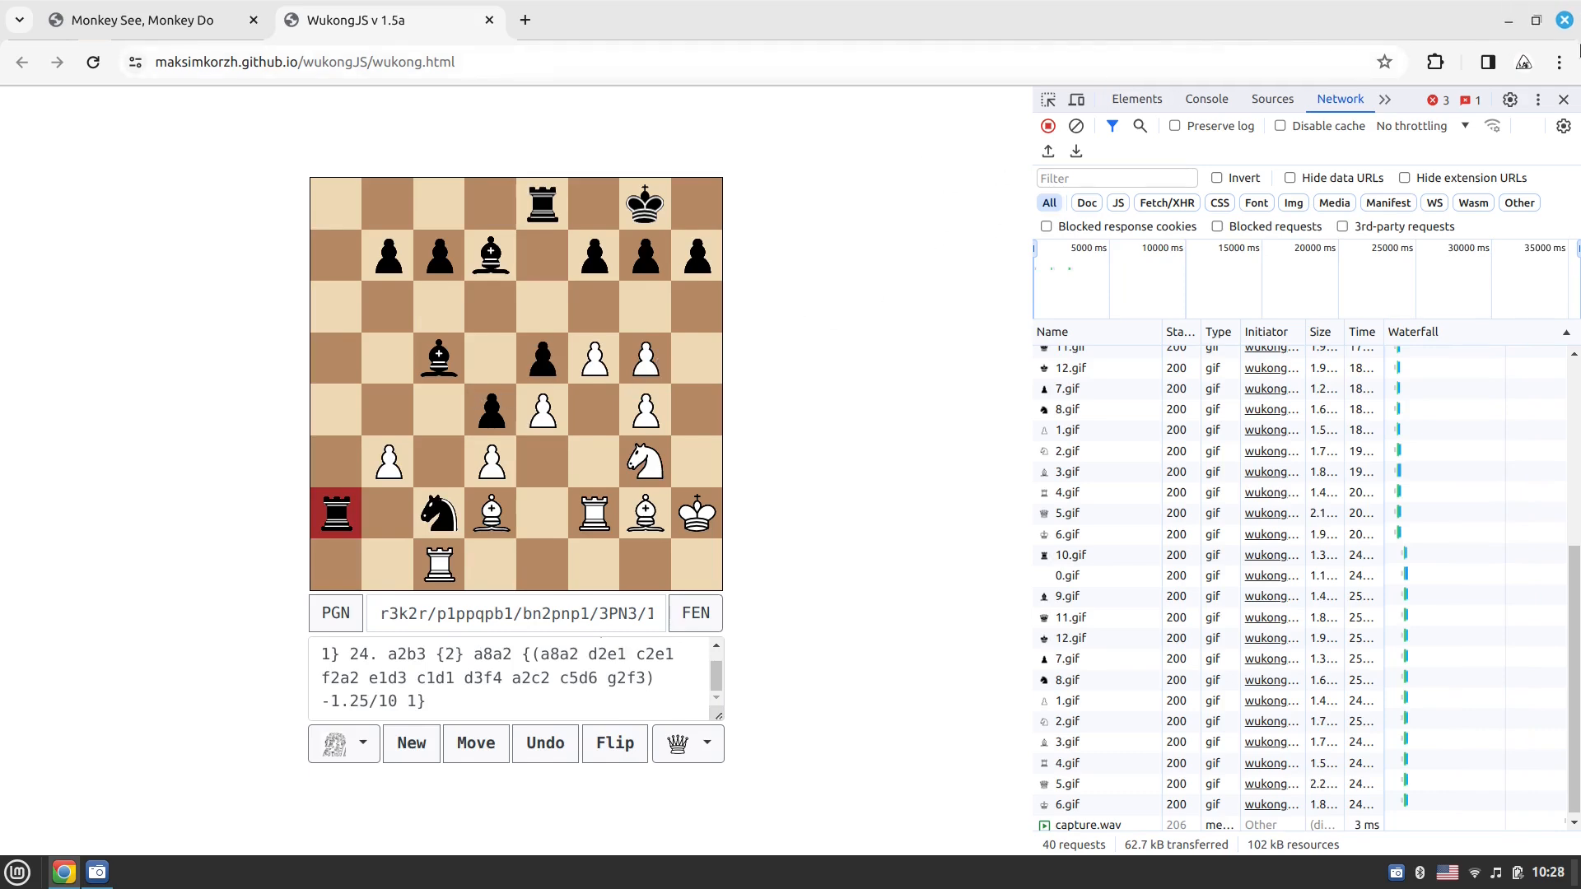
left_click(1563, 99)
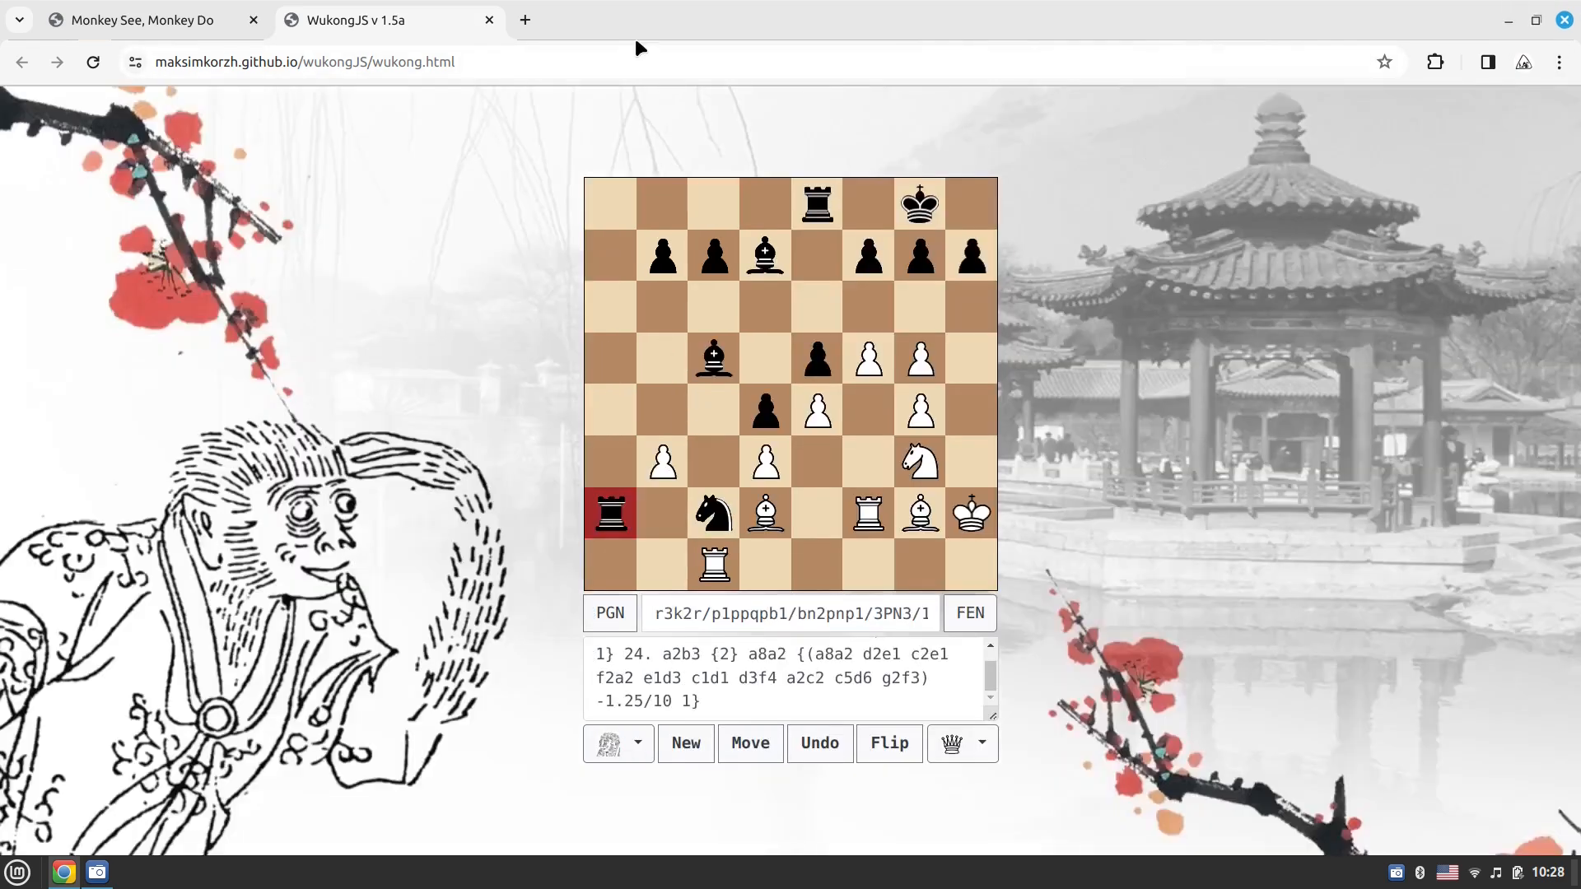
Close the chess game, open Chinese Chess from the External projects list and play the red cannon to the centre file
left_click(489, 19)
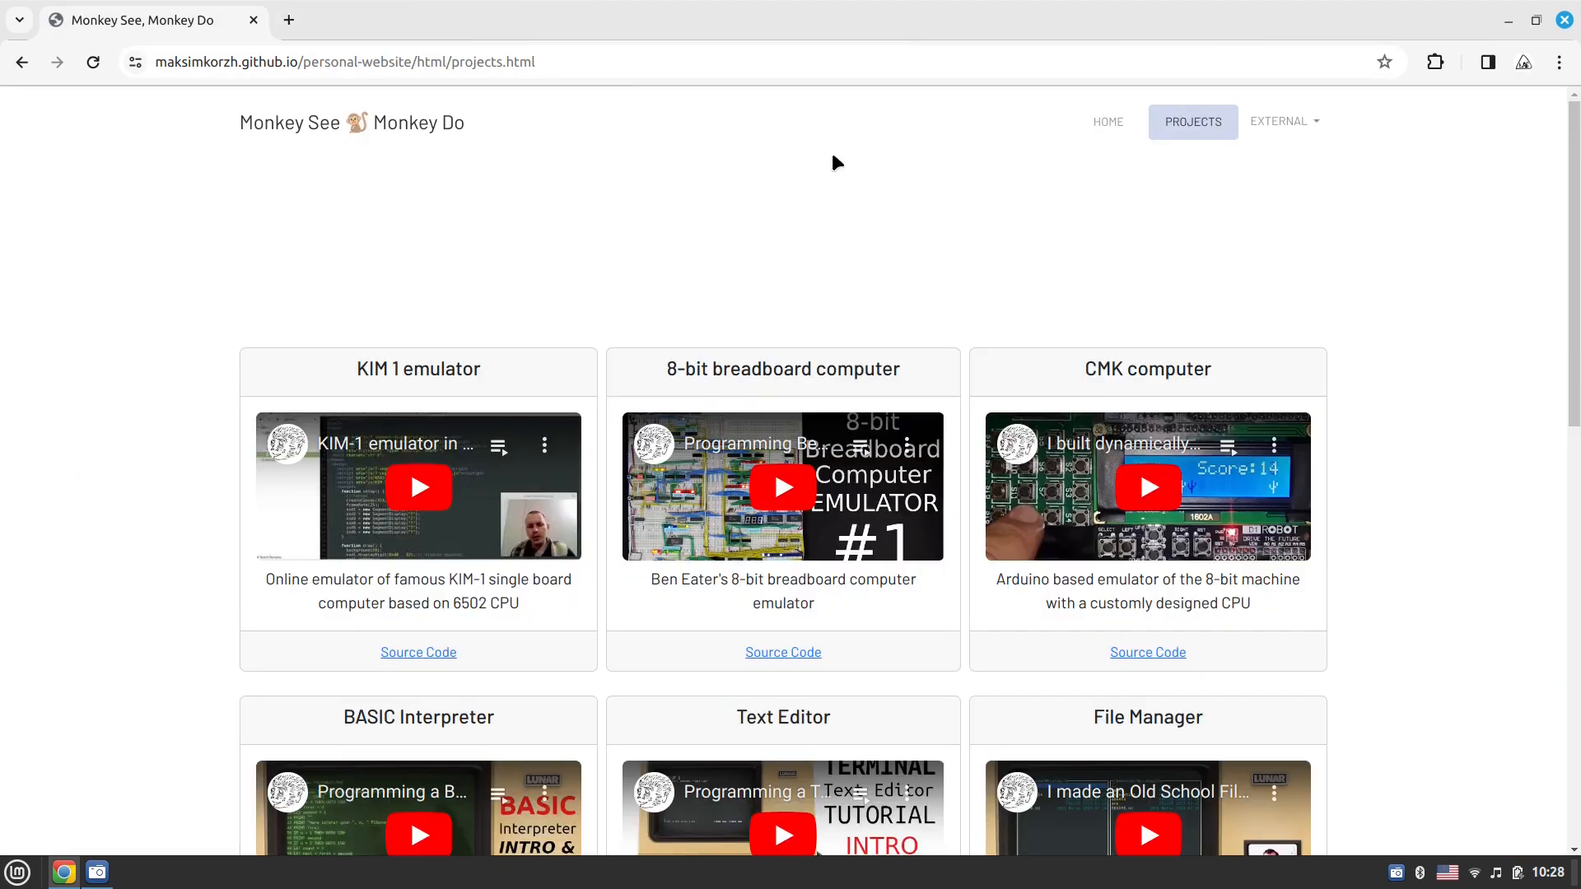
left_click(1283, 120)
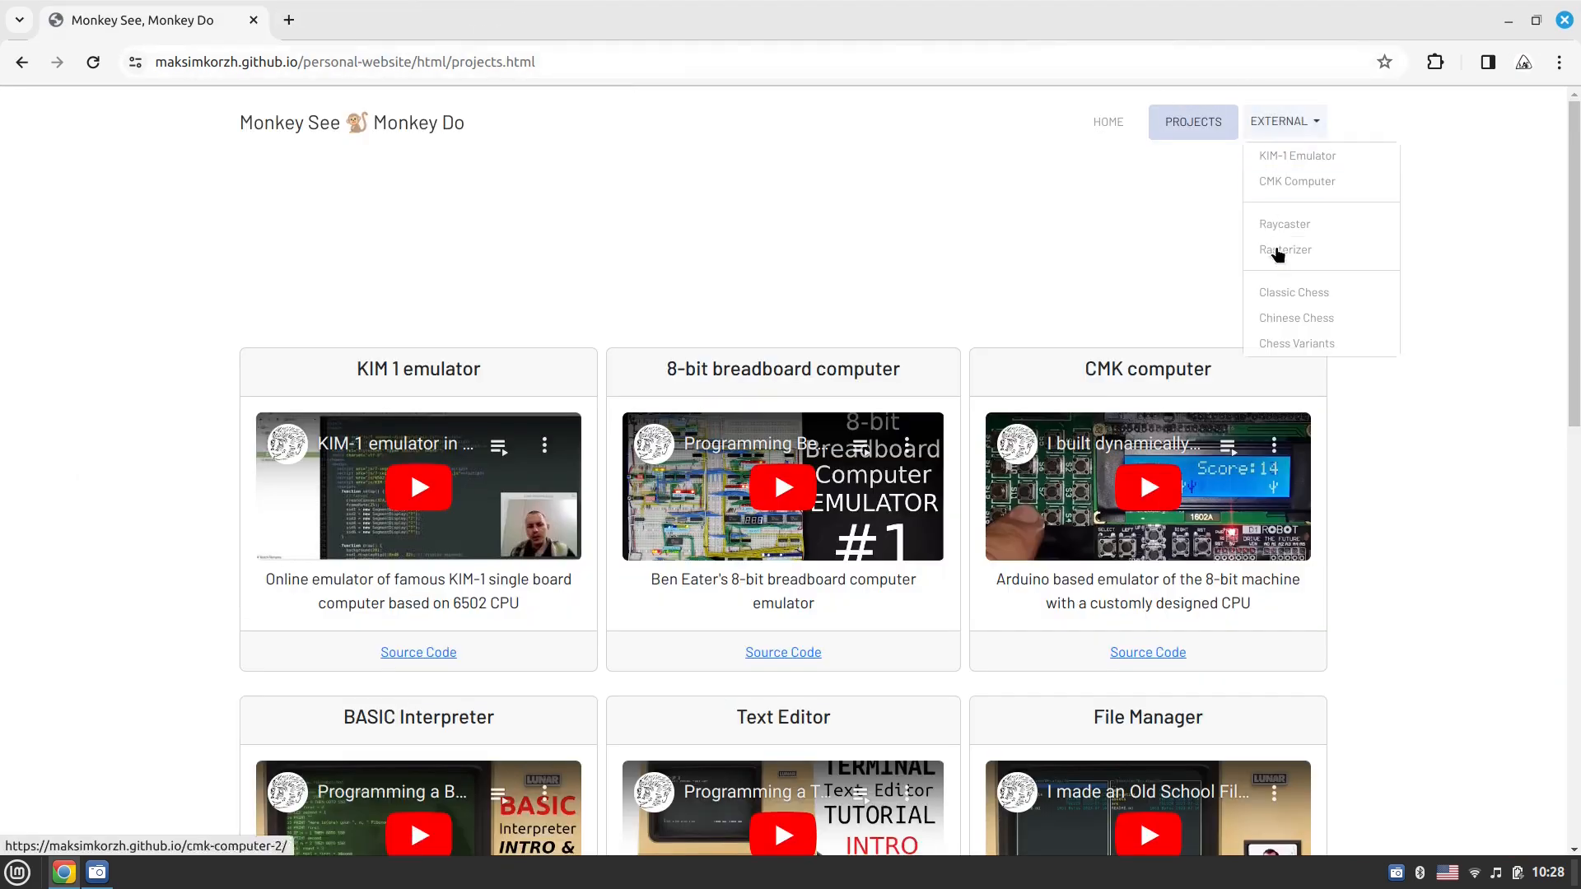
left_click(1295, 318)
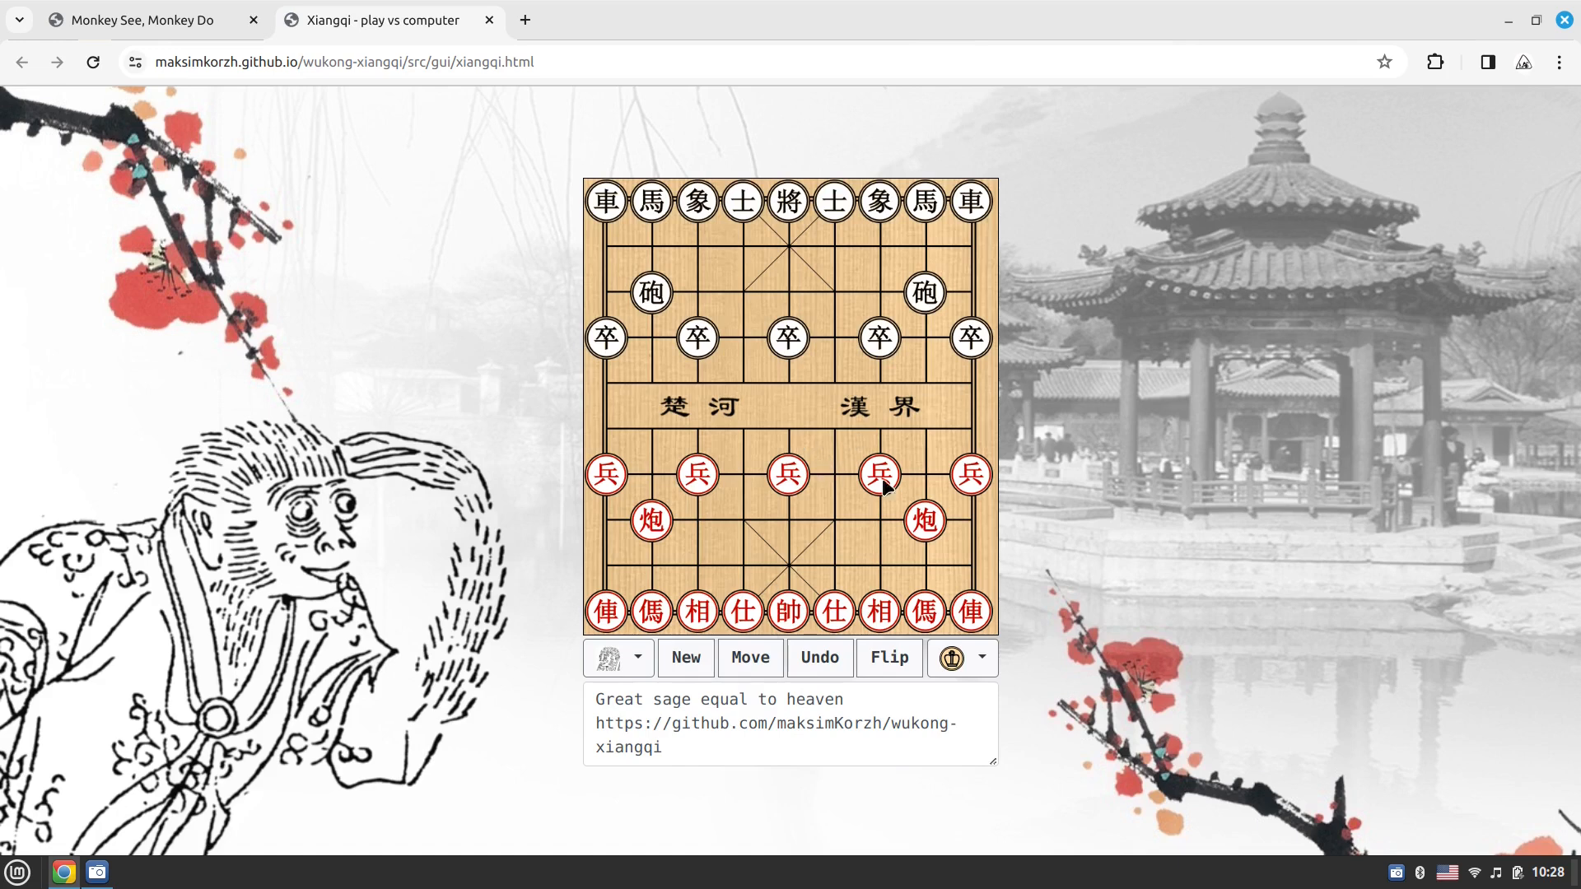
left_click(924, 522)
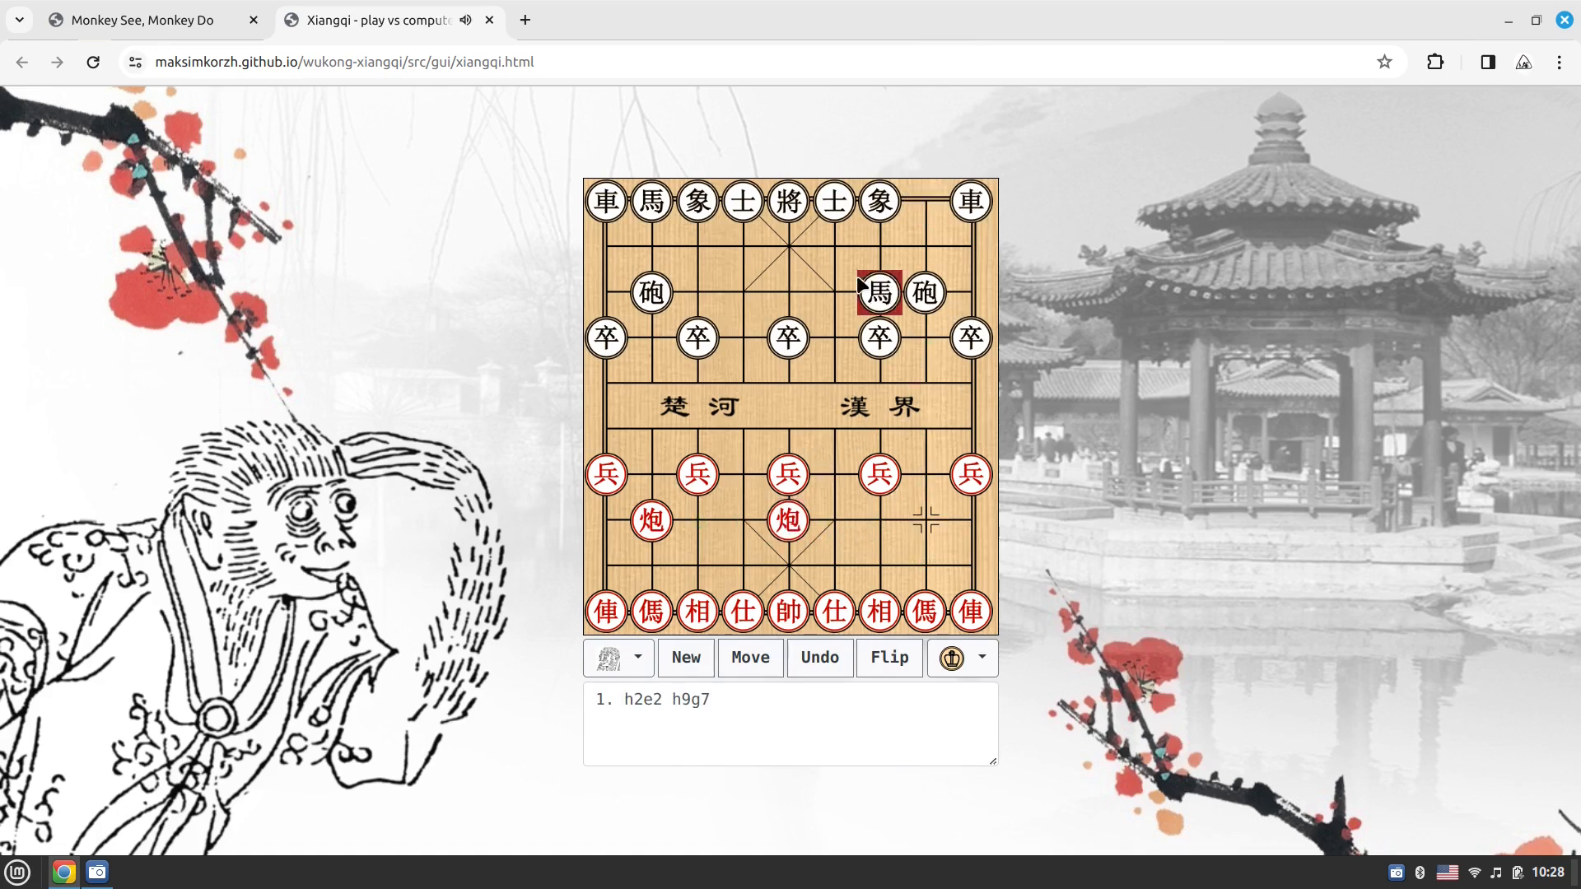
Switch the pieces to pictorial figures and move the right-hand red horse
left_click(980, 657)
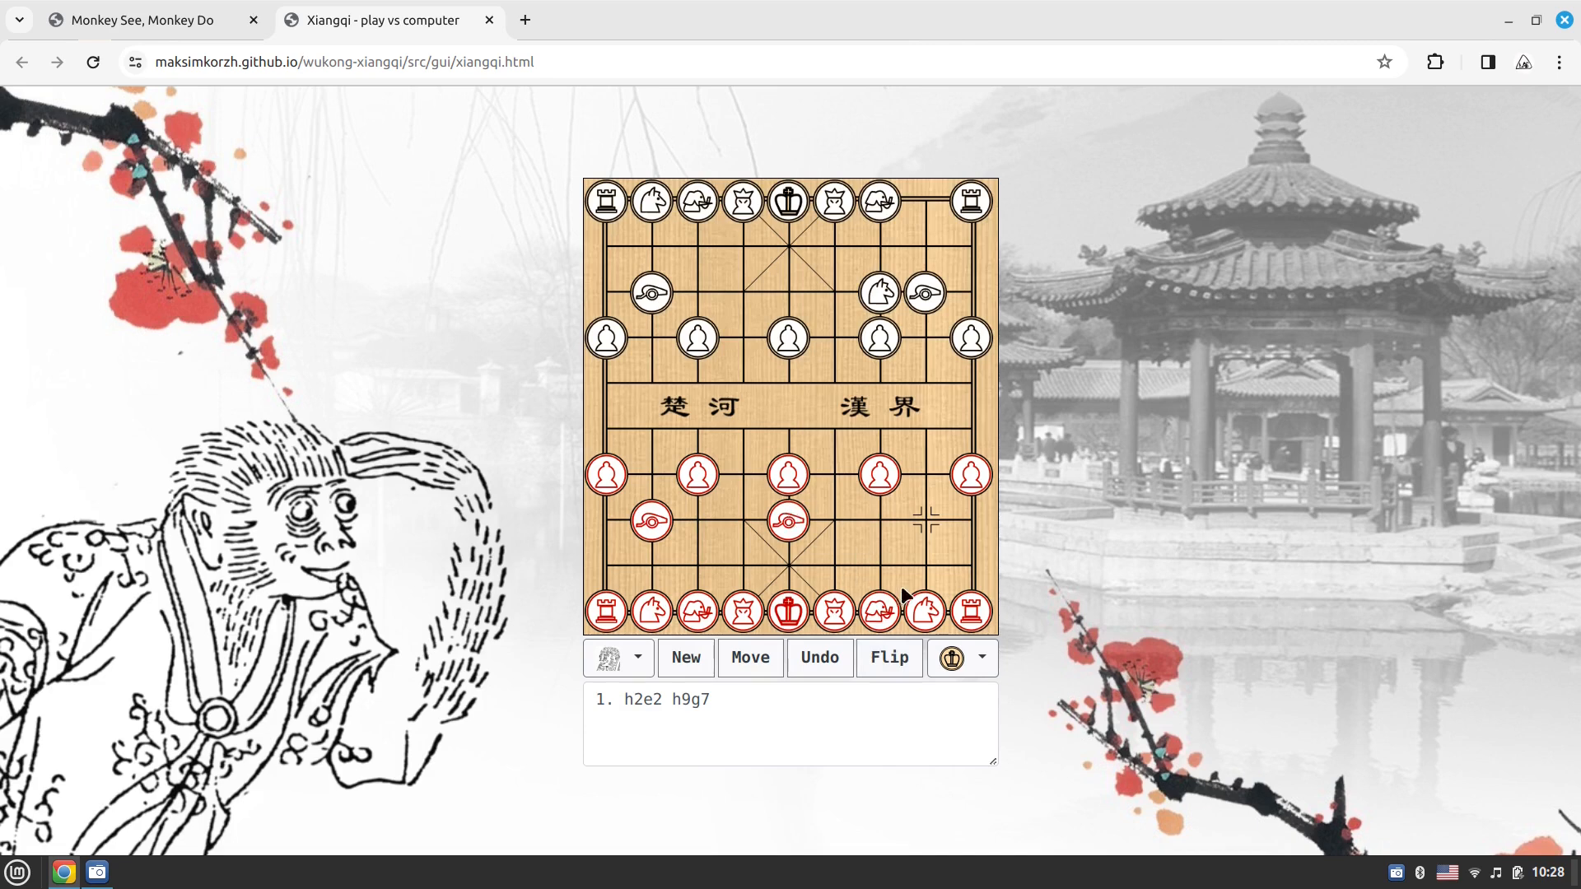
left_click(923, 612)
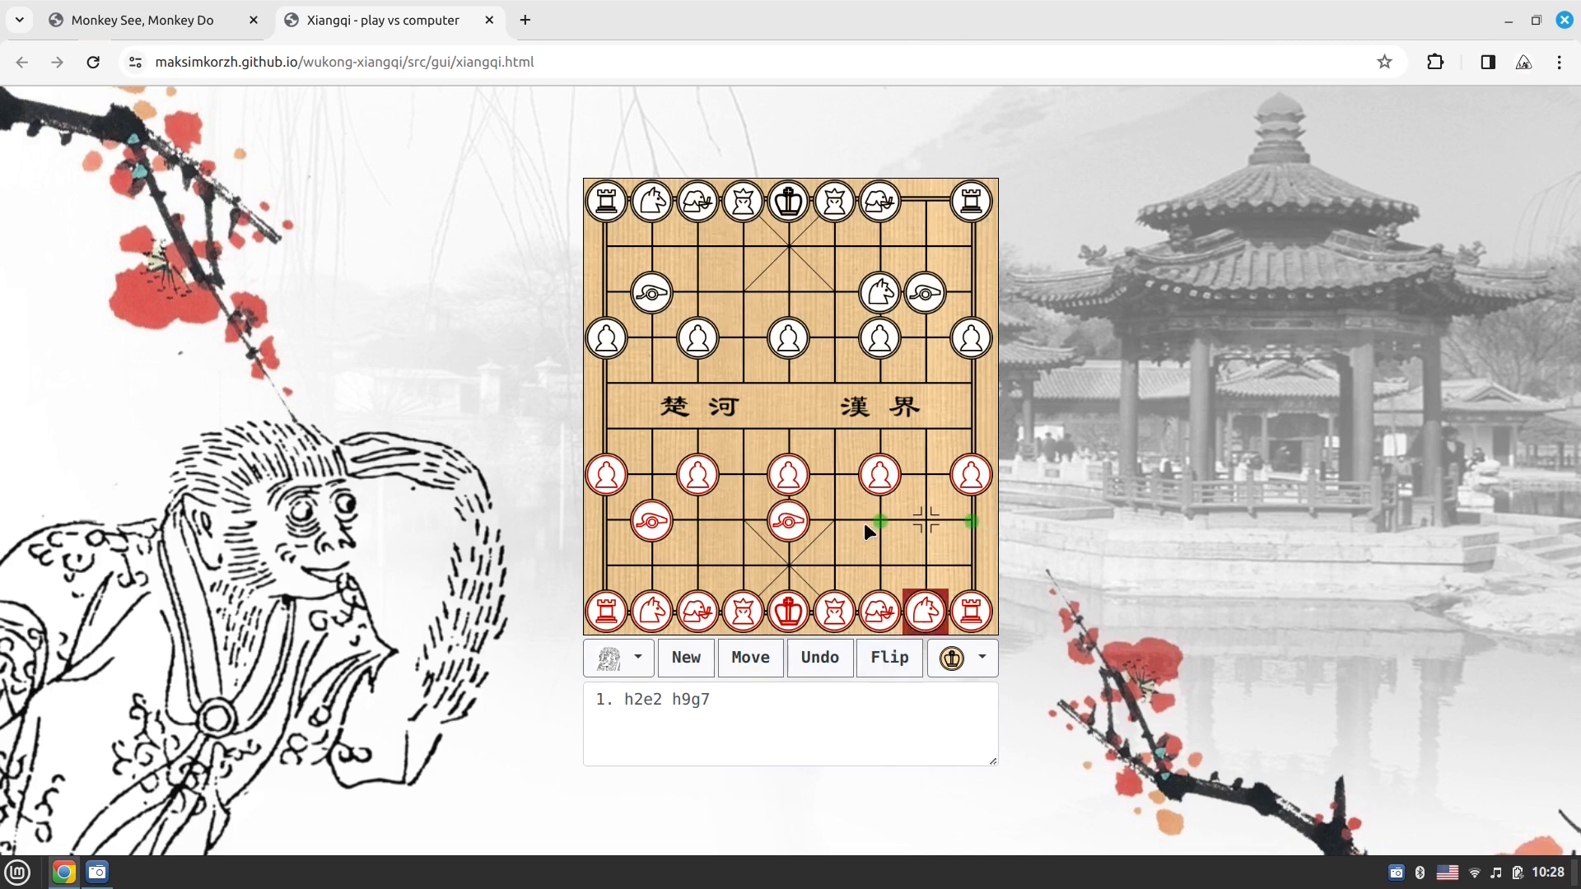
mouse_move(923, 603)
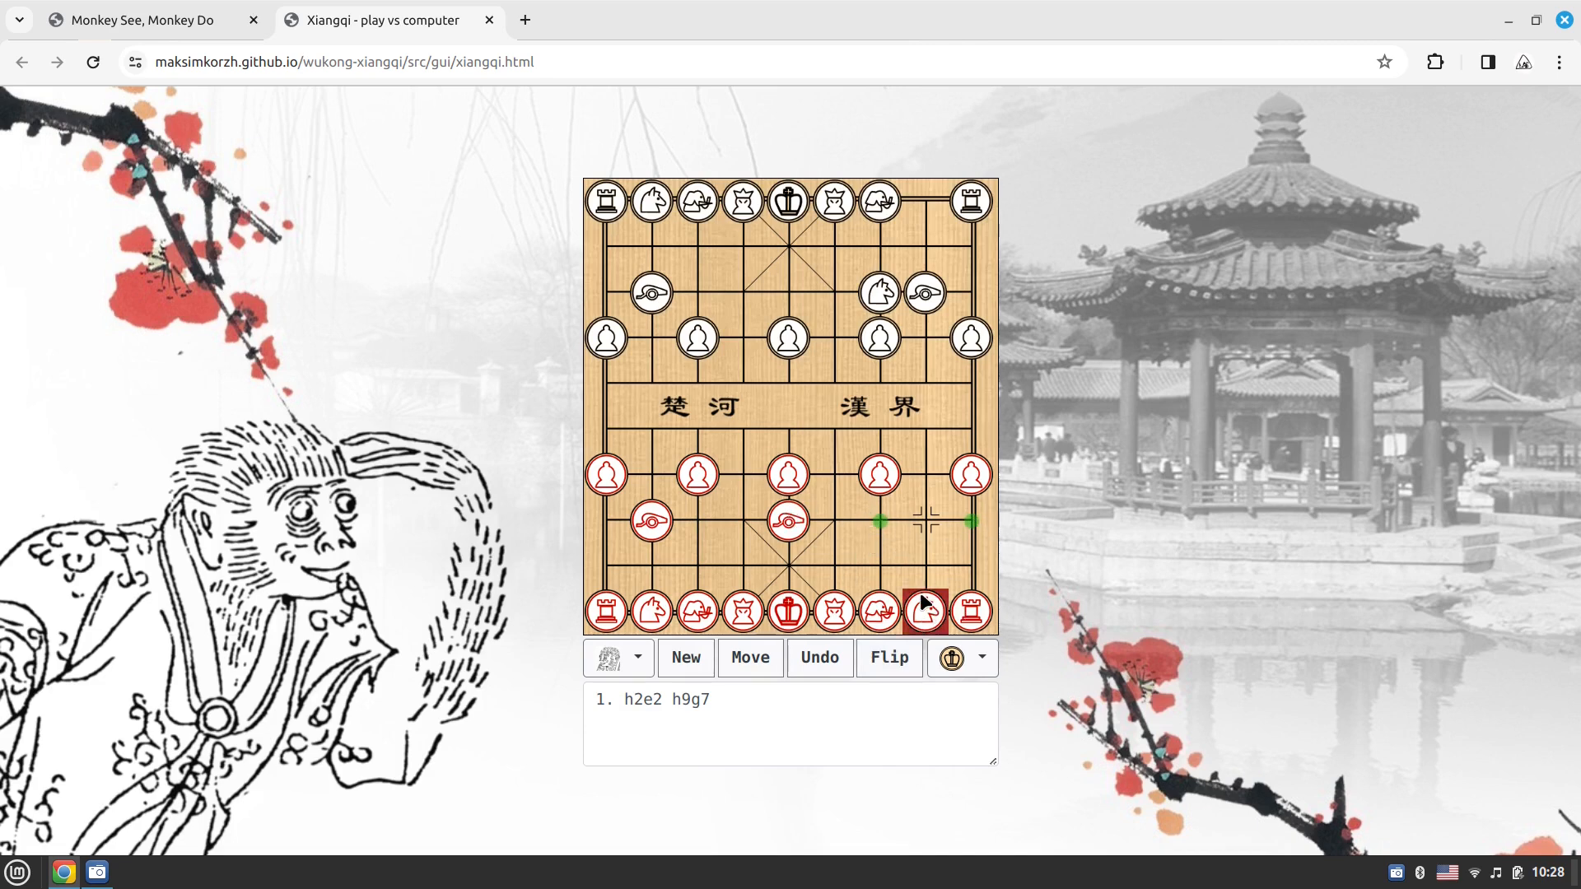
mouse_move(878, 540)
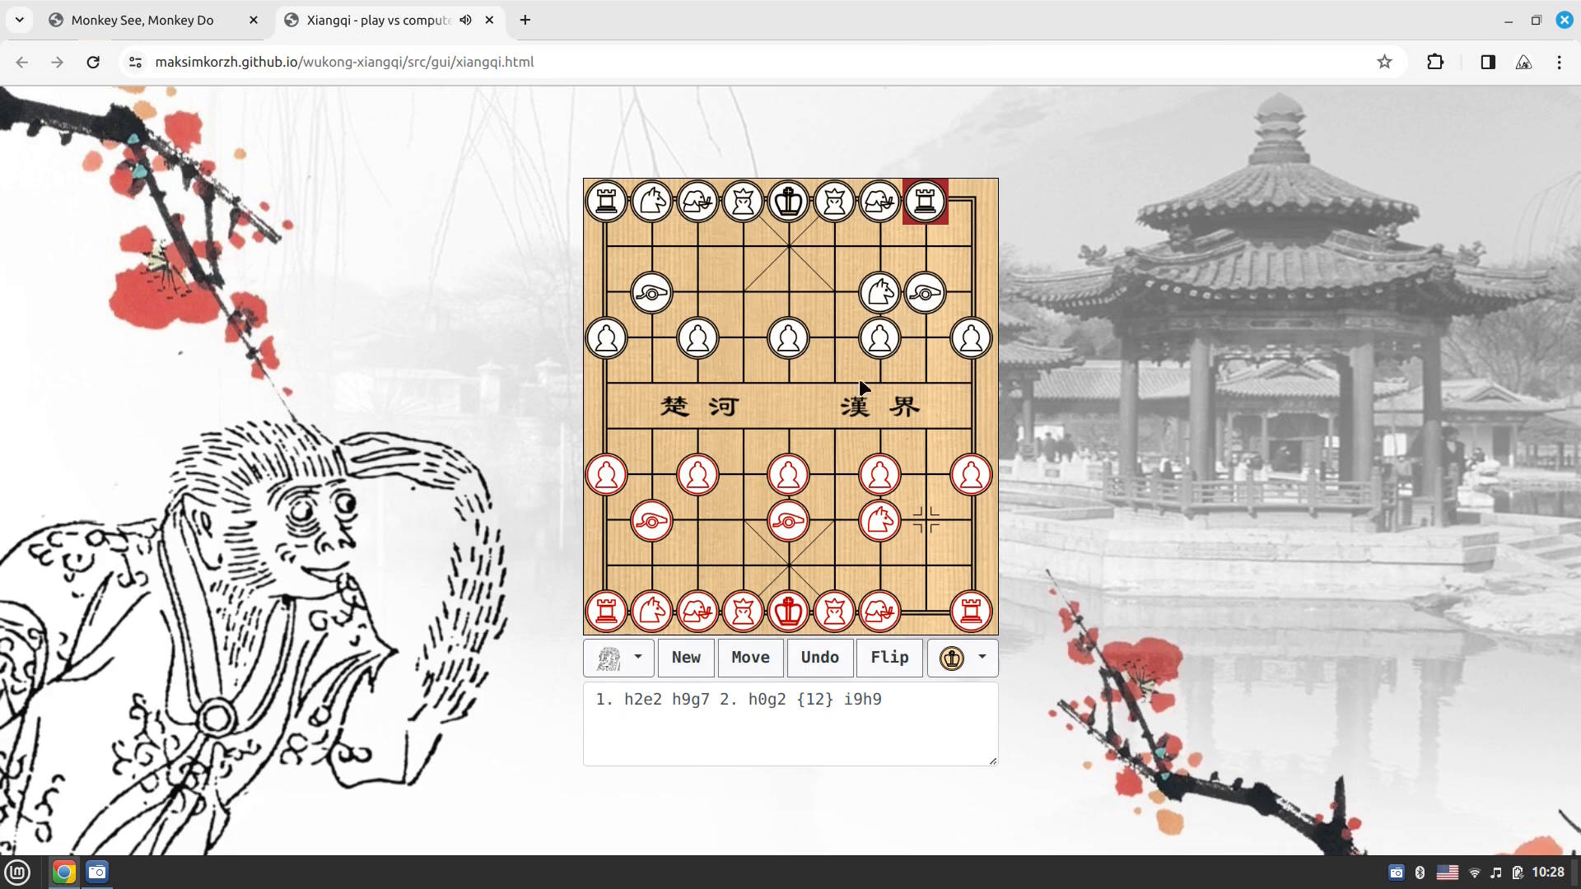
left_click(789, 519)
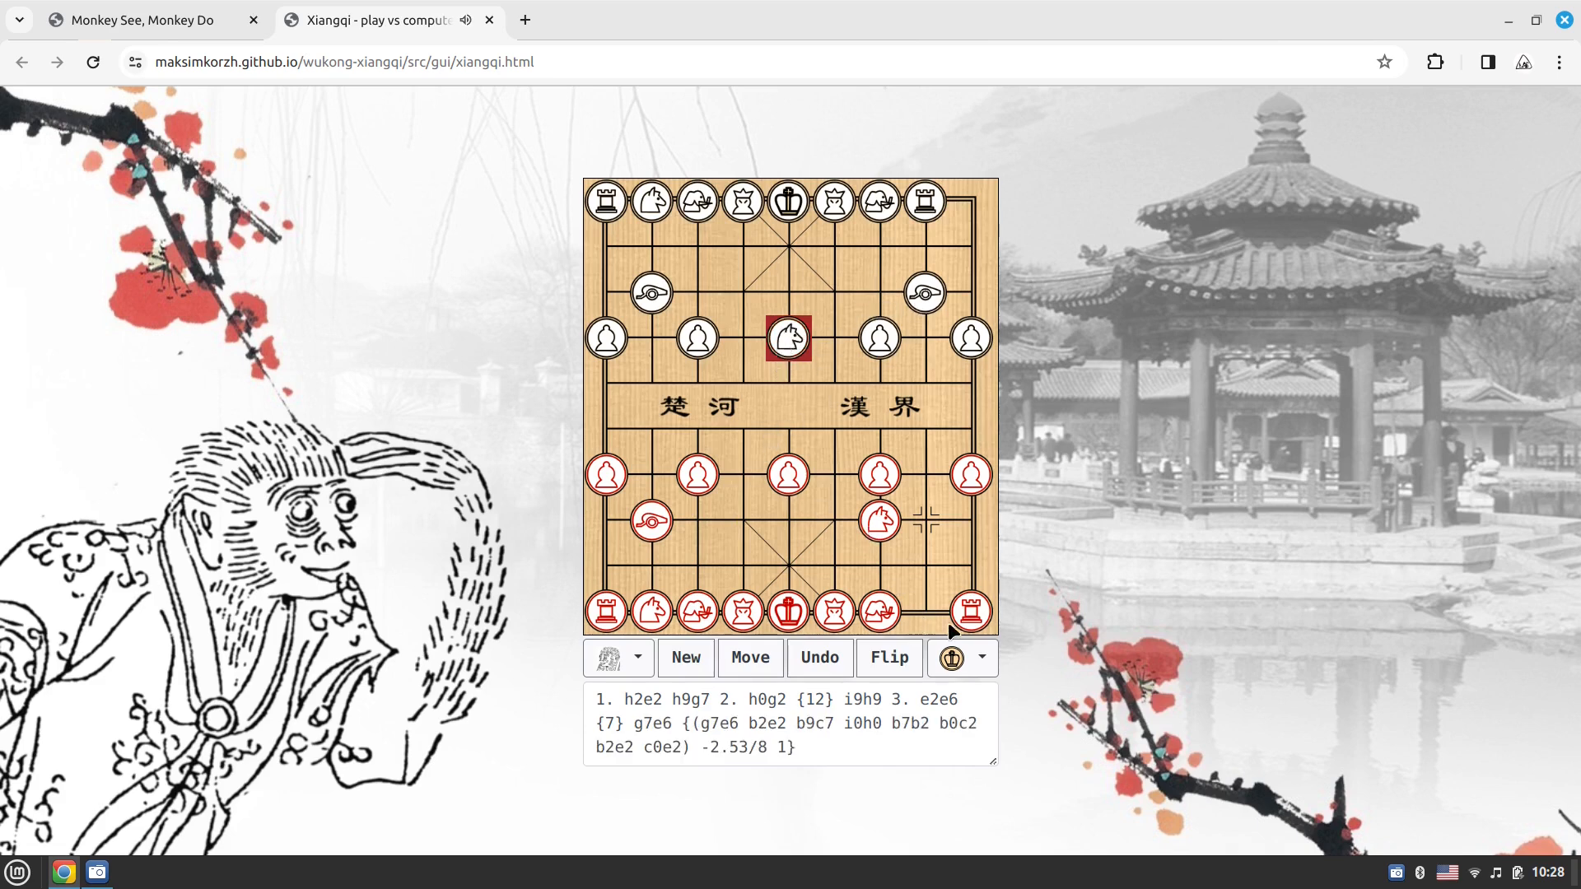
Try the Dark board theme, then switch back to the wooden CCBridge look
left_click(981, 657)
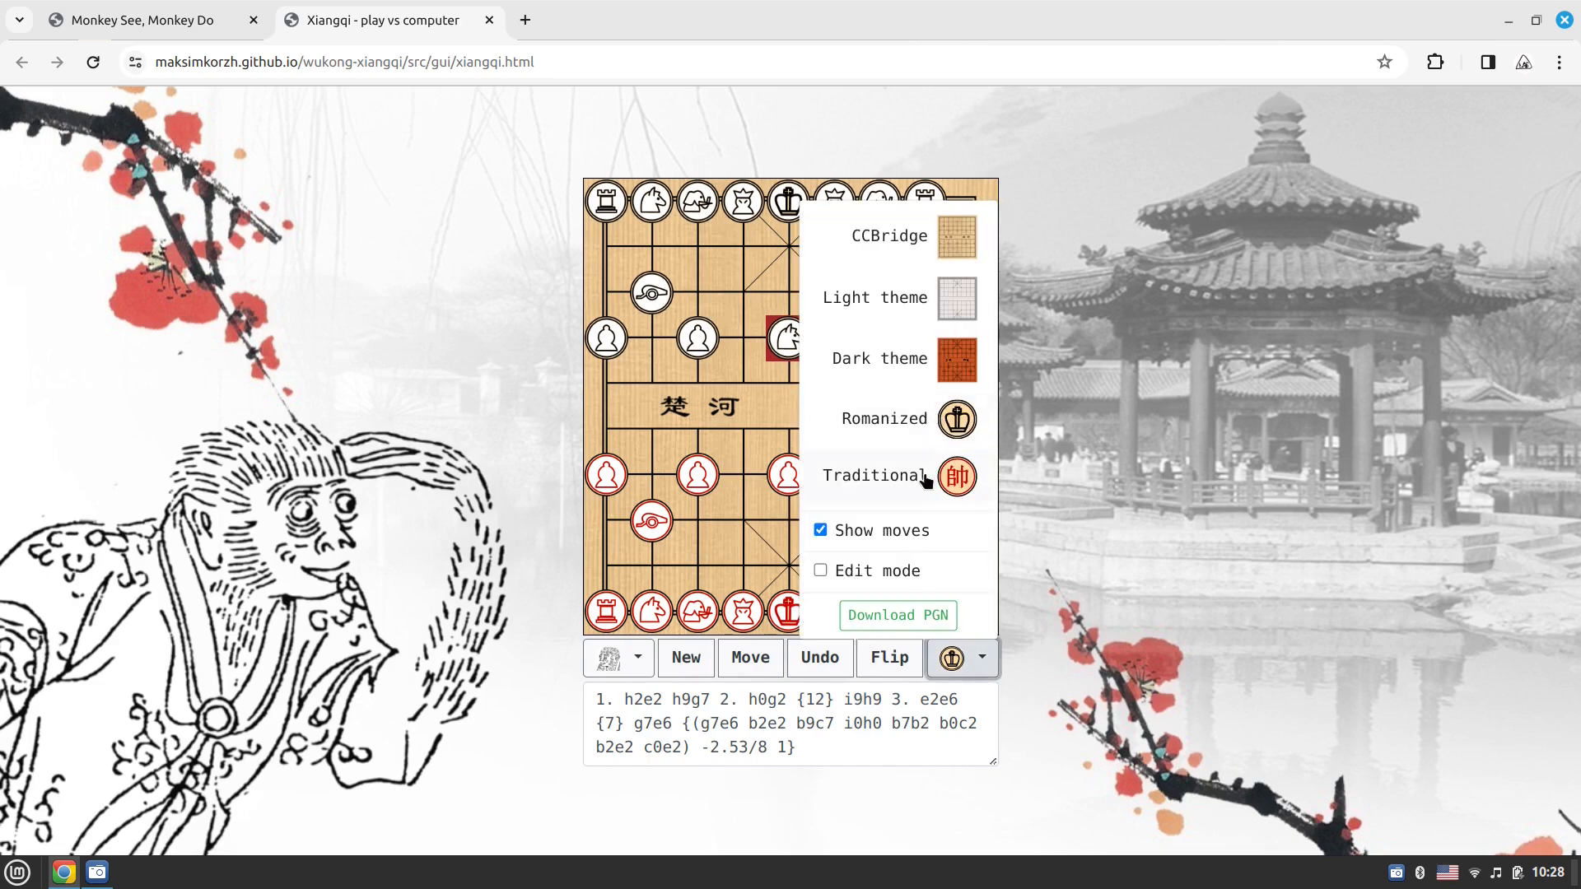
mouse_move(904, 379)
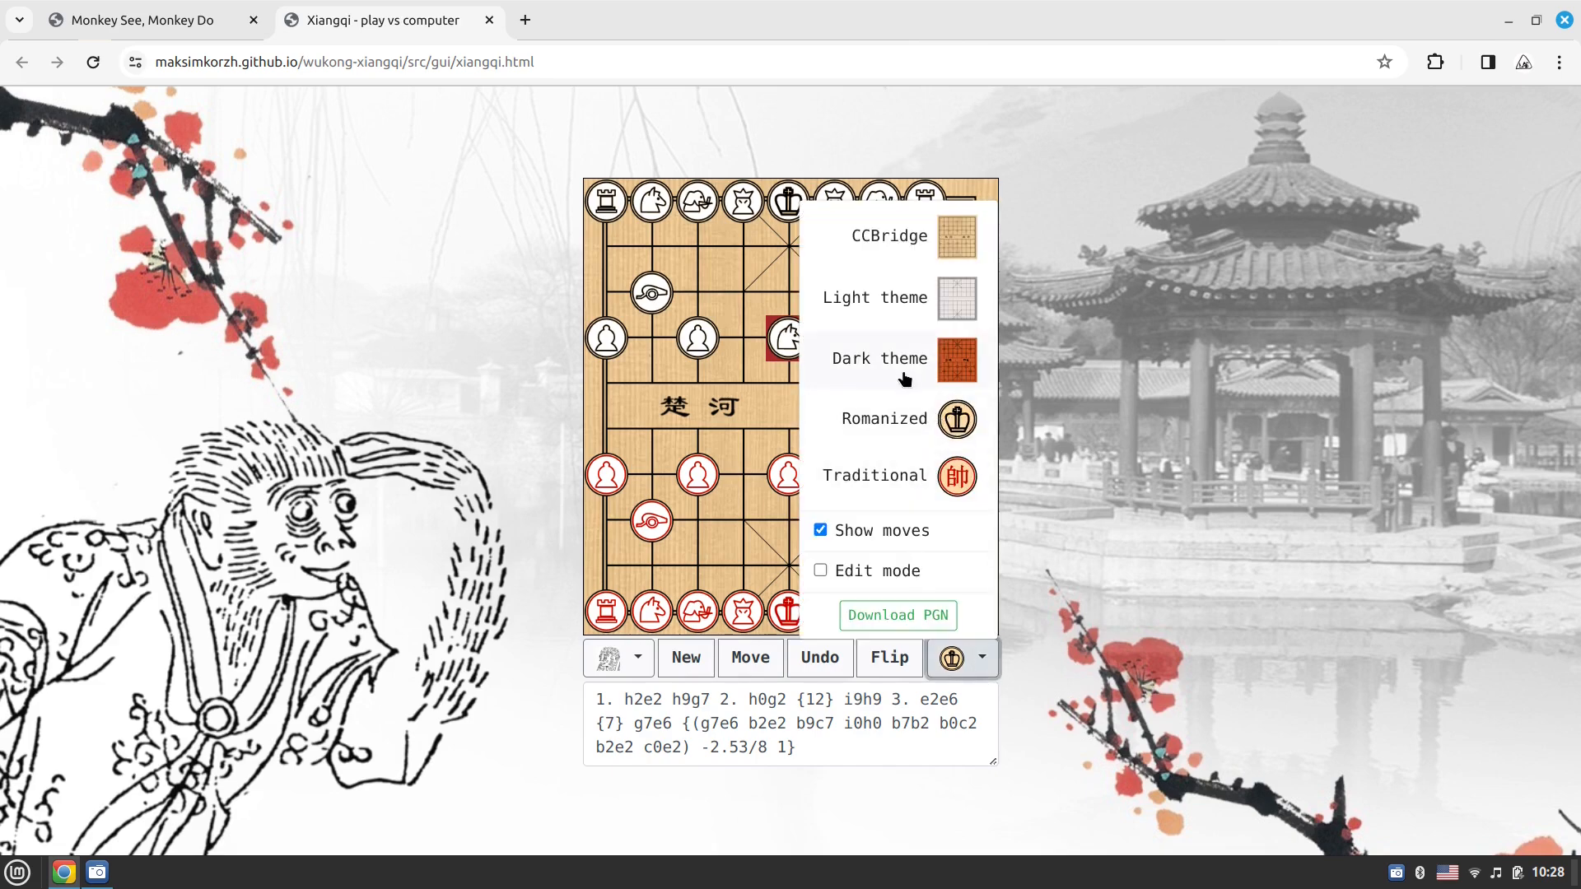
left_click(878, 357)
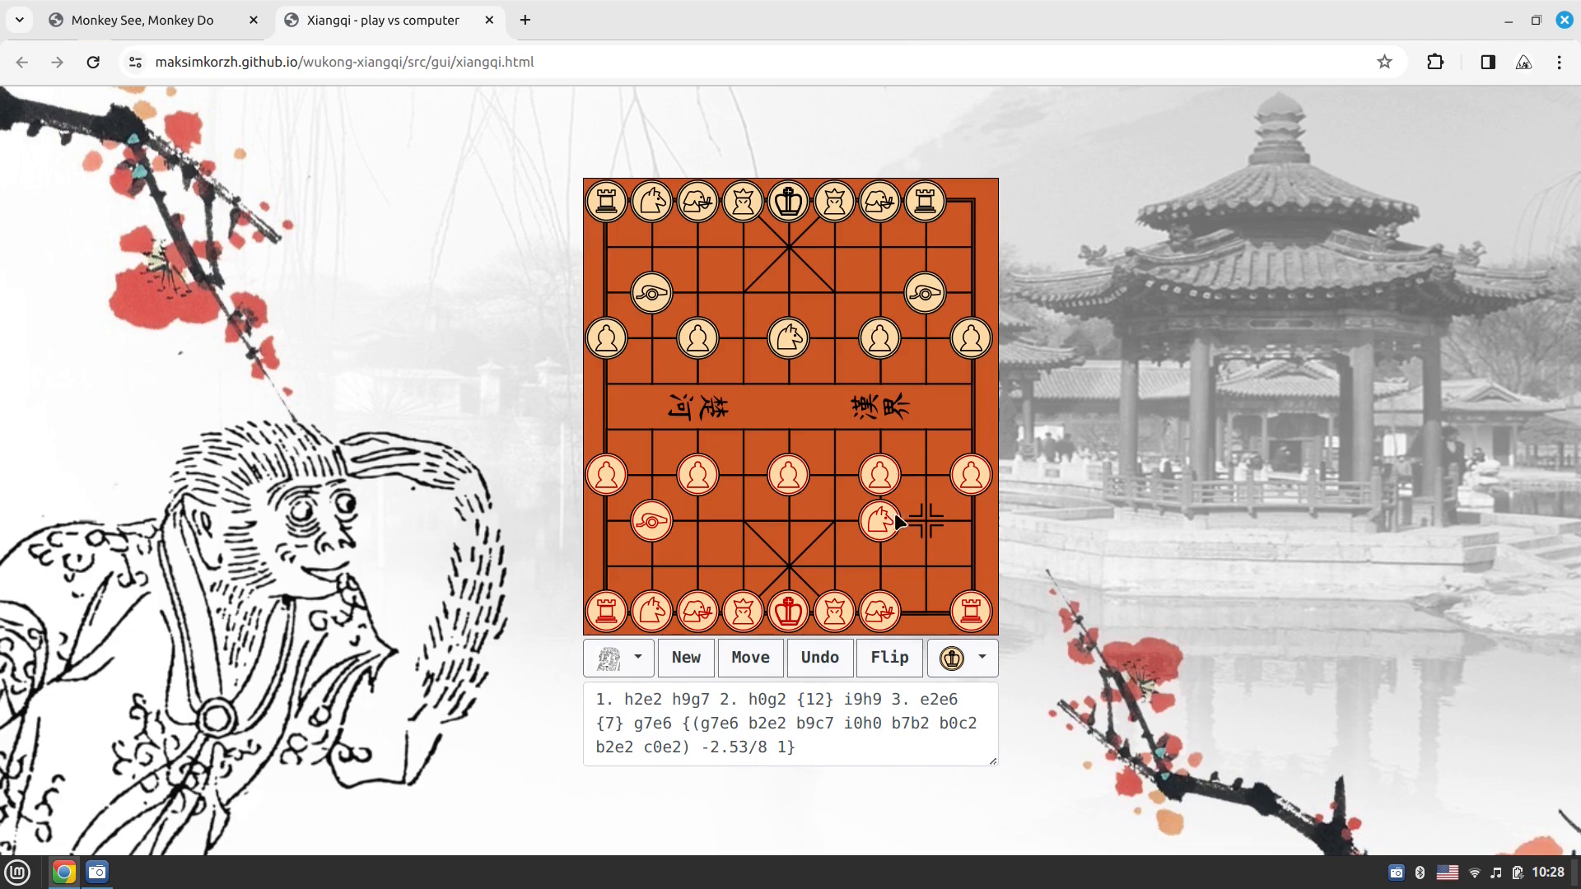
left_click(980, 657)
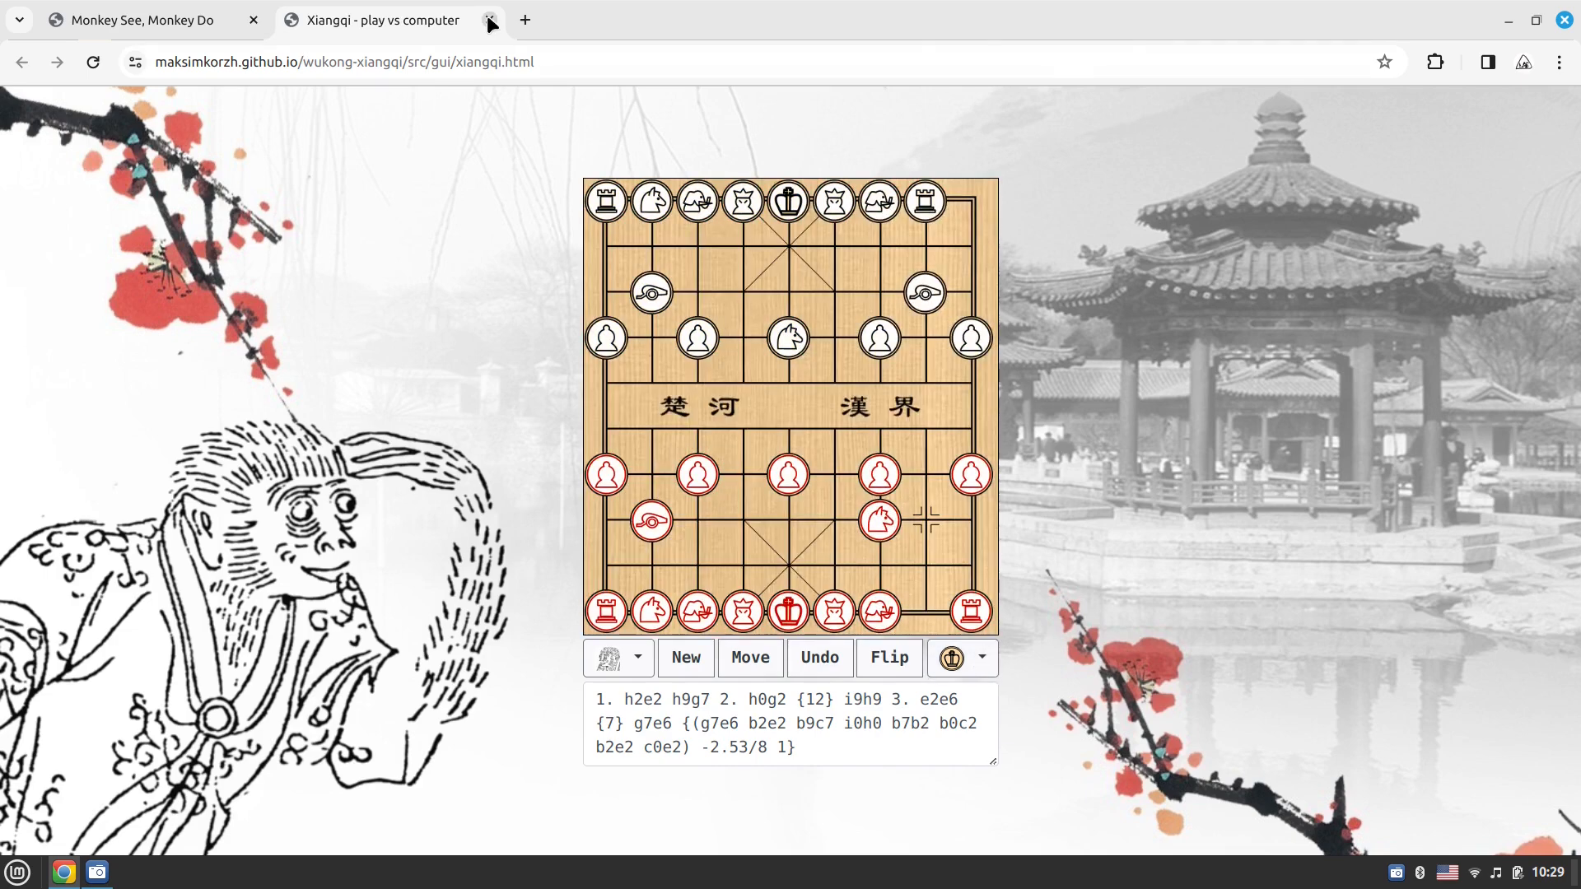
Close the Xiangqi tab and open Chess Variants from the External projects list
left_click(490, 20)
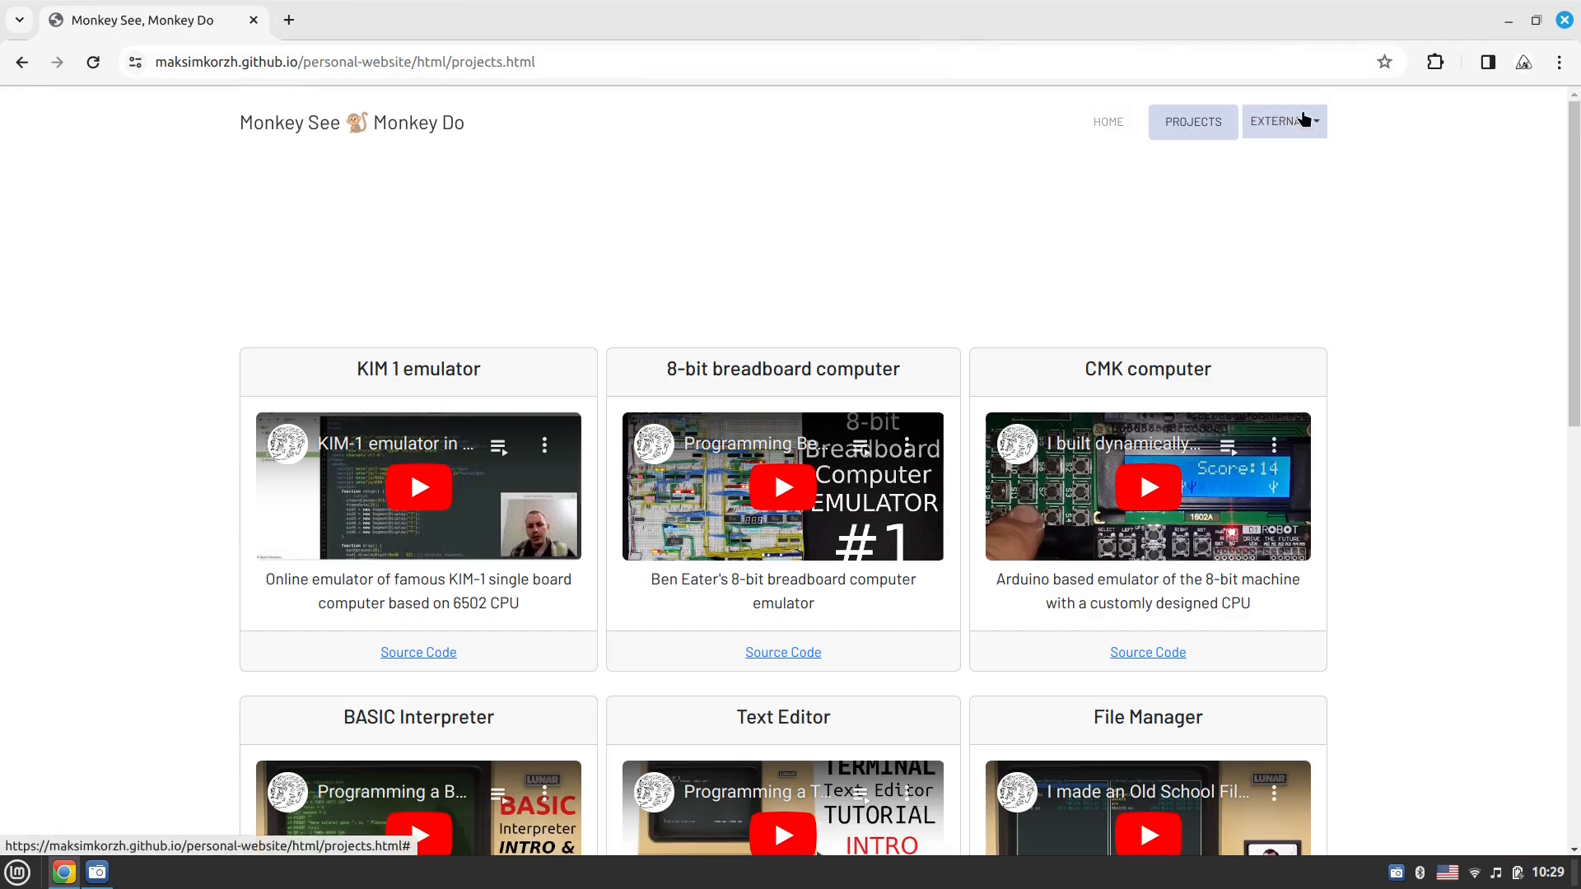
left_click(1285, 120)
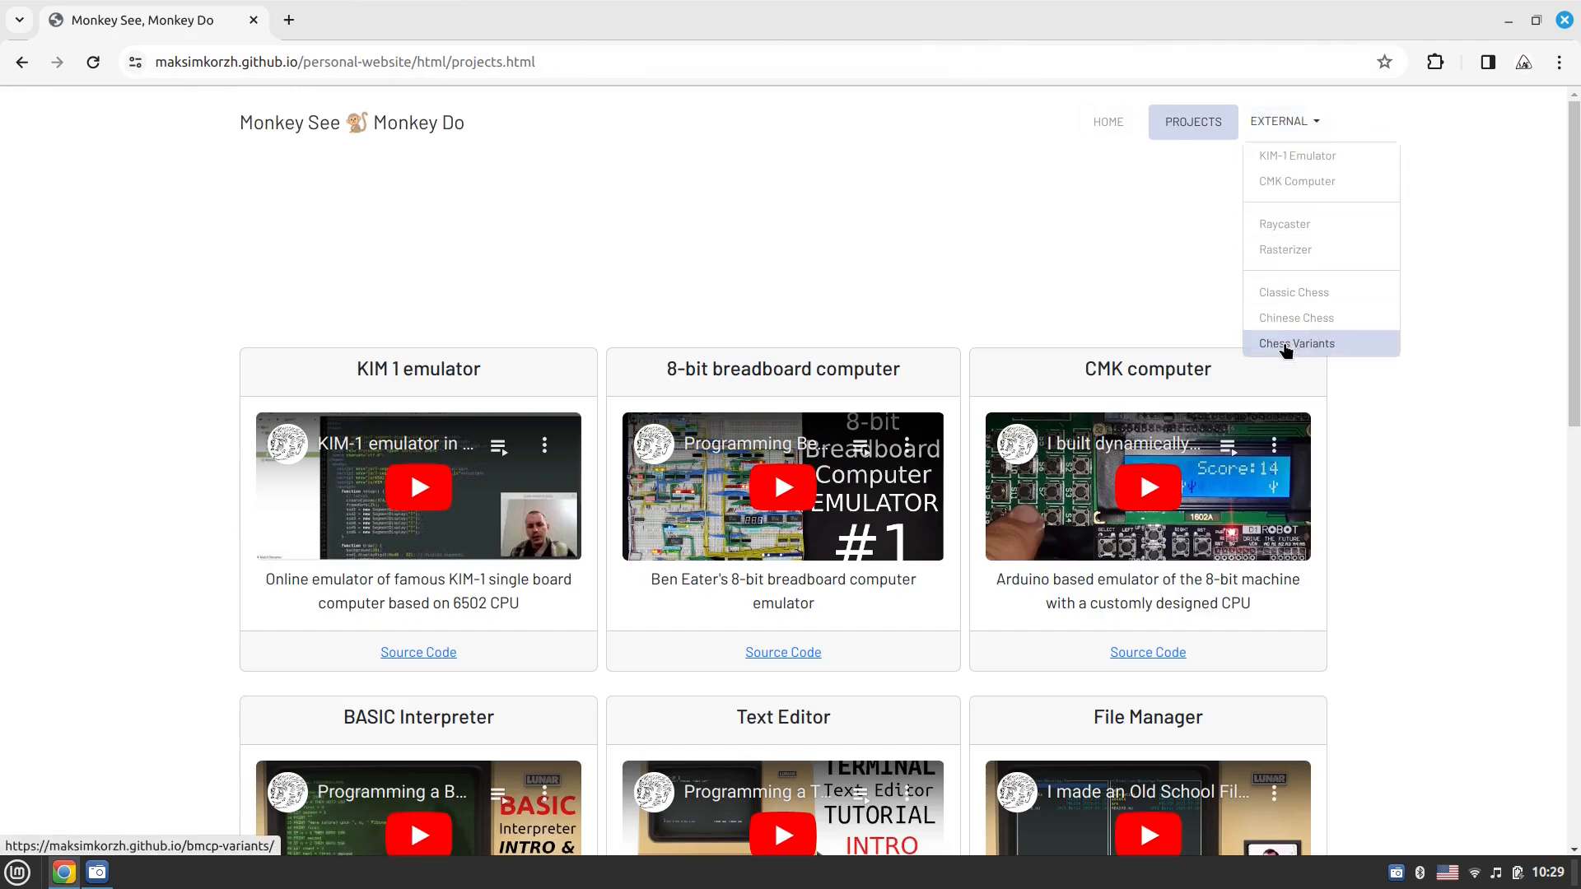
left_click(1295, 342)
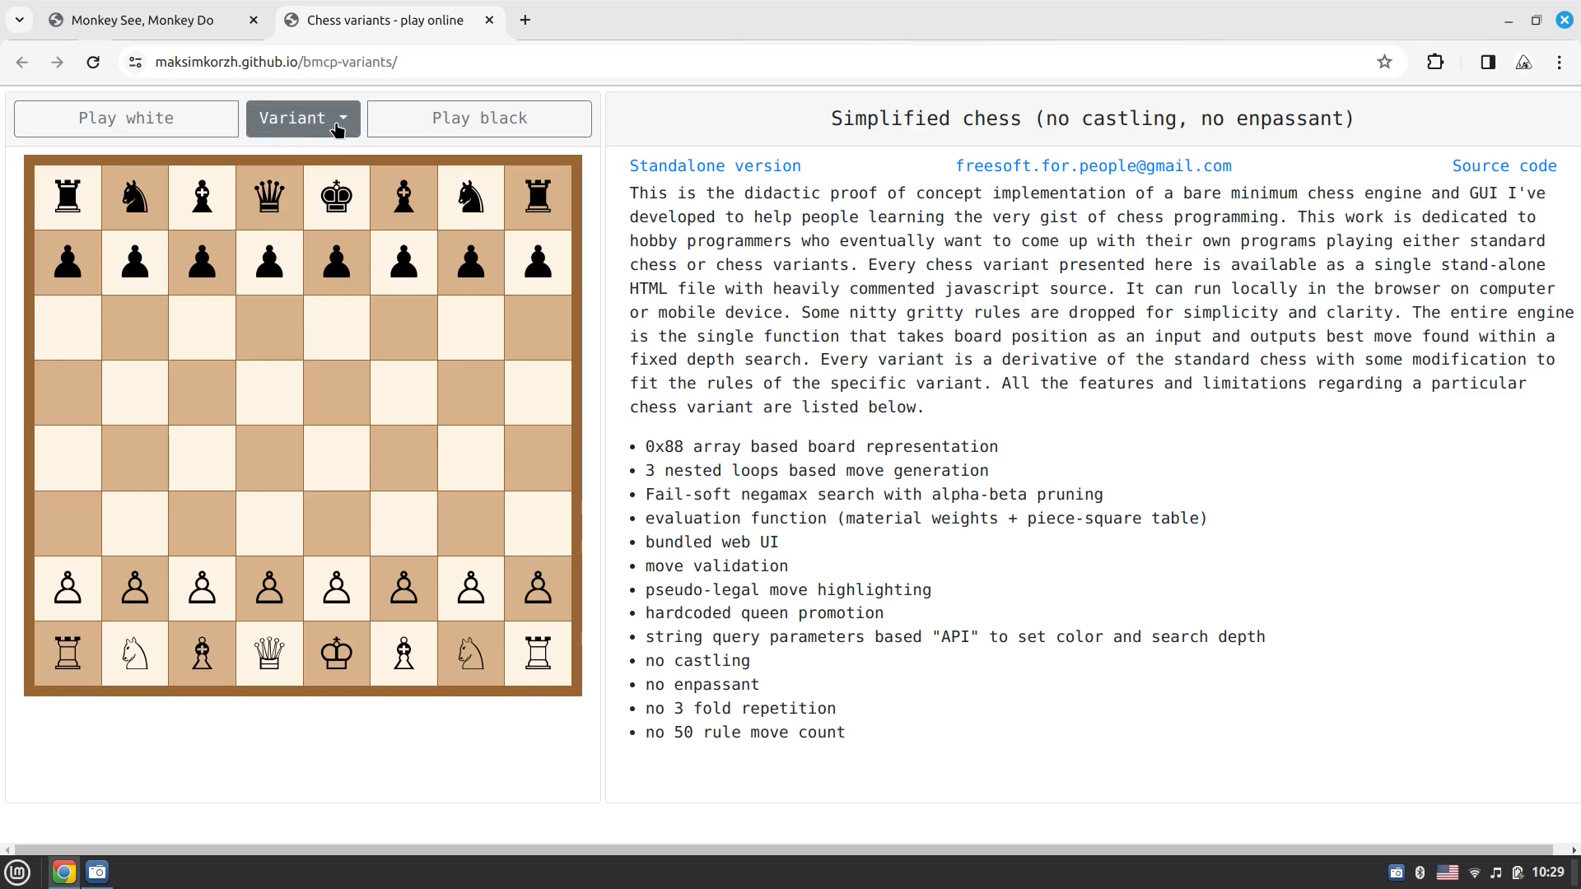
Keep Simplified chess from the Variant list, then switch to Chinese chess (Xiangqi)
left_click(301, 119)
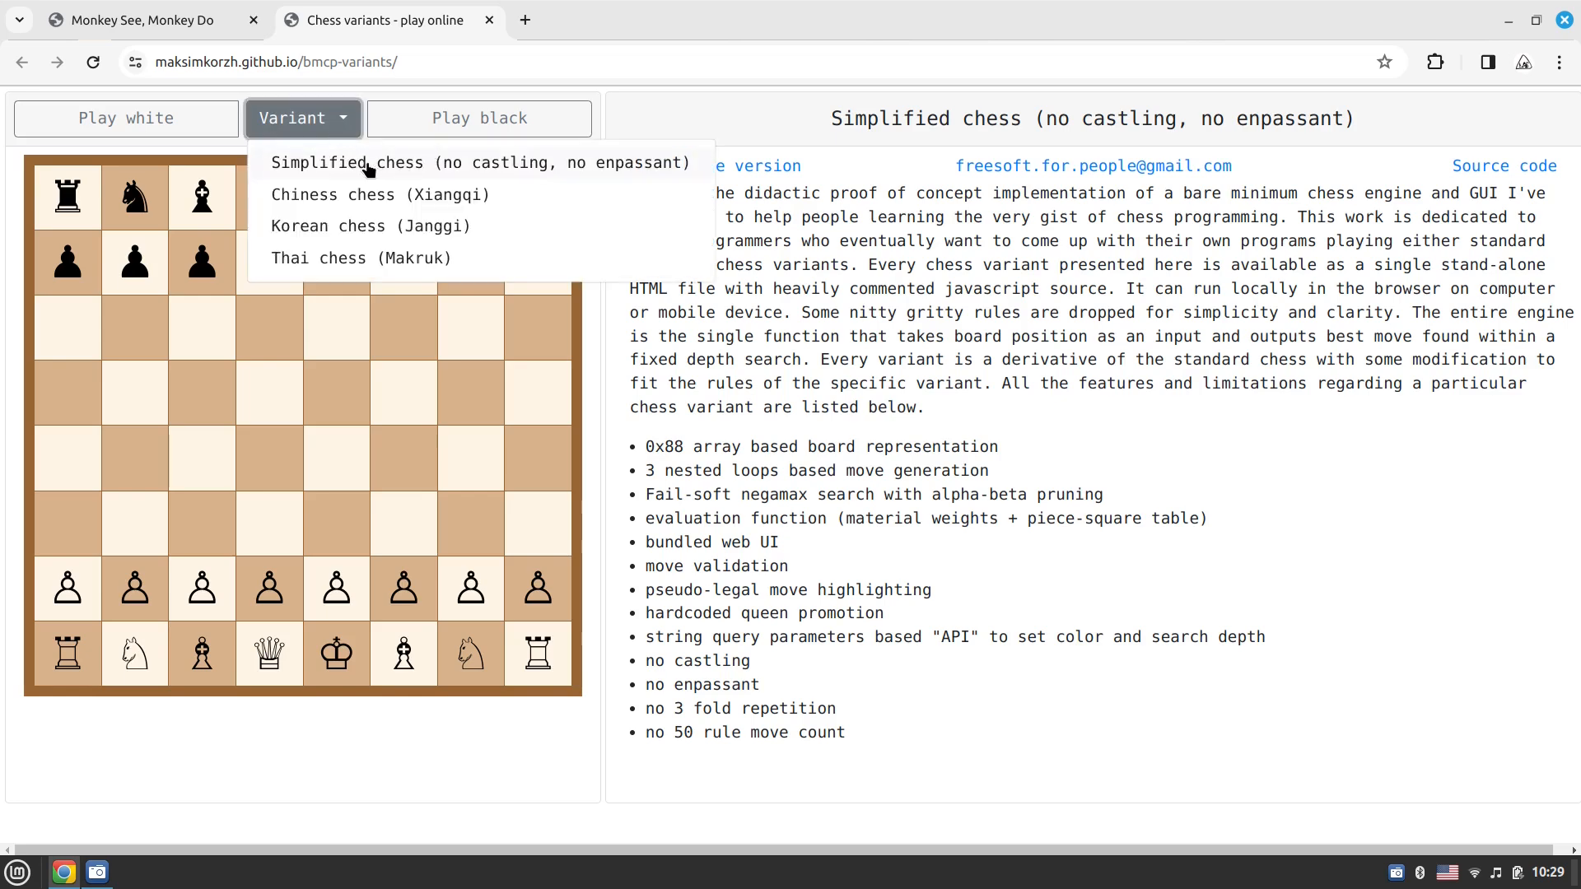
left_click(482, 163)
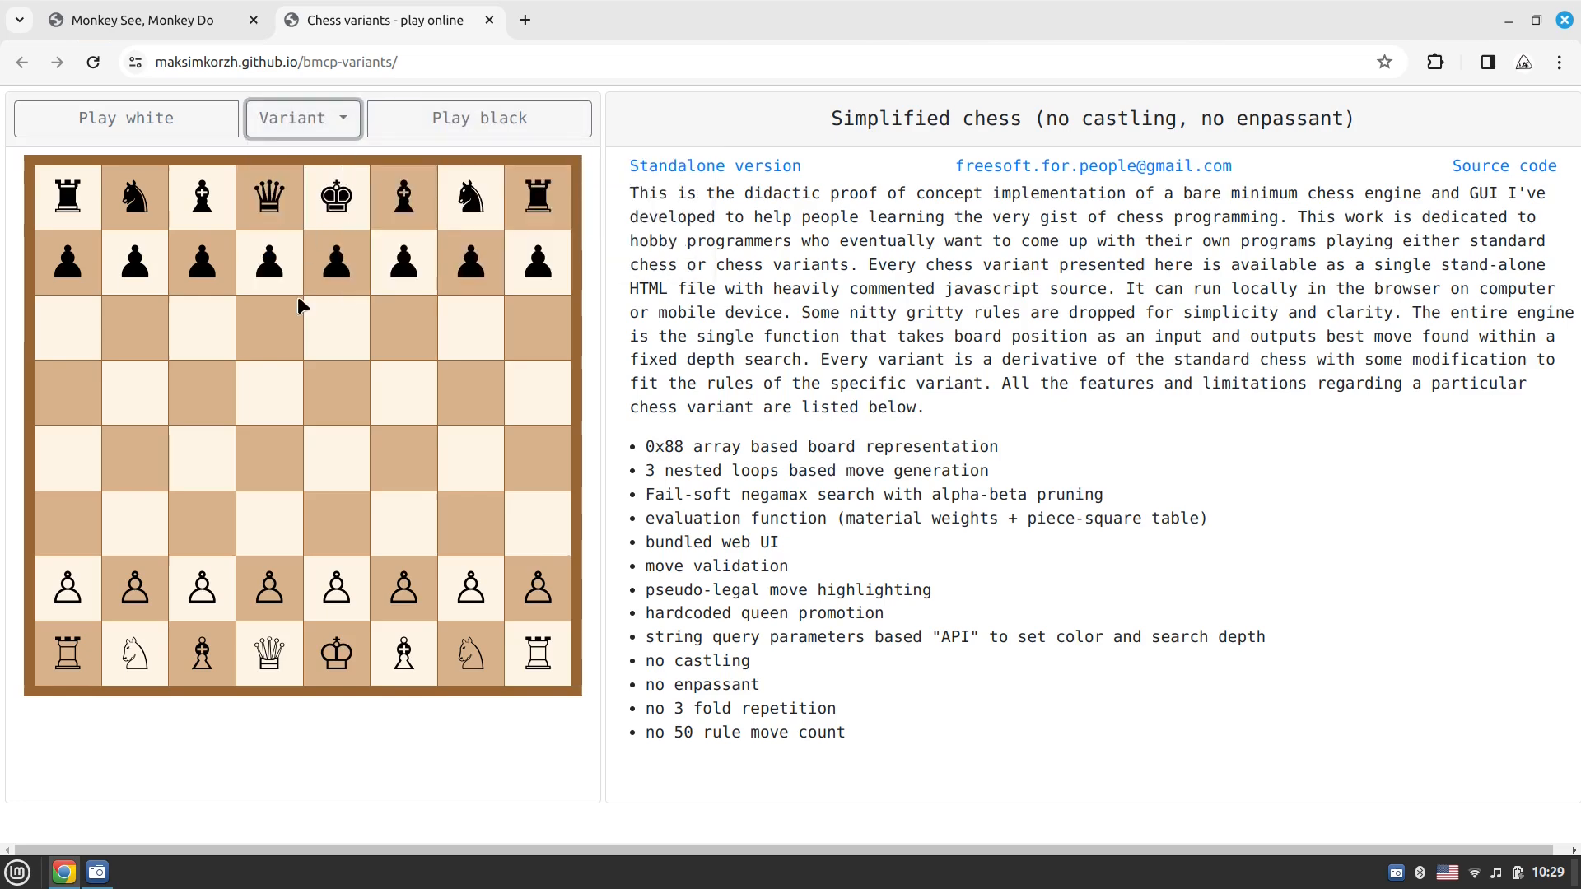
mouse_move(932, 90)
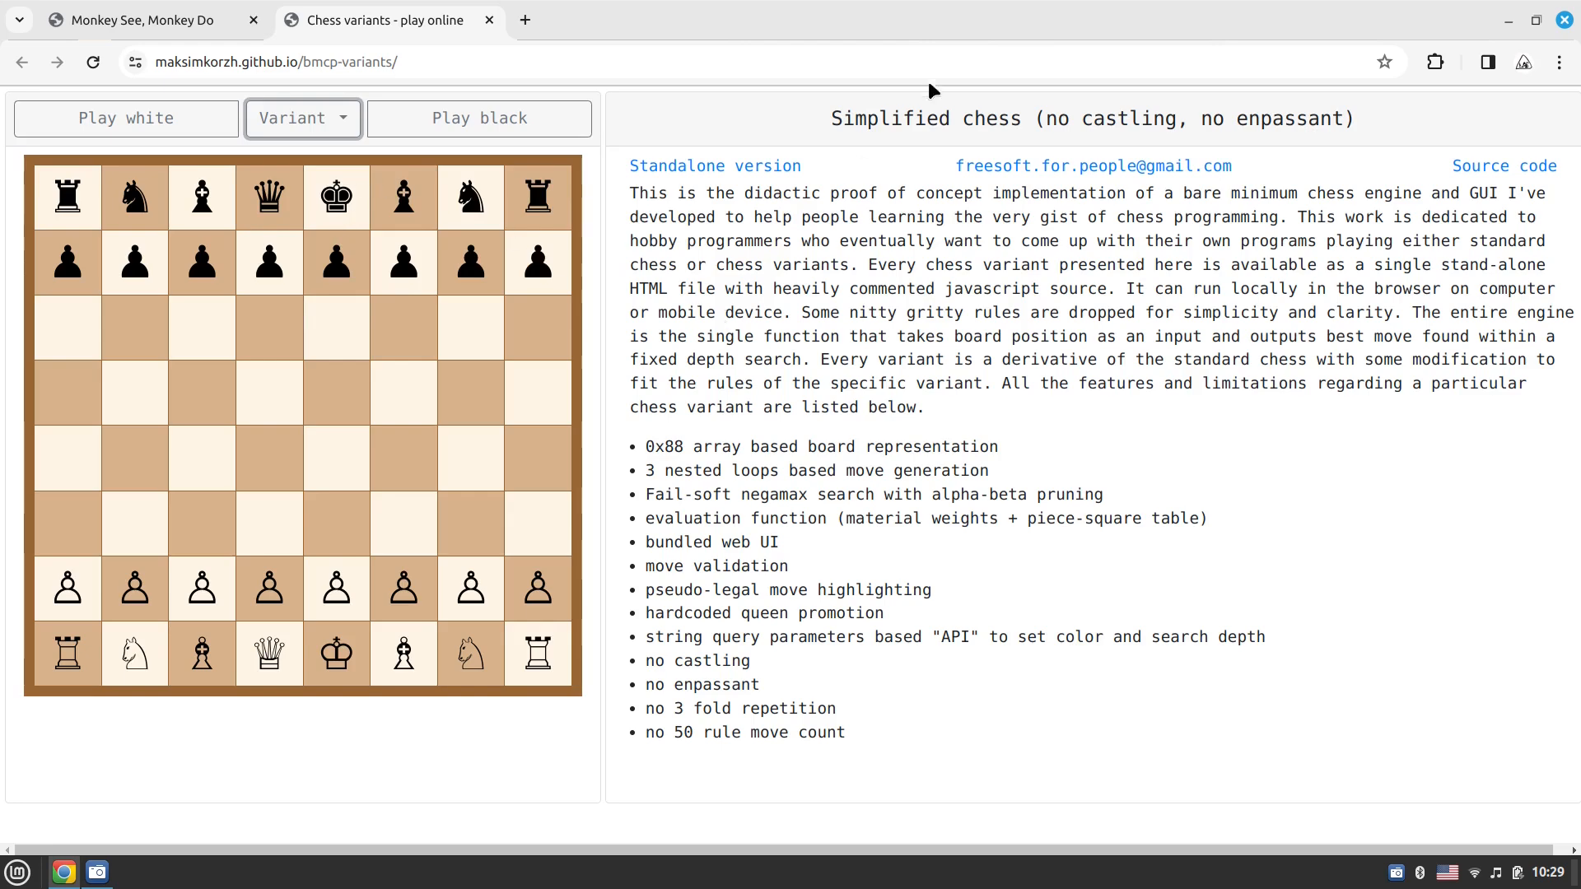
mouse_move(395, 268)
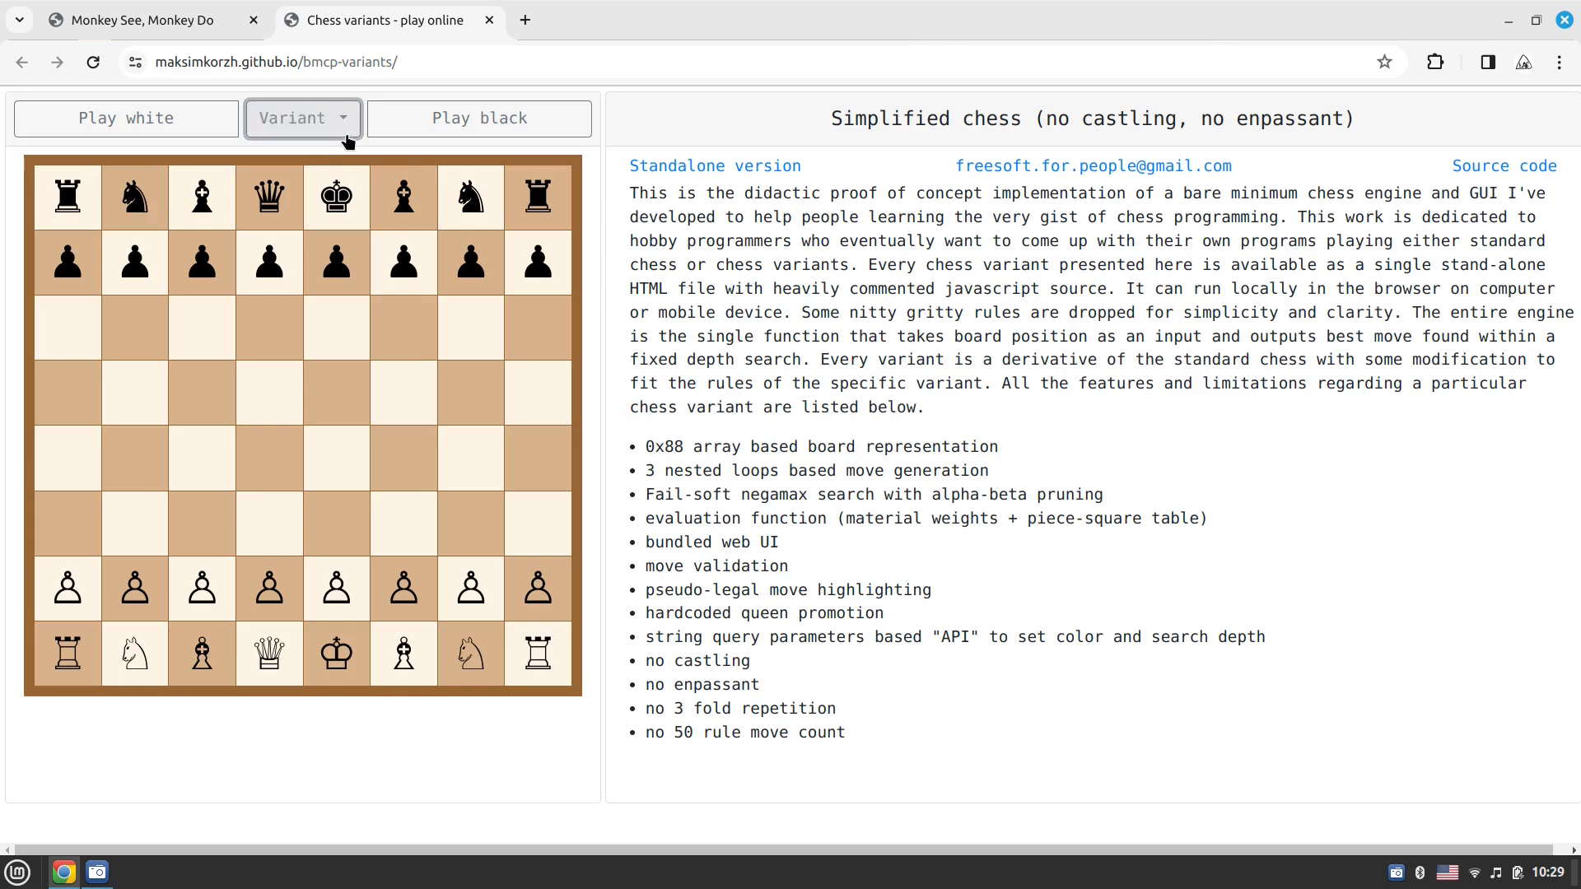
left_click(301, 119)
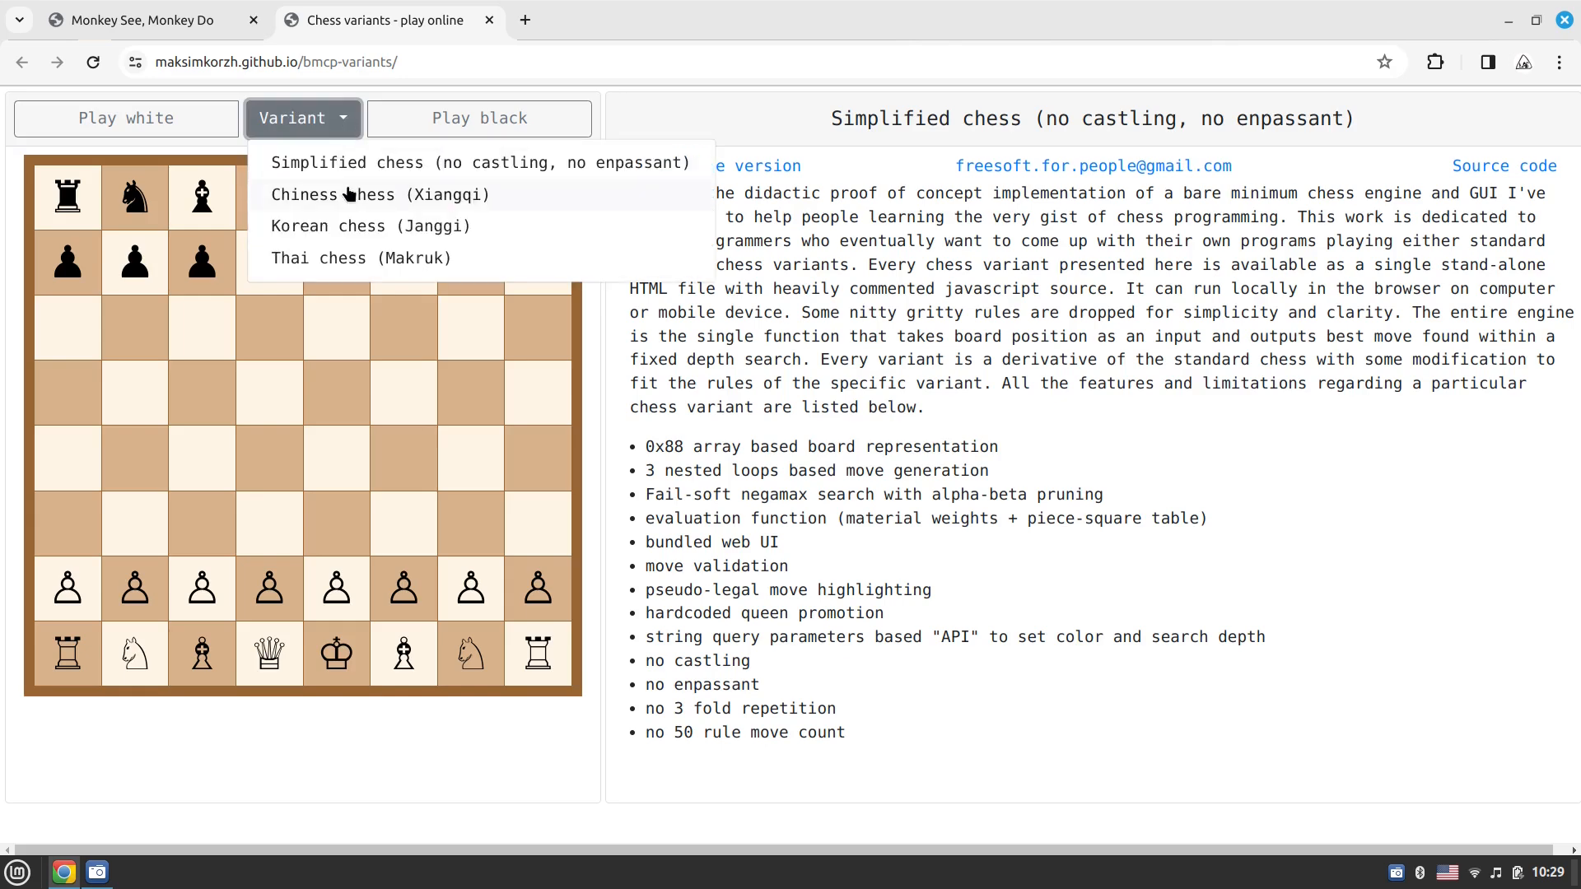
left_click(379, 194)
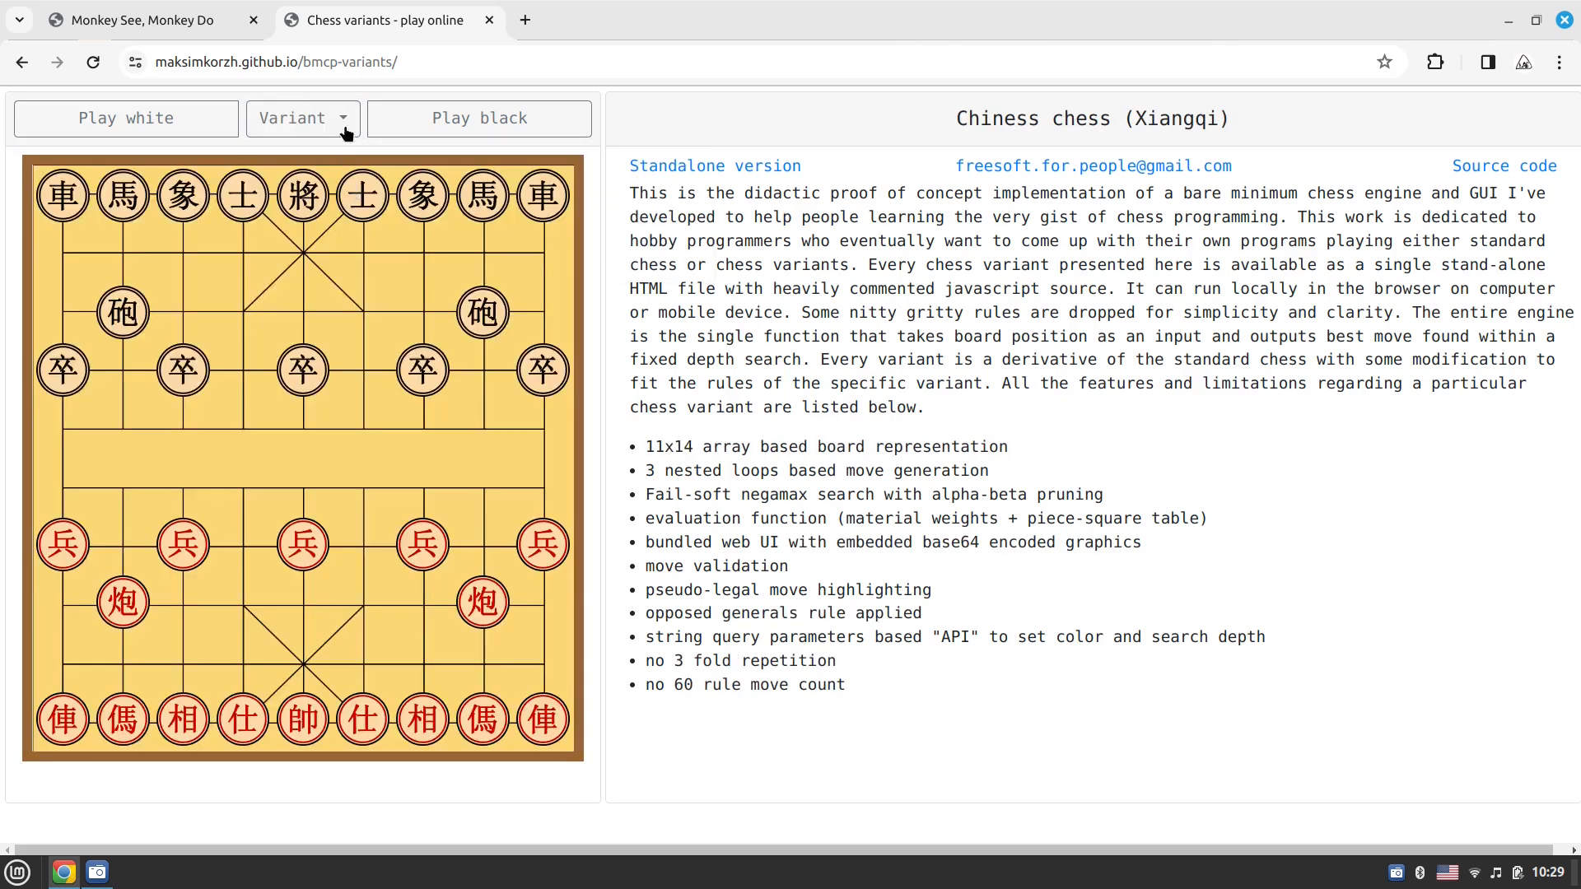
Try Korean chess (Janggi), then switch to Thai chess (Makruk)
left_click(301, 119)
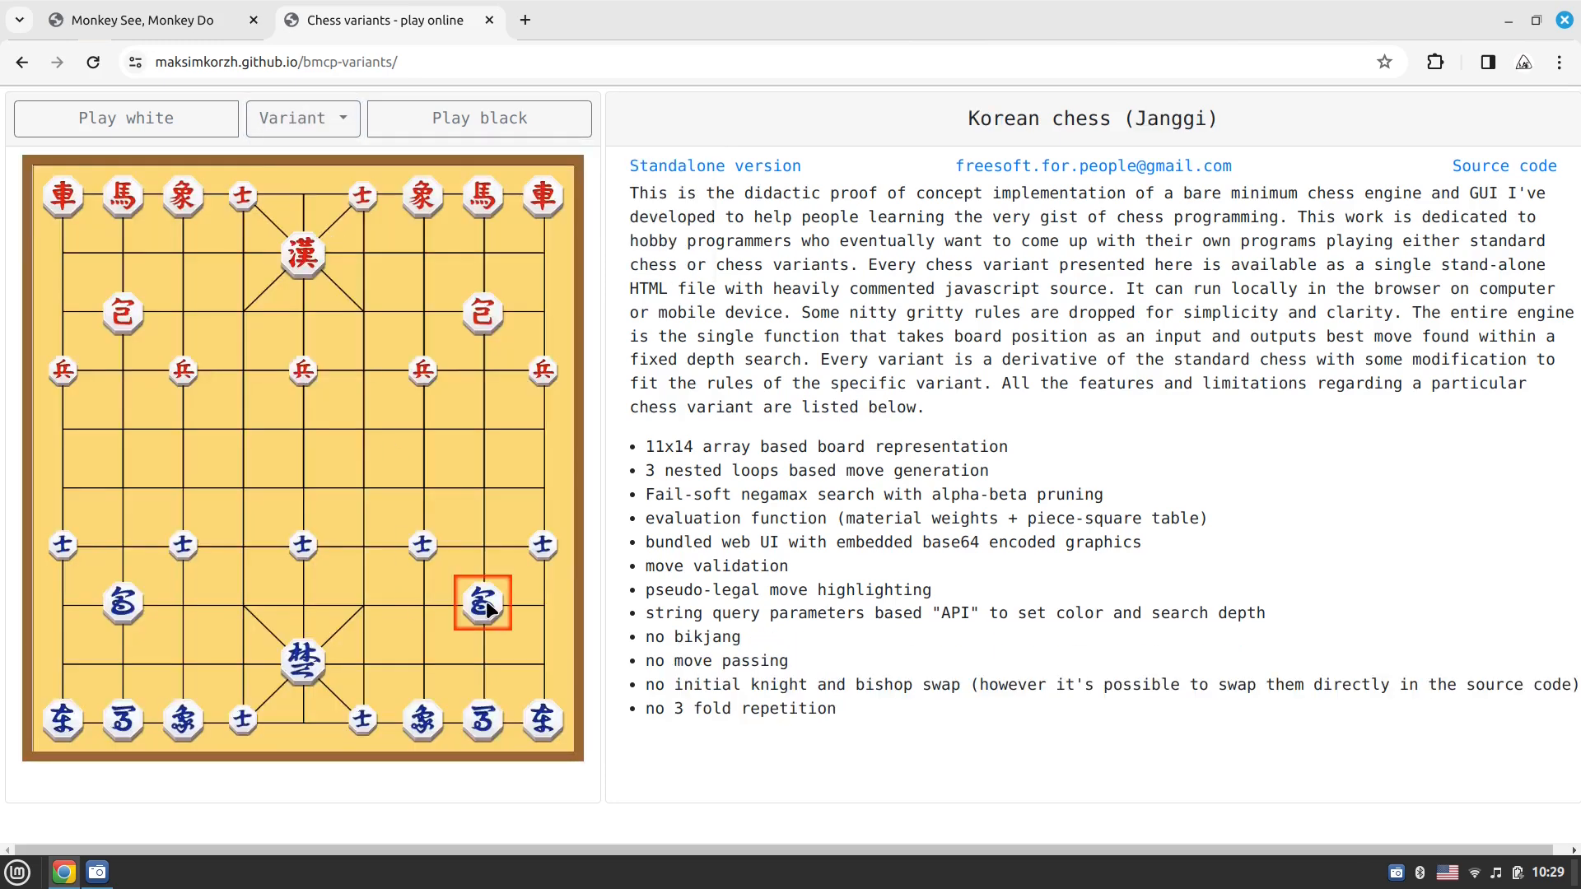
mouse_move(459, 716)
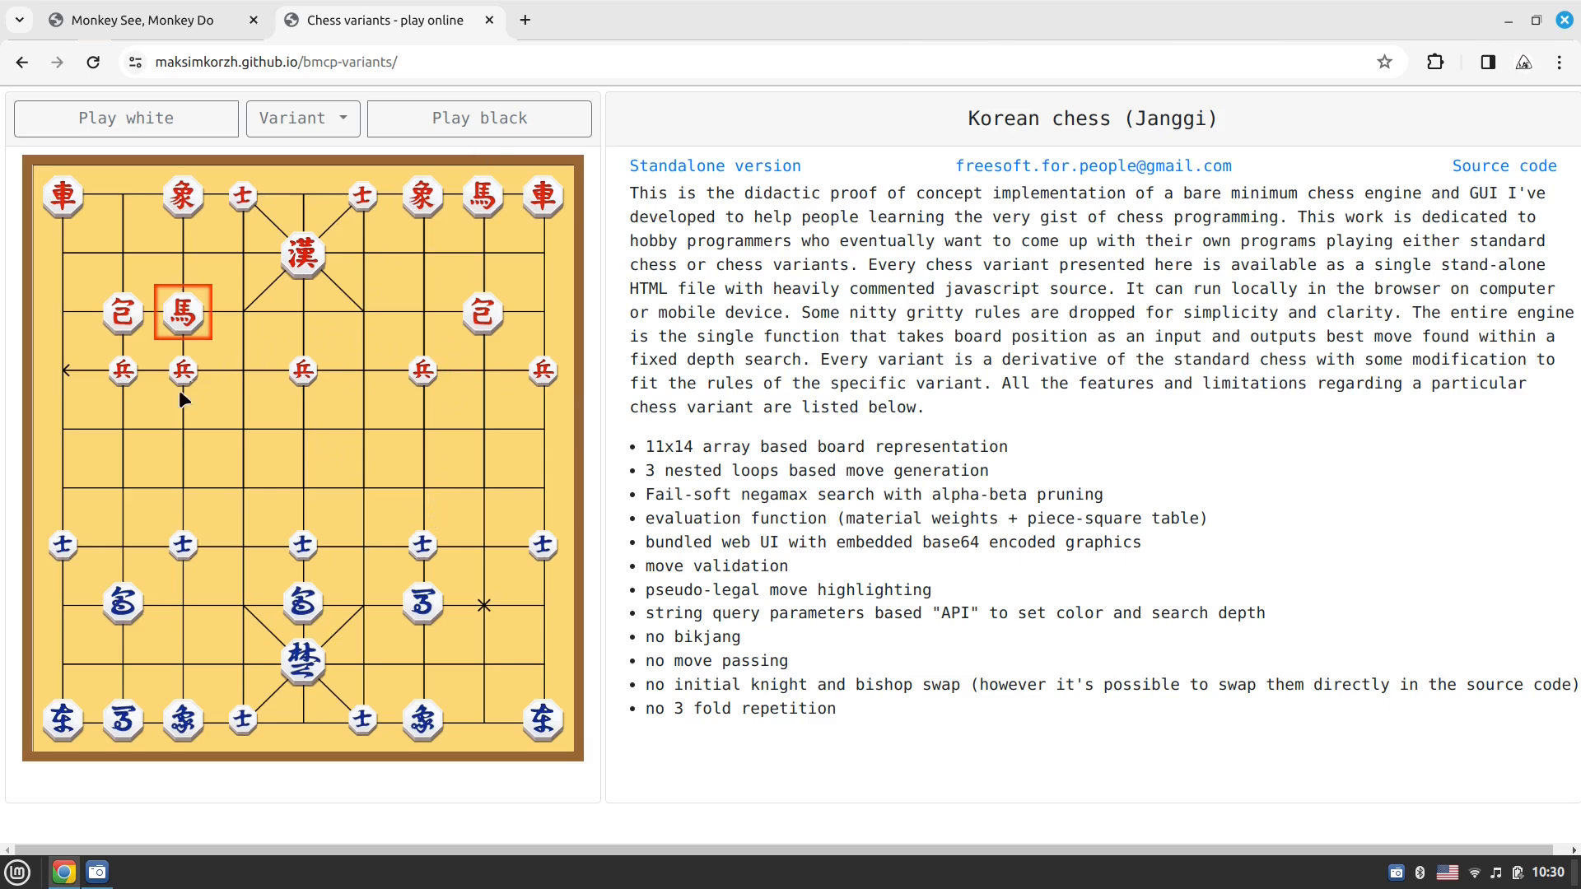
mouse_move(169, 554)
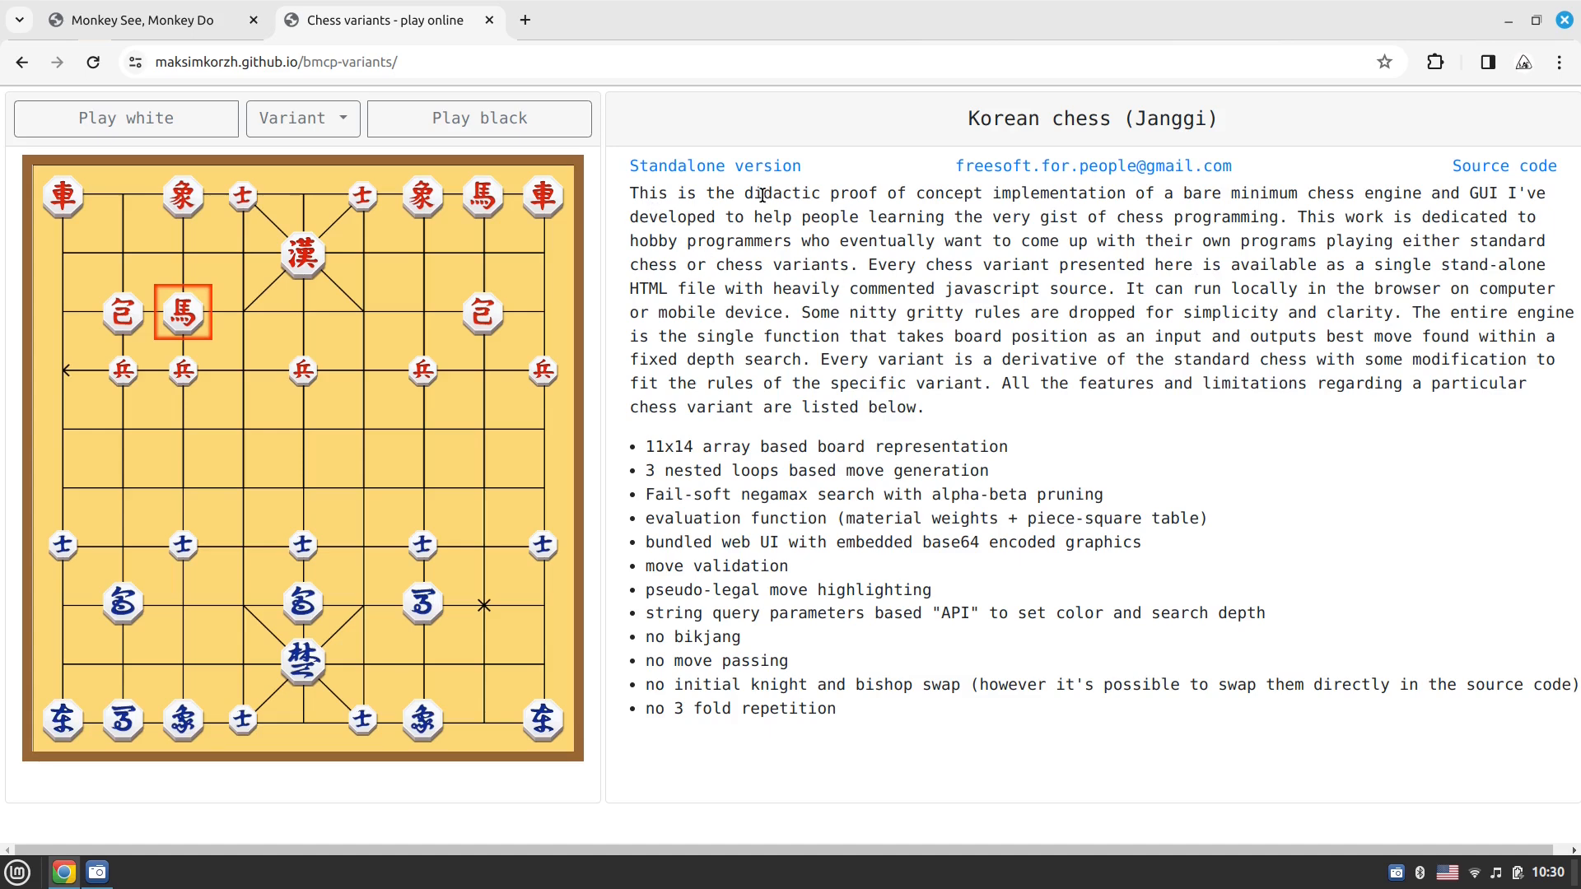
mouse_move(537, 53)
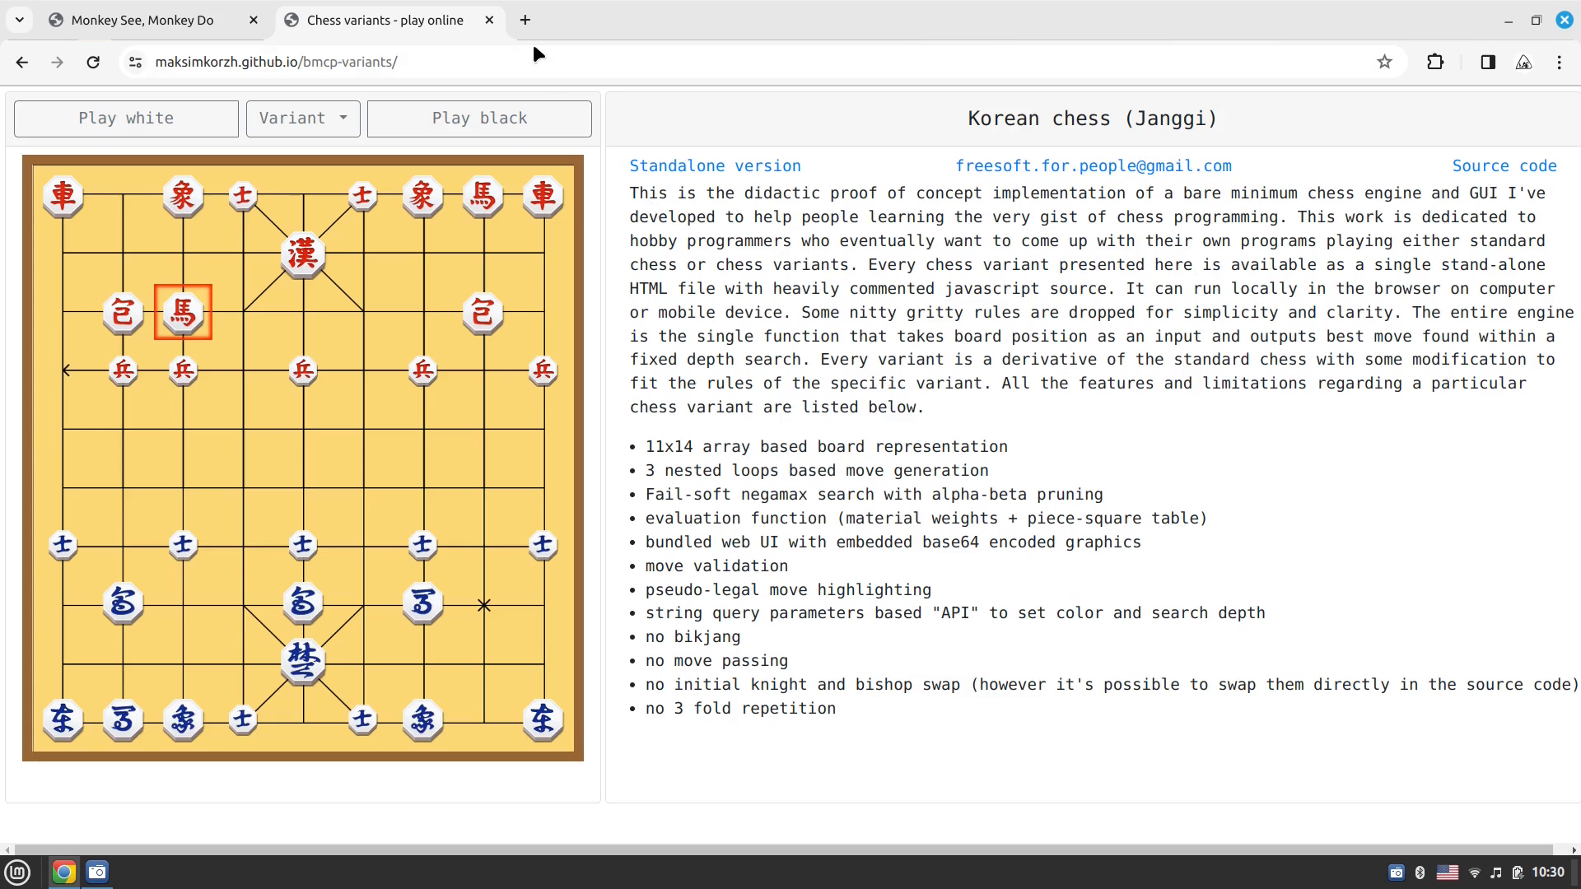
left_click(302, 119)
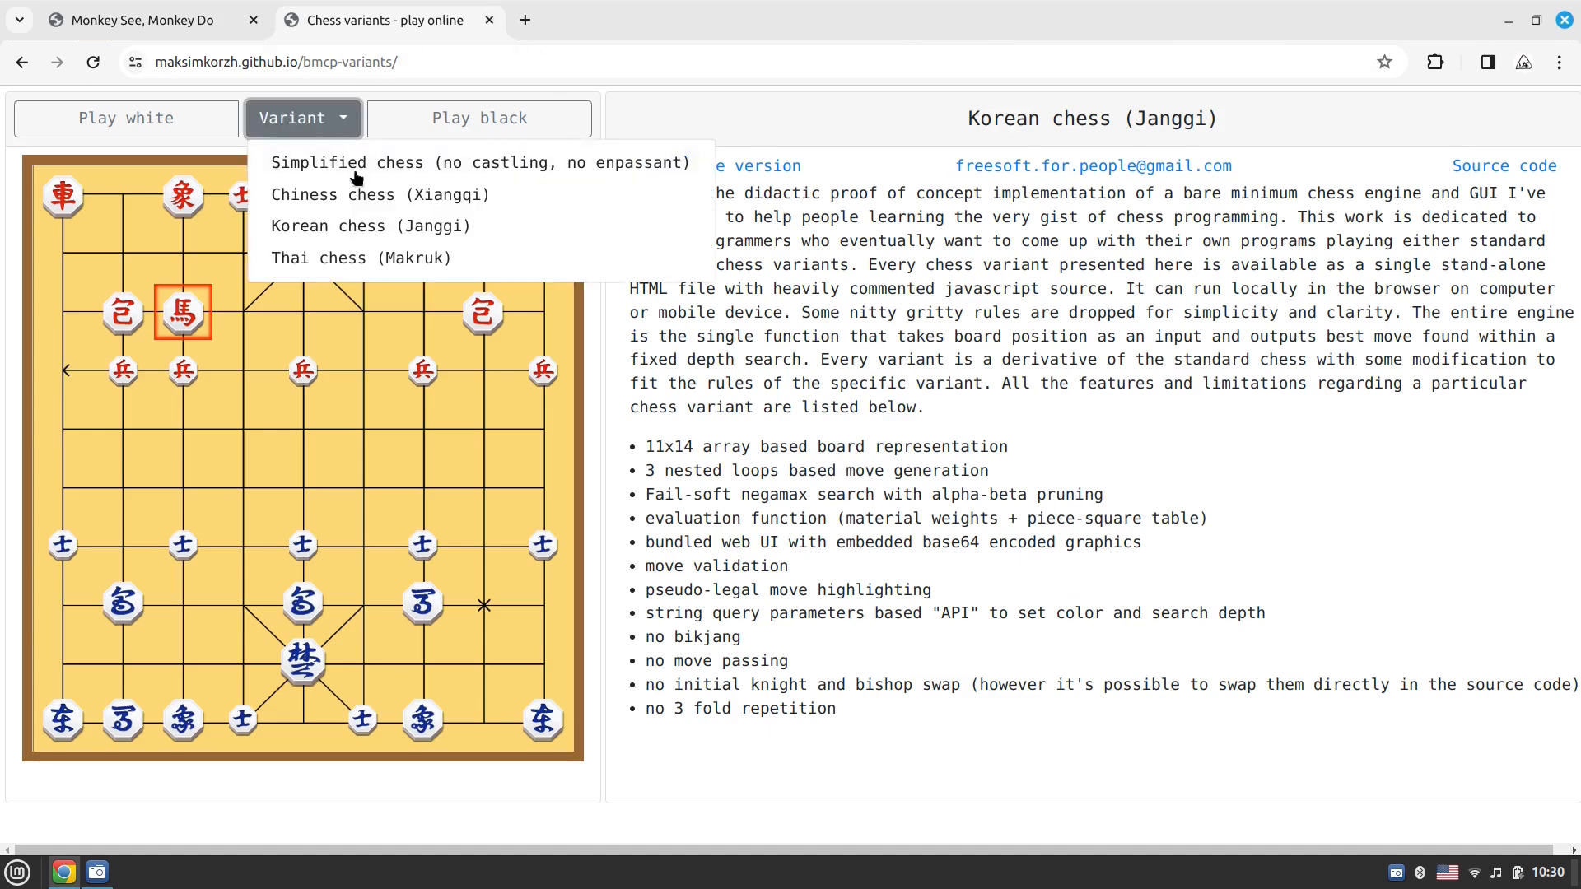
left_click(361, 257)
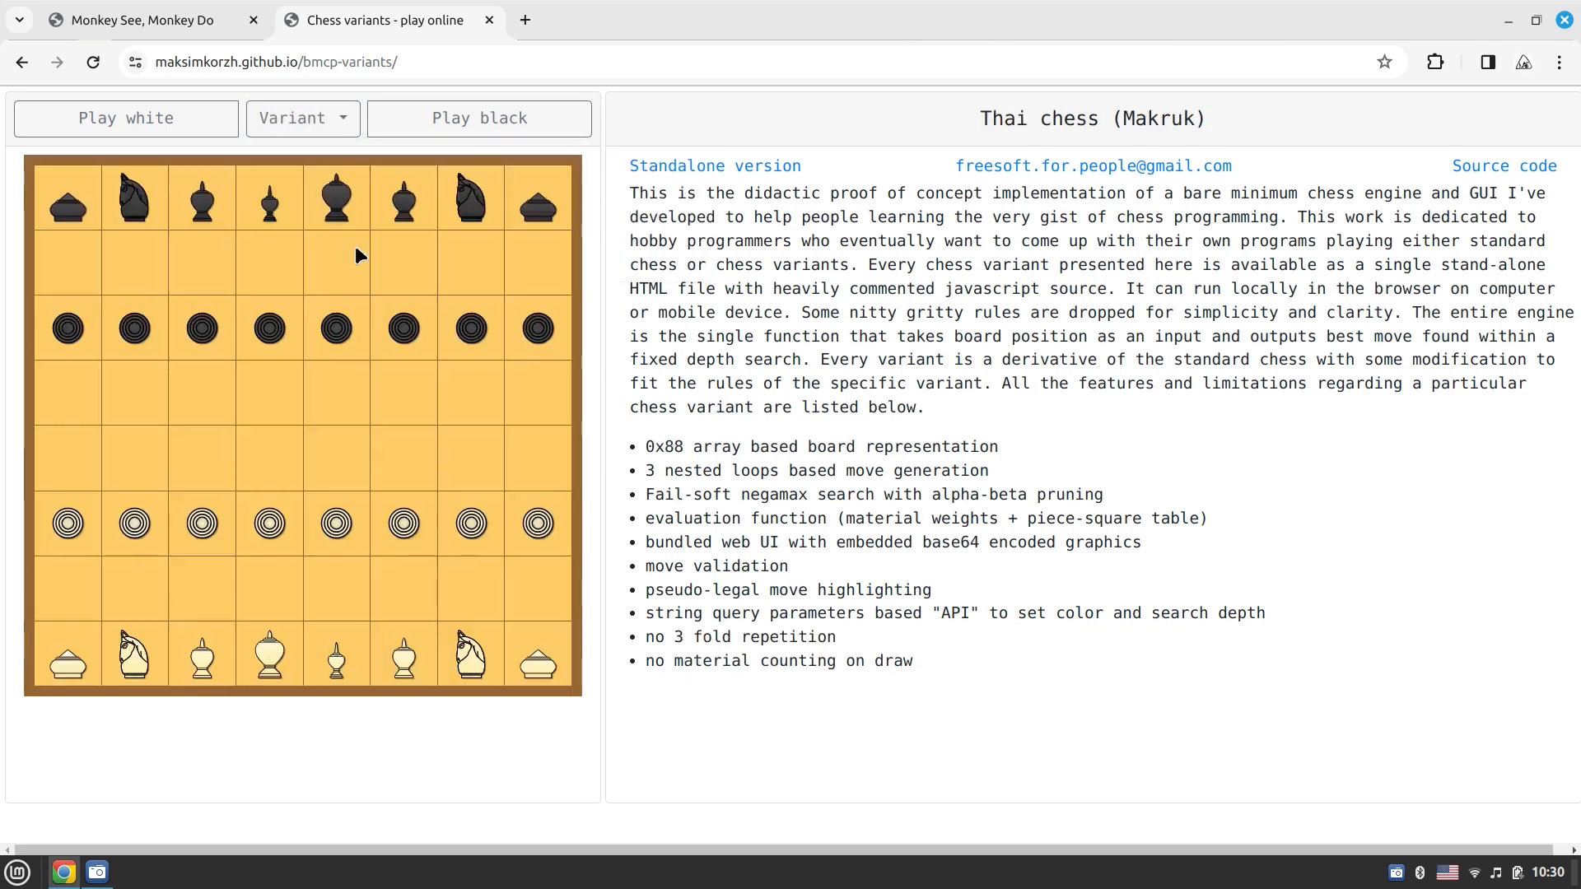
mouse_move(555, 189)
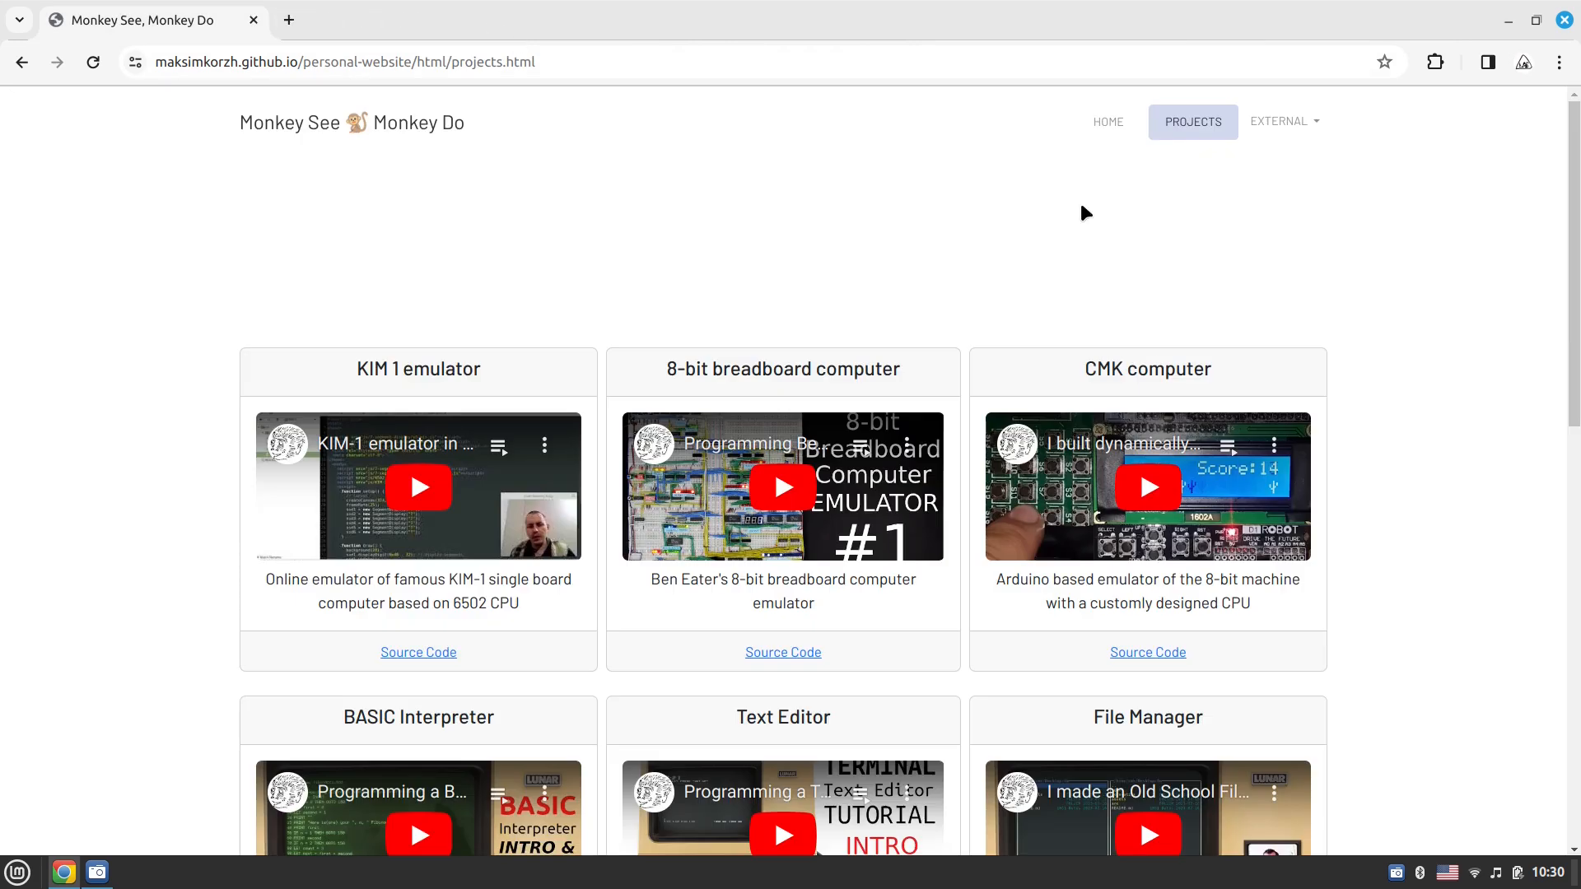
left_click(1281, 120)
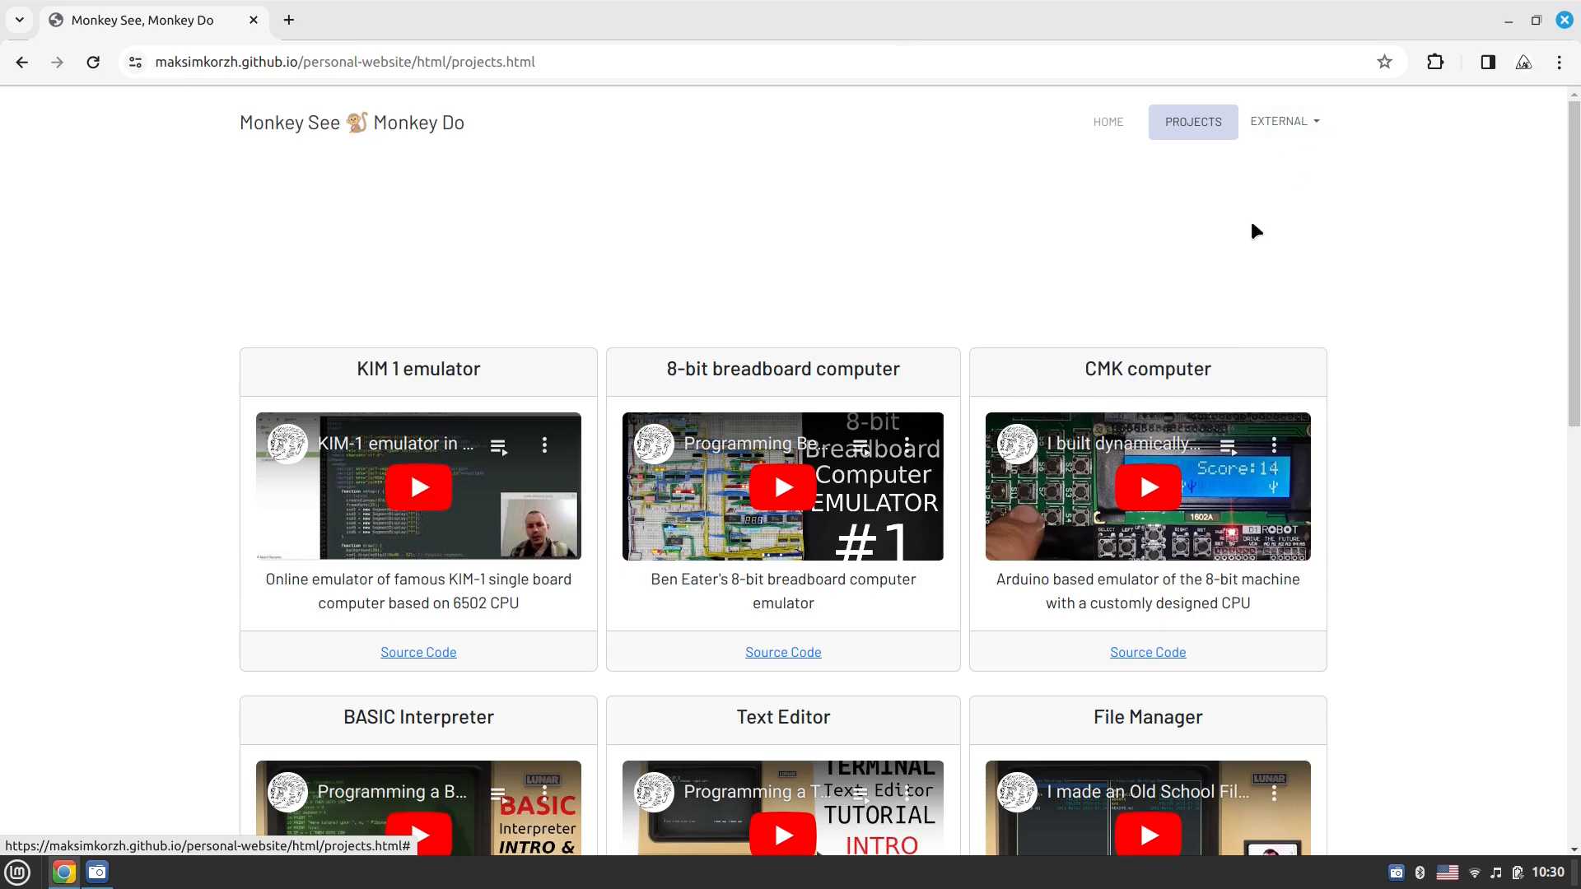
left_click(1283, 120)
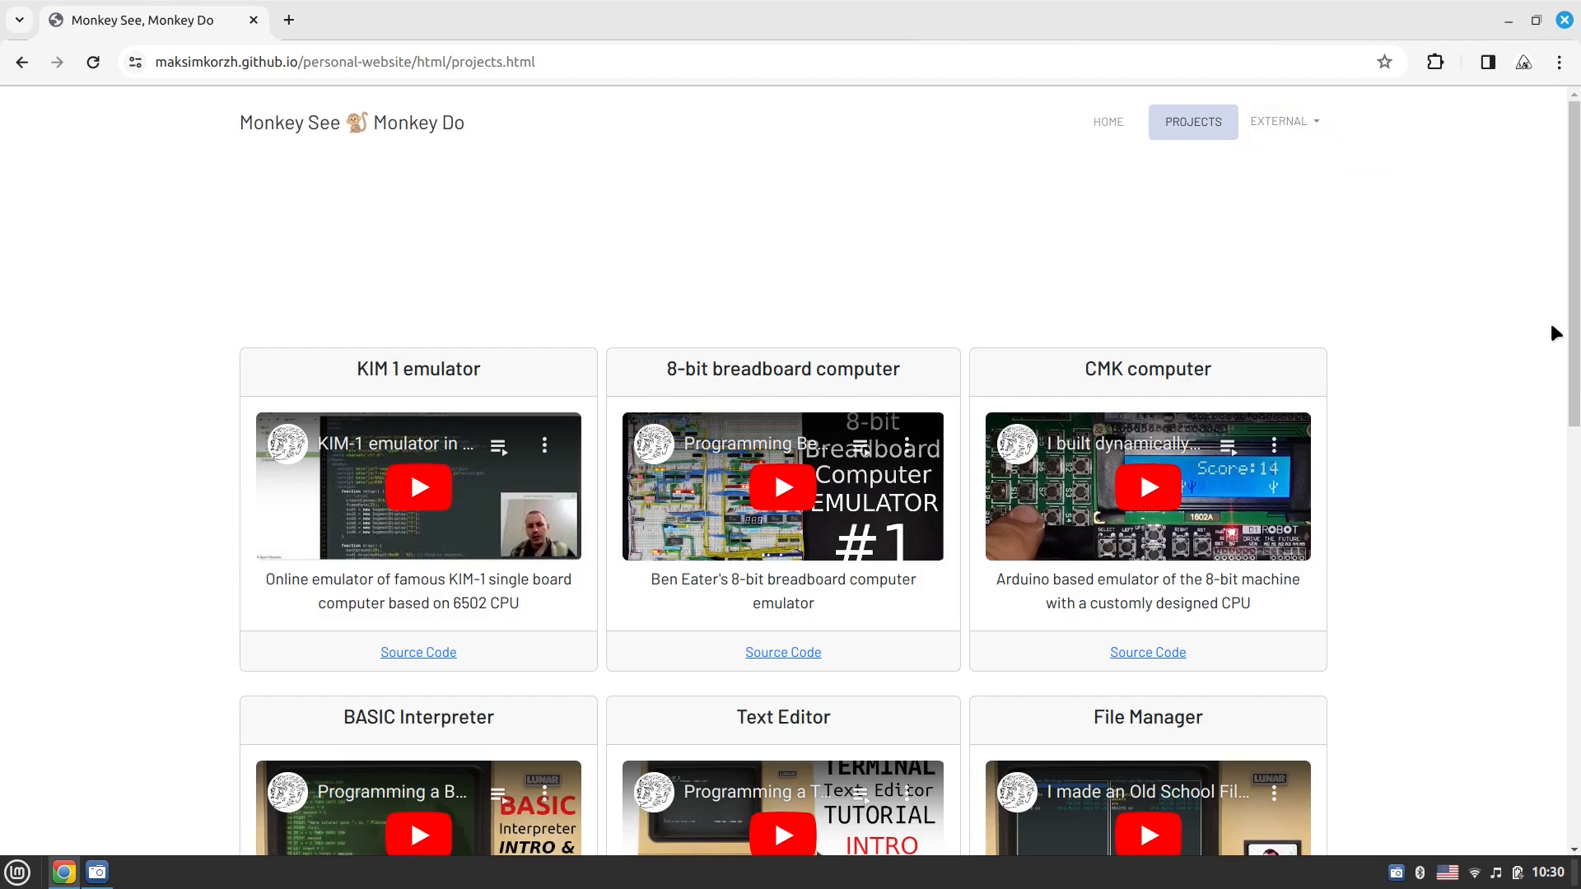
scroll("down", 3)
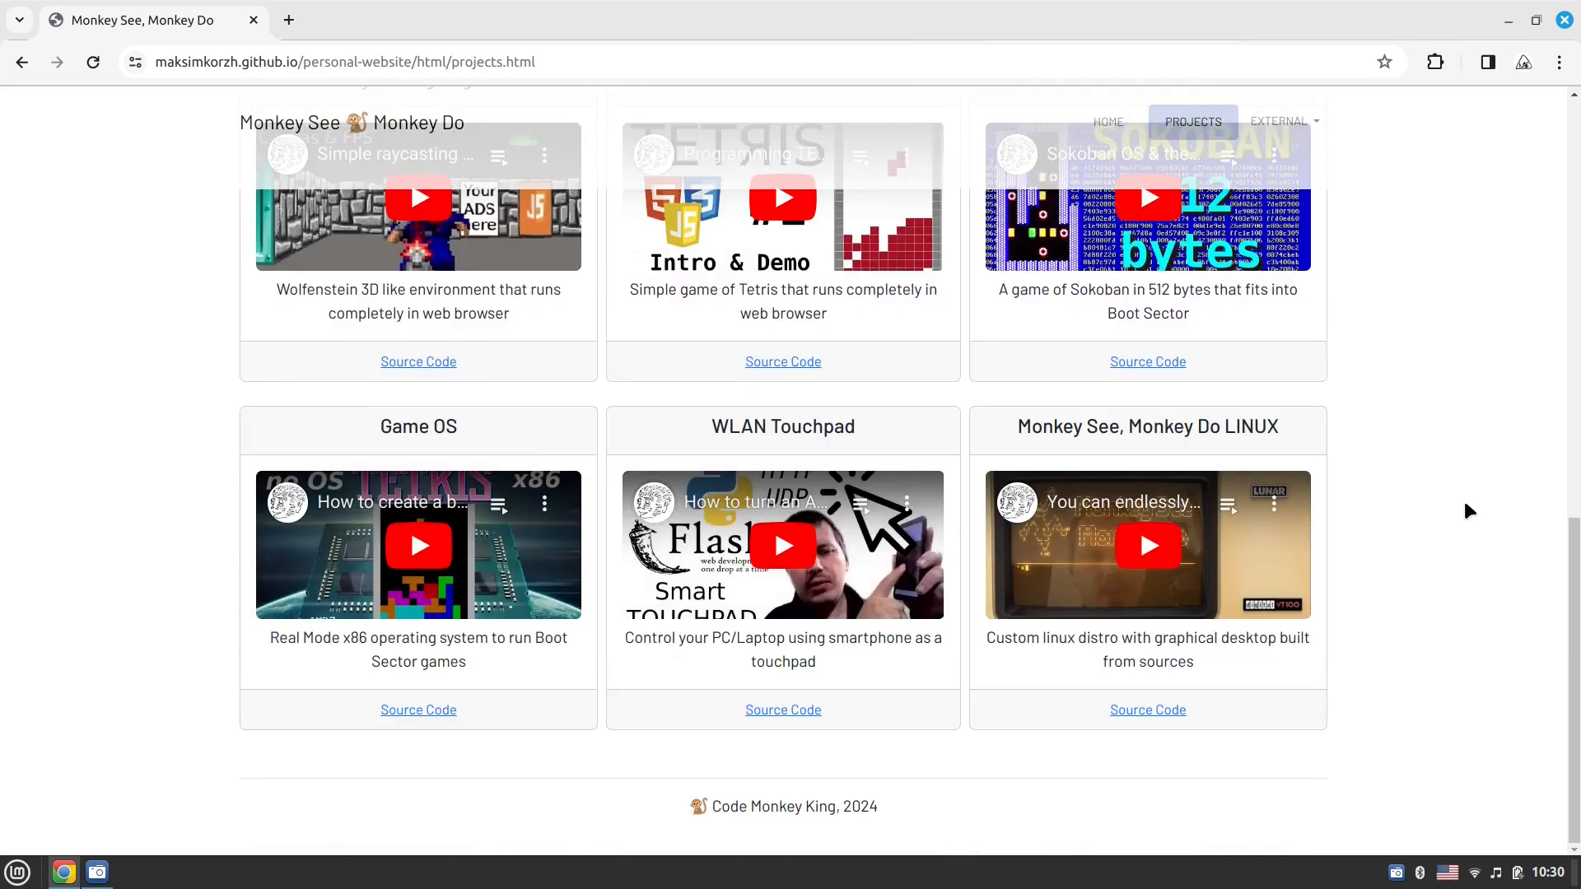
scroll("up", 3)
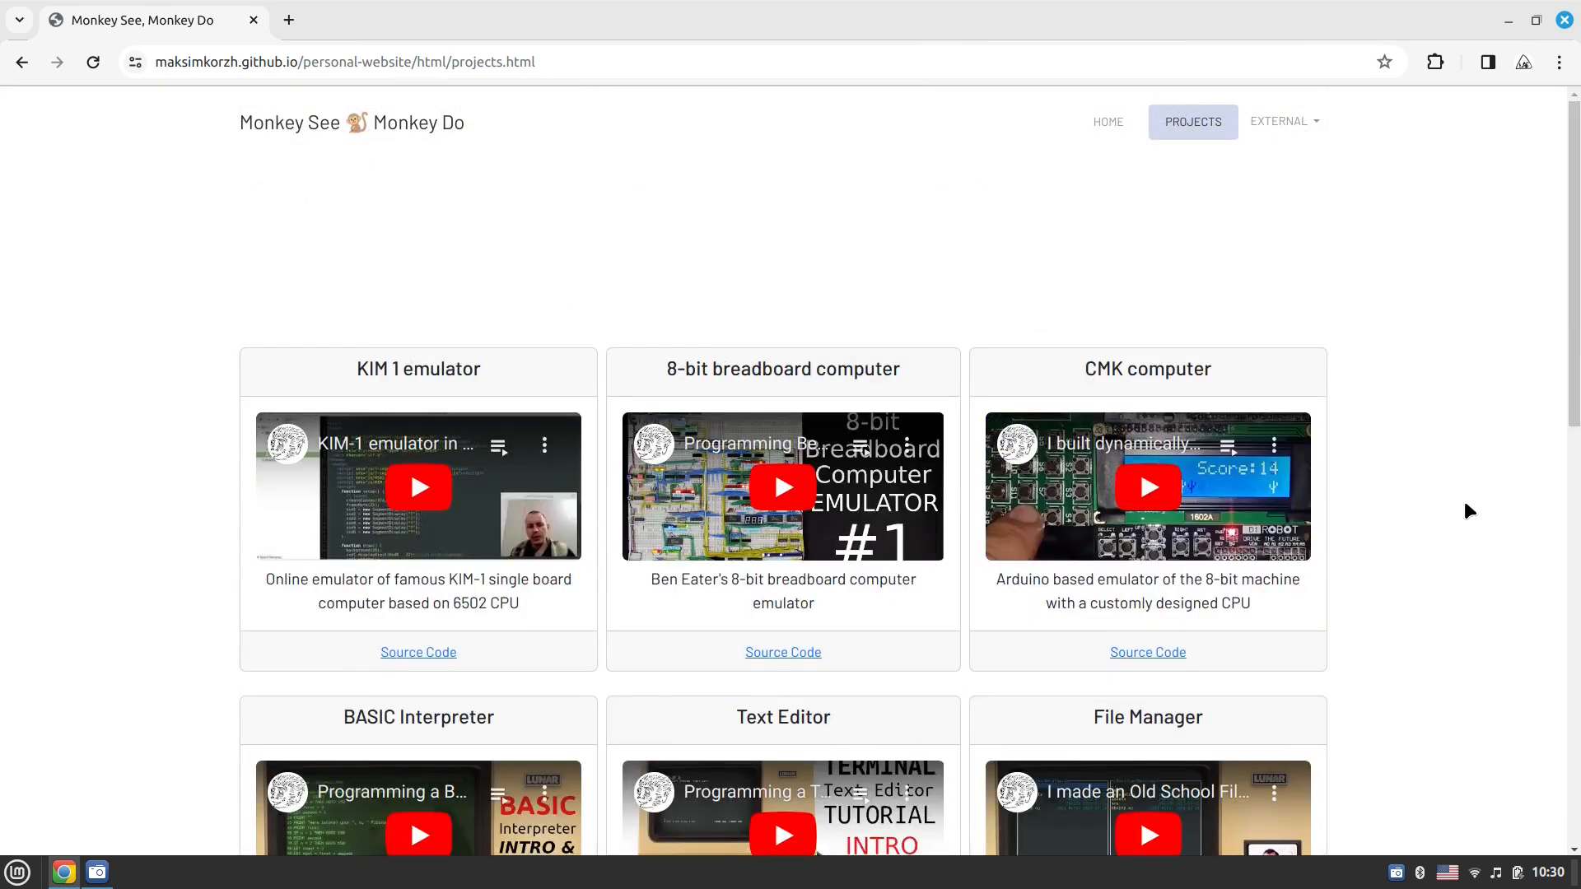
mouse_move(1443, 329)
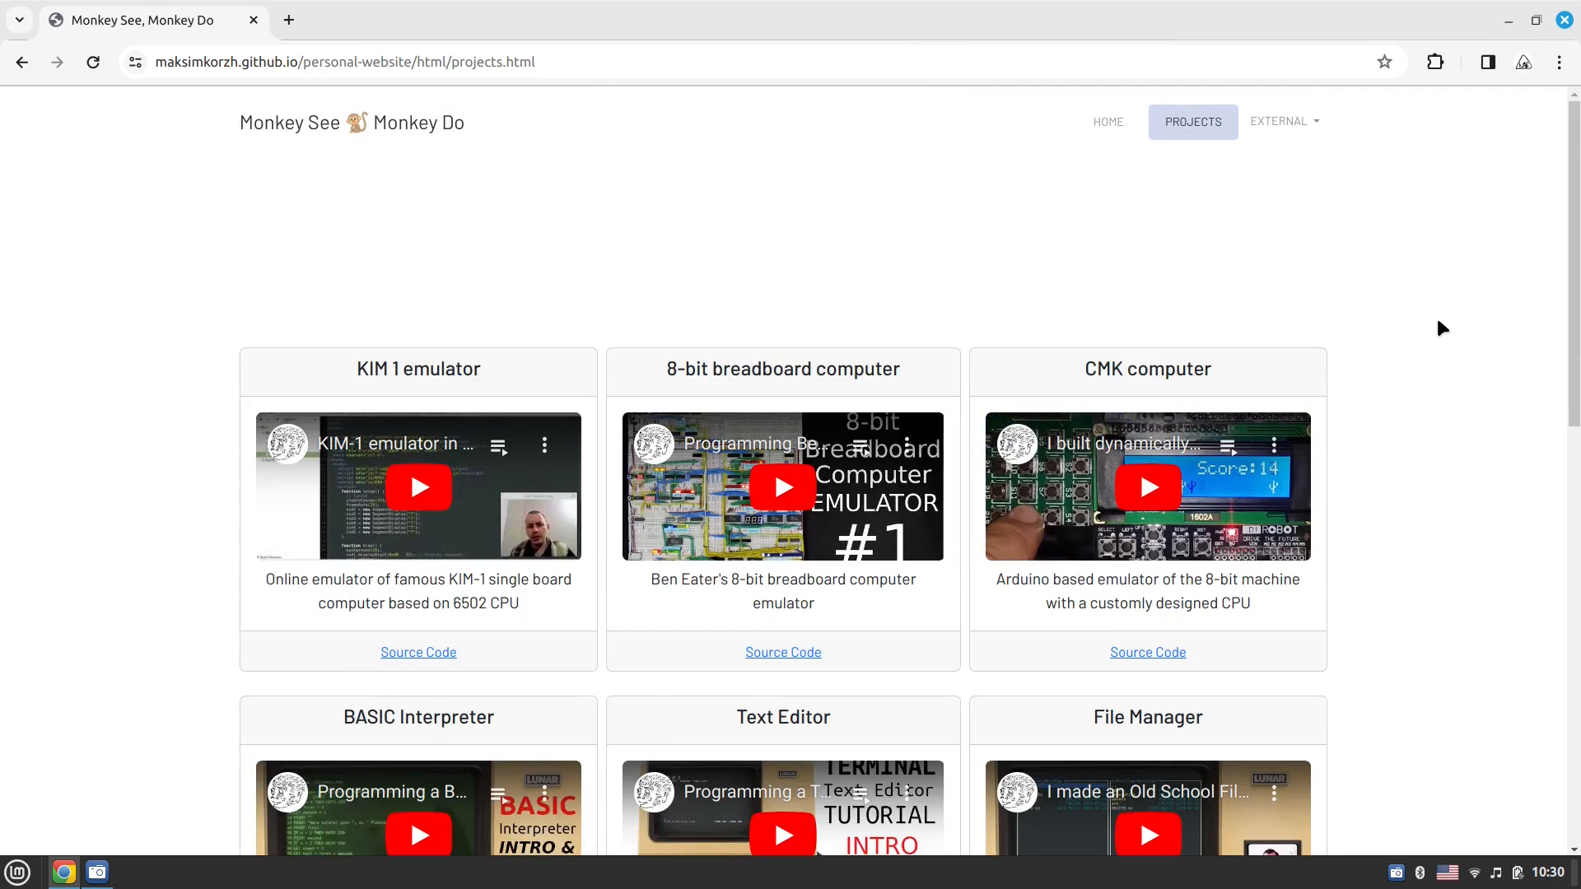
mouse_move(1206, 264)
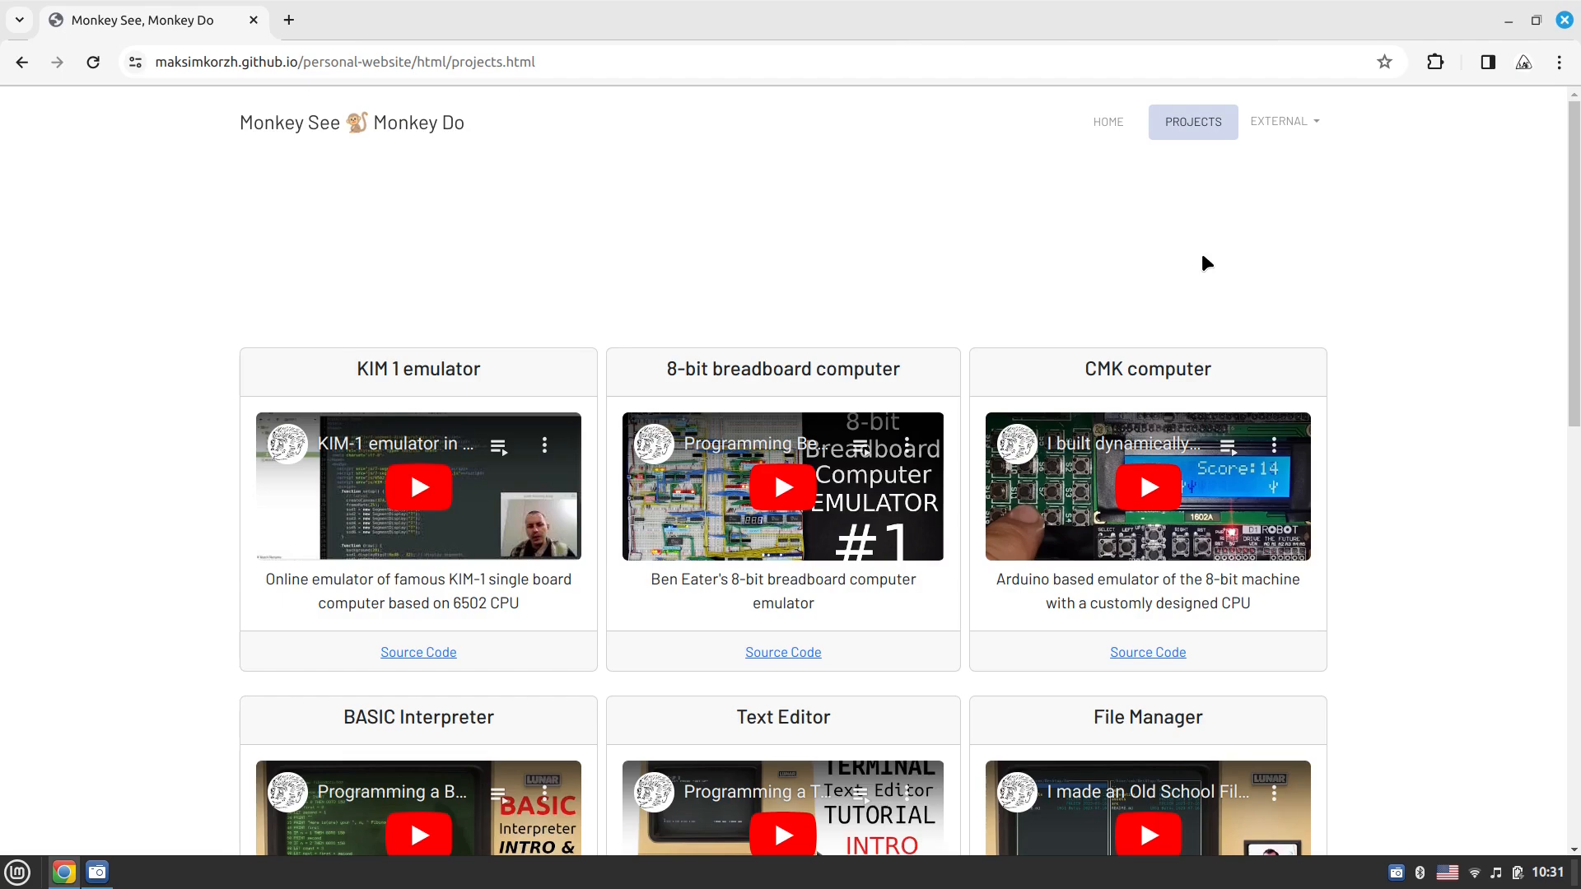
scroll("down", 3)
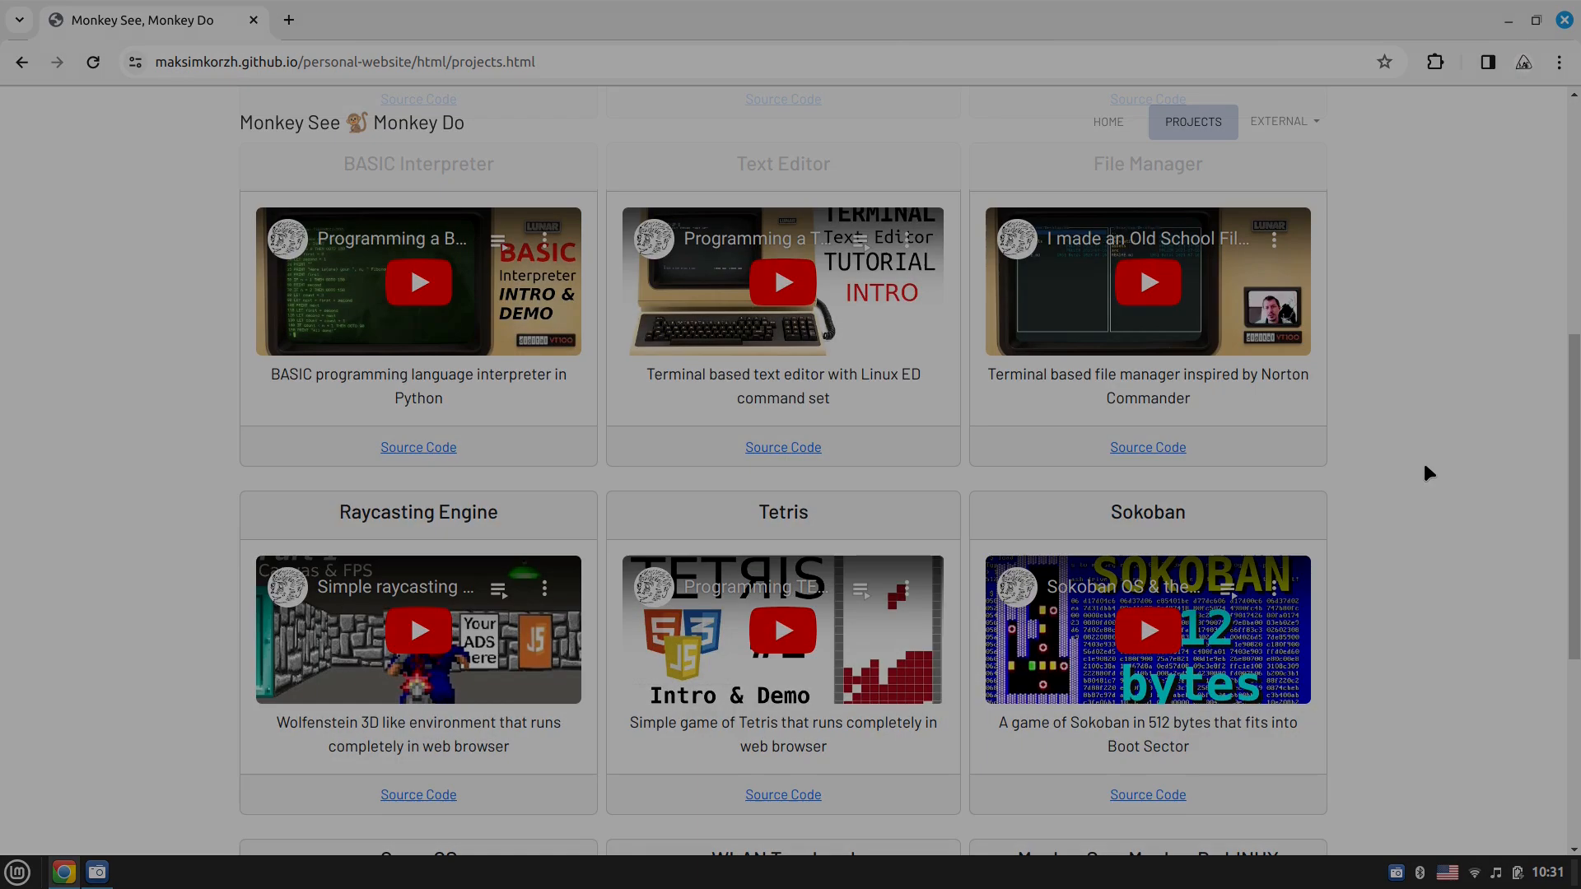